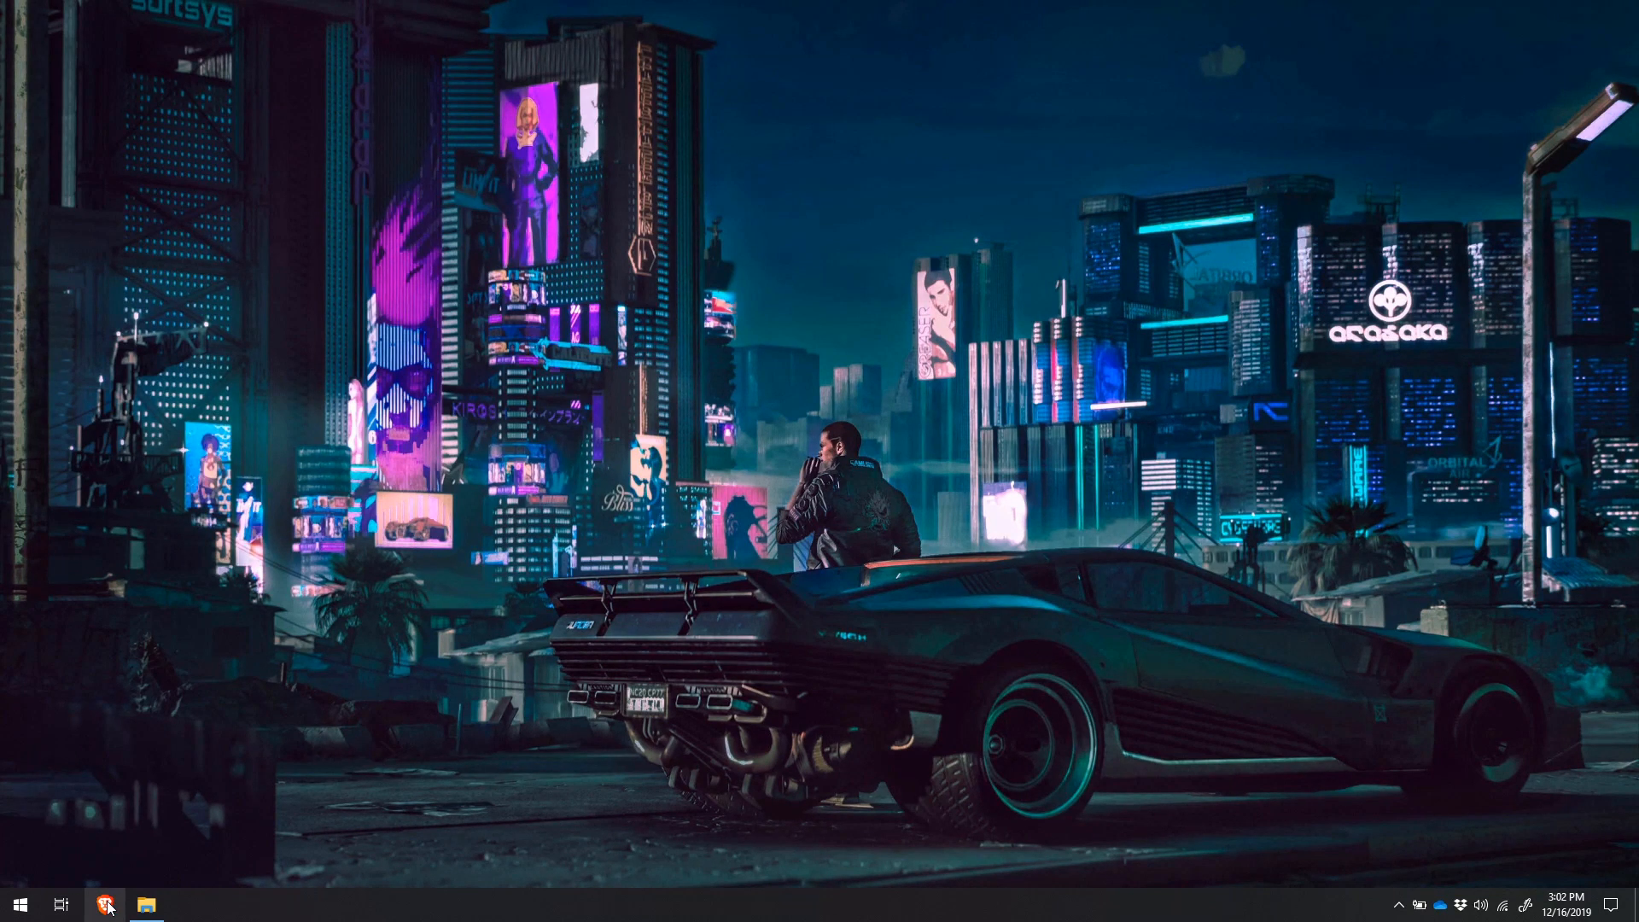
Launch Brave from the taskbar and load ubuntu.com.
{"action": "left_click", "coordinate": [104, 904]}
{"action": "type", "text": "u"}
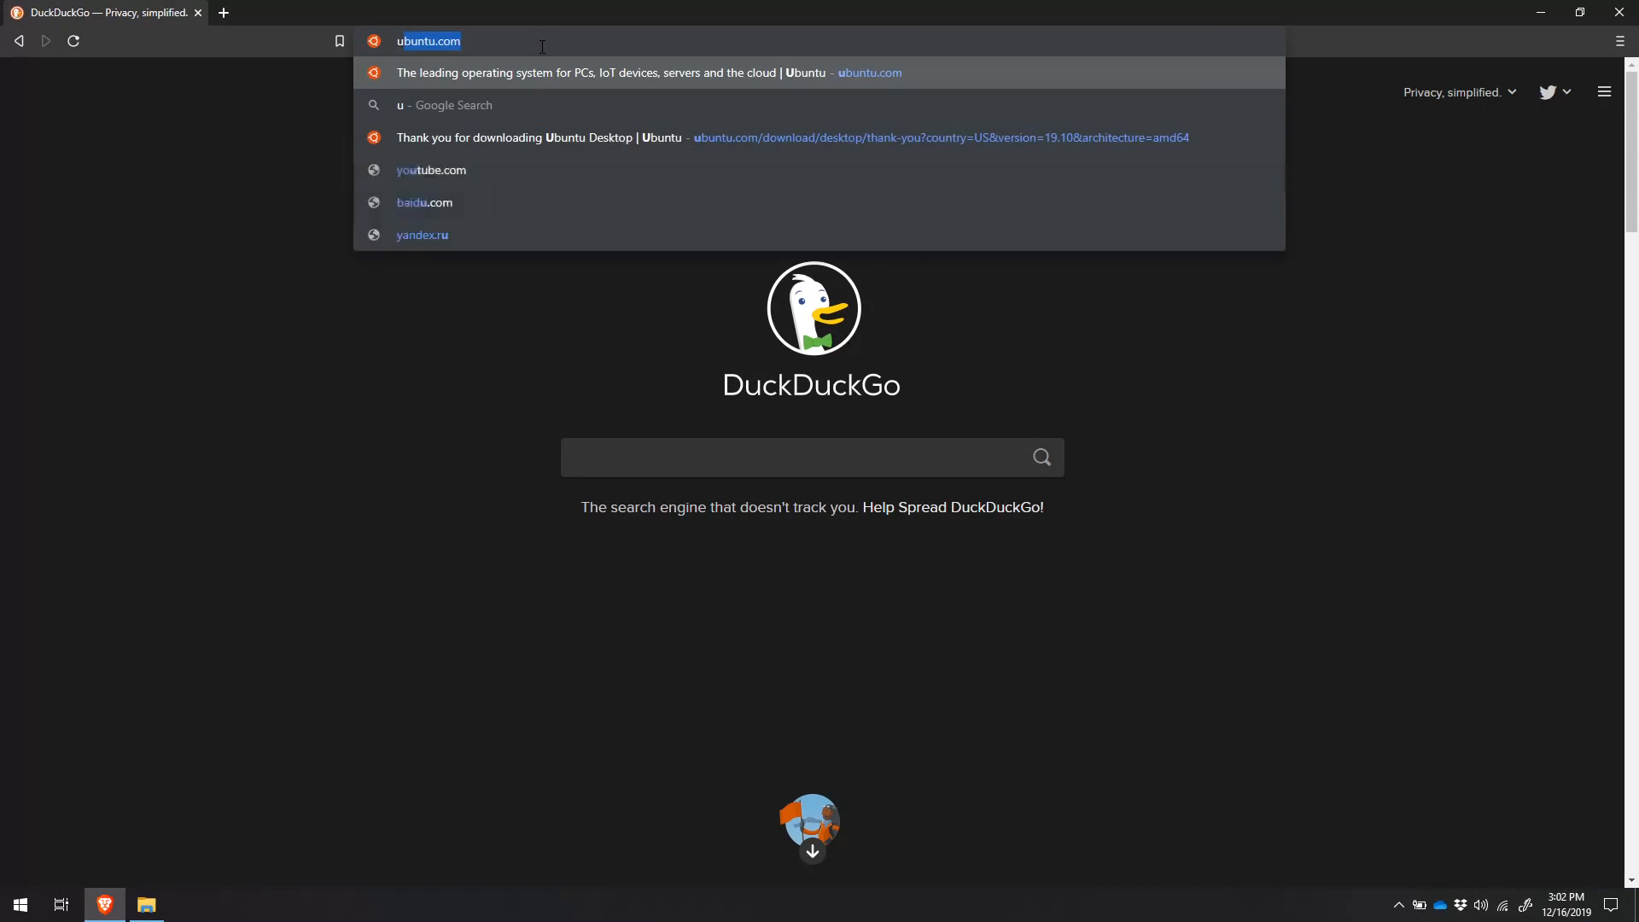
{"action": "type", "text": "buntu.com"}
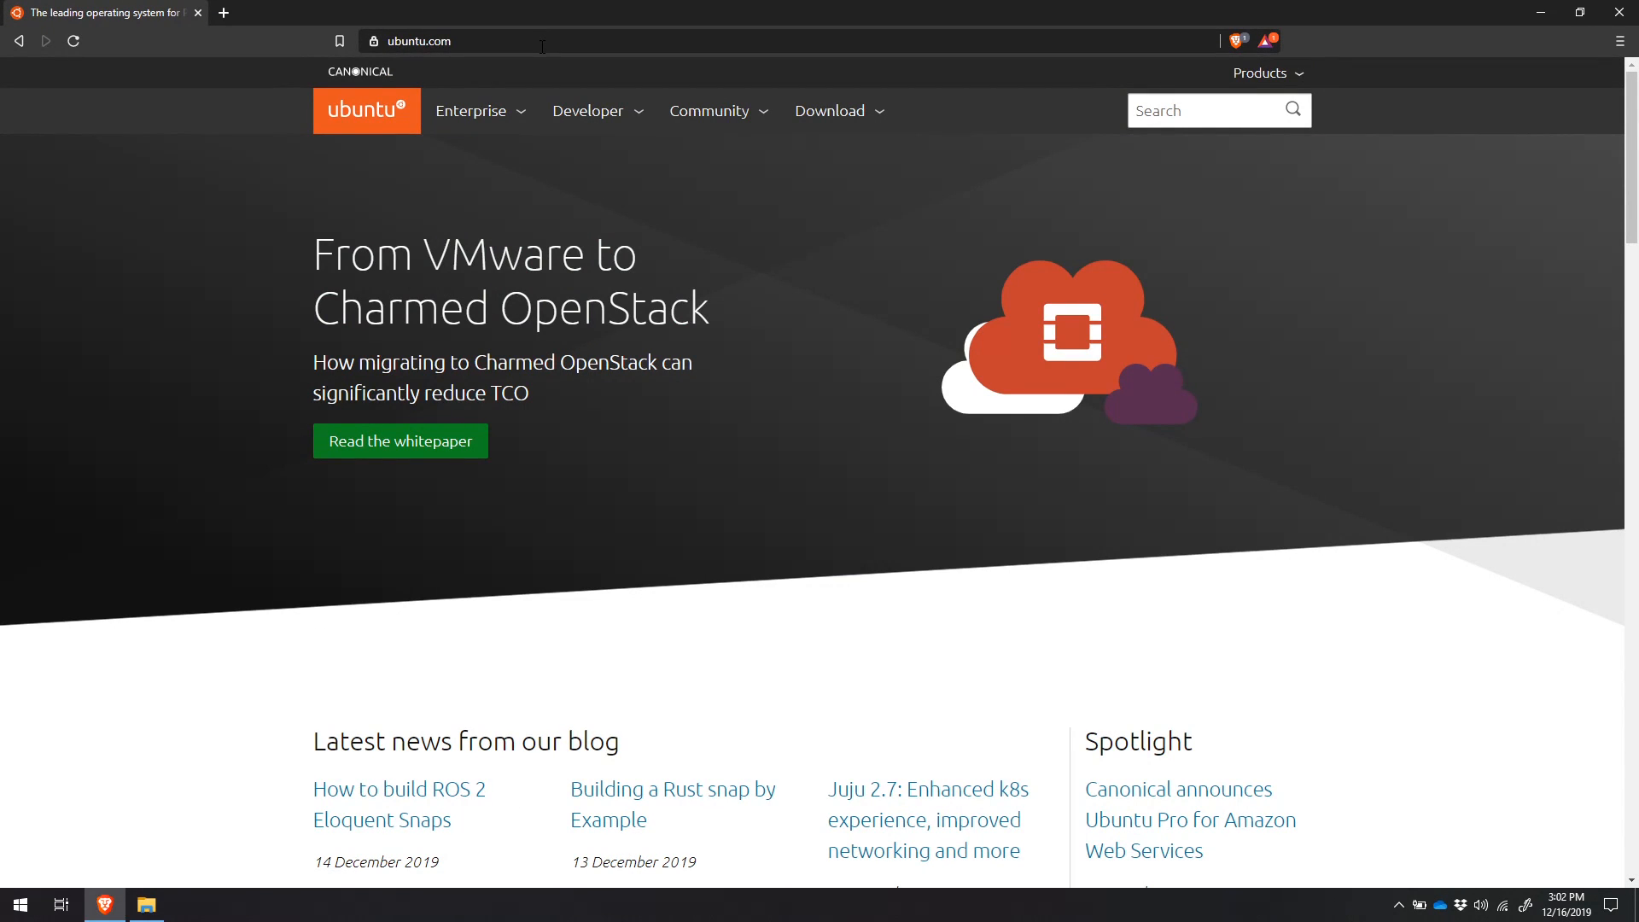
{"action": "mouse_move", "coordinate": [829, 111]}
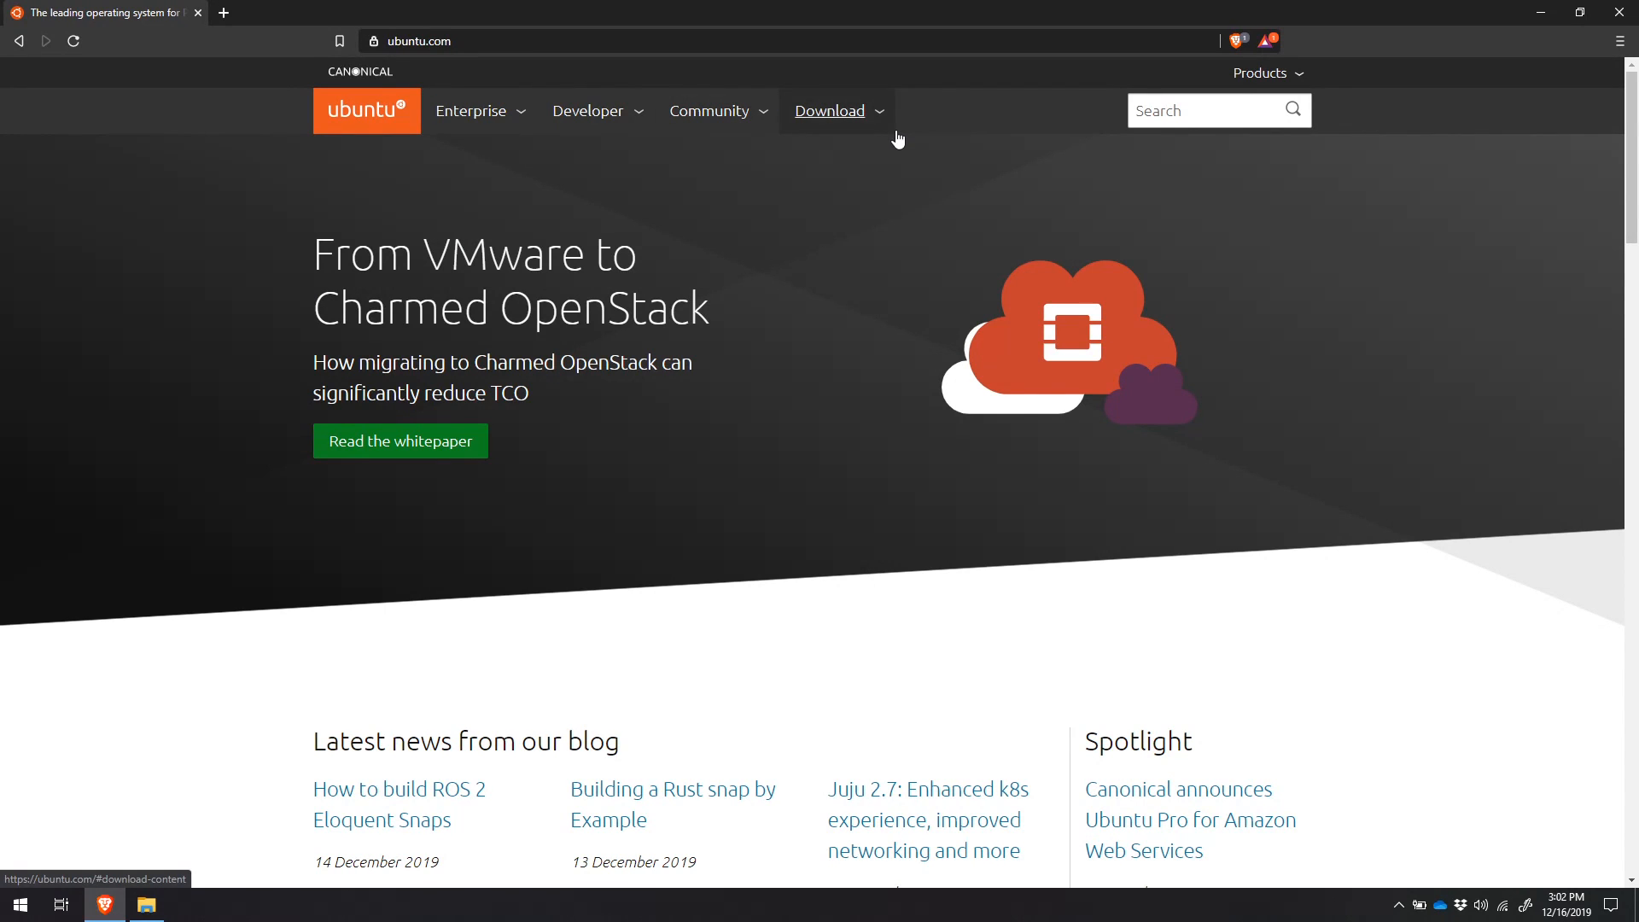
{"action": "mouse_move", "coordinate": [905, 132]}
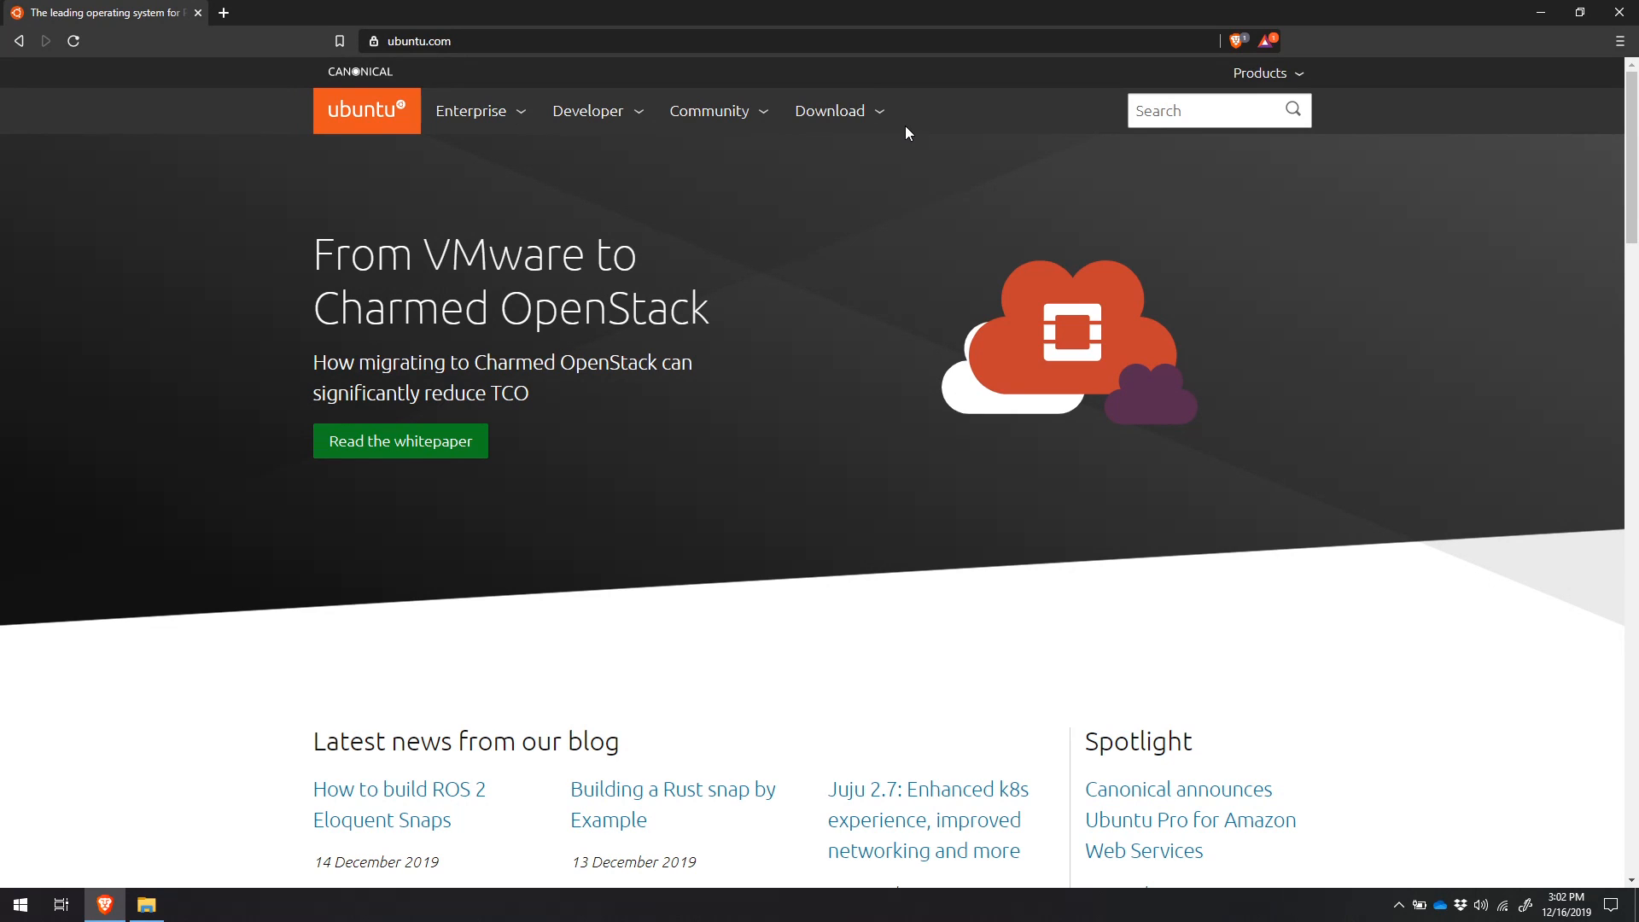
{"action": "left_click", "coordinate": [829, 111]}
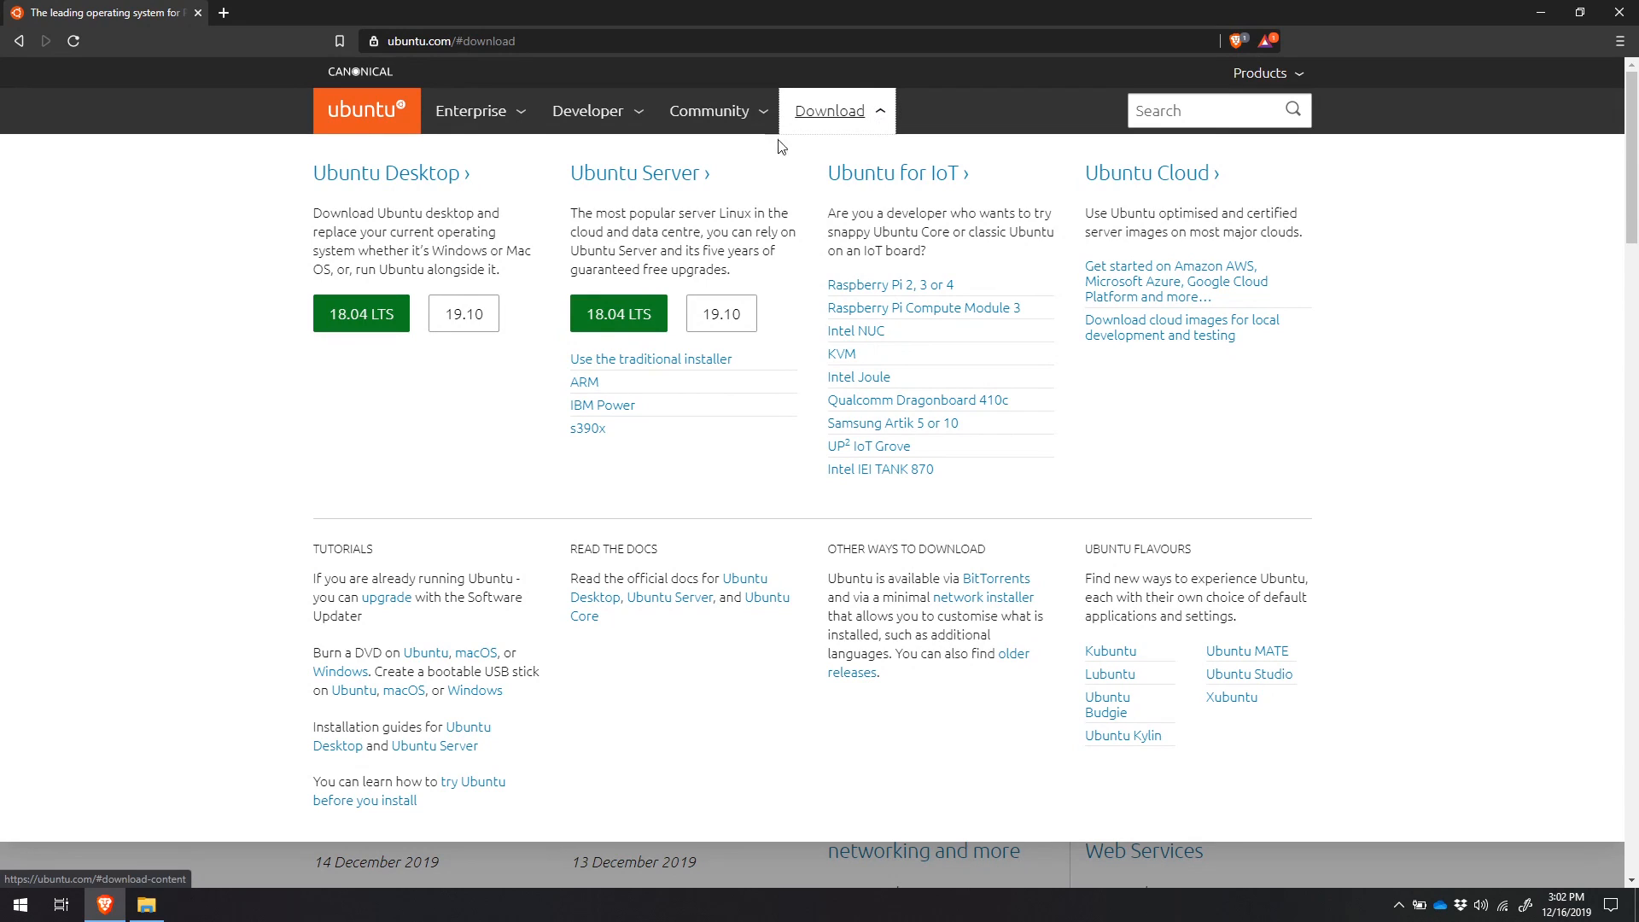
{"action": "mouse_move", "coordinate": [389, 173]}
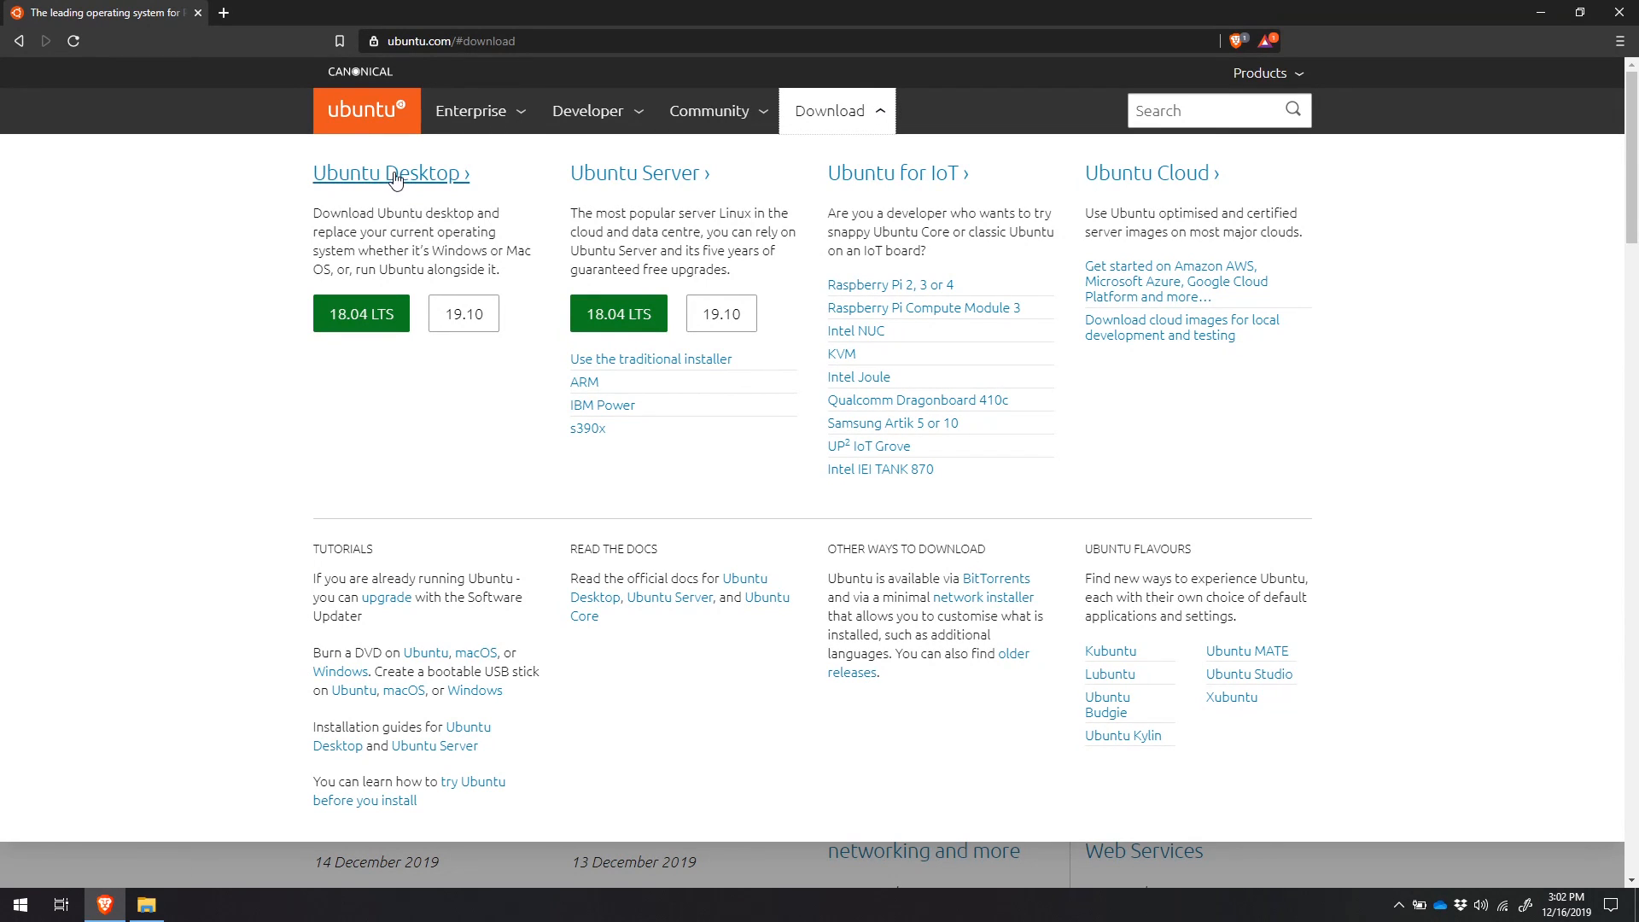
{"action": "mouse_move", "coordinate": [312, 366]}
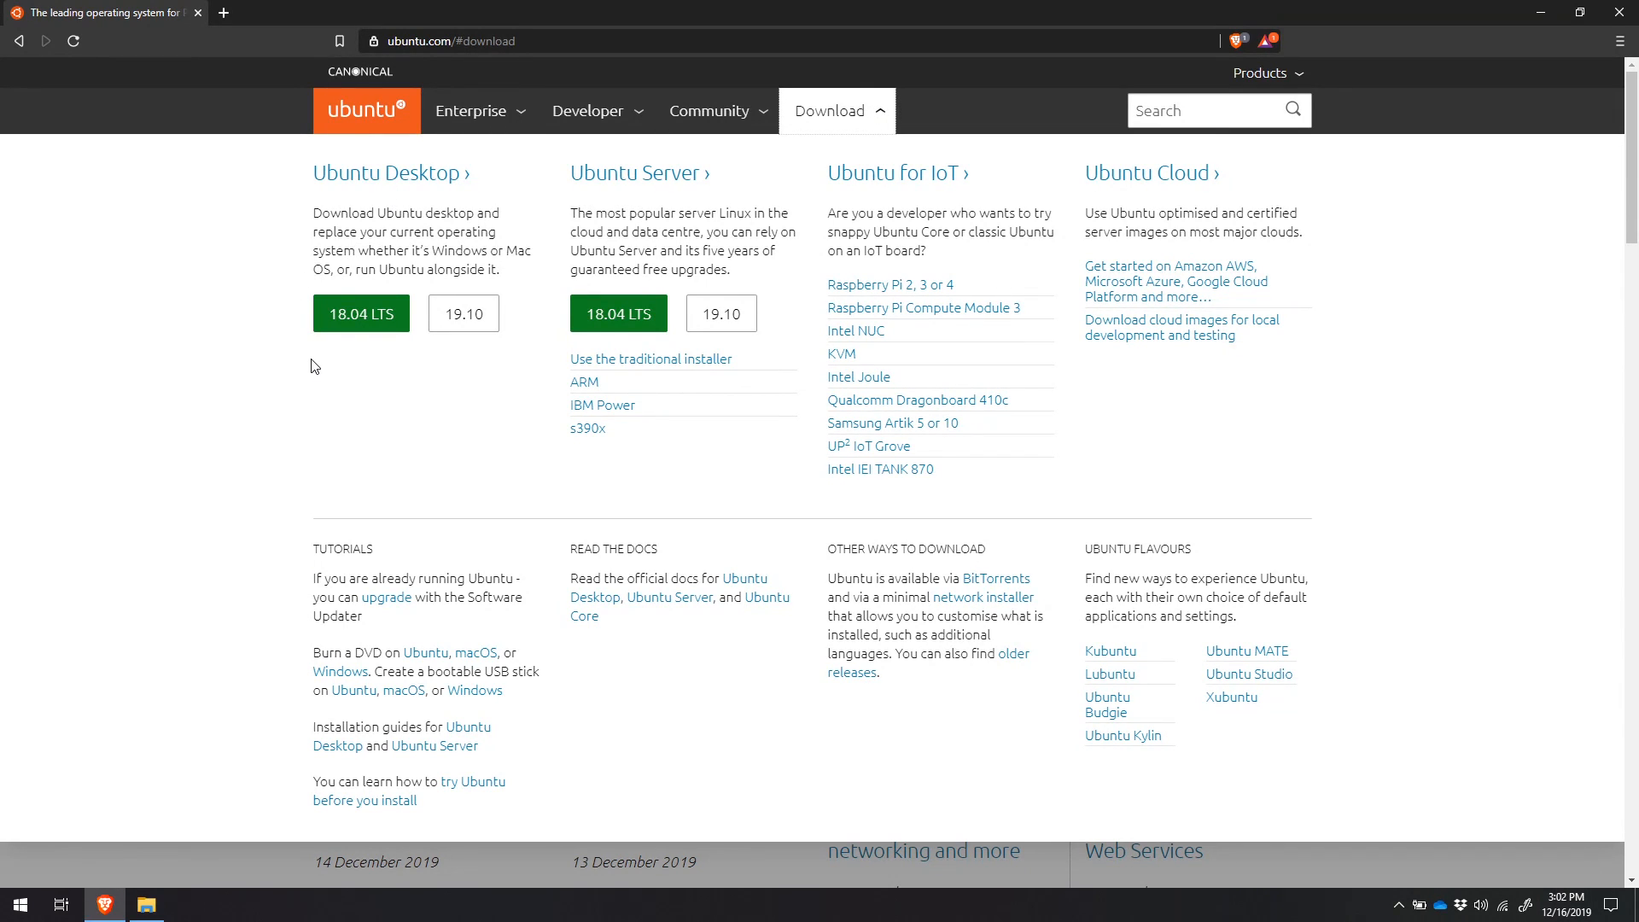
{"action": "mouse_move", "coordinate": [414, 355]}
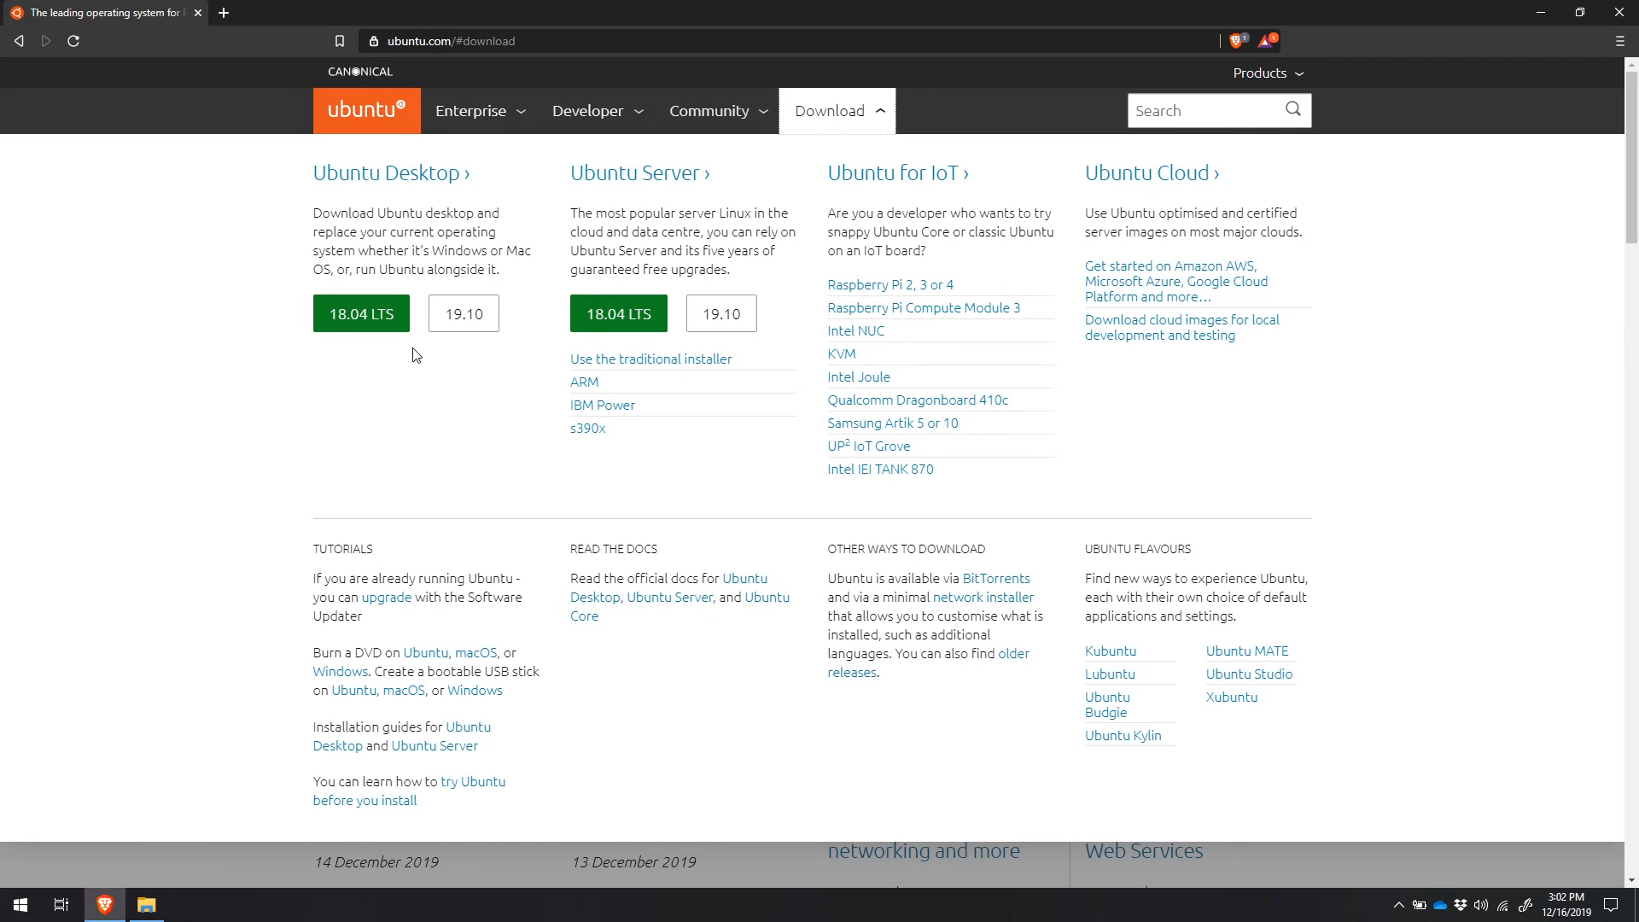
{"action": "mouse_move", "coordinate": [296, 288]}
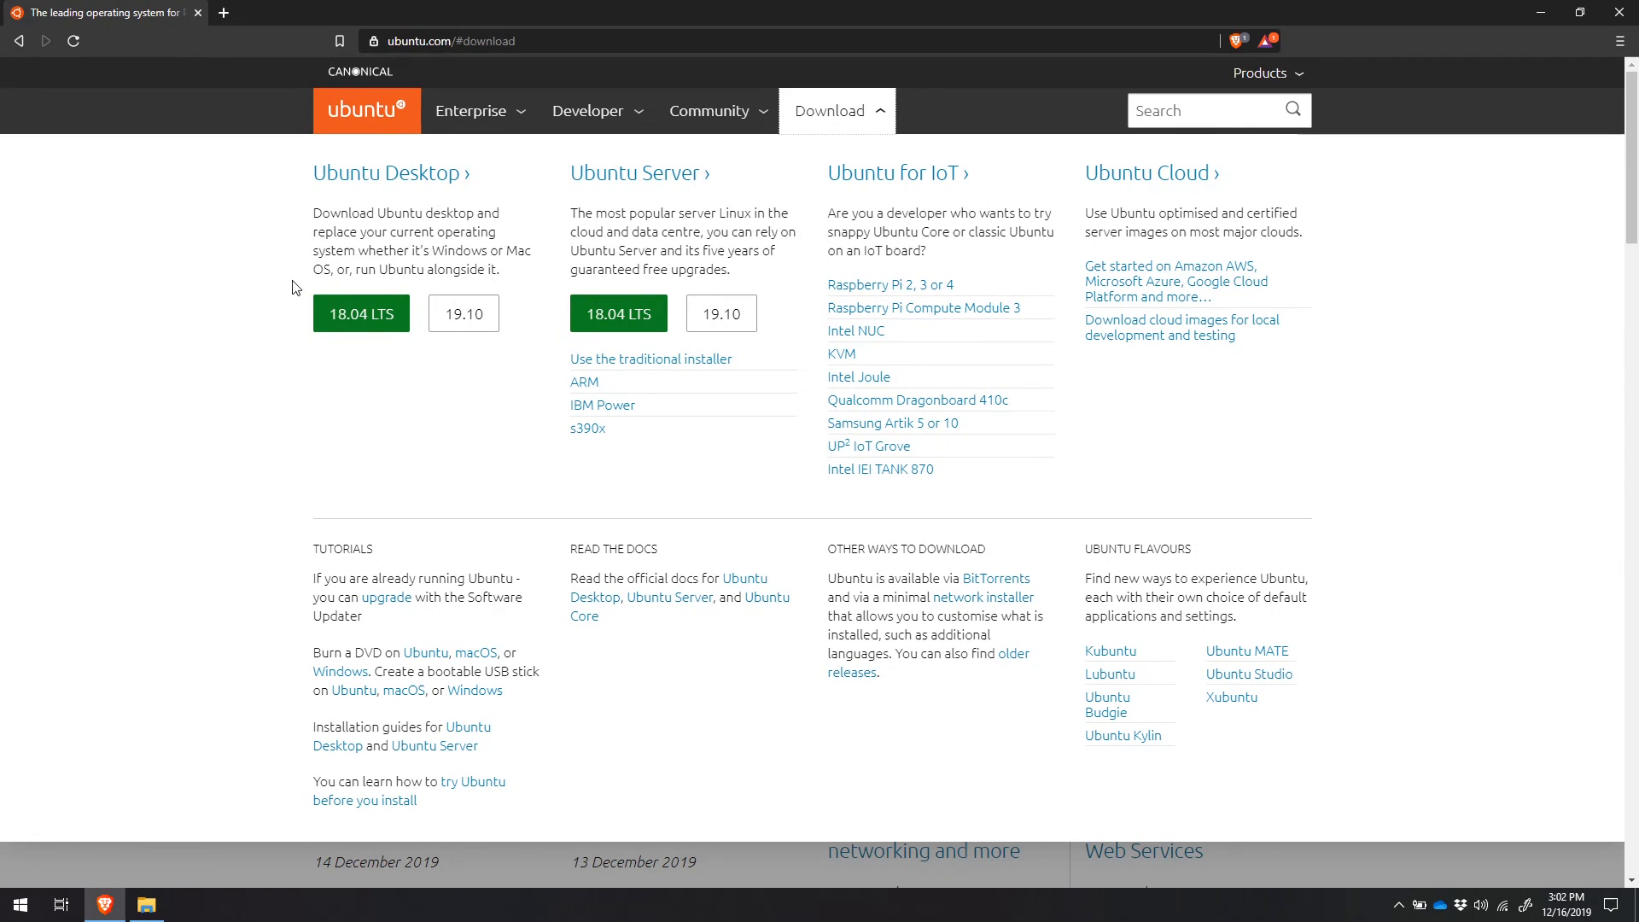
{"action": "mouse_move", "coordinate": [423, 336]}
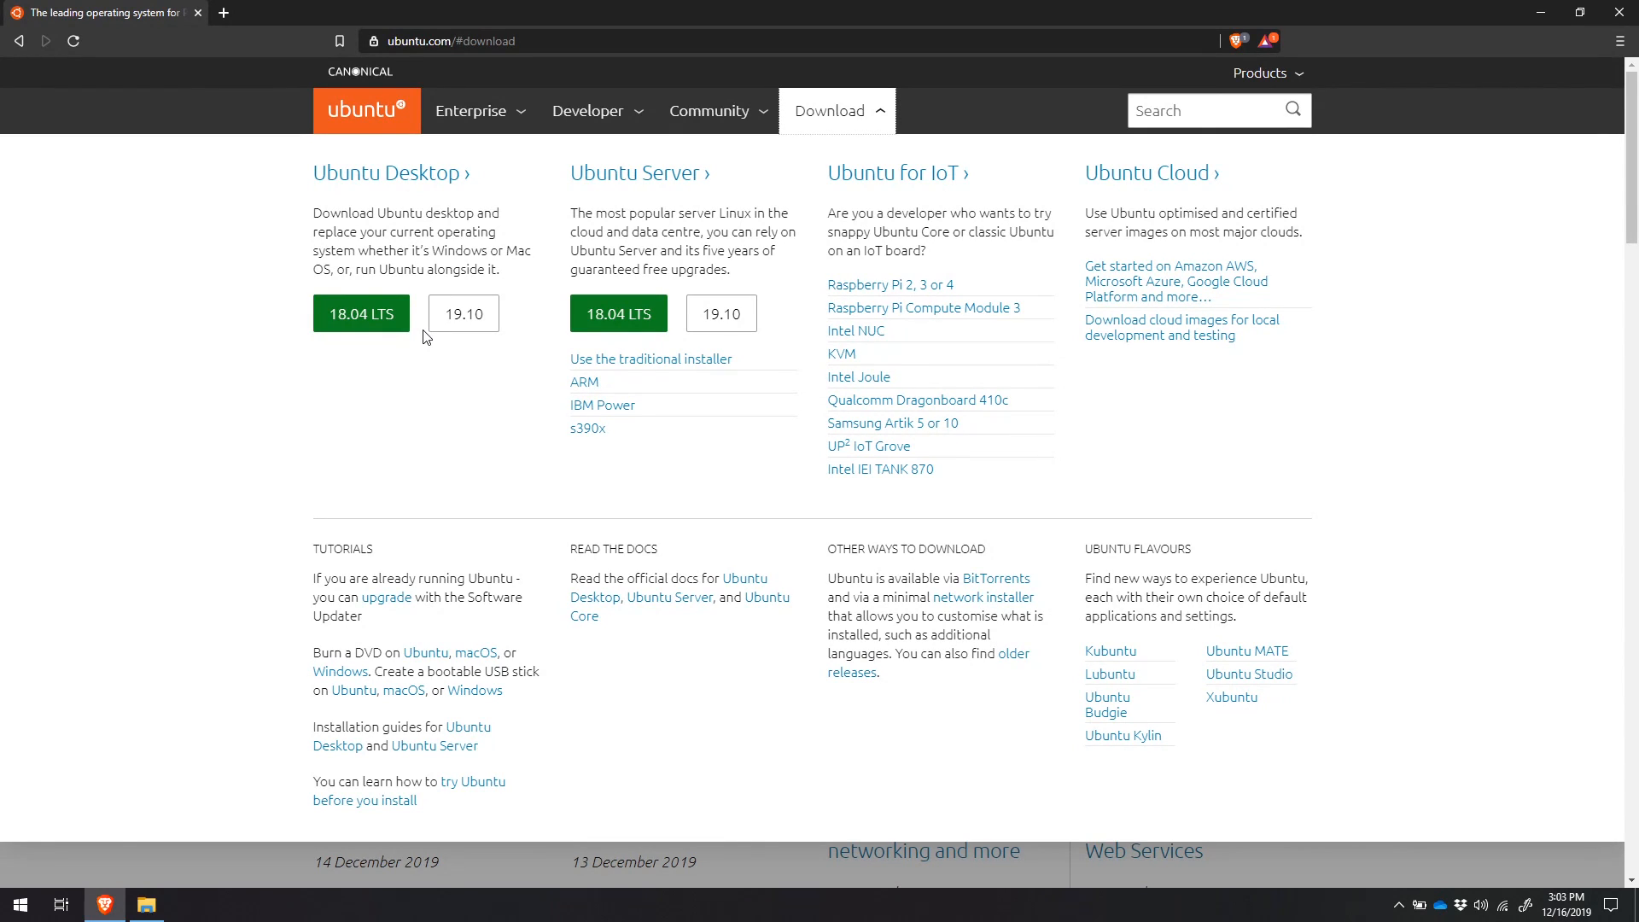
{"action": "mouse_move", "coordinate": [330, 350]}
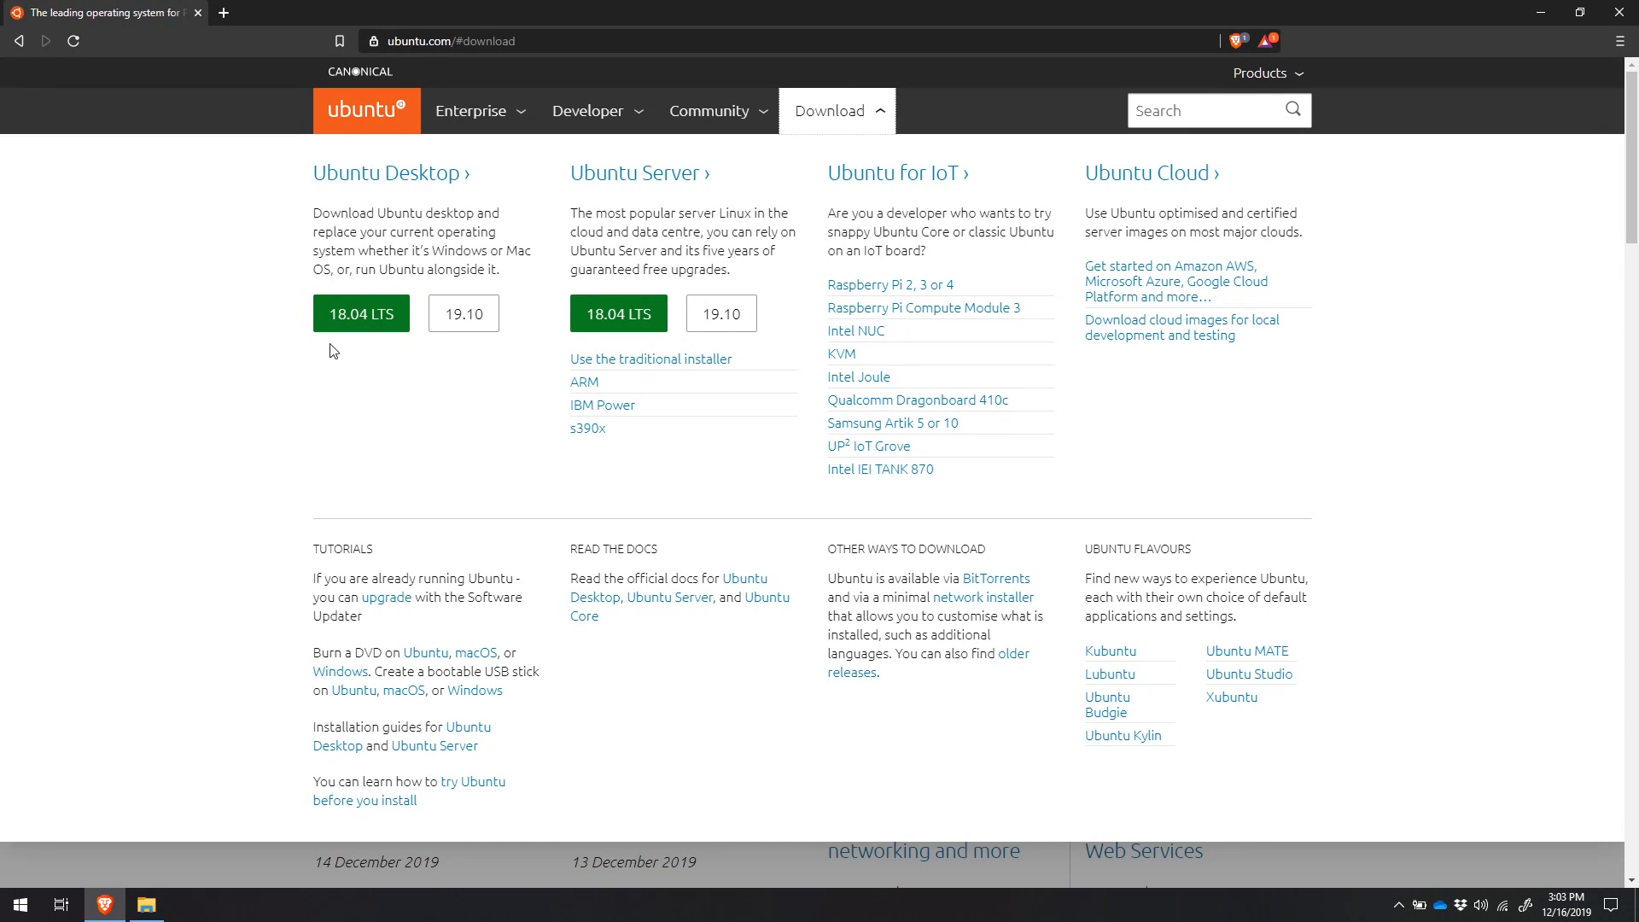
{"action": "mouse_move", "coordinate": [366, 364]}
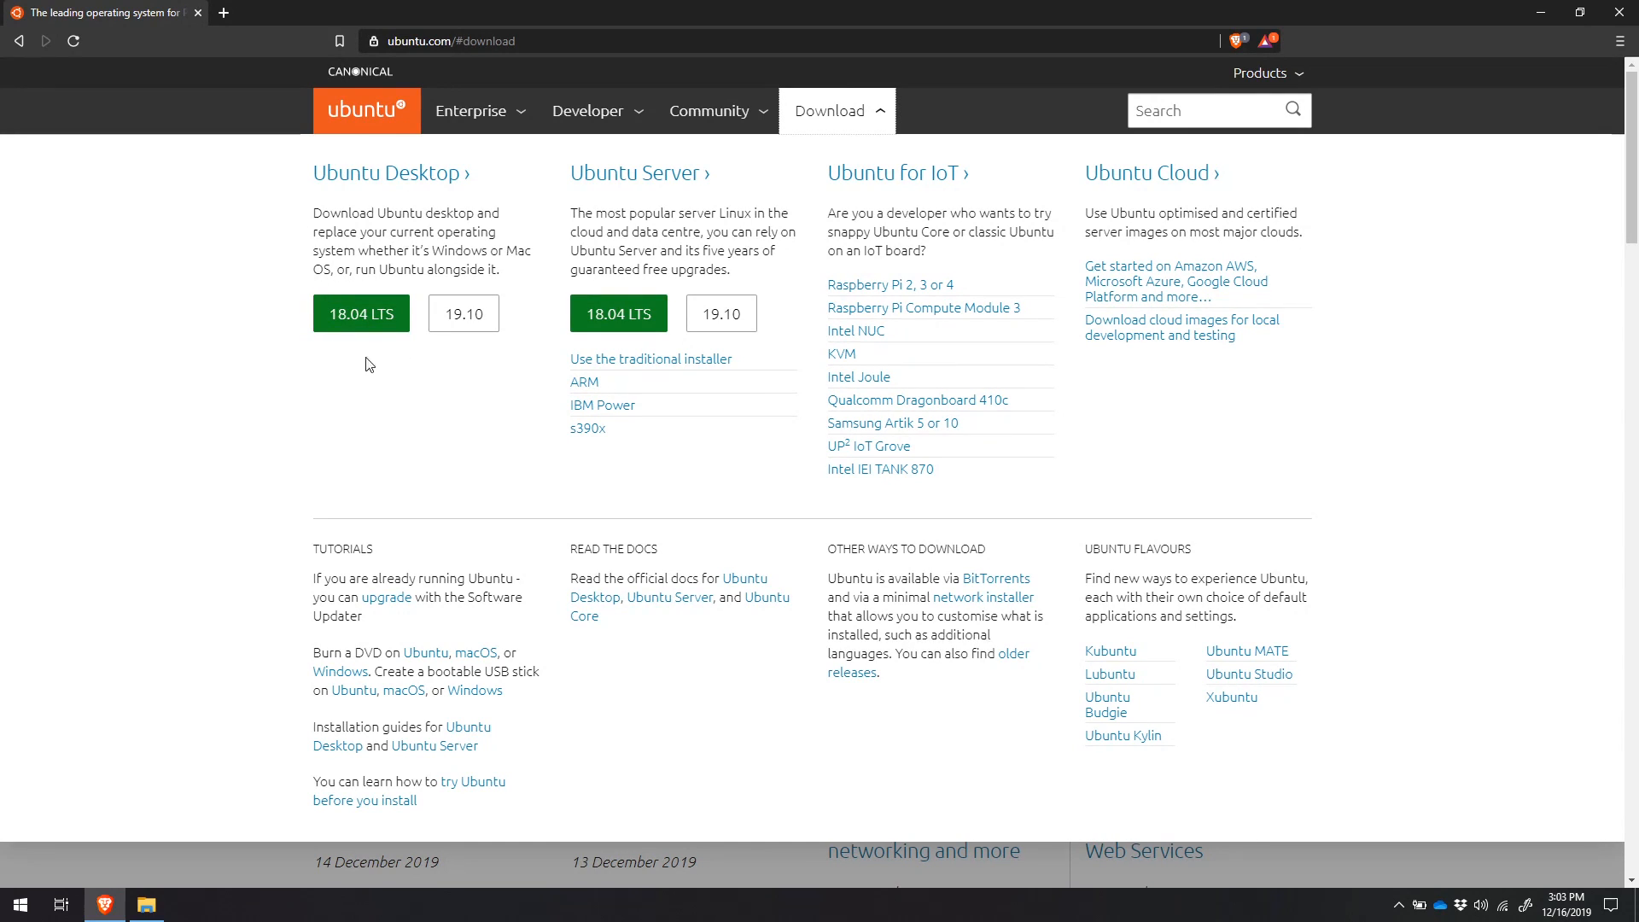
{"action": "mouse_move", "coordinate": [388, 355]}
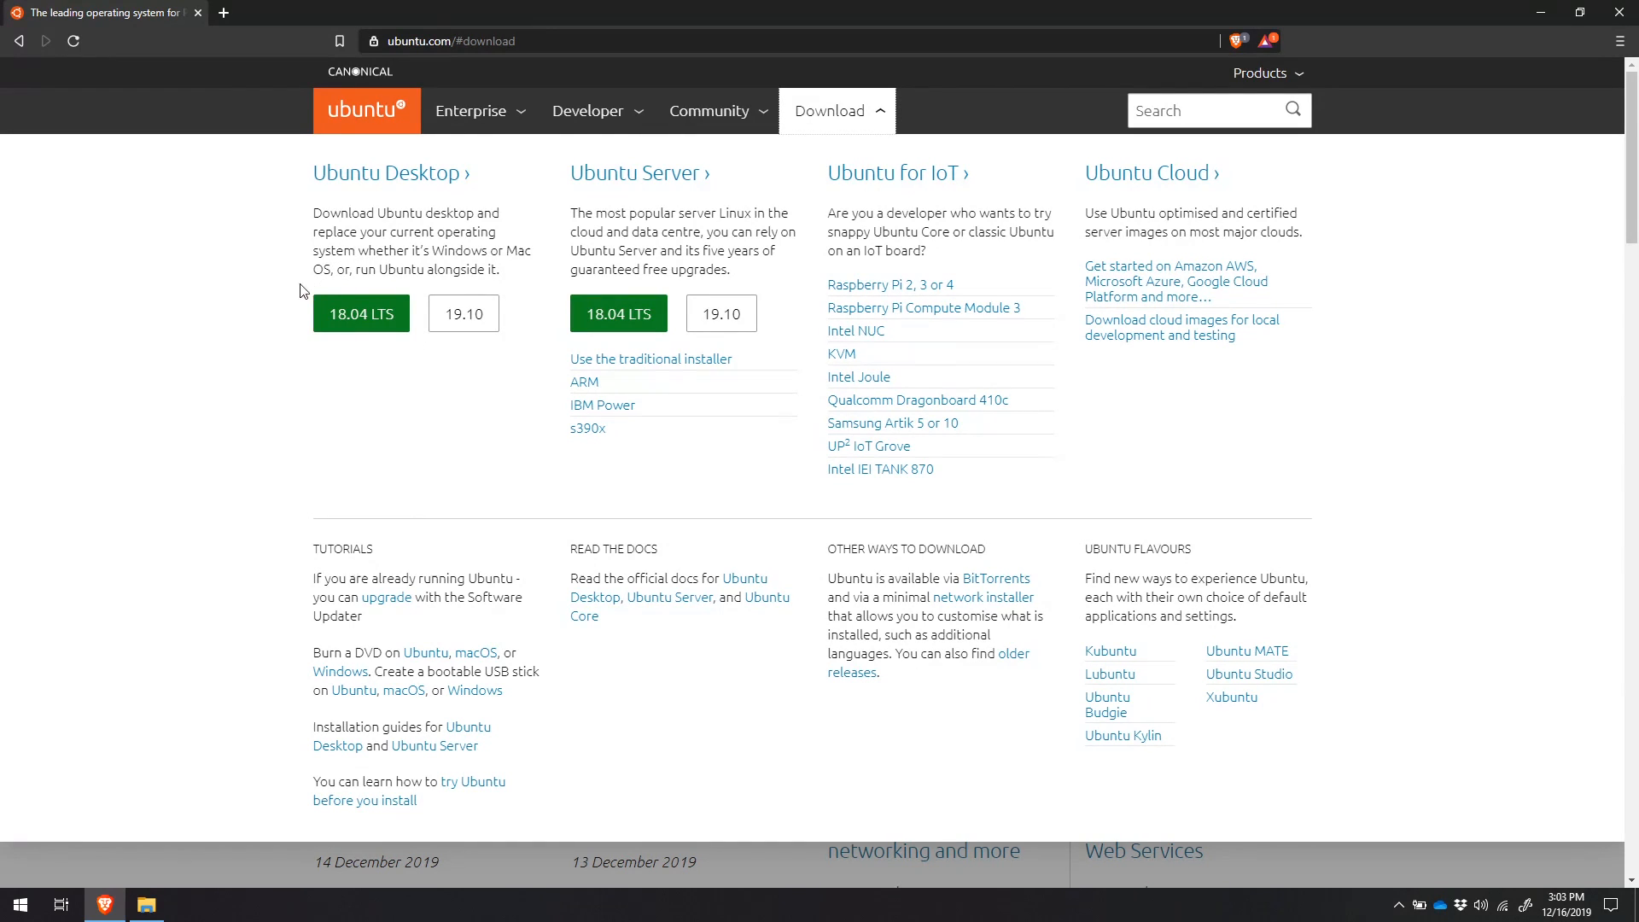
{"action": "mouse_move", "coordinate": [405, 358]}
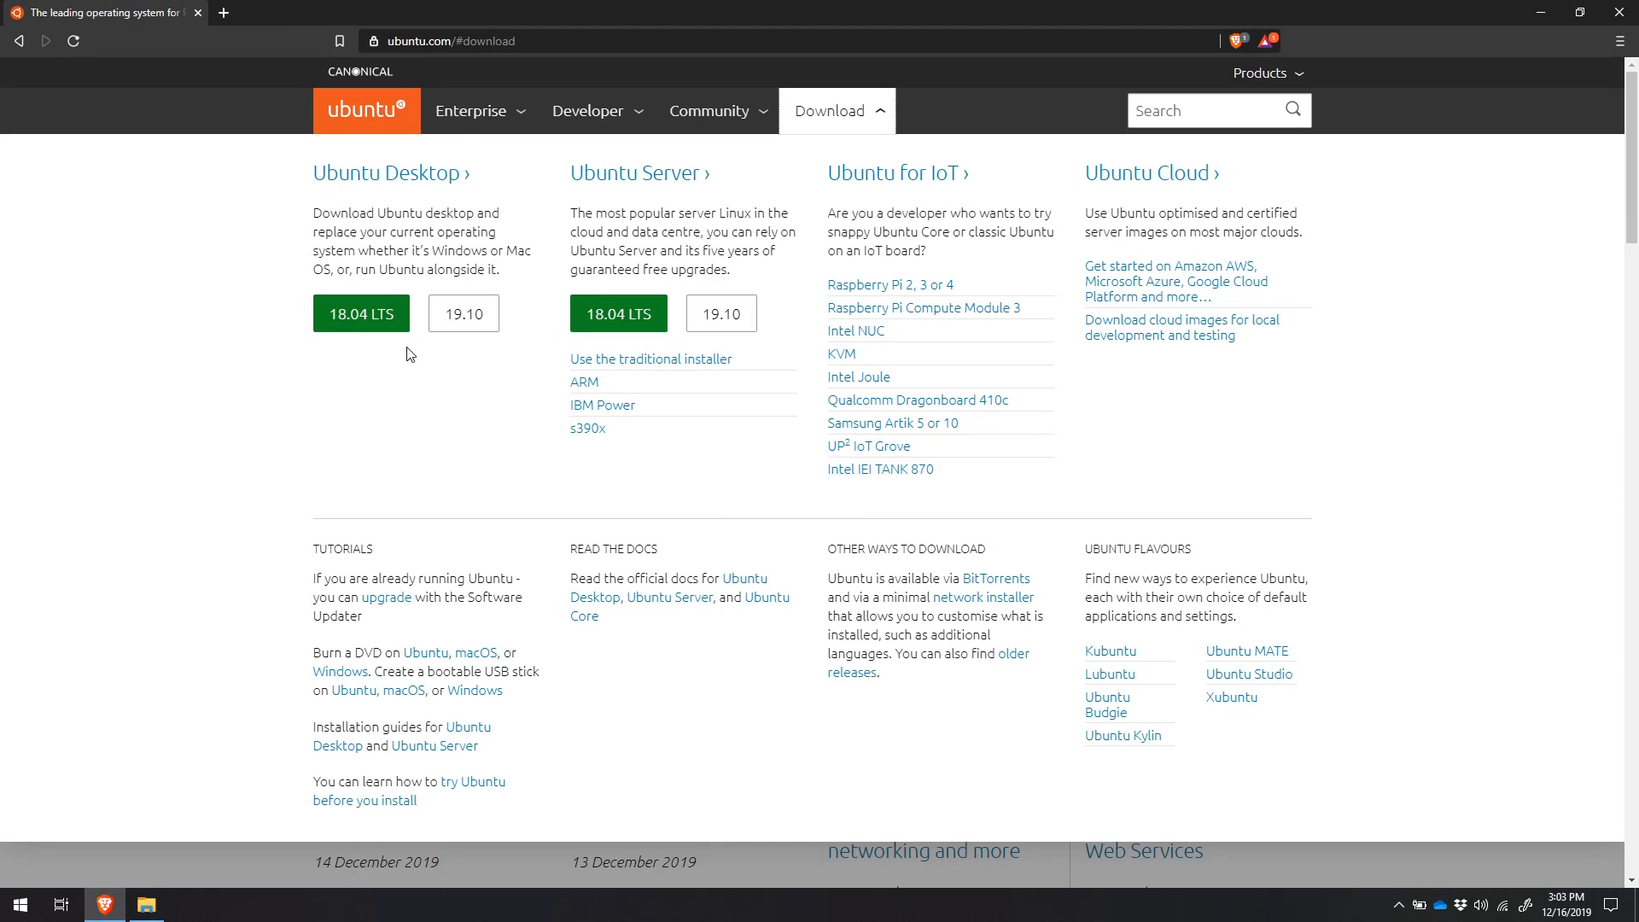
{"action": "mouse_move", "coordinate": [427, 332]}
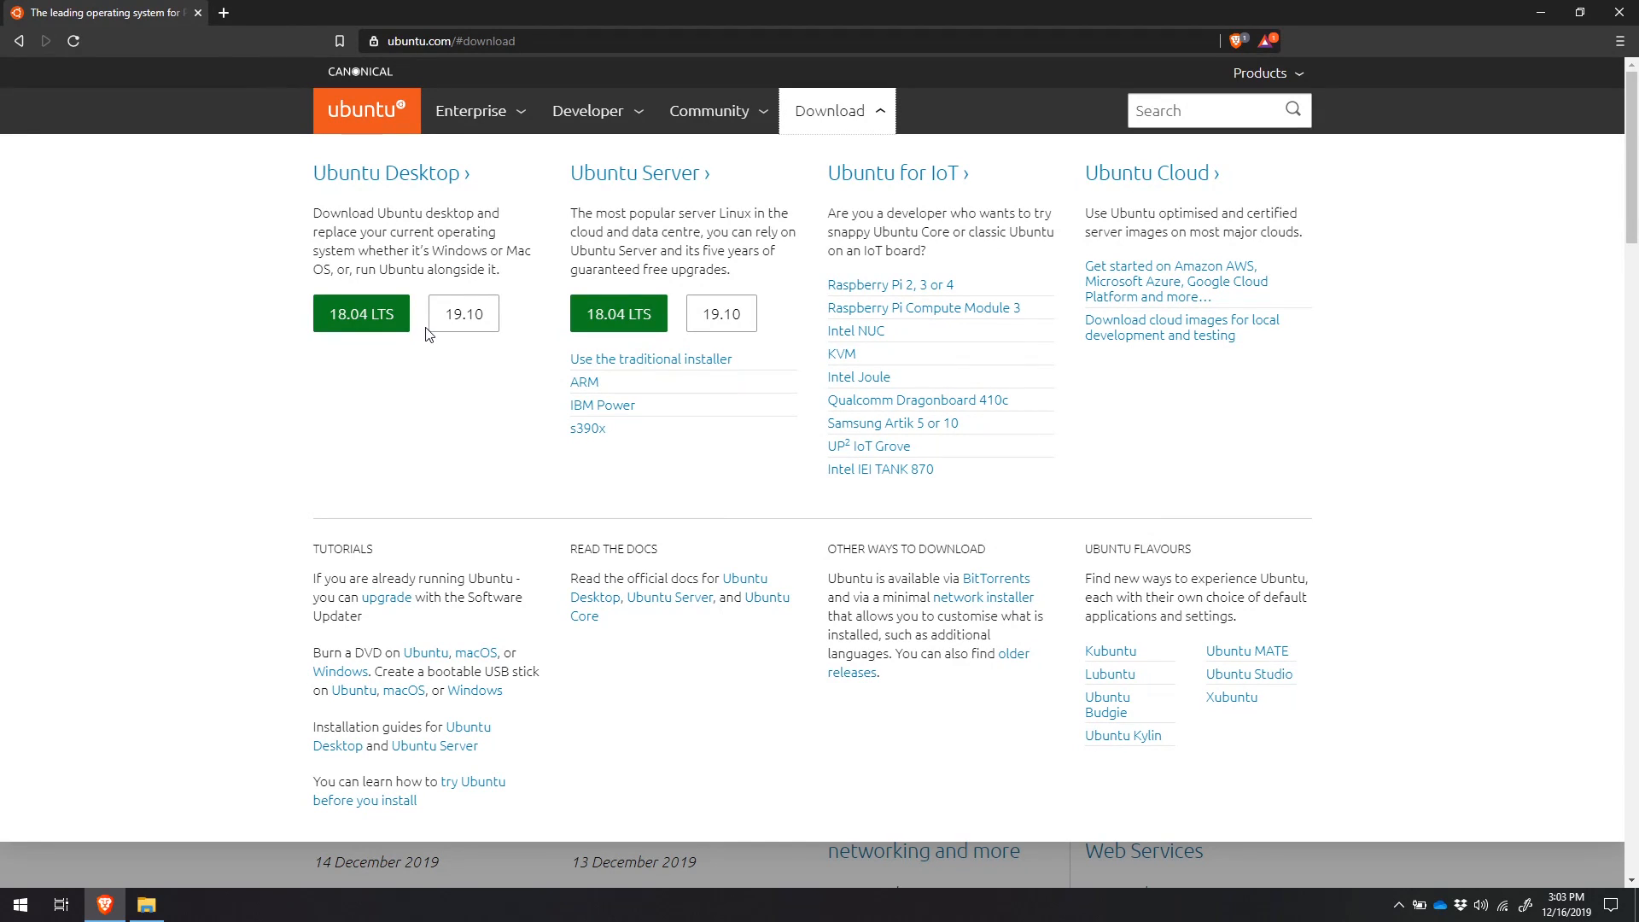
{"action": "mouse_move", "coordinate": [435, 293]}
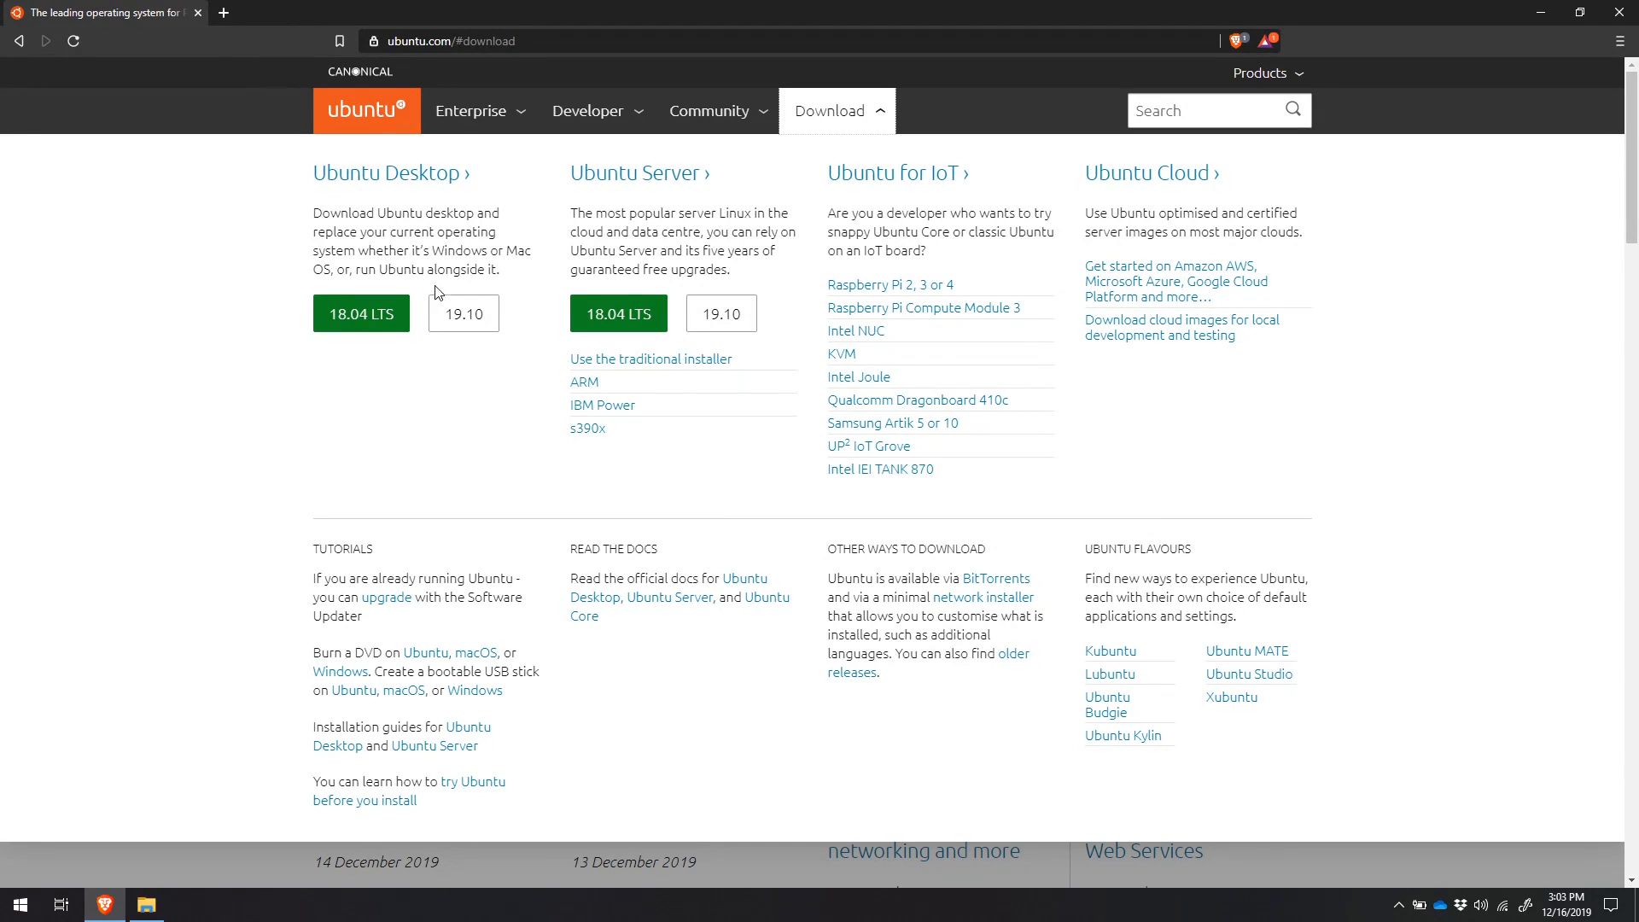
{"action": "mouse_move", "coordinate": [492, 298]}
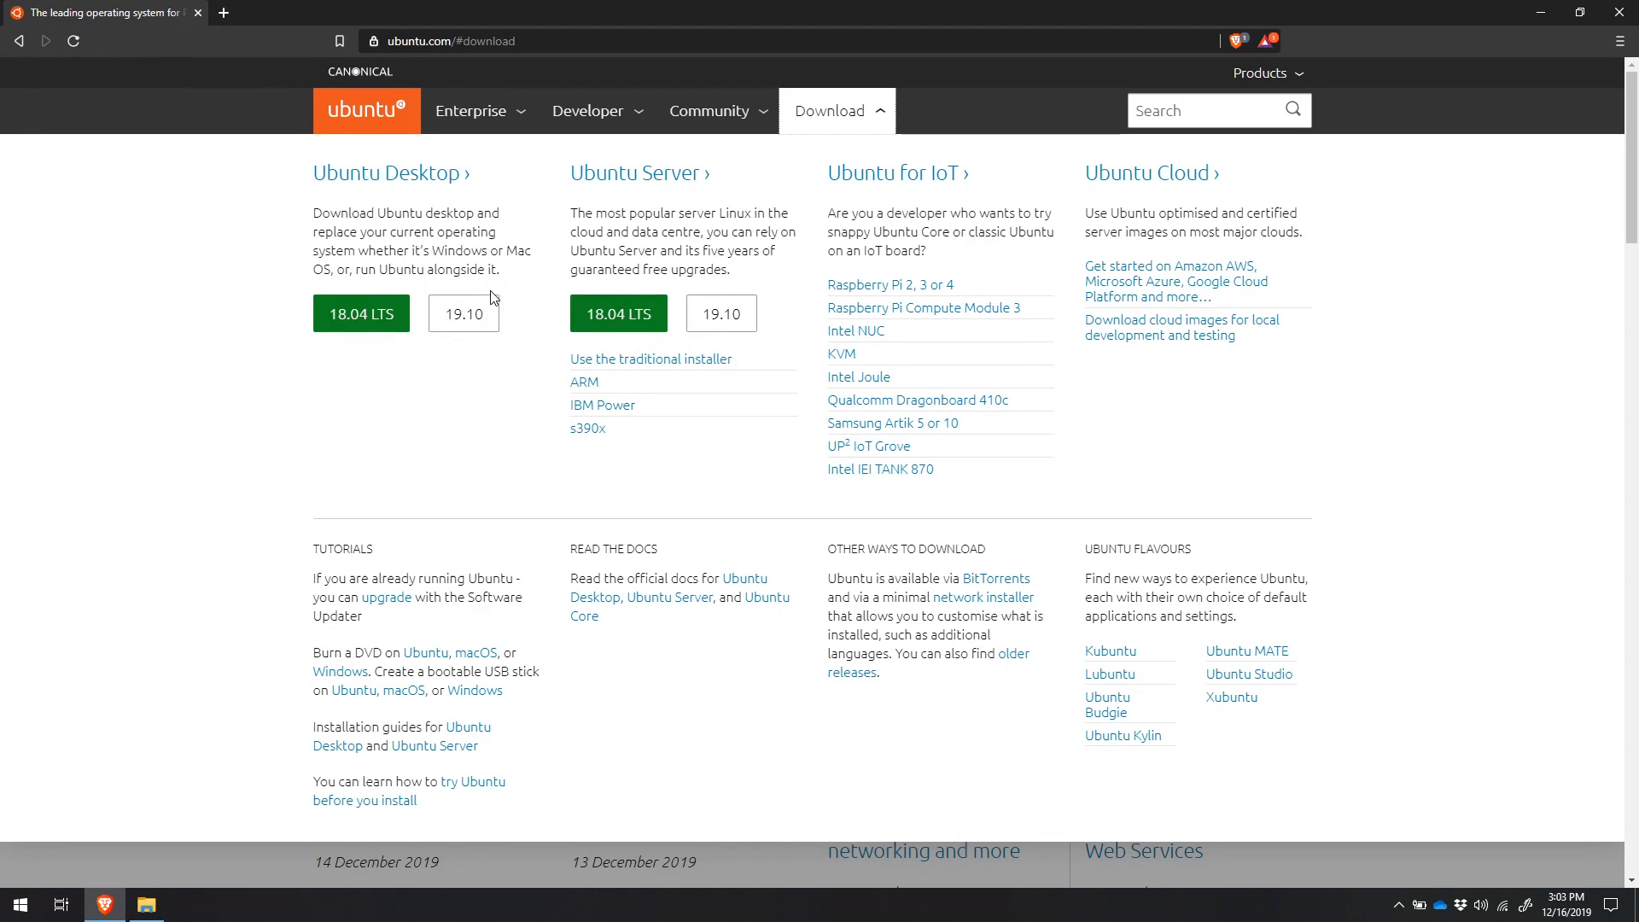
{"action": "mouse_move", "coordinate": [463, 312]}
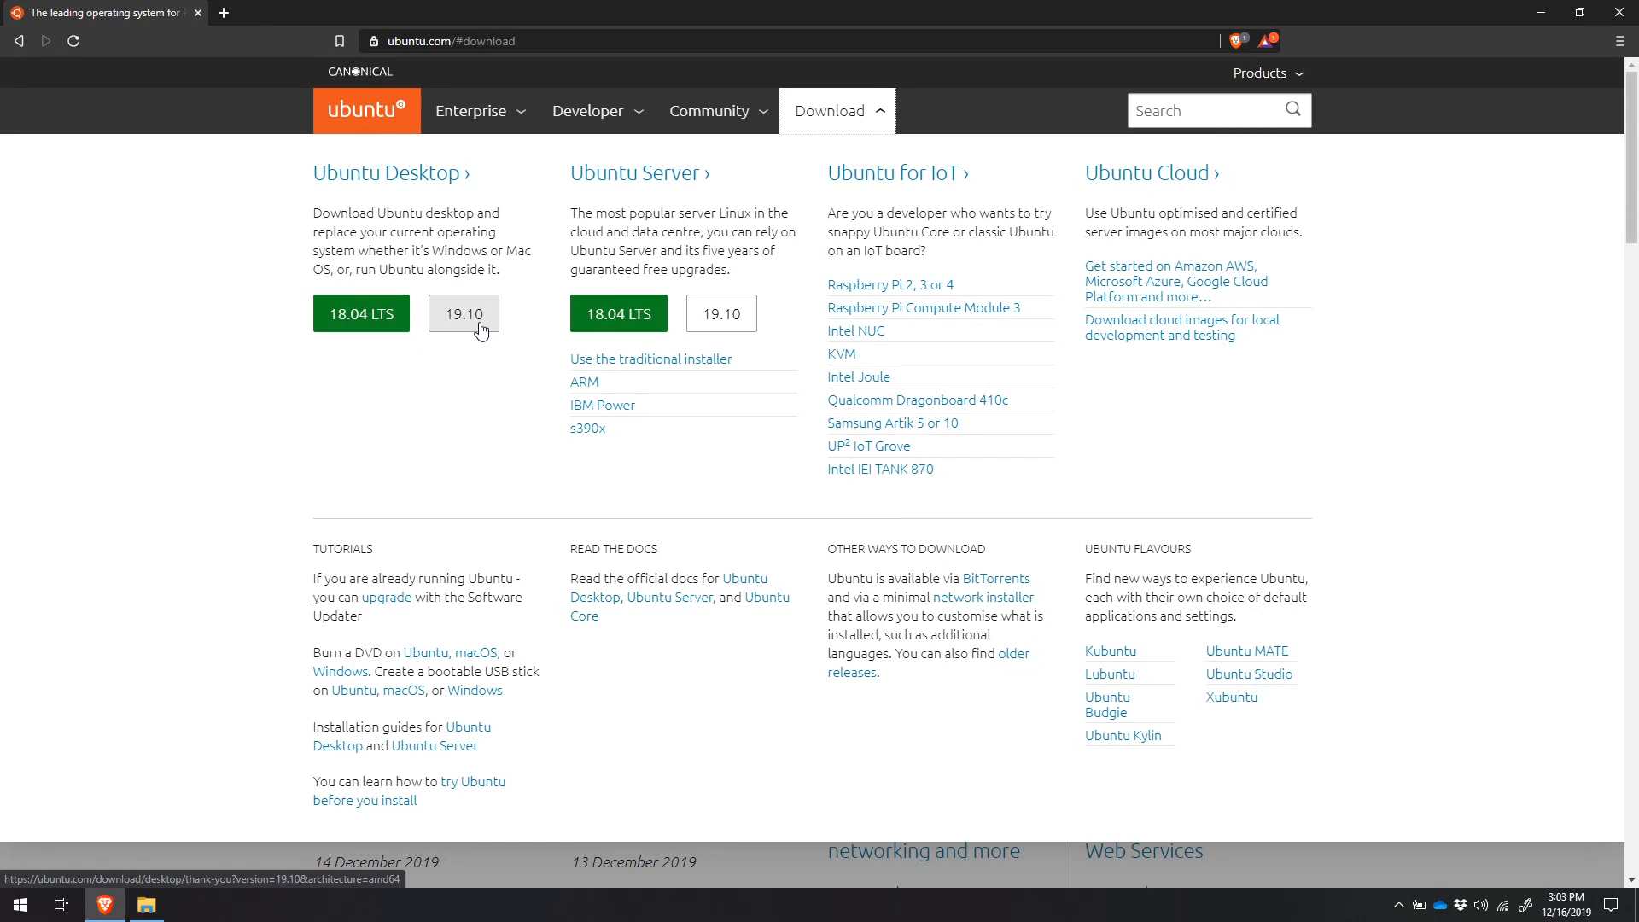
{"action": "mouse_move", "coordinate": [450, 344]}
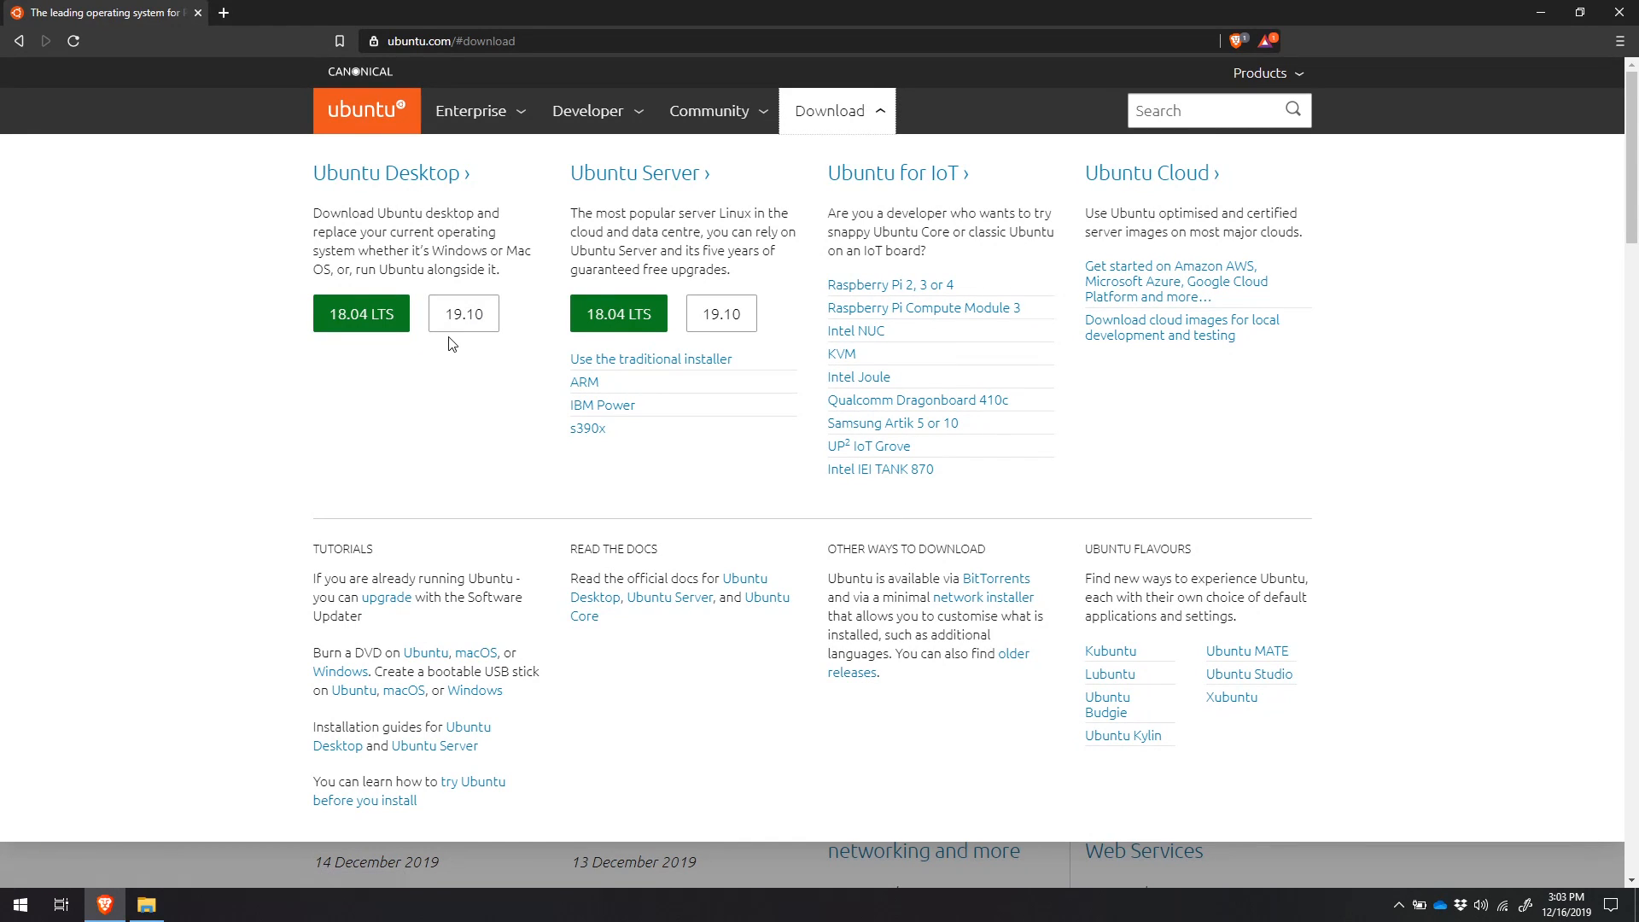
{"action": "mouse_move", "coordinate": [467, 349]}
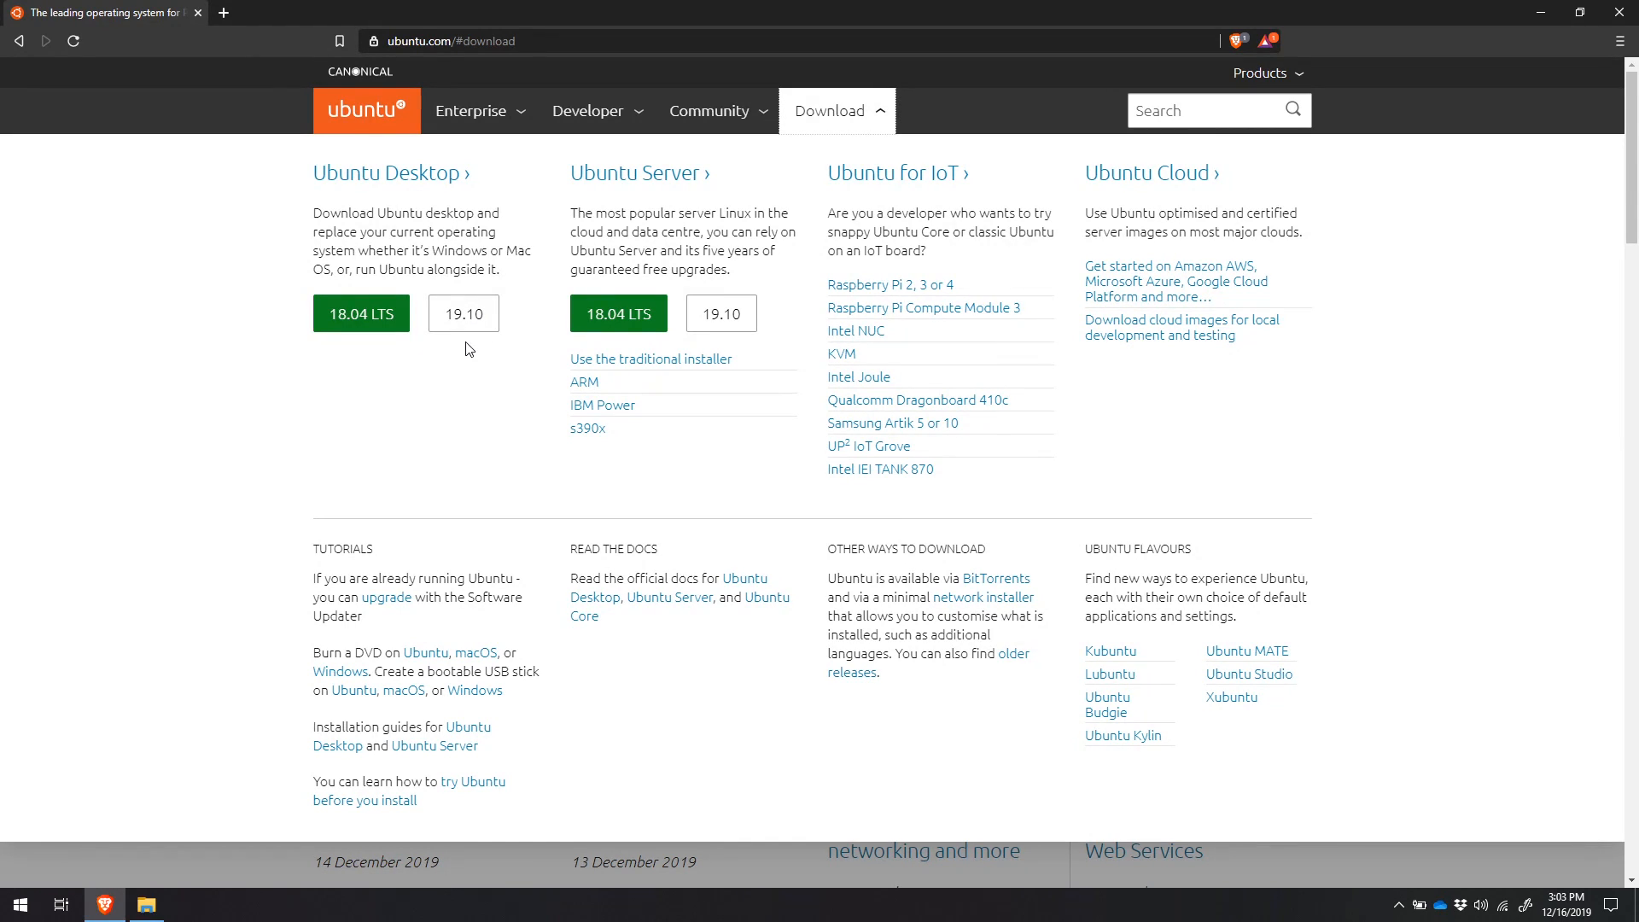
{"action": "mouse_move", "coordinate": [373, 346]}
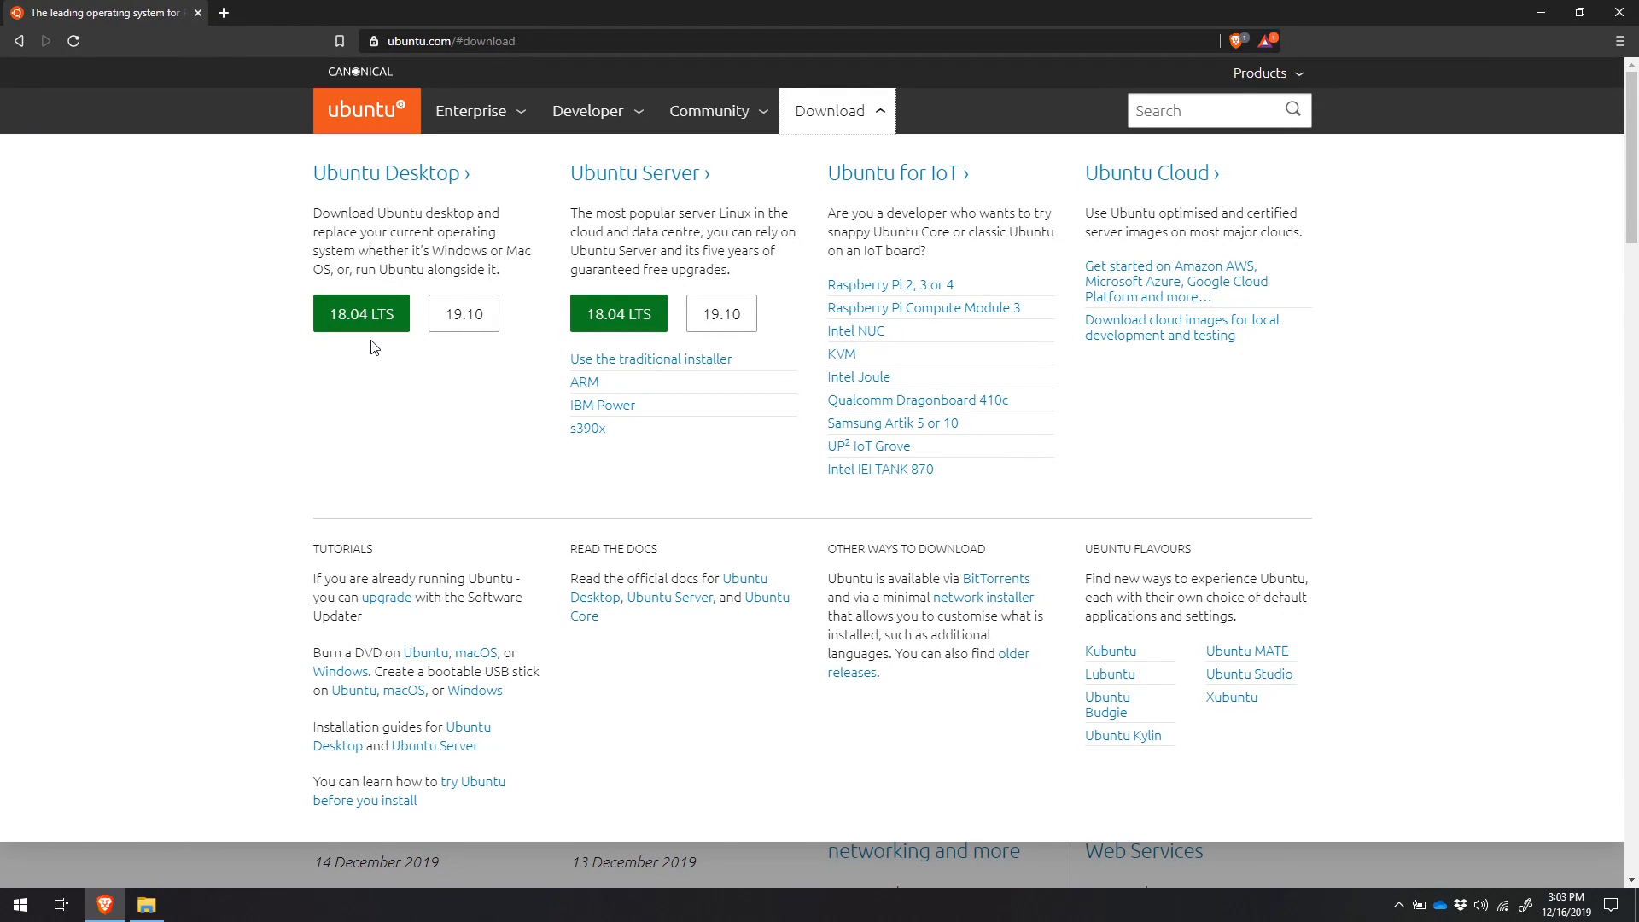
{"action": "mouse_move", "coordinate": [373, 363]}
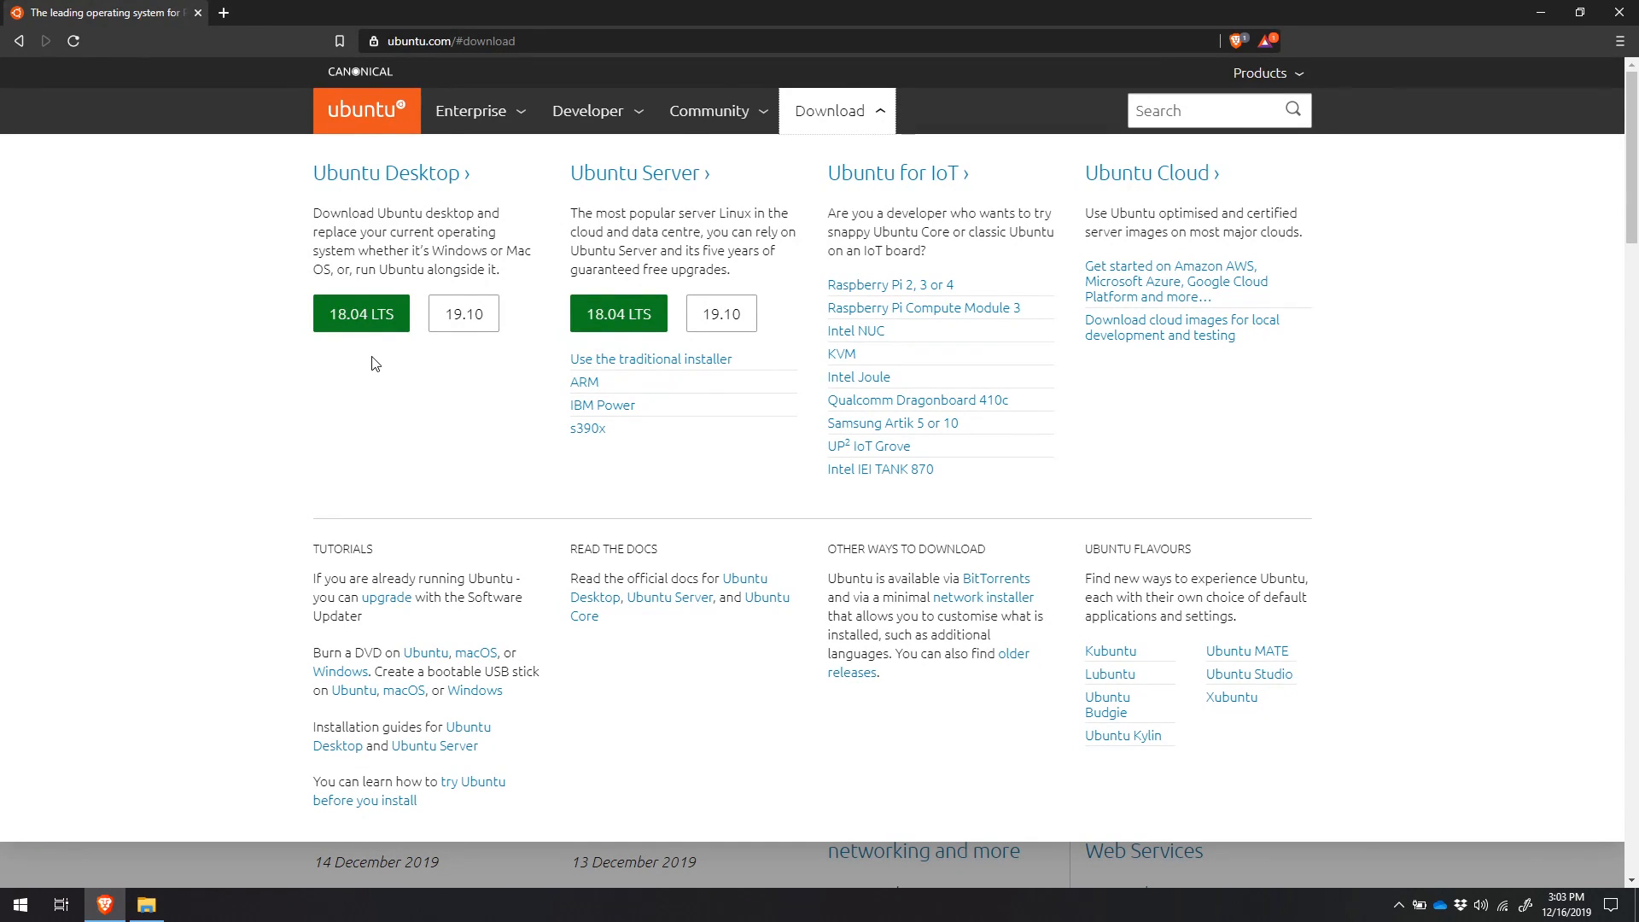
{"action": "mouse_move", "coordinate": [392, 348]}
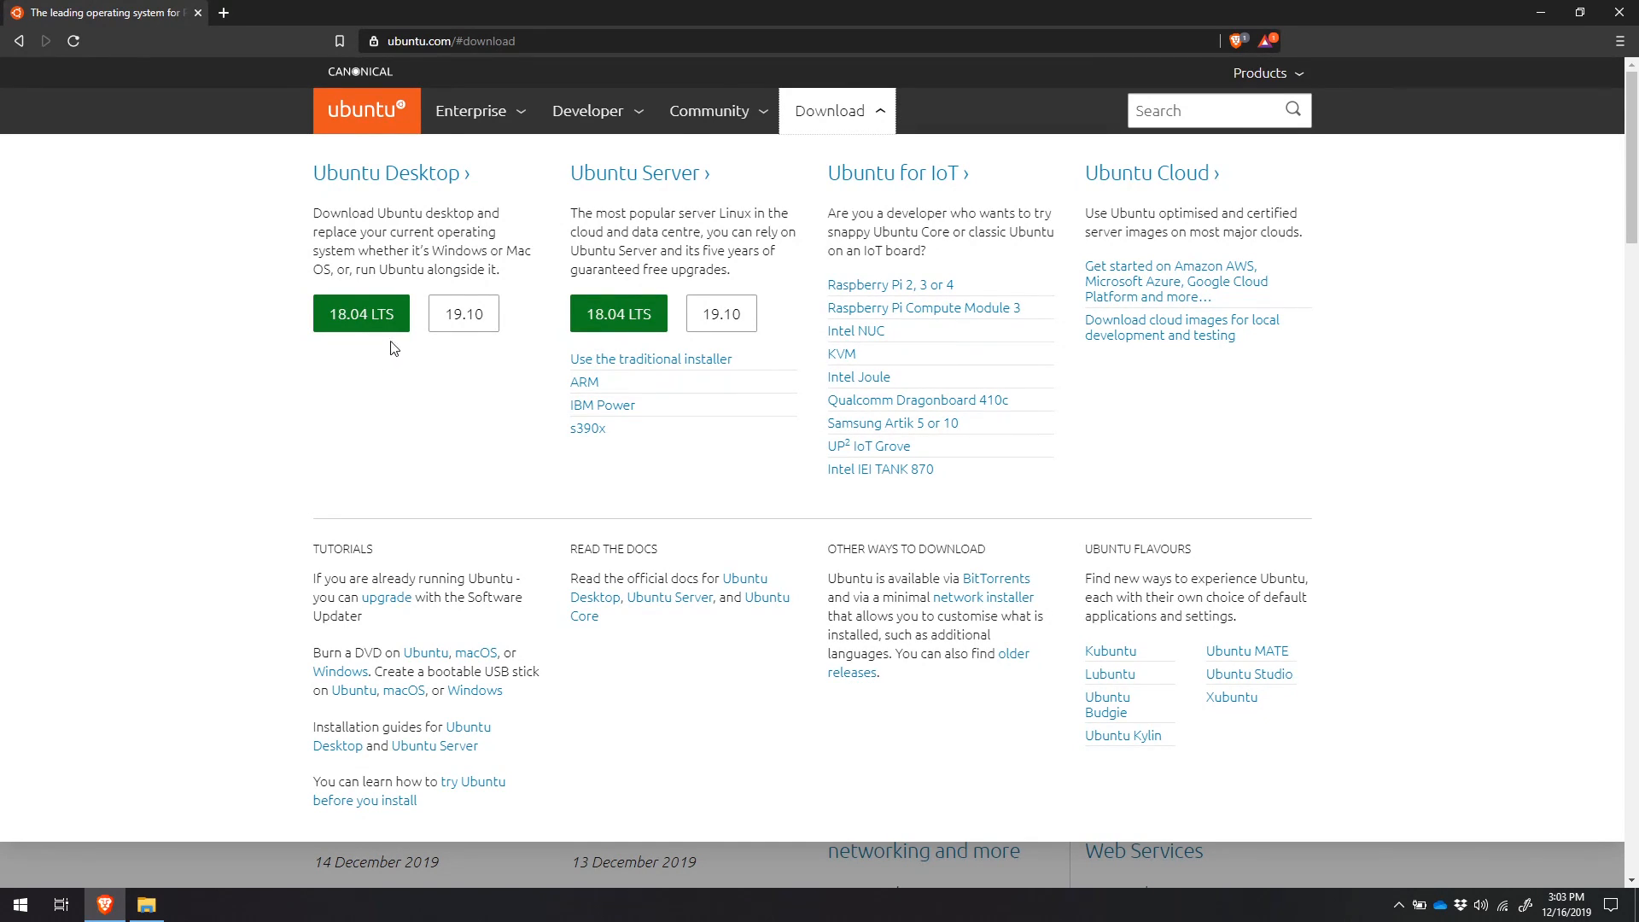
{"action": "mouse_move", "coordinate": [427, 350]}
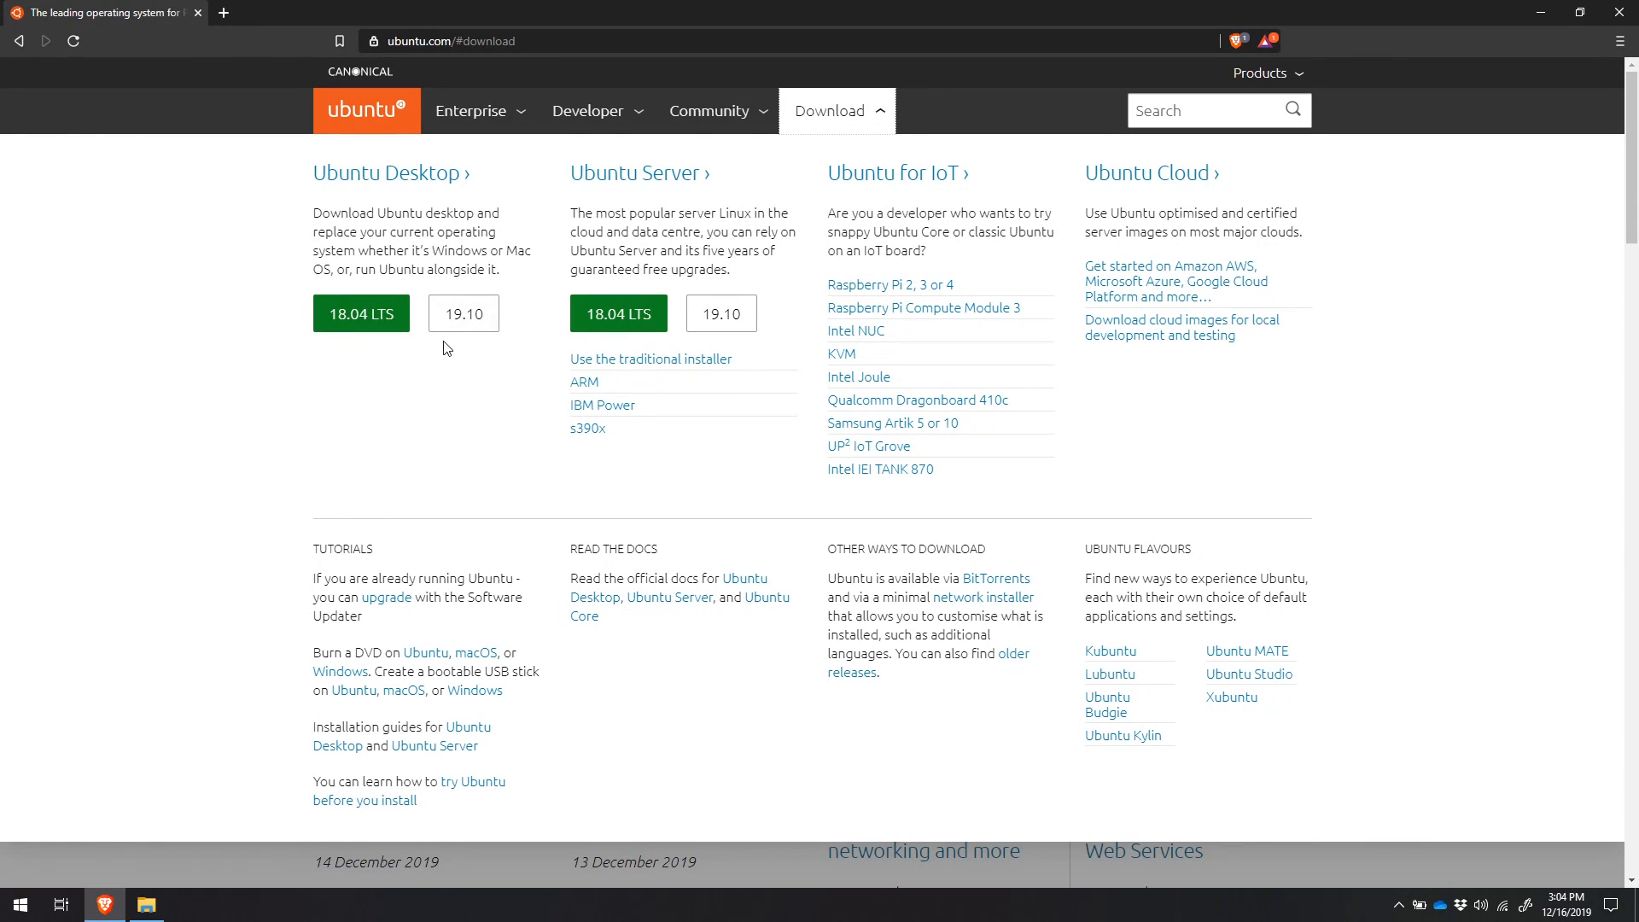
{"action": "mouse_move", "coordinate": [441, 324]}
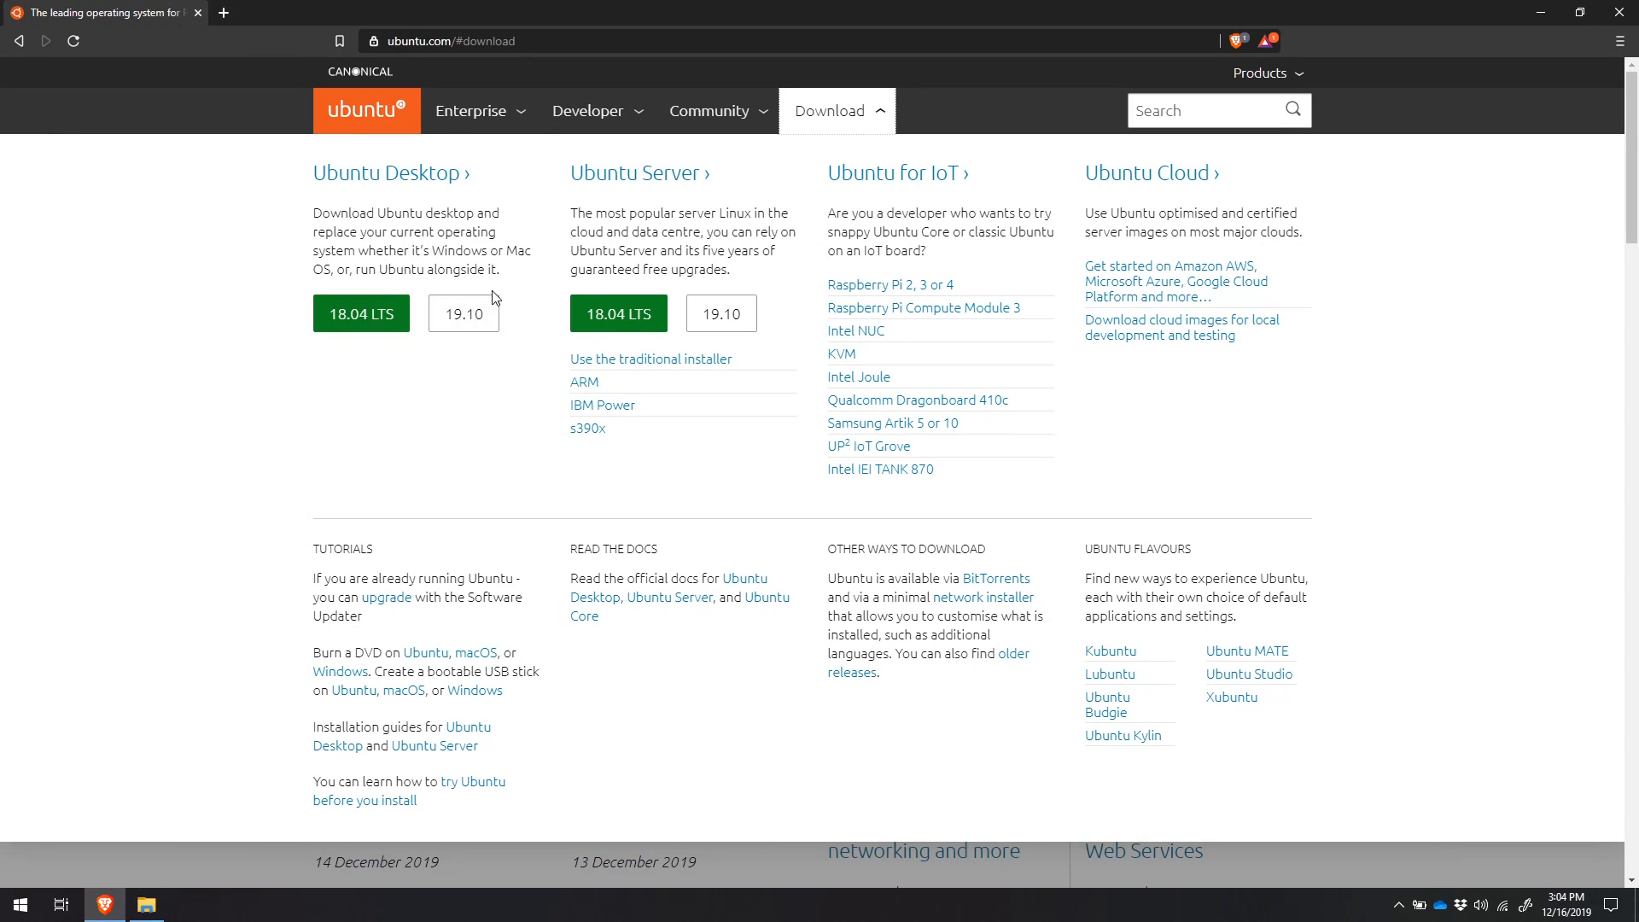
{"action": "mouse_move", "coordinate": [410, 360]}
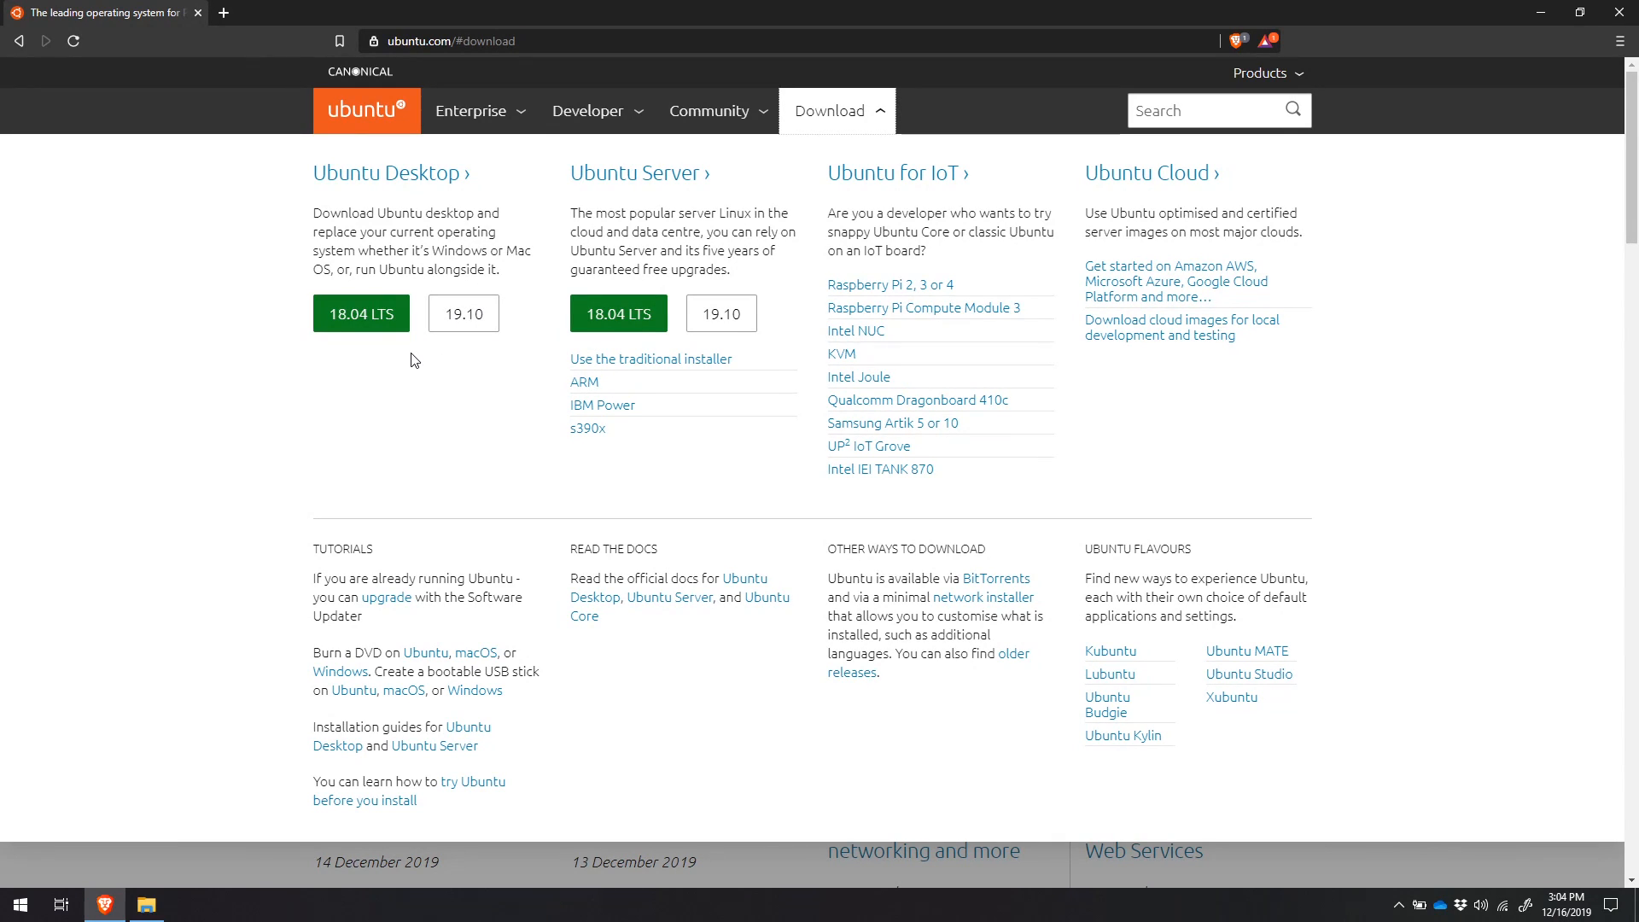
{"action": "mouse_move", "coordinate": [386, 357]}
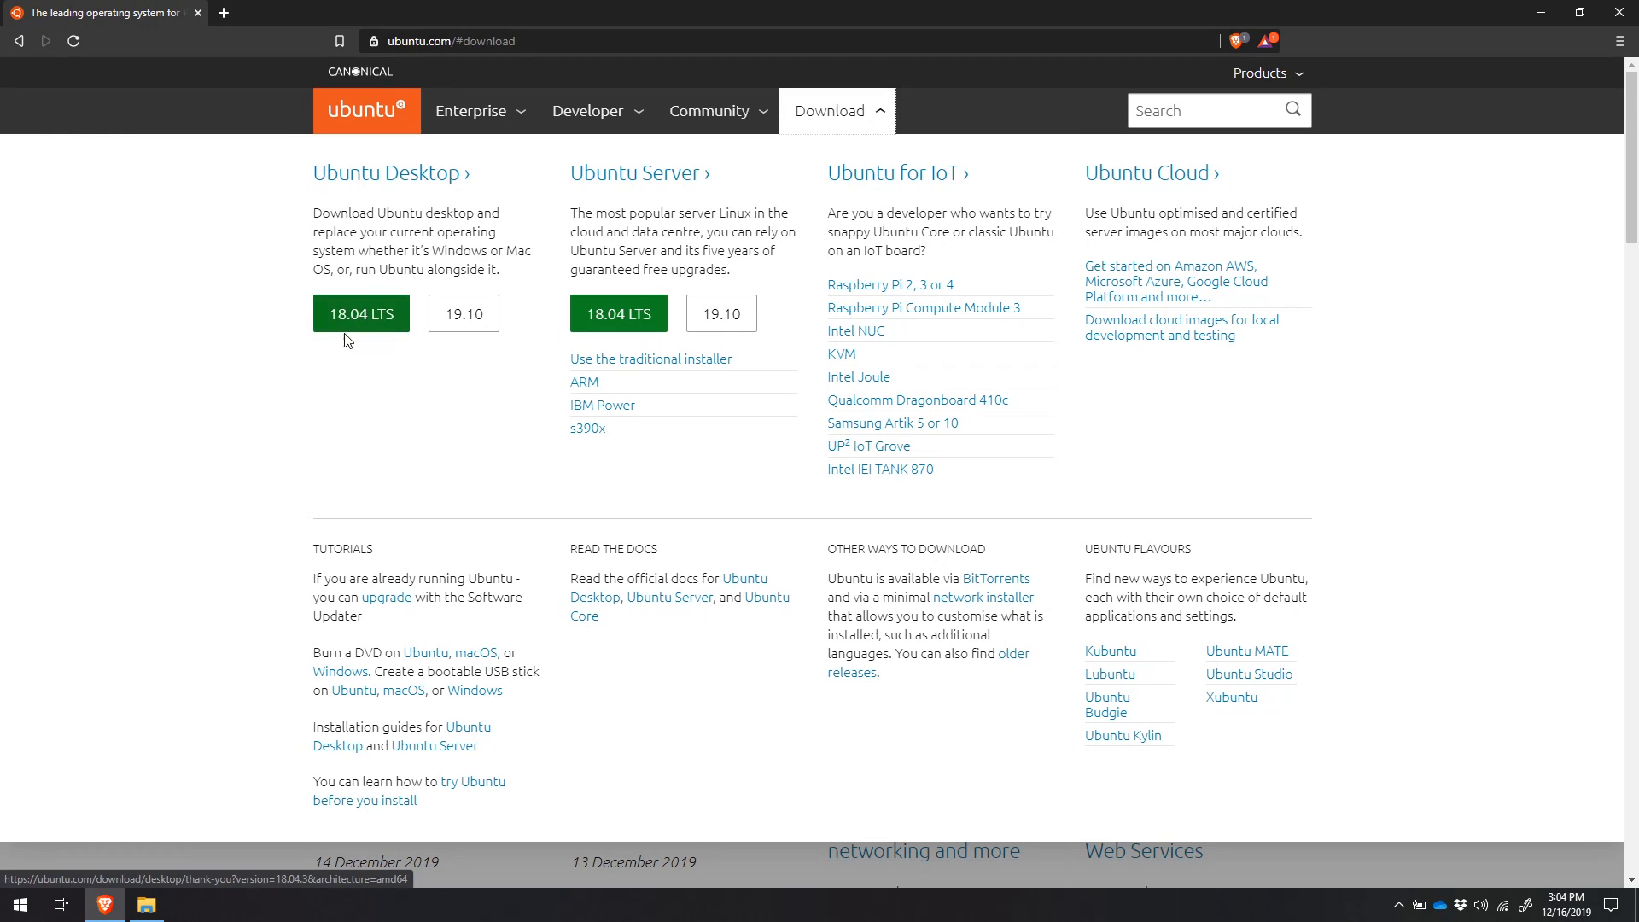
{"action": "mouse_move", "coordinate": [377, 365]}
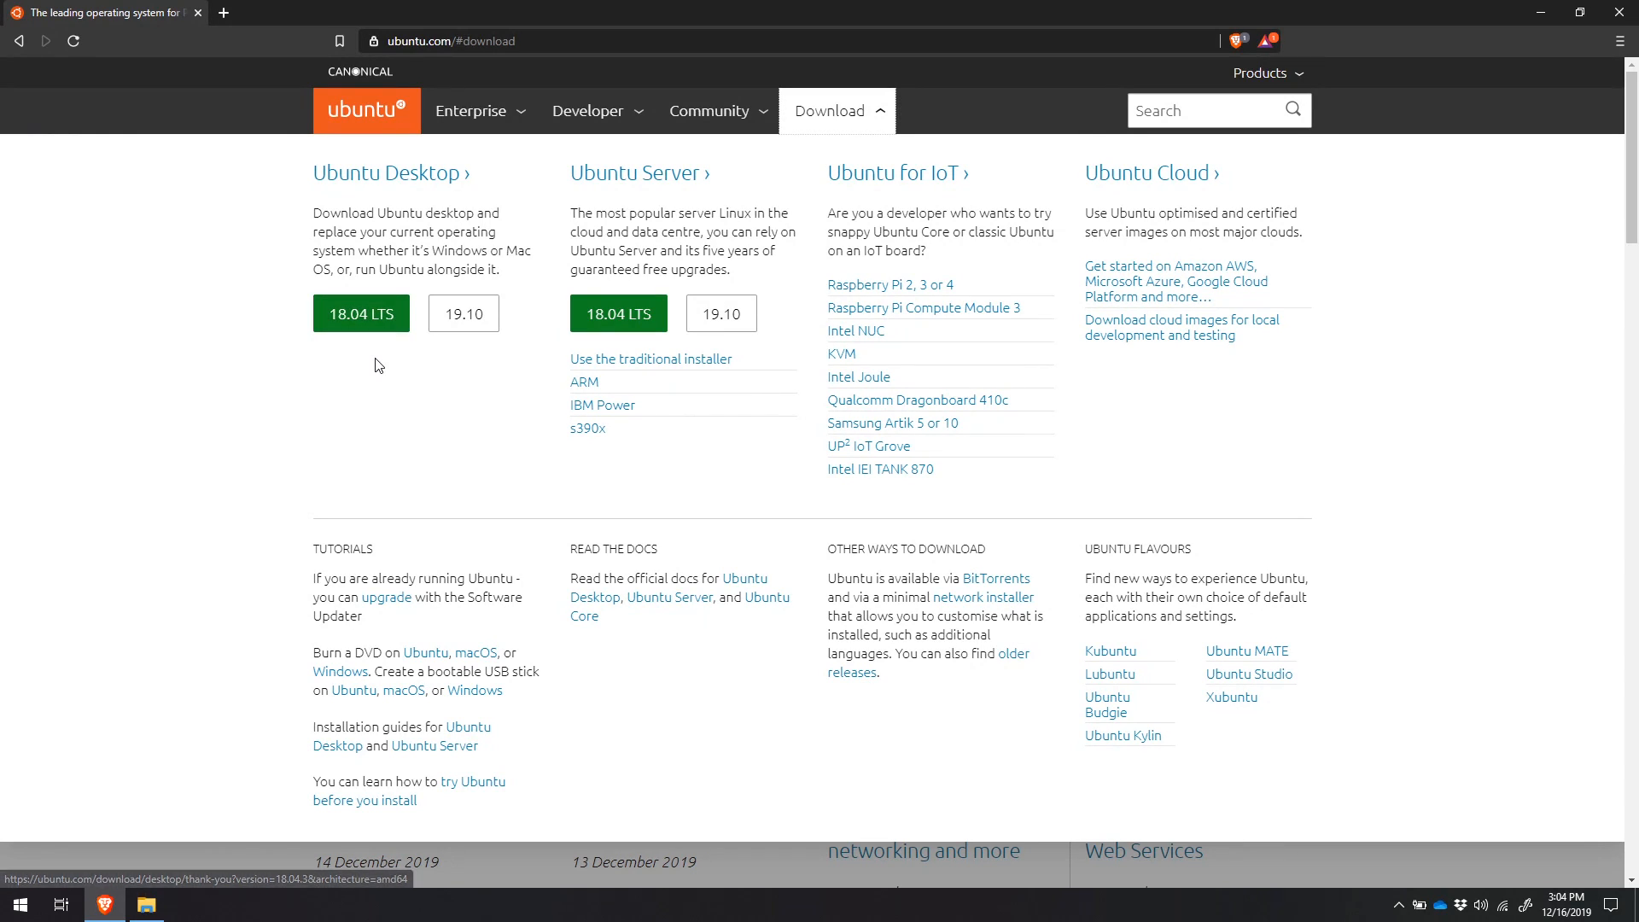
{"action": "mouse_move", "coordinate": [367, 354]}
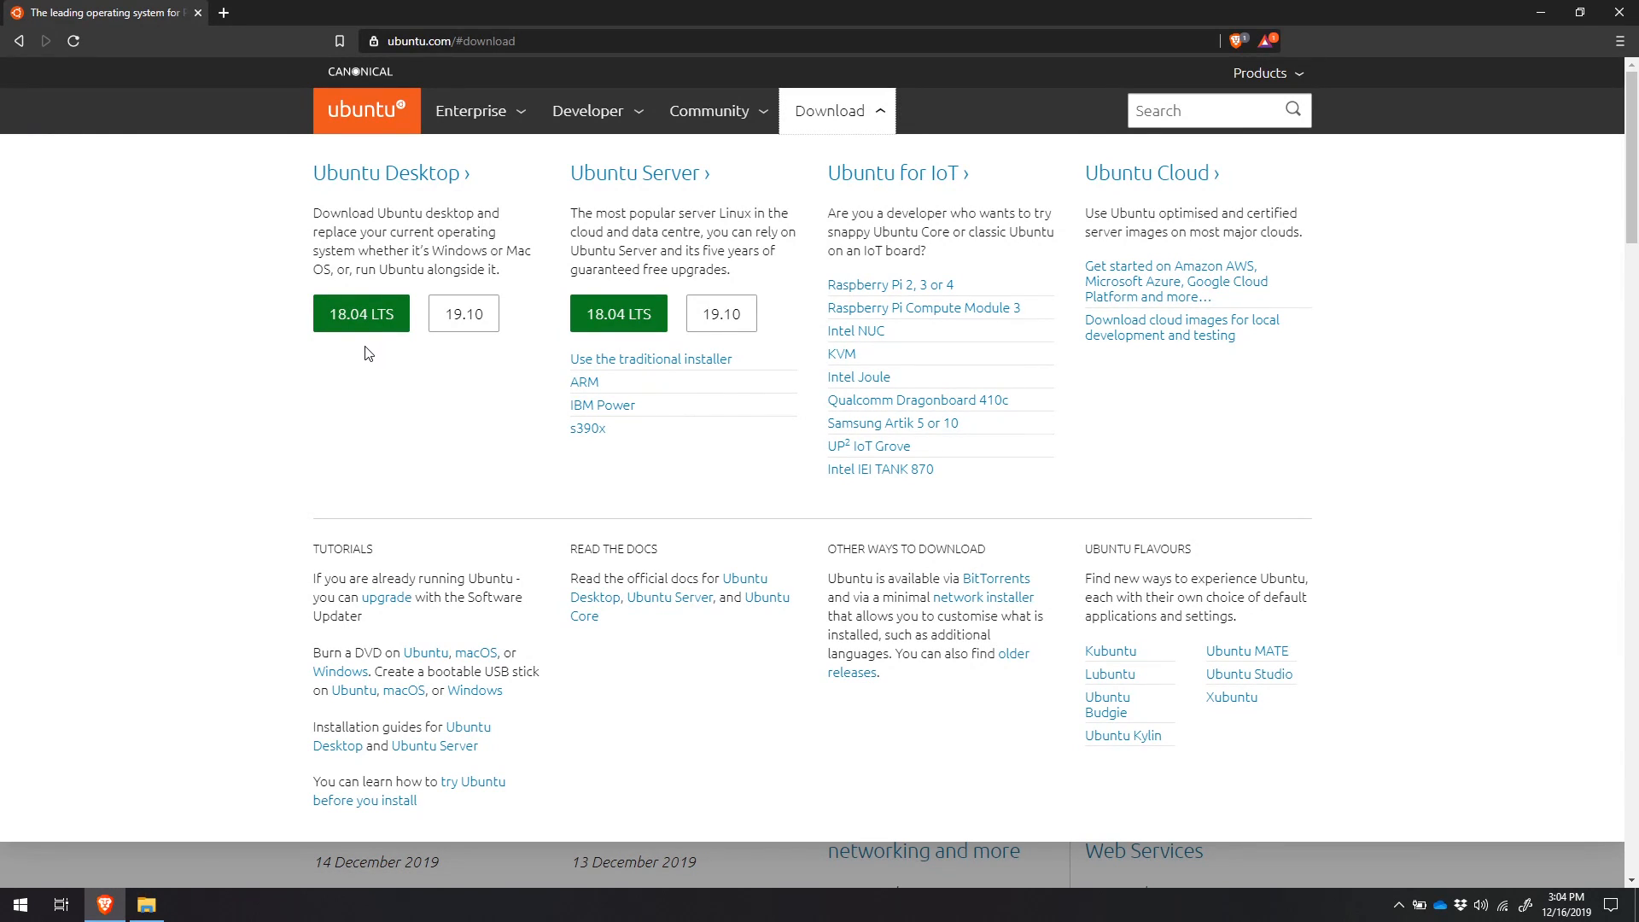
{"action": "mouse_move", "coordinate": [350, 346]}
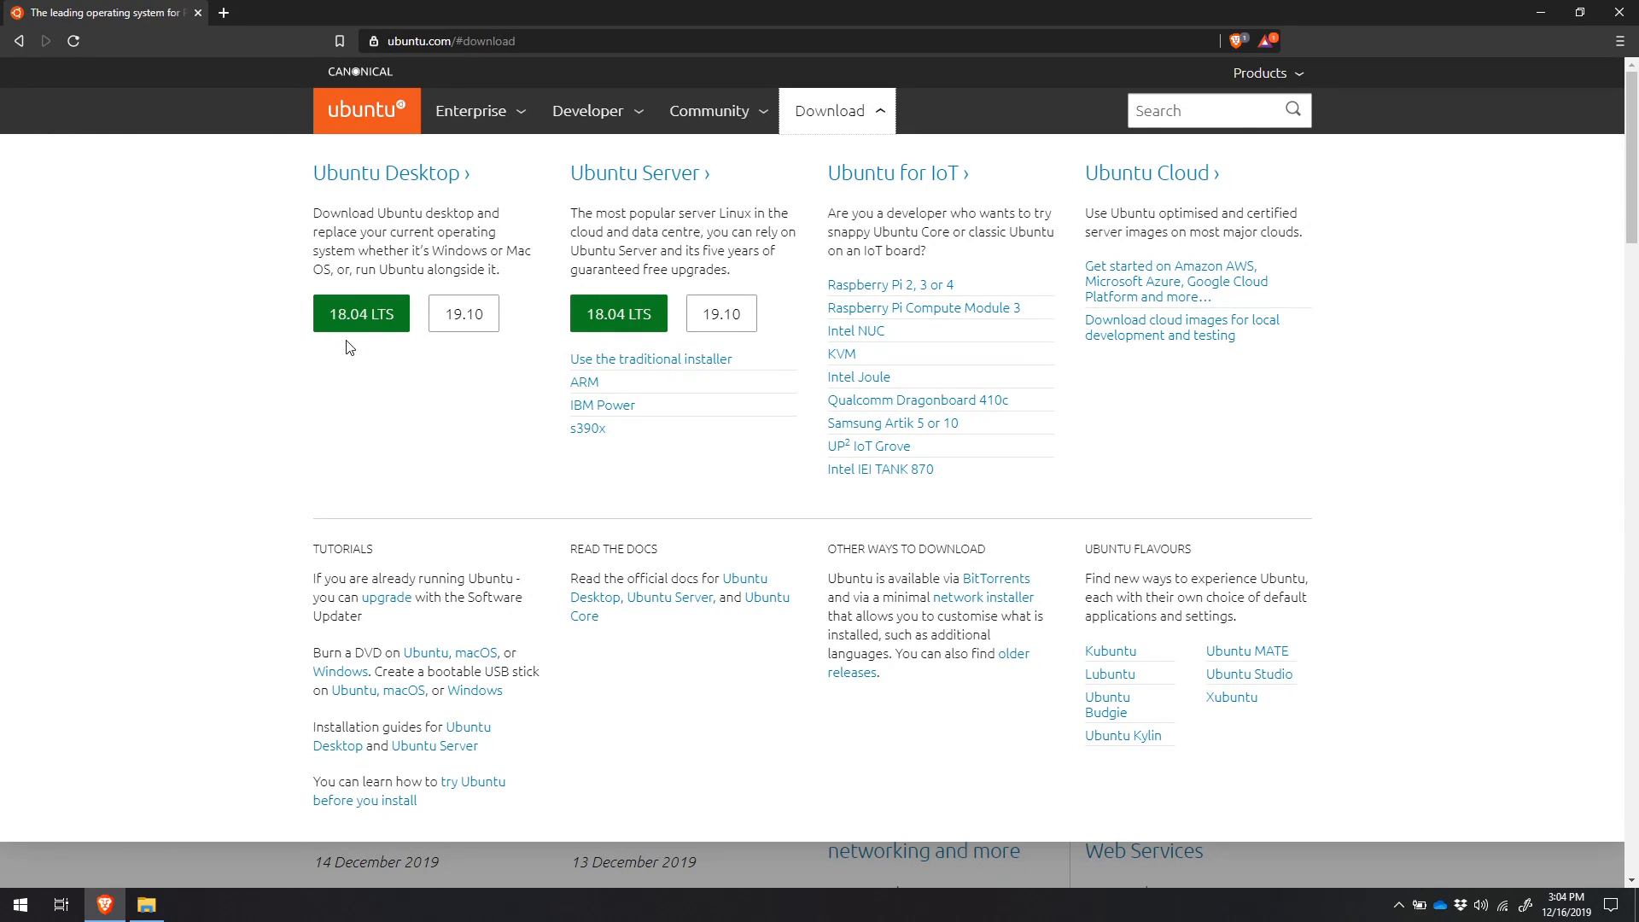
{"action": "mouse_move", "coordinate": [368, 364]}
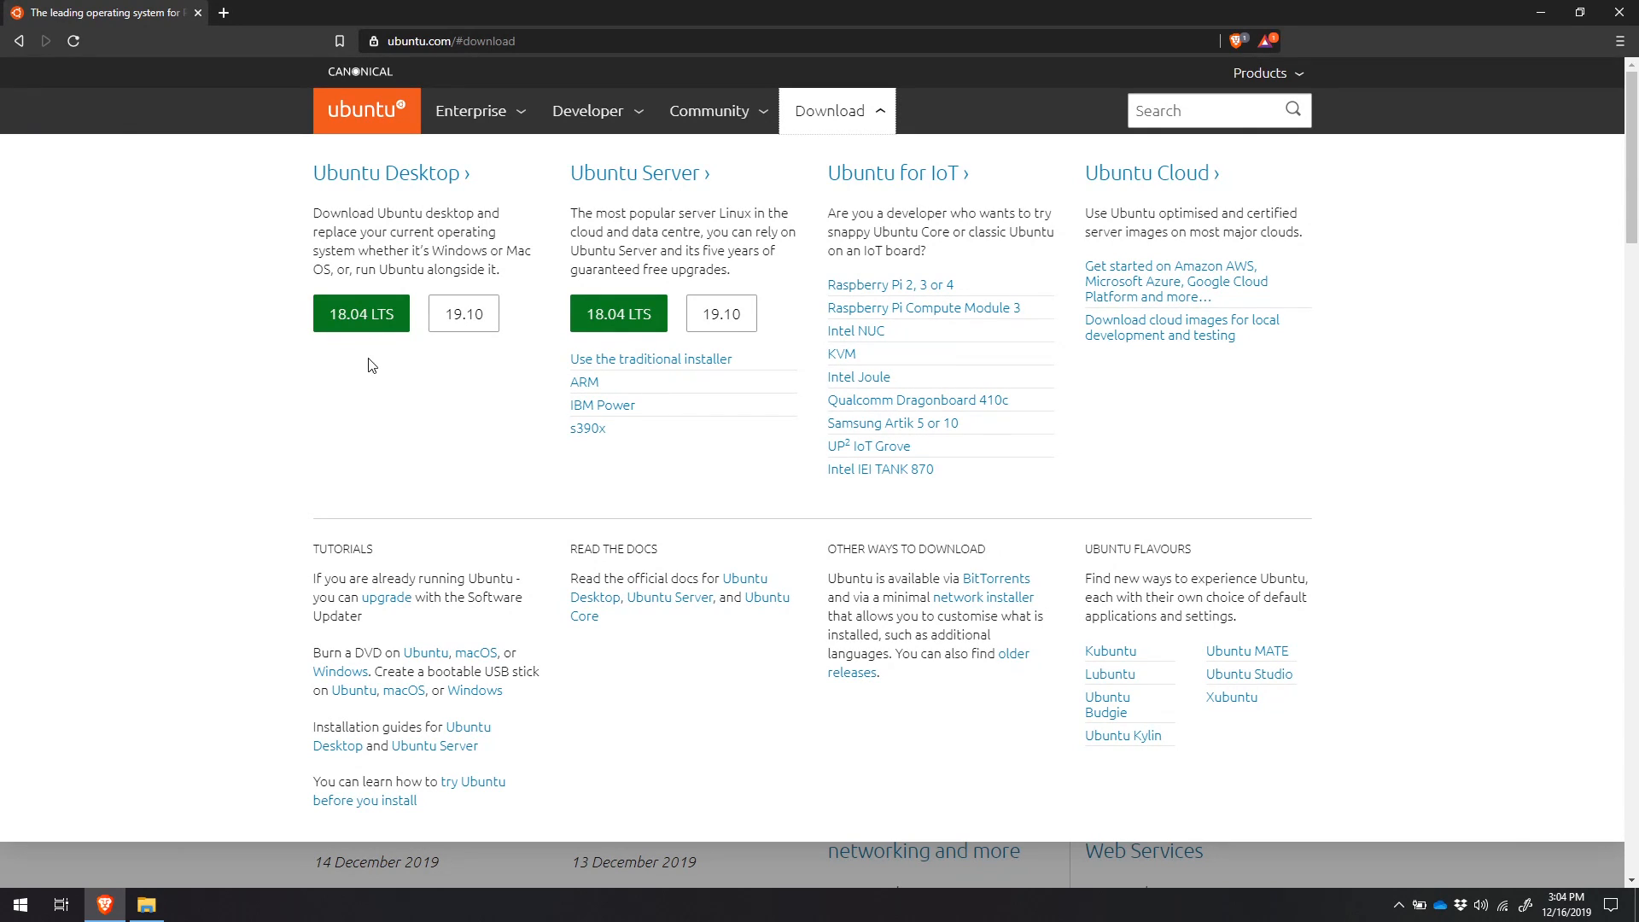
{"action": "mouse_move", "coordinate": [360, 312]}
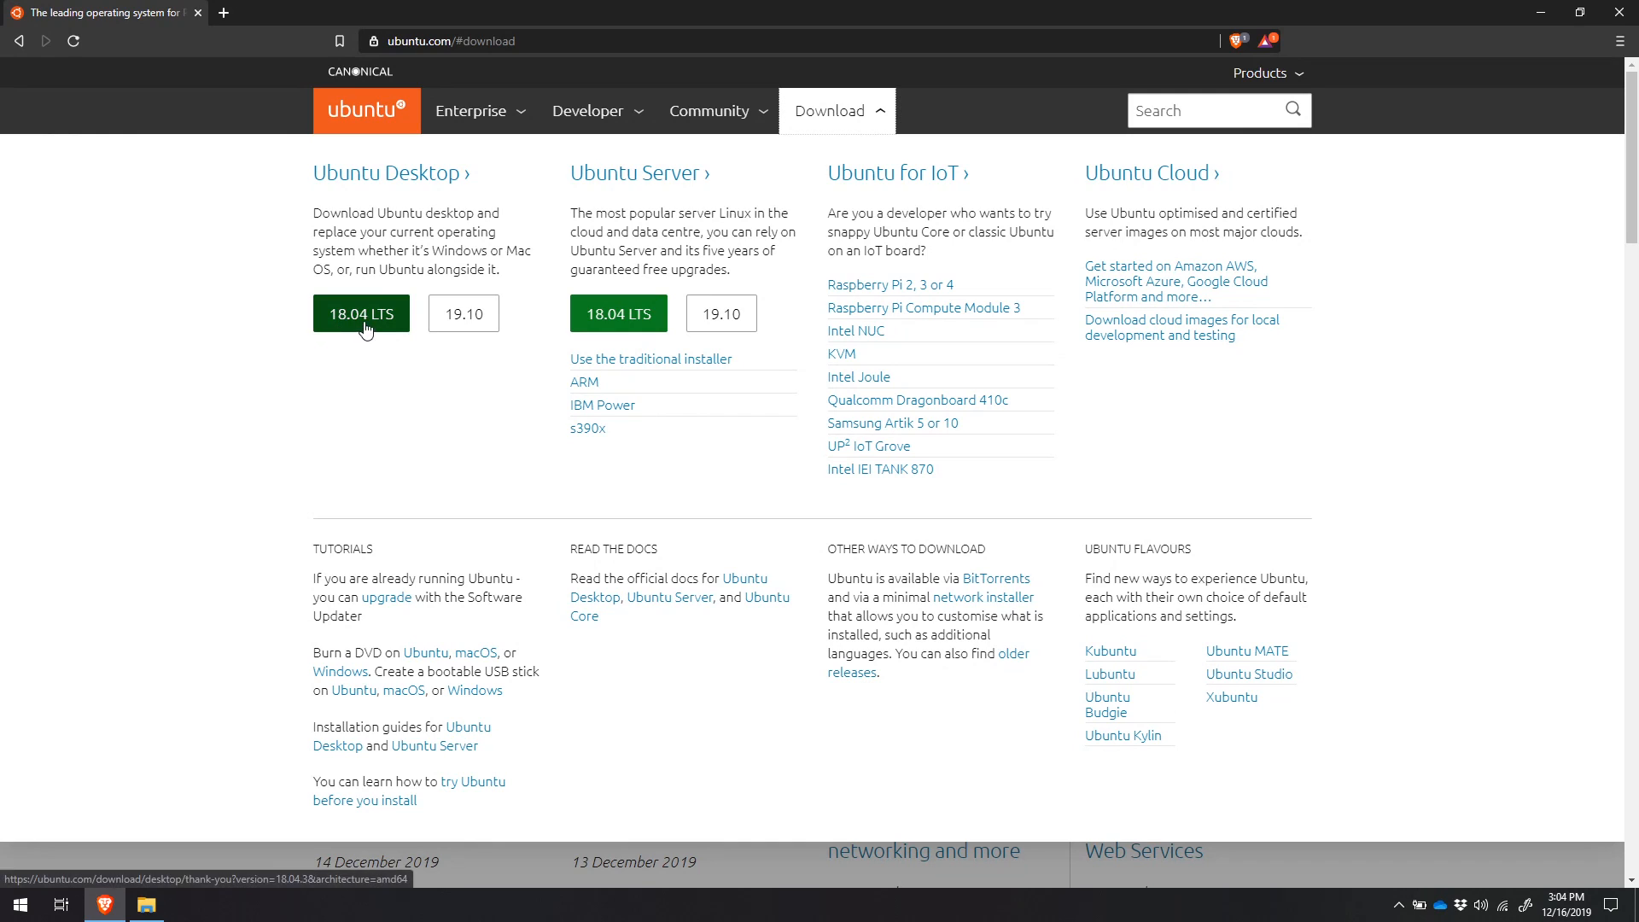
{"action": "mouse_move", "coordinate": [382, 334]}
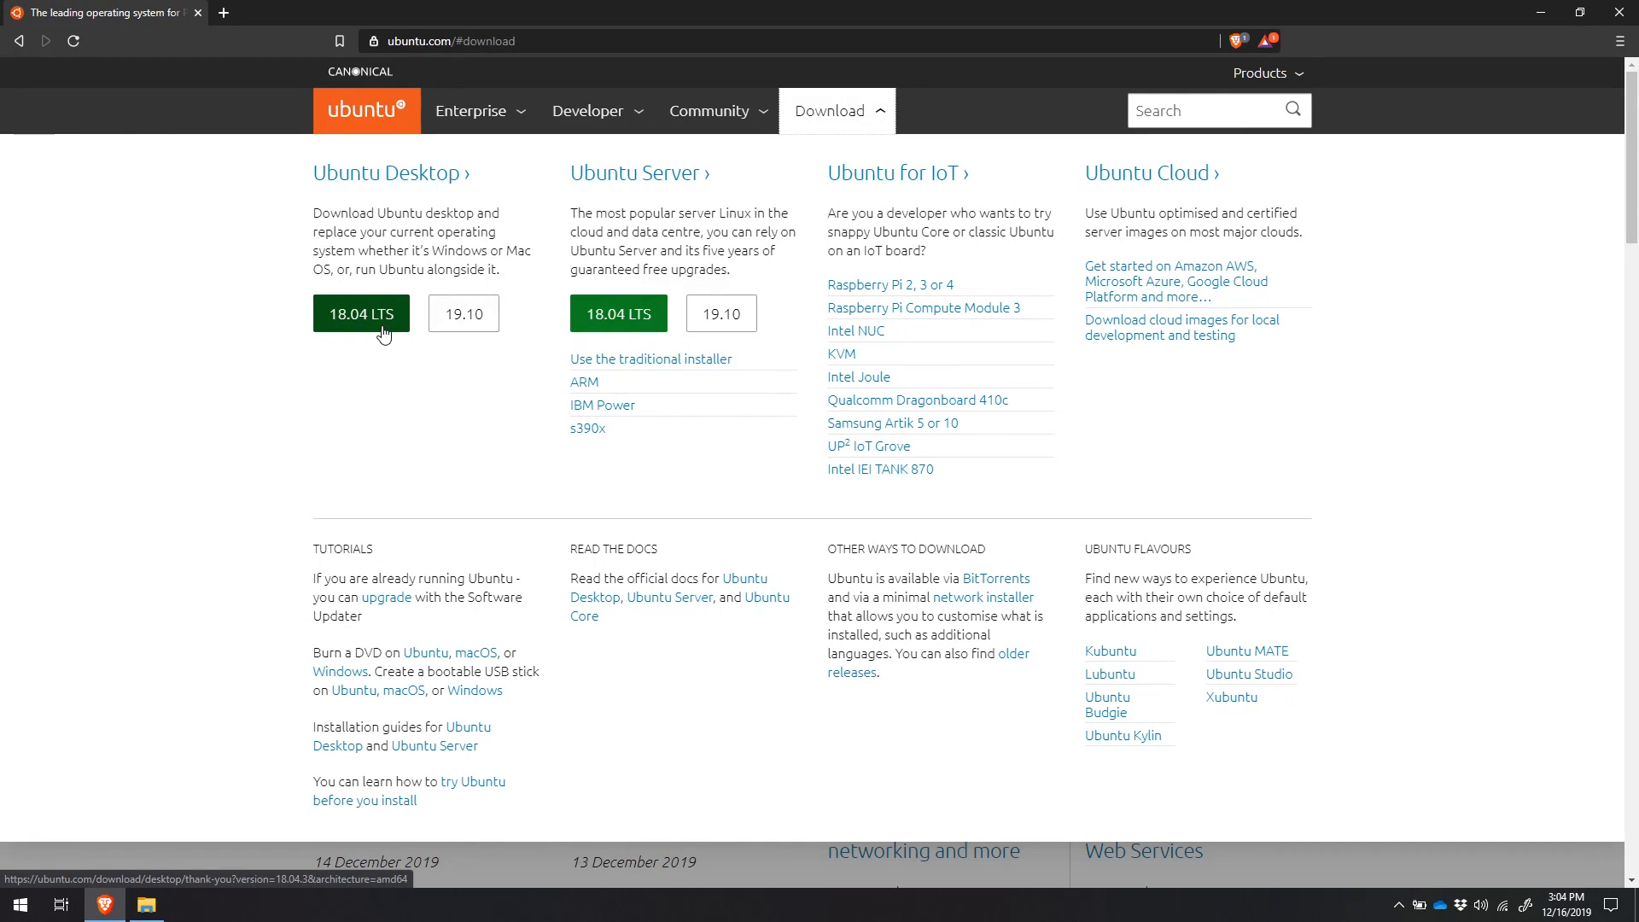
{"action": "mouse_move", "coordinate": [405, 358]}
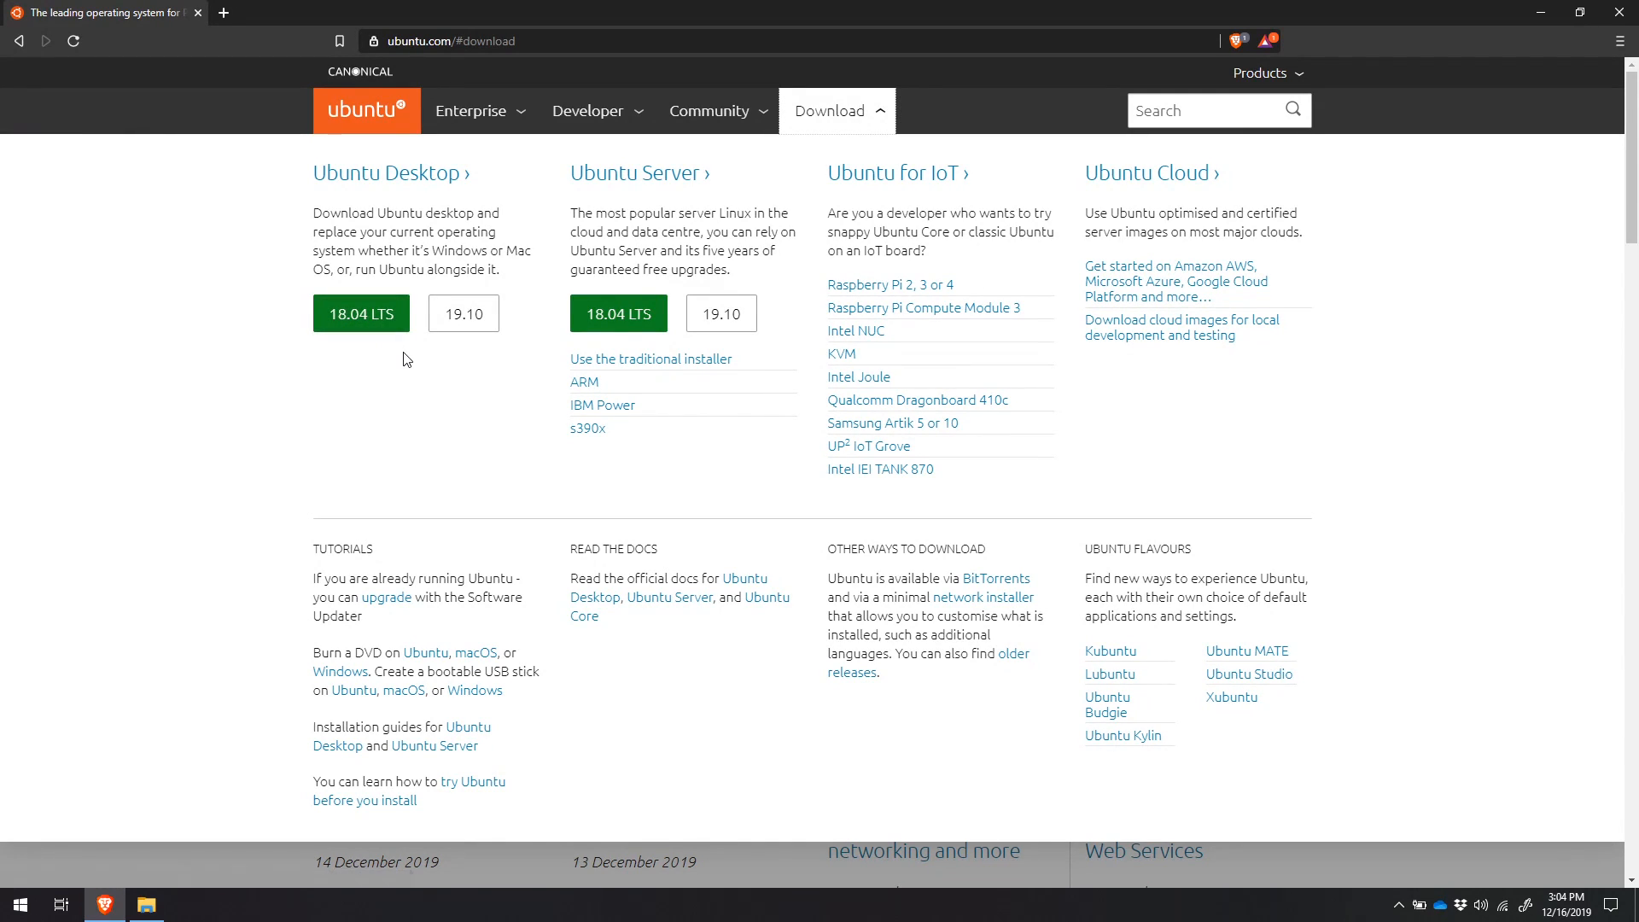
{"action": "mouse_move", "coordinate": [463, 313]}
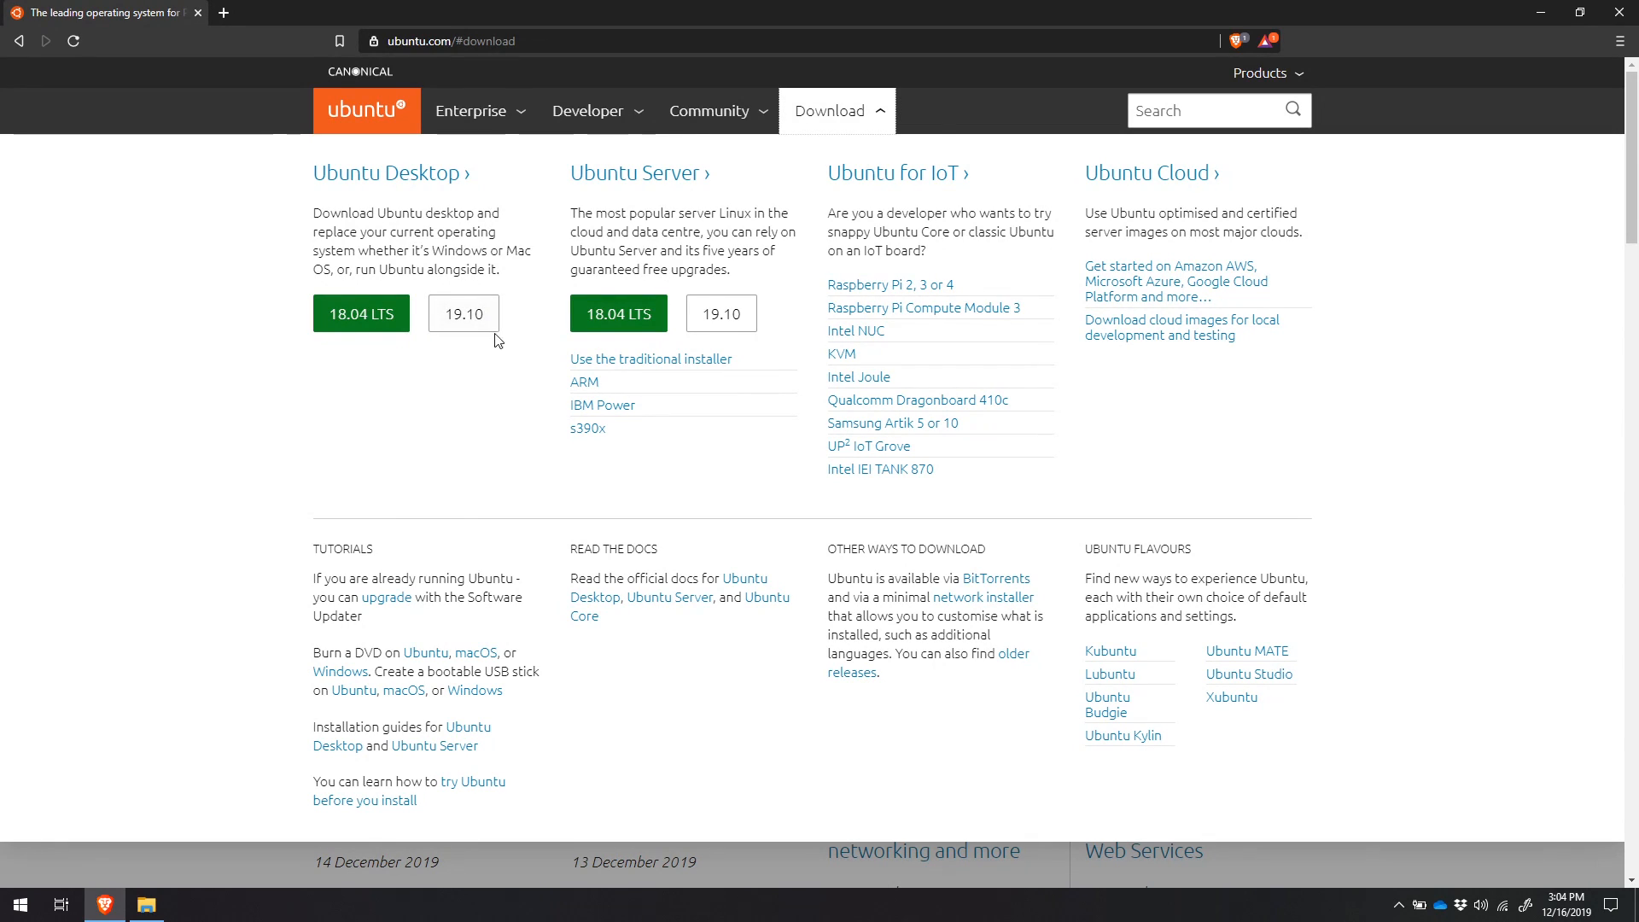
{"action": "mouse_move", "coordinate": [512, 308]}
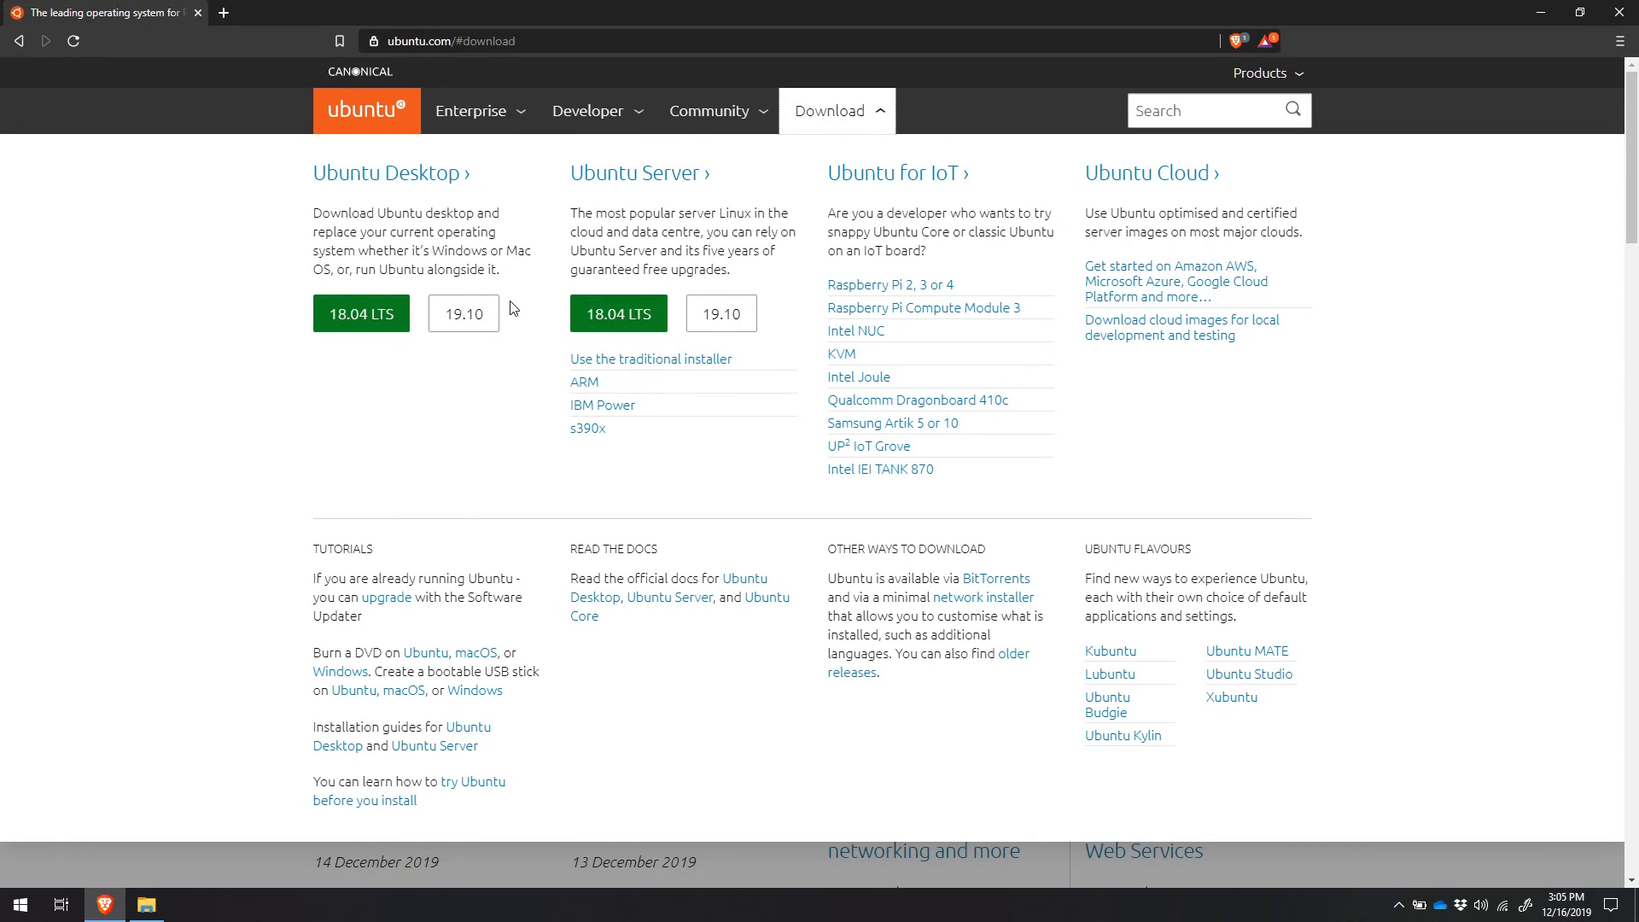
{"action": "mouse_move", "coordinate": [385, 293]}
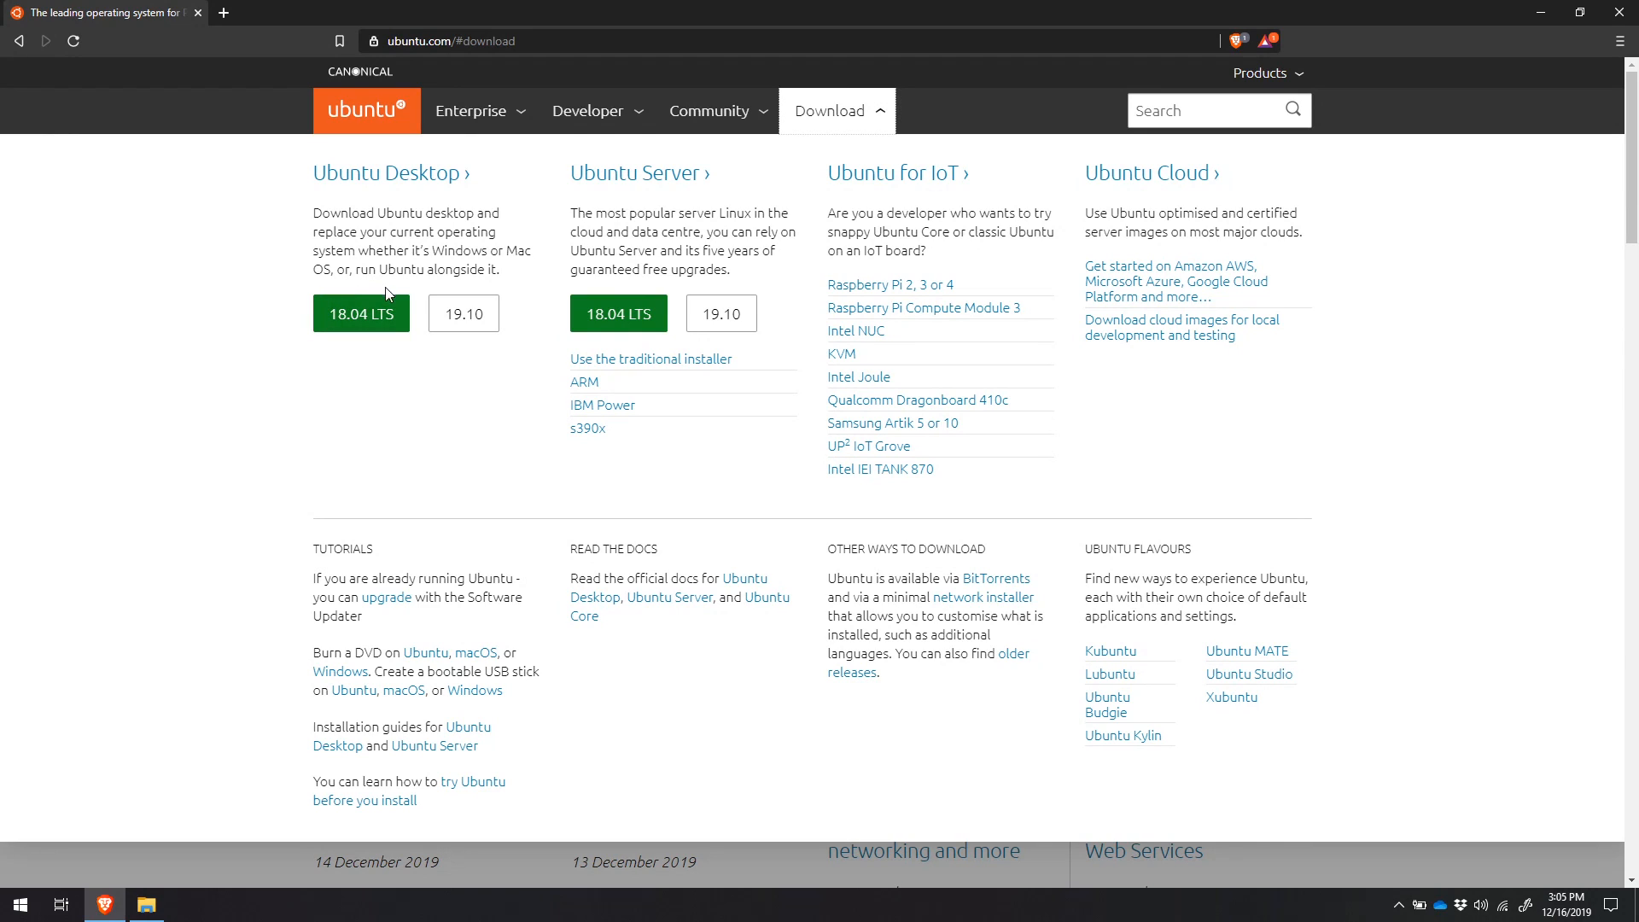
{"action": "mouse_move", "coordinate": [353, 275]}
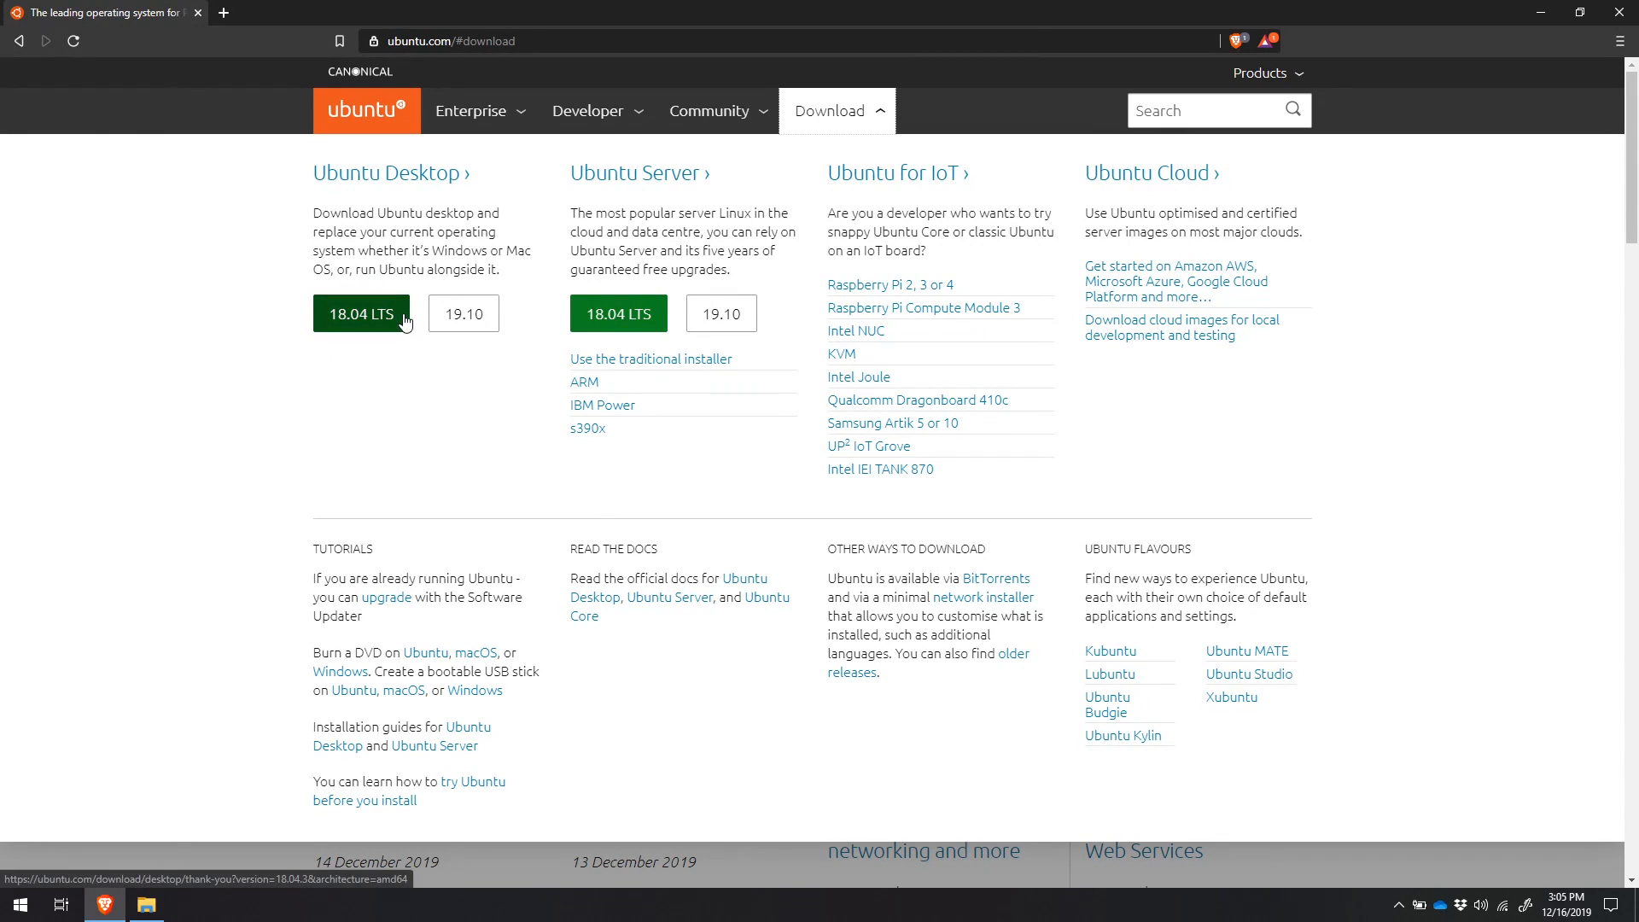
{"action": "mouse_move", "coordinate": [377, 372]}
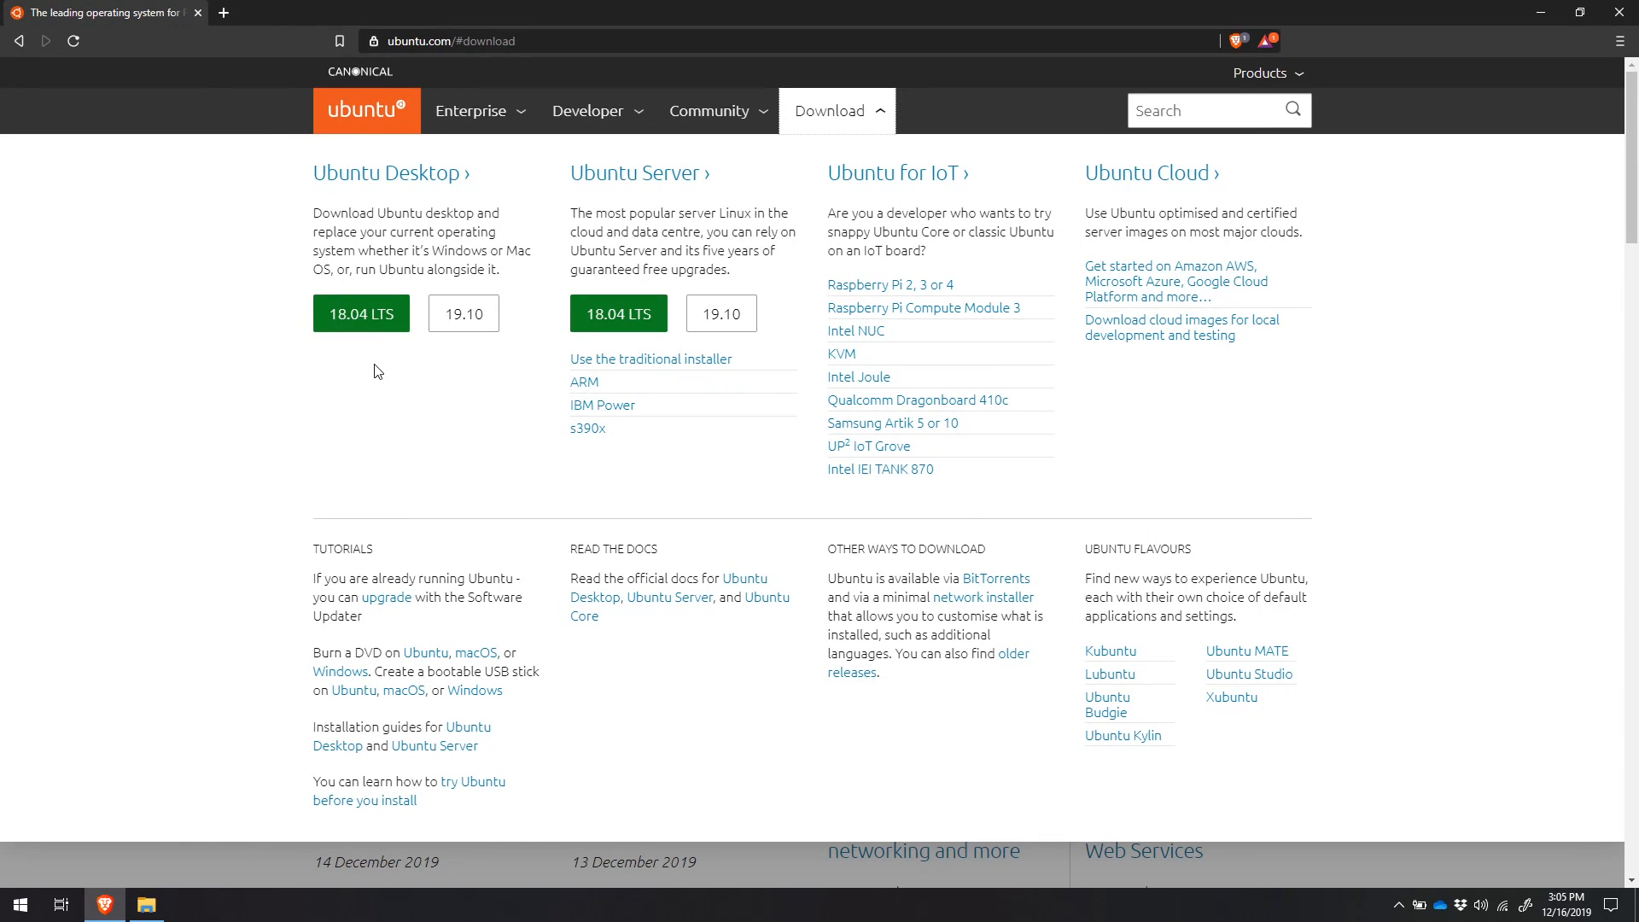
{"action": "mouse_move", "coordinate": [318, 293]}
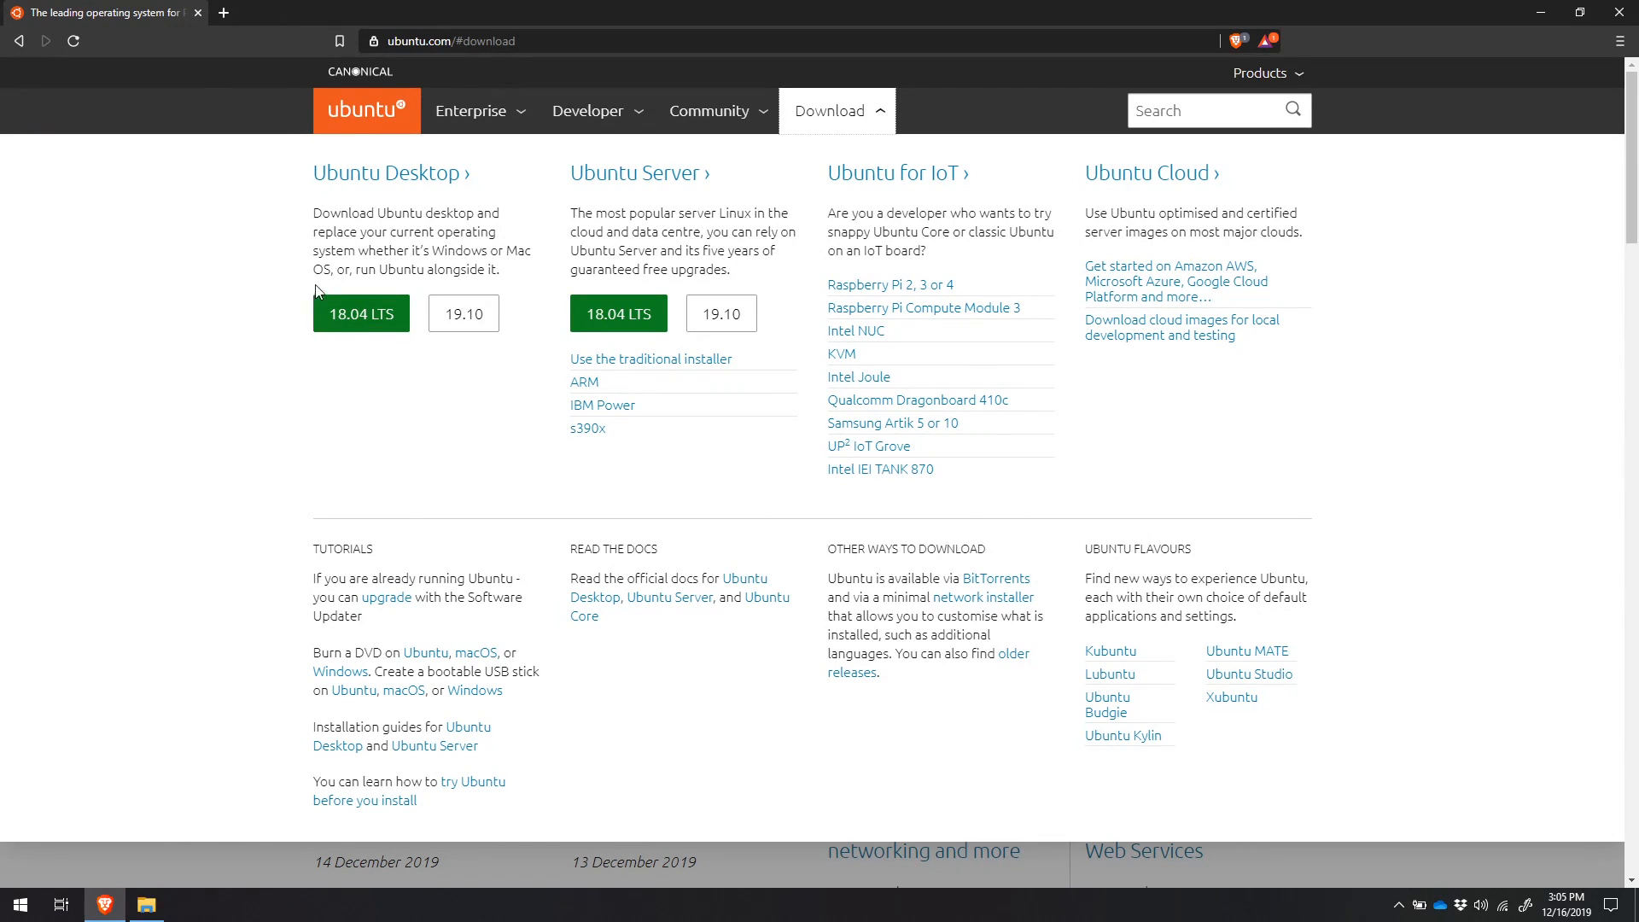
{"action": "mouse_move", "coordinate": [361, 312]}
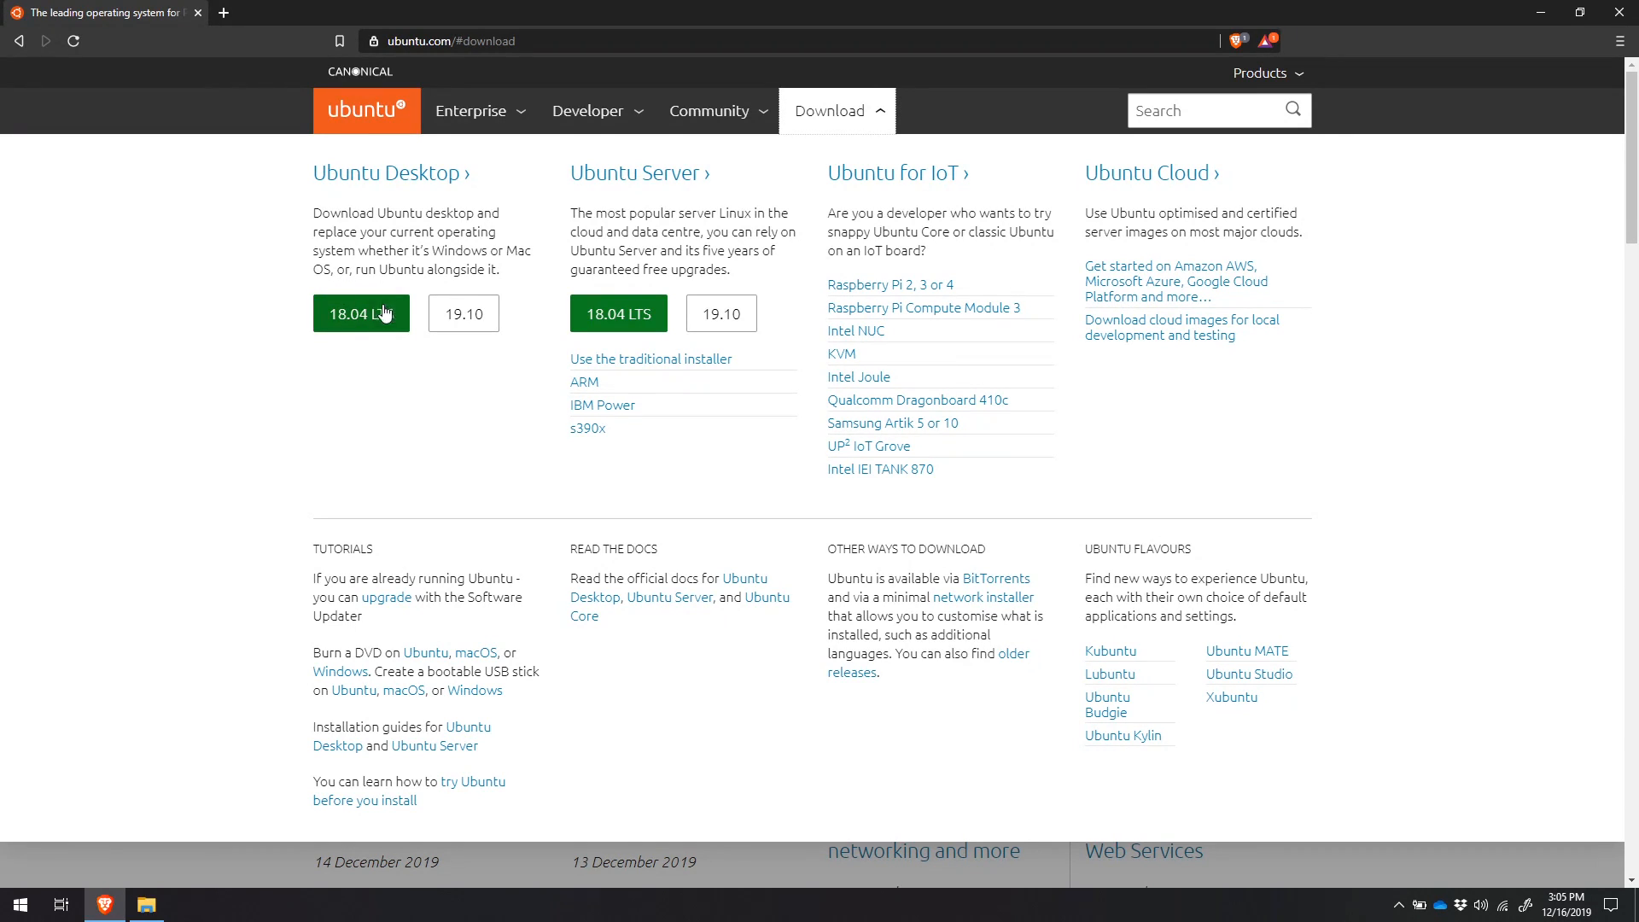
{"action": "mouse_move", "coordinate": [372, 355]}
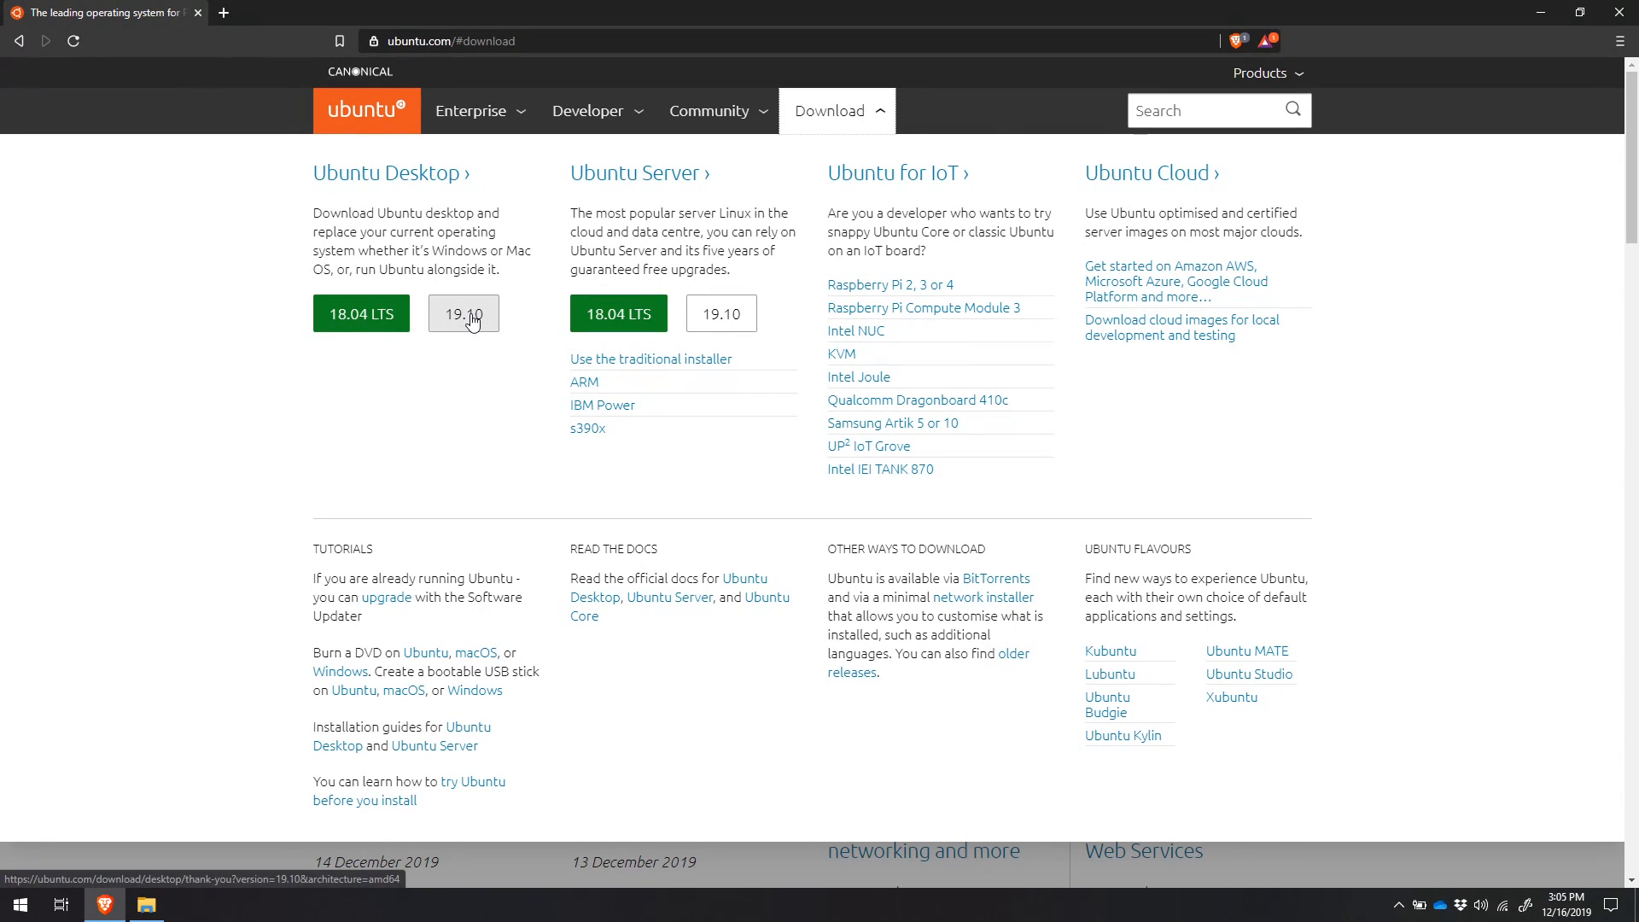
{"action": "mouse_move", "coordinate": [404, 348]}
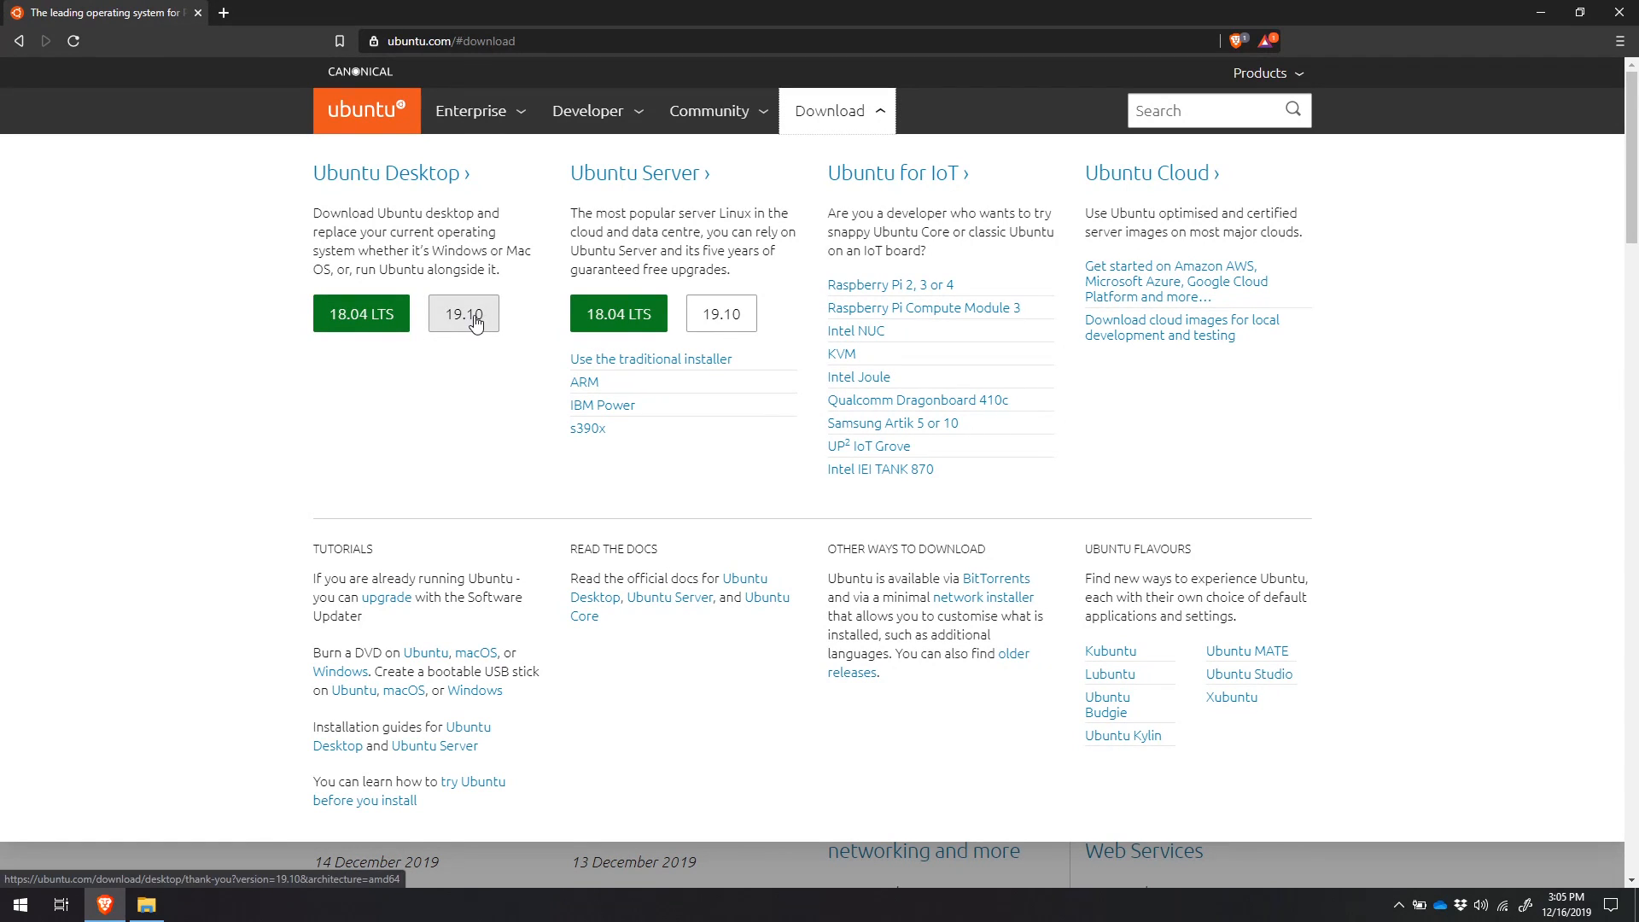
Save the Ubuntu 19.10 desktop ISO to Downloads and show all downloads.
{"action": "left_click", "coordinate": [462, 312]}
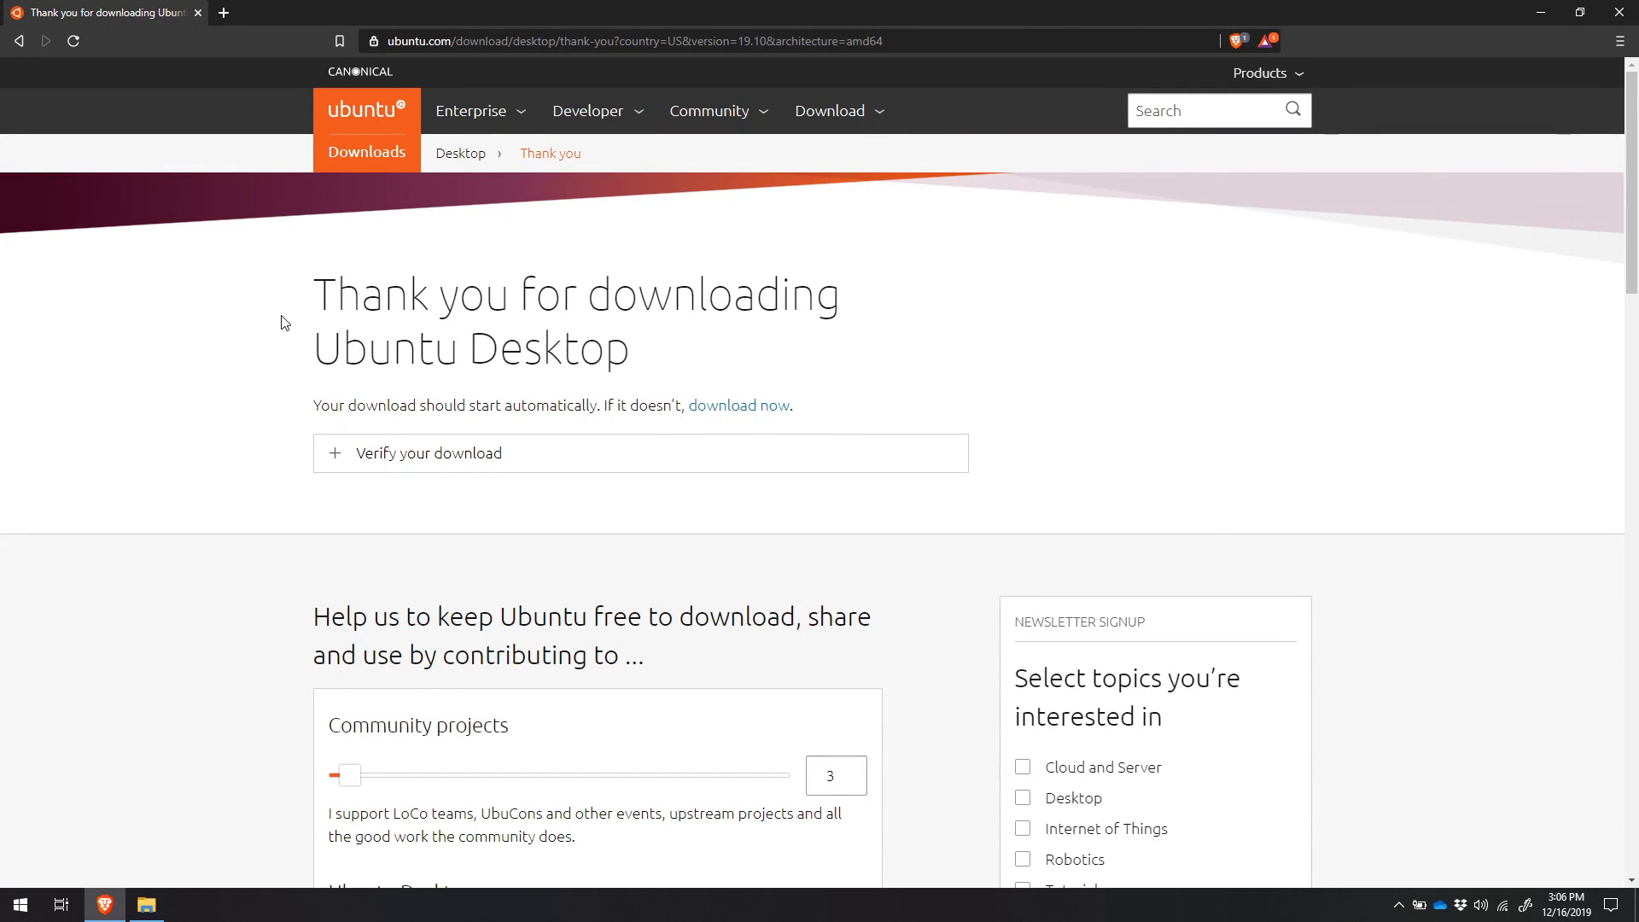
{"action": "mouse_move", "coordinate": [271, 317]}
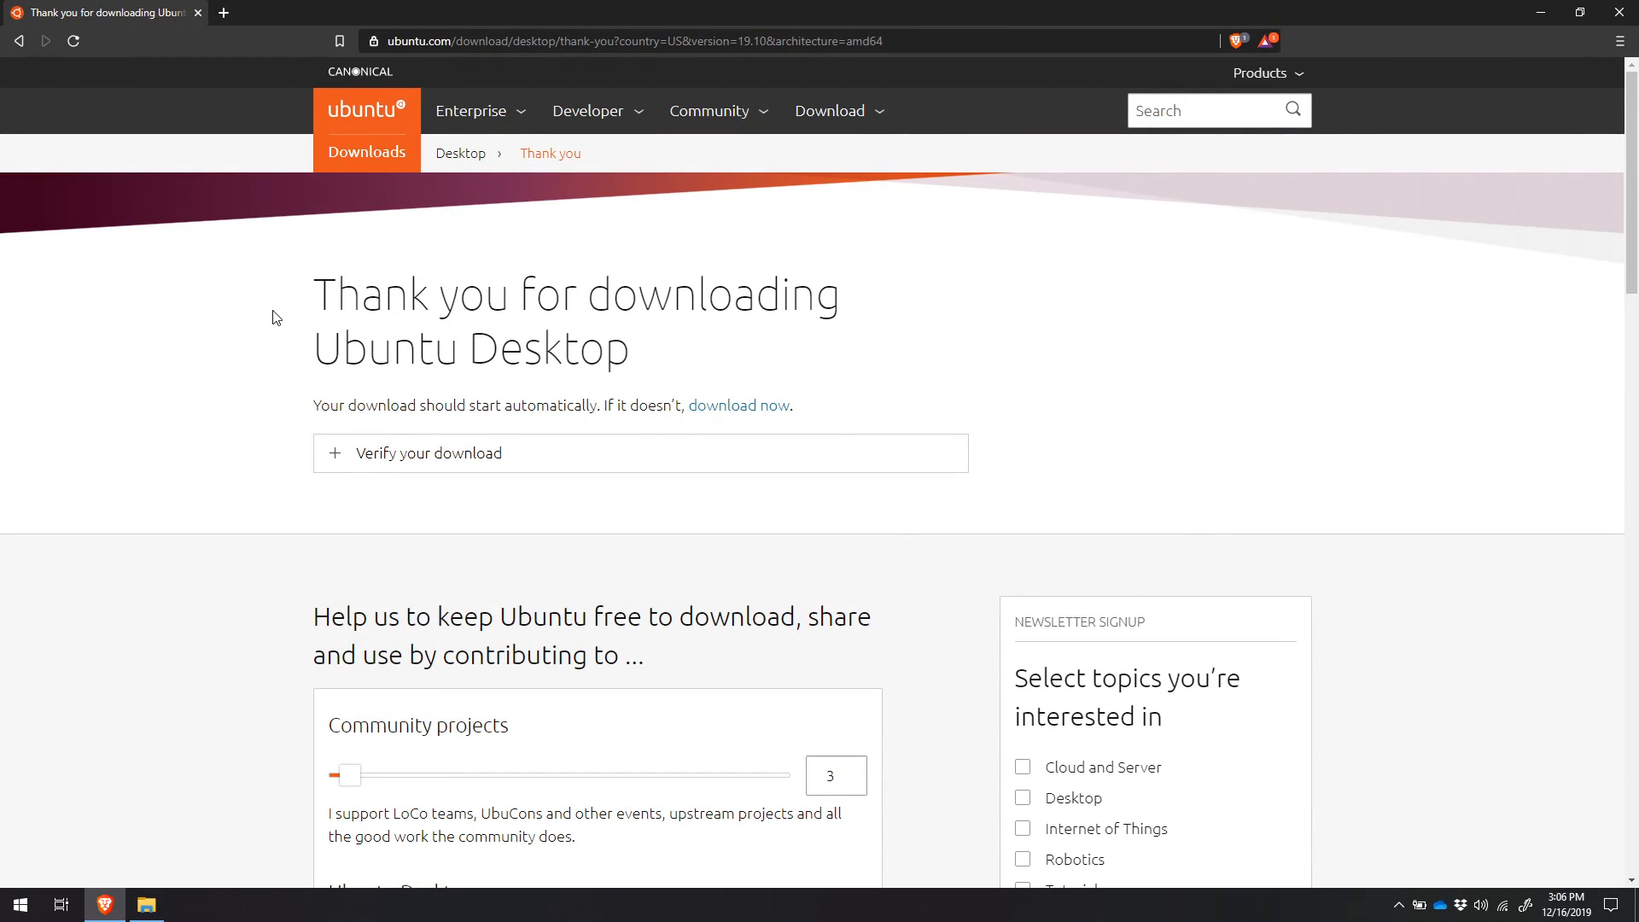
{"action": "left_click", "coordinate": [737, 405]}
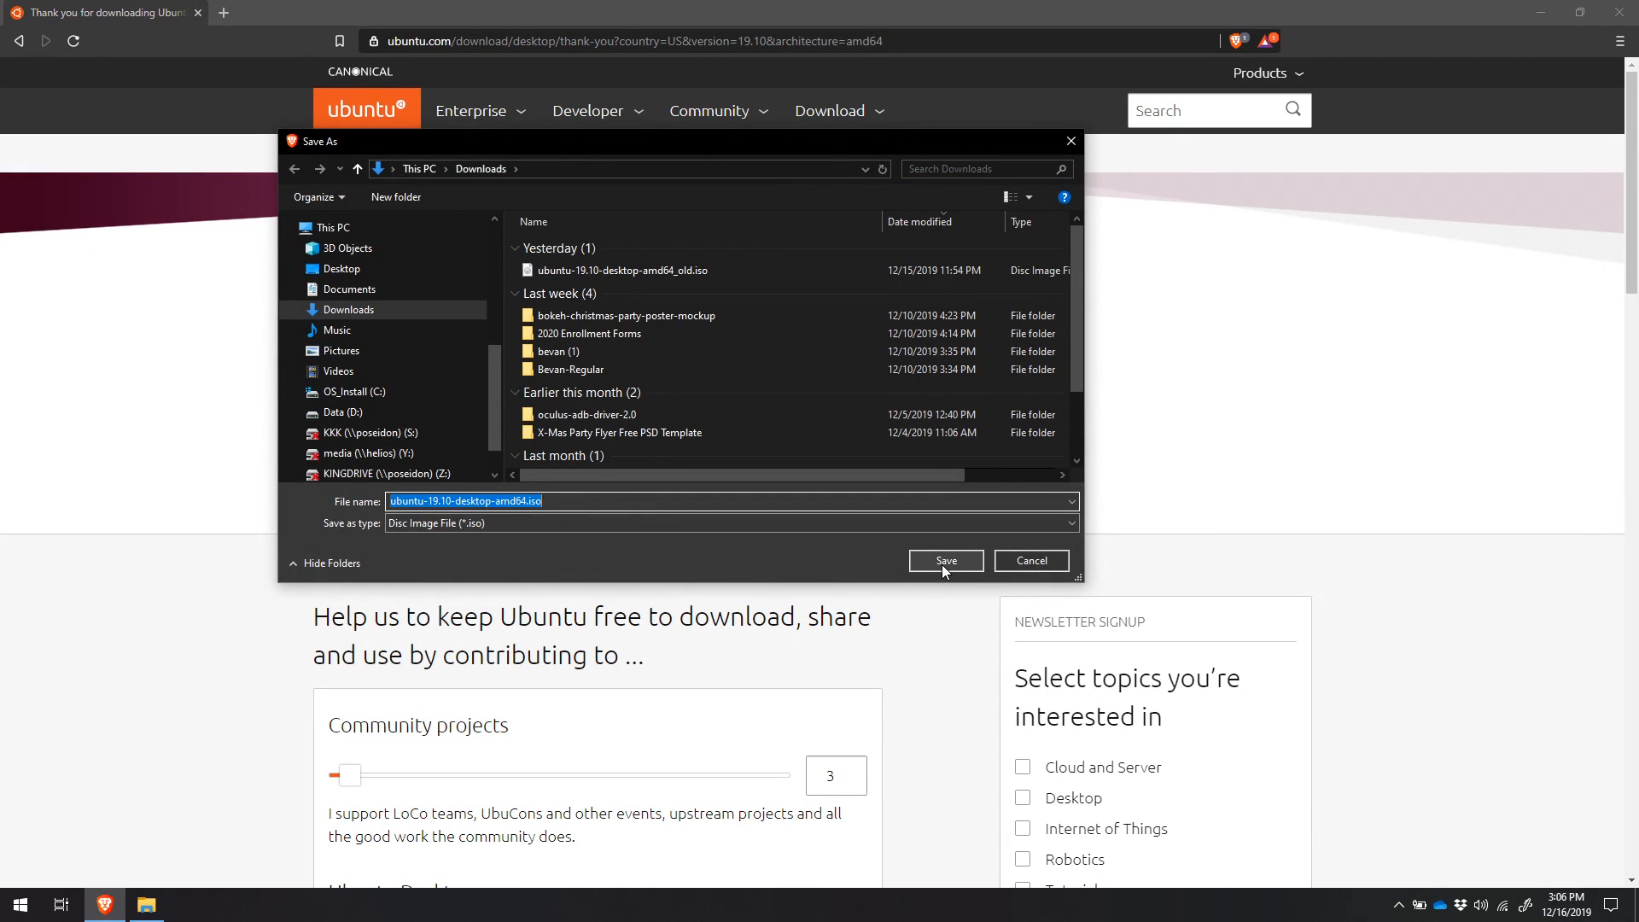
{"action": "left_click", "coordinate": [944, 560]}
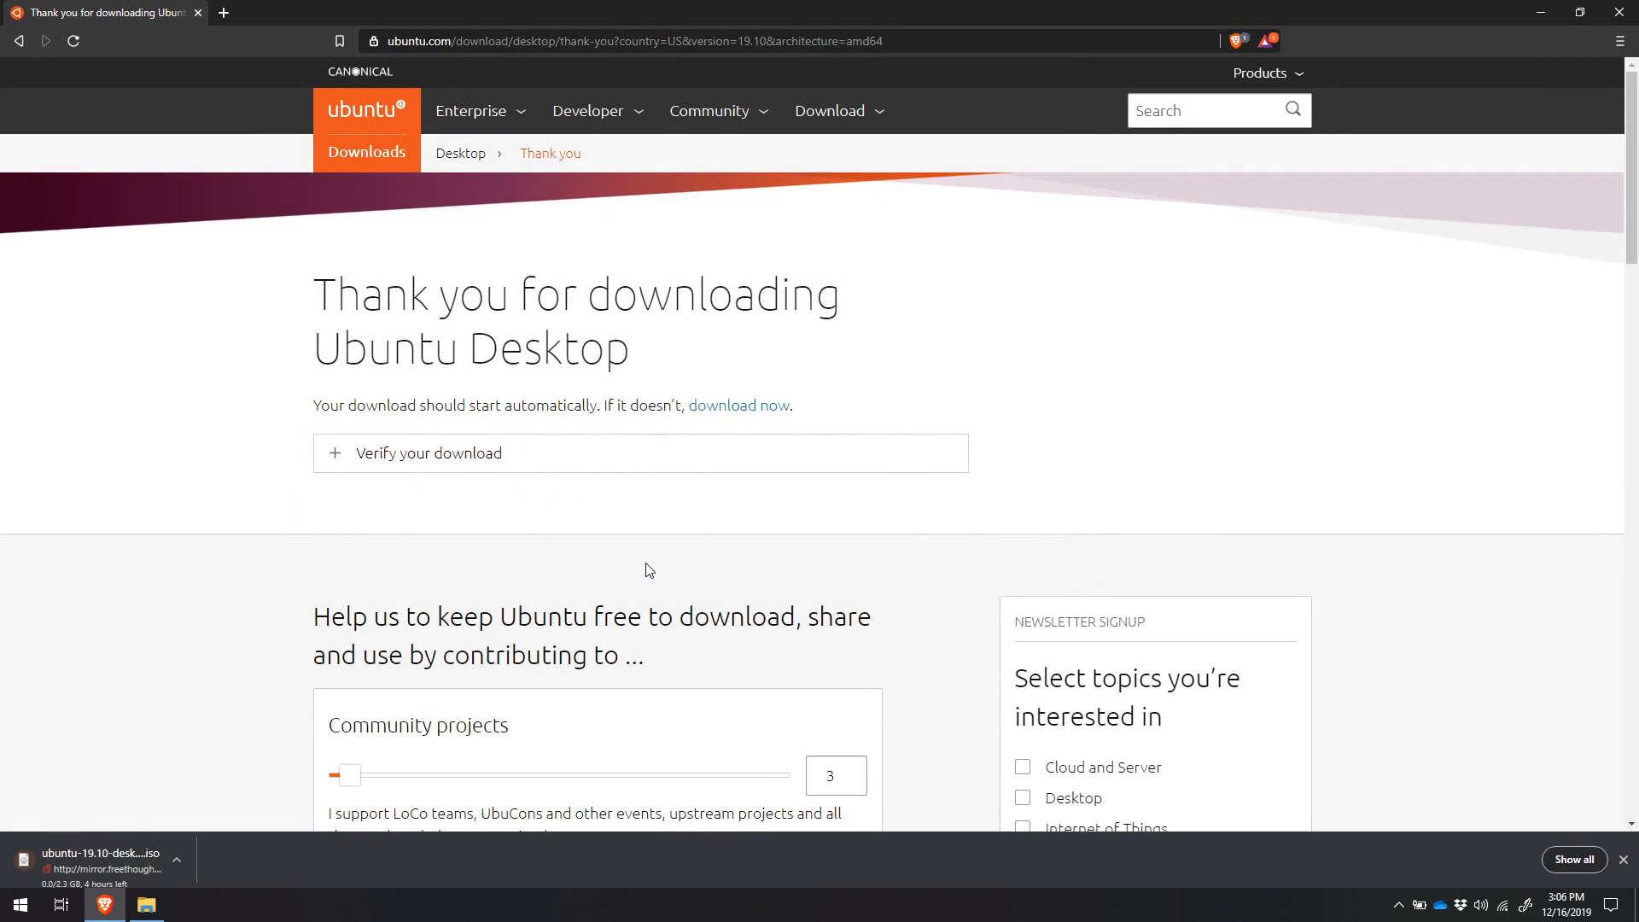
{"action": "mouse_move", "coordinate": [1258, 815]}
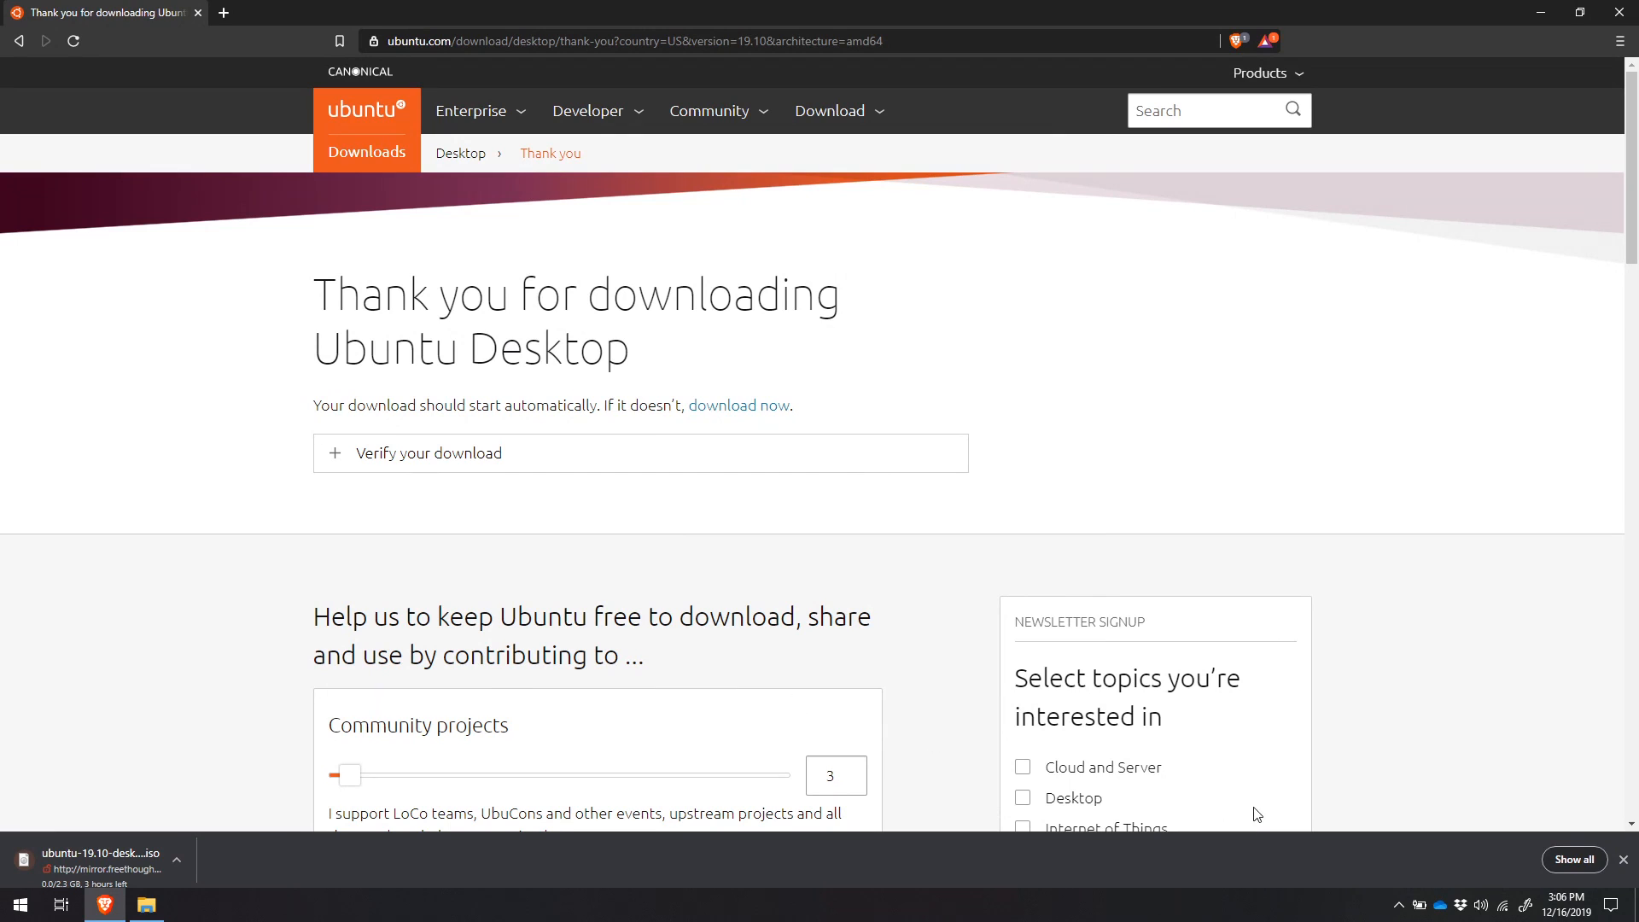
{"action": "left_click", "coordinate": [1575, 858]}
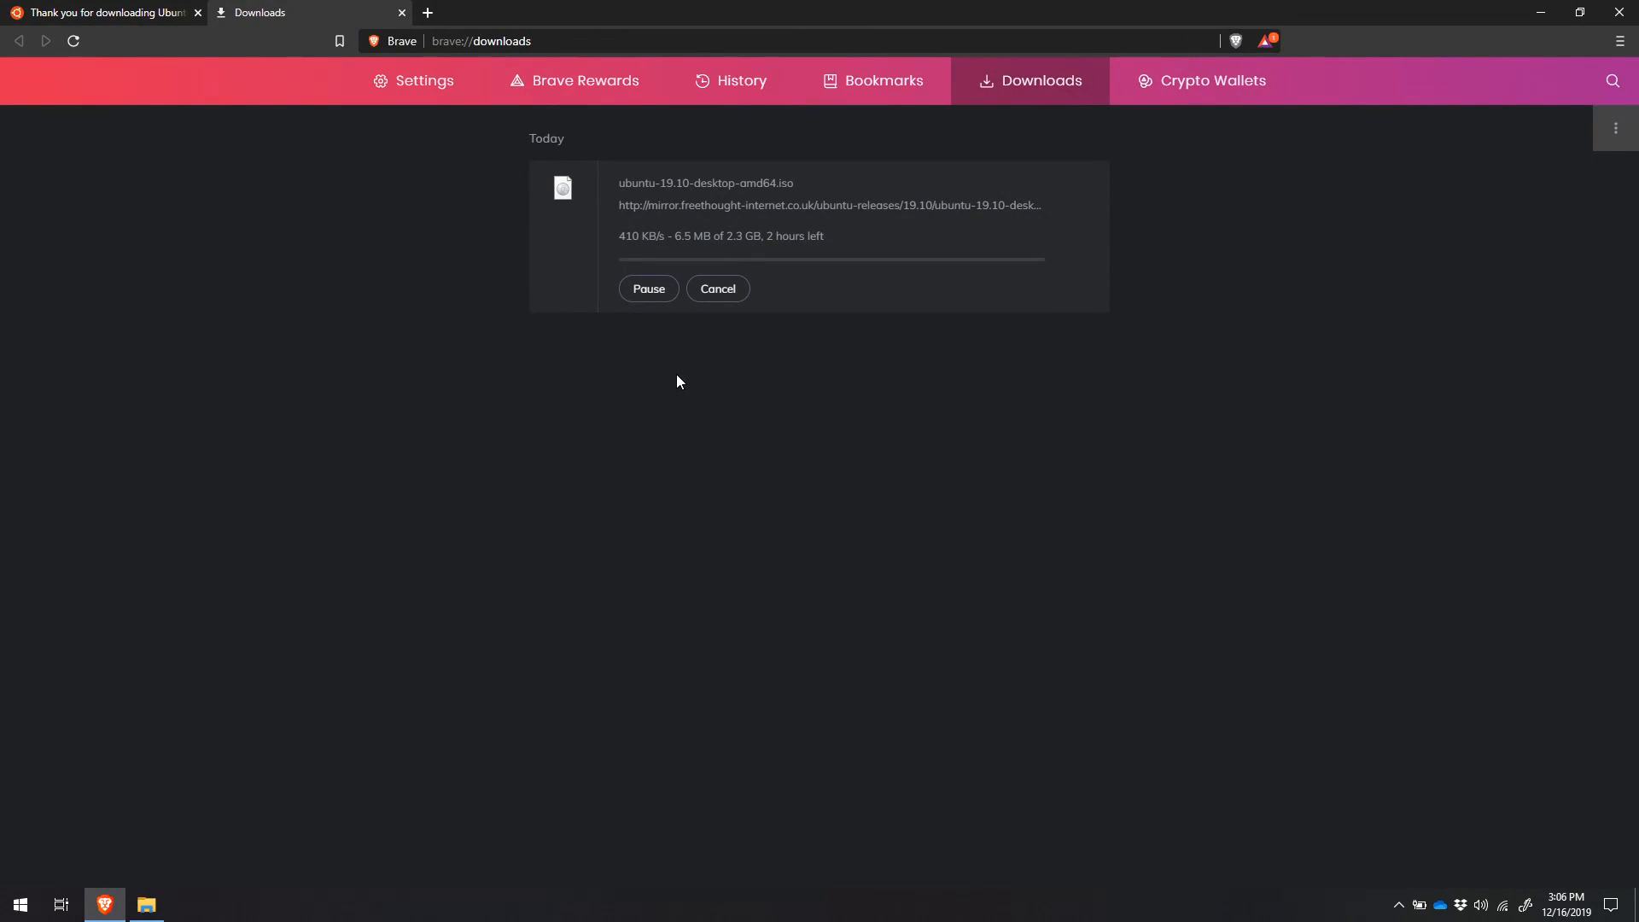
{"action": "mouse_move", "coordinate": [613, 207]}
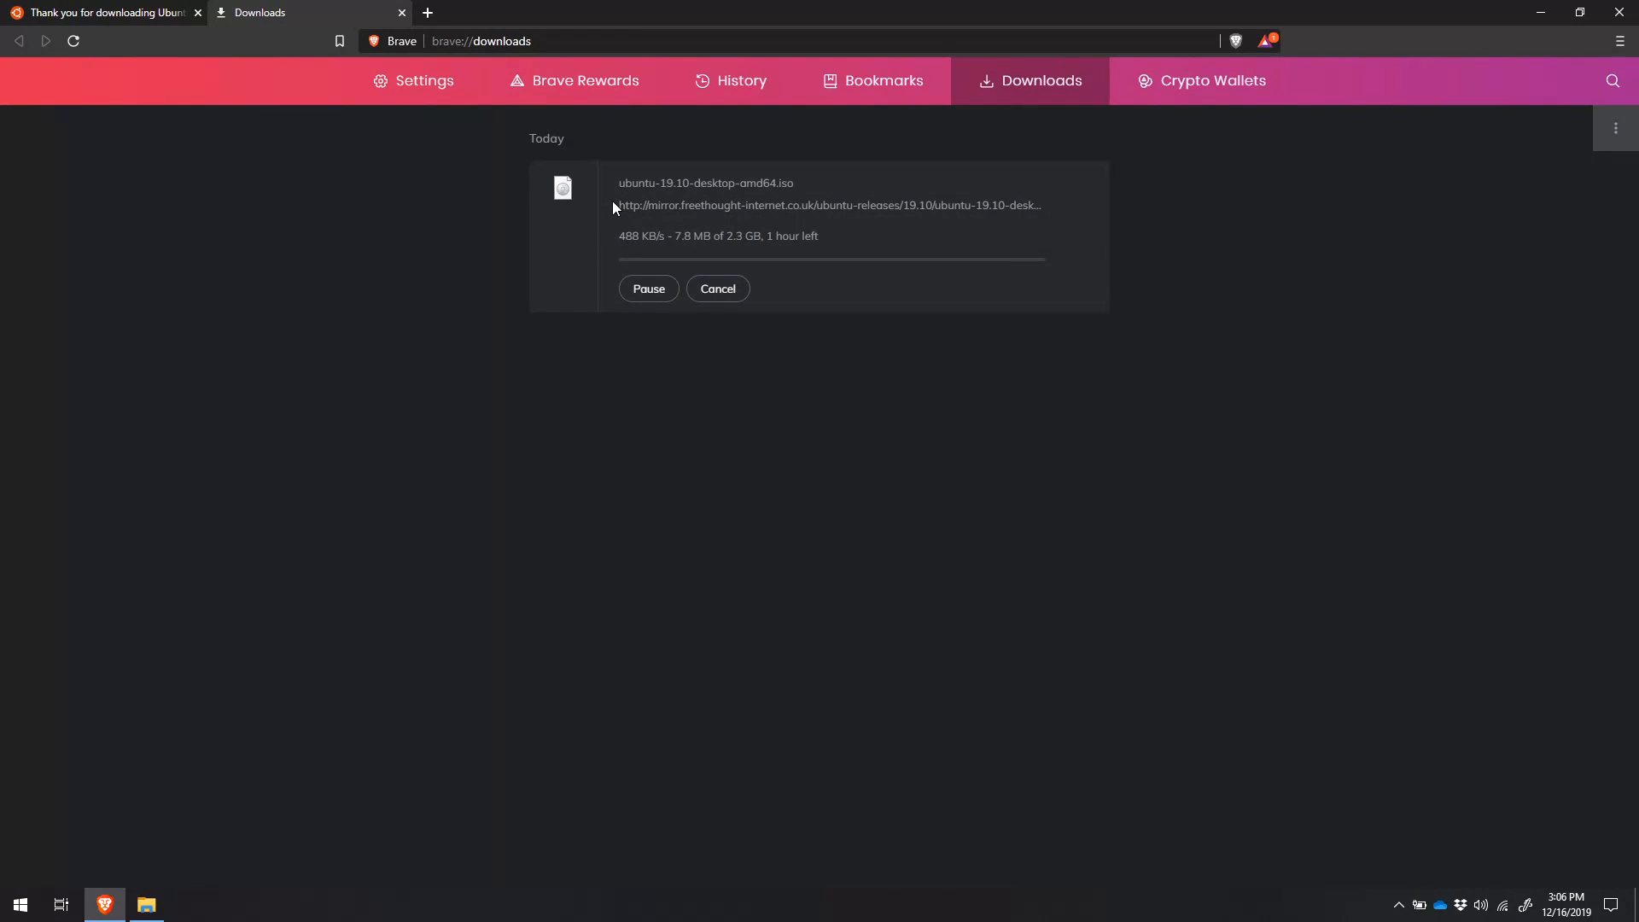
{"action": "mouse_move", "coordinate": [736, 251]}
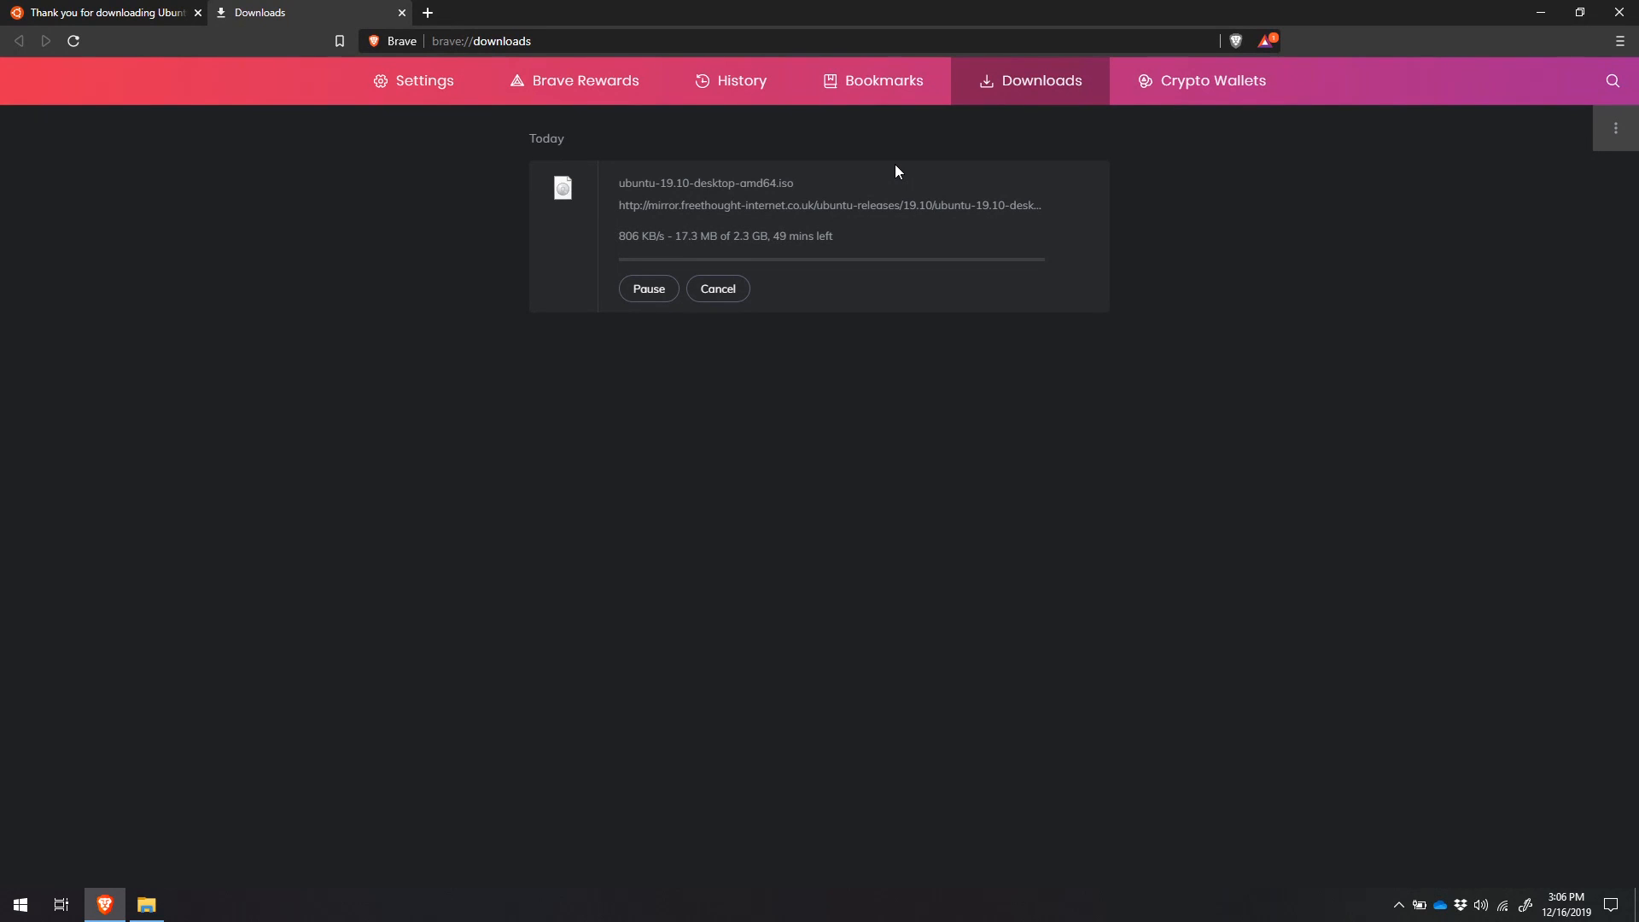
{"action": "mouse_move", "coordinate": [863, 279]}
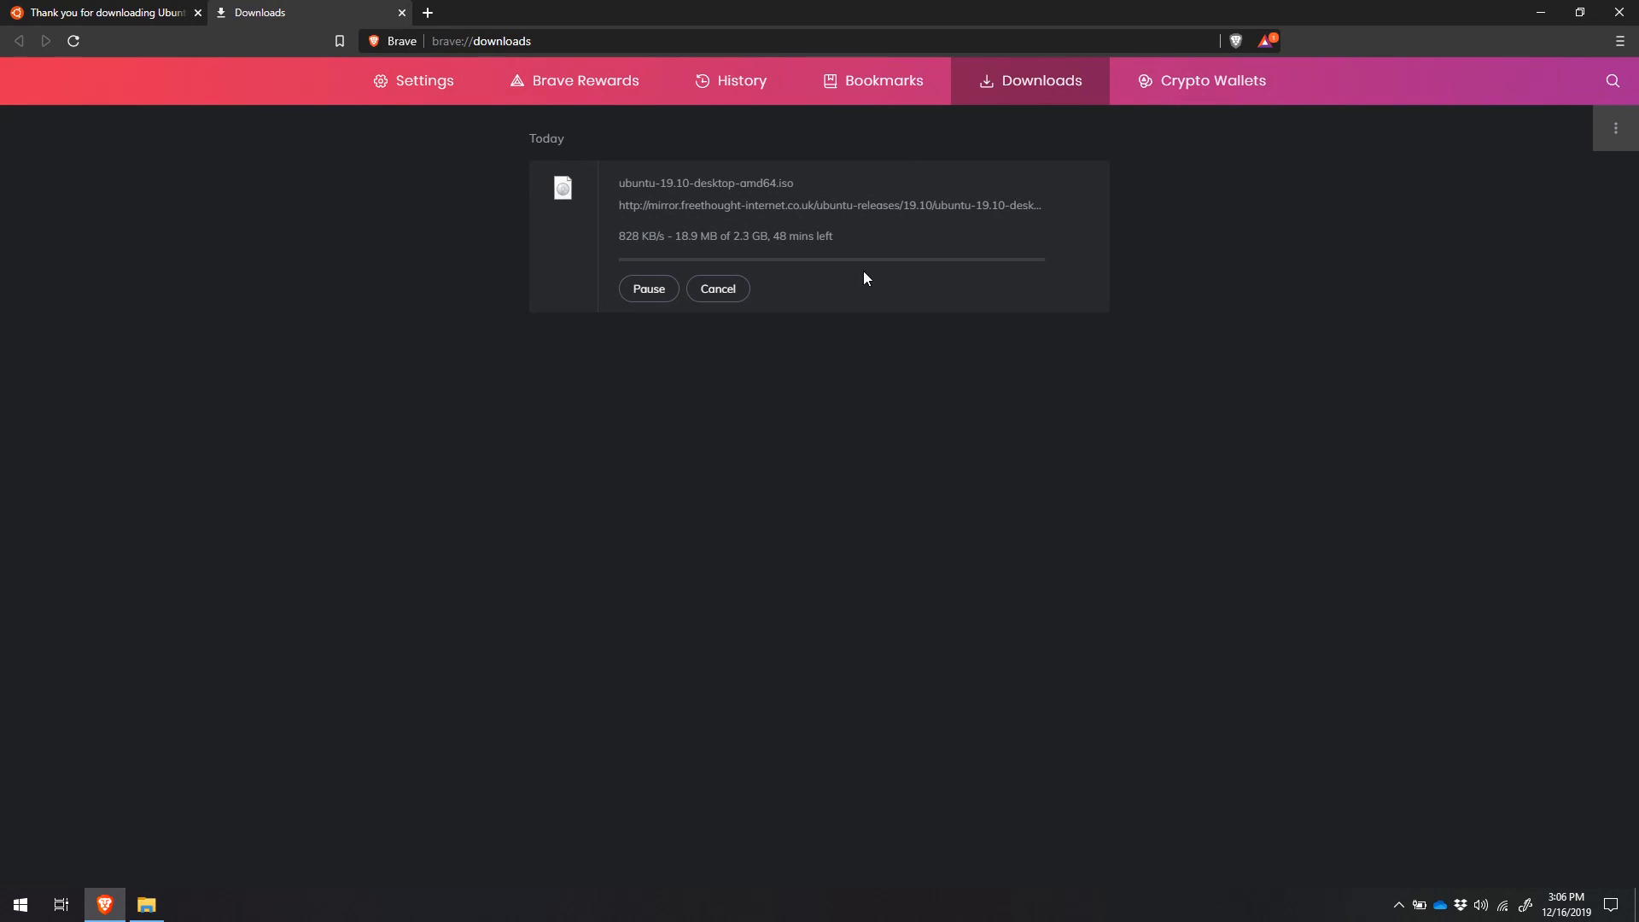
{"action": "mouse_move", "coordinate": [803, 355]}
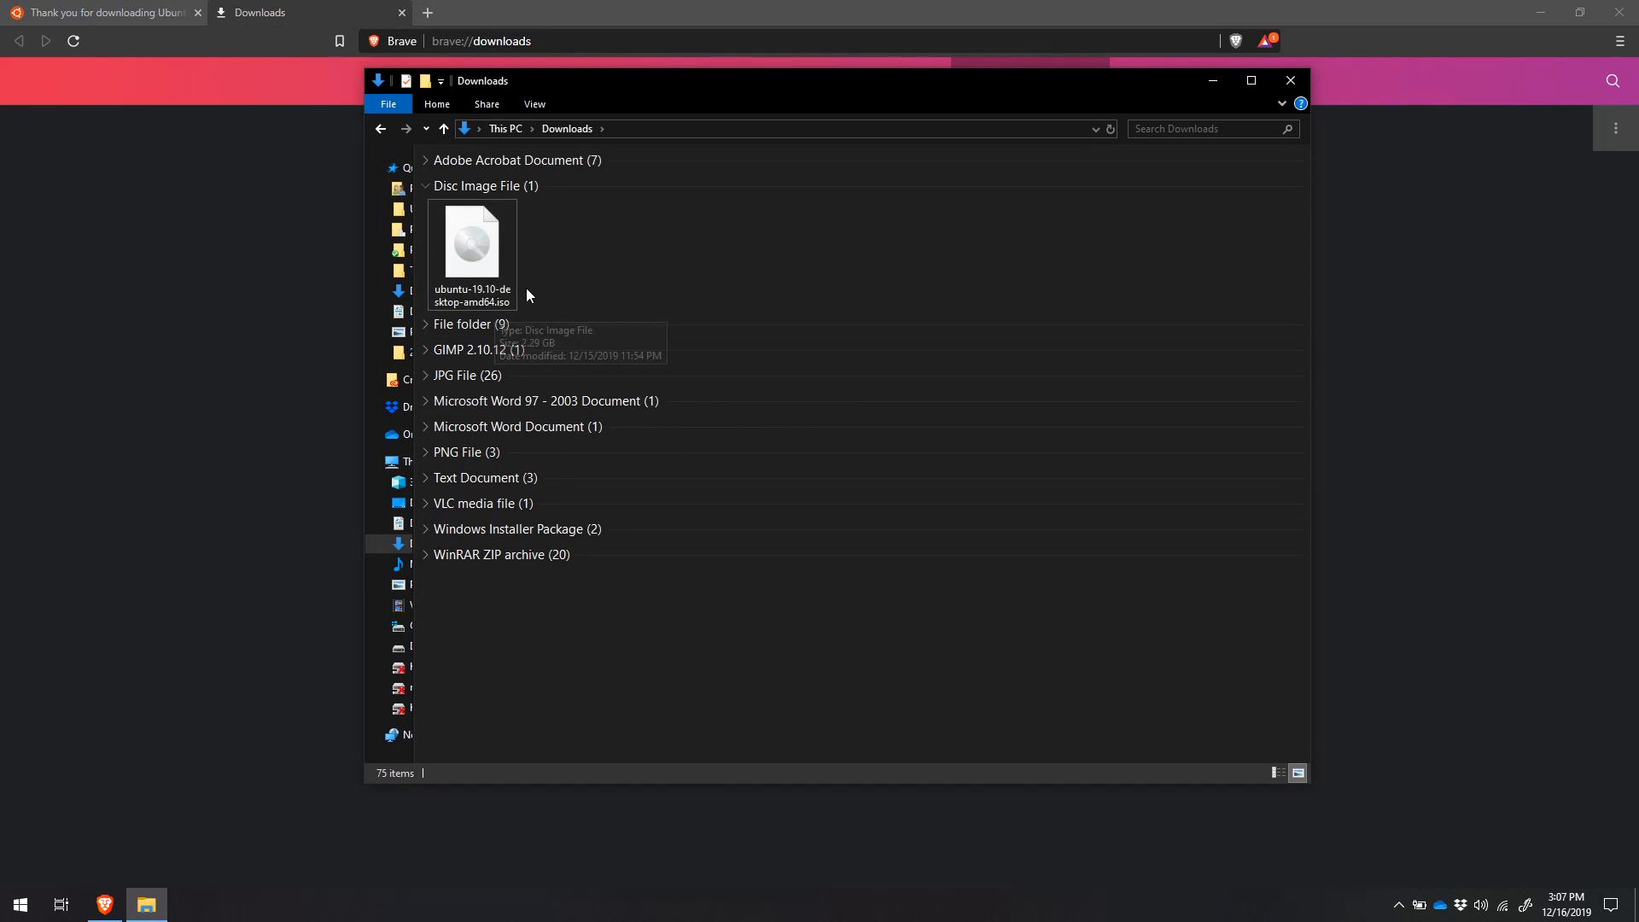
{"action": "mouse_move", "coordinate": [558, 232]}
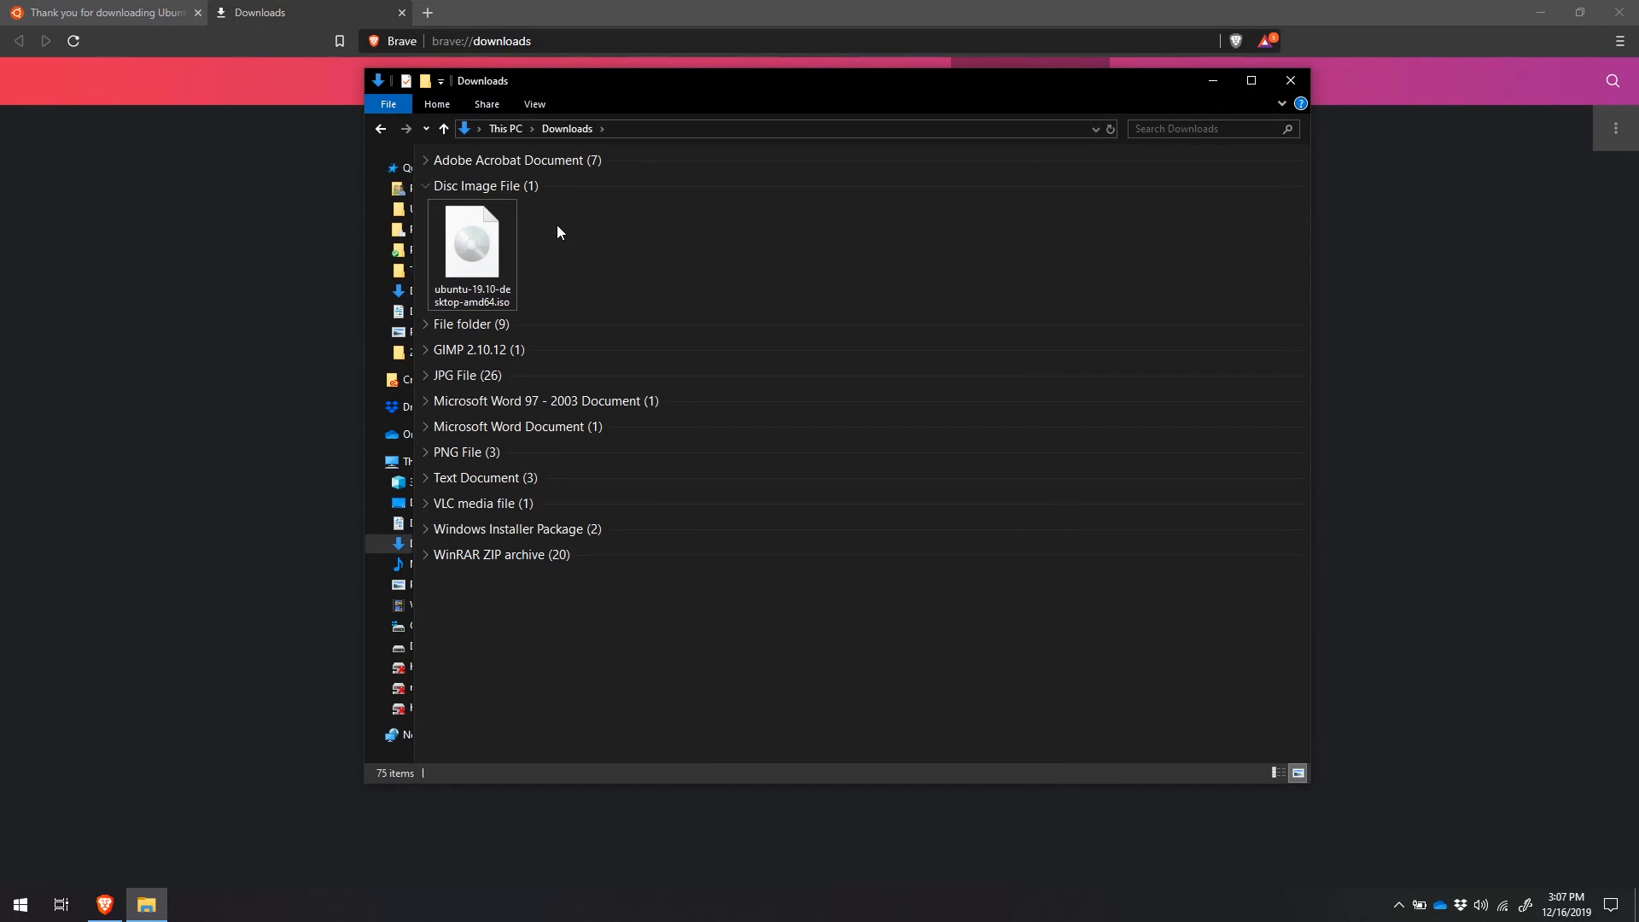
{"action": "mouse_move", "coordinate": [543, 228]}
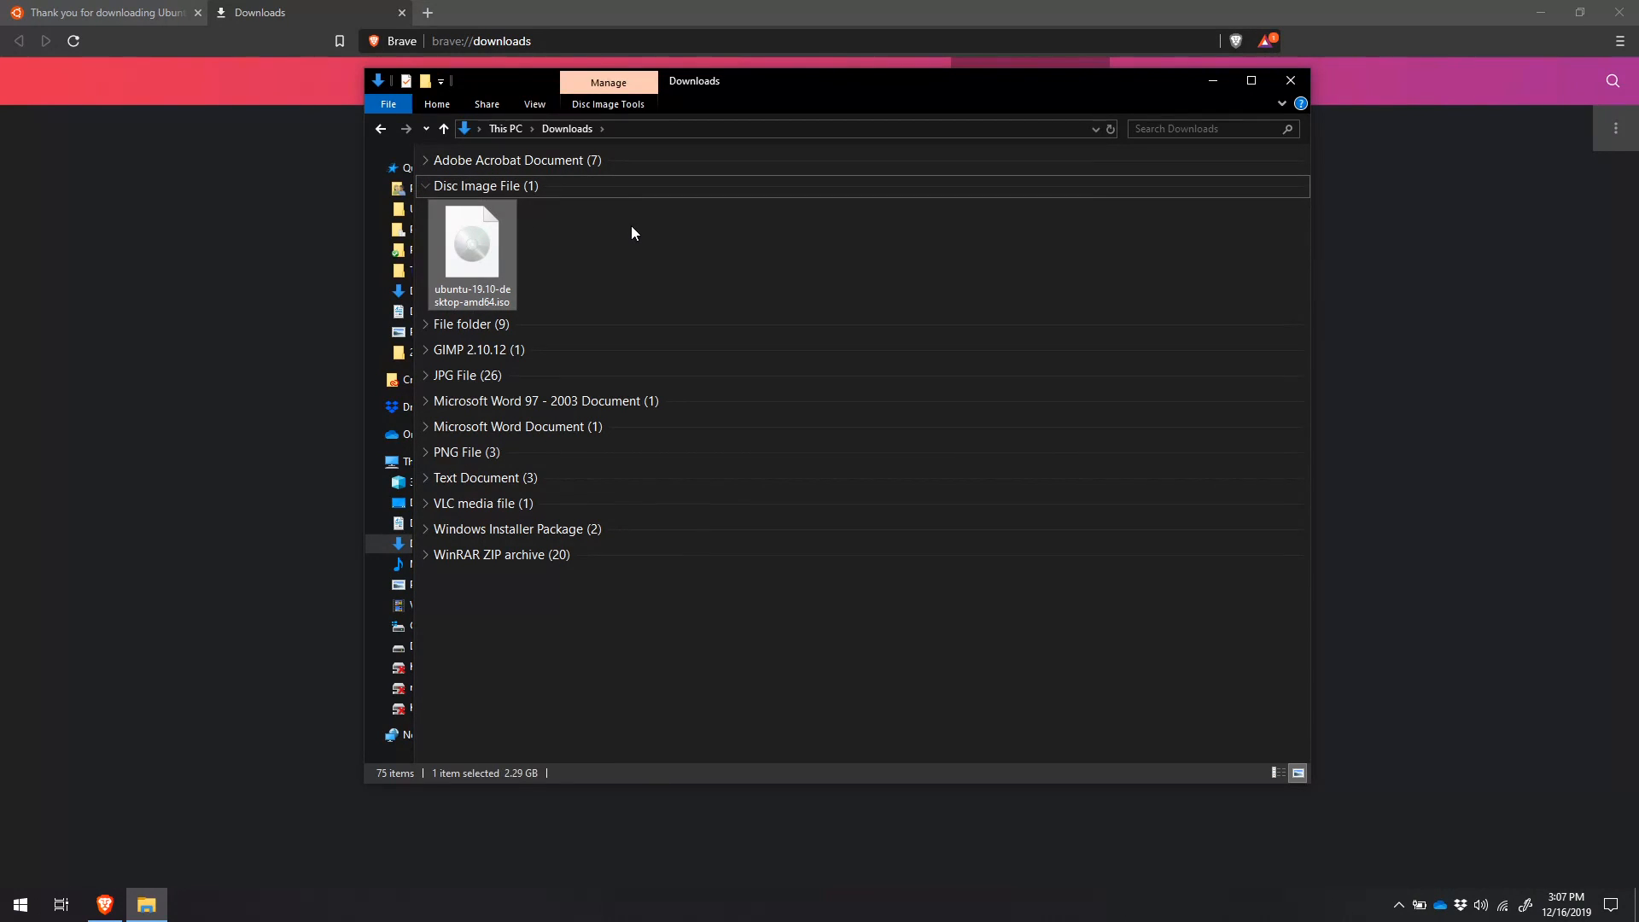
{"action": "mouse_move", "coordinate": [478, 270]}
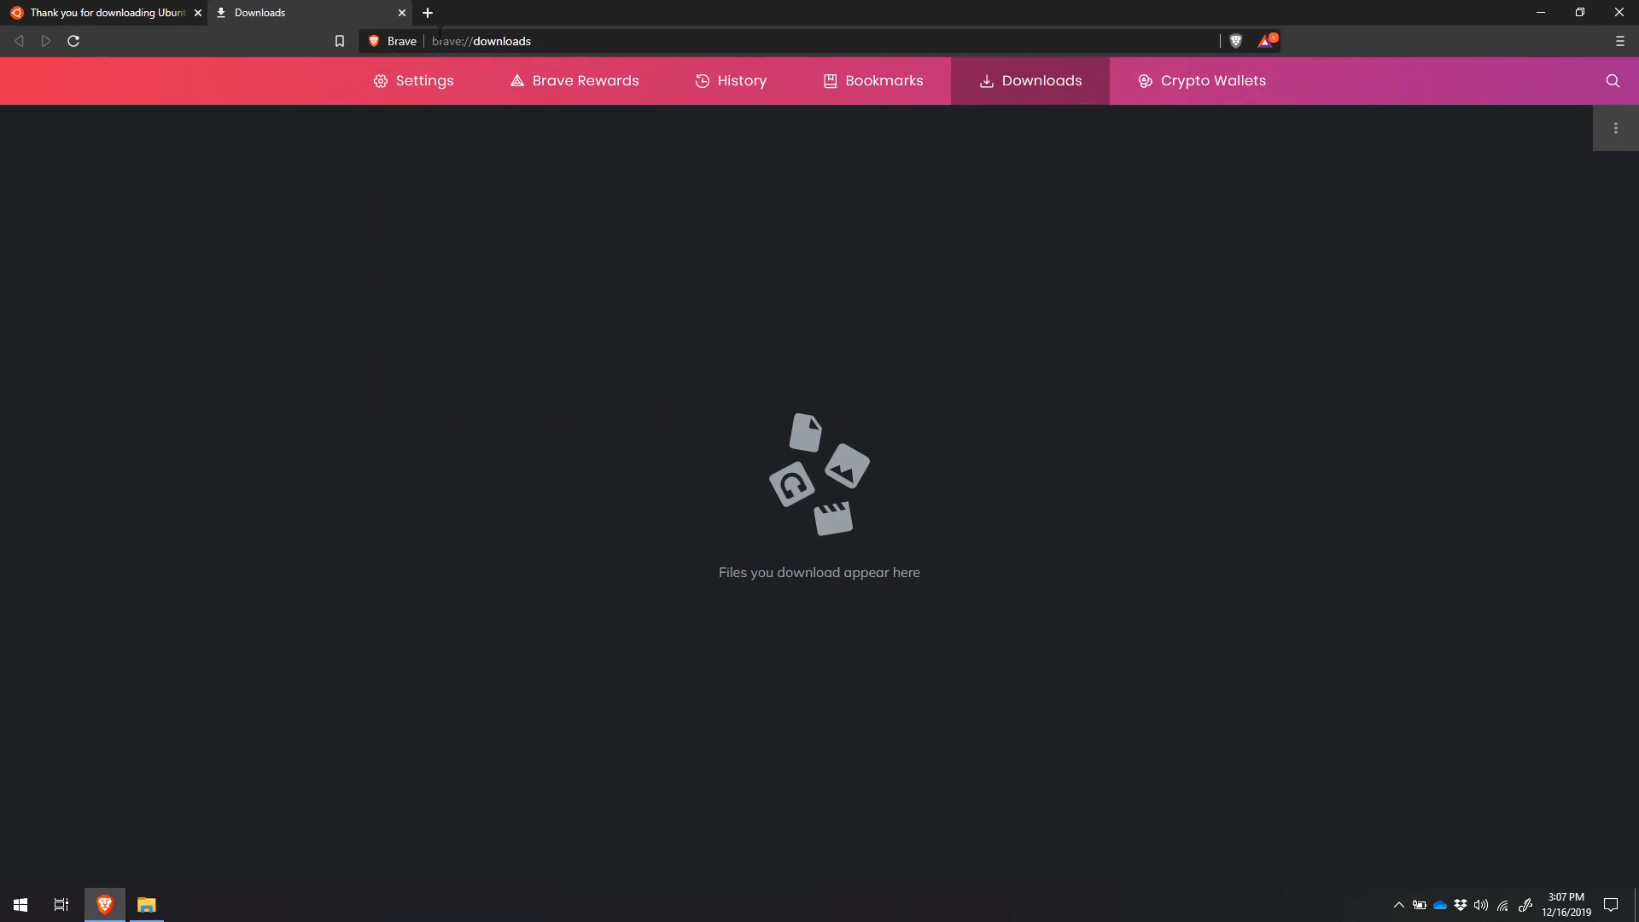
Visit rufus.ie, scroll to the Download section and pick Rufus 3.8.
{"action": "left_click", "coordinate": [481, 41]}
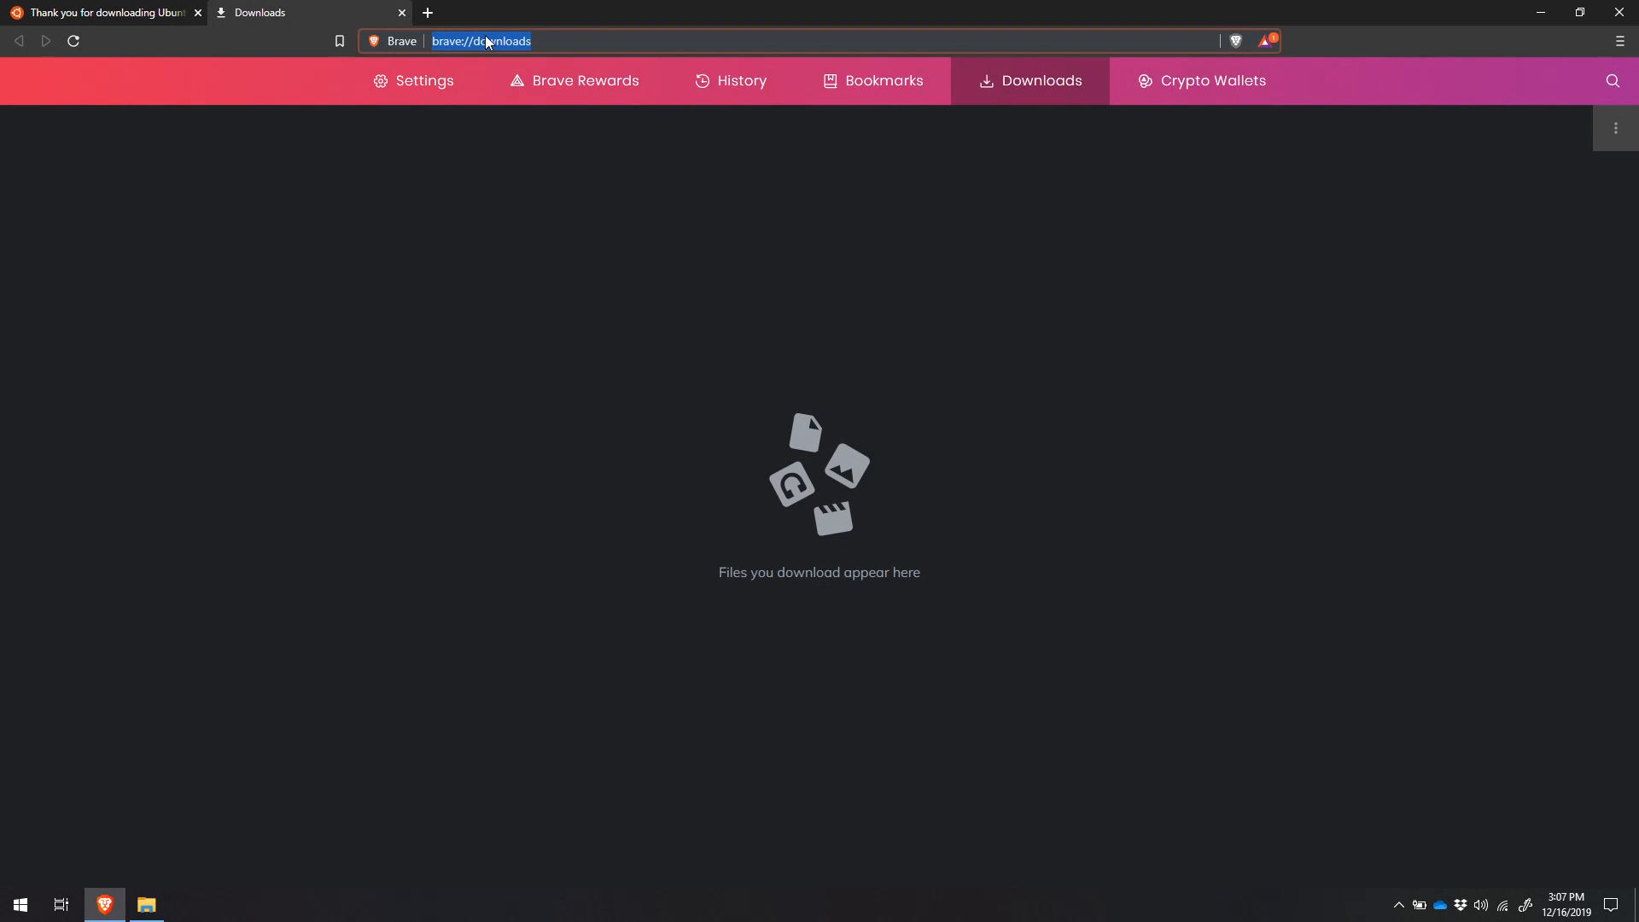
{"action": "type", "text": "rufus.ie"}
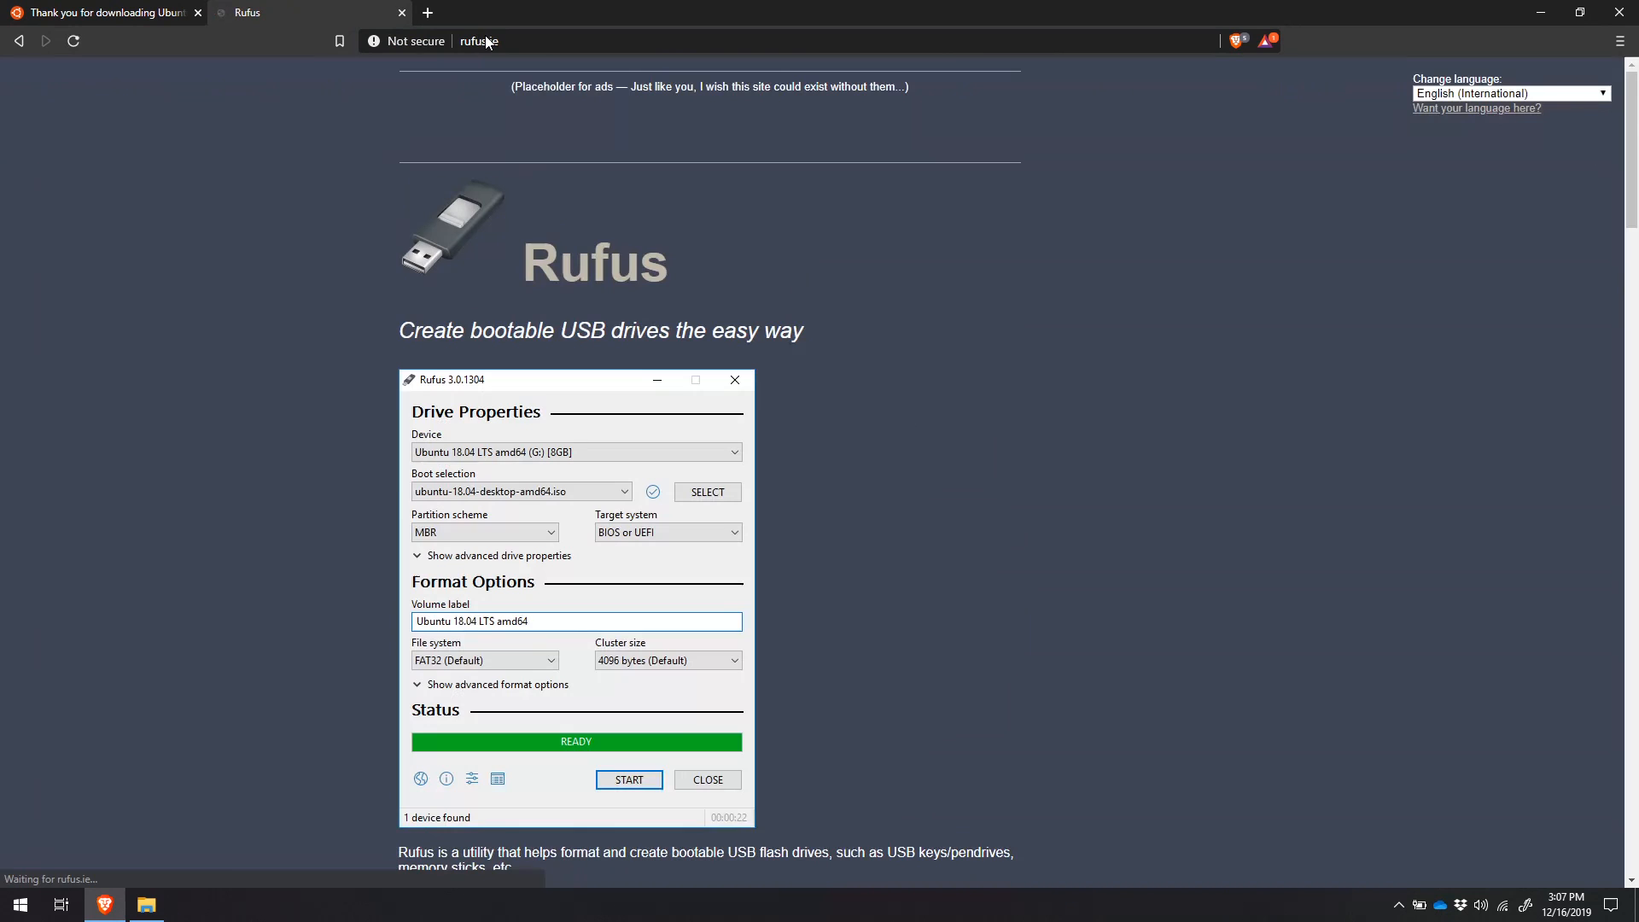
{"action": "scroll", "scroll_direction": "down", "scroll_amount": 3}
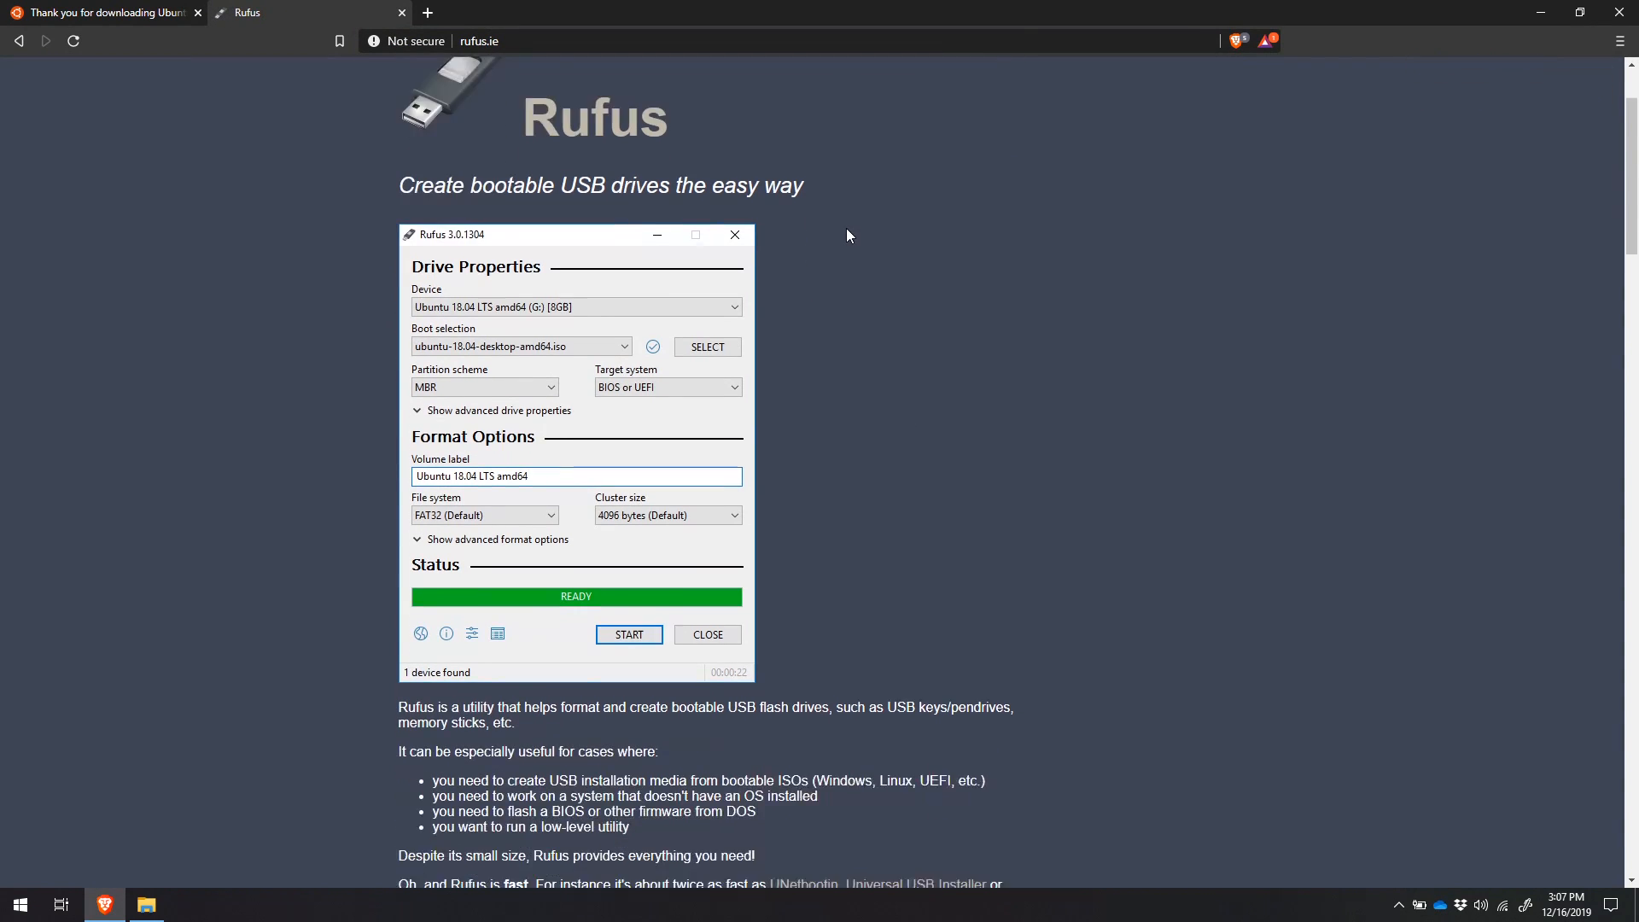
{"action": "scroll", "scroll_direction": "down", "scroll_amount": 3}
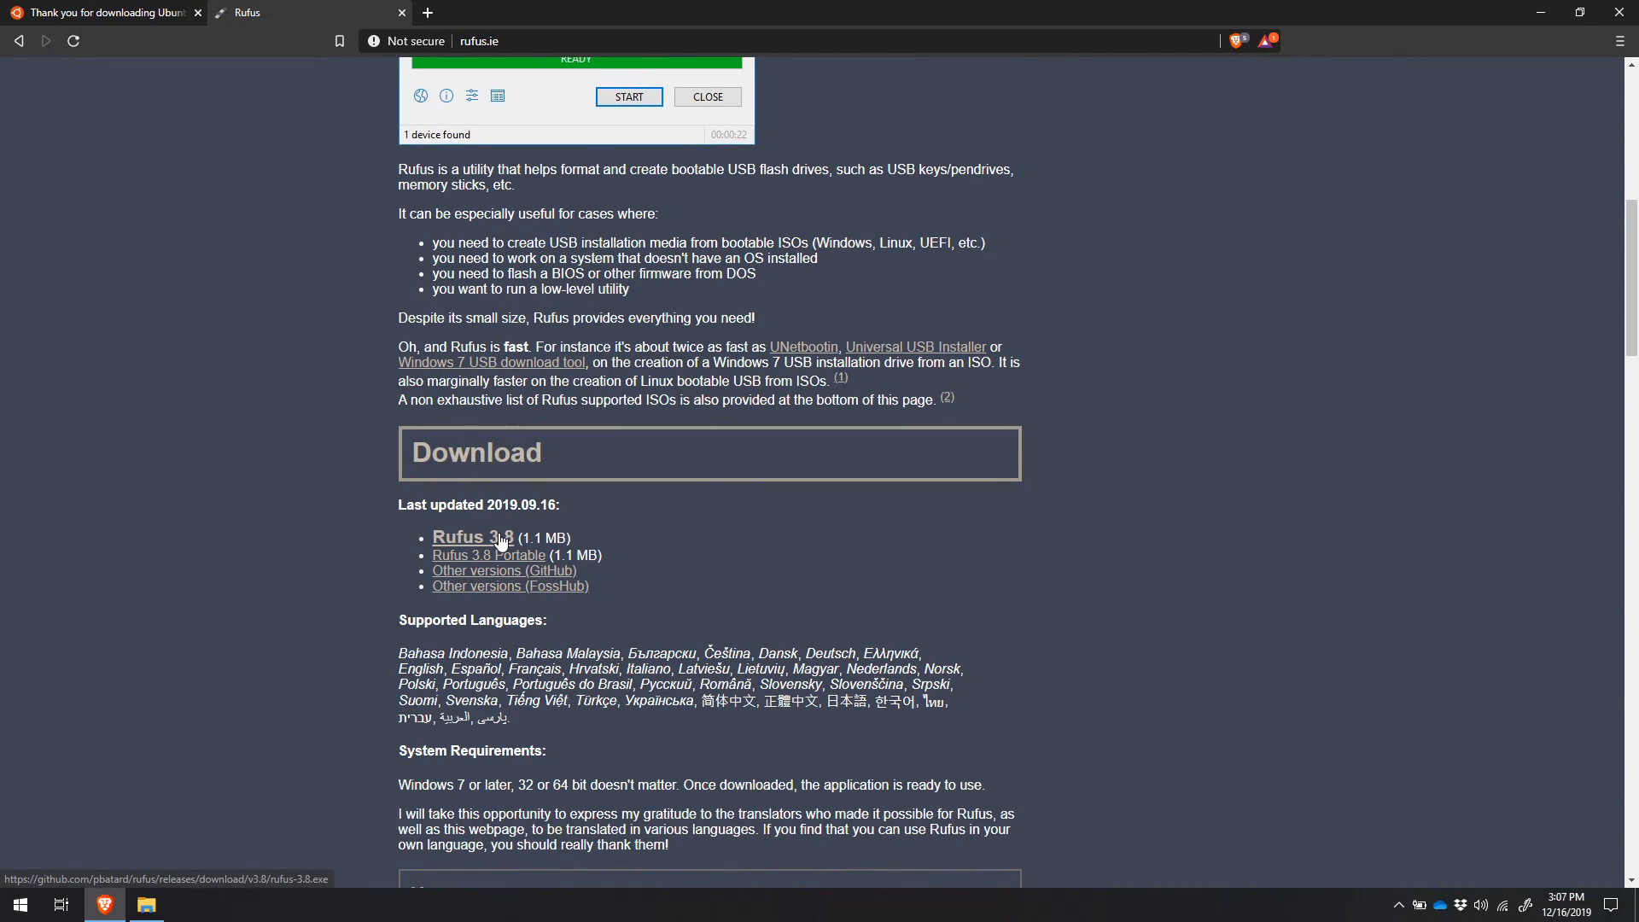
{"action": "mouse_move", "coordinate": [479, 543]}
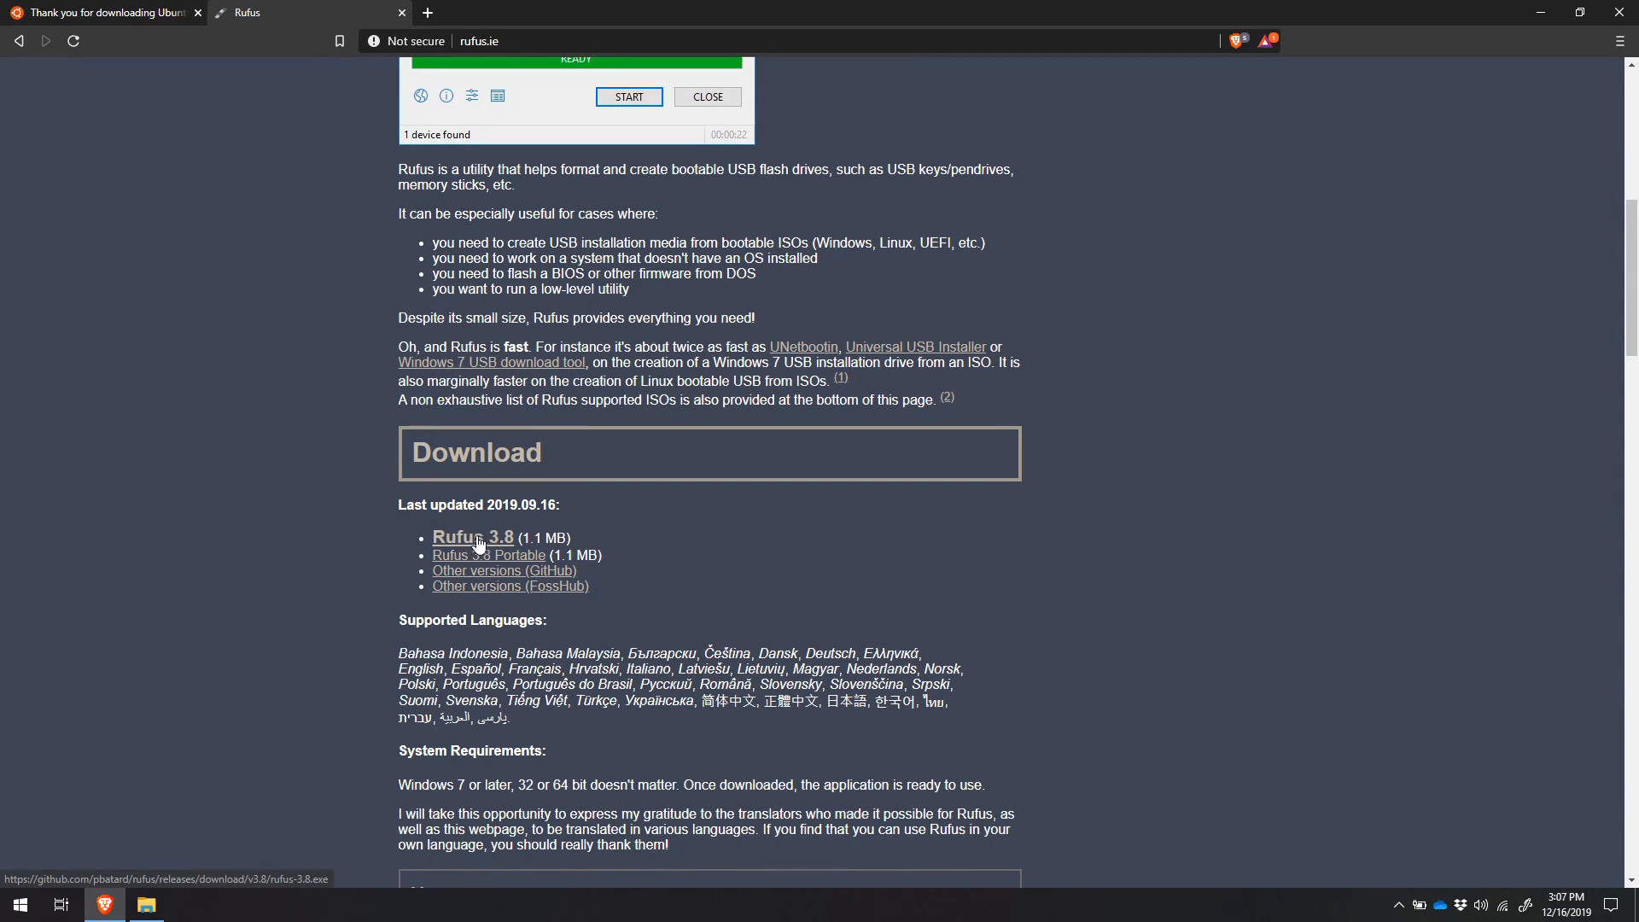
{"action": "left_click", "coordinate": [472, 536]}
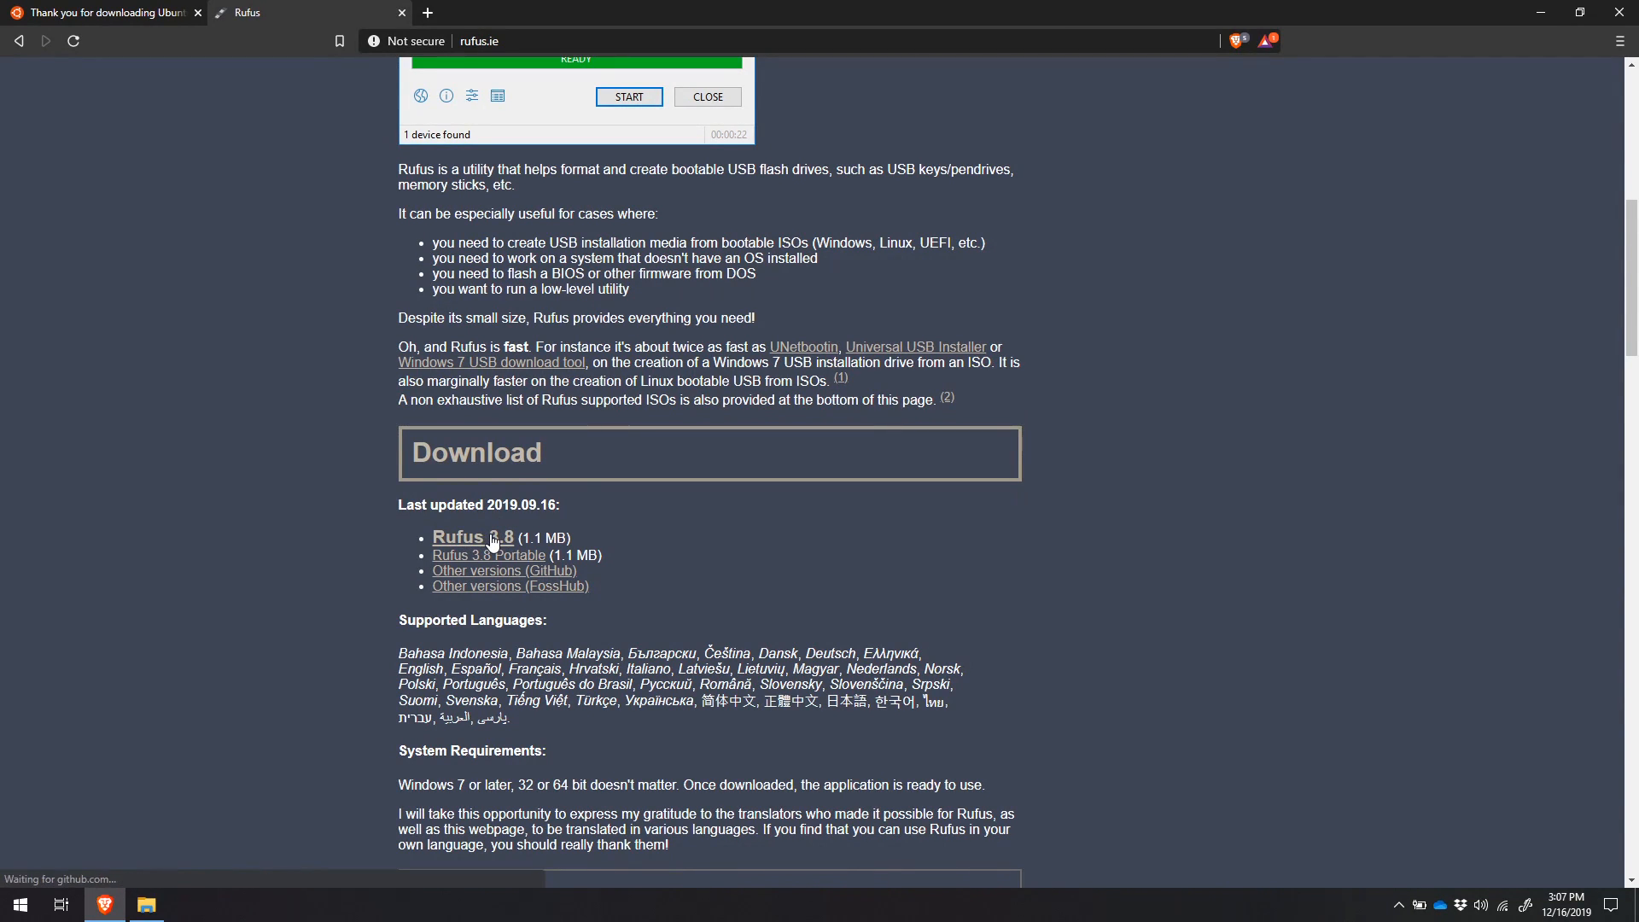
Save rufus-3.8.exe into the Downloads folder.
{"action": "left_click", "coordinate": [457, 536]}
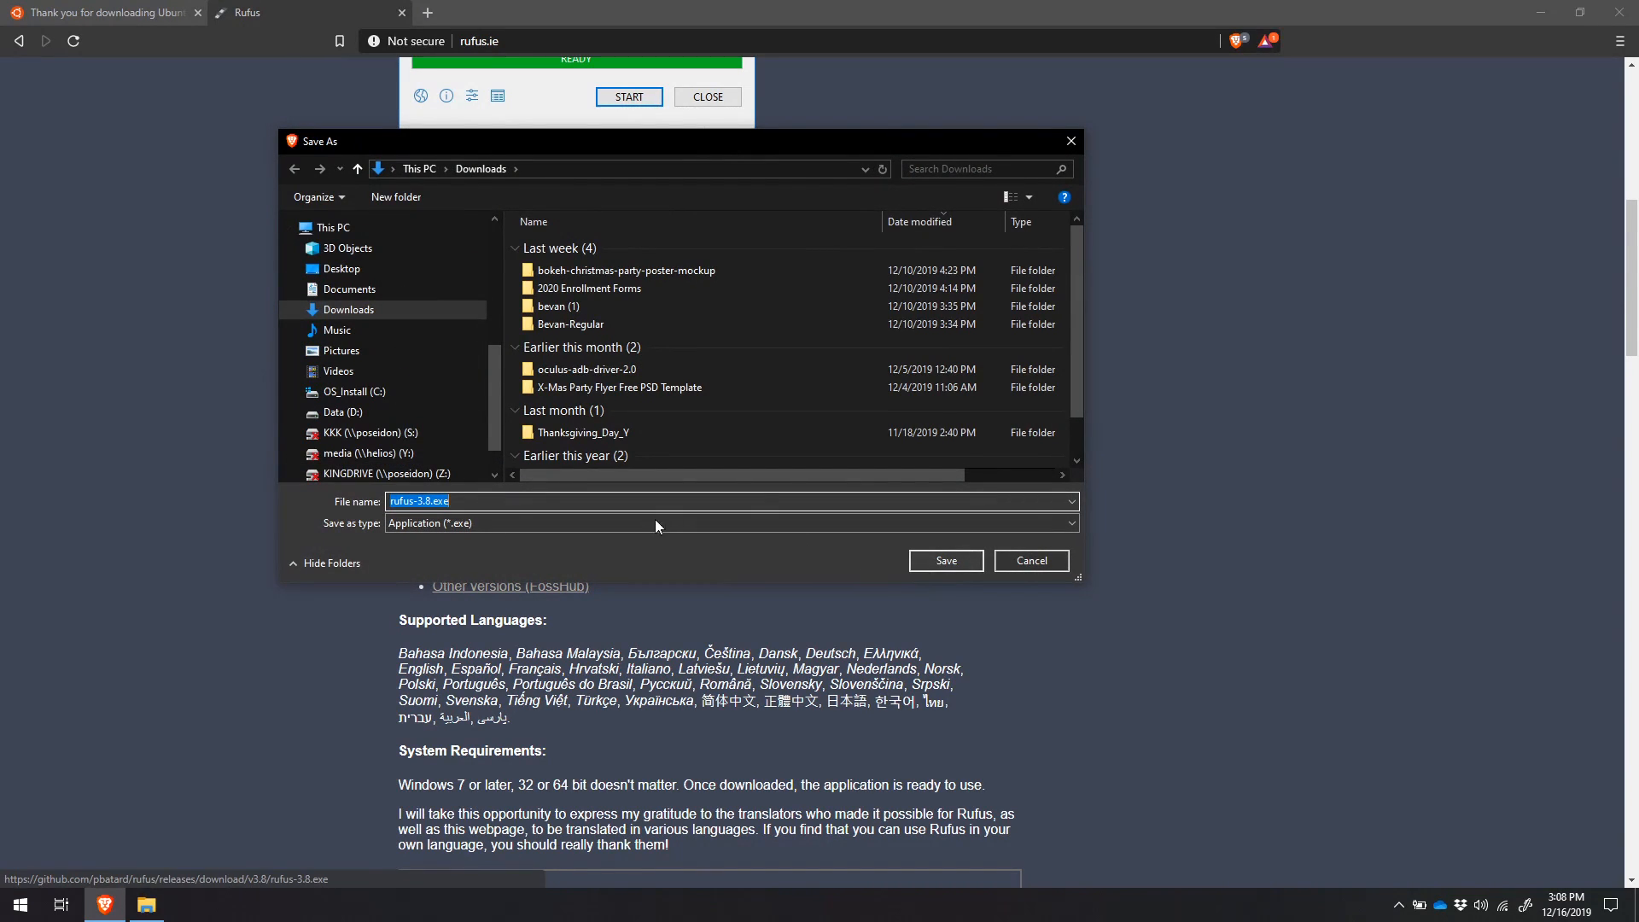
{"action": "mouse_move", "coordinate": [945, 560]}
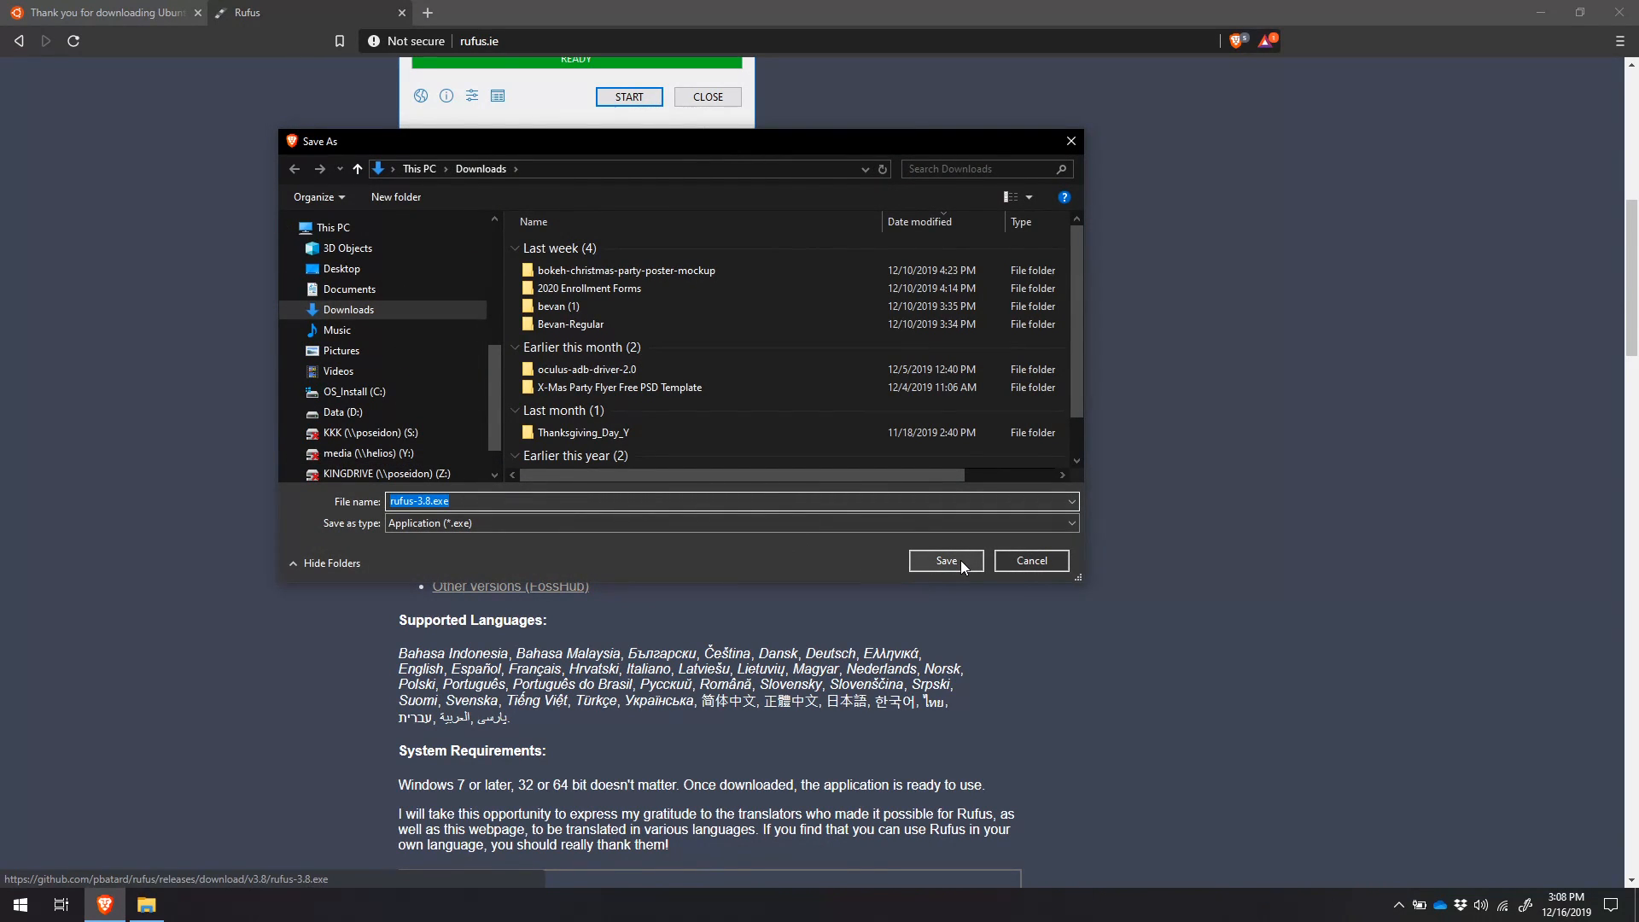
{"action": "left_click", "coordinate": [943, 560]}
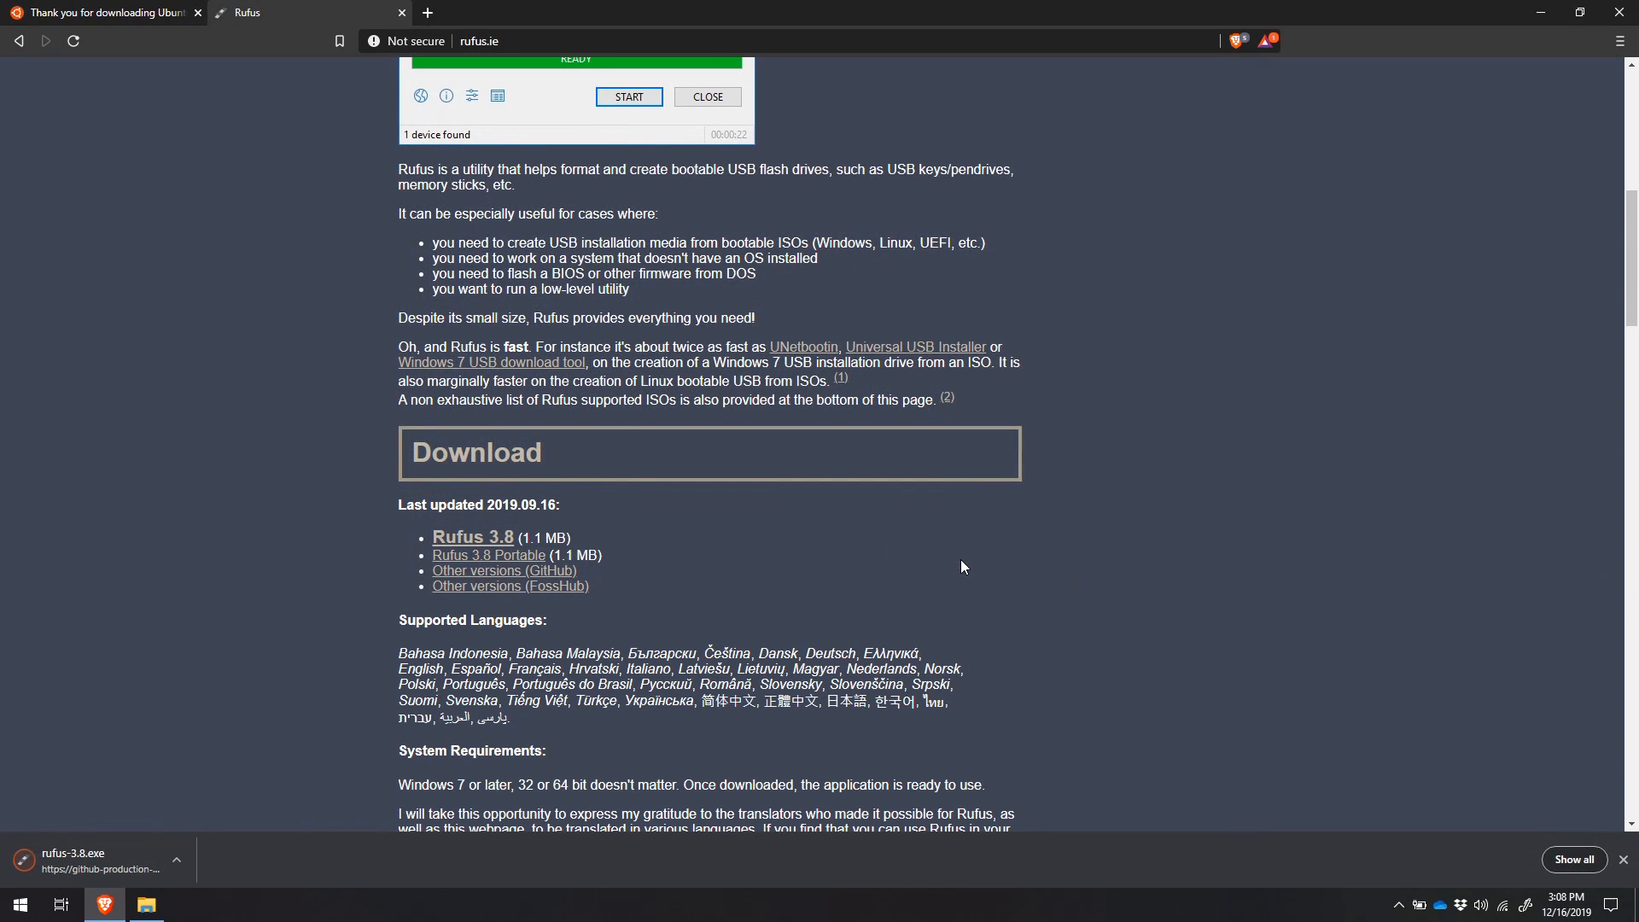
{"action": "mouse_move", "coordinate": [153, 776]}
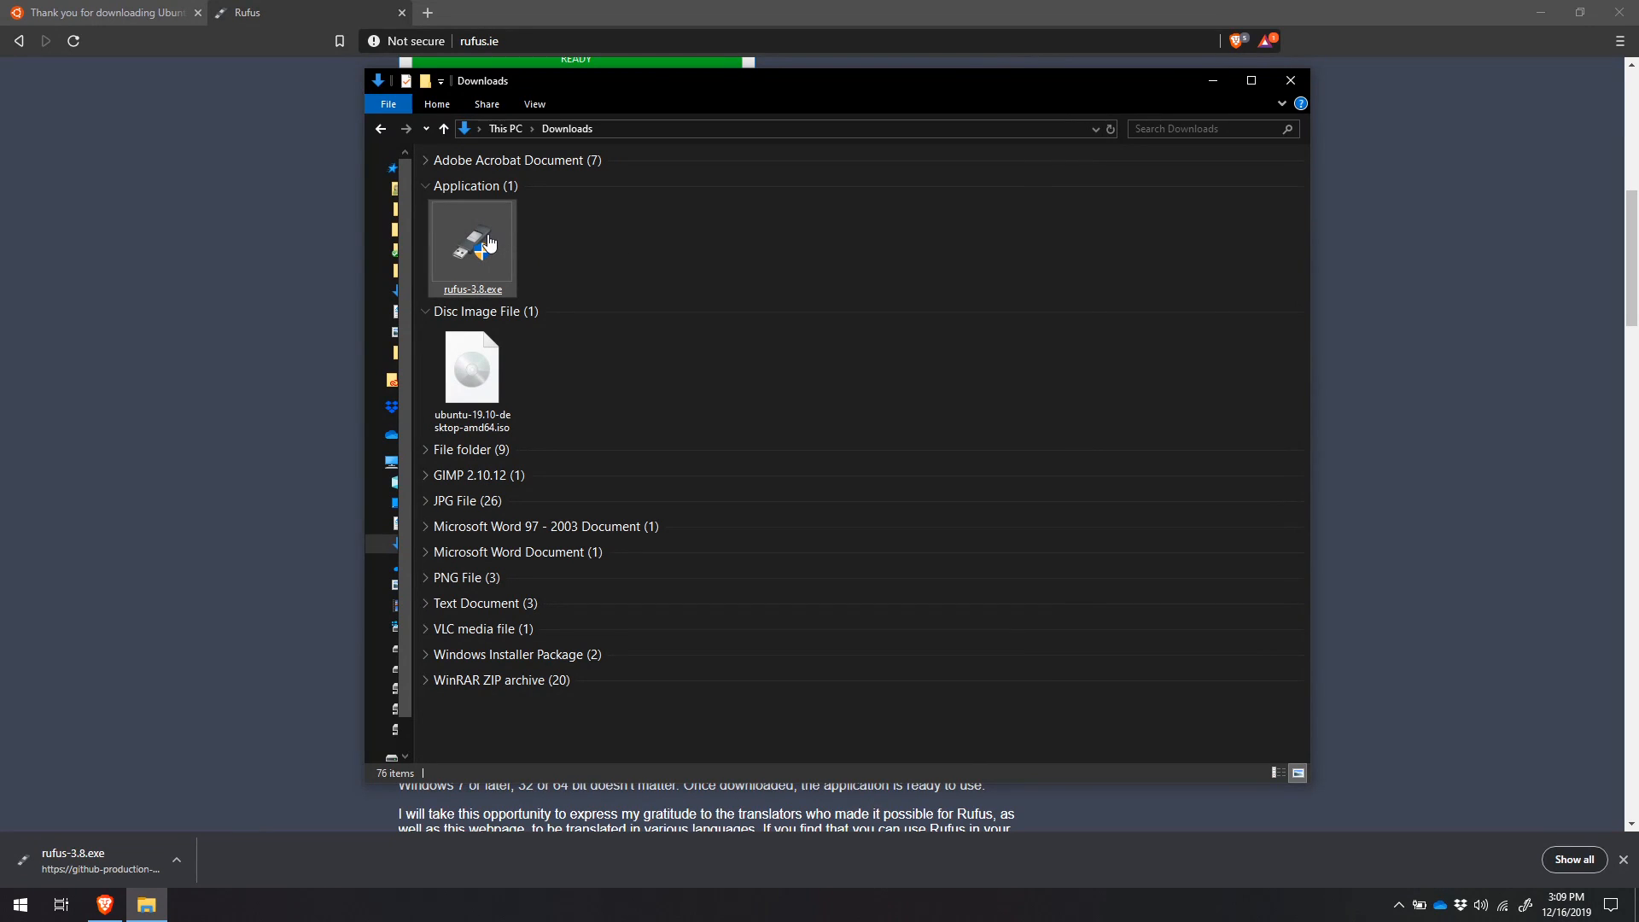
Run rufus-3.8.exe from Downloads and approve the User Account Control prompt.
{"action": "double_click", "coordinate": [472, 246]}
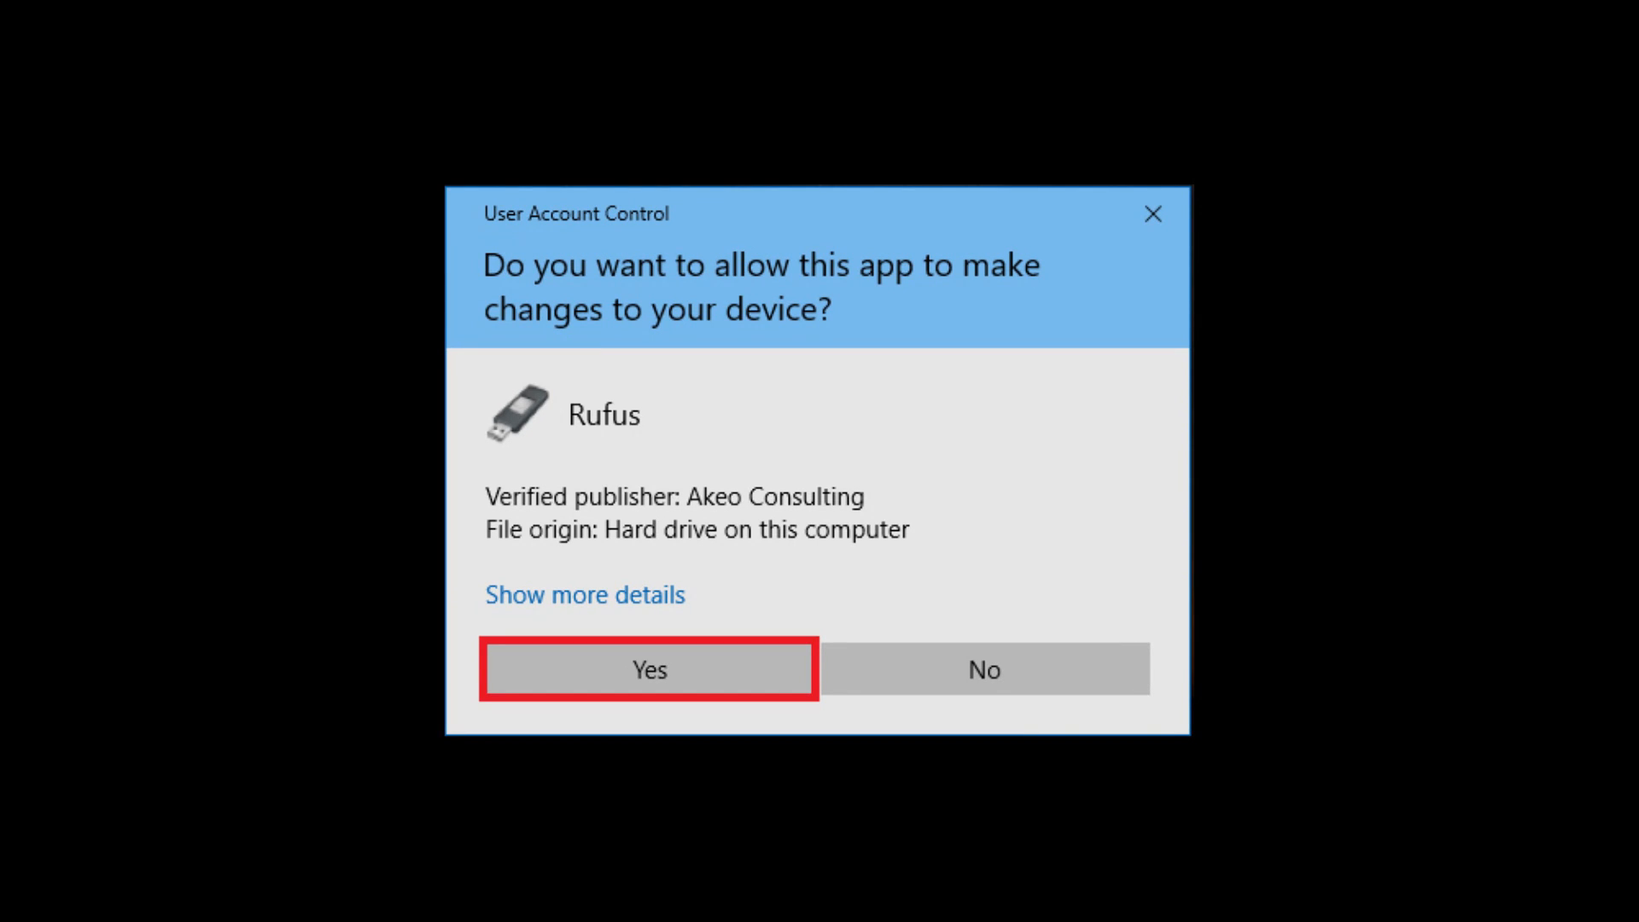
{"action": "left_click", "coordinate": [648, 669]}
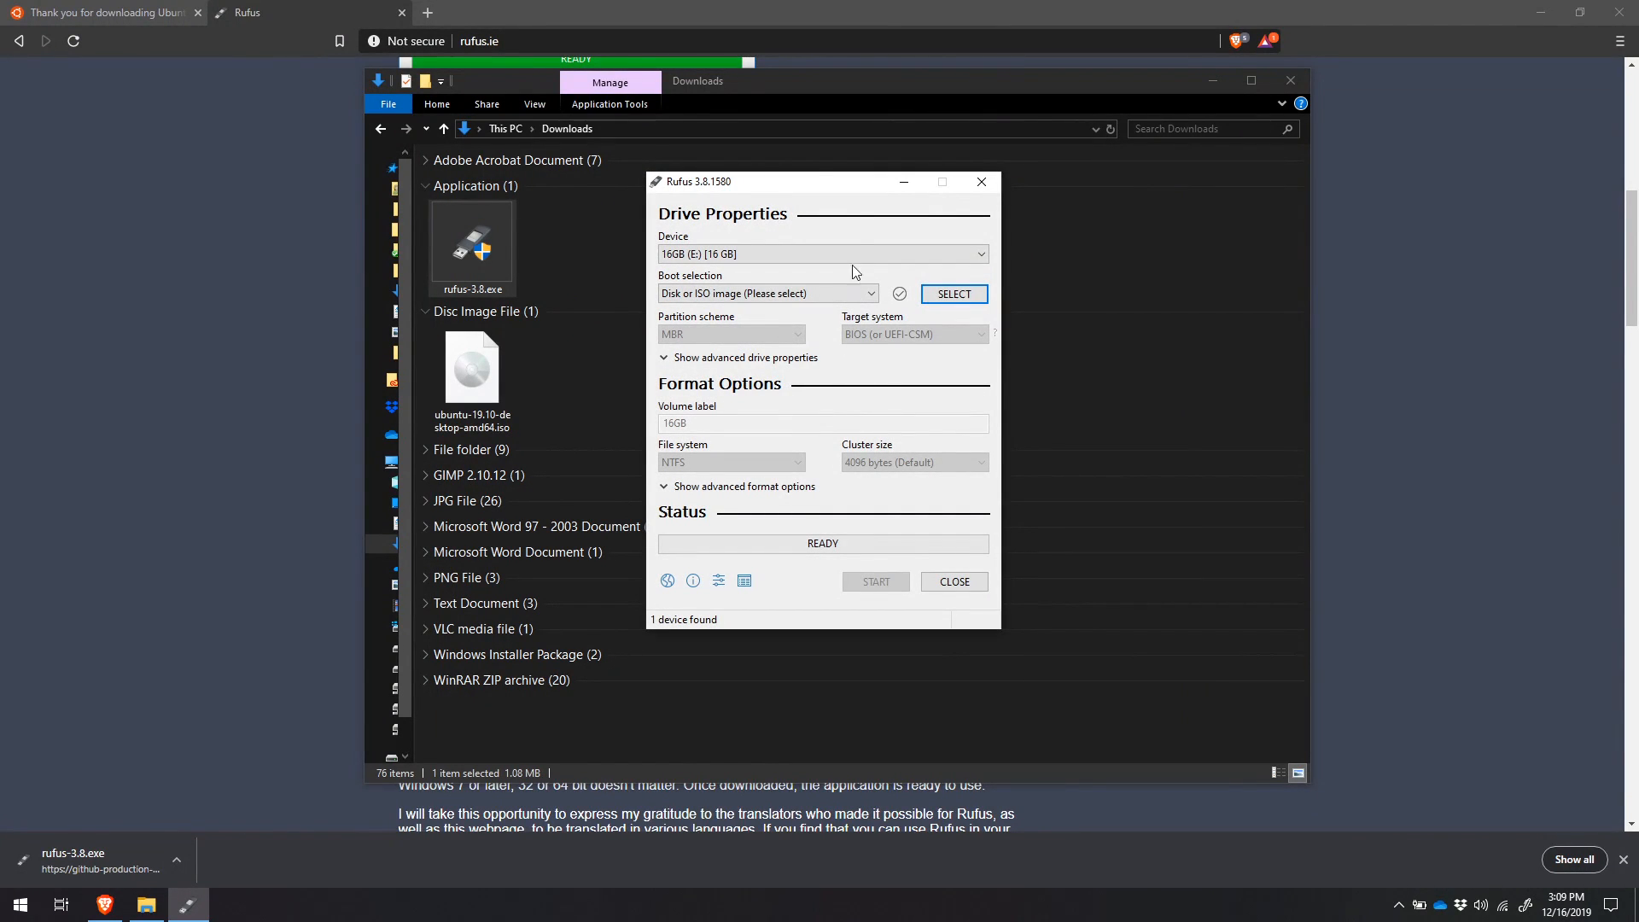
{"action": "left_click", "coordinate": [822, 253]}
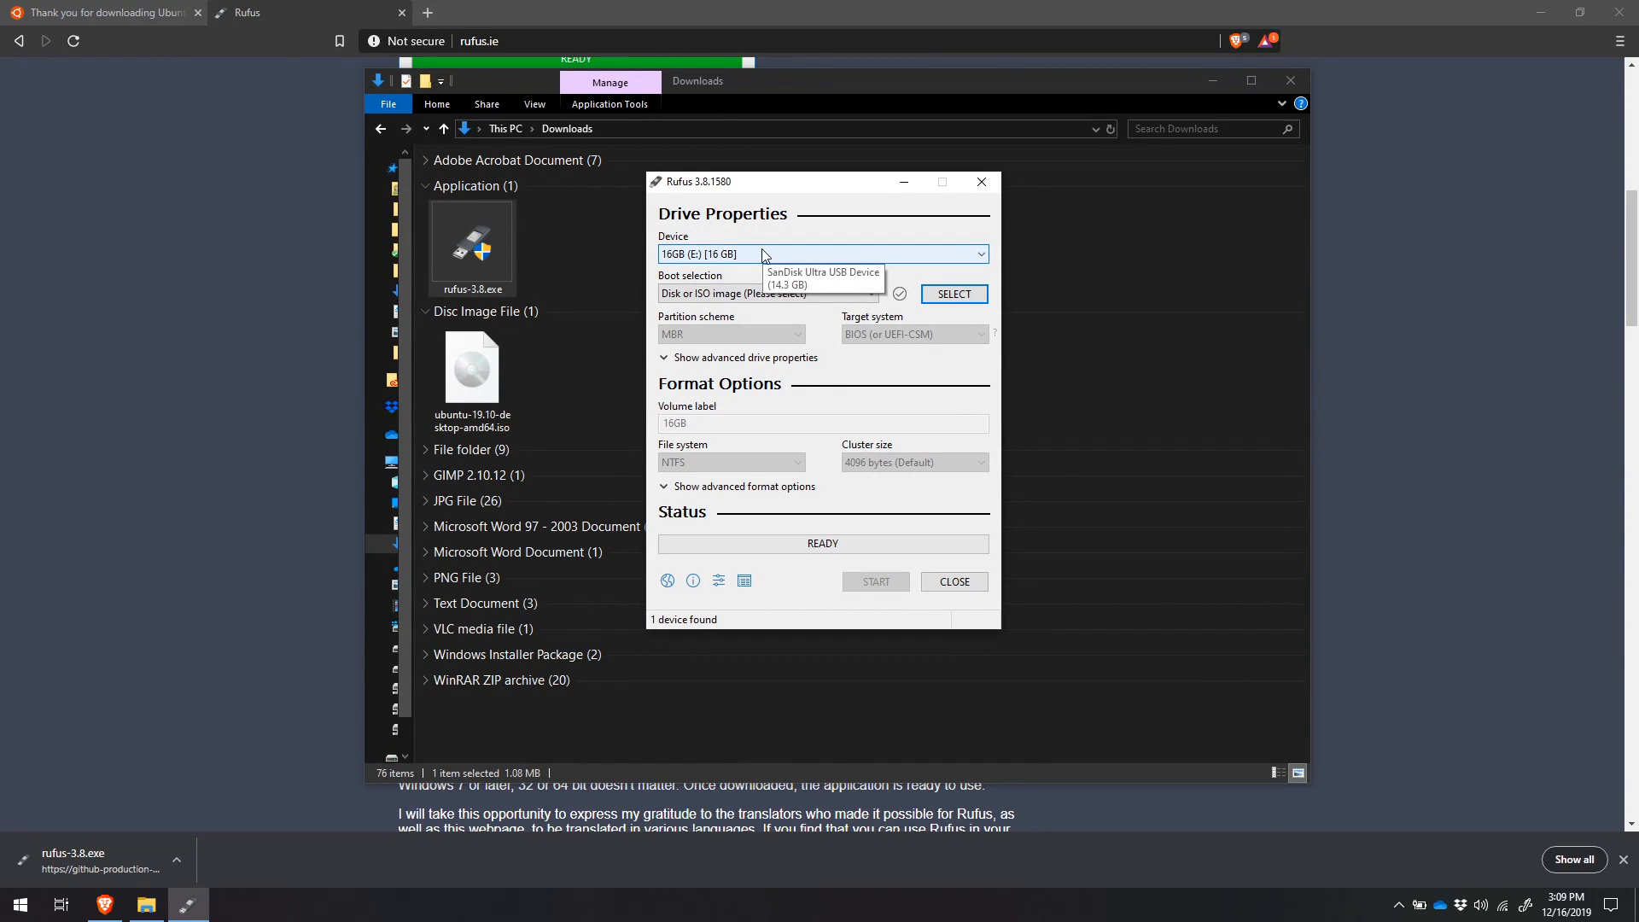
{"action": "mouse_move", "coordinate": [778, 254]}
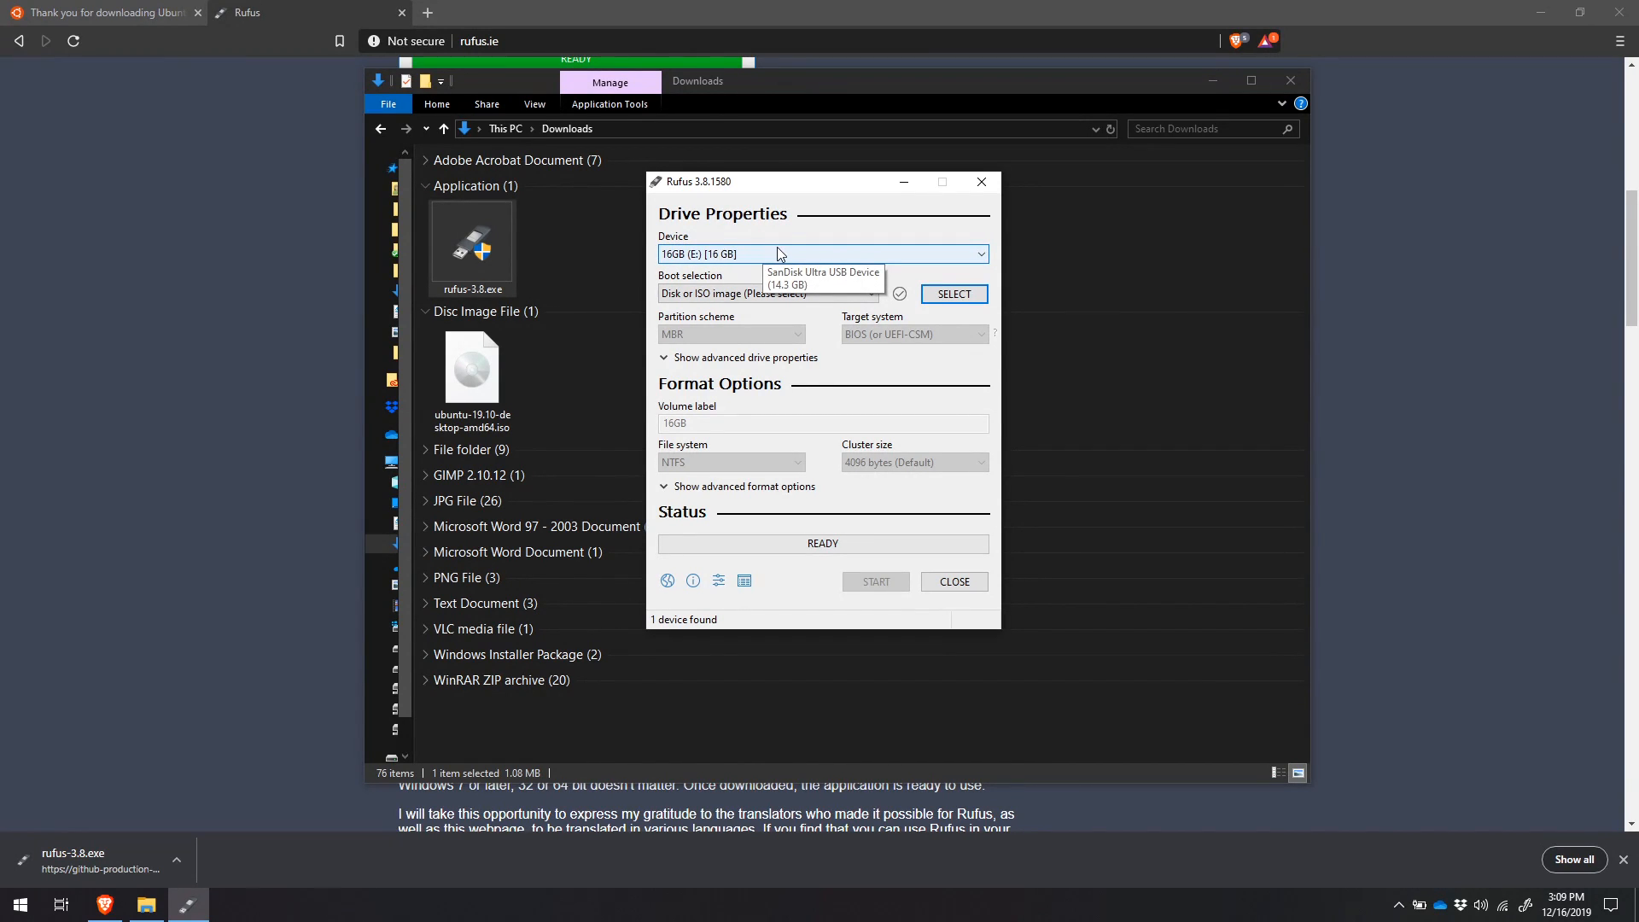
{"action": "mouse_move", "coordinate": [766, 259]}
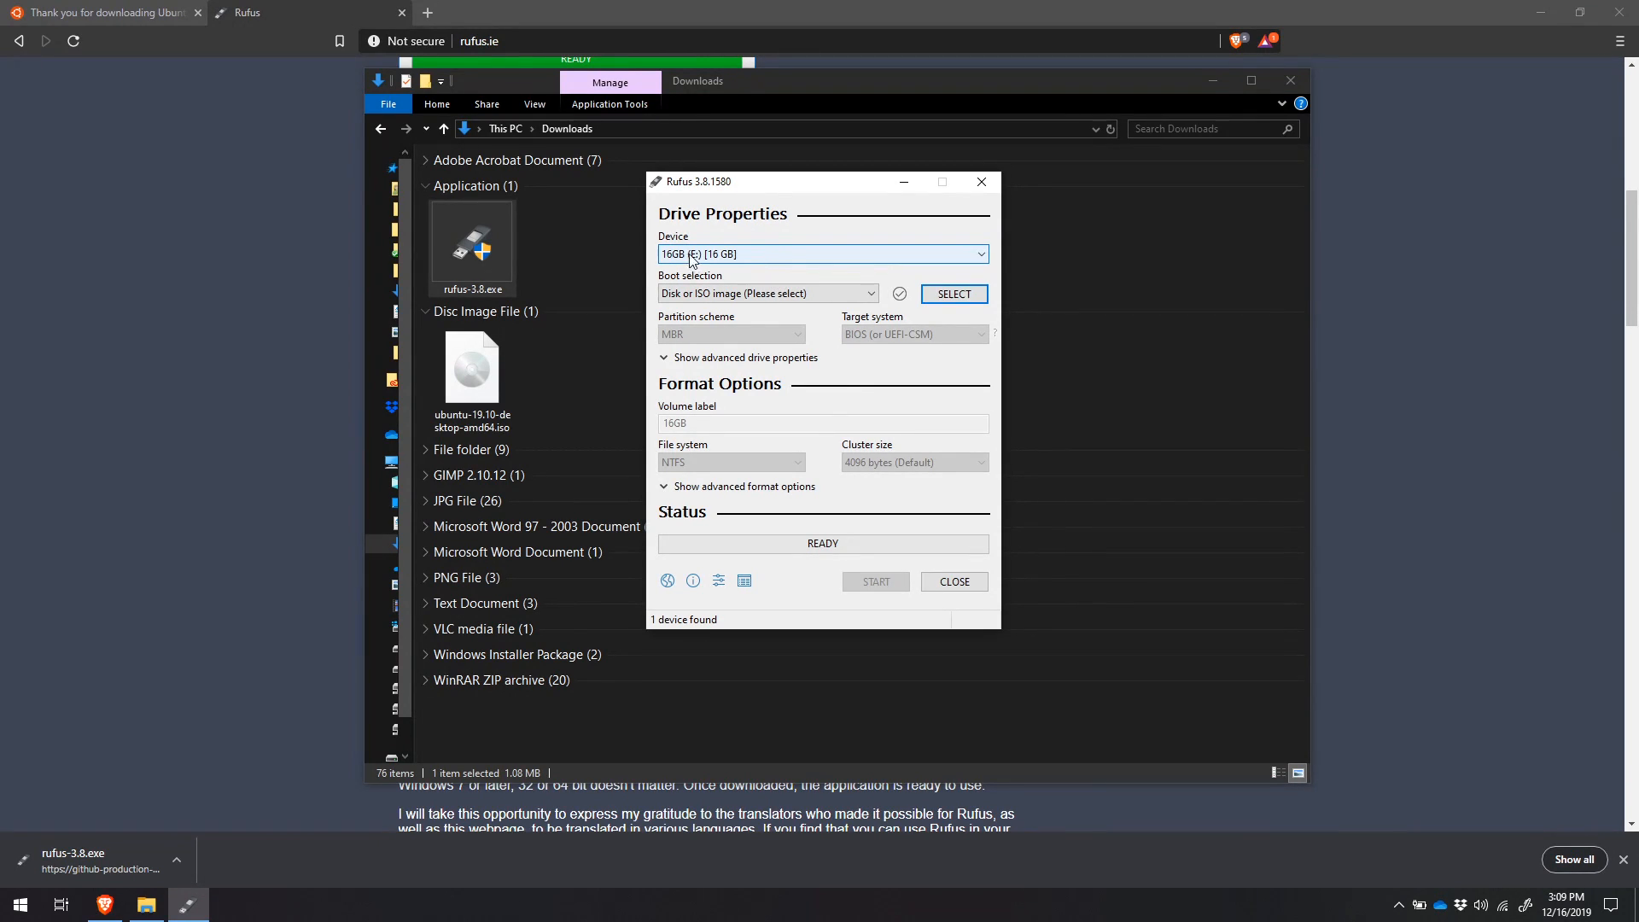
{"action": "left_click", "coordinate": [823, 254]}
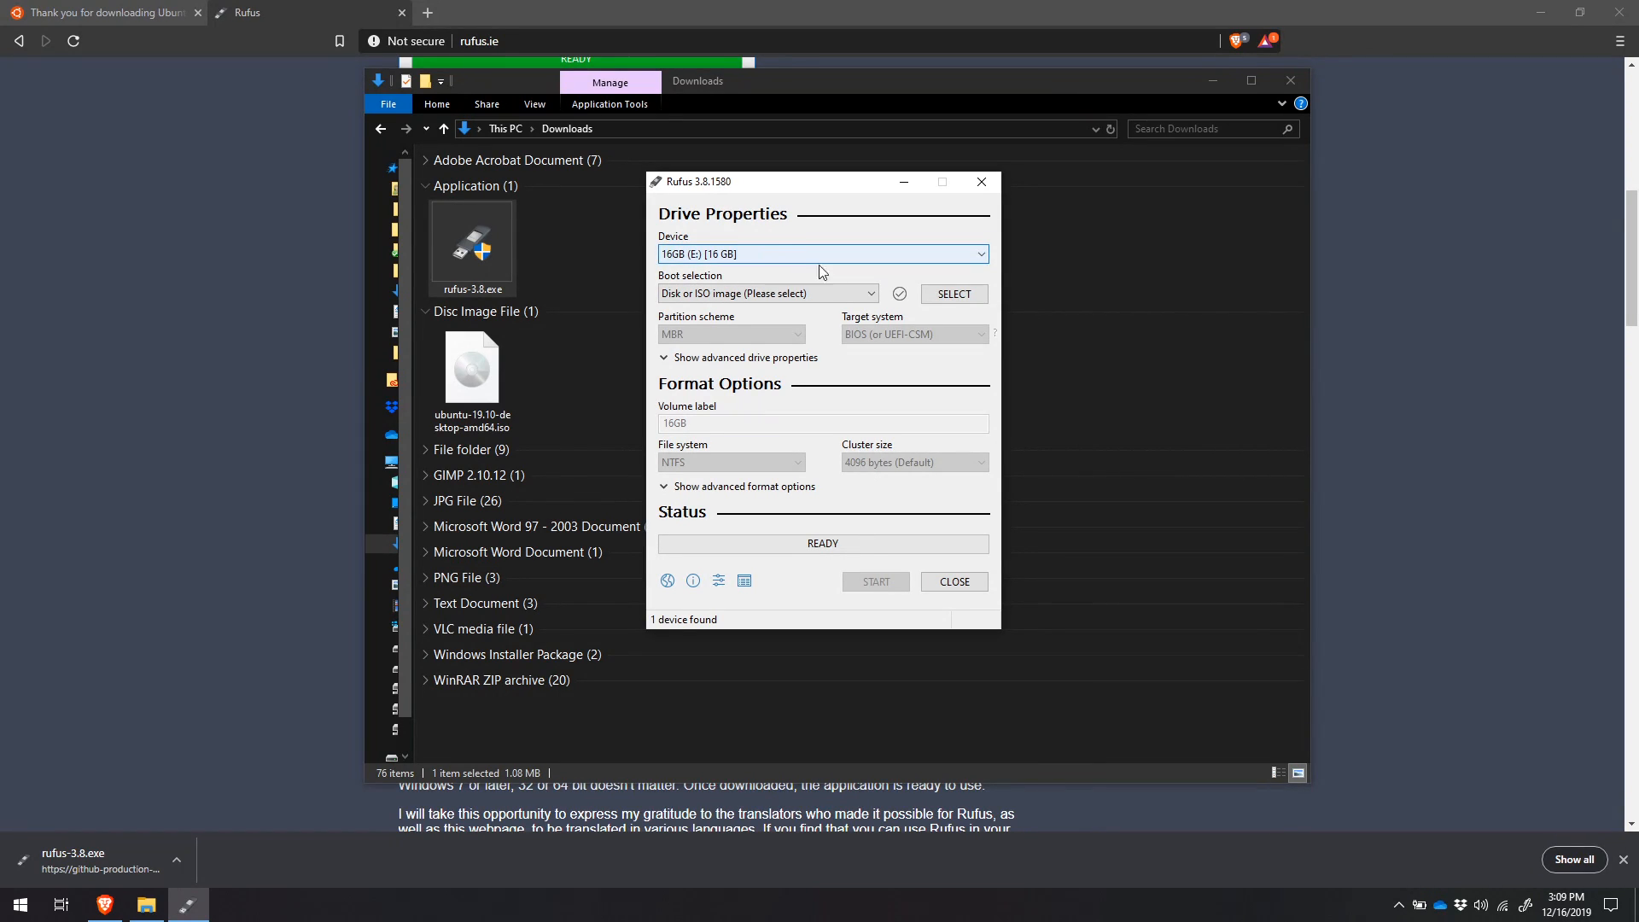
{"action": "left_click", "coordinate": [821, 254]}
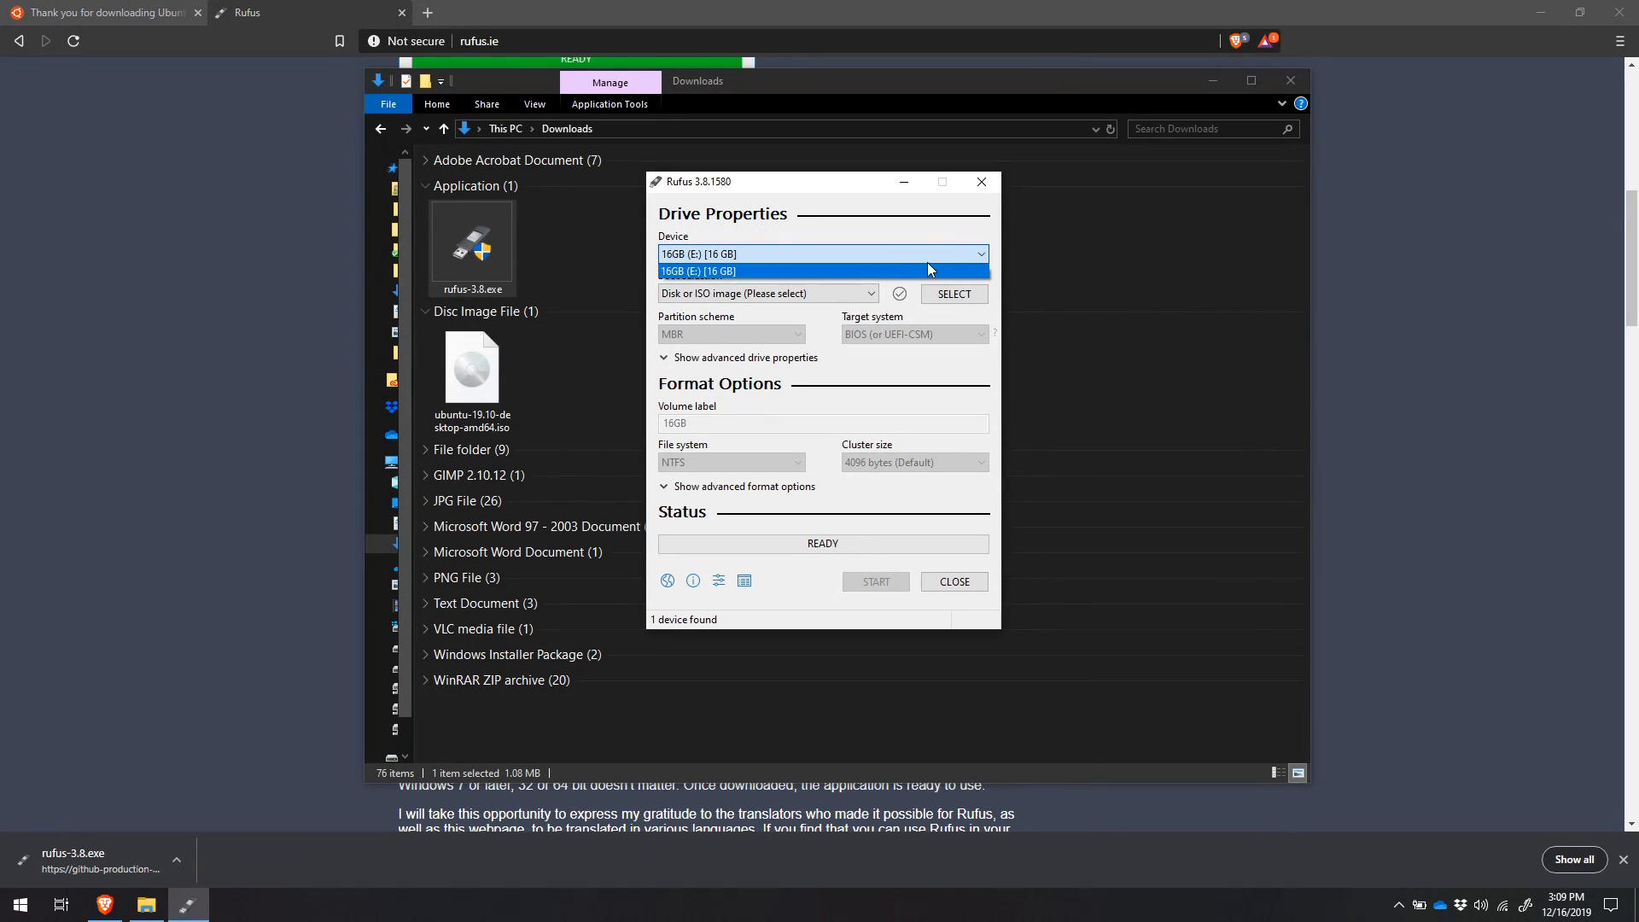
{"action": "left_click", "coordinate": [824, 271]}
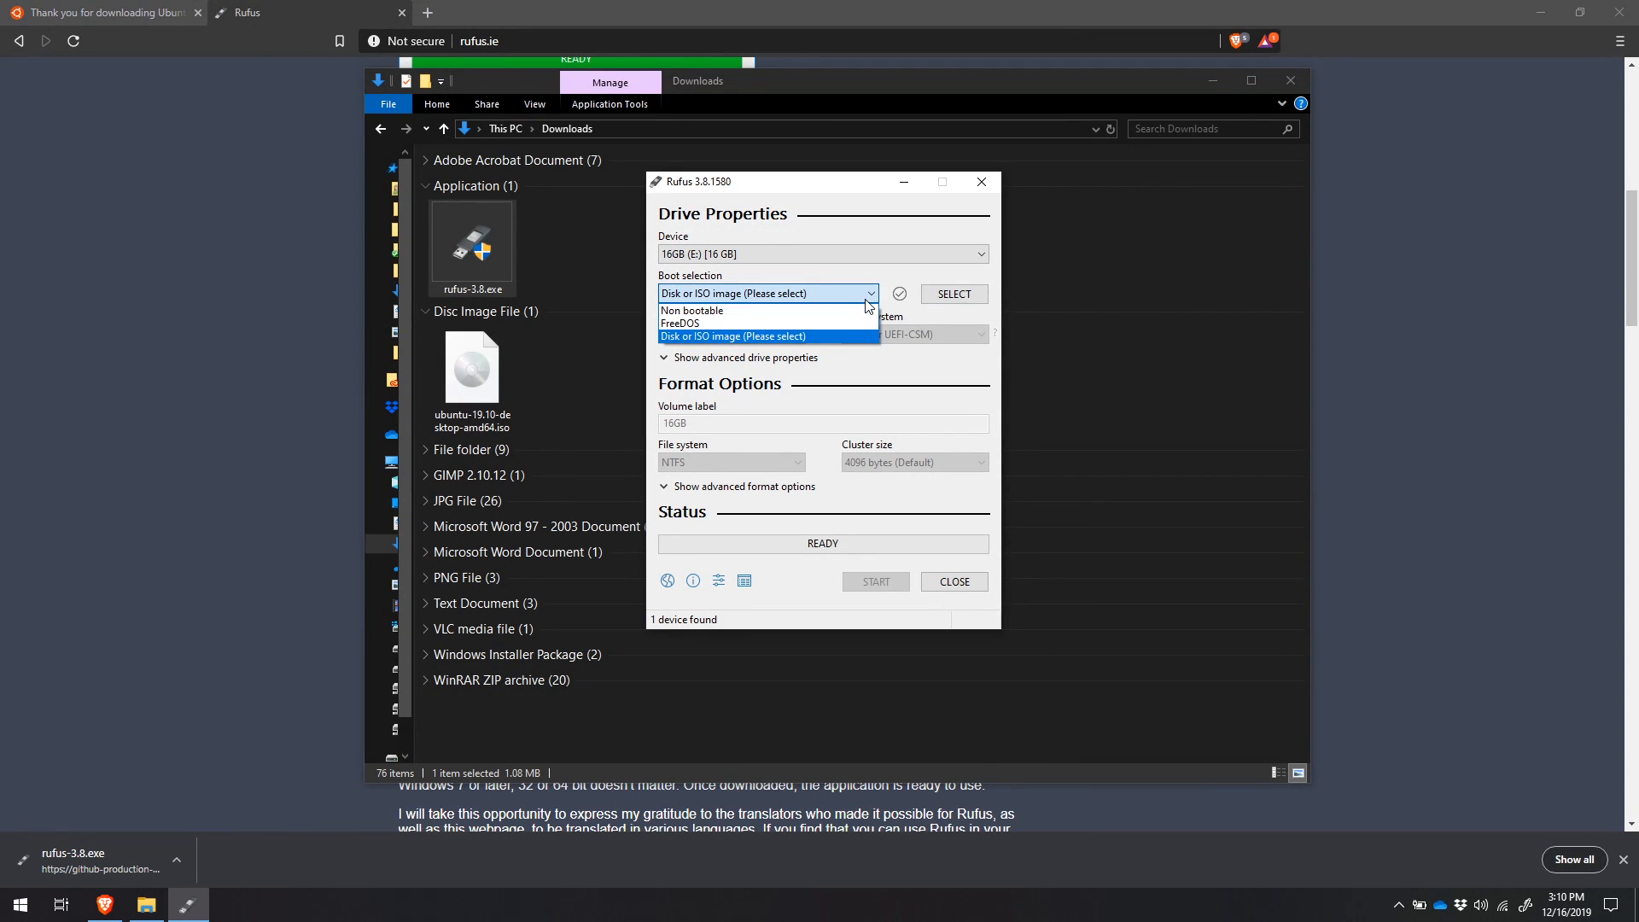
{"action": "mouse_move", "coordinate": [800, 340]}
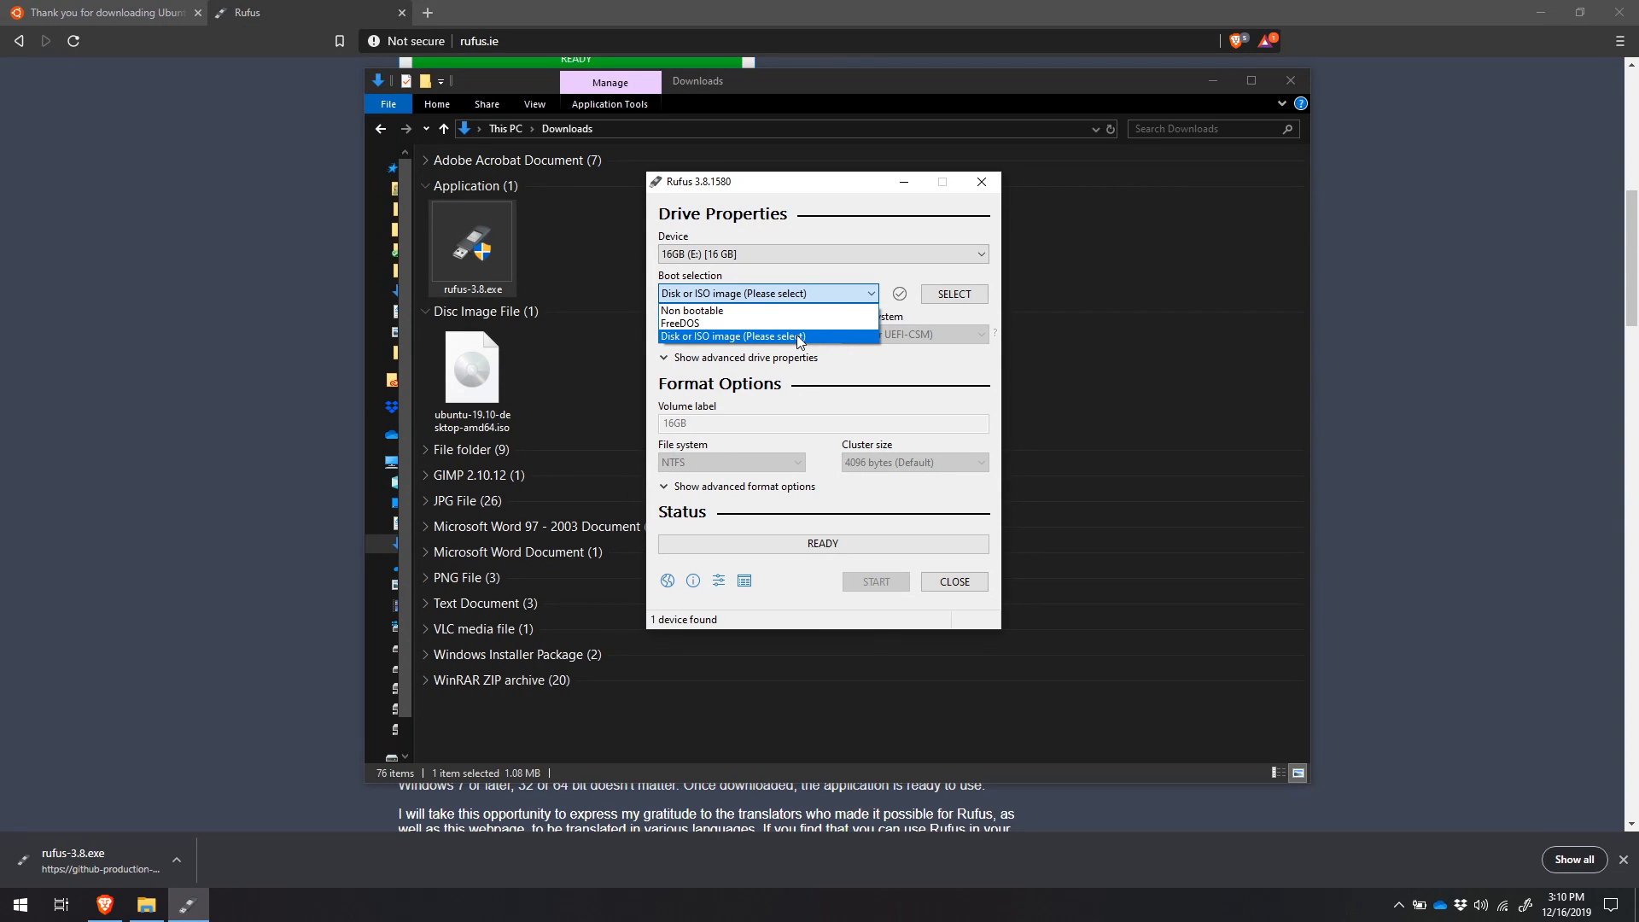
{"action": "left_click", "coordinate": [767, 335]}
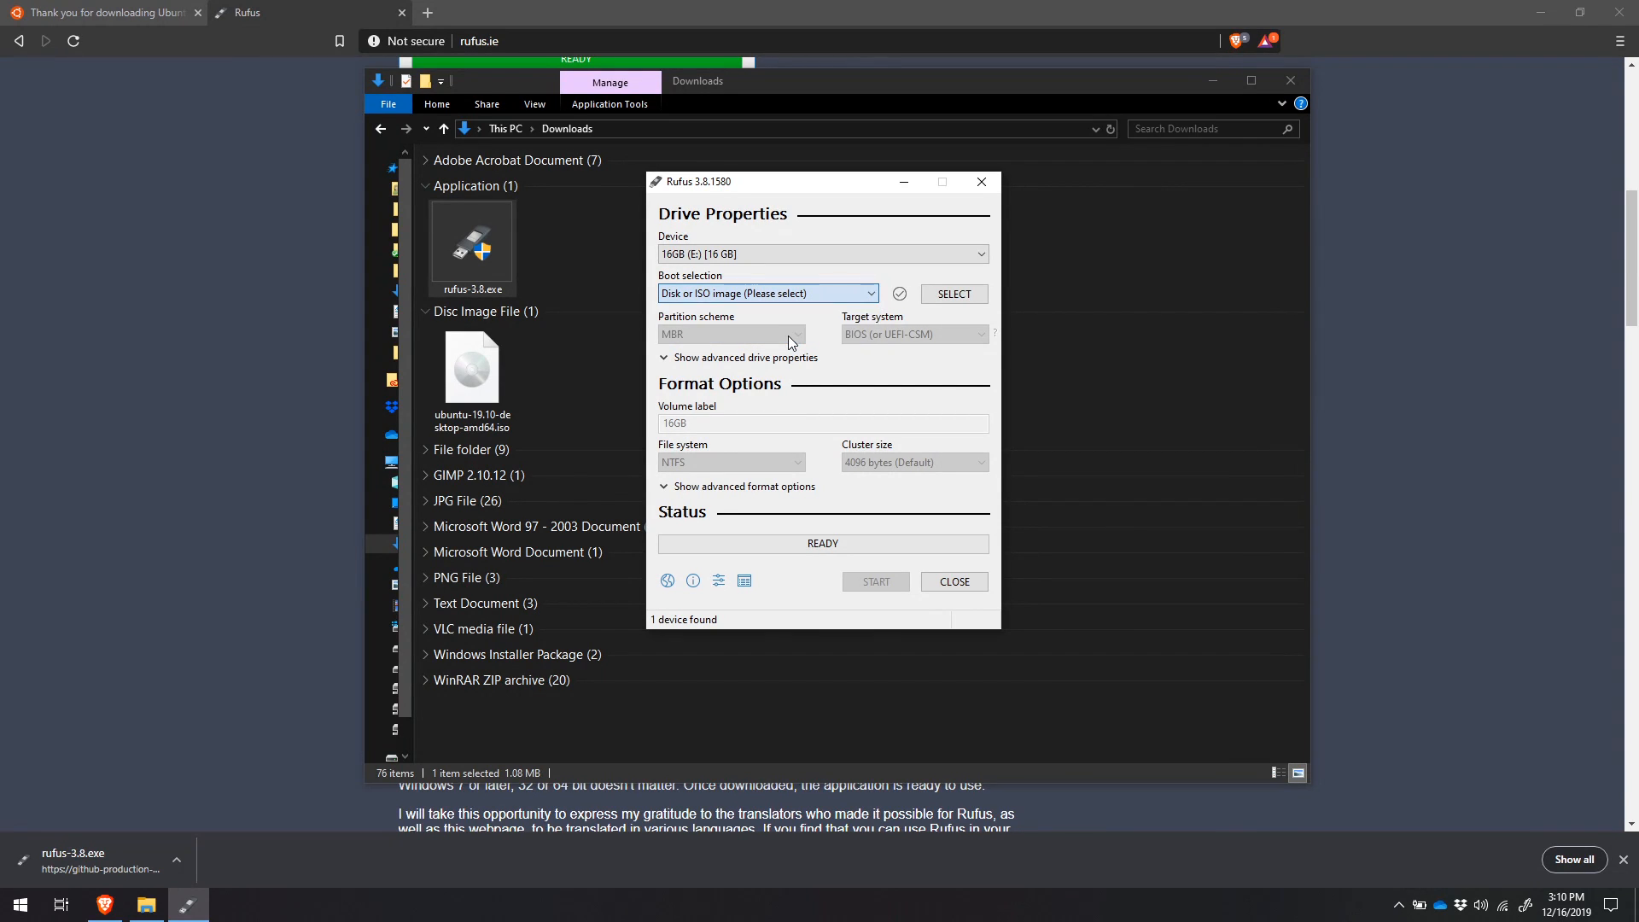
{"action": "mouse_move", "coordinate": [953, 294]}
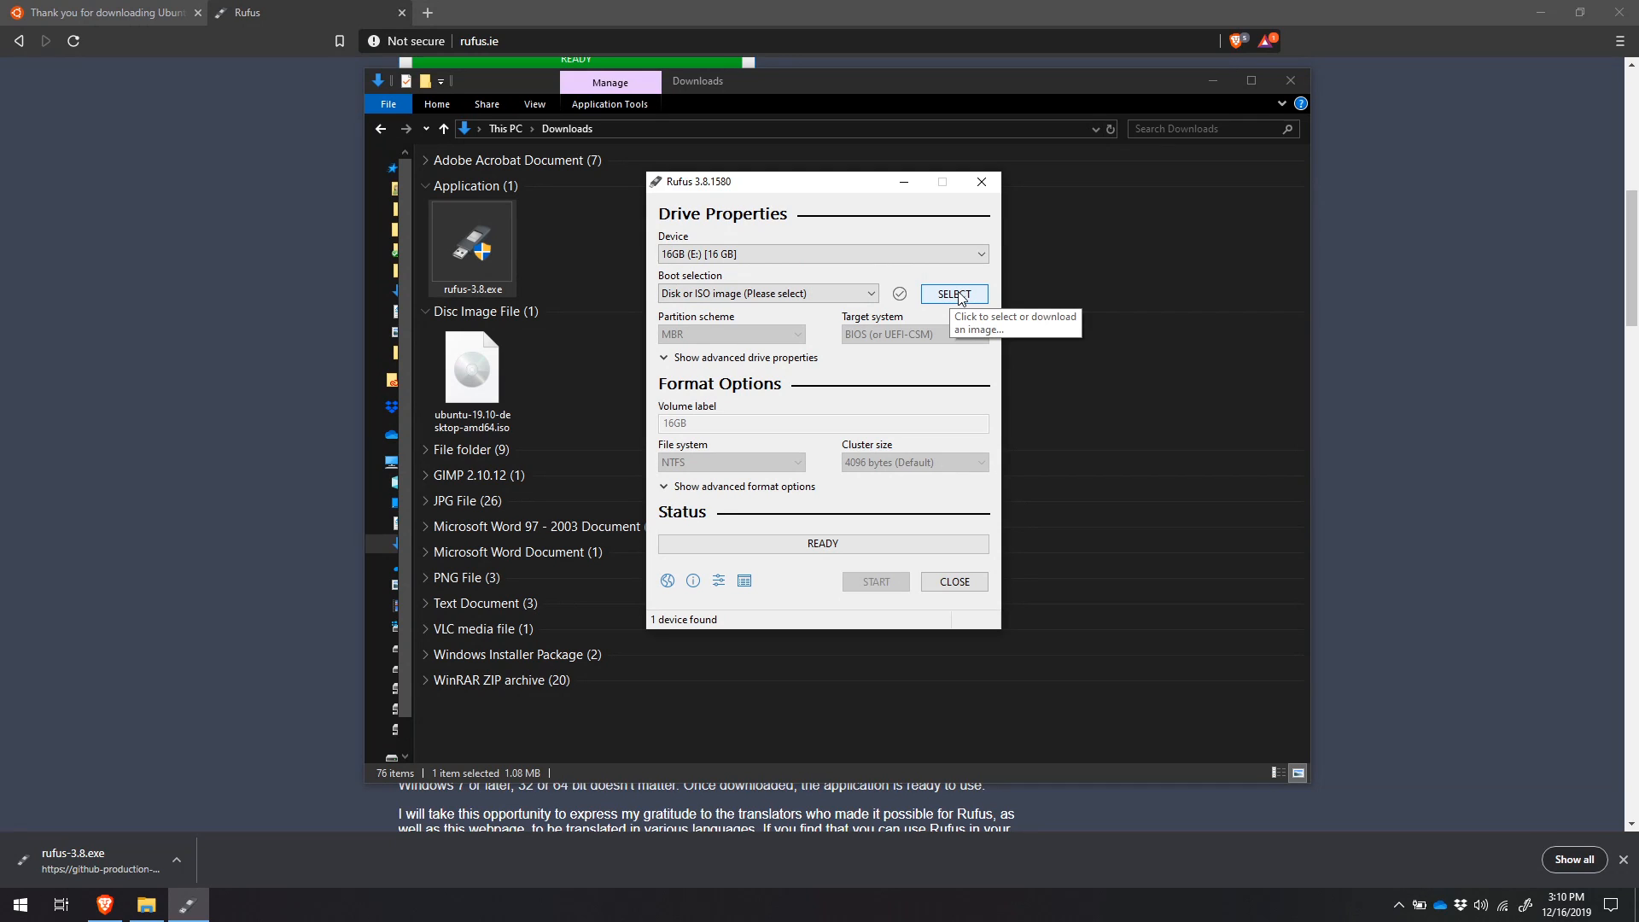
{"action": "mouse_move", "coordinate": [953, 302]}
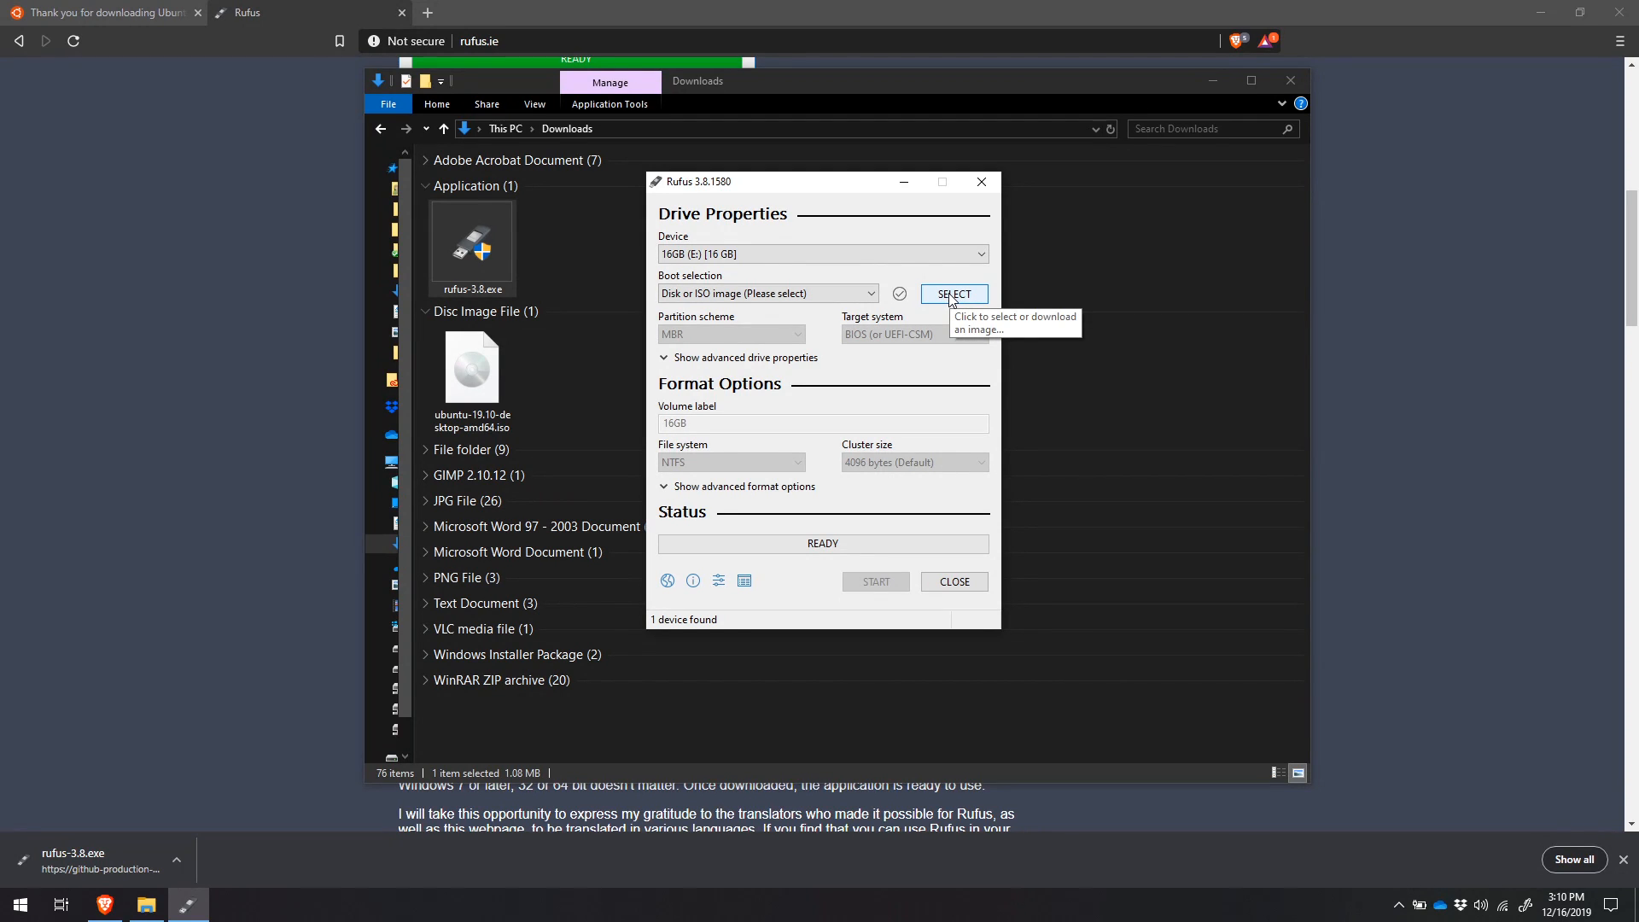
Load ubuntu-19.10-desktop-amd64.iso as the Rufus boot image.
{"action": "left_click", "coordinate": [953, 294]}
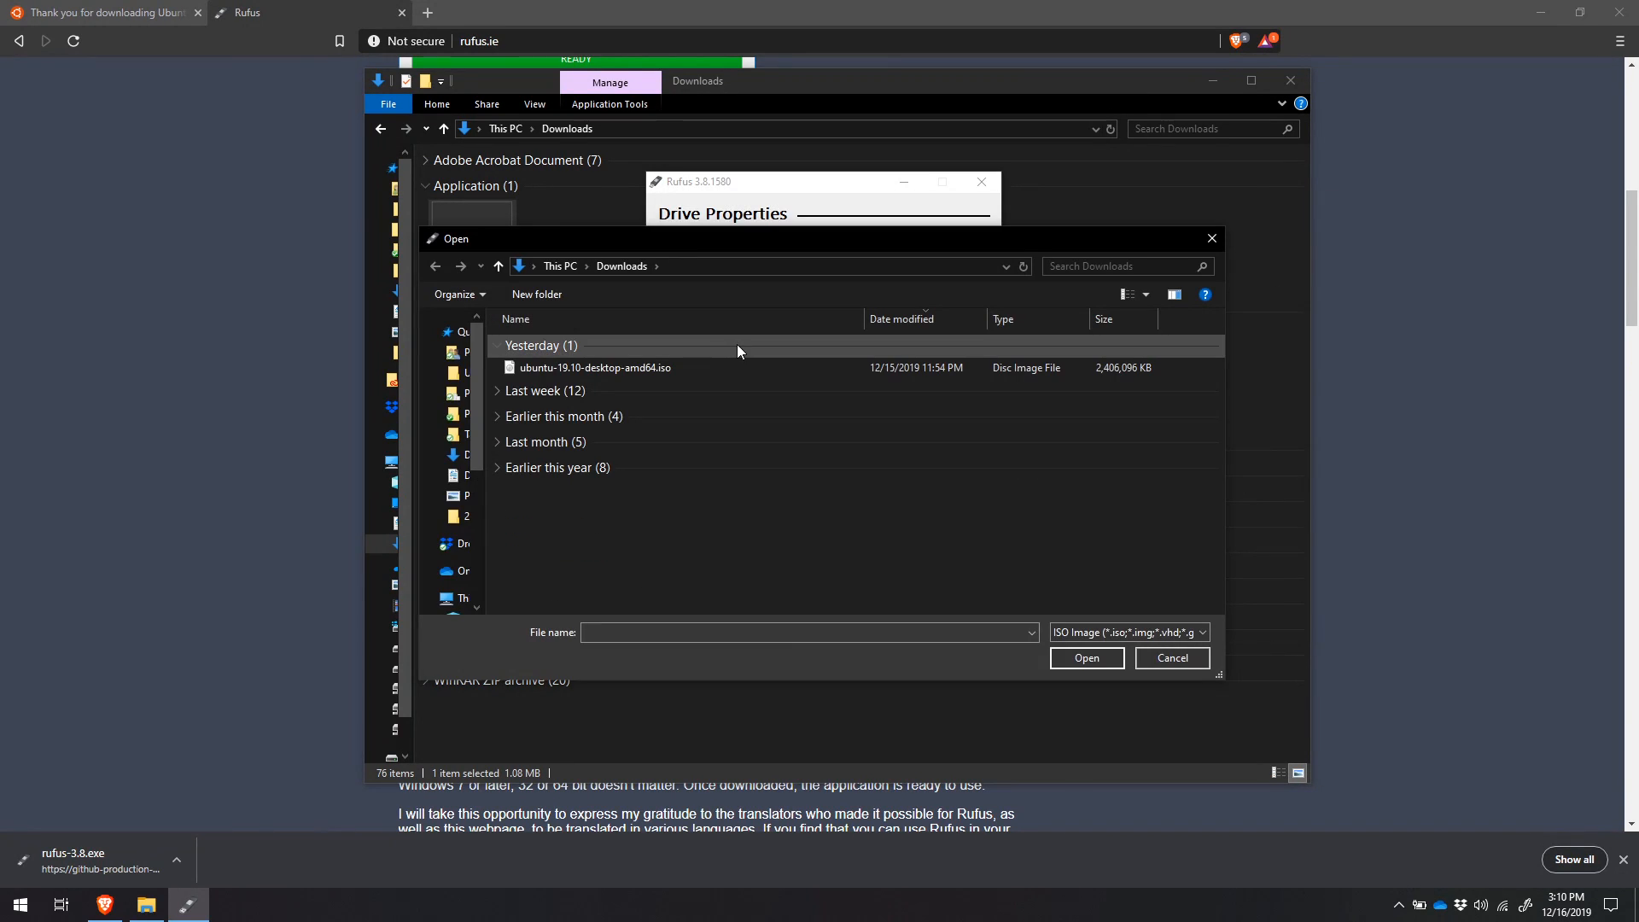
{"action": "mouse_move", "coordinate": [596, 367]}
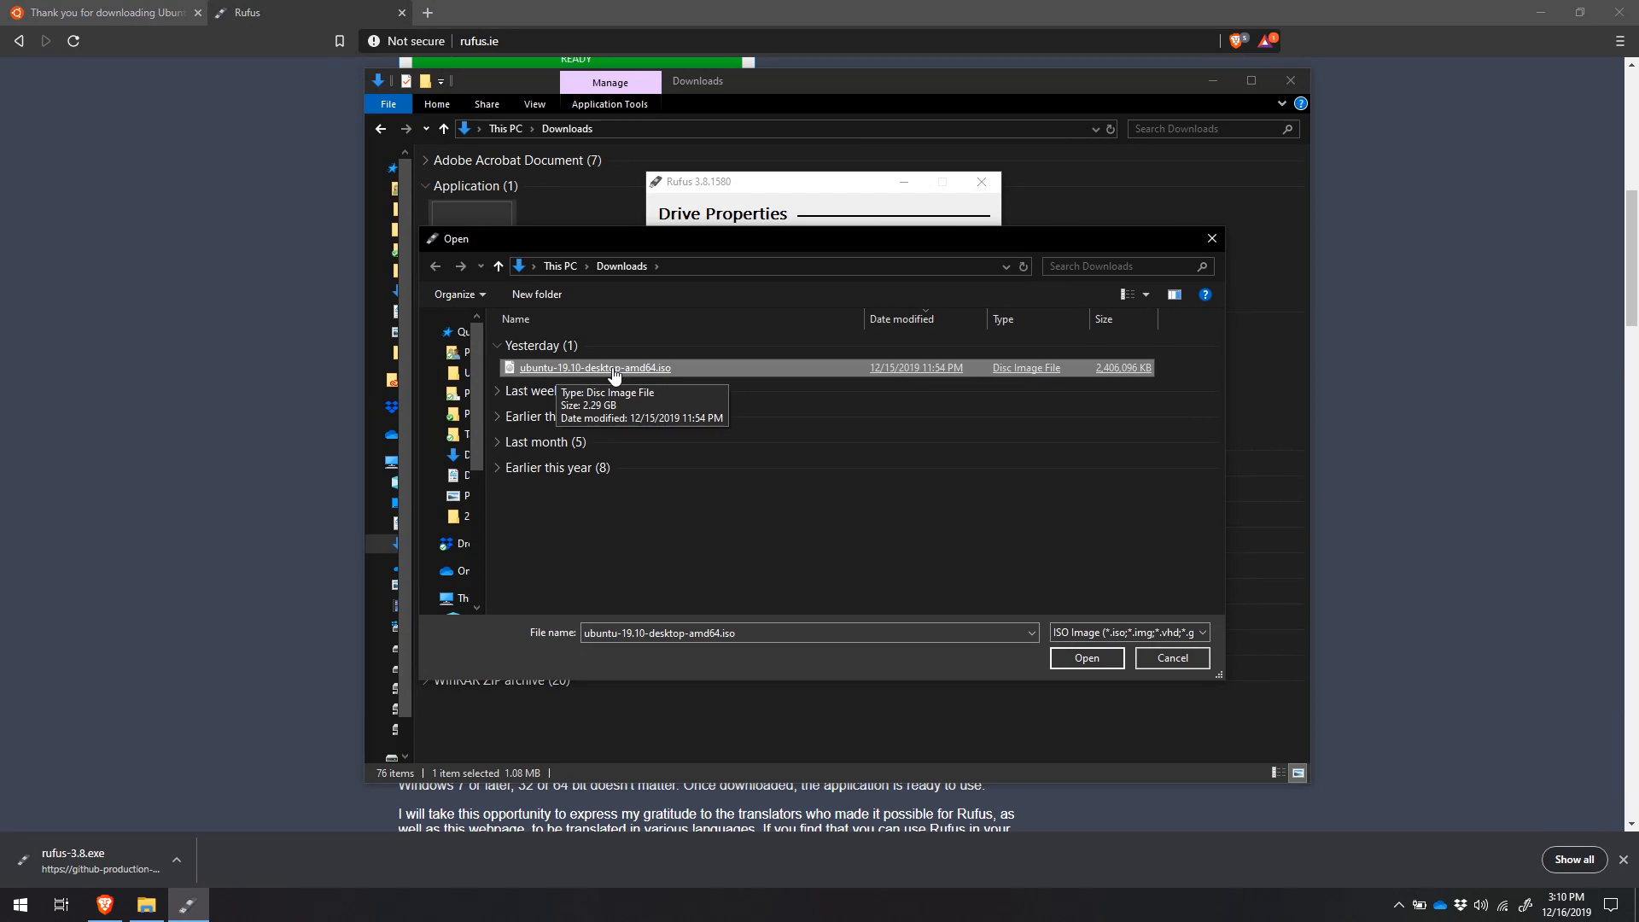
{"action": "mouse_move", "coordinate": [600, 378]}
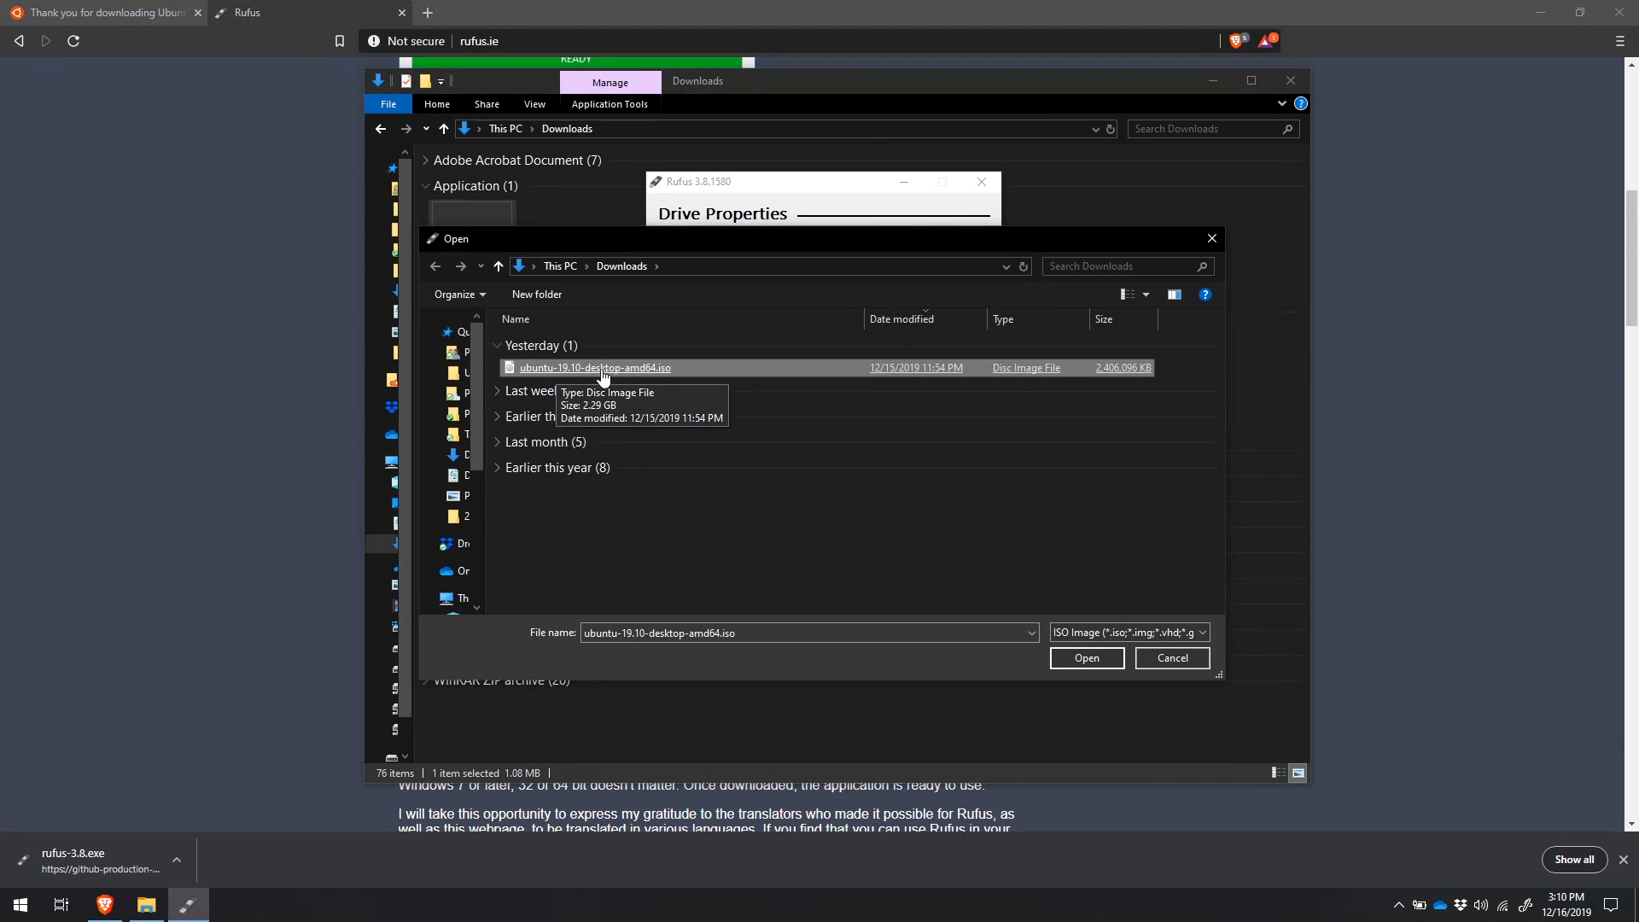
{"action": "mouse_move", "coordinate": [643, 374]}
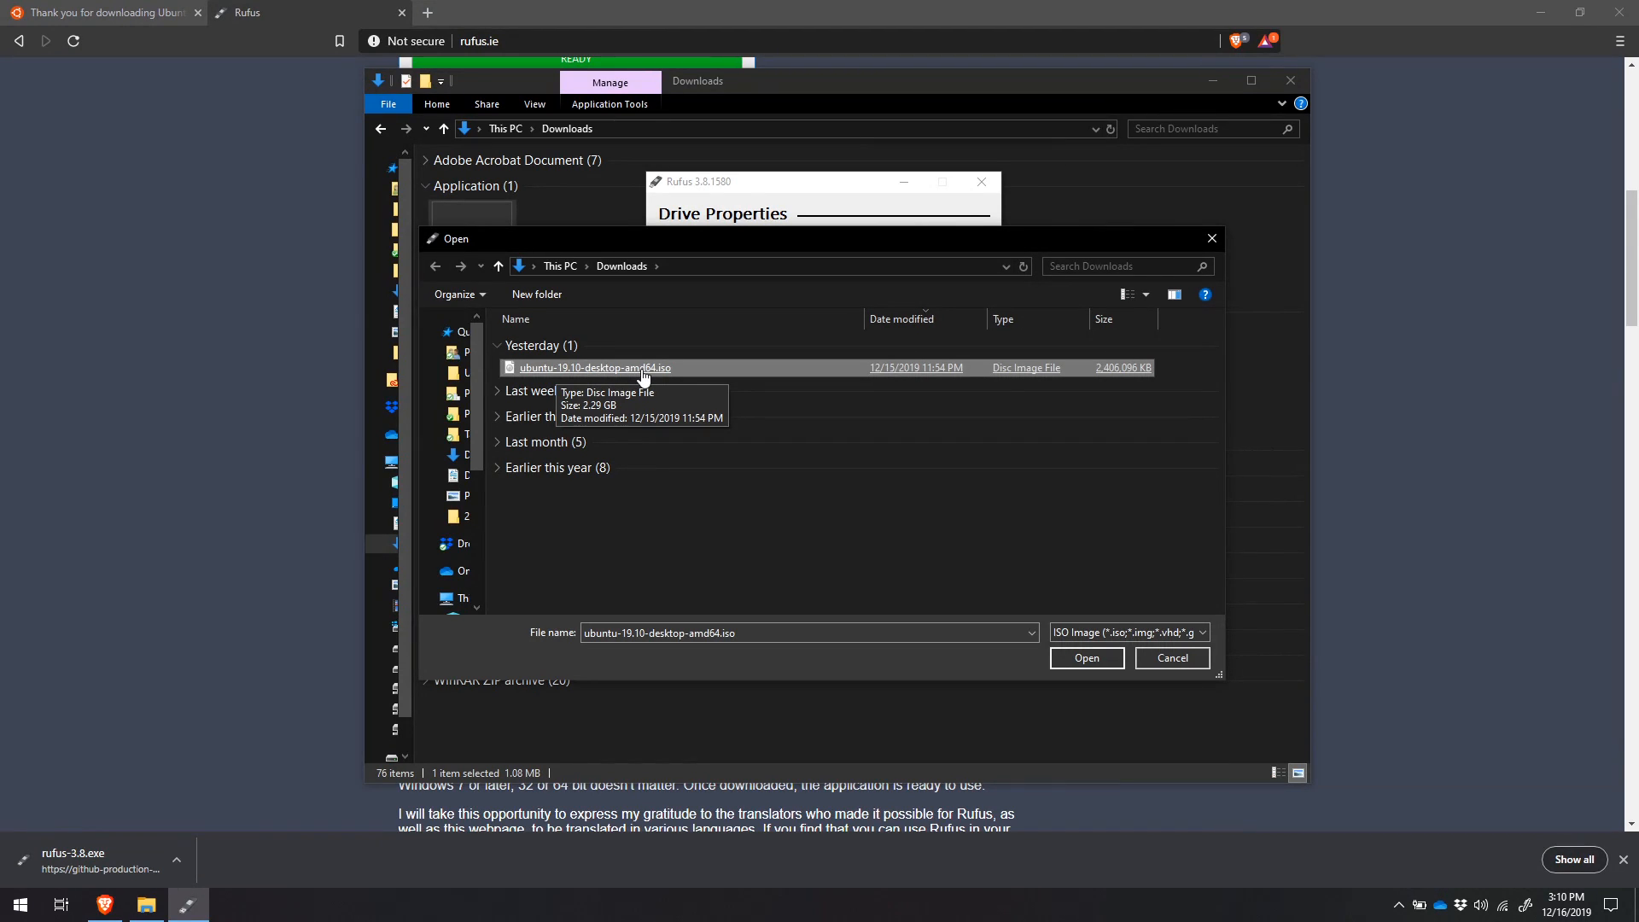
{"action": "left_click", "coordinate": [1085, 657]}
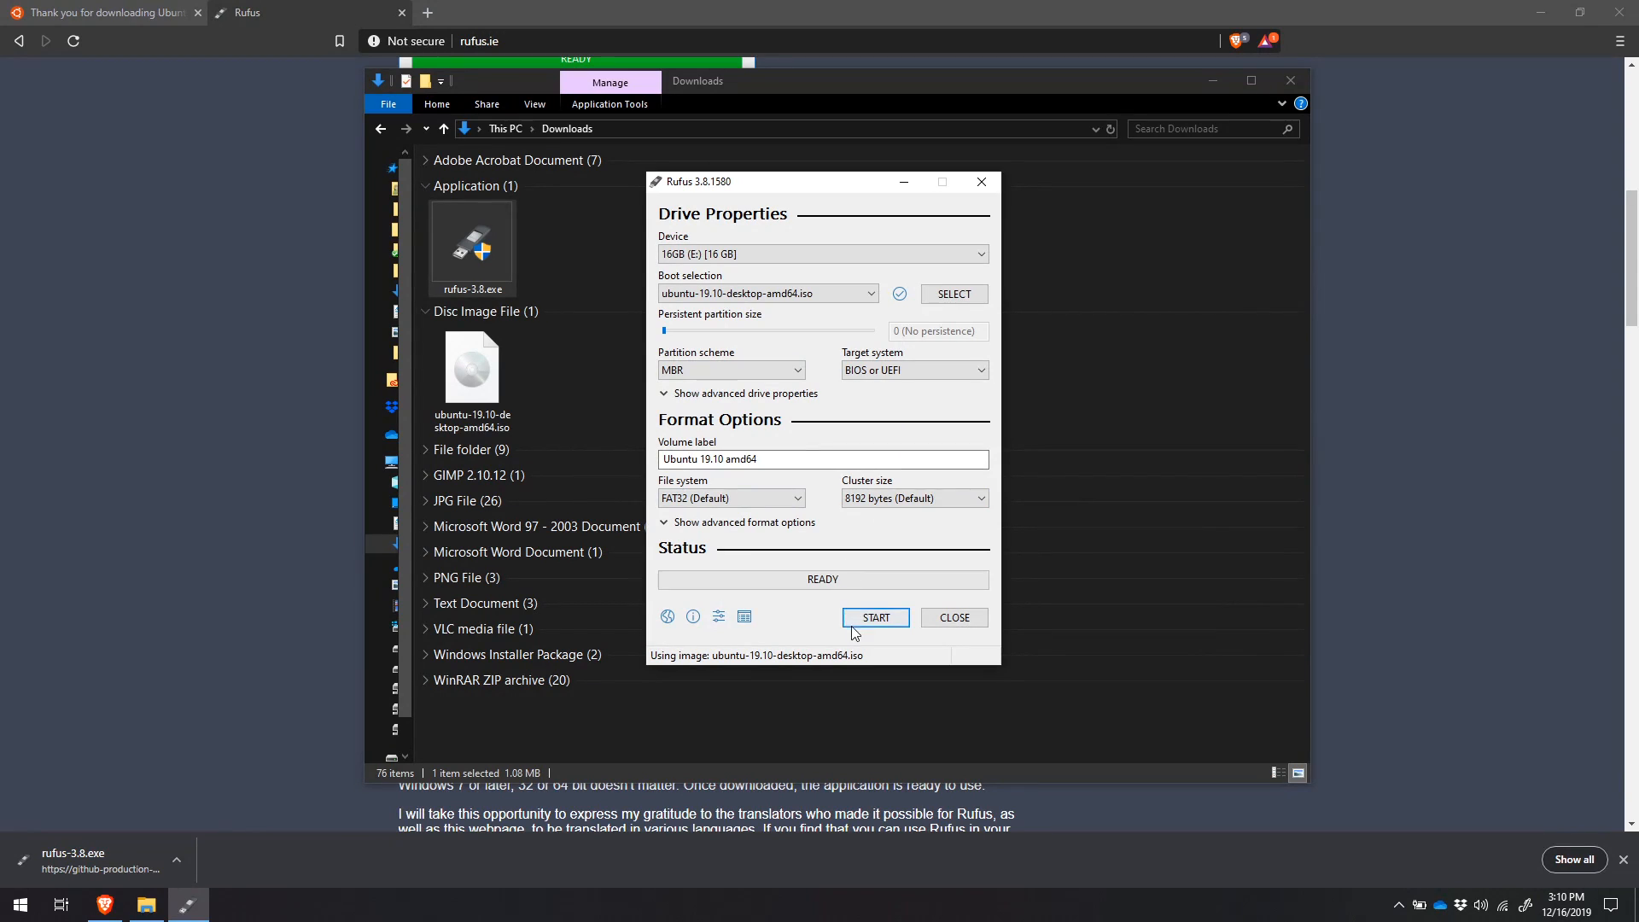
{"action": "mouse_move", "coordinate": [875, 616]}
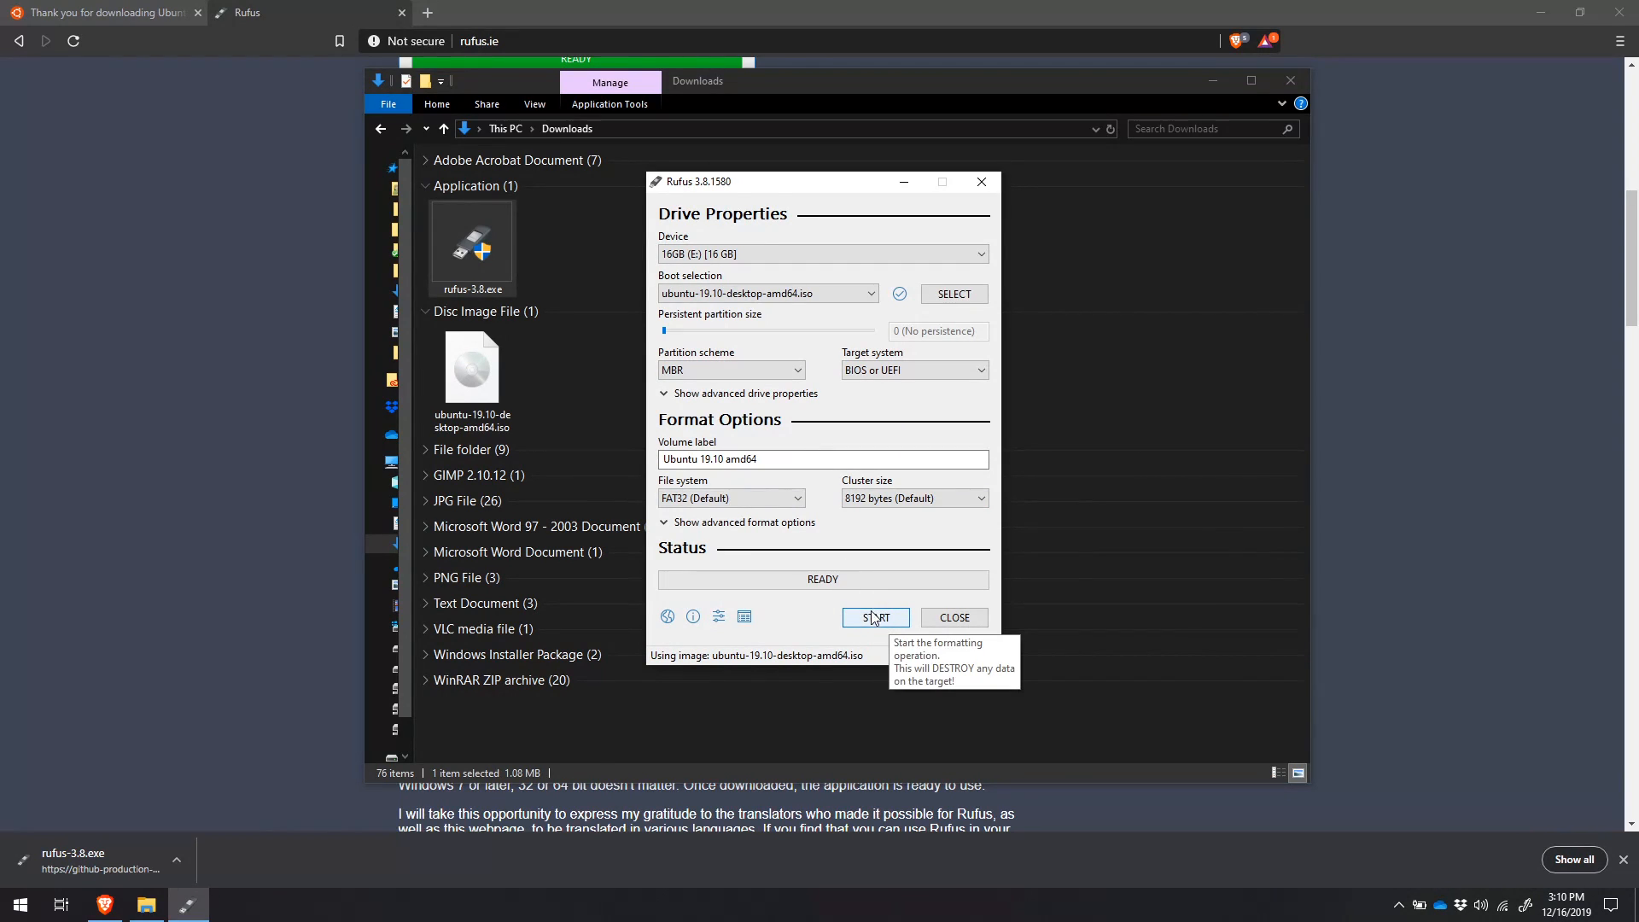
Start the write, allowing Syslinux download, ISO Image mode and data erasure.
{"action": "left_click", "coordinate": [876, 616]}
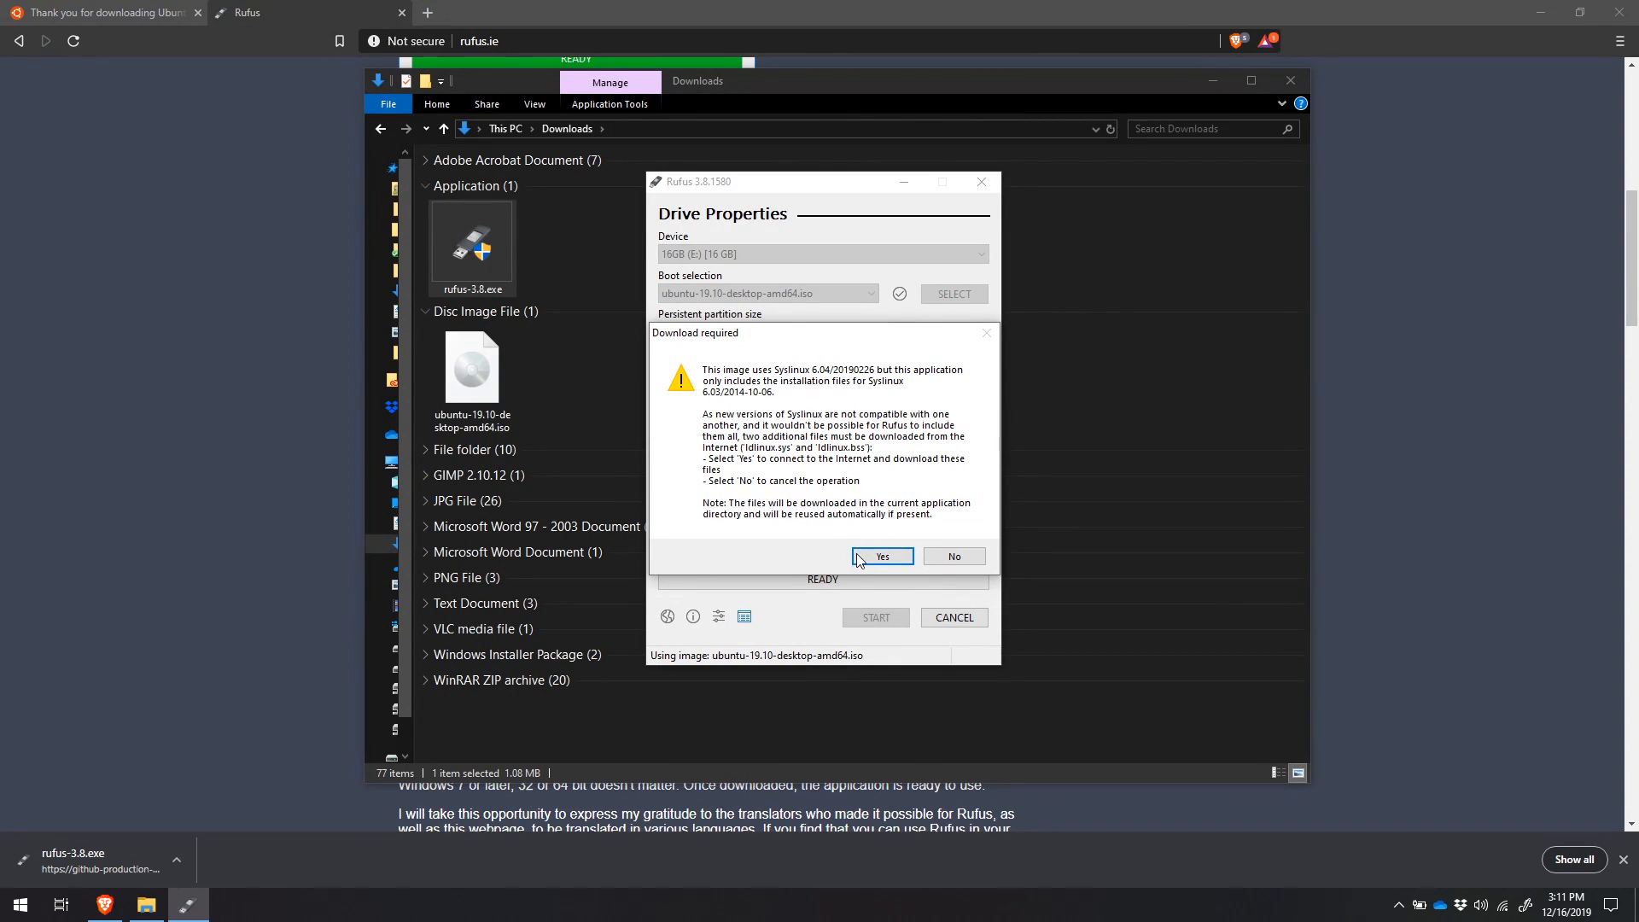
{"action": "left_click", "coordinate": [881, 555]}
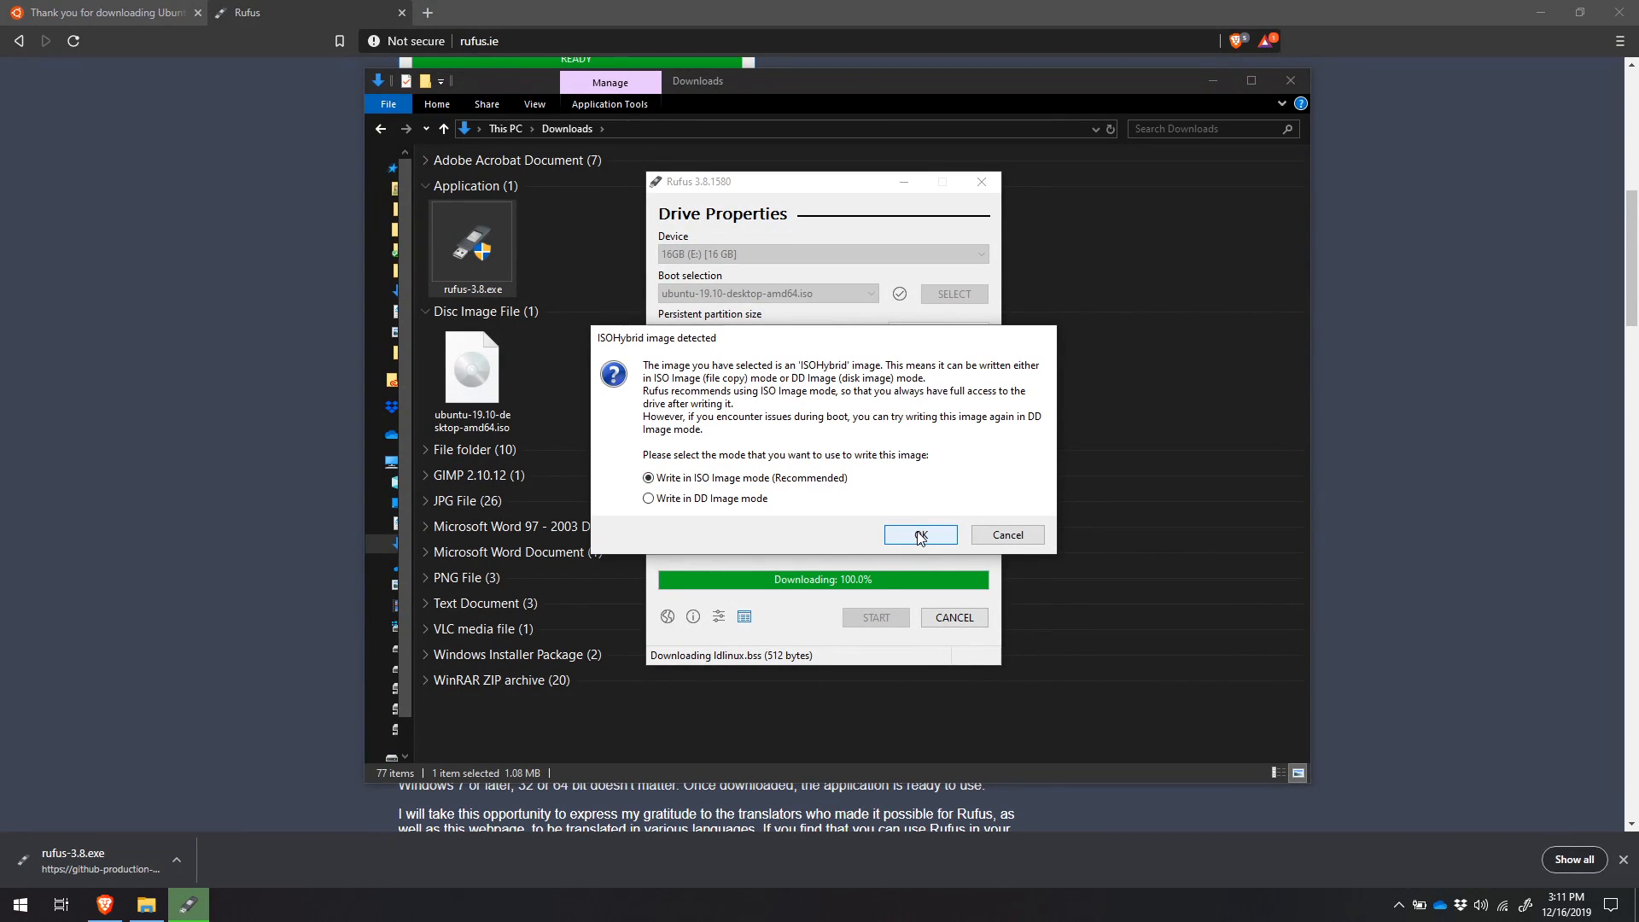
{"action": "left_click", "coordinate": [919, 535]}
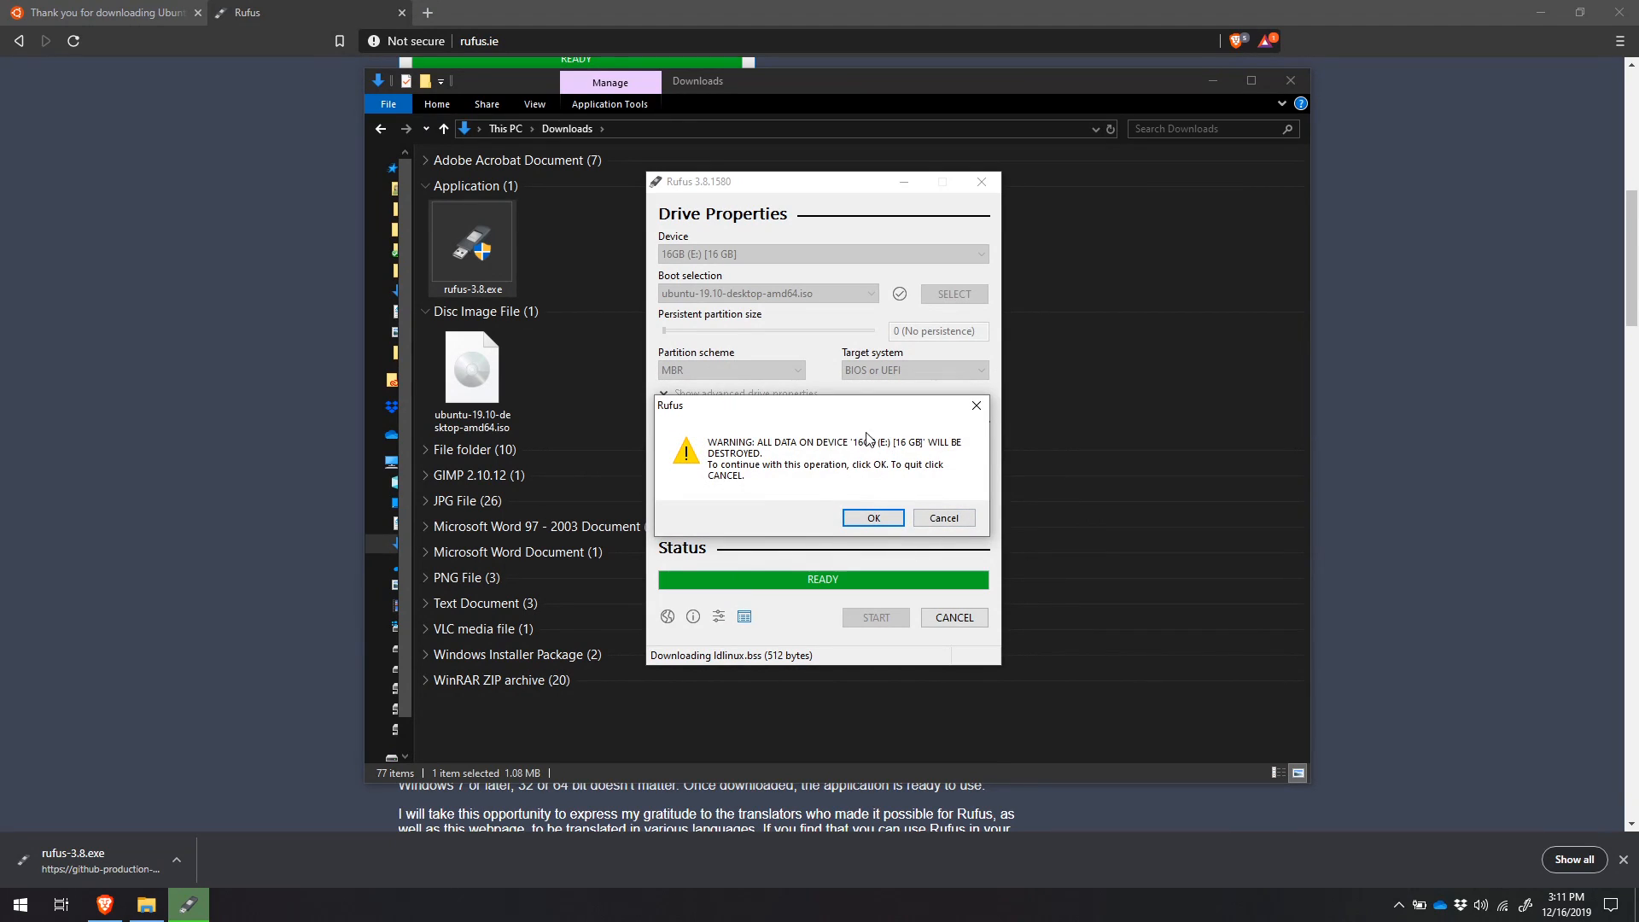
{"action": "mouse_move", "coordinate": [884, 463]}
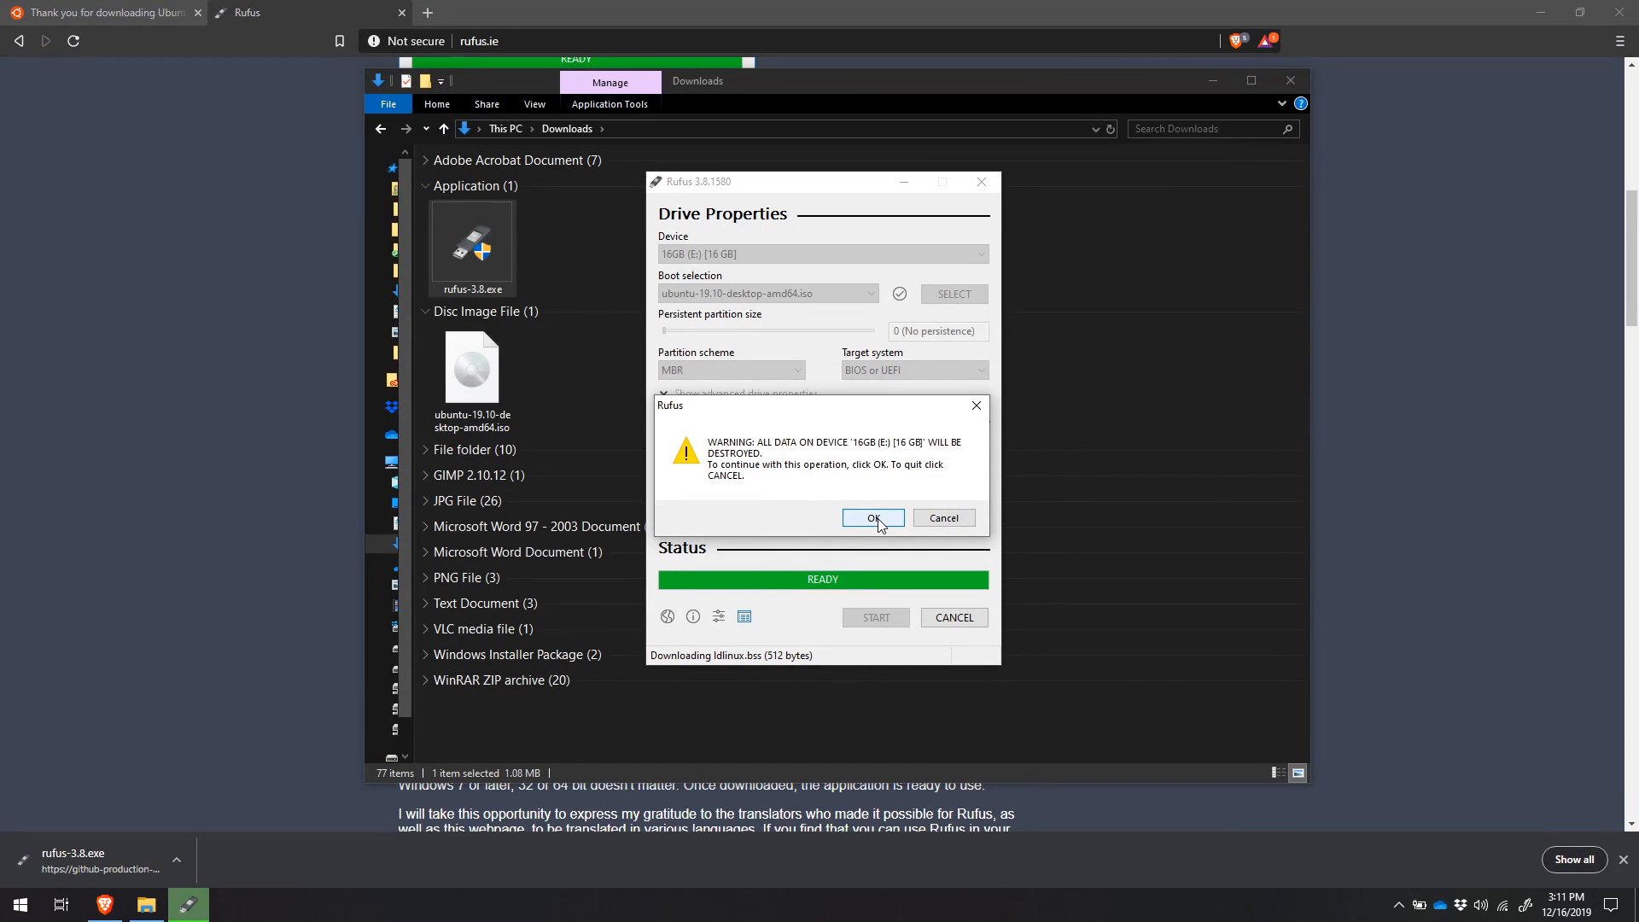
{"action": "left_click", "coordinate": [873, 518]}
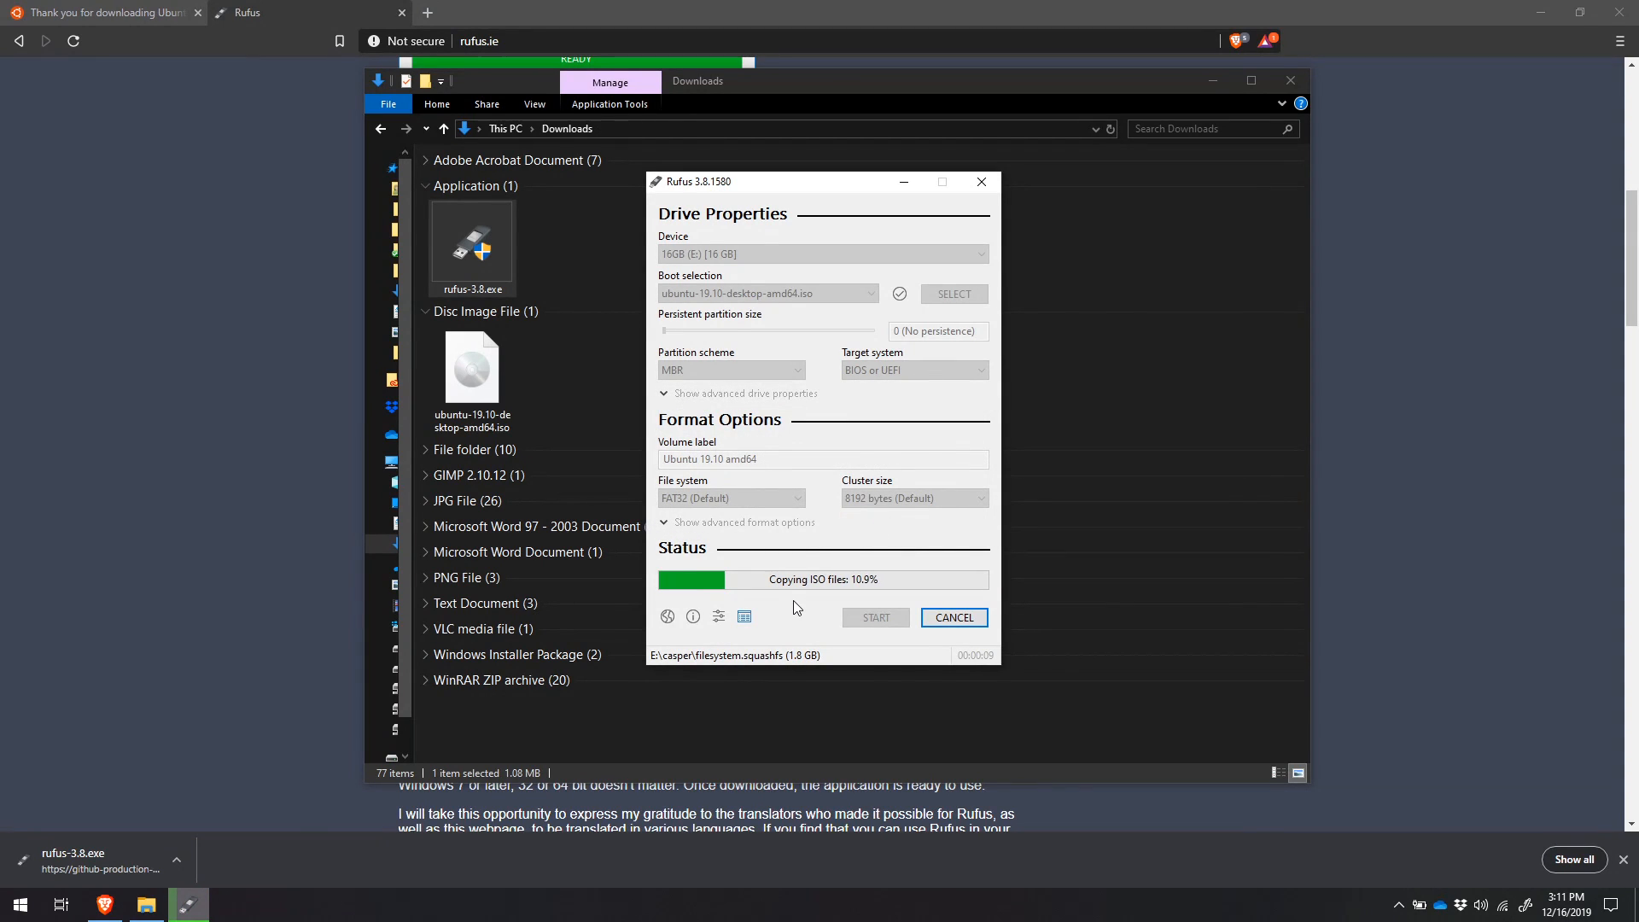
{"action": "mouse_move", "coordinate": [739, 597]}
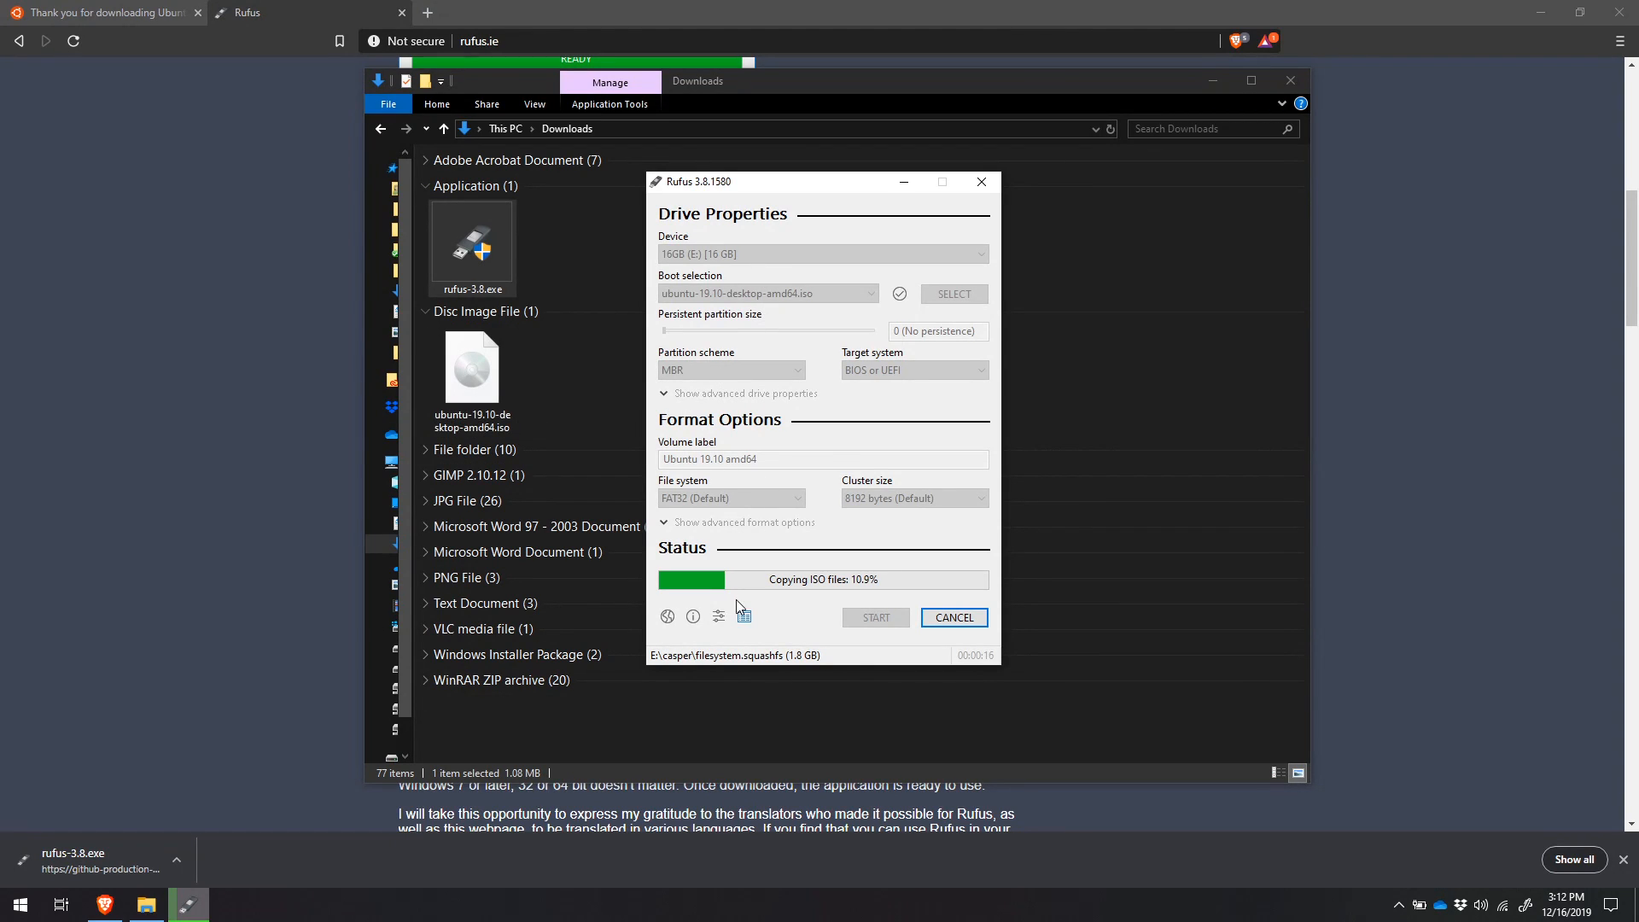
{"action": "mouse_move", "coordinate": [814, 586]}
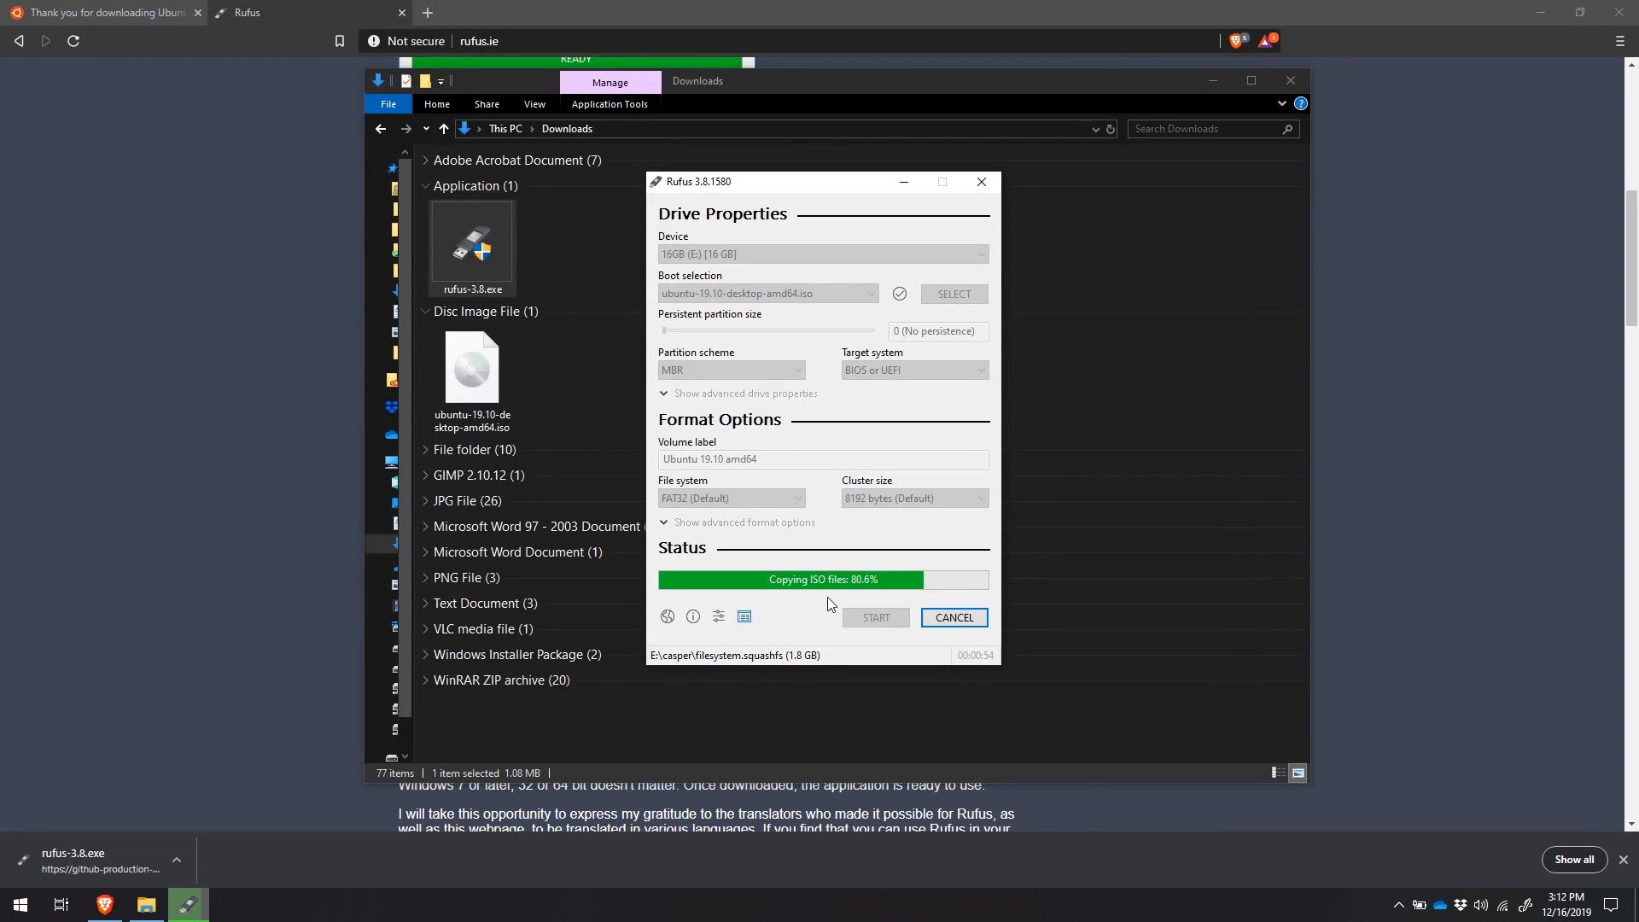
{"action": "mouse_move", "coordinate": [797, 628]}
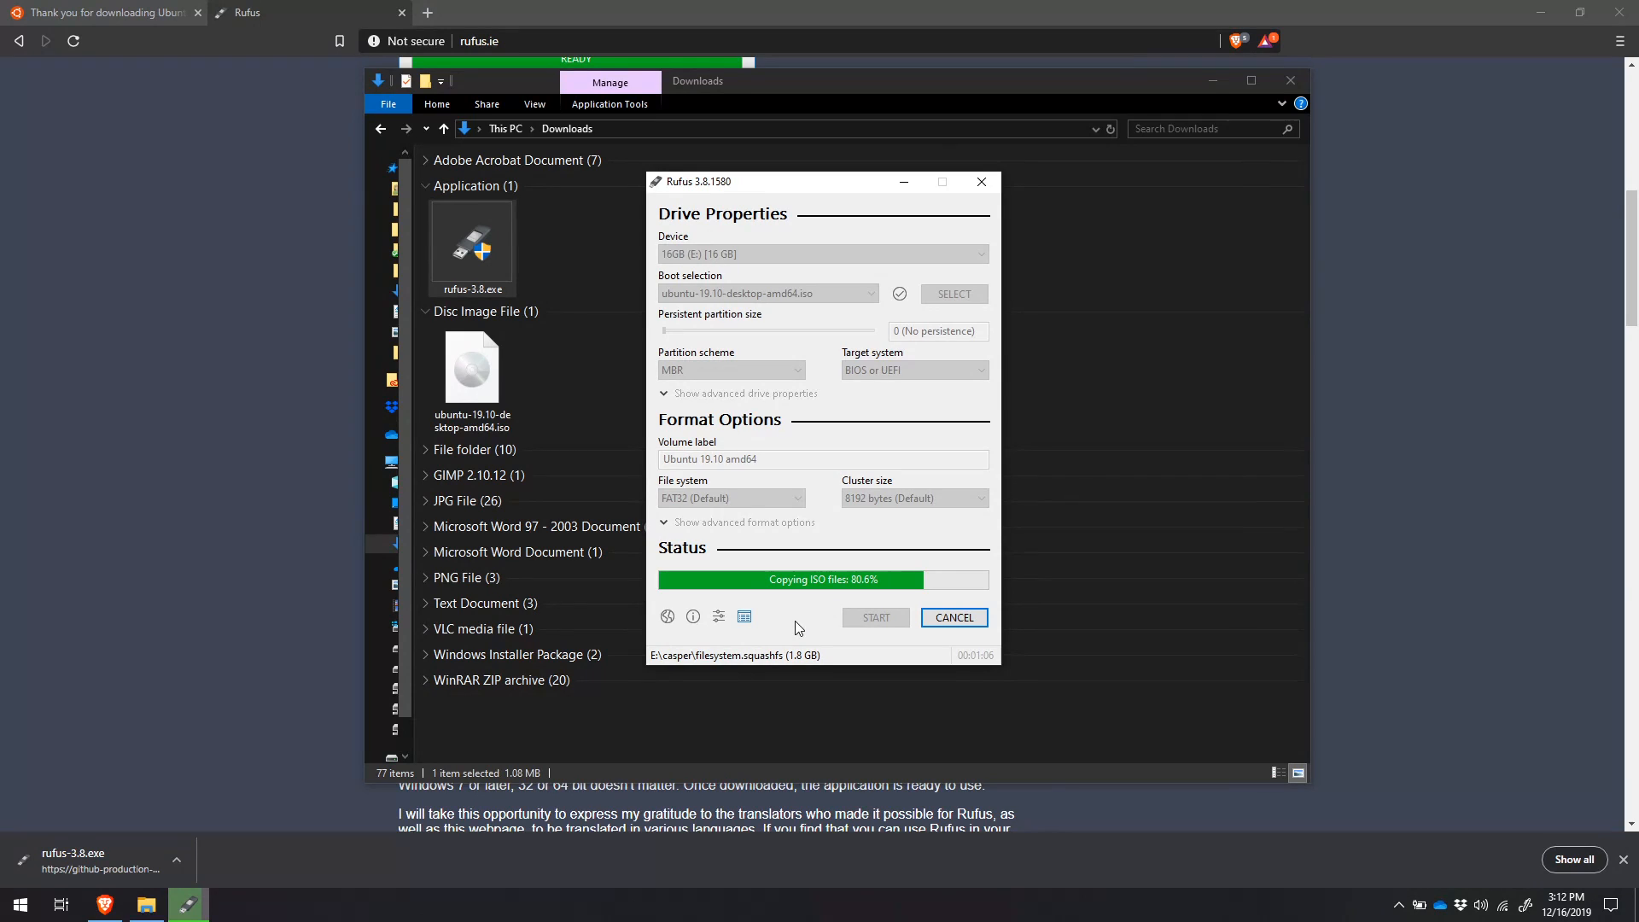
{"action": "mouse_move", "coordinate": [803, 665]}
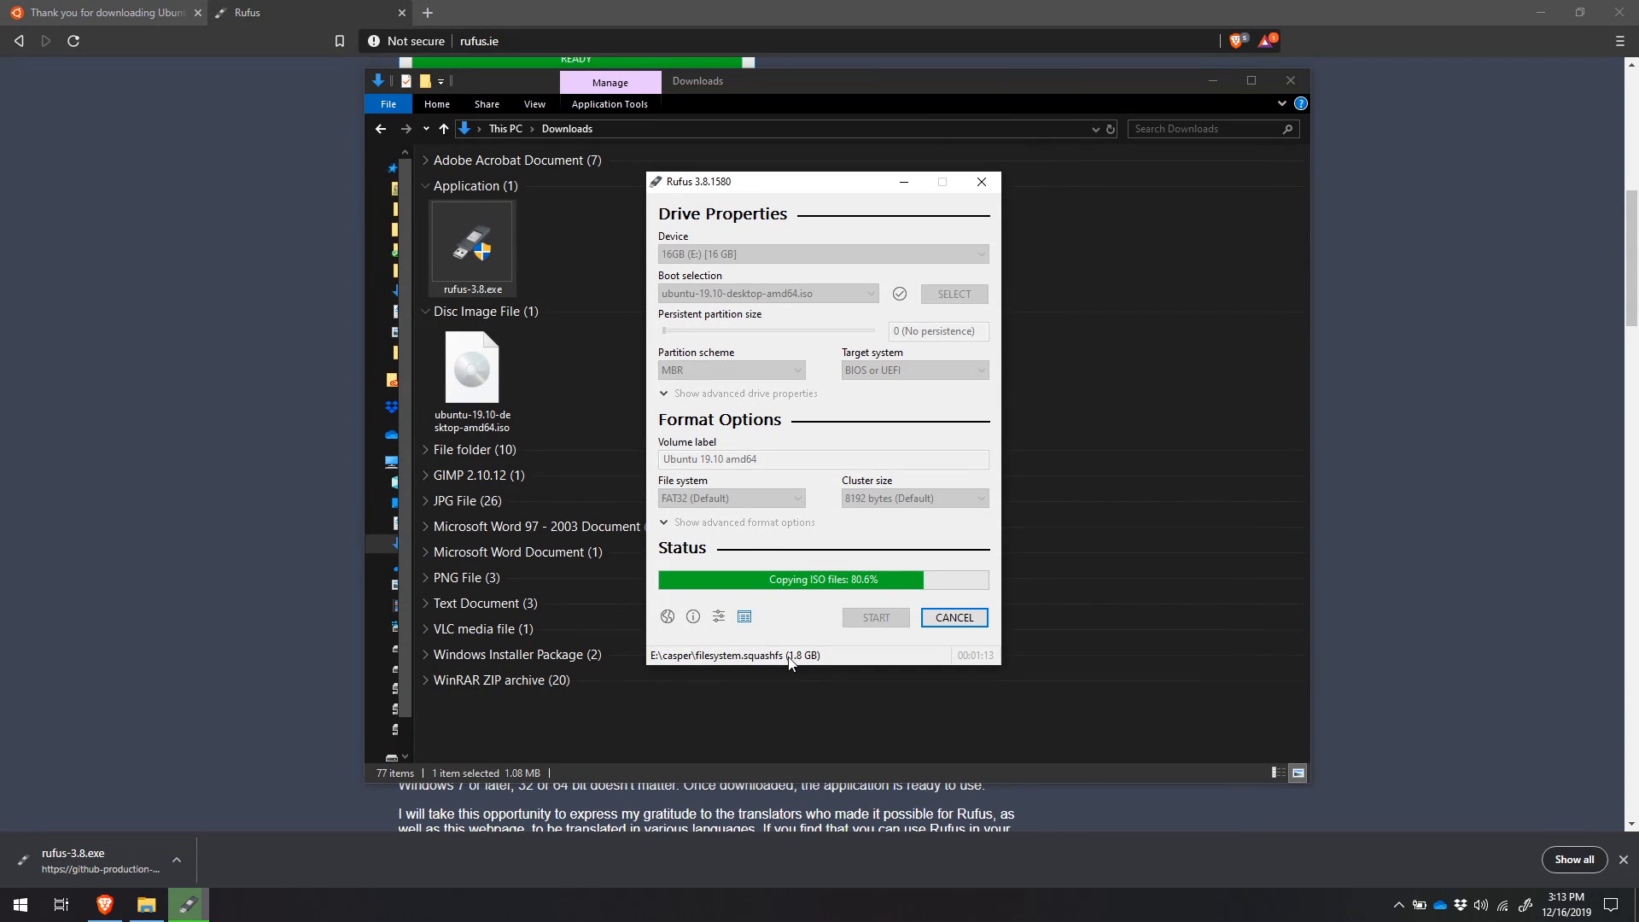
{"action": "mouse_move", "coordinate": [526, 439]}
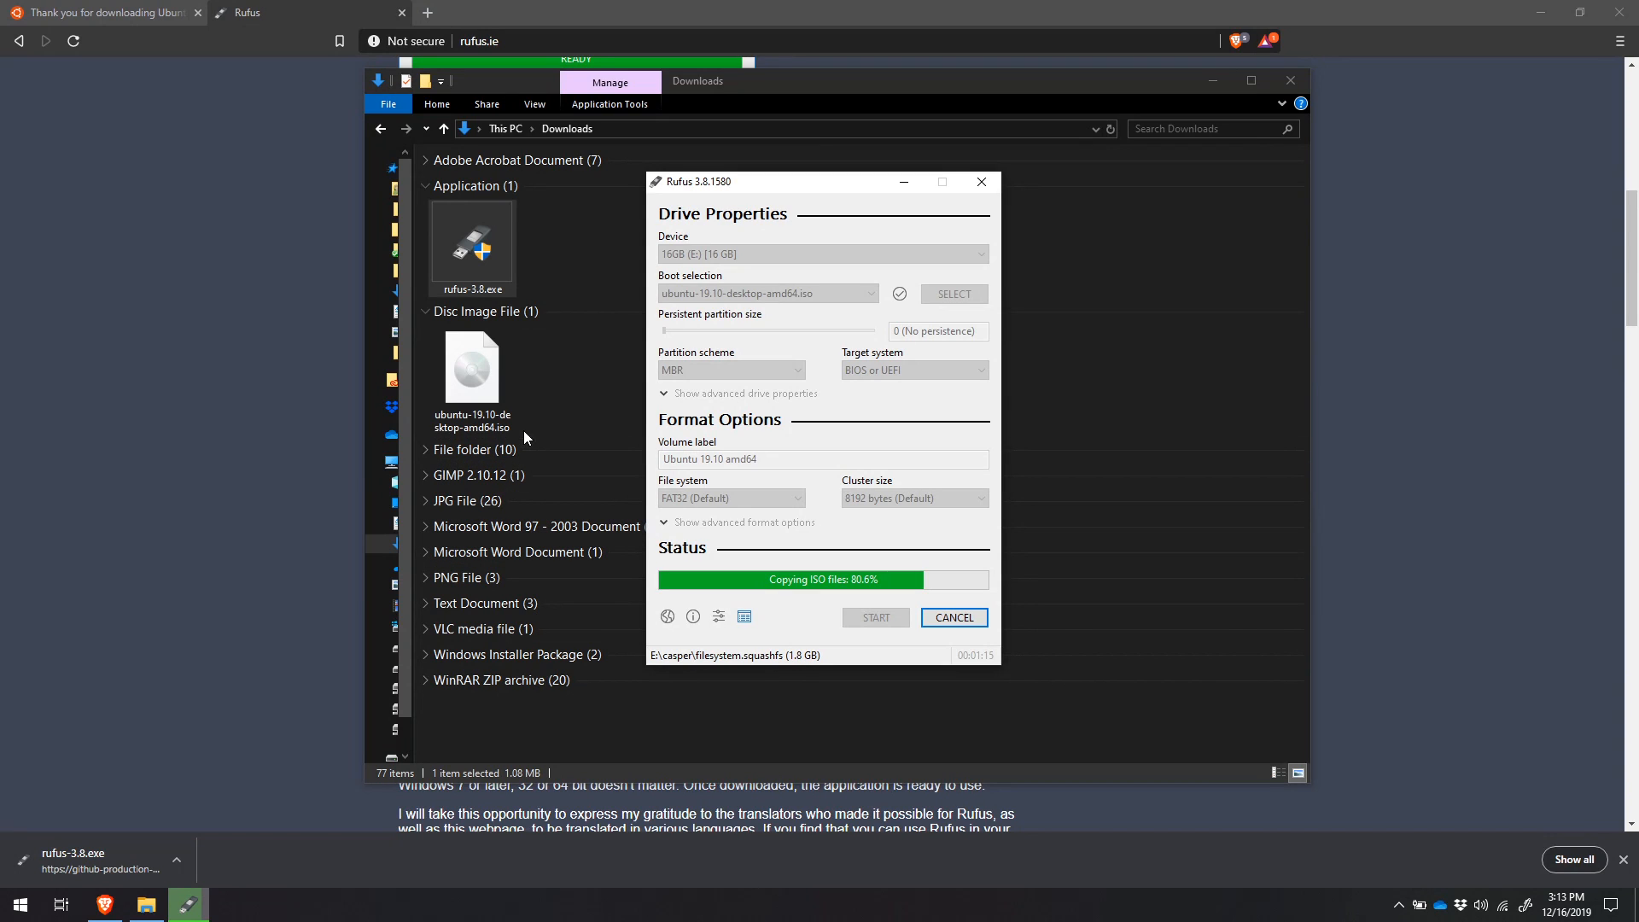
{"action": "mouse_move", "coordinate": [796, 661]}
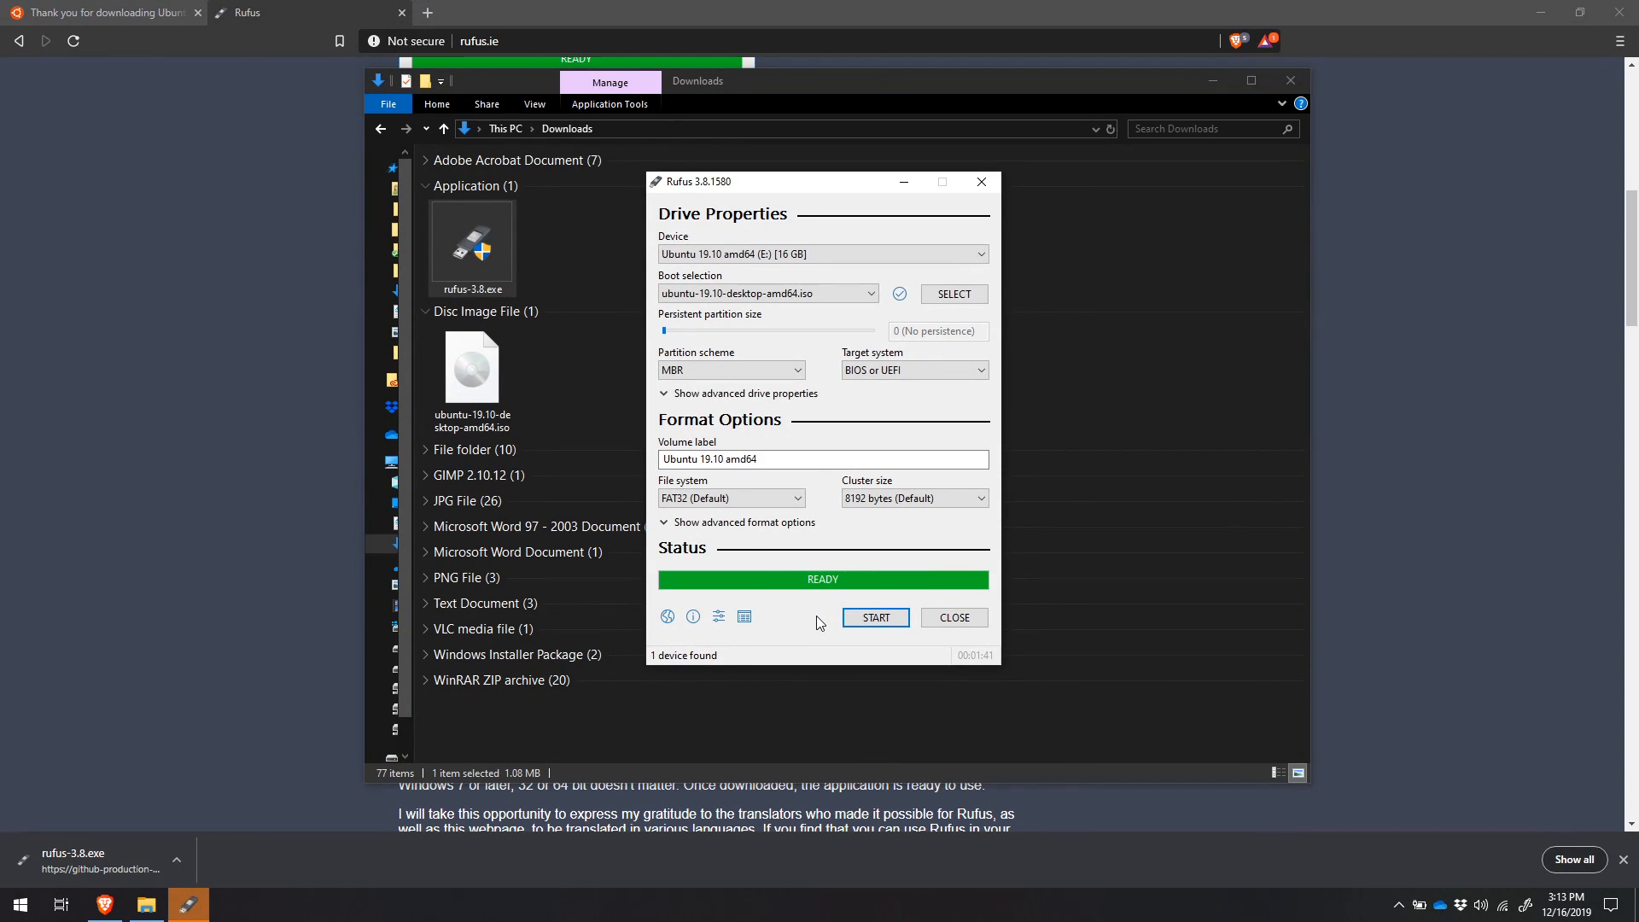
{"action": "mouse_move", "coordinate": [888, 660]}
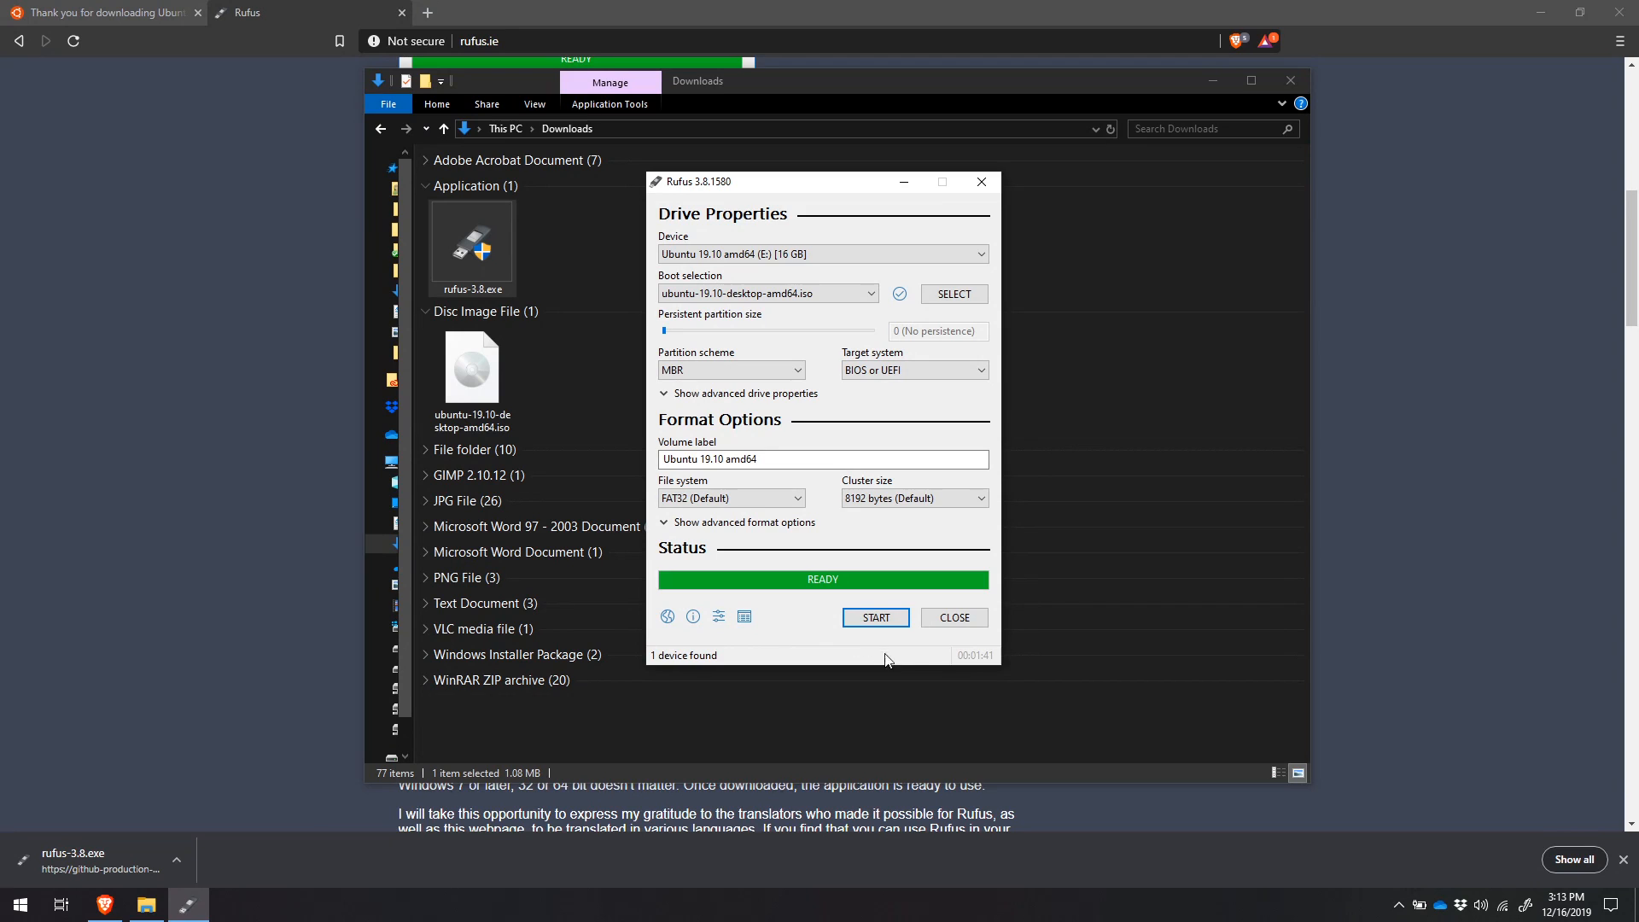
{"action": "mouse_move", "coordinate": [881, 635]}
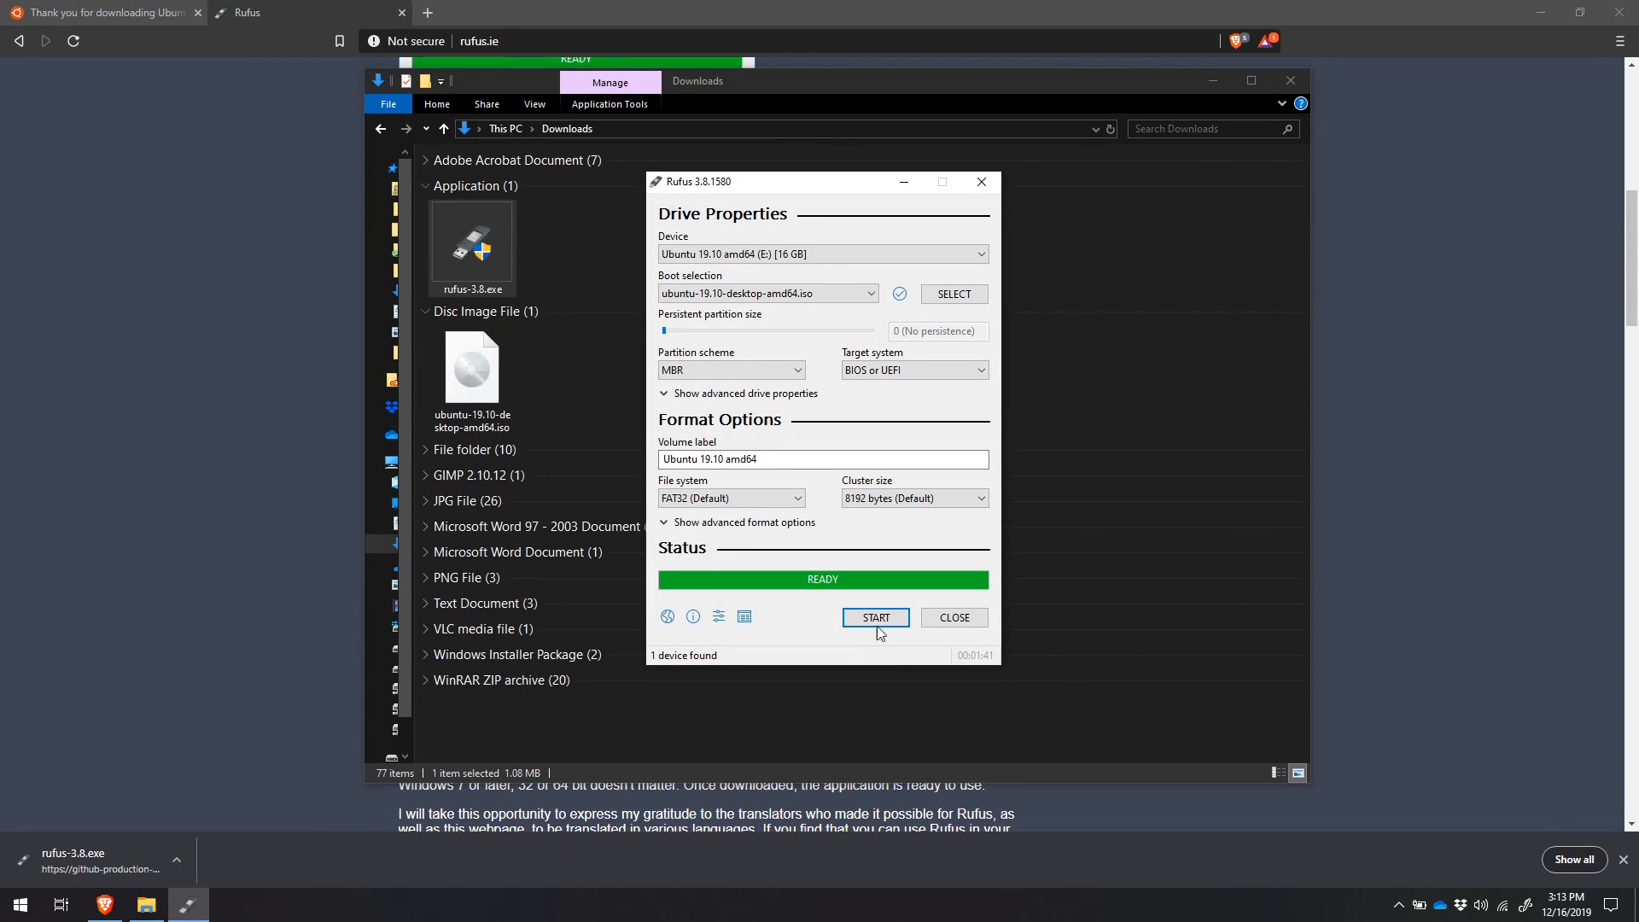
{"action": "mouse_move", "coordinate": [951, 616]}
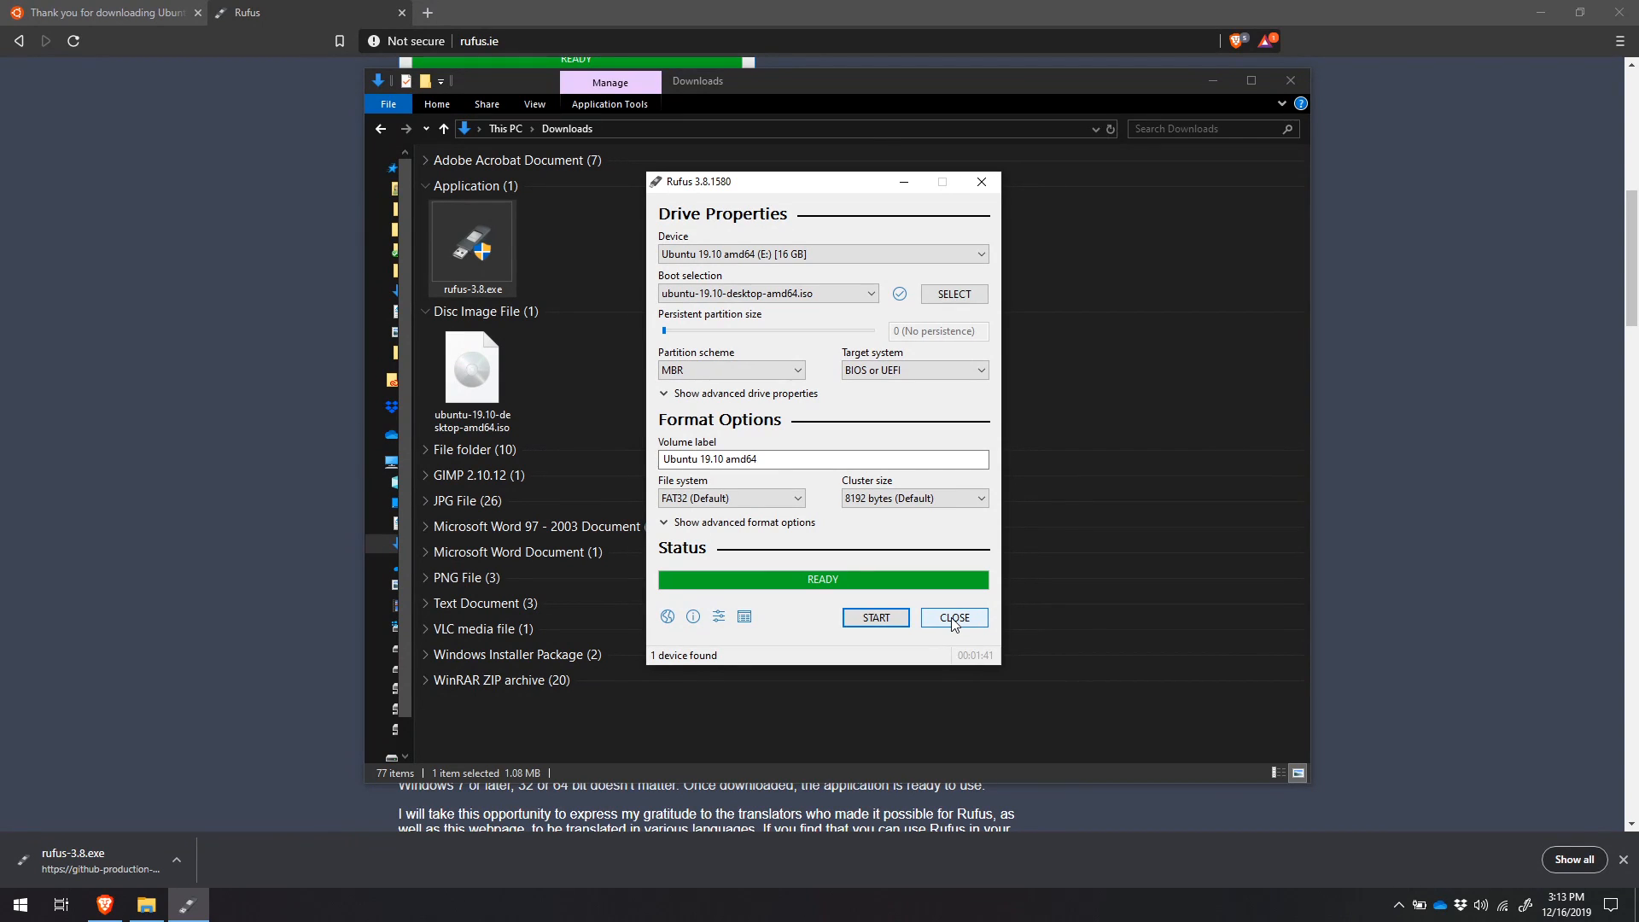
Close the Rufus window after the drive reports ready.
{"action": "left_click", "coordinate": [951, 616]}
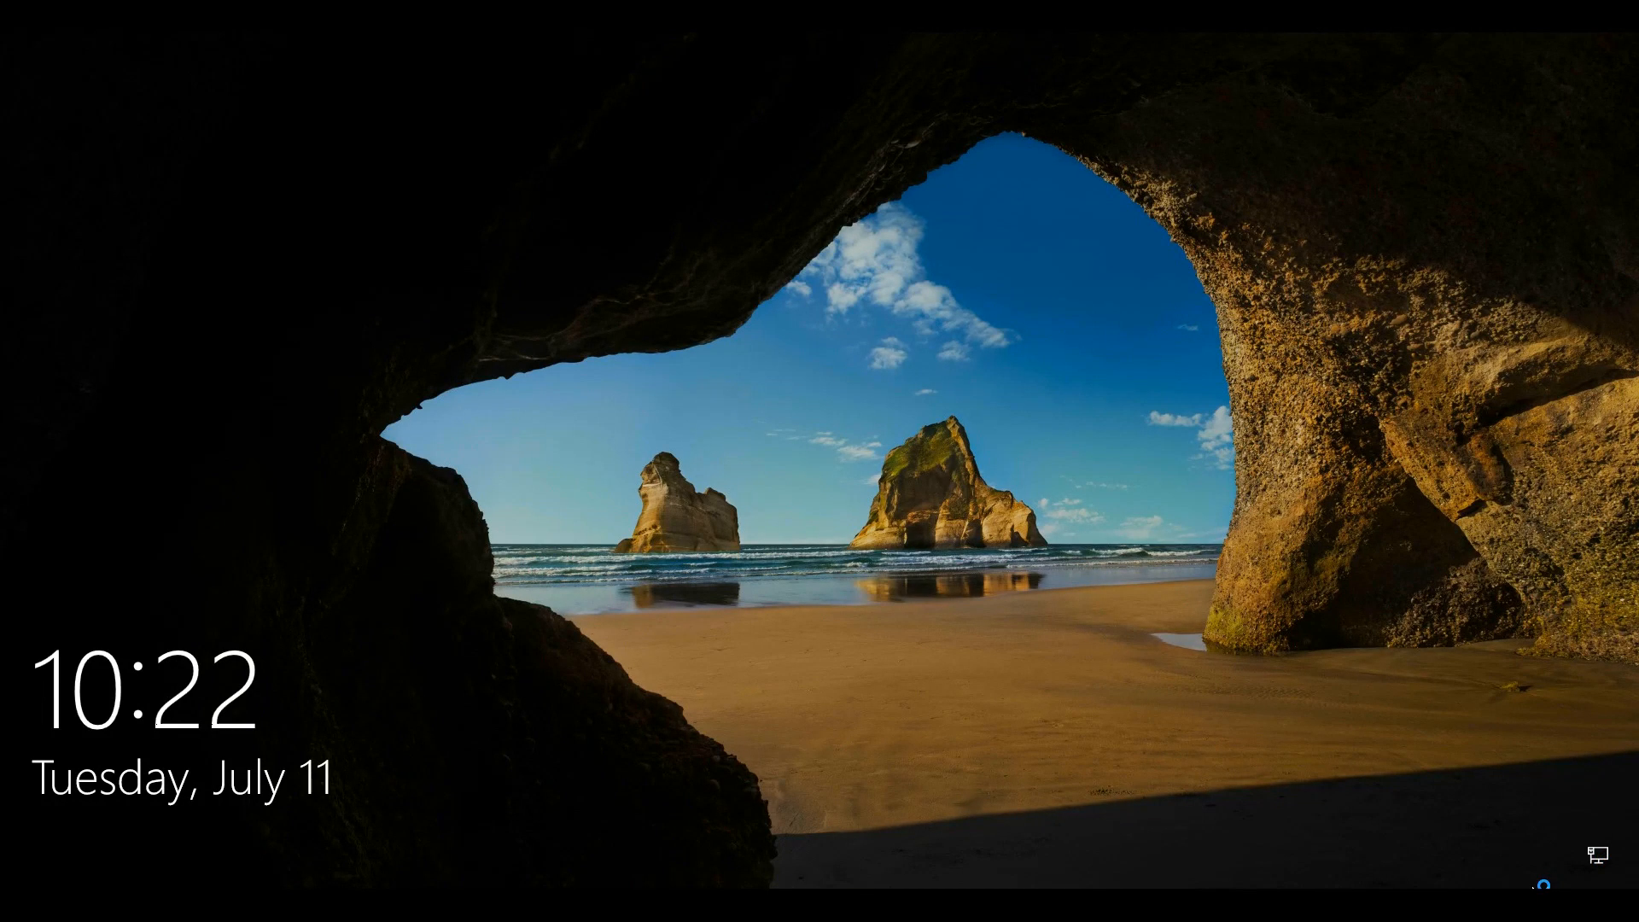
{"action": "mouse_move", "coordinate": [912, 610]}
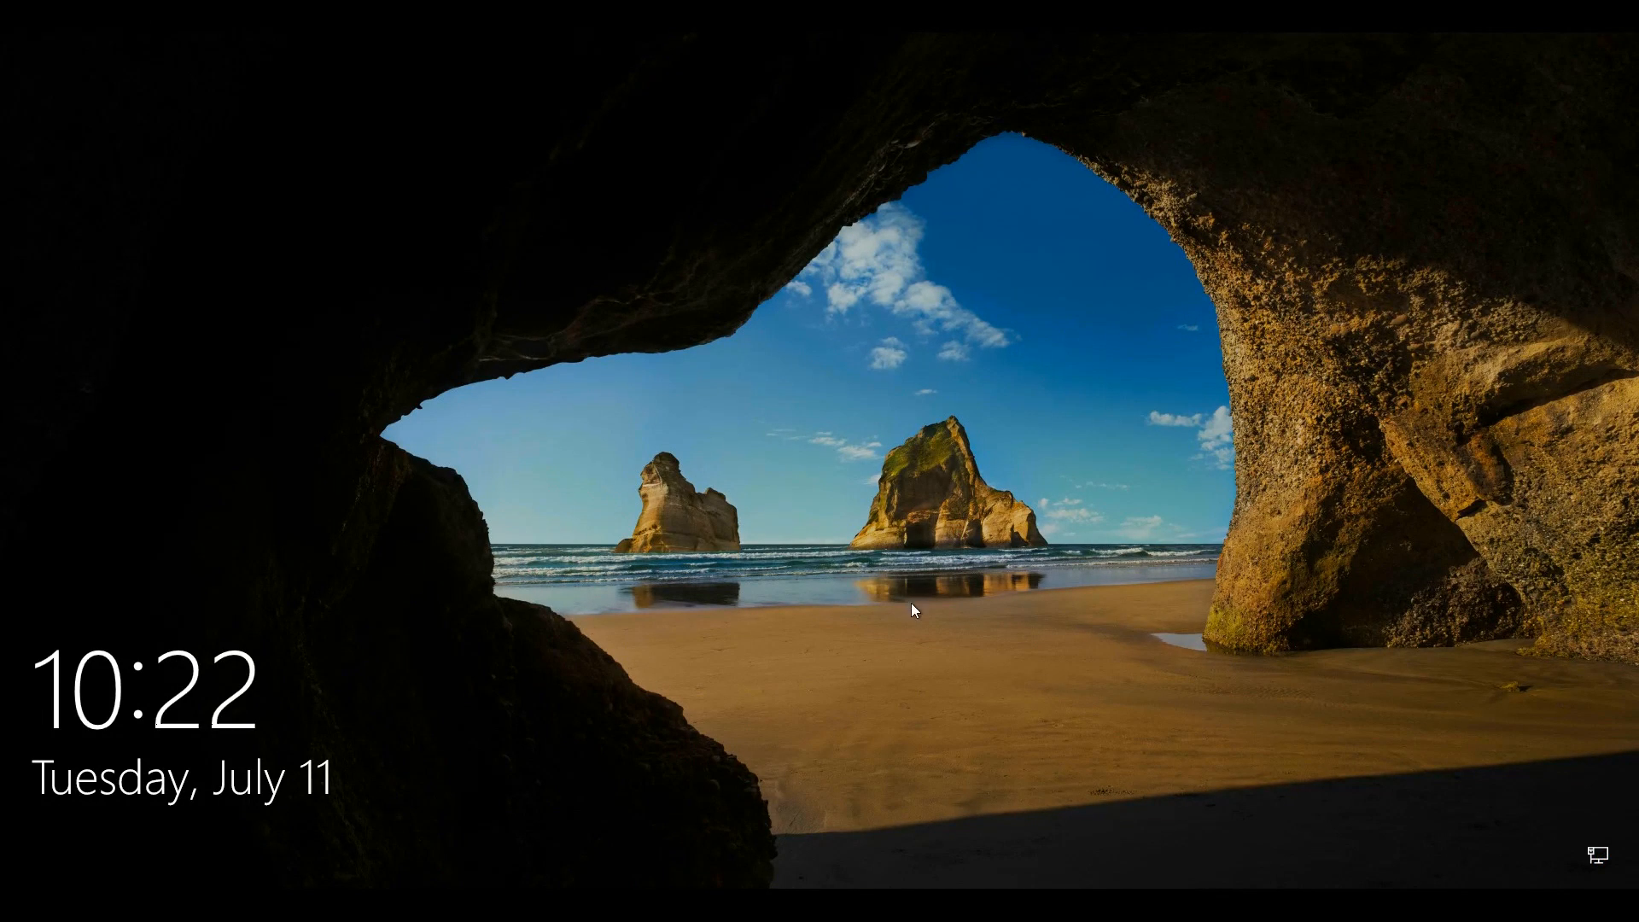
Restart the PC from the lock screen's power menu.
{"action": "left_click", "coordinate": [912, 611]}
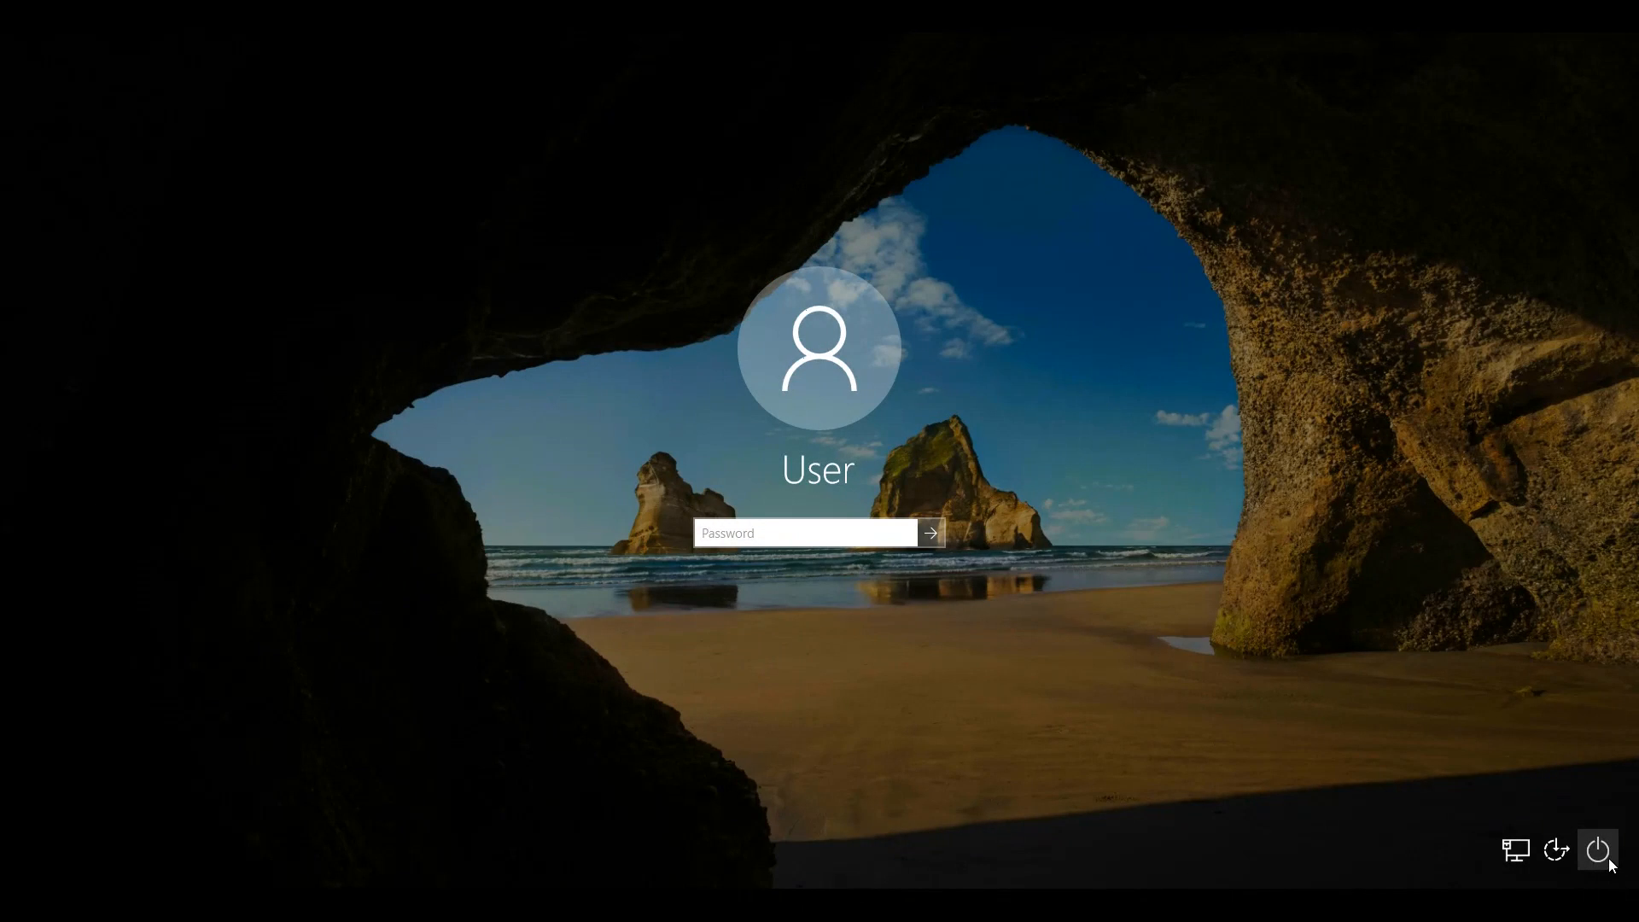
{"action": "left_click", "coordinate": [1598, 851]}
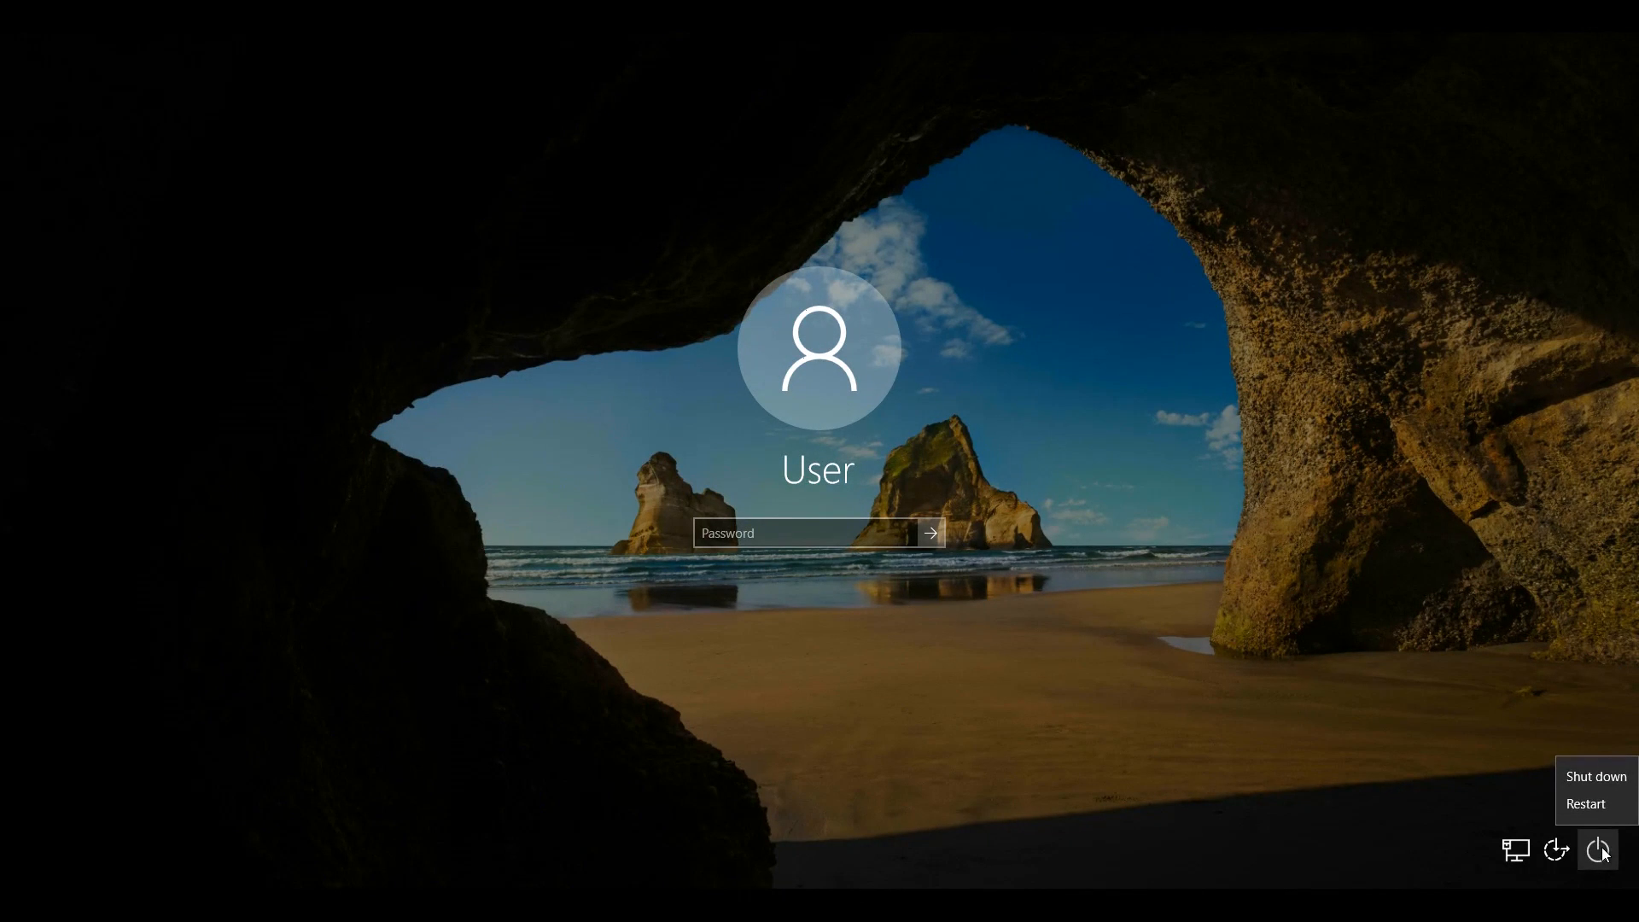
{"action": "mouse_move", "coordinate": [1585, 804]}
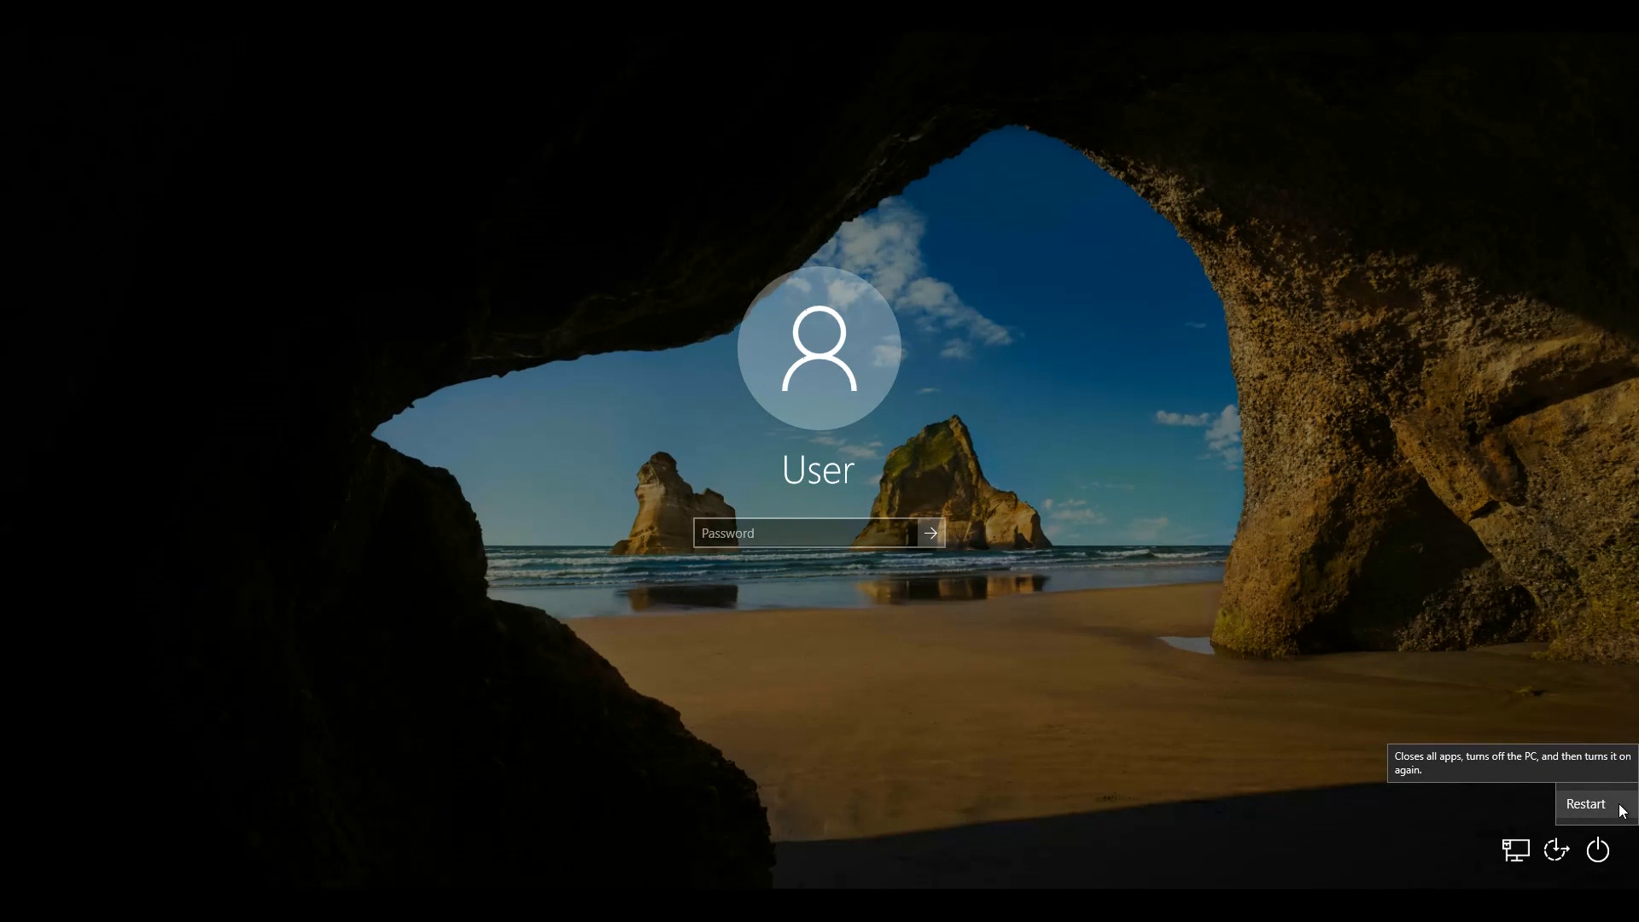
{"action": "left_click", "coordinate": [1585, 803]}
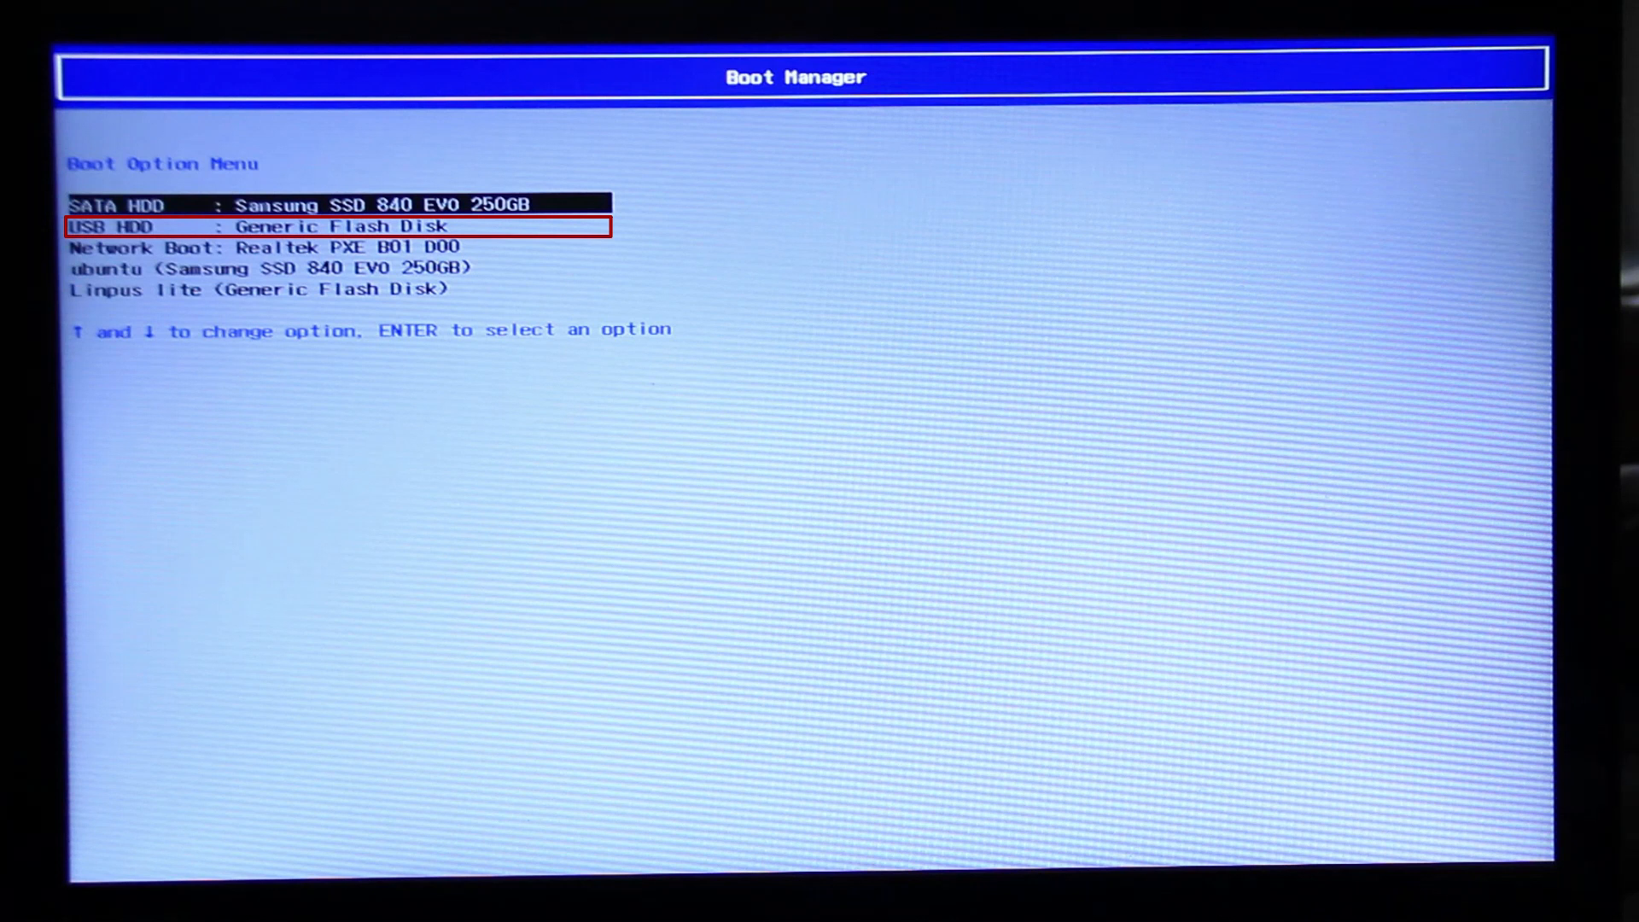
Boot from 'USB HDD : Generic Flash Disk' in Boot Manager.
{"action": "key", "text": "Up"}
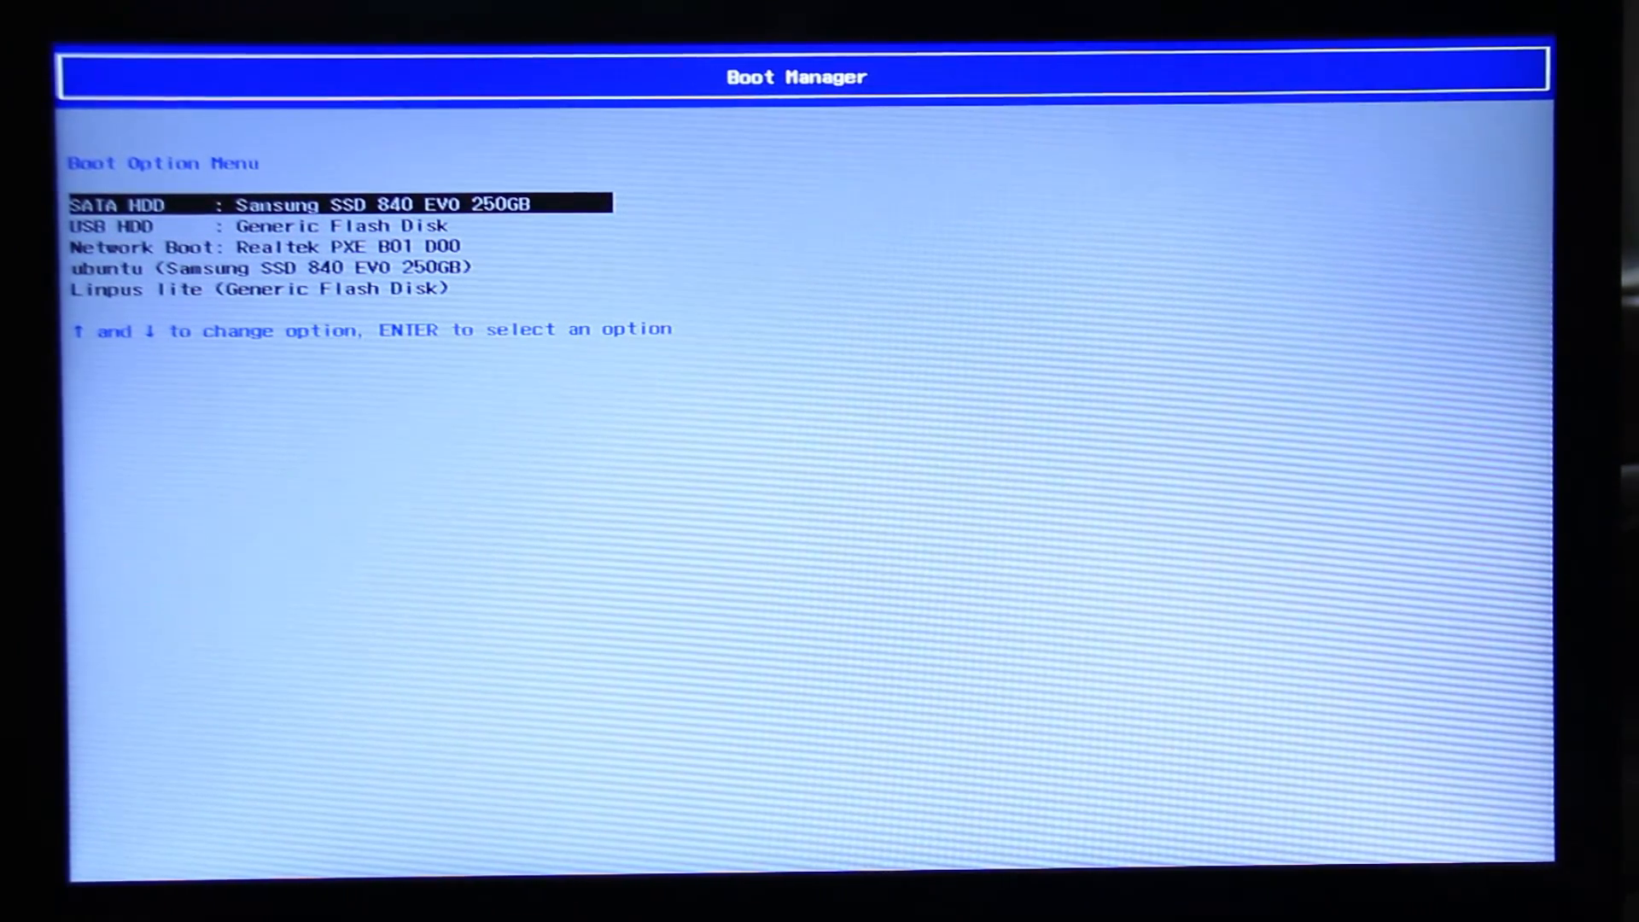
{"action": "key", "text": "down"}
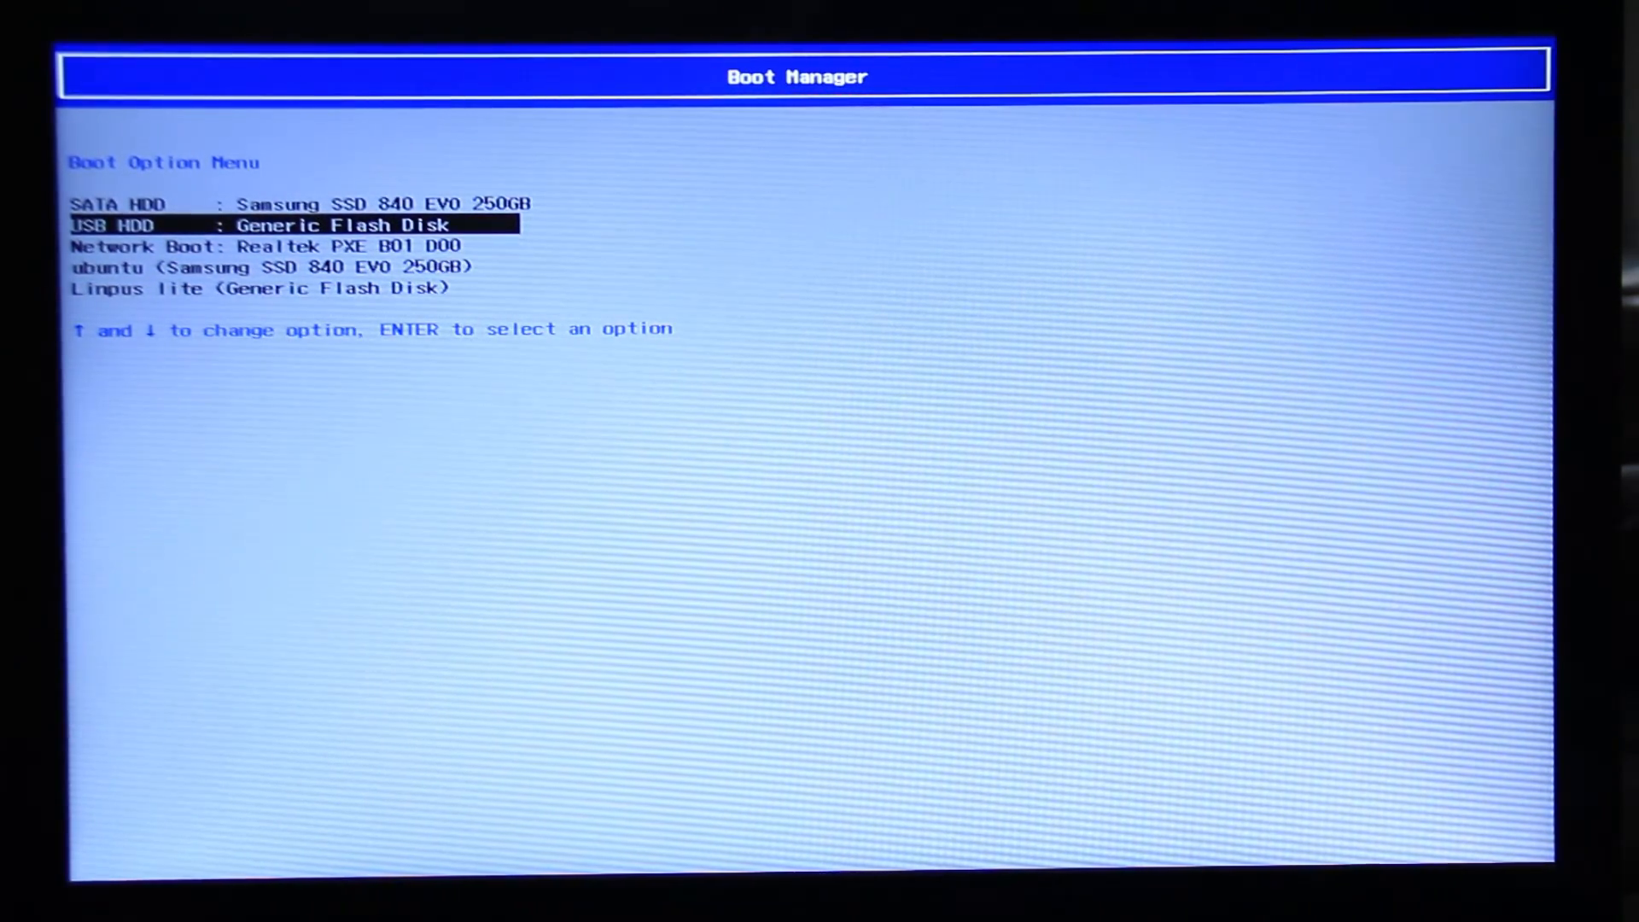
{"action": "key", "text": "Enter"}
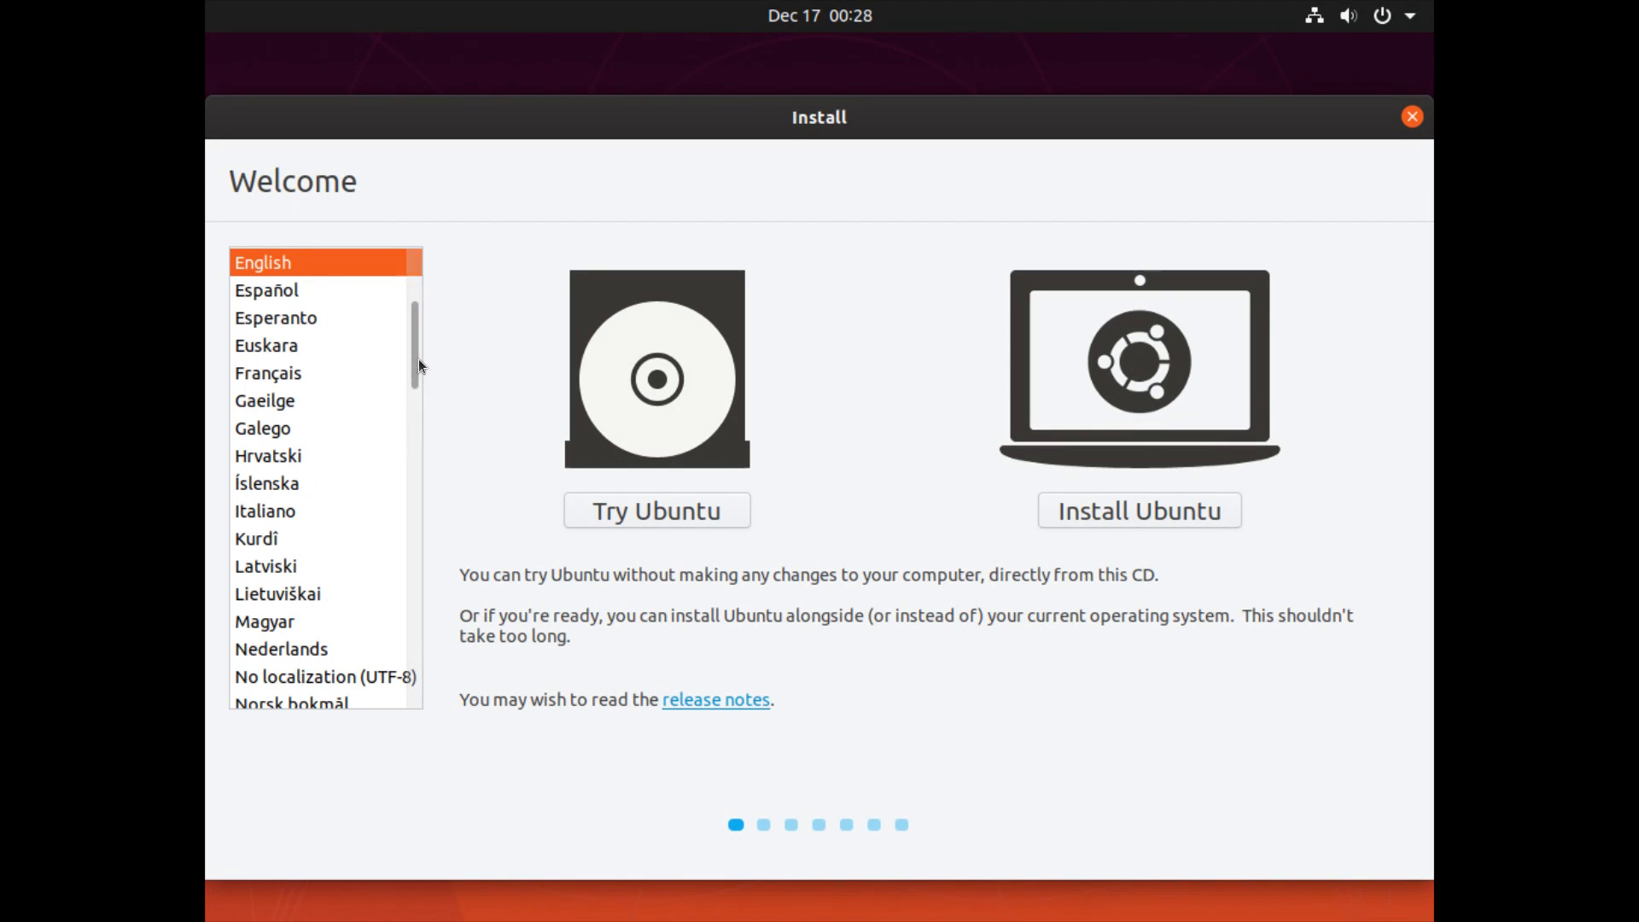
Leave English selected in the language list and choose Install Ubuntu.
{"action": "scroll", "scroll_direction": "down", "scroll_amount": 3}
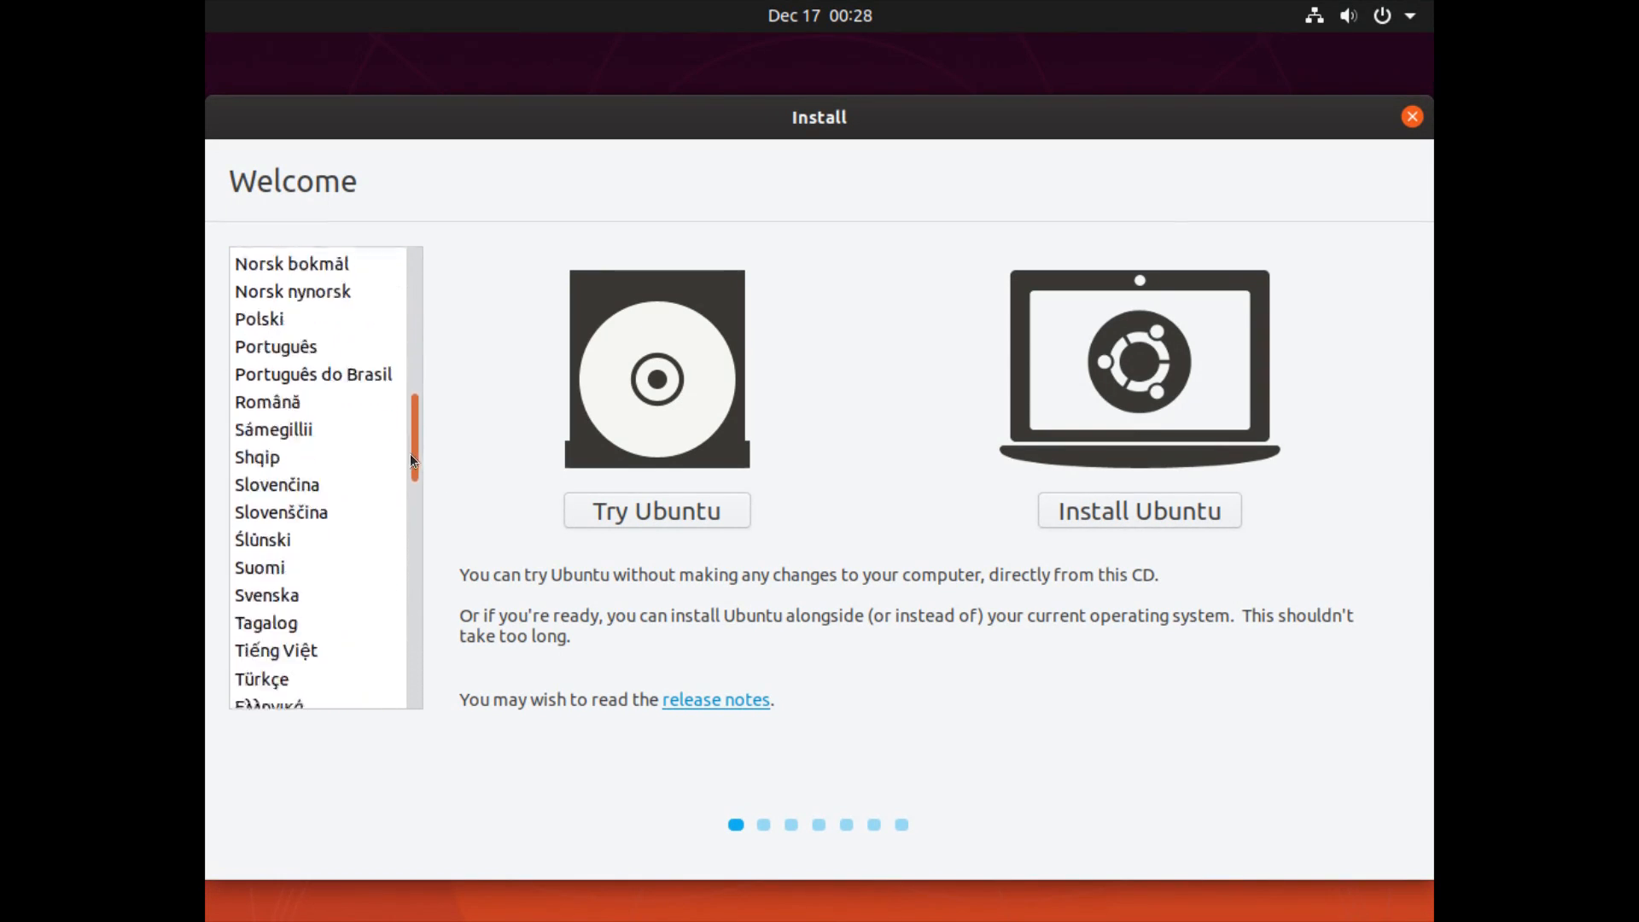
{"action": "scroll", "scroll_direction": "down", "scroll_amount": 3}
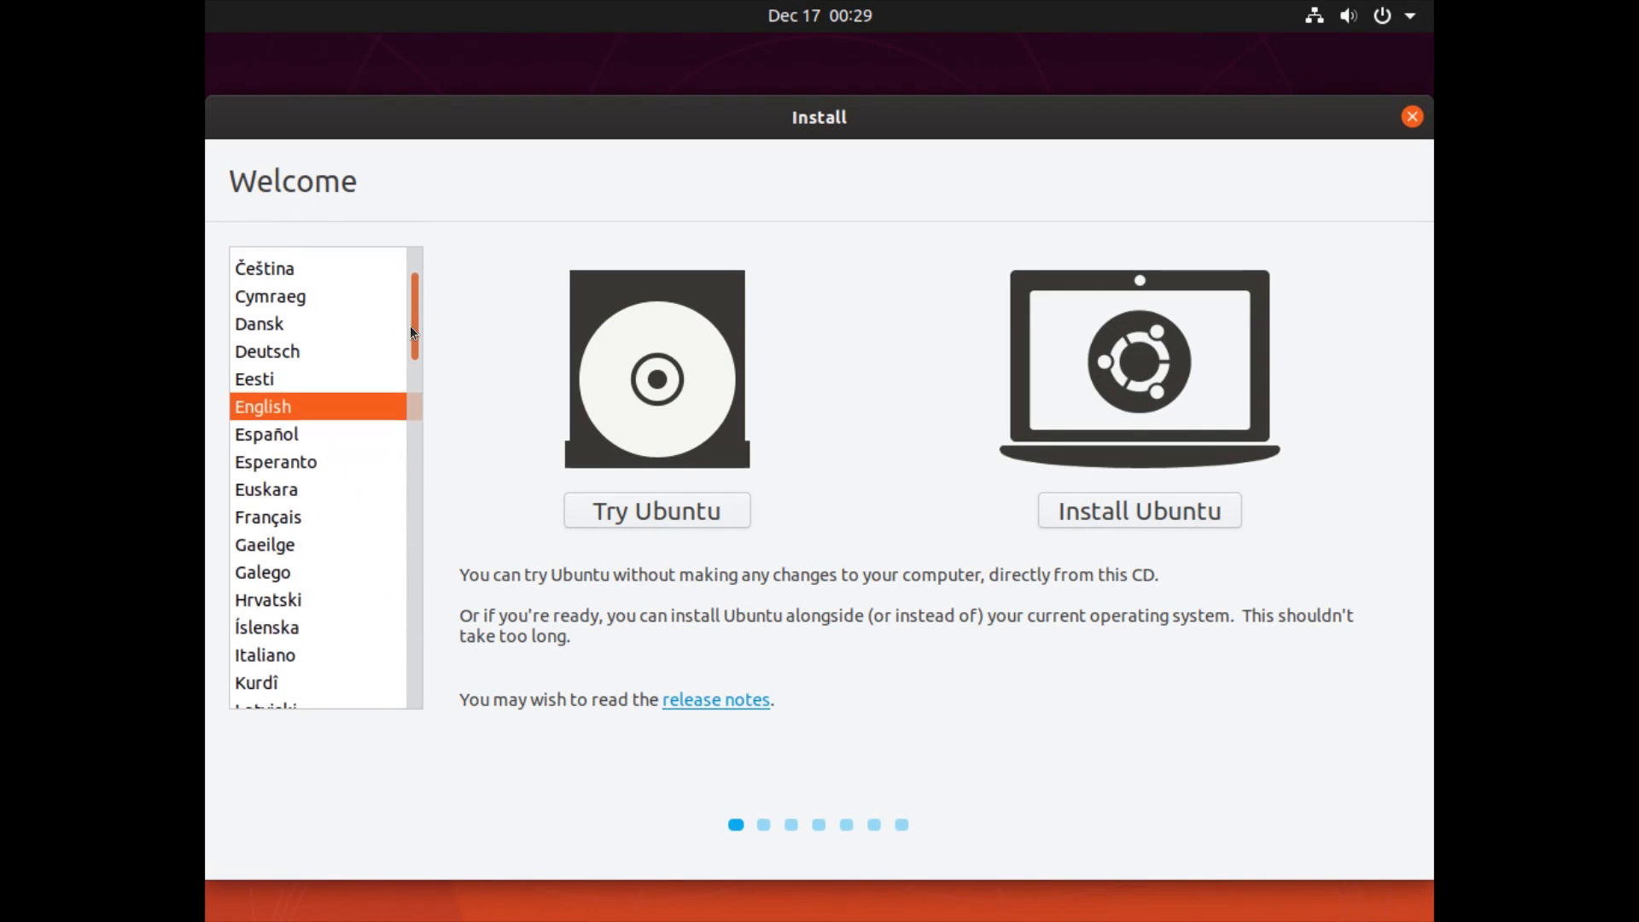
{"action": "scroll", "scroll_direction": "down", "scroll_amount": 3}
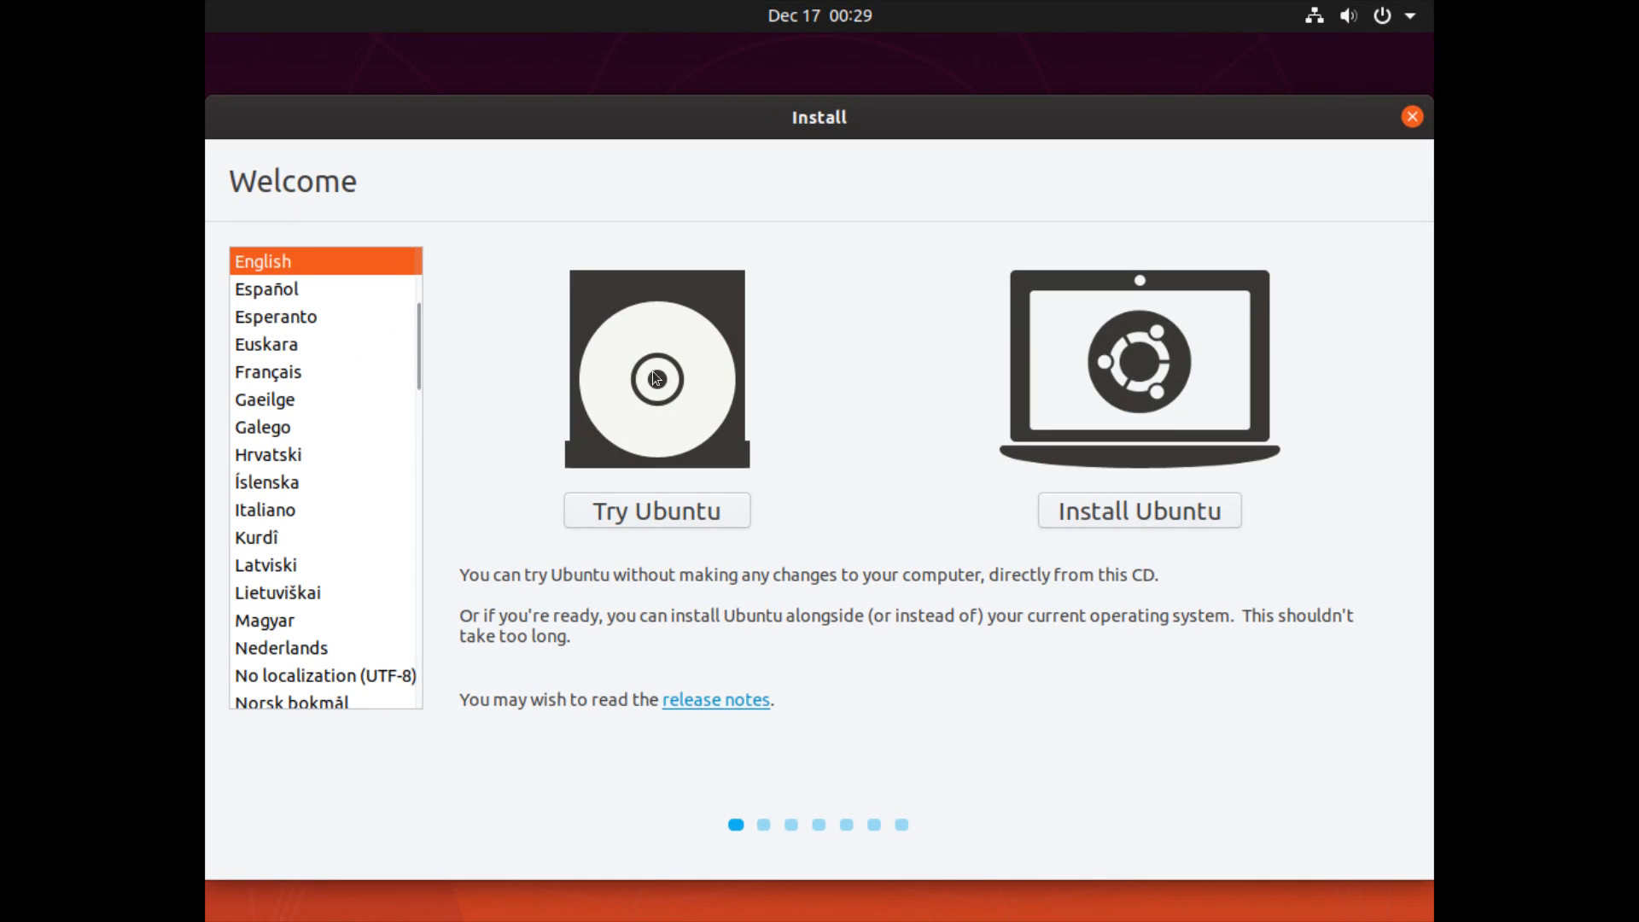
{"action": "mouse_move", "coordinate": [725, 531]}
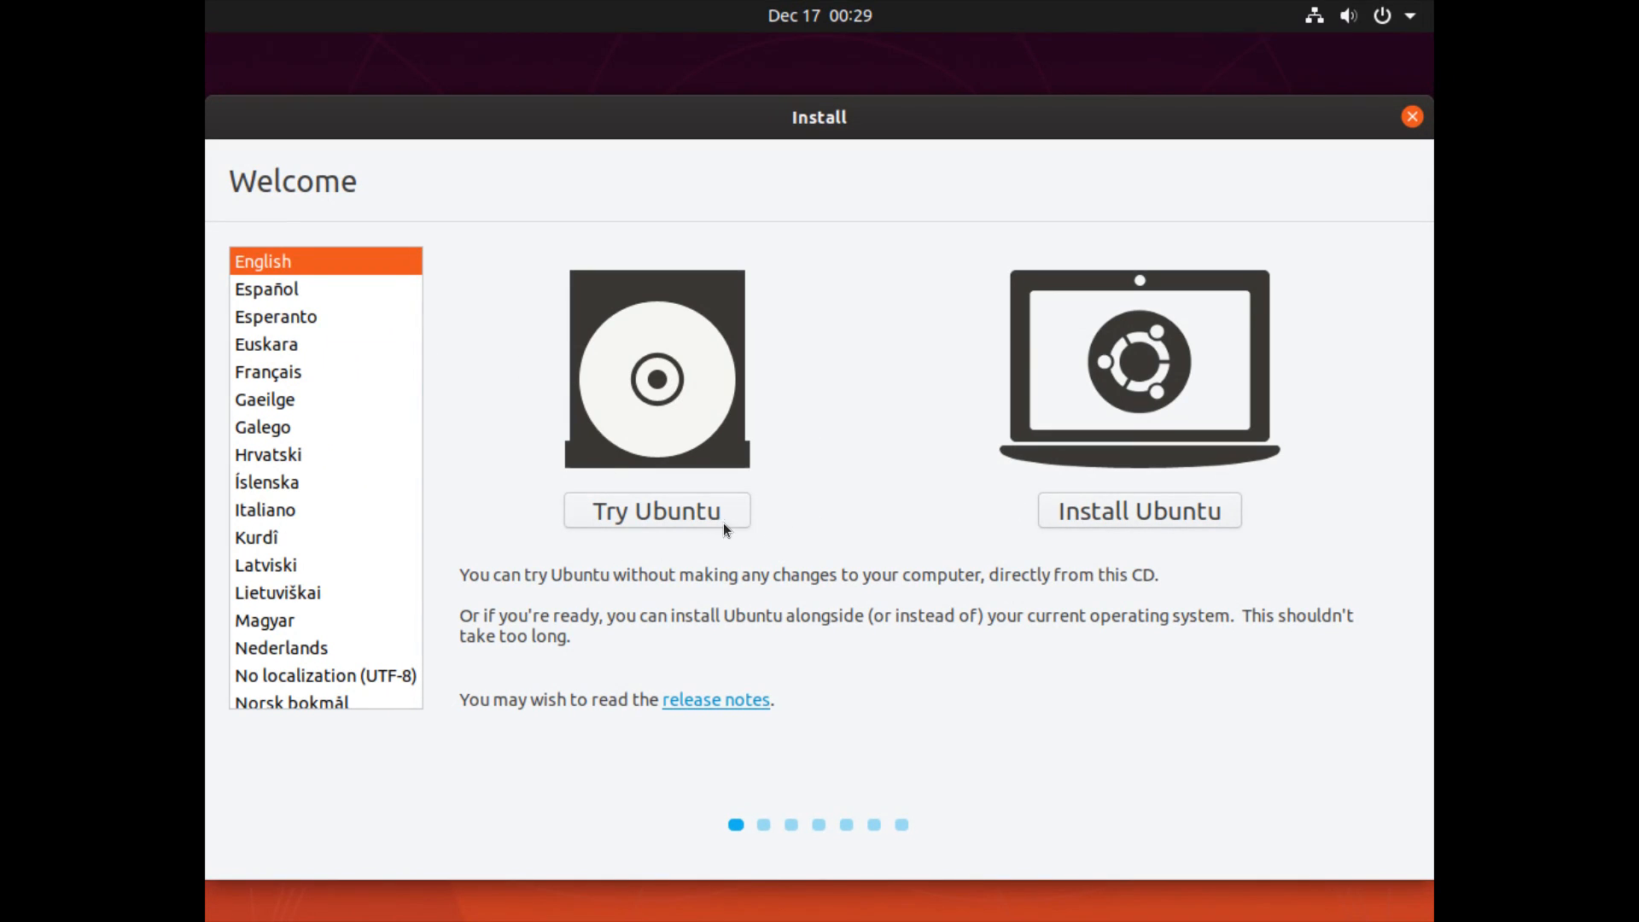
{"action": "mouse_move", "coordinate": [727, 497]}
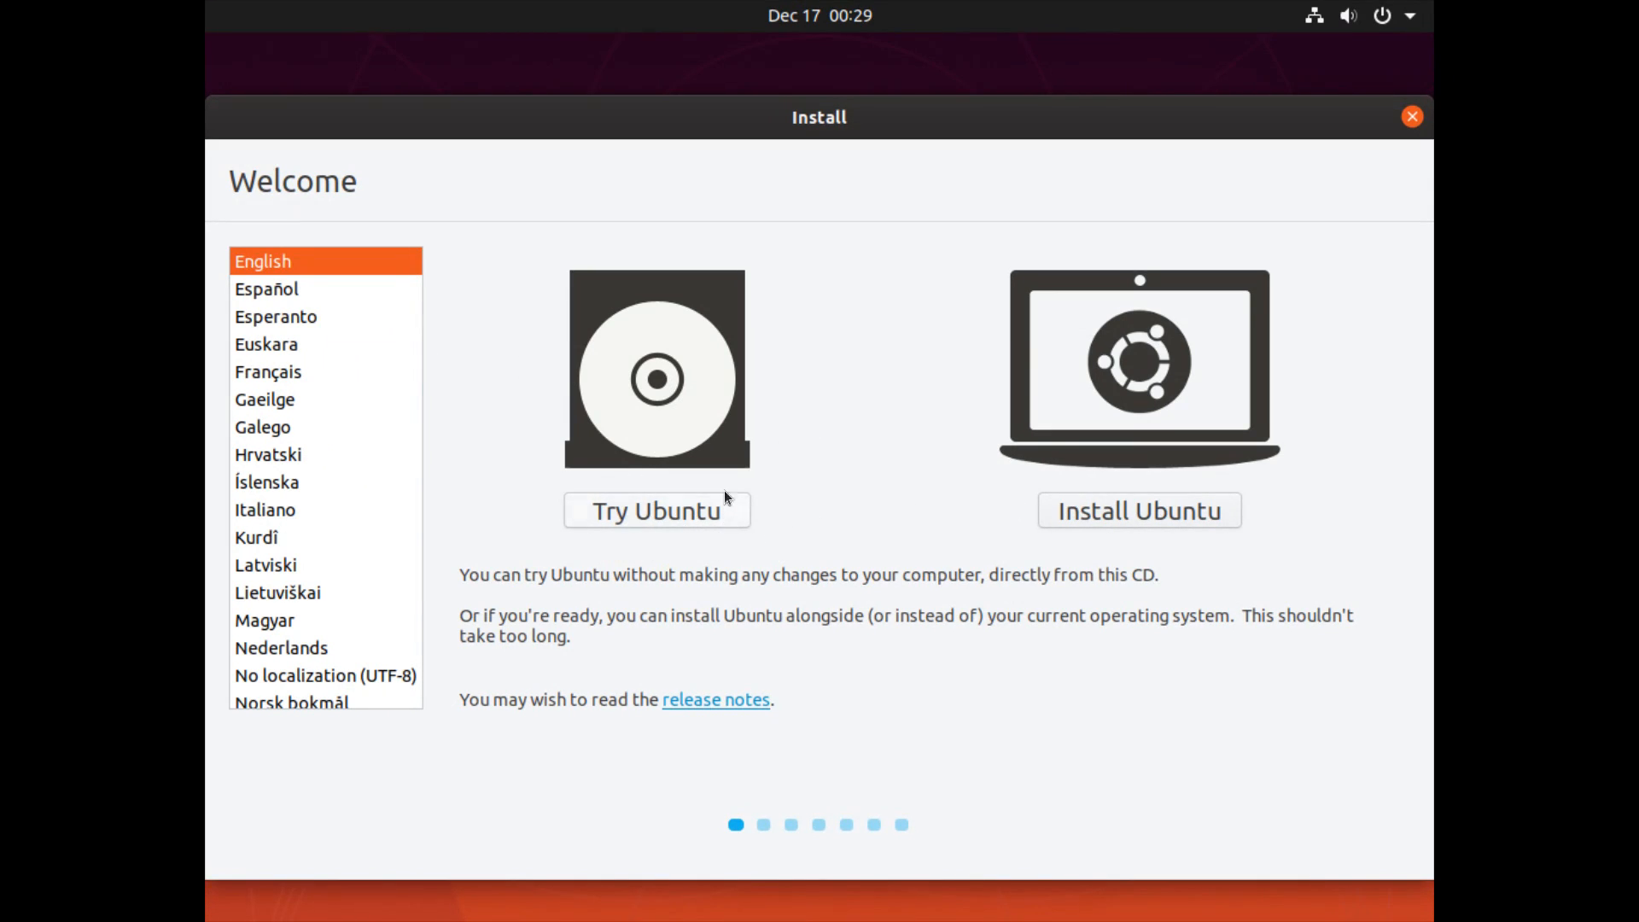
{"action": "mouse_move", "coordinate": [592, 488]}
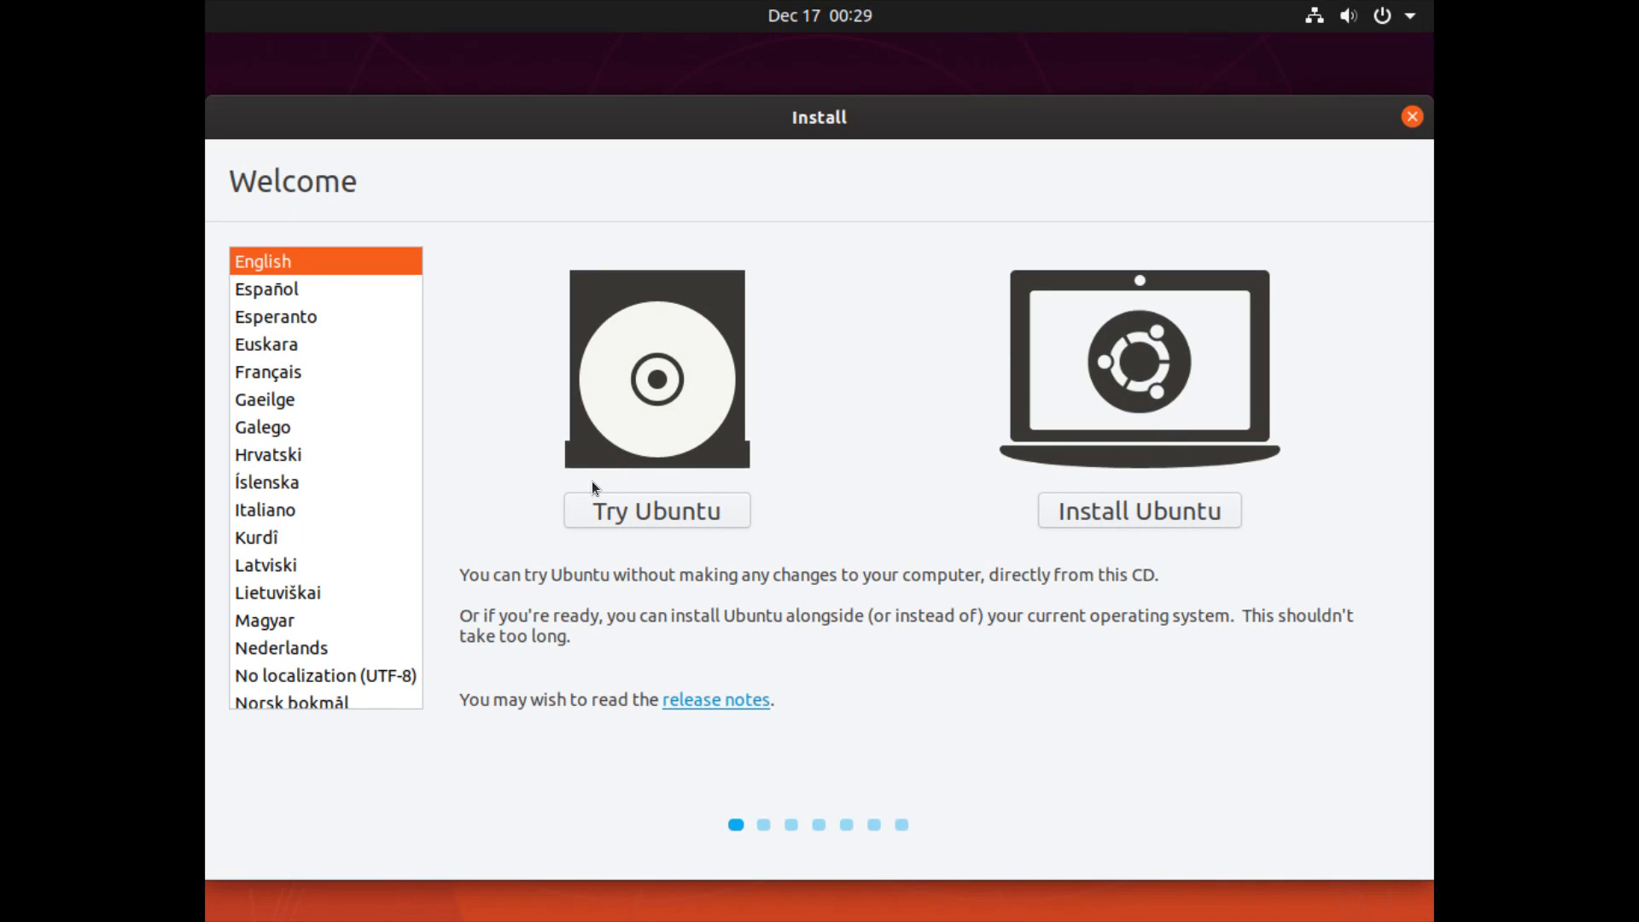
{"action": "mouse_move", "coordinate": [958, 525]}
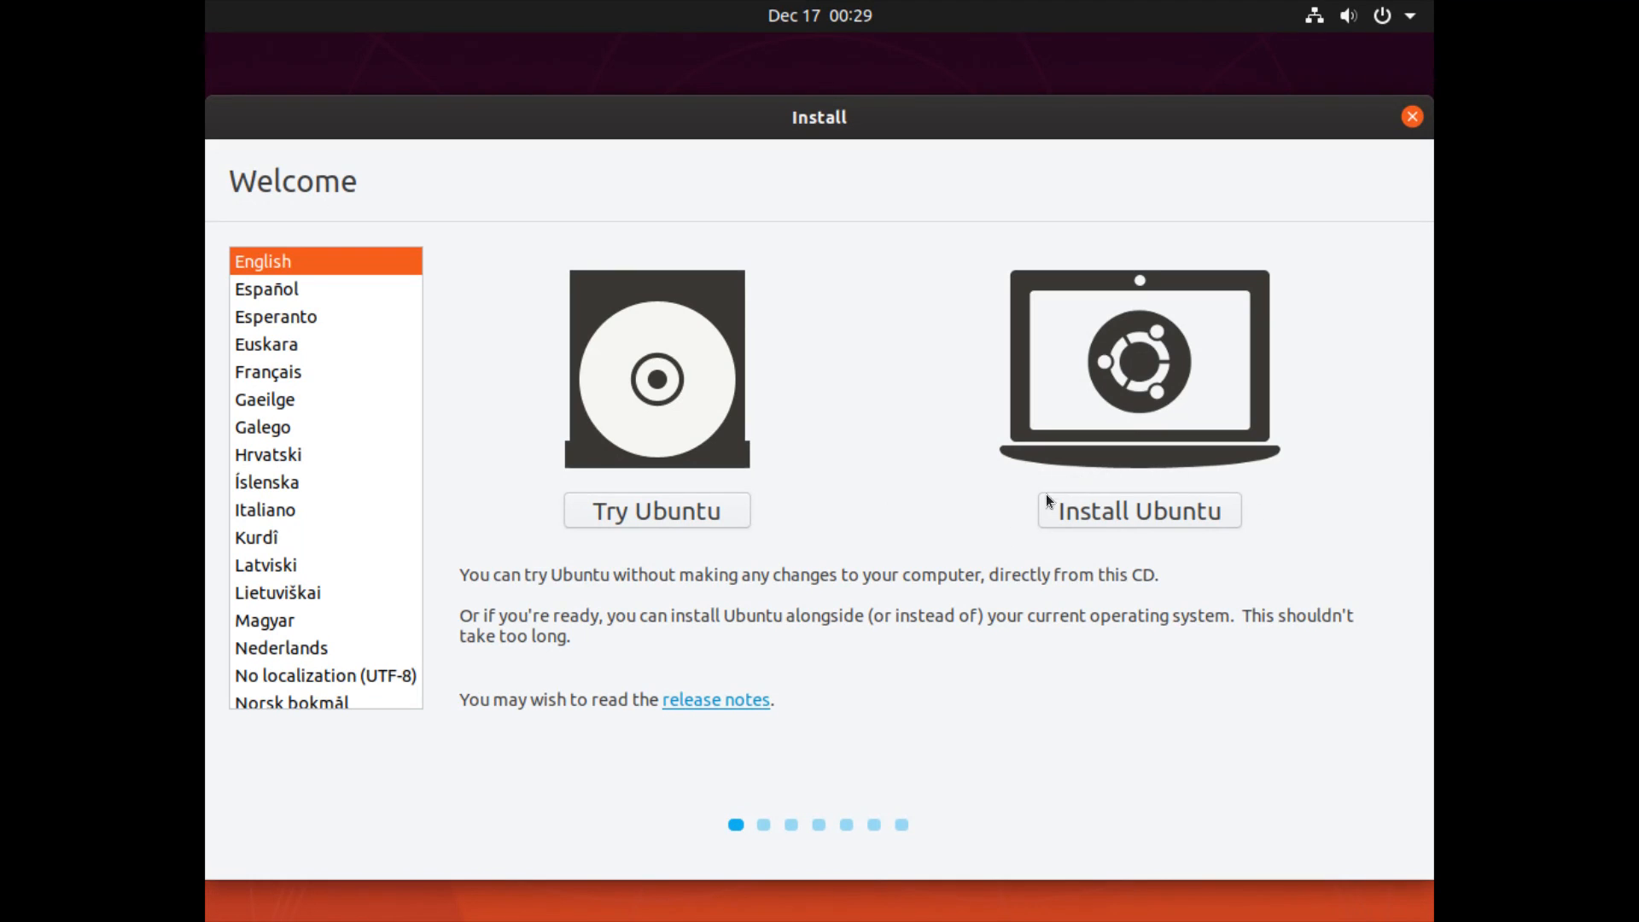
{"action": "mouse_move", "coordinate": [1056, 509]}
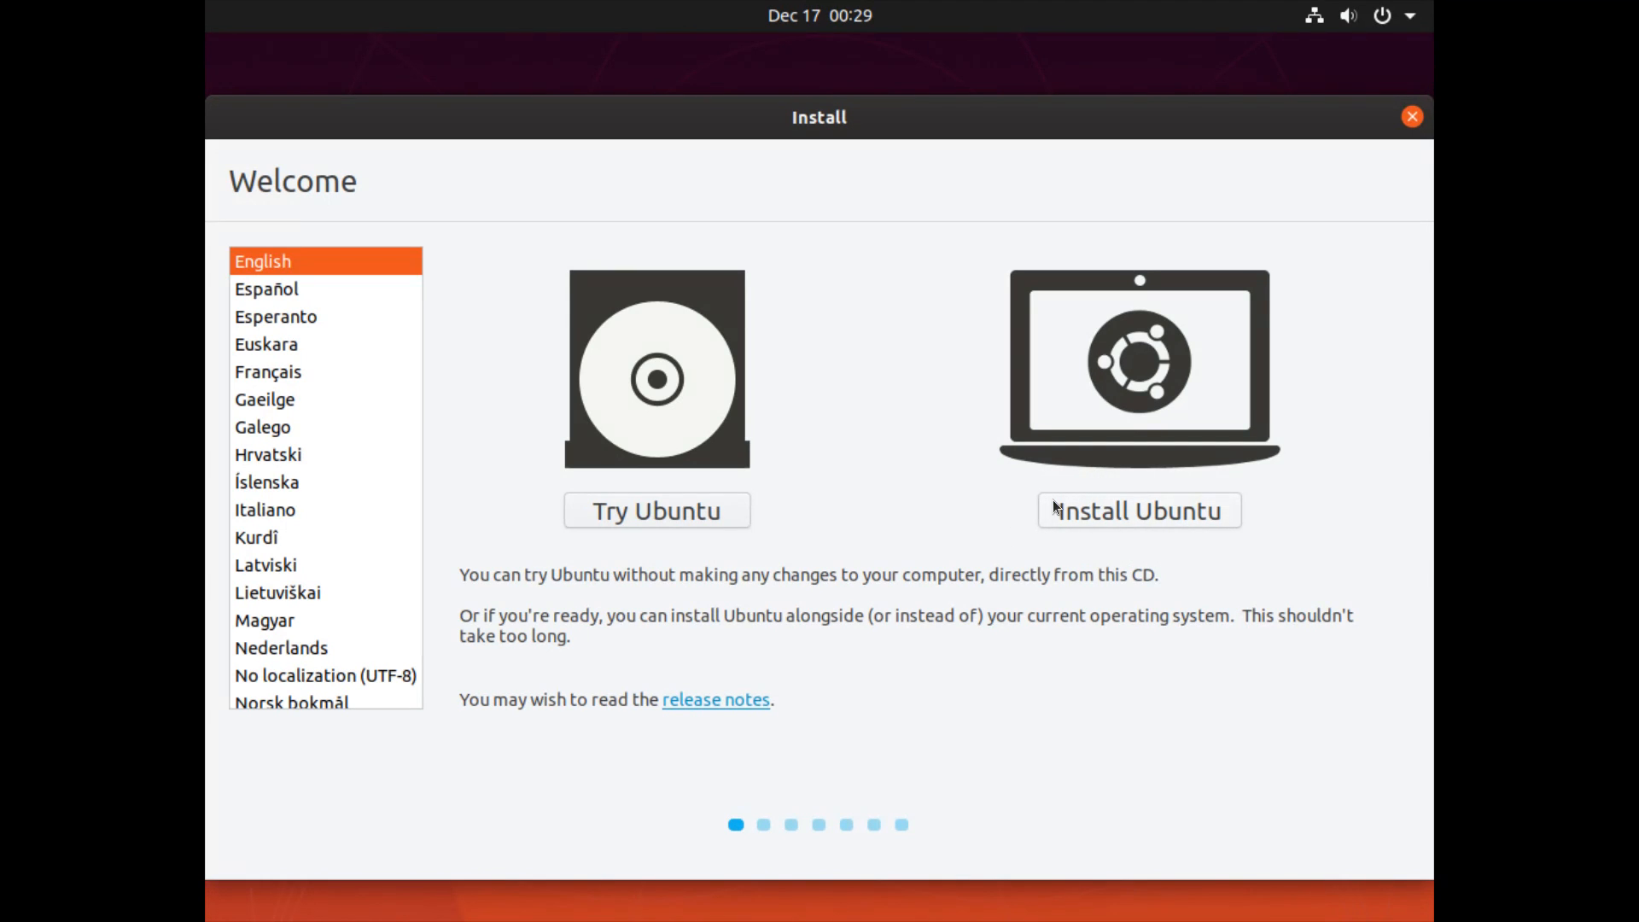
{"action": "mouse_move", "coordinate": [1165, 517]}
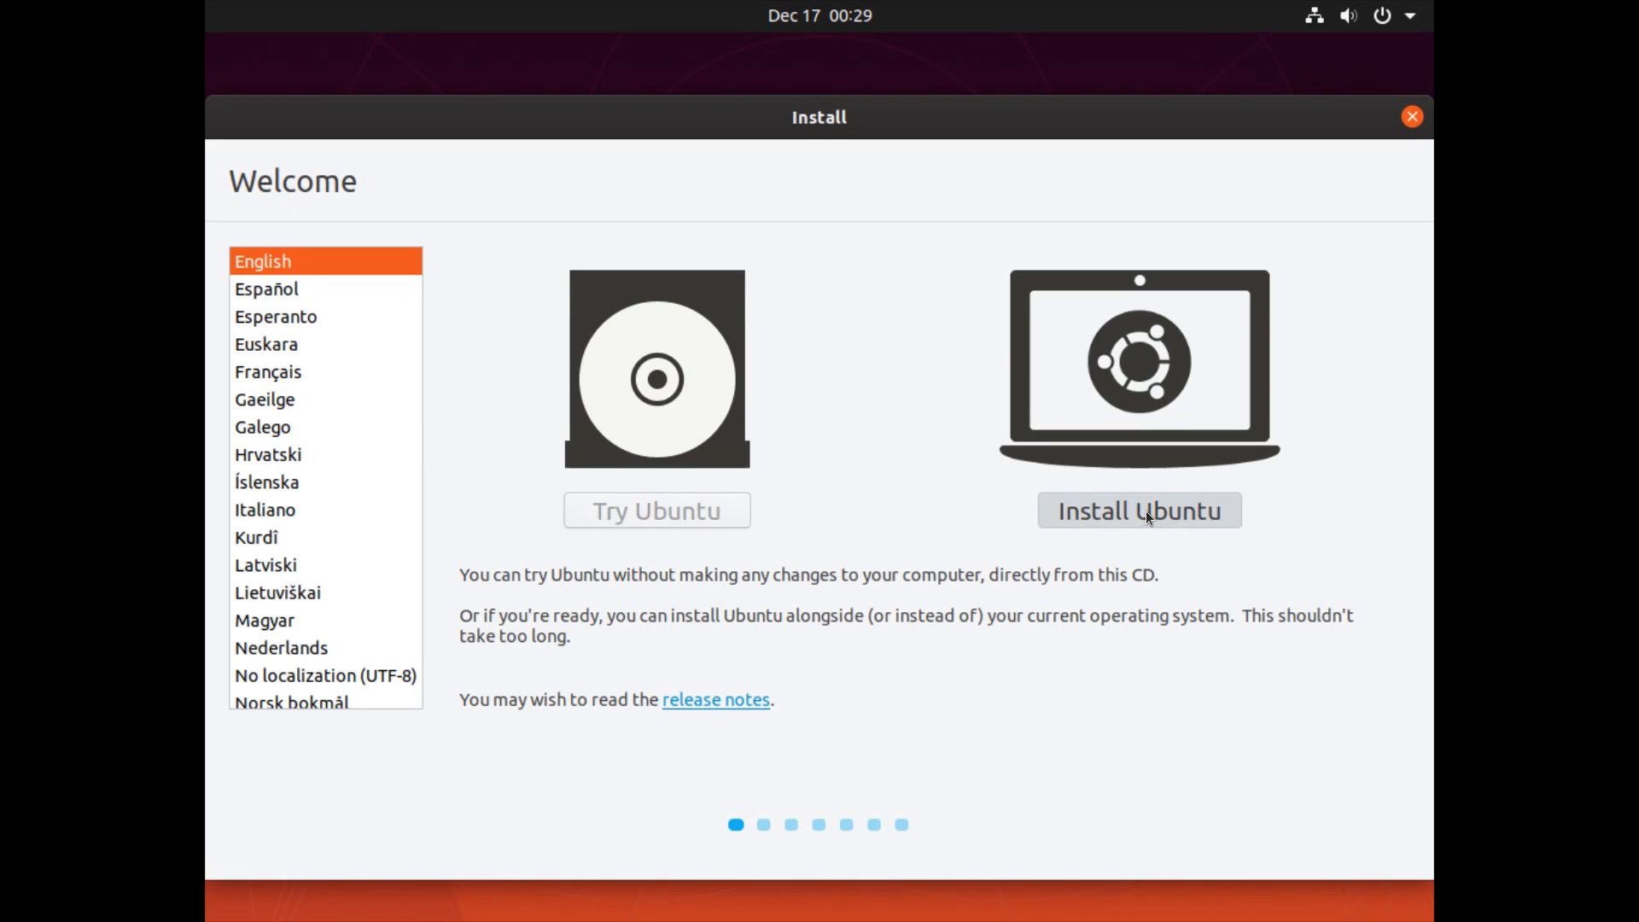
{"action": "left_click", "coordinate": [1139, 511]}
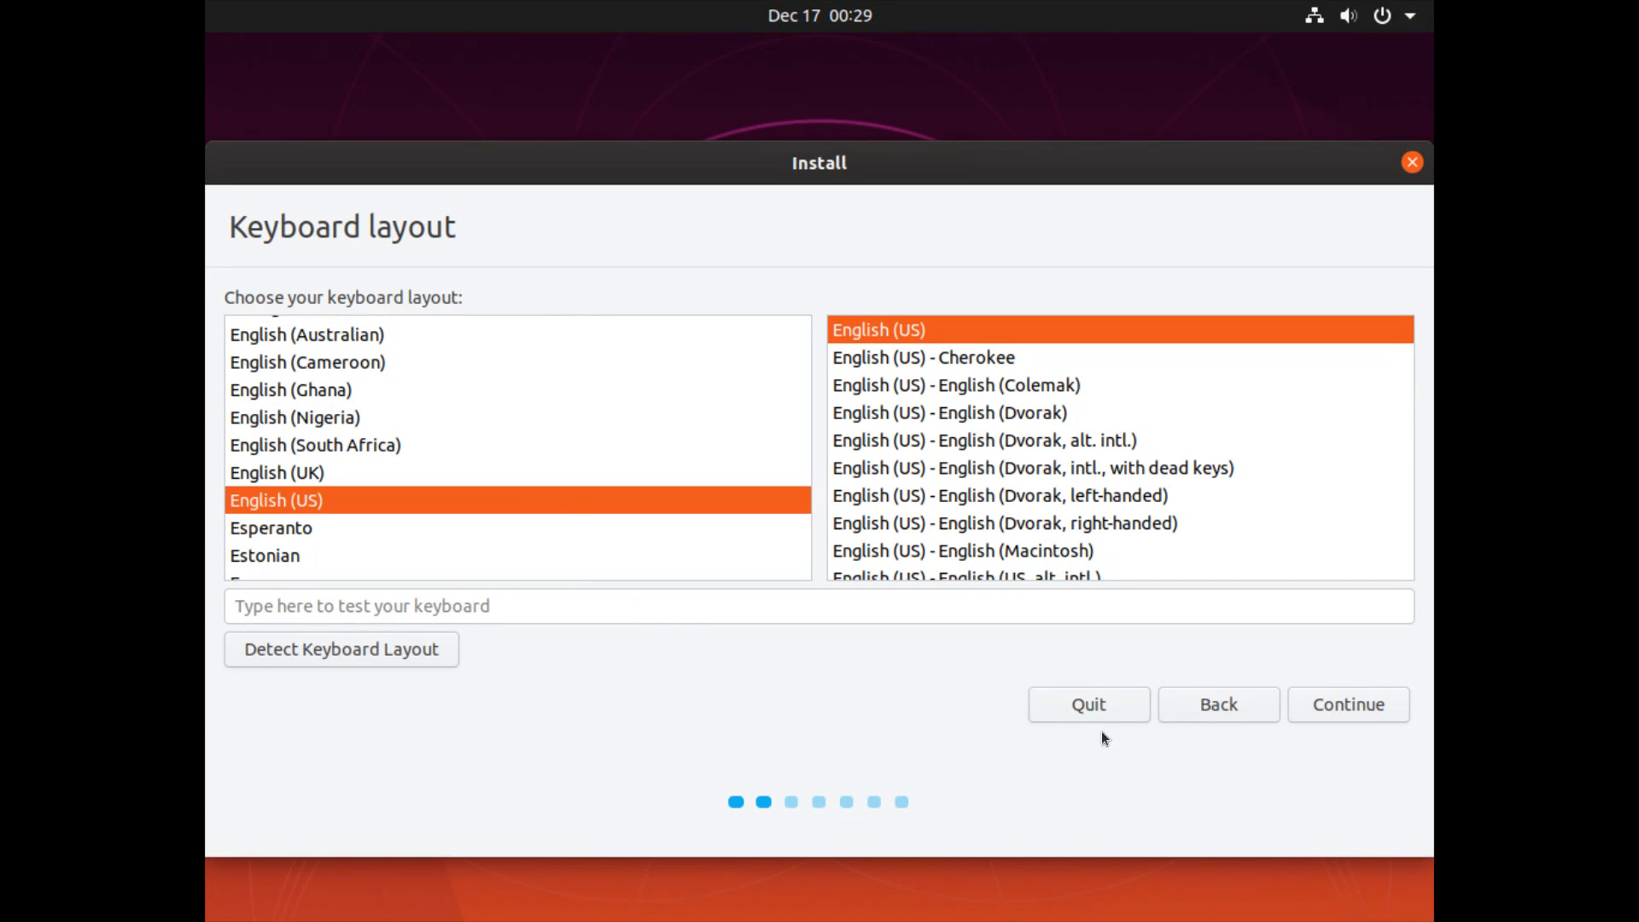
Accept the English (US) keyboard layout and enable downloading updates while installing.
{"action": "left_click", "coordinate": [1347, 703]}
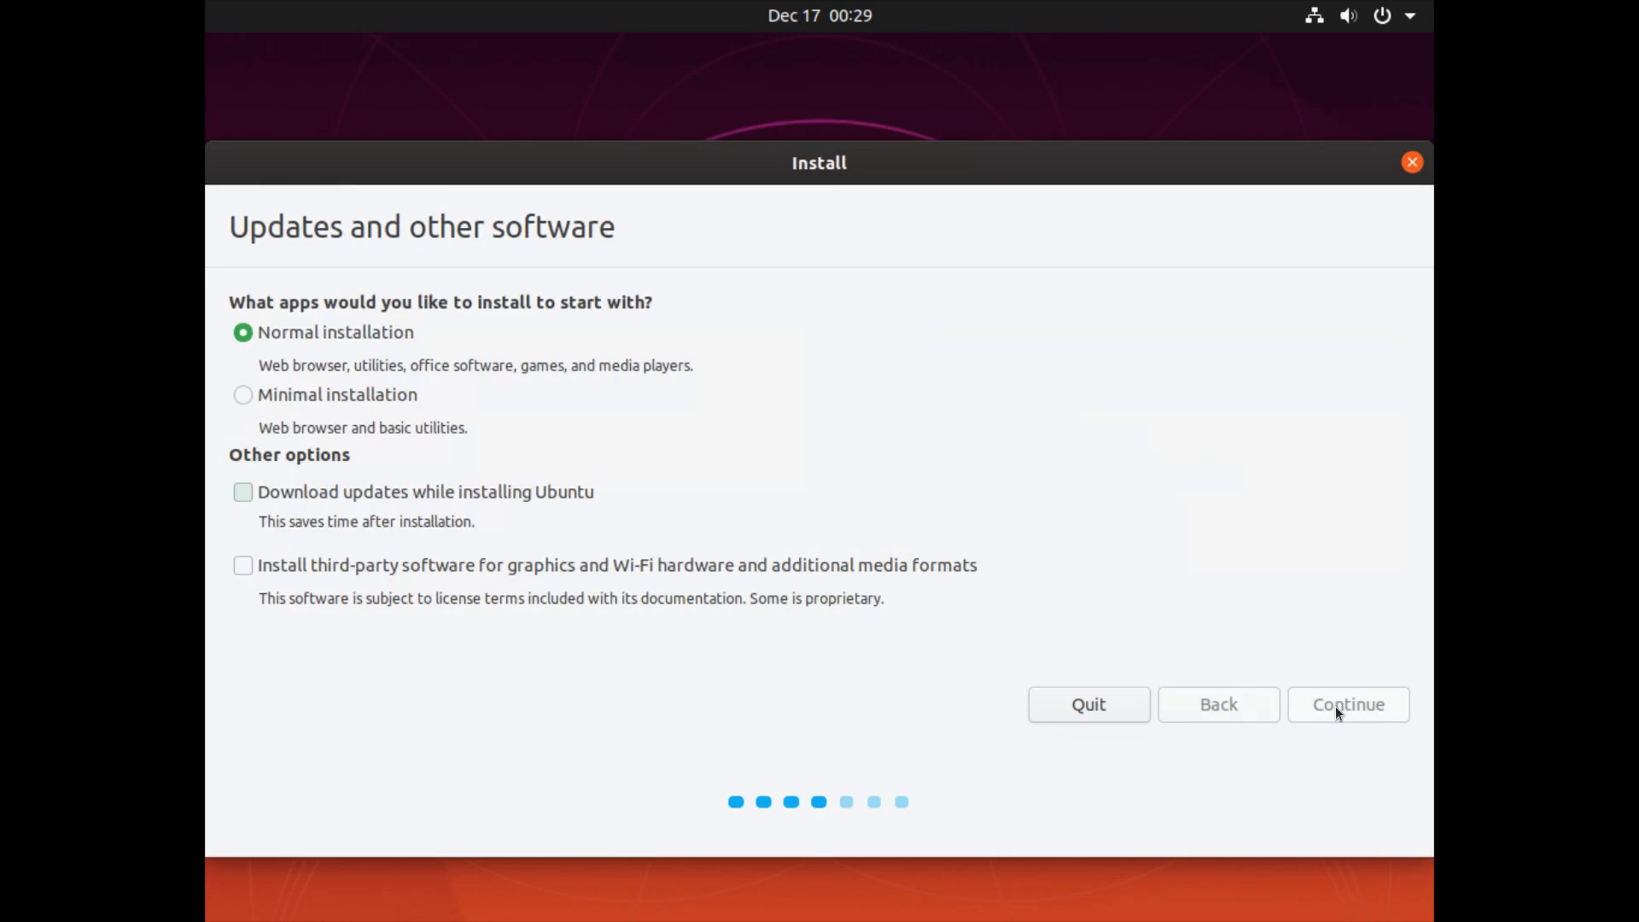
{"action": "left_click", "coordinate": [243, 492]}
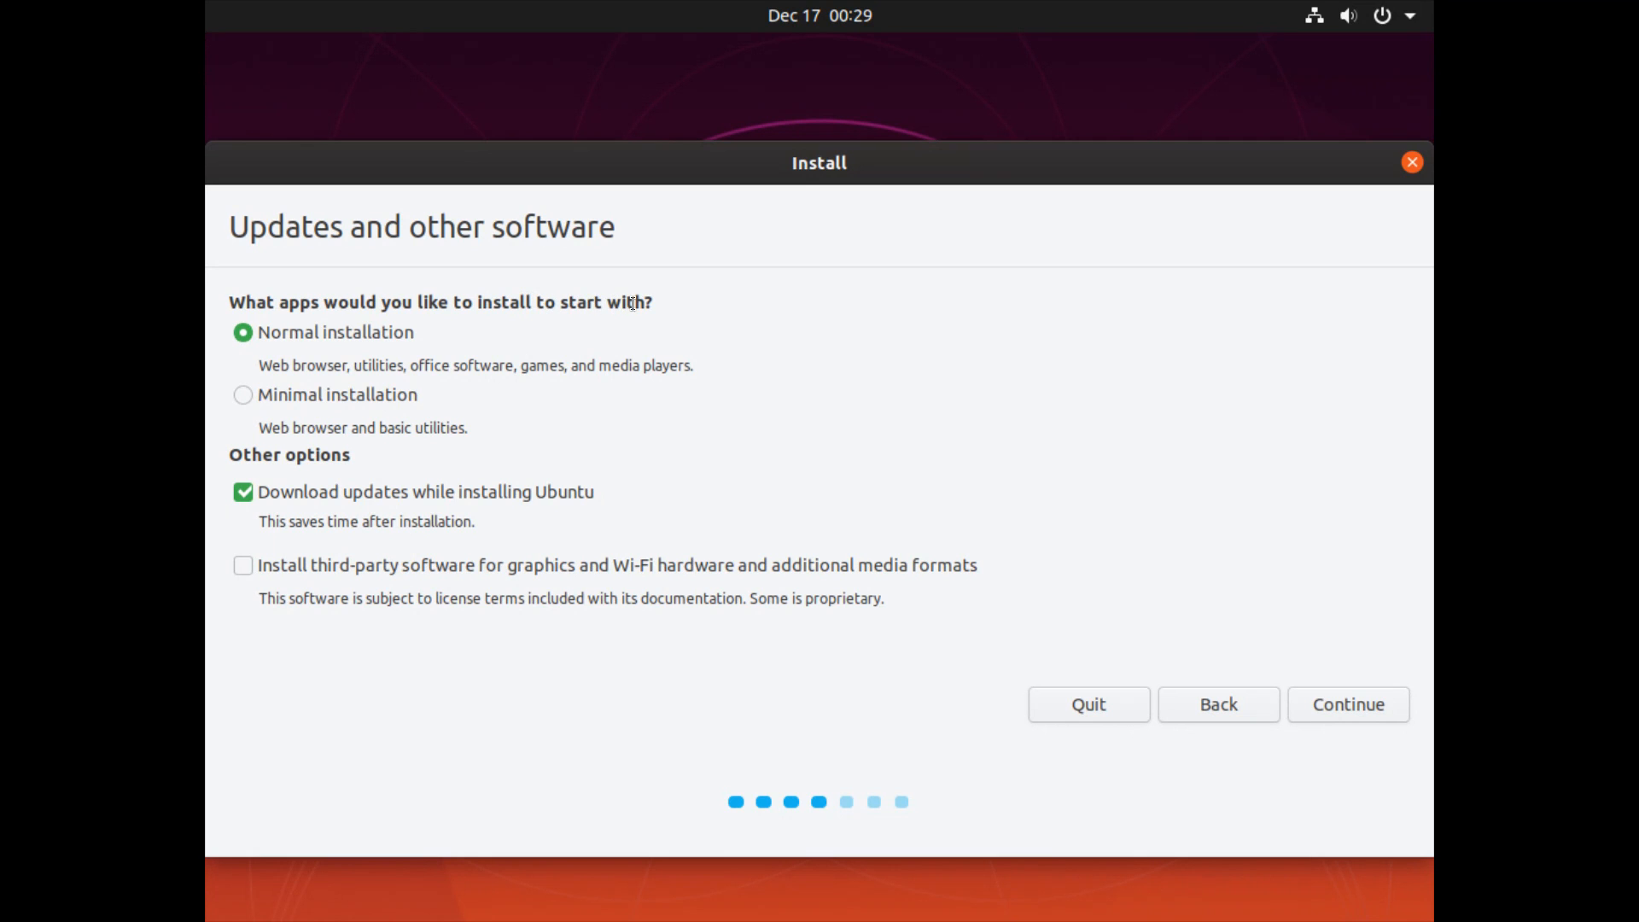
{"action": "mouse_move", "coordinate": [451, 312]}
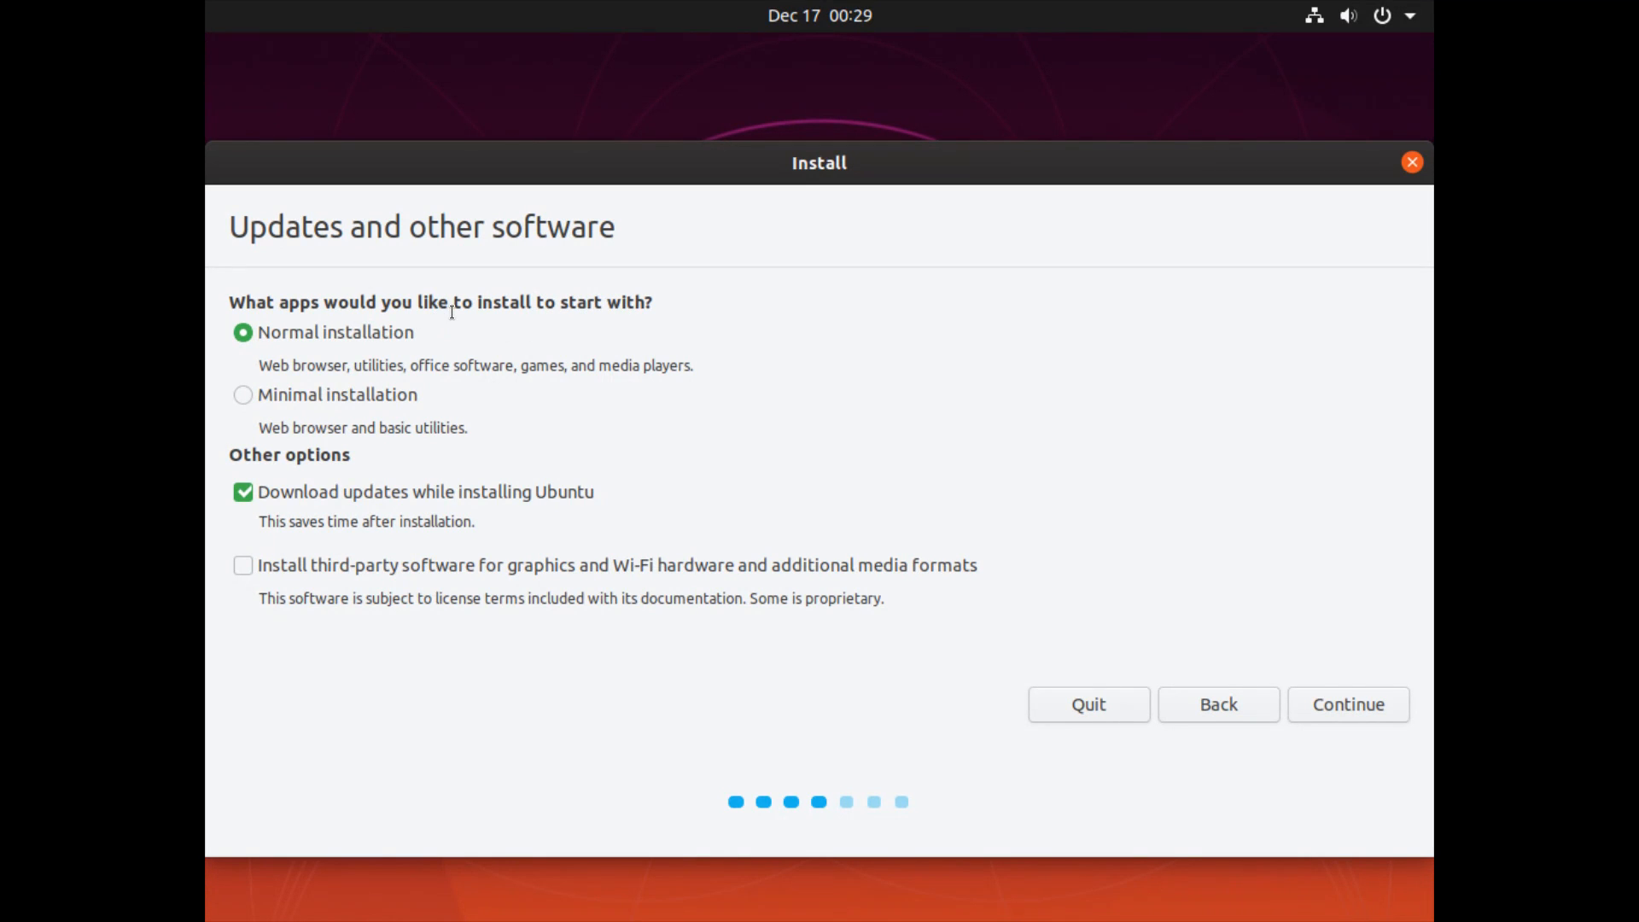
{"action": "mouse_move", "coordinate": [332, 338]}
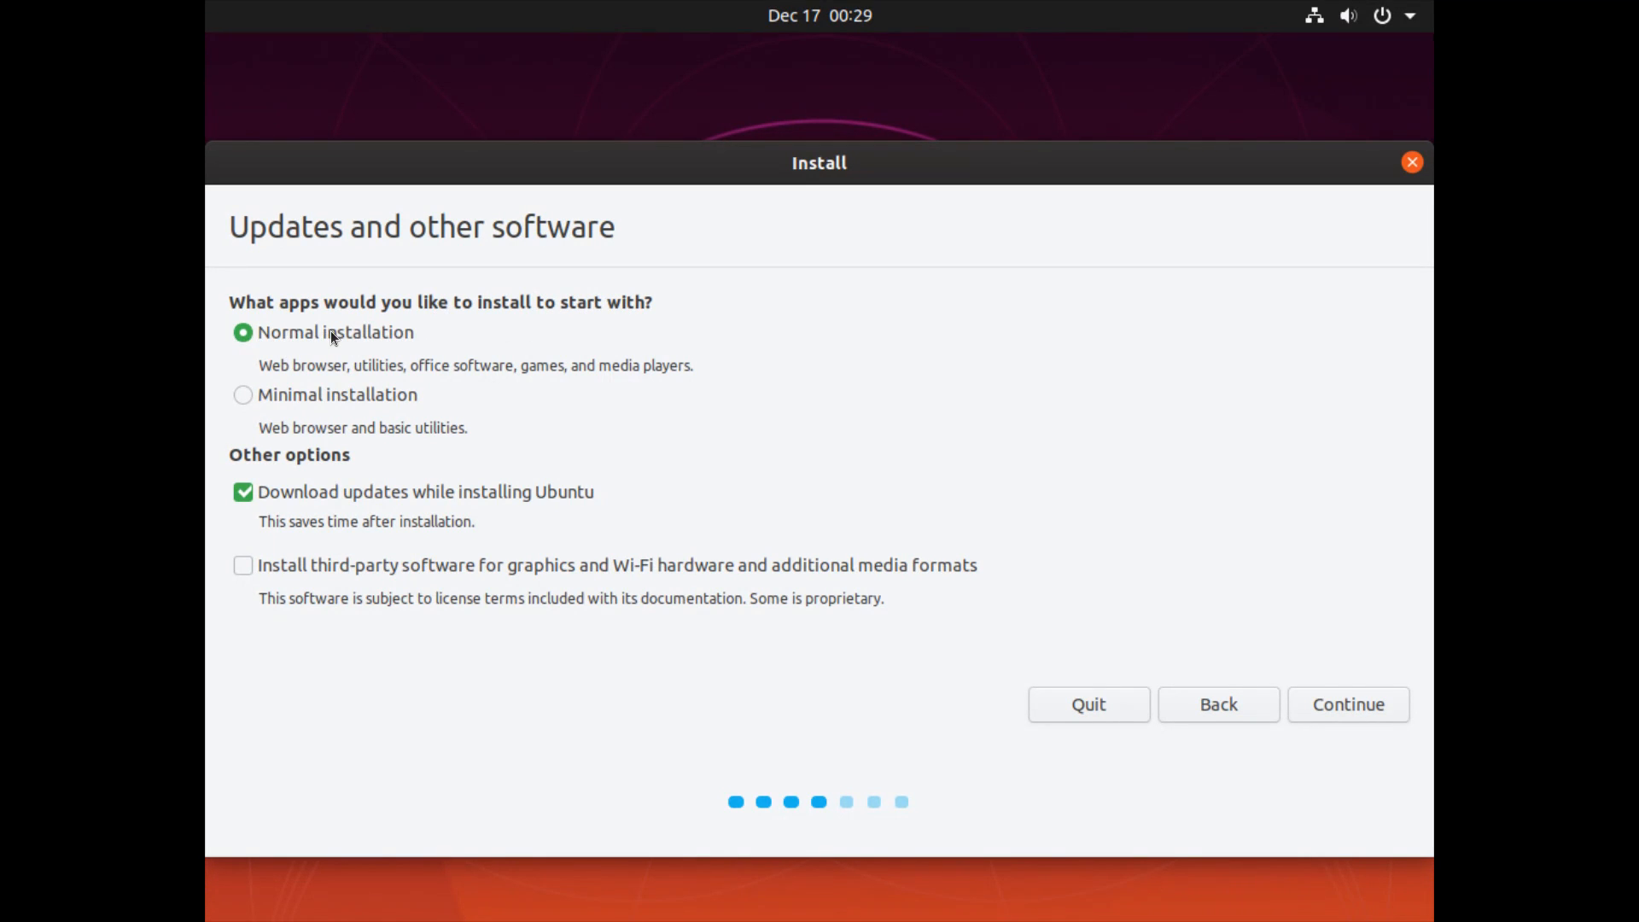
{"action": "mouse_move", "coordinate": [353, 368]}
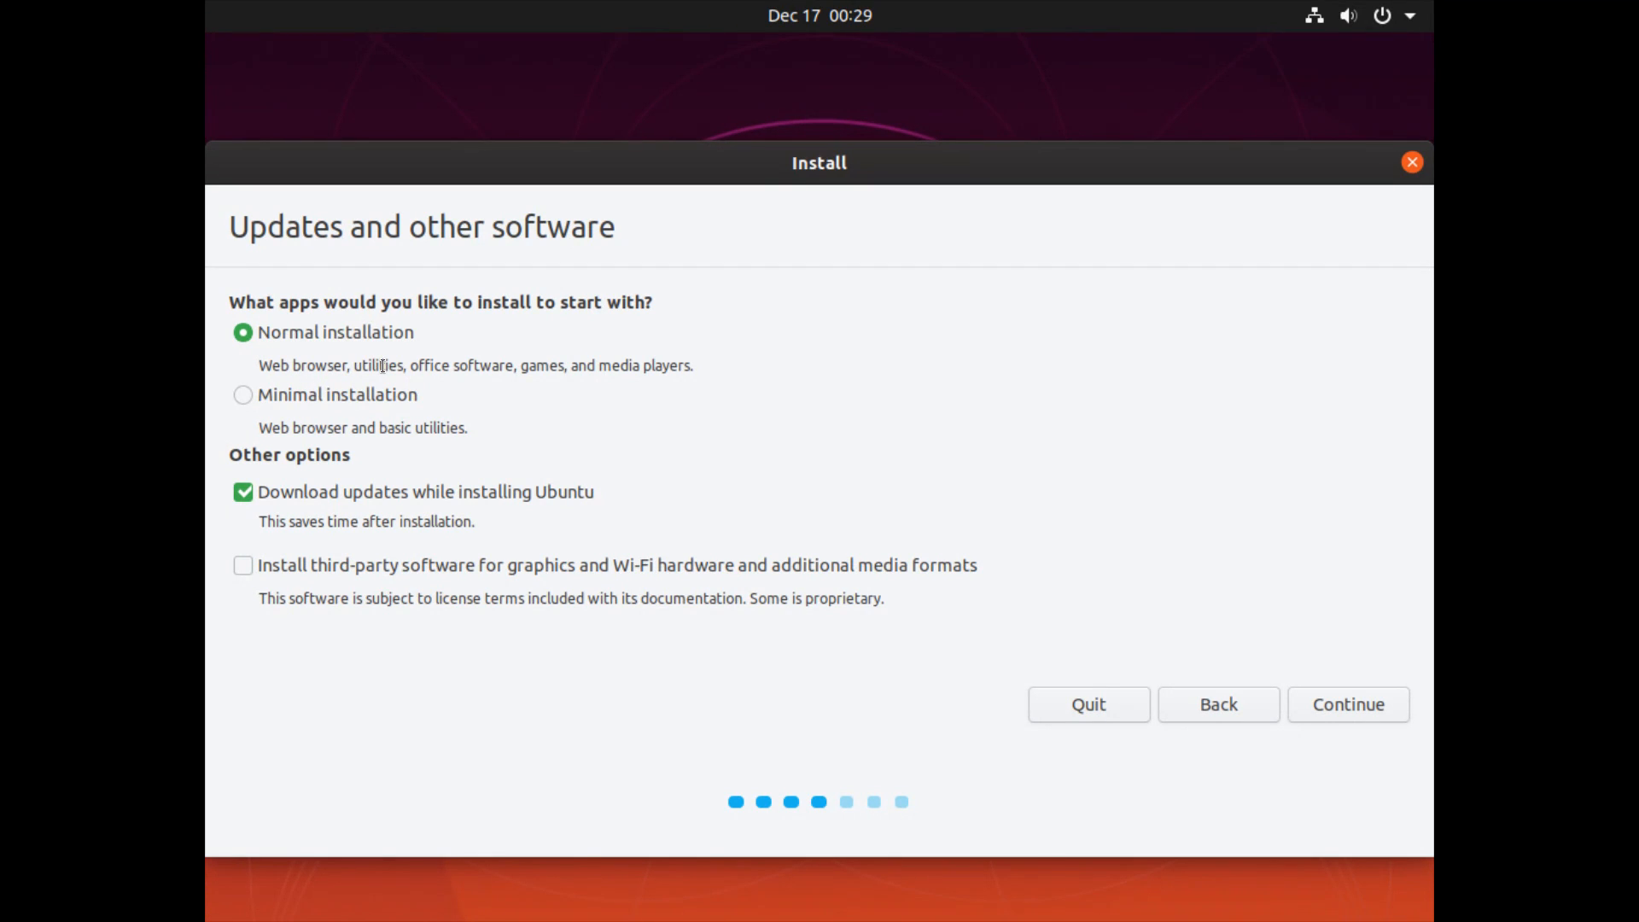
{"action": "mouse_move", "coordinate": [467, 364]}
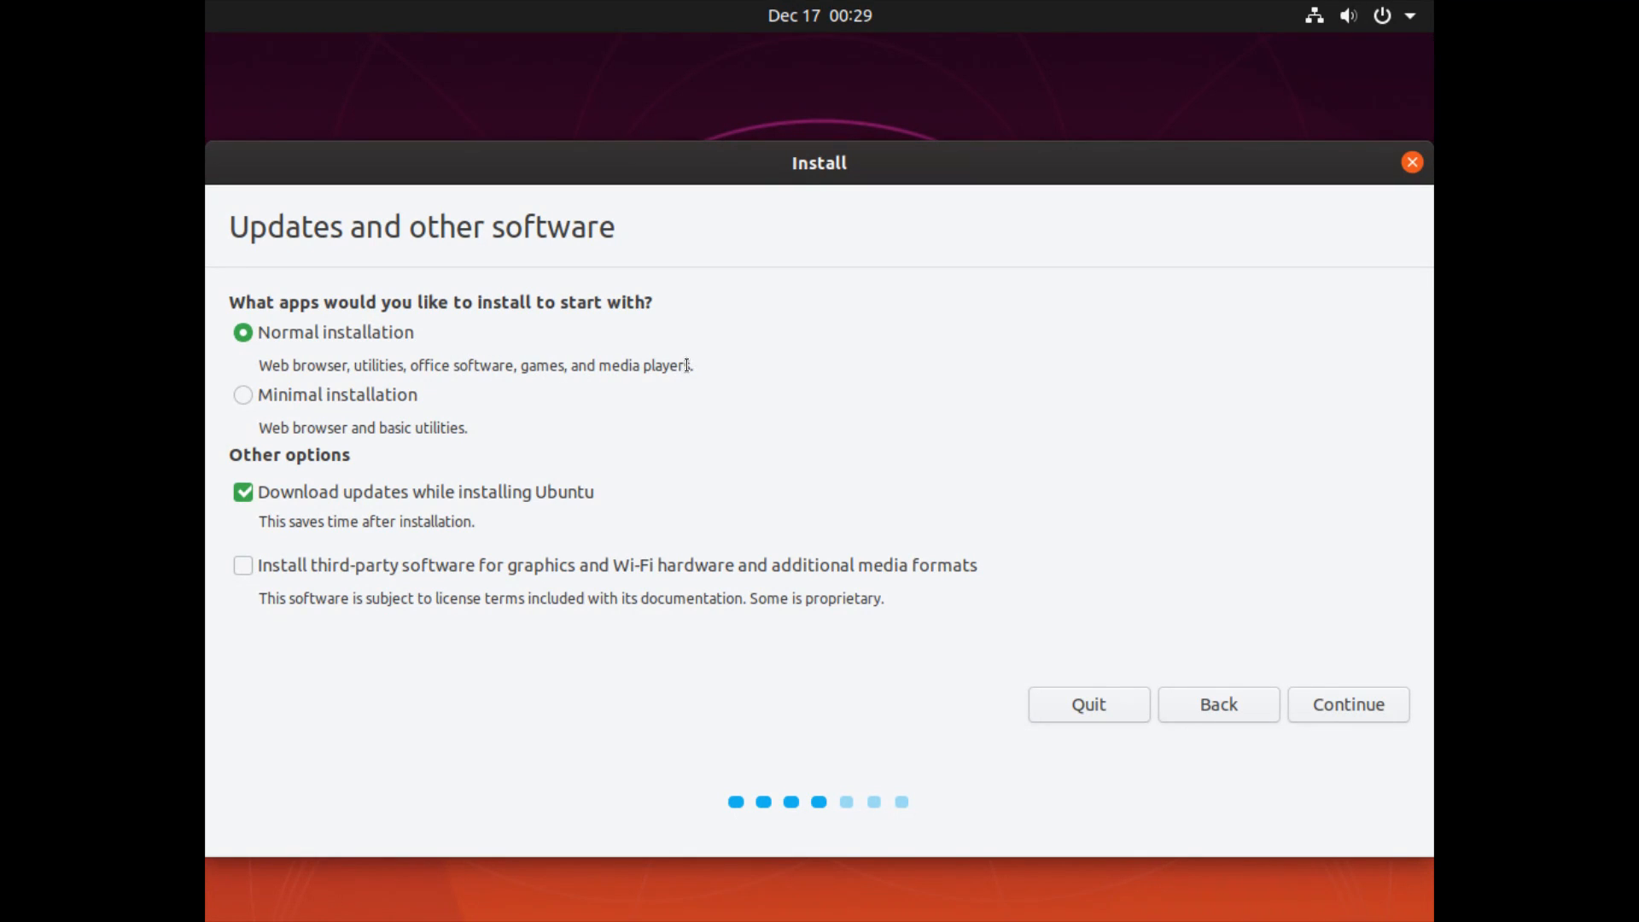
Keep Normal installation selected and turn off downloading updates during installation.
{"action": "left_click", "coordinate": [243, 395]}
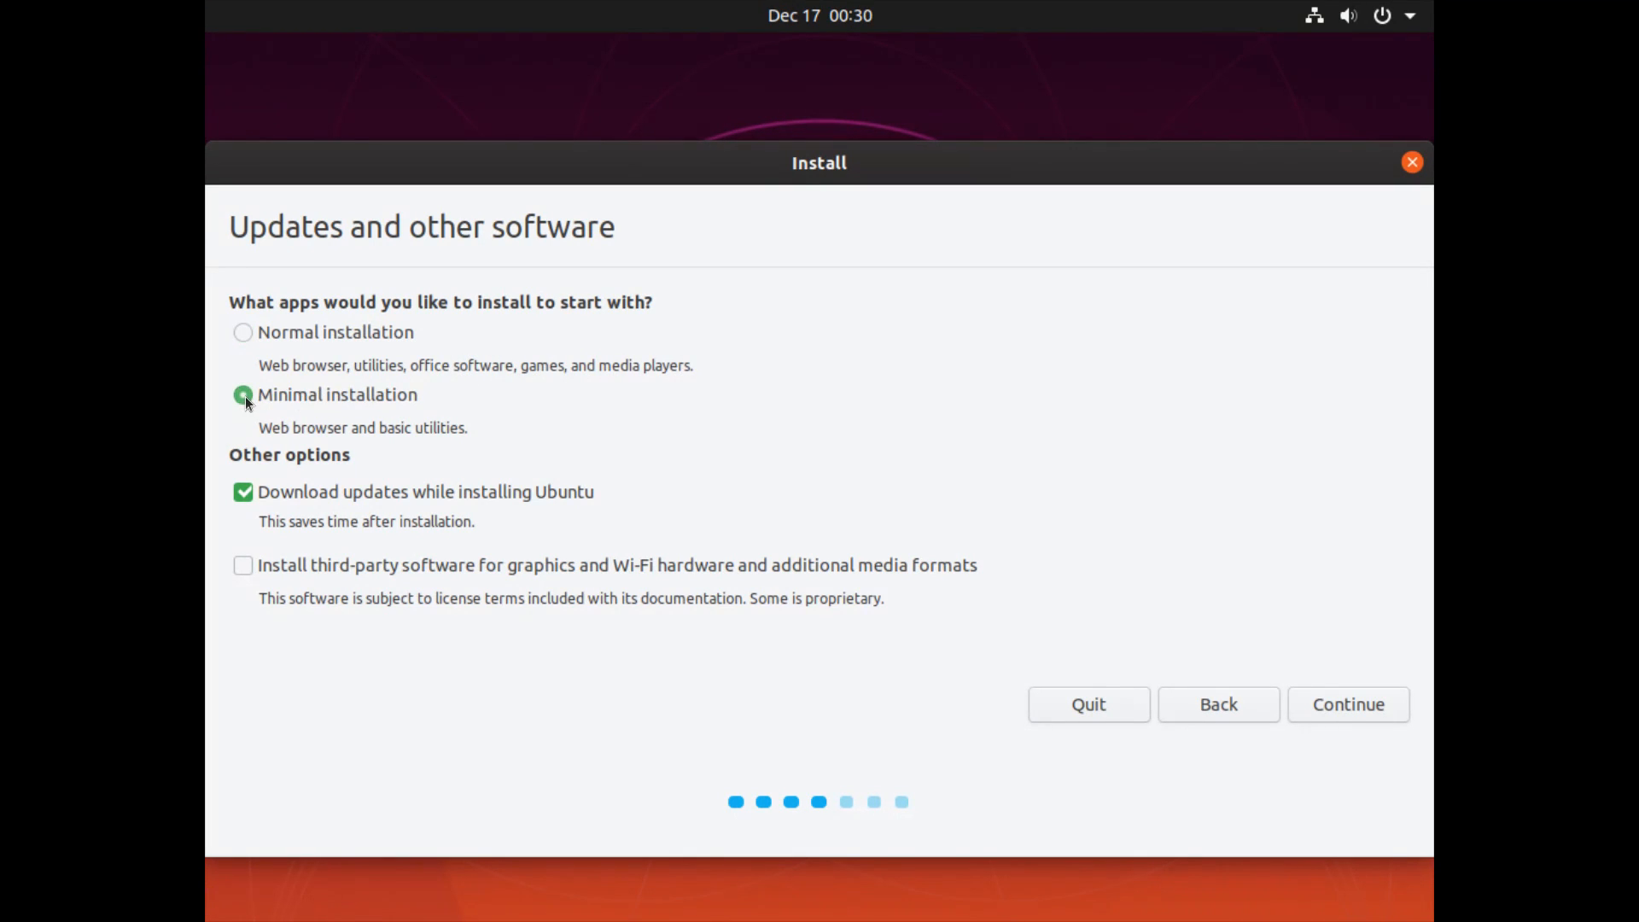
{"action": "left_click", "coordinate": [243, 395]}
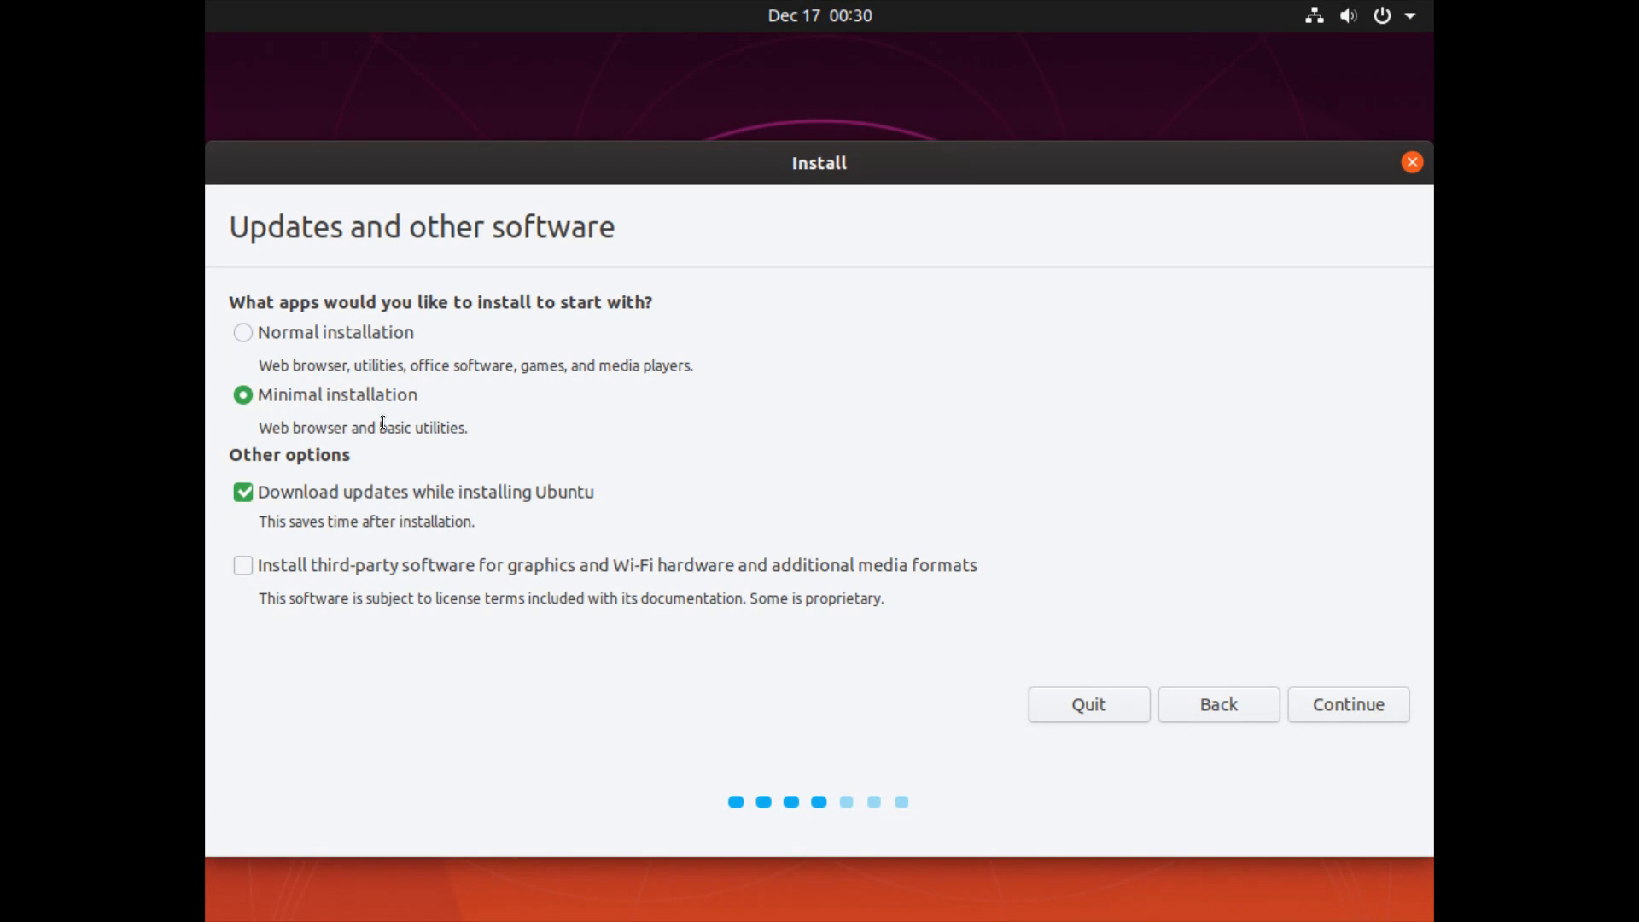
{"action": "mouse_move", "coordinate": [243, 332]}
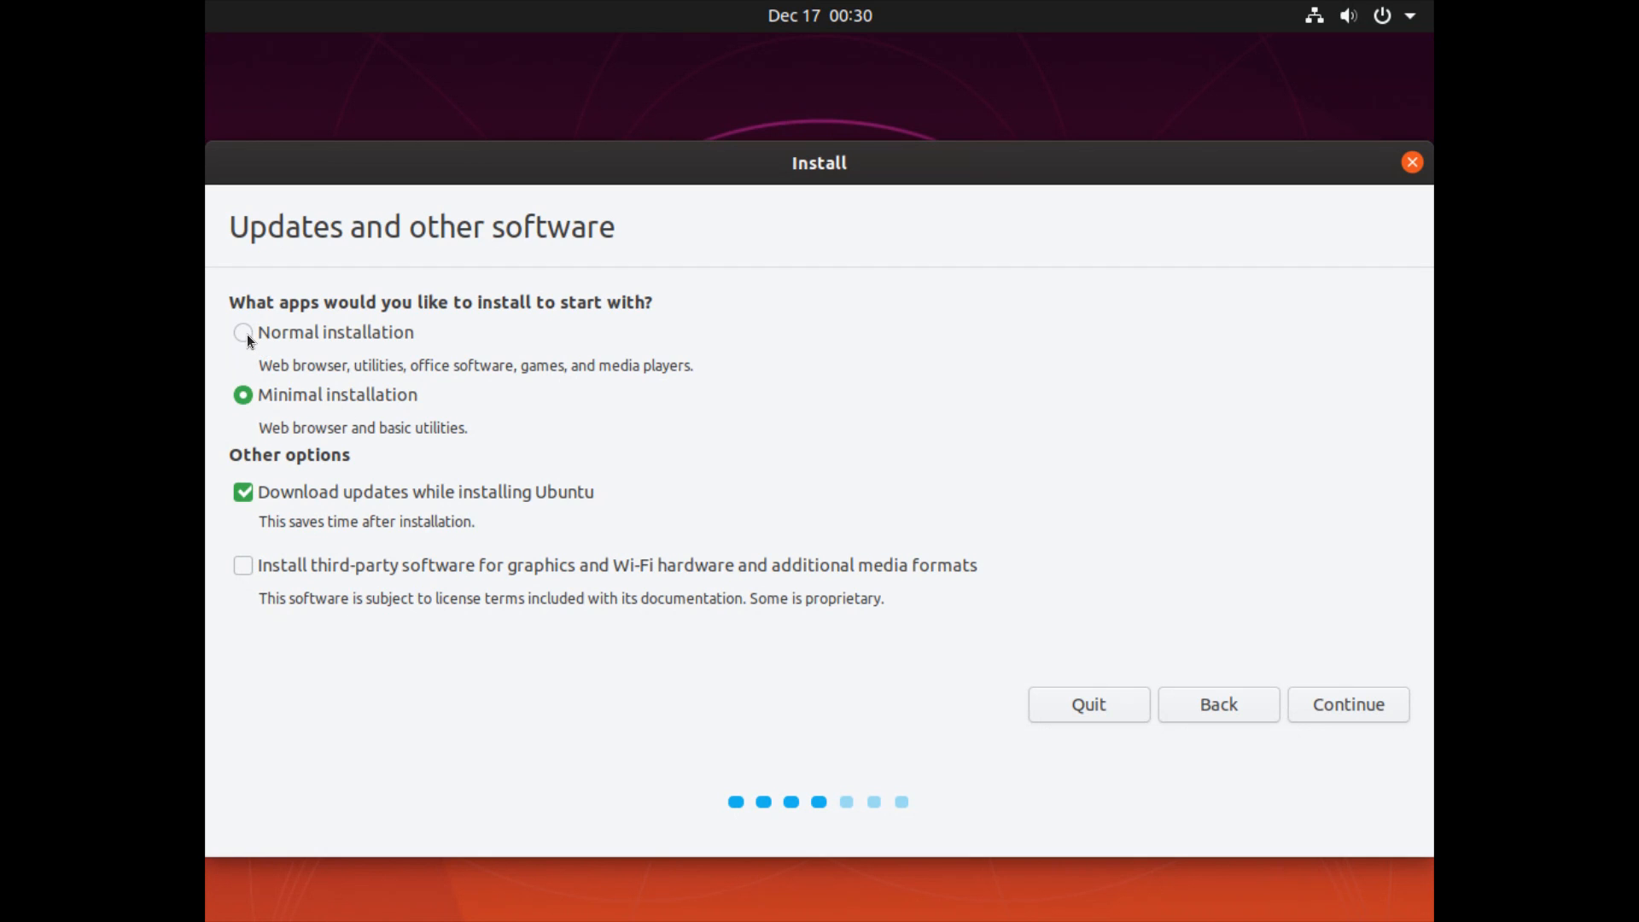
{"action": "left_click", "coordinate": [242, 331]}
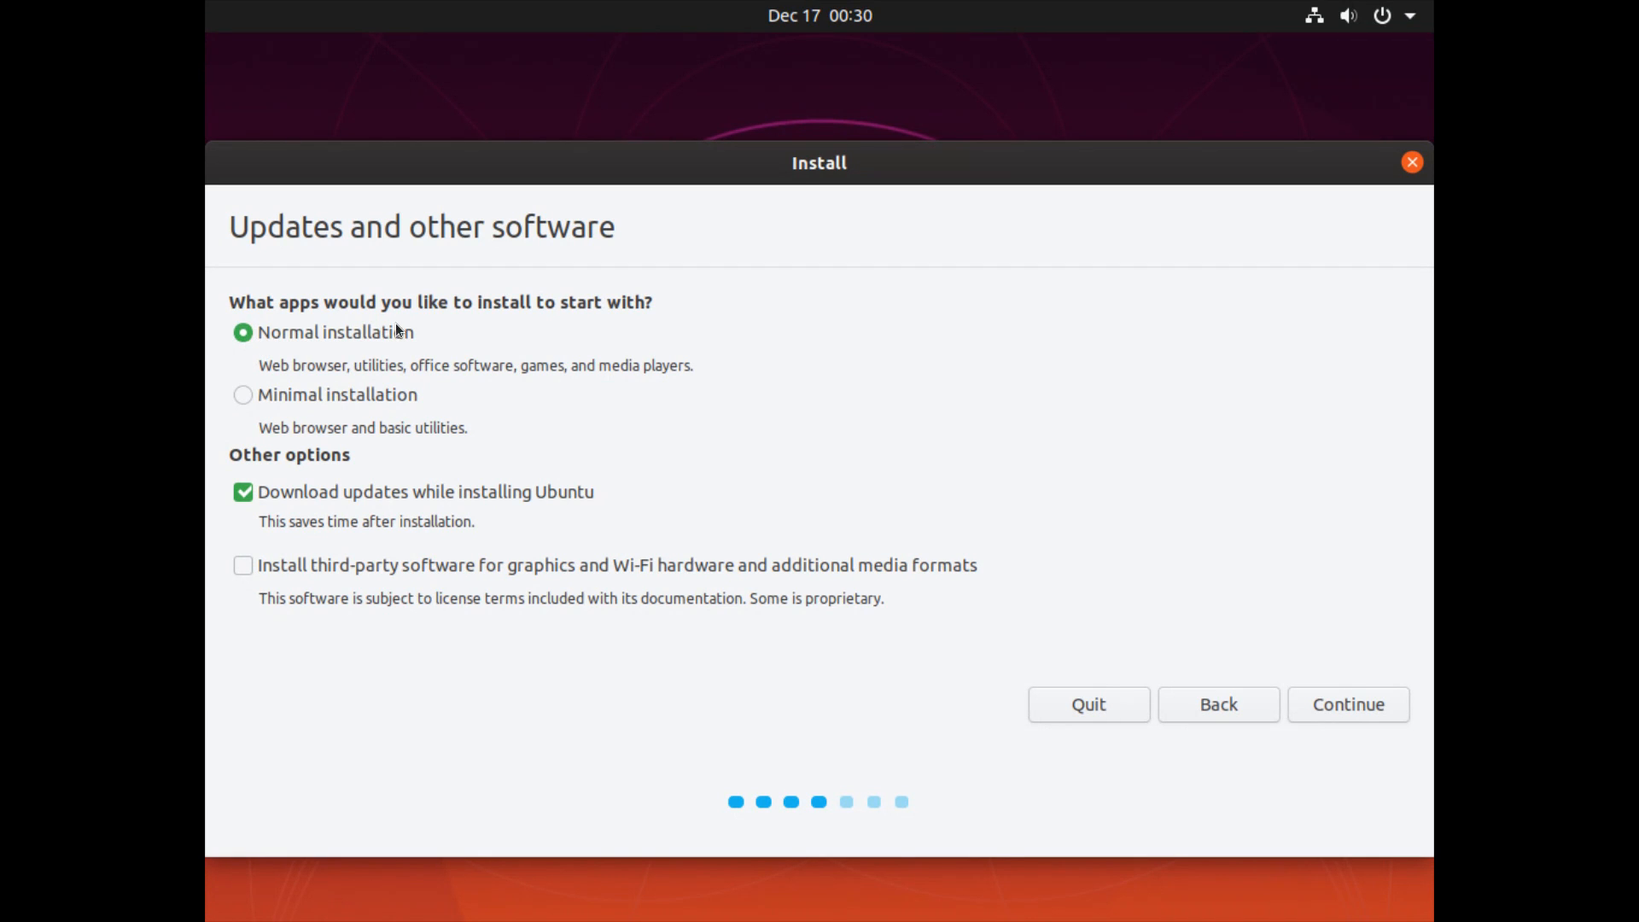
{"action": "mouse_move", "coordinate": [303, 351]}
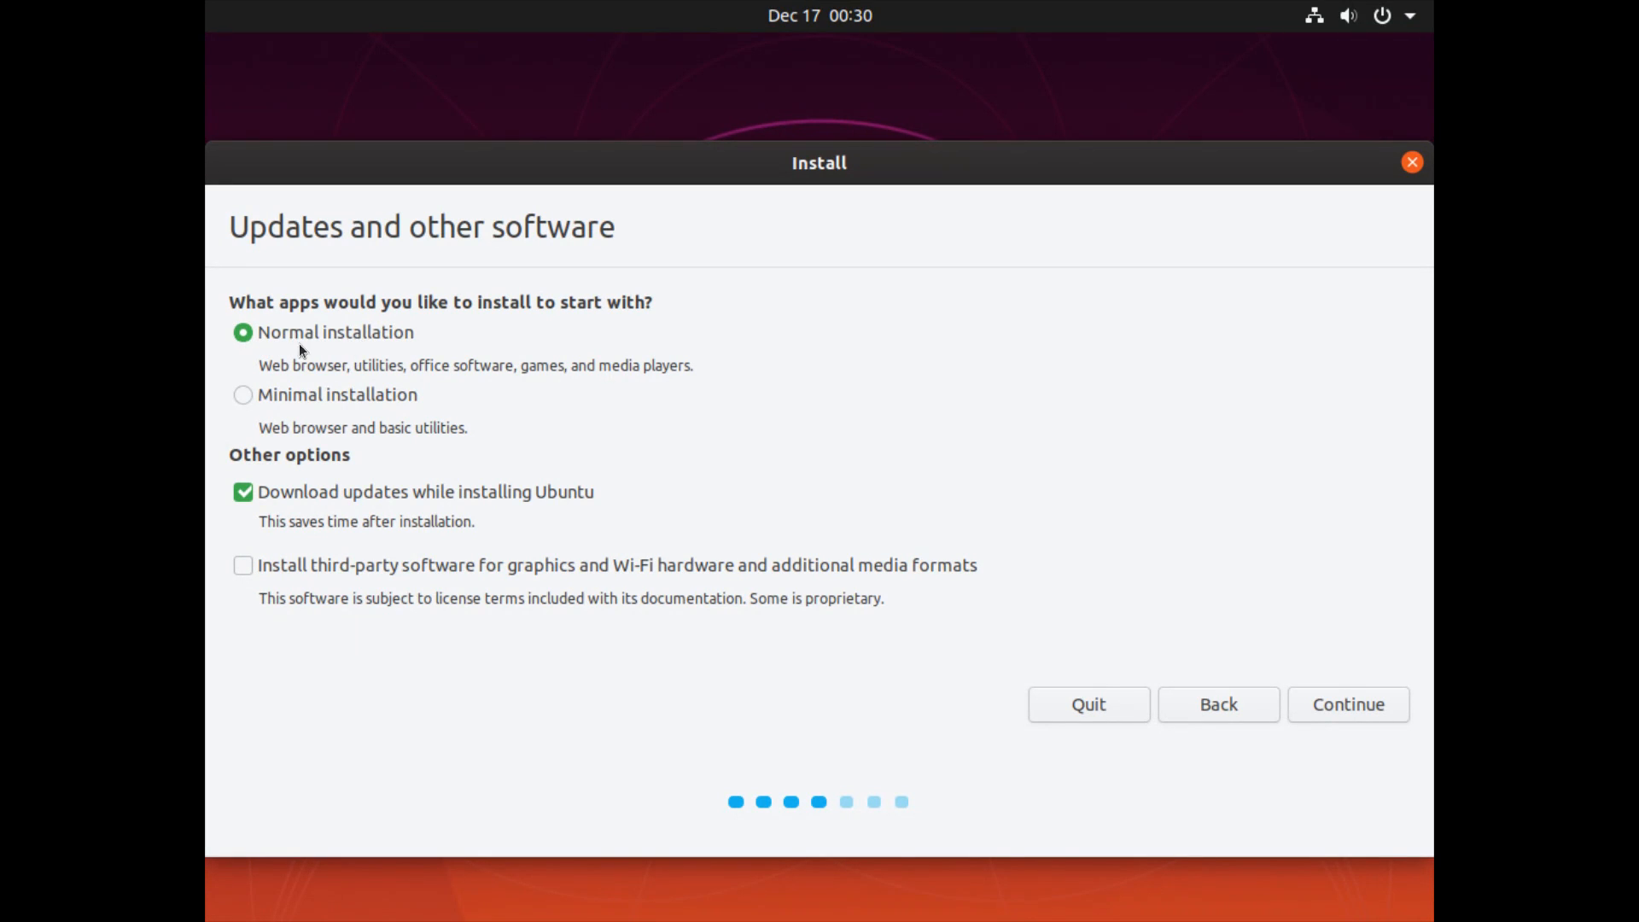
{"action": "left_click", "coordinate": [243, 492]}
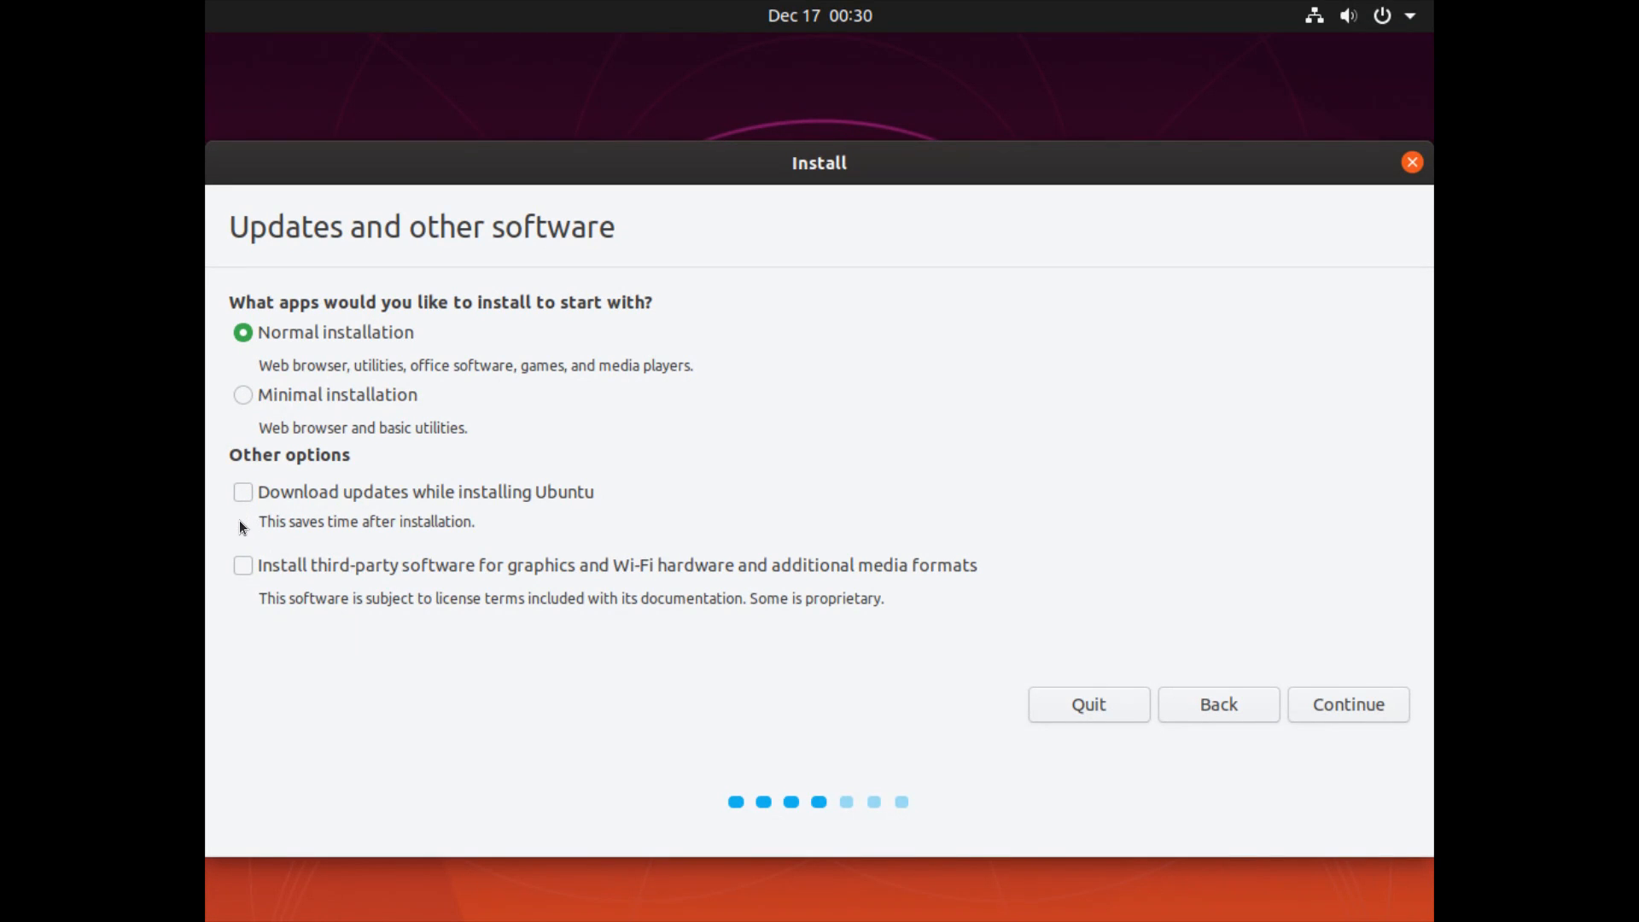
{"action": "mouse_move", "coordinate": [243, 572]}
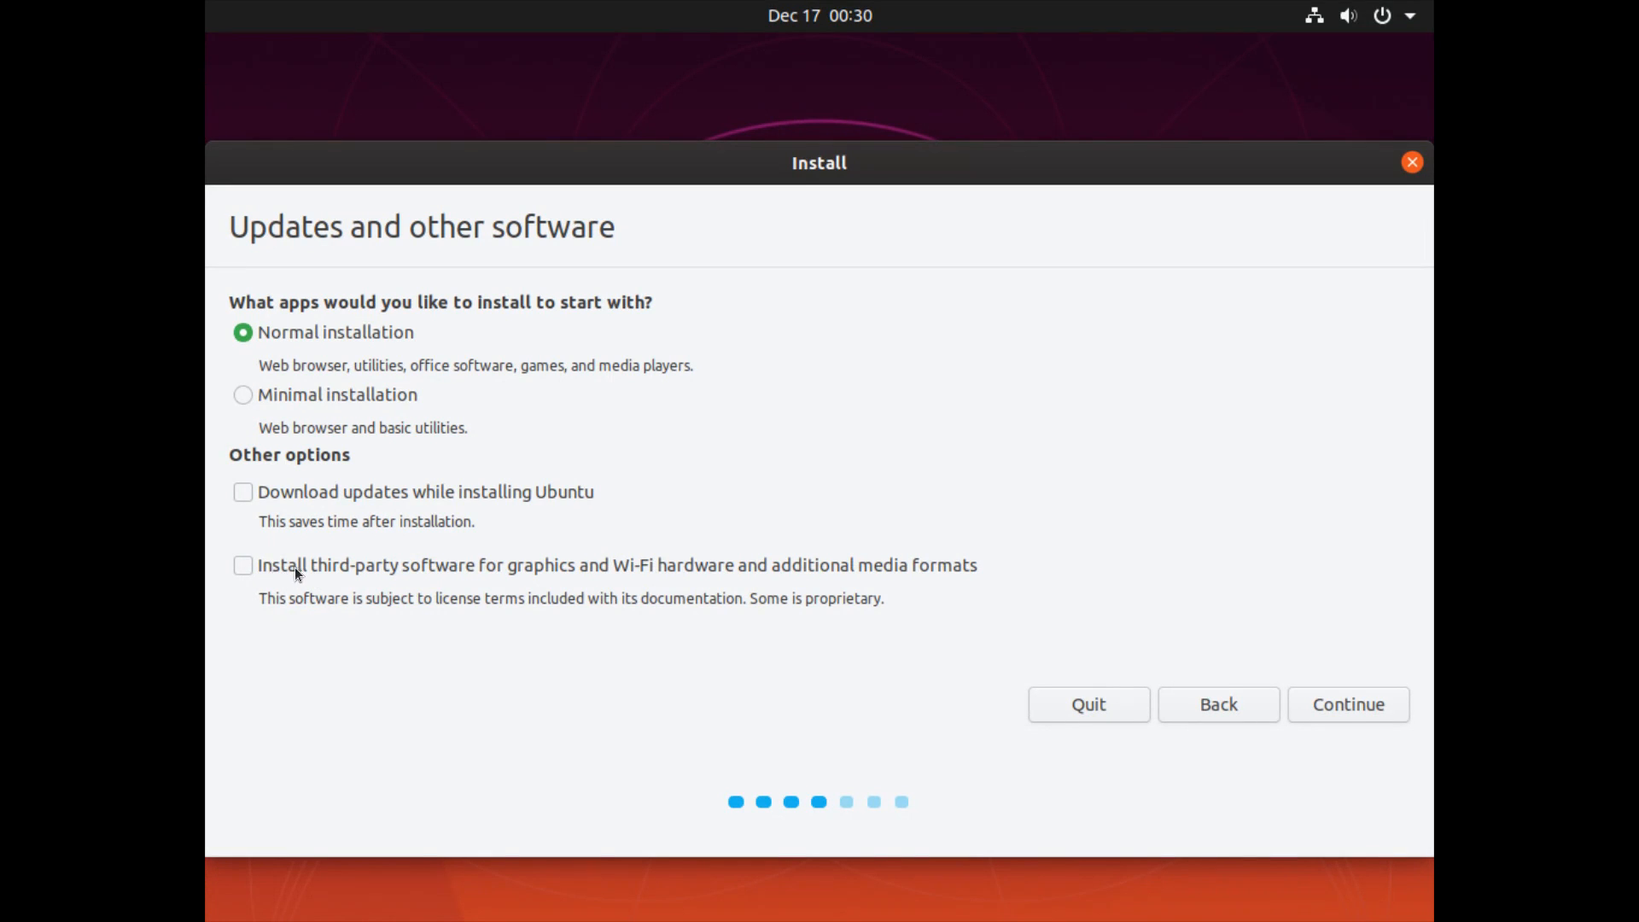
{"action": "mouse_move", "coordinate": [443, 582]}
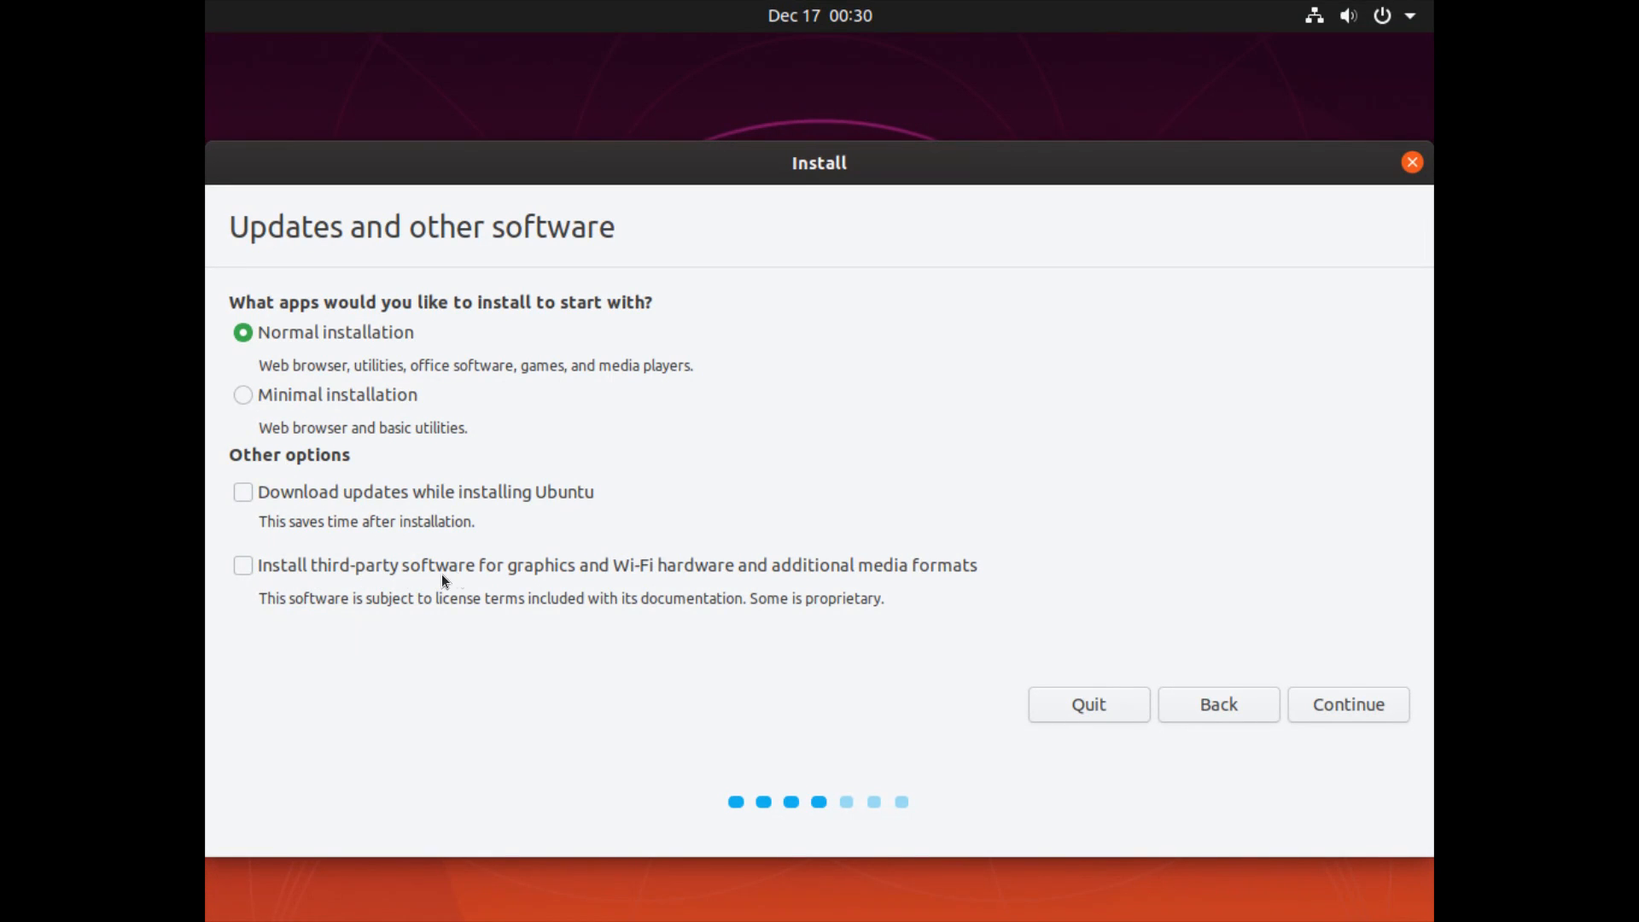
{"action": "mouse_move", "coordinate": [759, 586]}
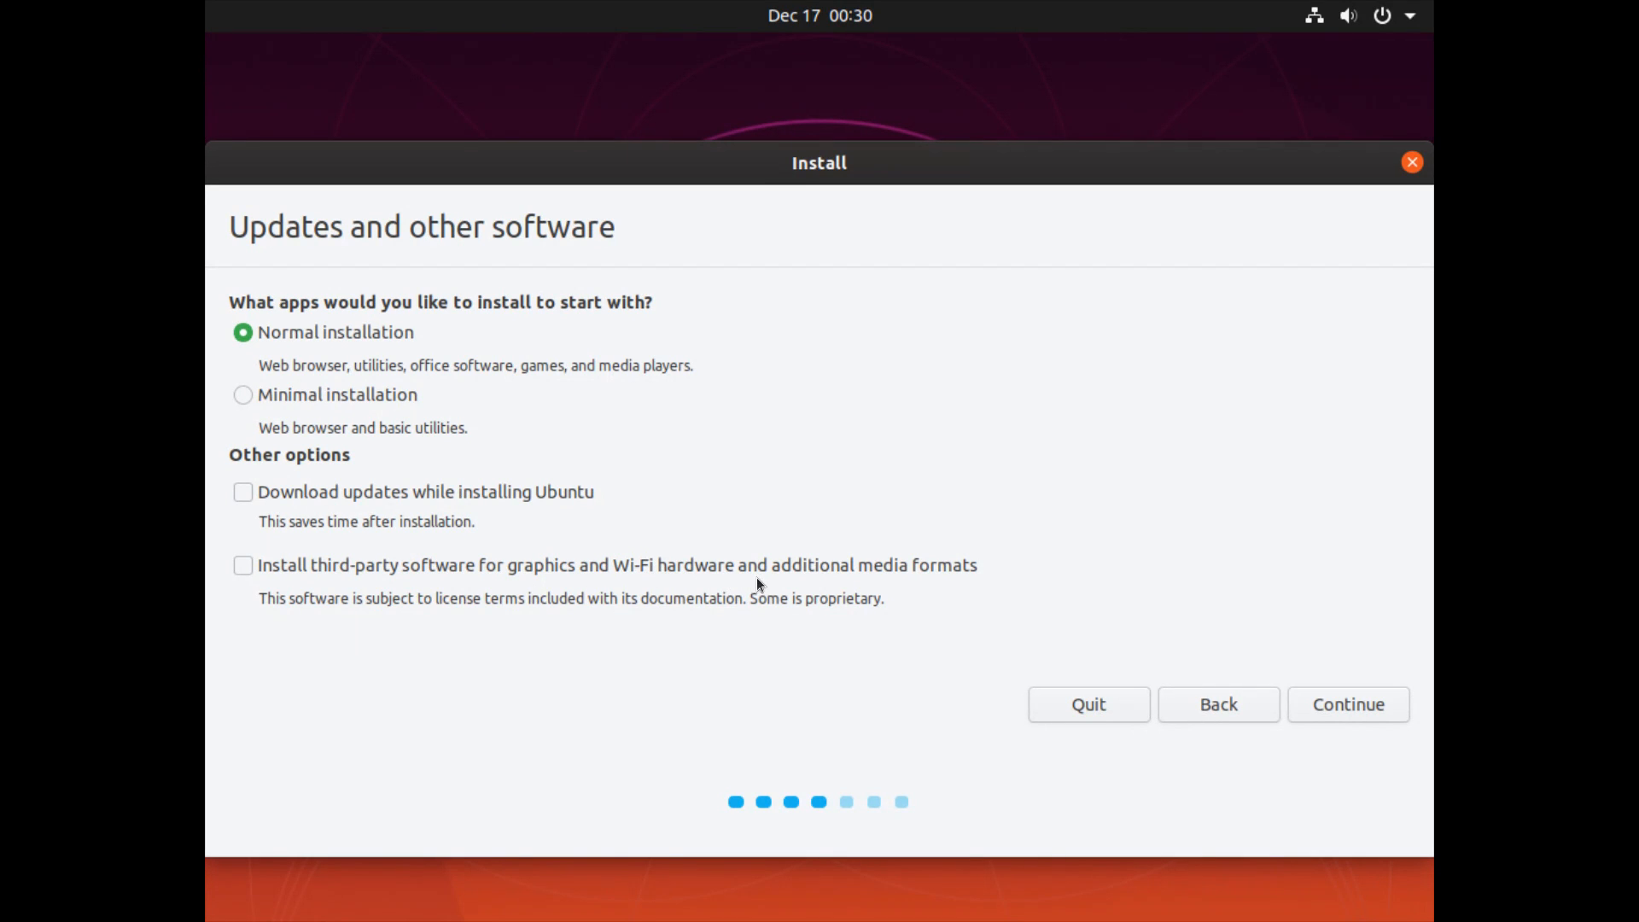
{"action": "mouse_move", "coordinate": [531, 574]}
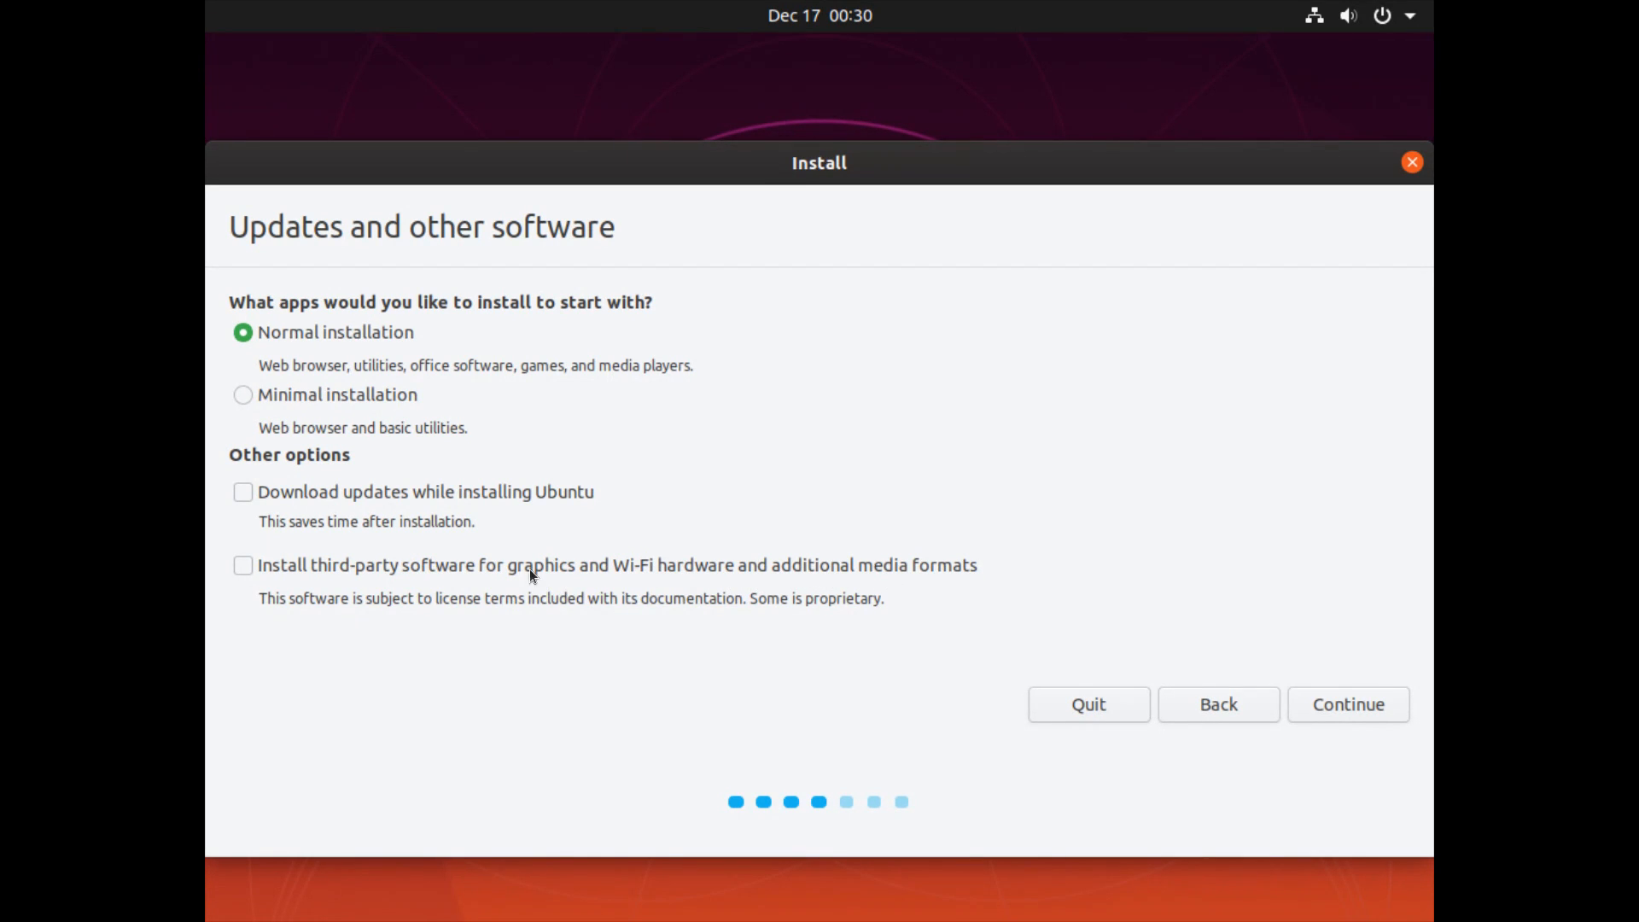
{"action": "mouse_move", "coordinate": [513, 583]}
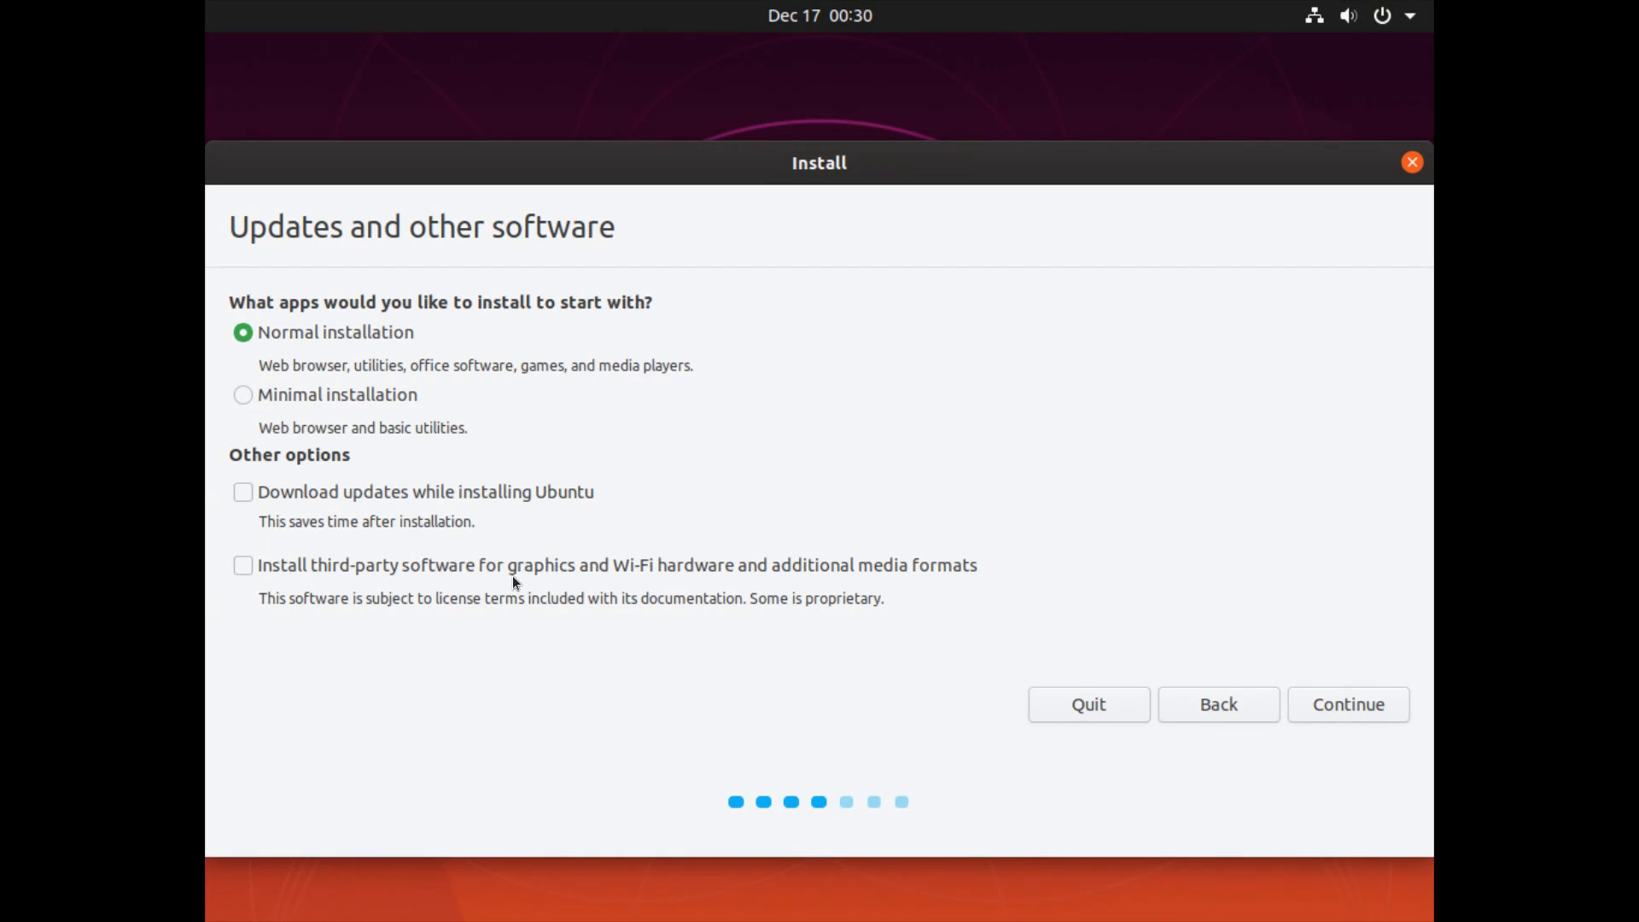
{"action": "mouse_move", "coordinate": [665, 564]}
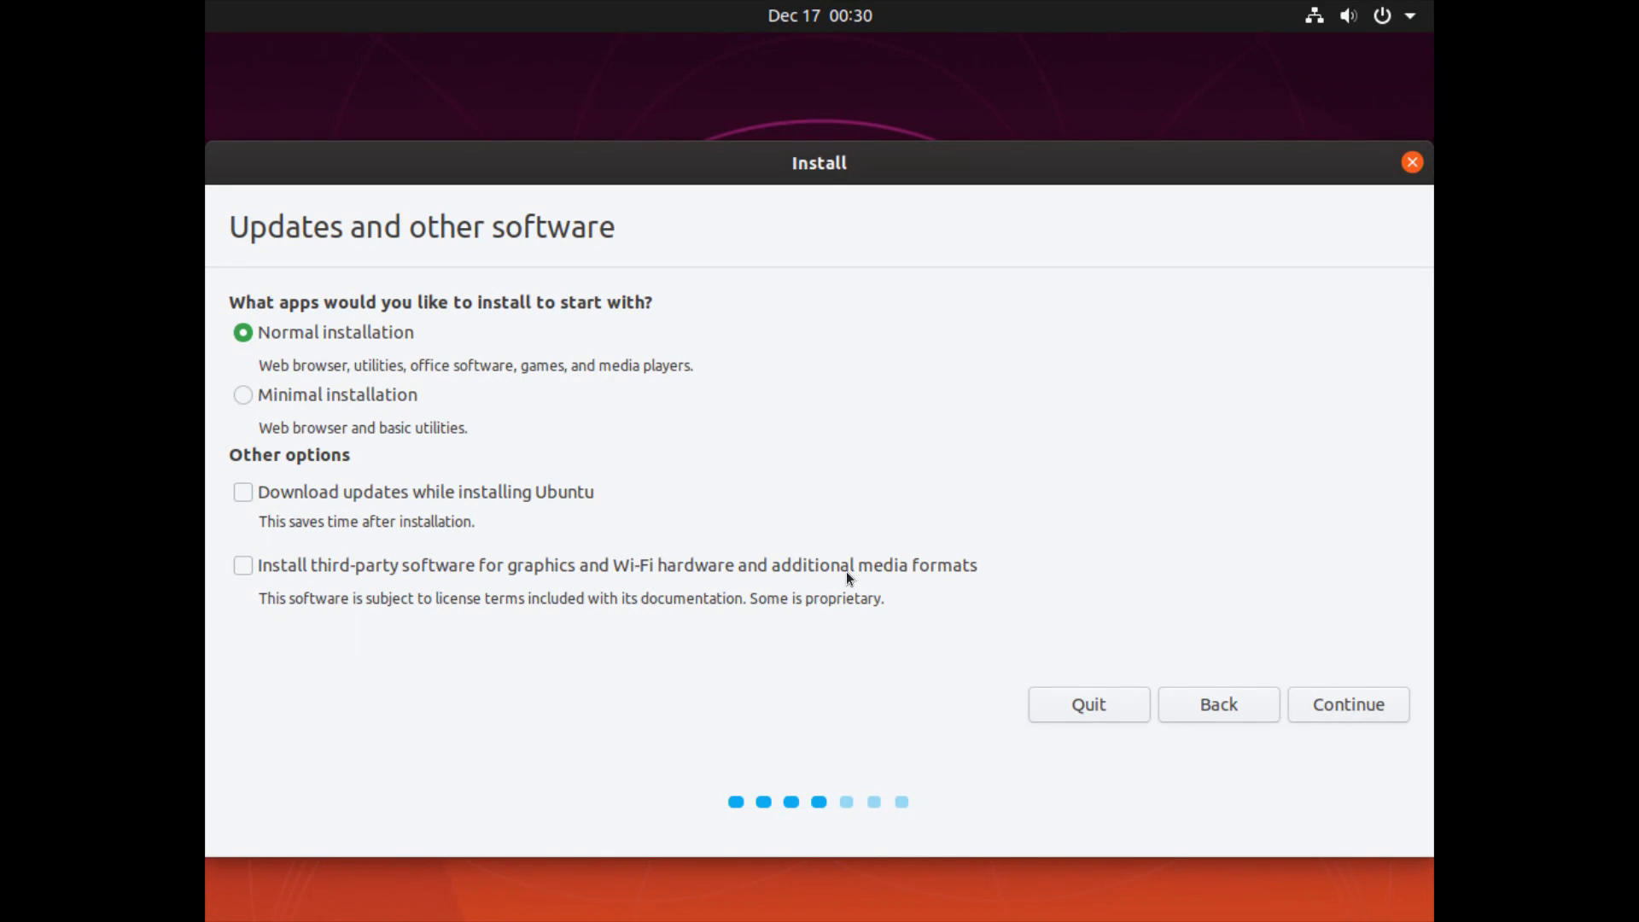
{"action": "mouse_move", "coordinate": [962, 583]}
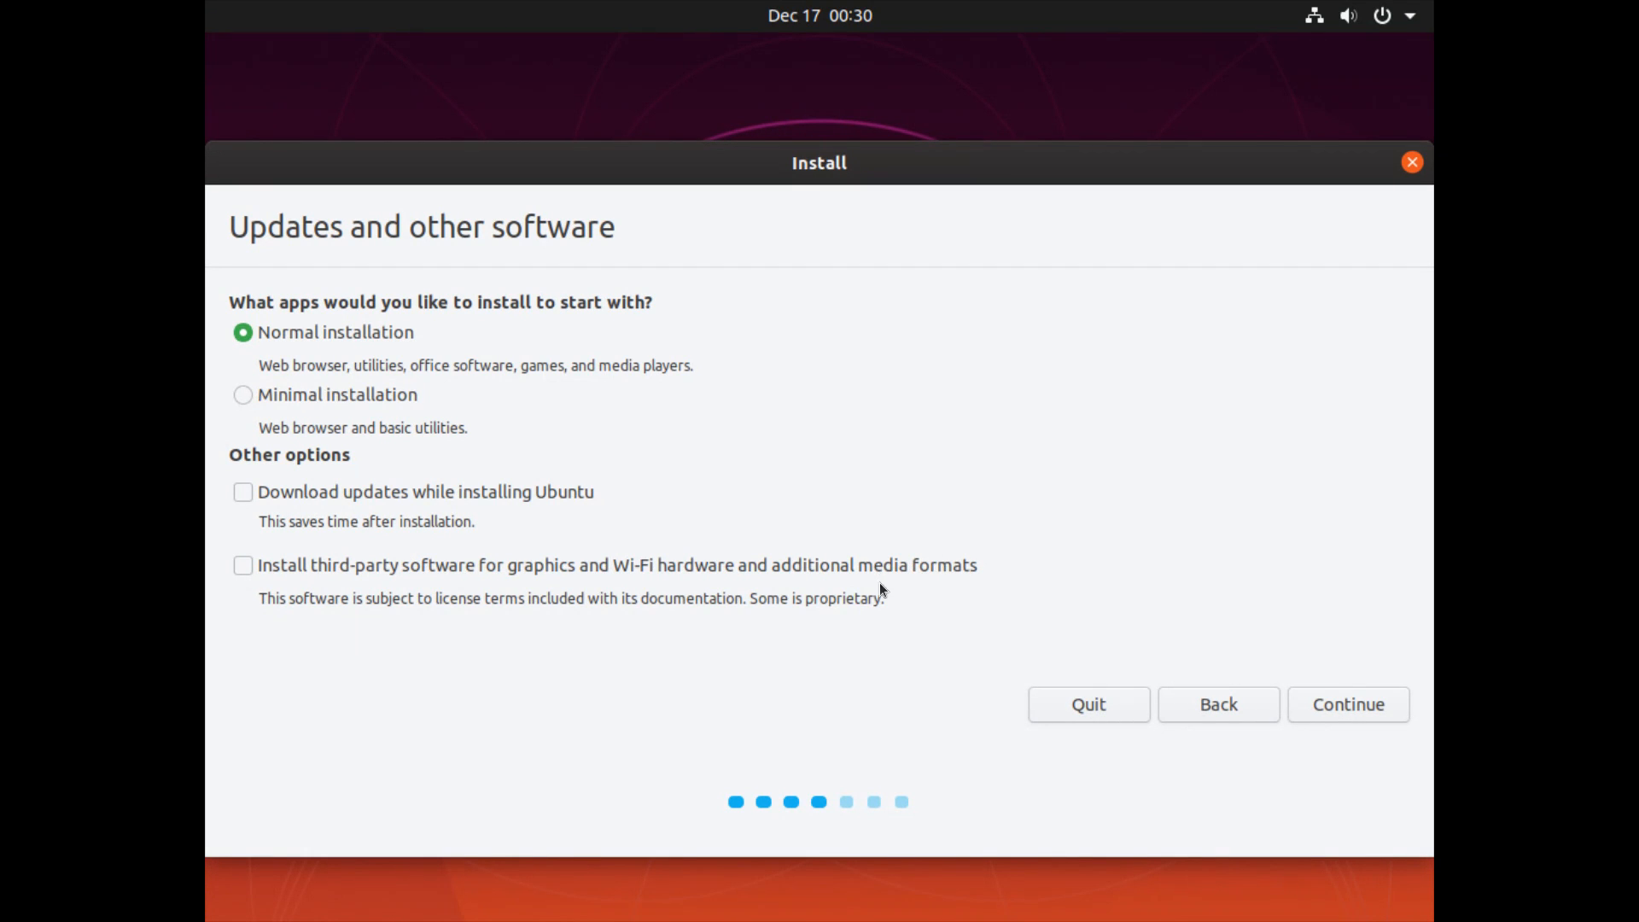
{"action": "mouse_move", "coordinate": [980, 605]}
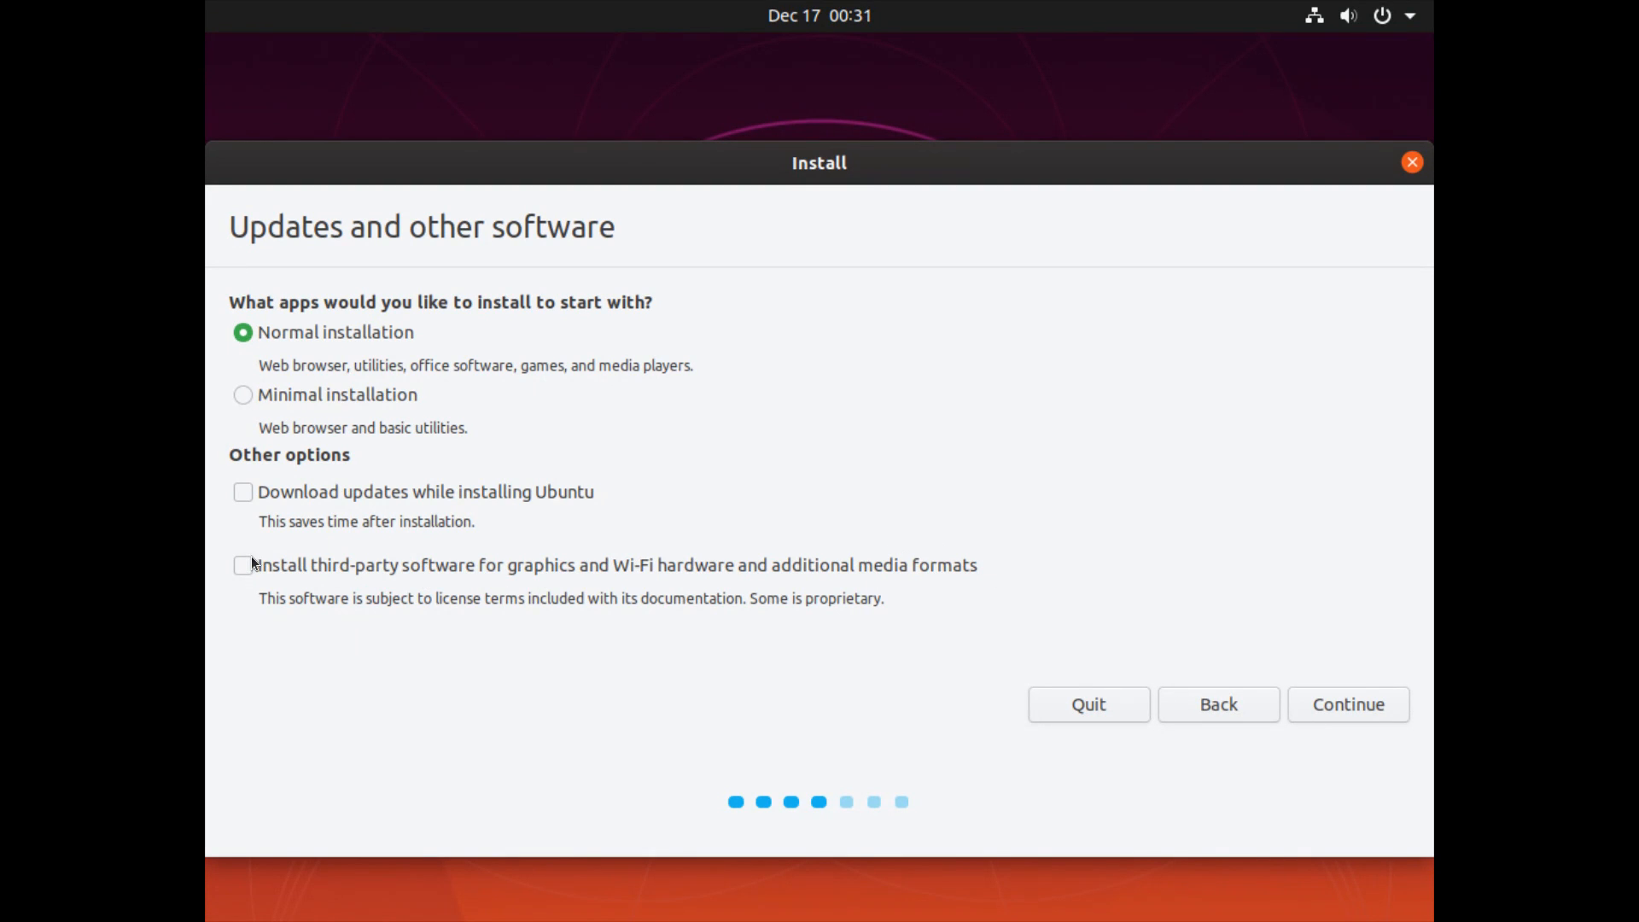
Enable third-party software for graphics and Wi-Fi hardware, then continue.
{"action": "left_click", "coordinate": [243, 564]}
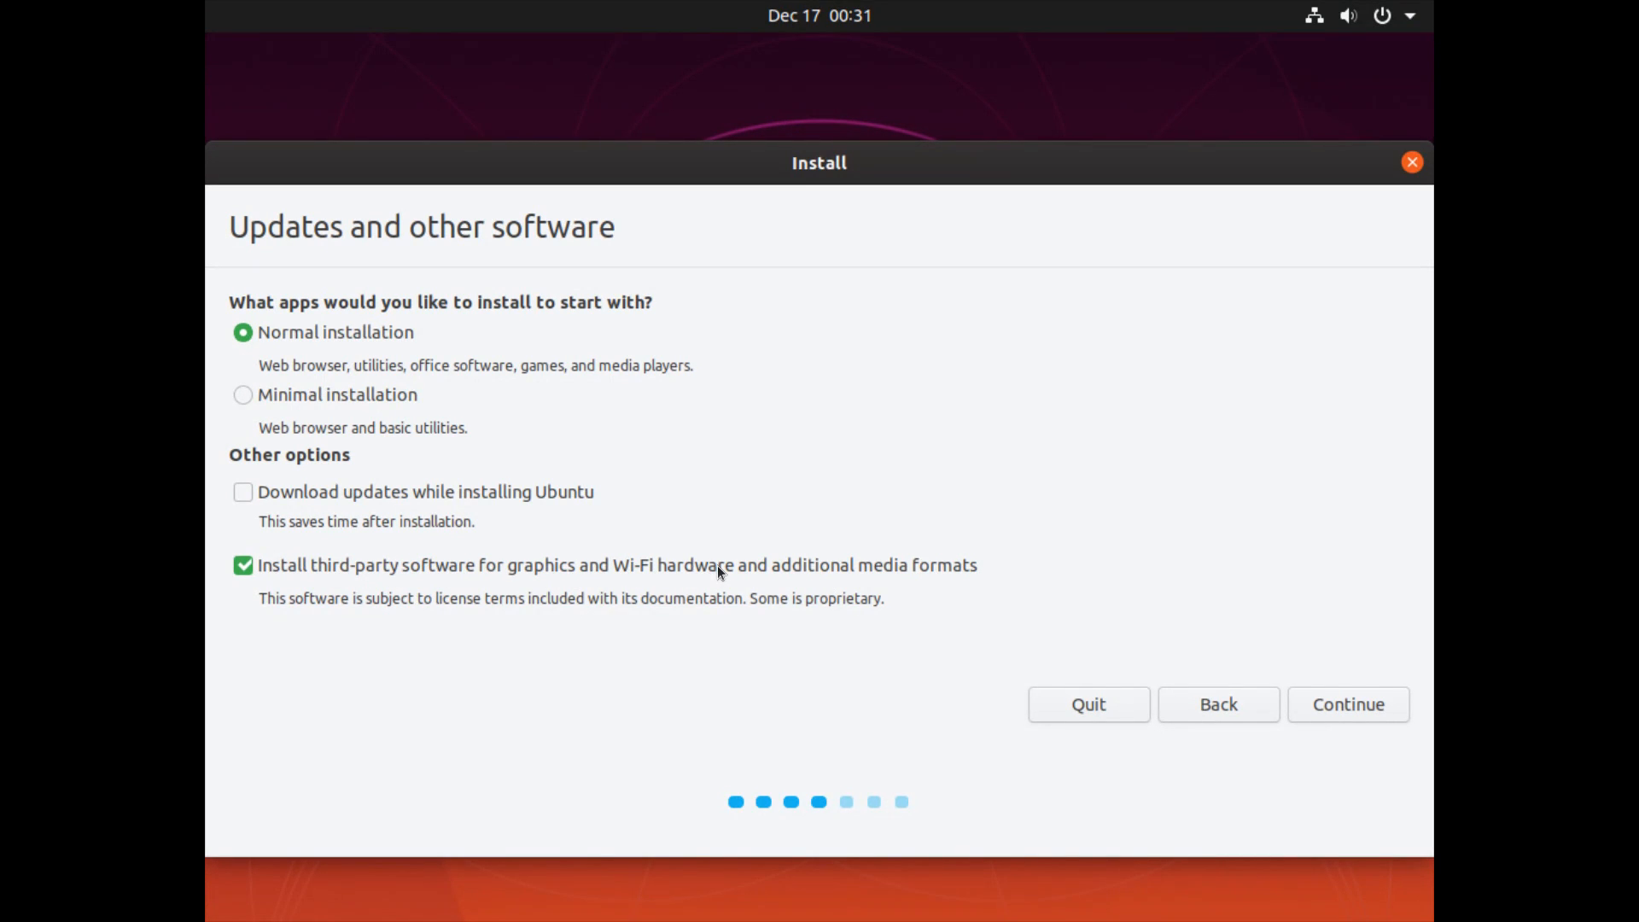
{"action": "left_click", "coordinate": [242, 565]}
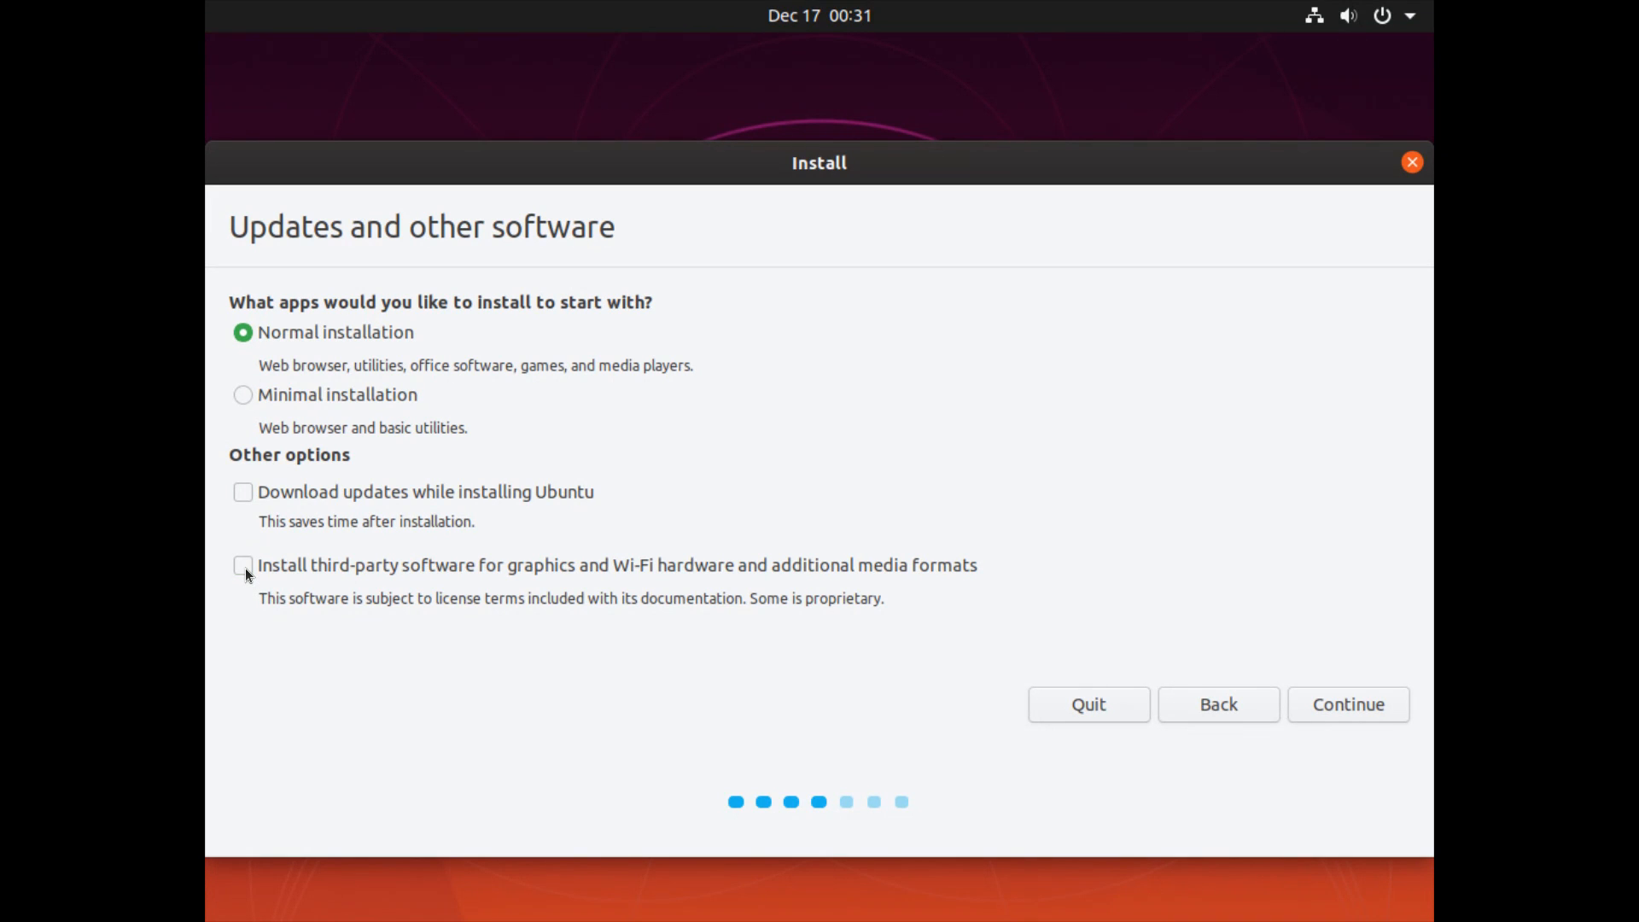
{"action": "left_click", "coordinate": [243, 564]}
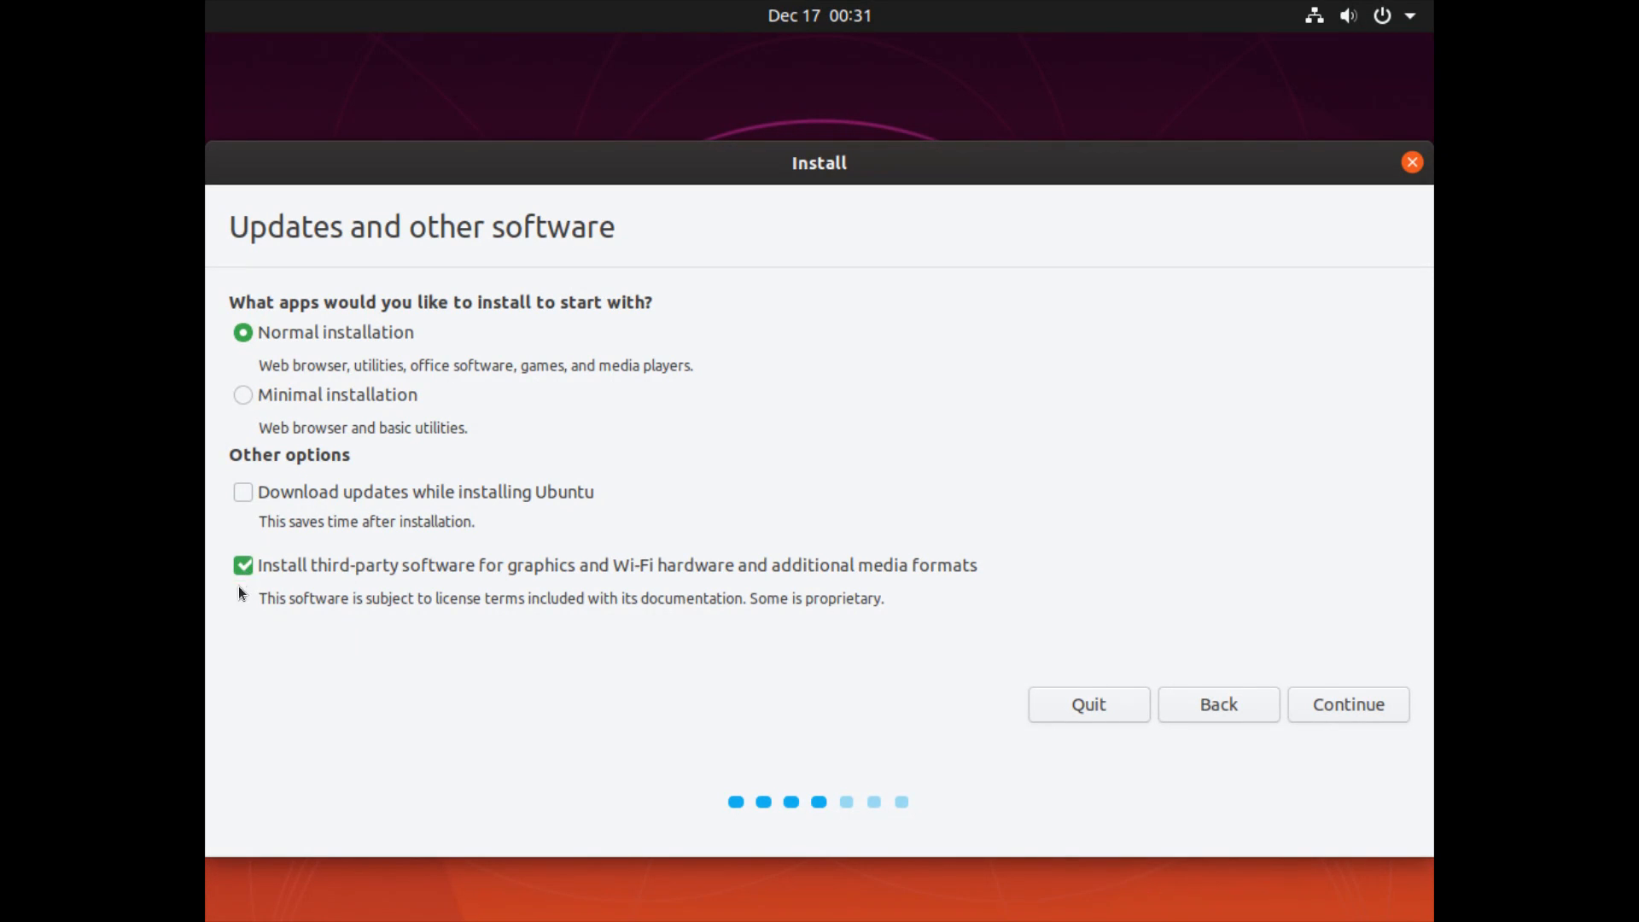
{"action": "mouse_move", "coordinate": [432, 574]}
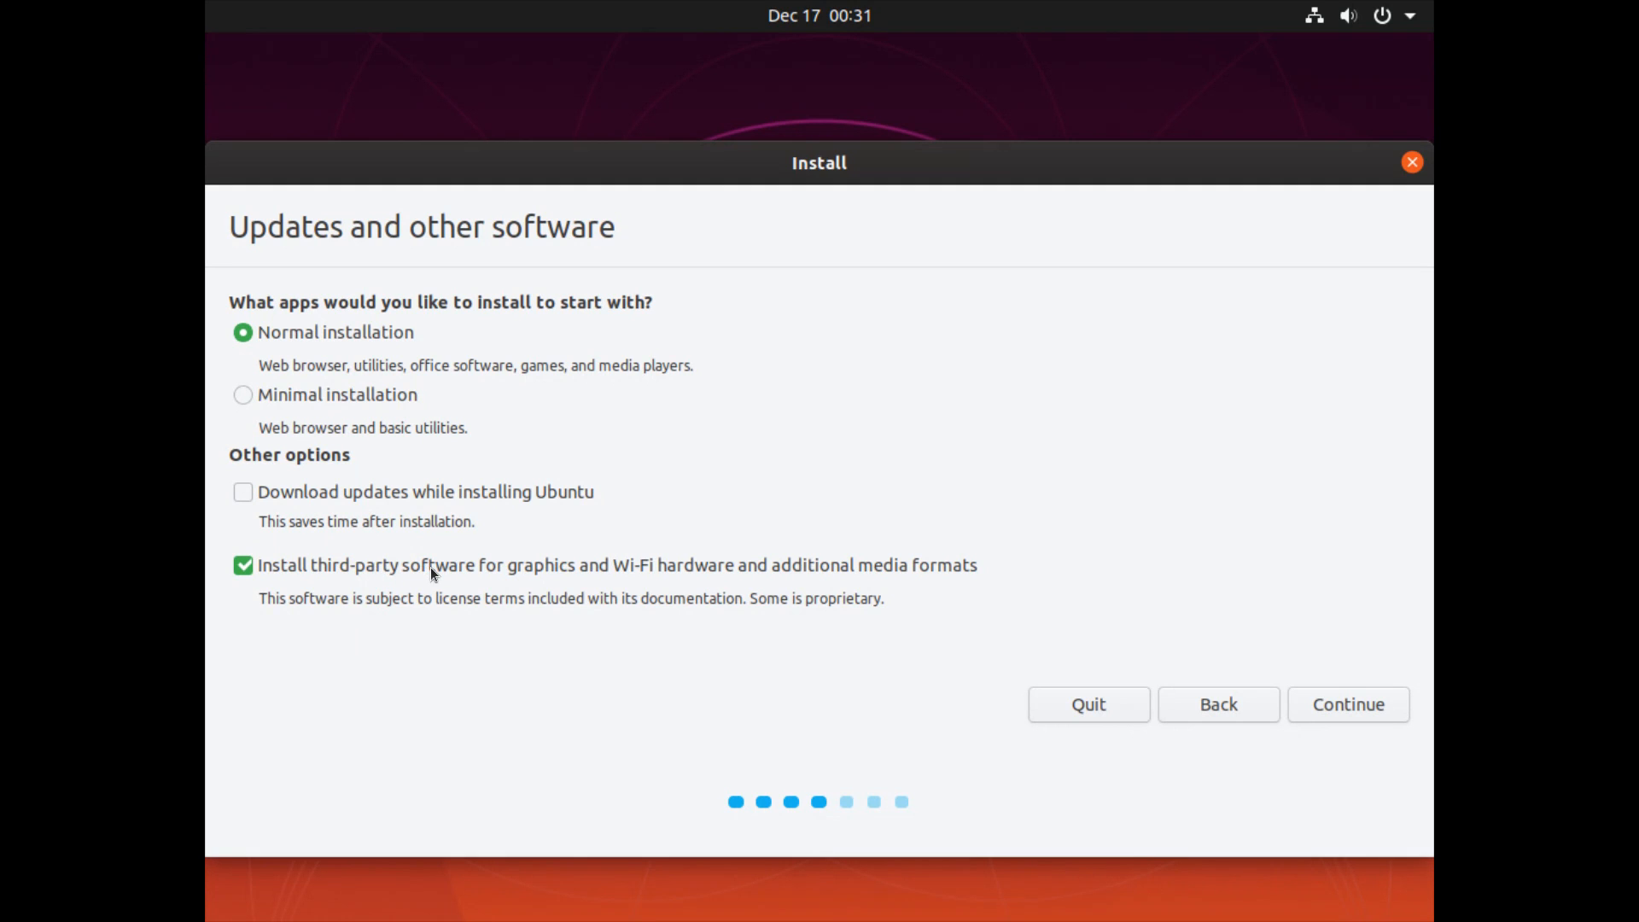
{"action": "mouse_move", "coordinate": [581, 573]}
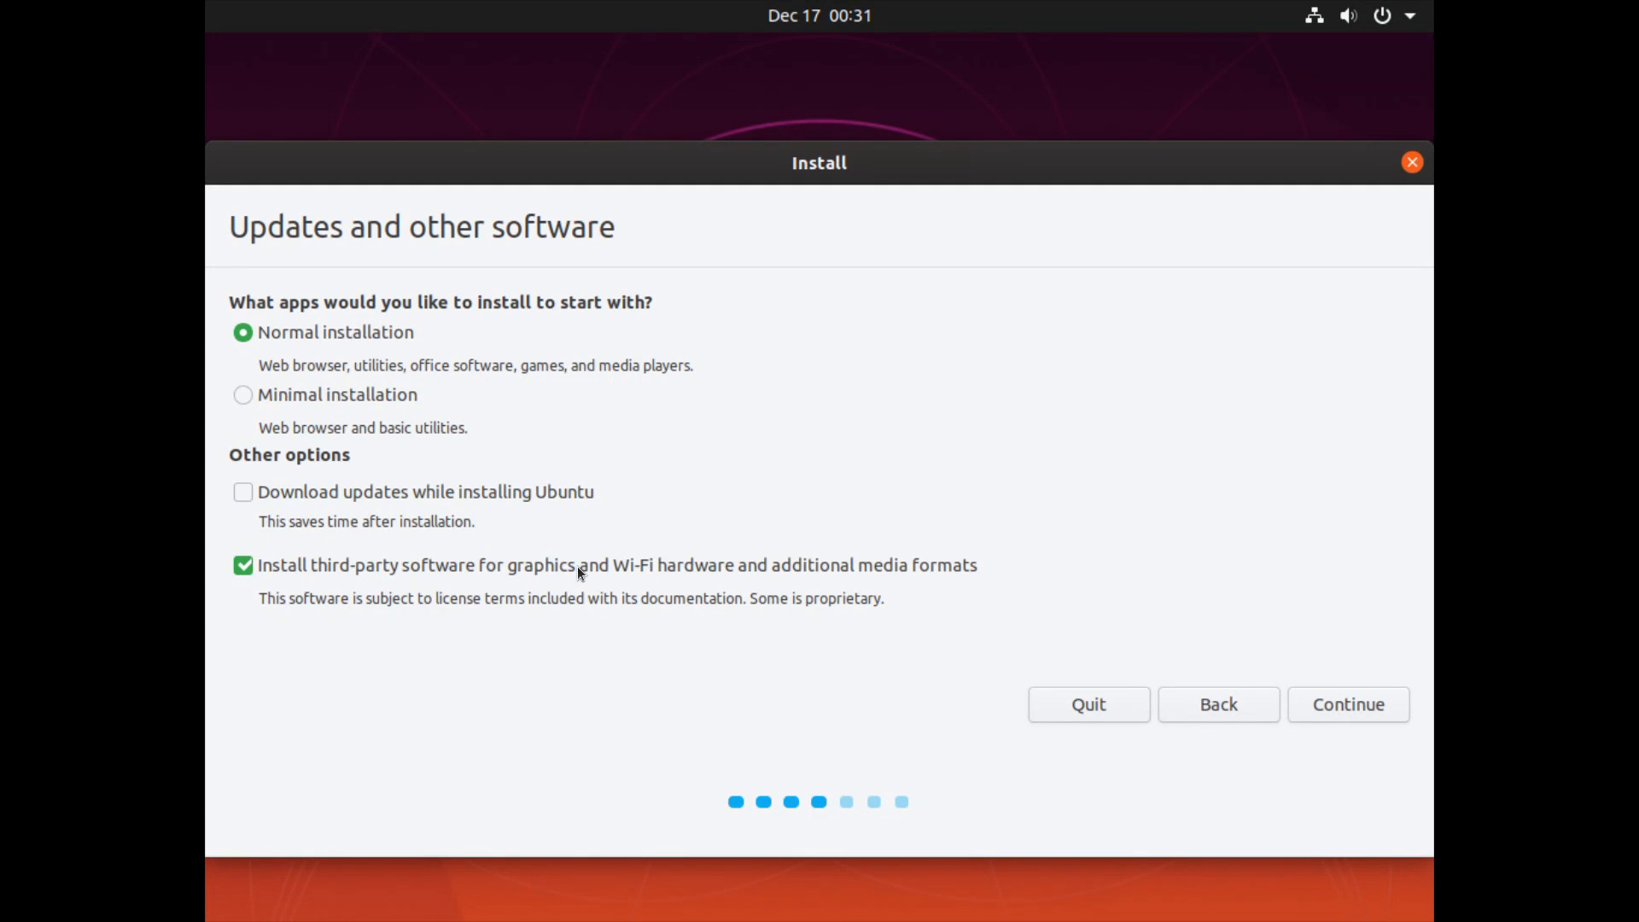
{"action": "mouse_move", "coordinate": [741, 573]}
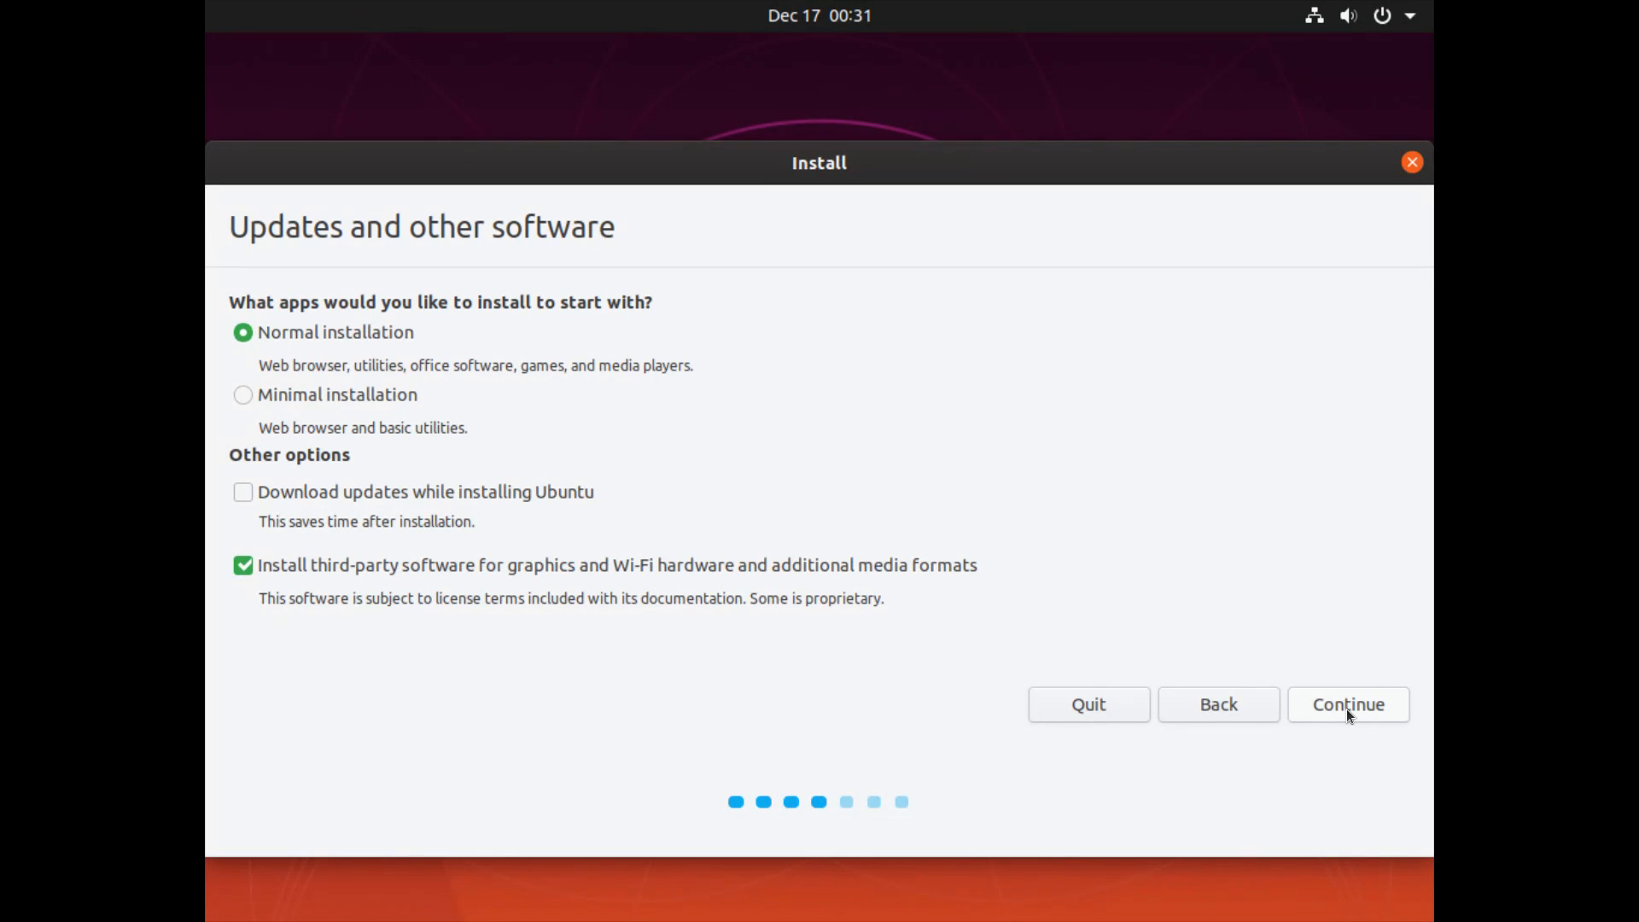
{"action": "left_click", "coordinate": [1348, 704]}
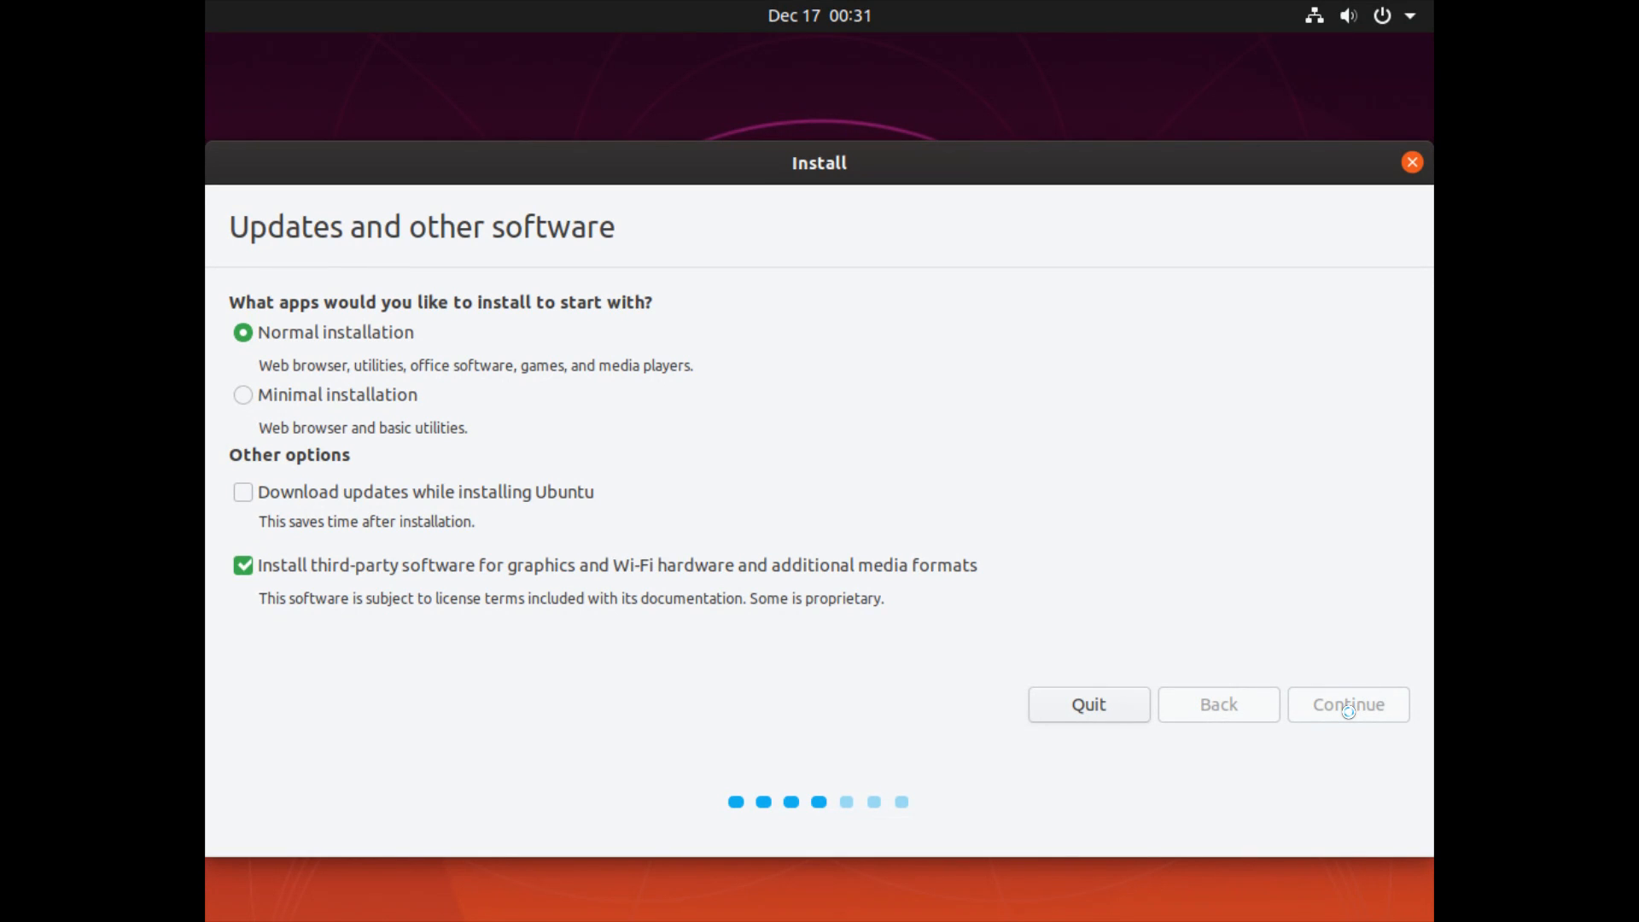
Keep 'Erase disk and install Ubuntu' as the installation type and choose Install Now.
{"action": "left_click", "coordinate": [1346, 704]}
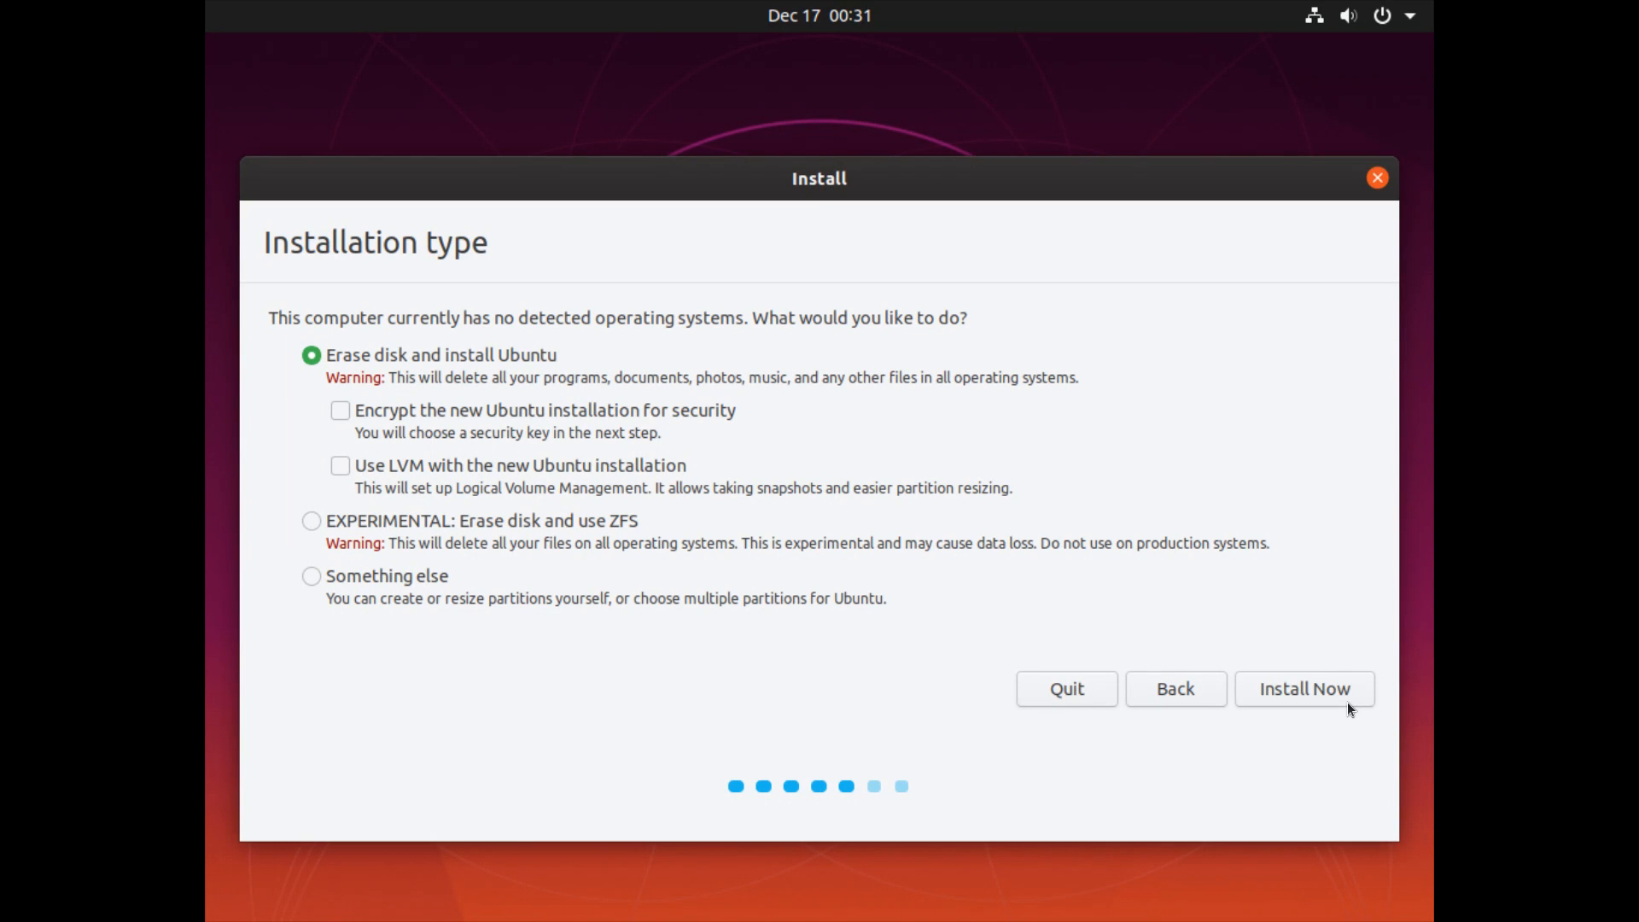
{"action": "mouse_move", "coordinate": [983, 584]}
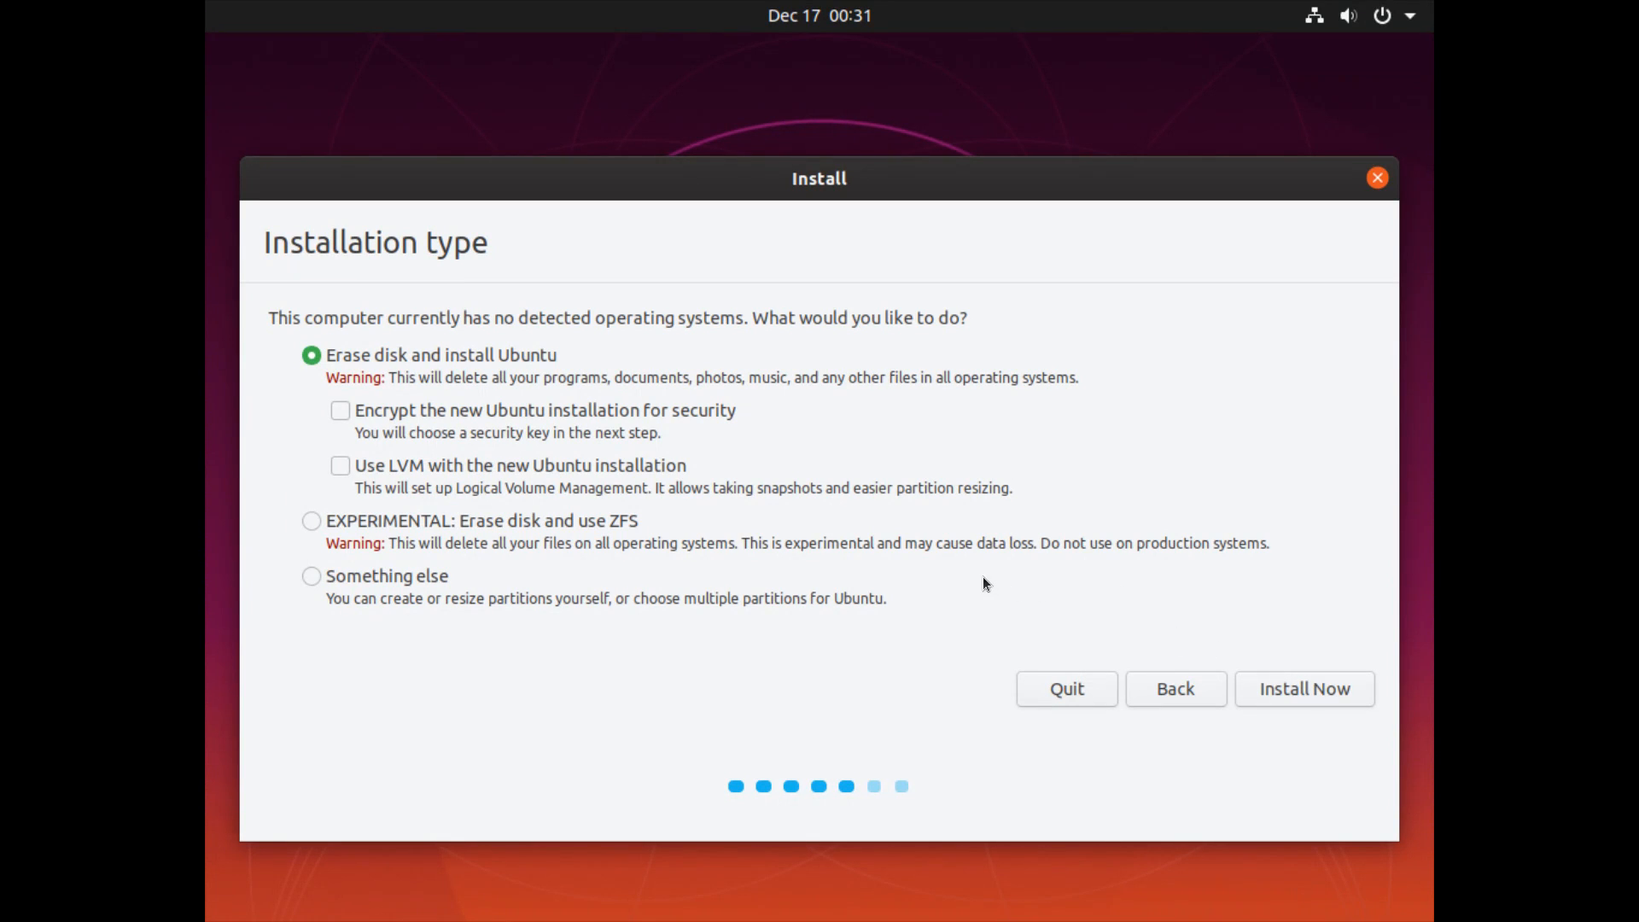
{"action": "mouse_move", "coordinate": [831, 520]}
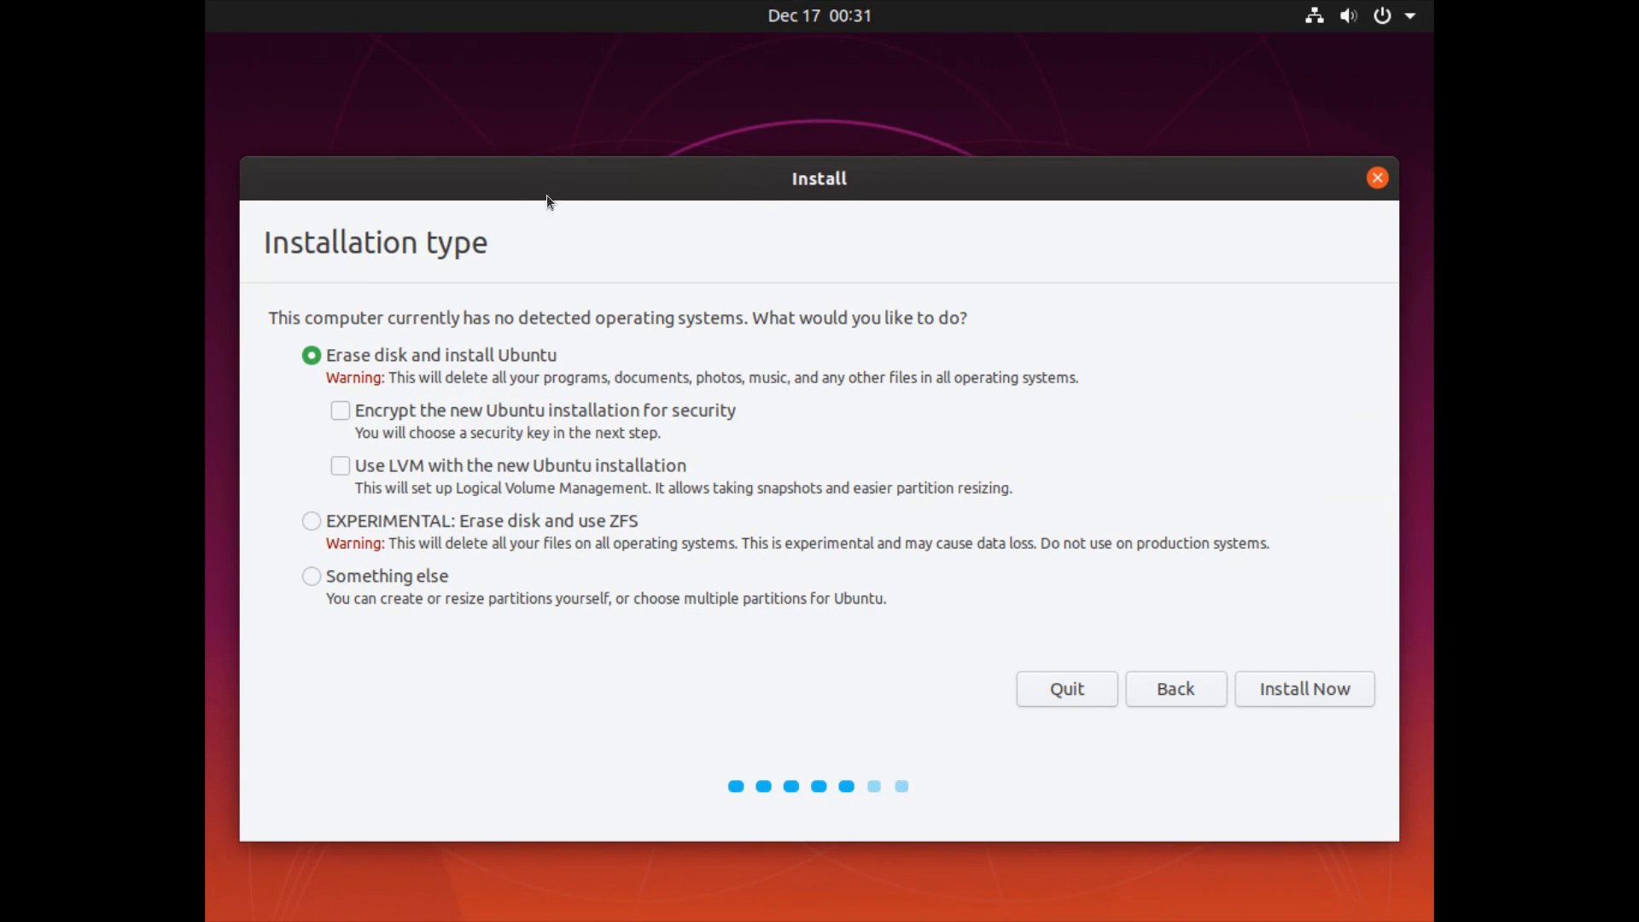
{"action": "mouse_move", "coordinate": [466, 271]}
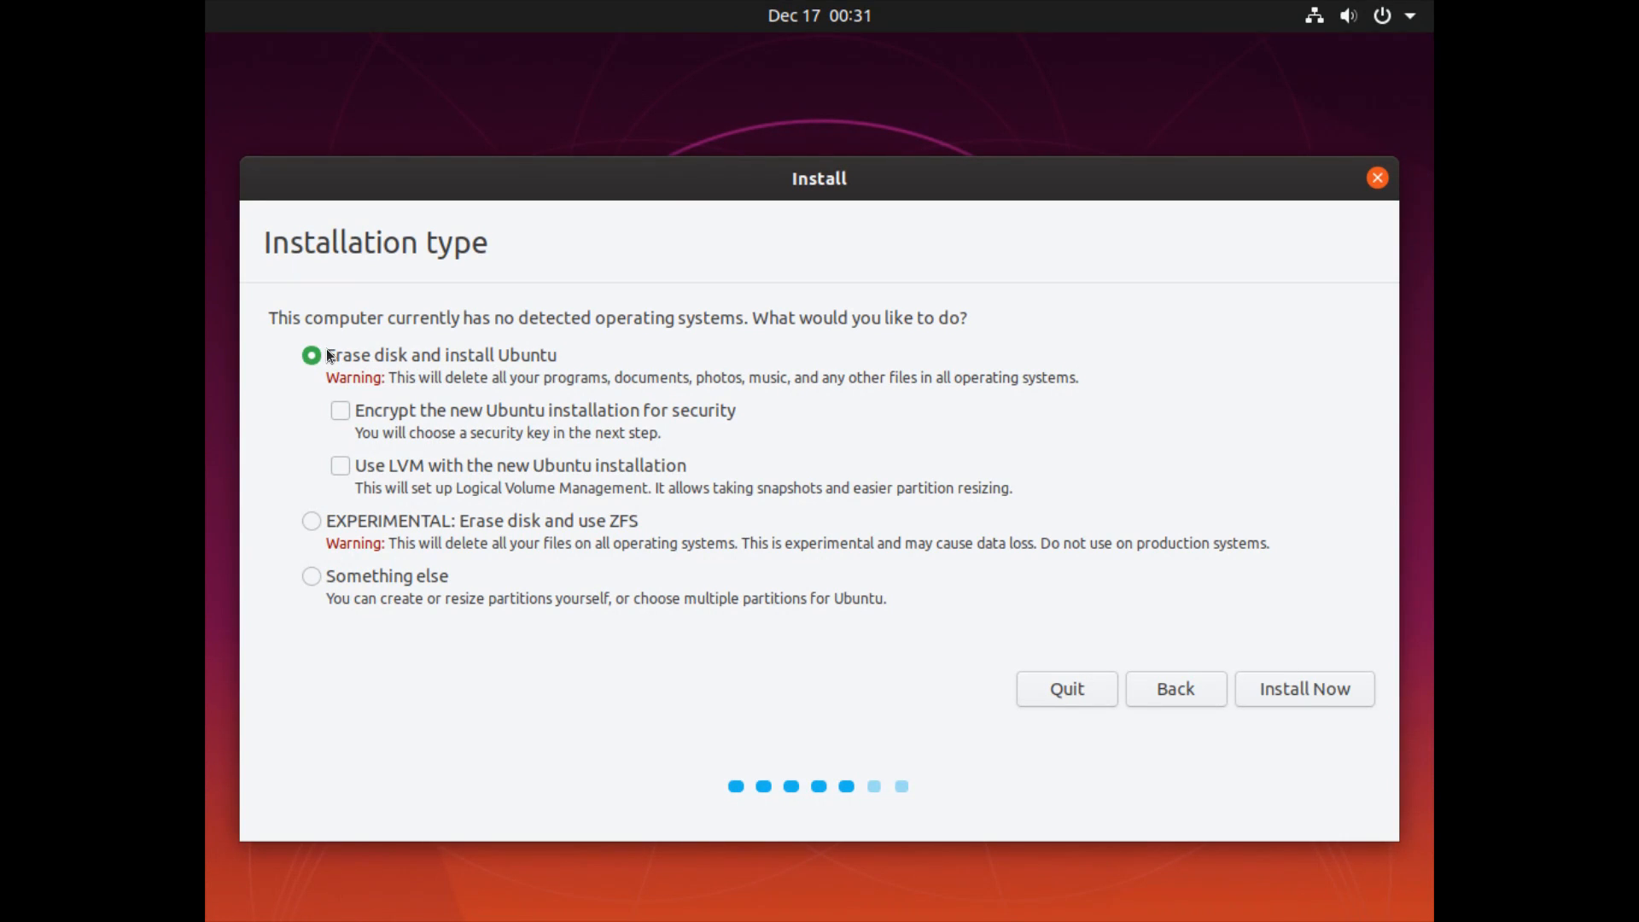
{"action": "mouse_move", "coordinate": [397, 350]}
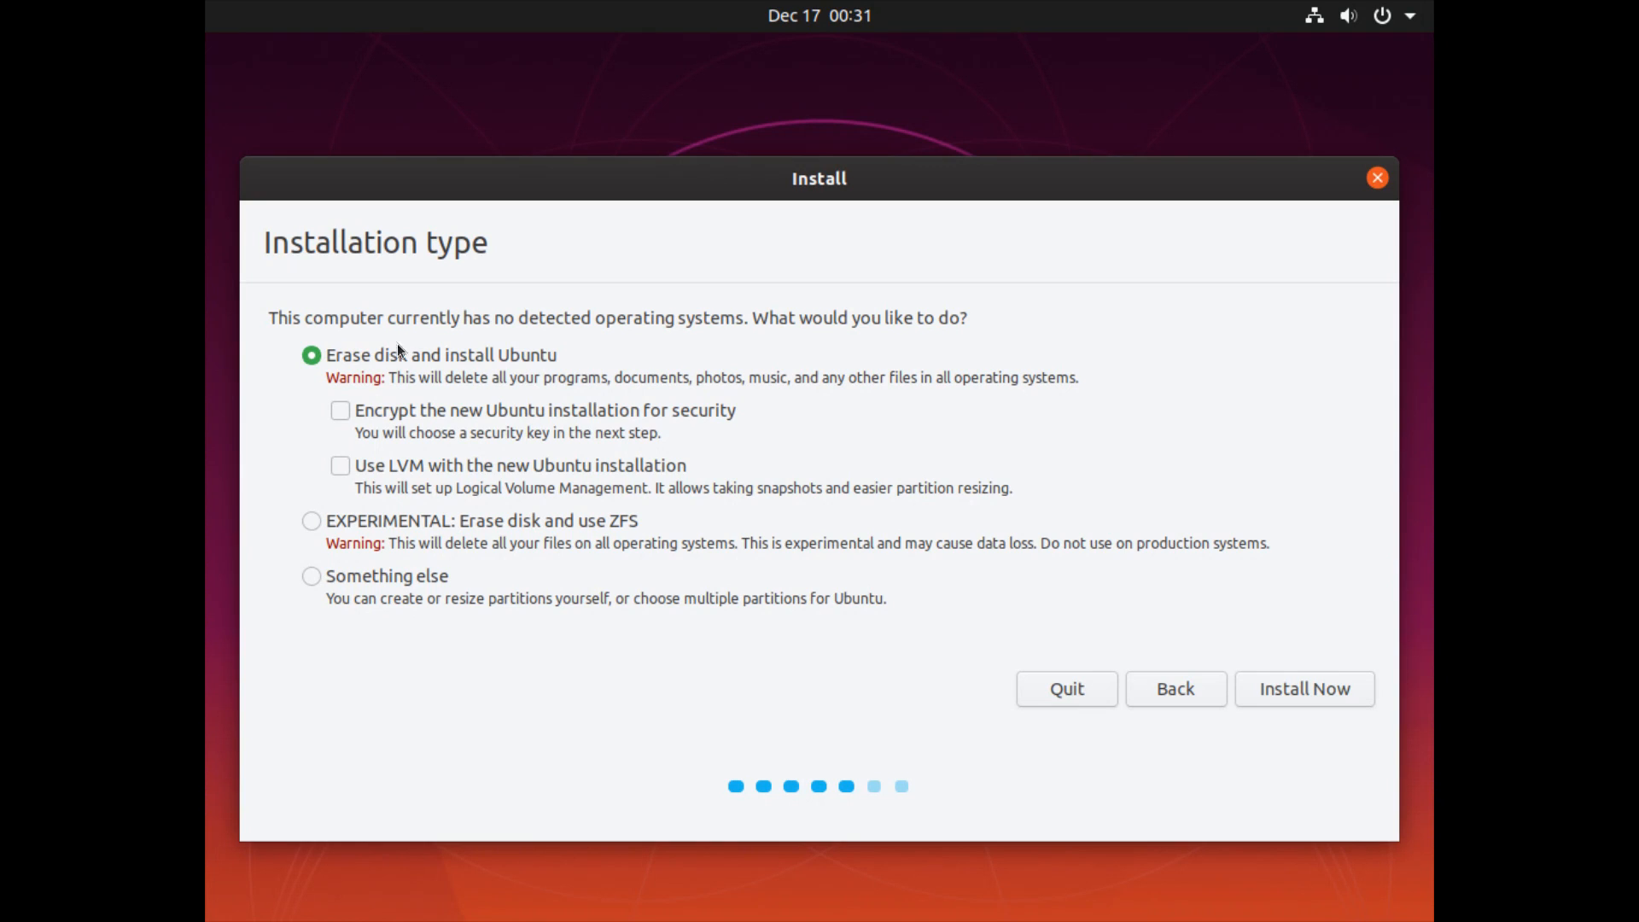
{"action": "mouse_move", "coordinate": [368, 383]}
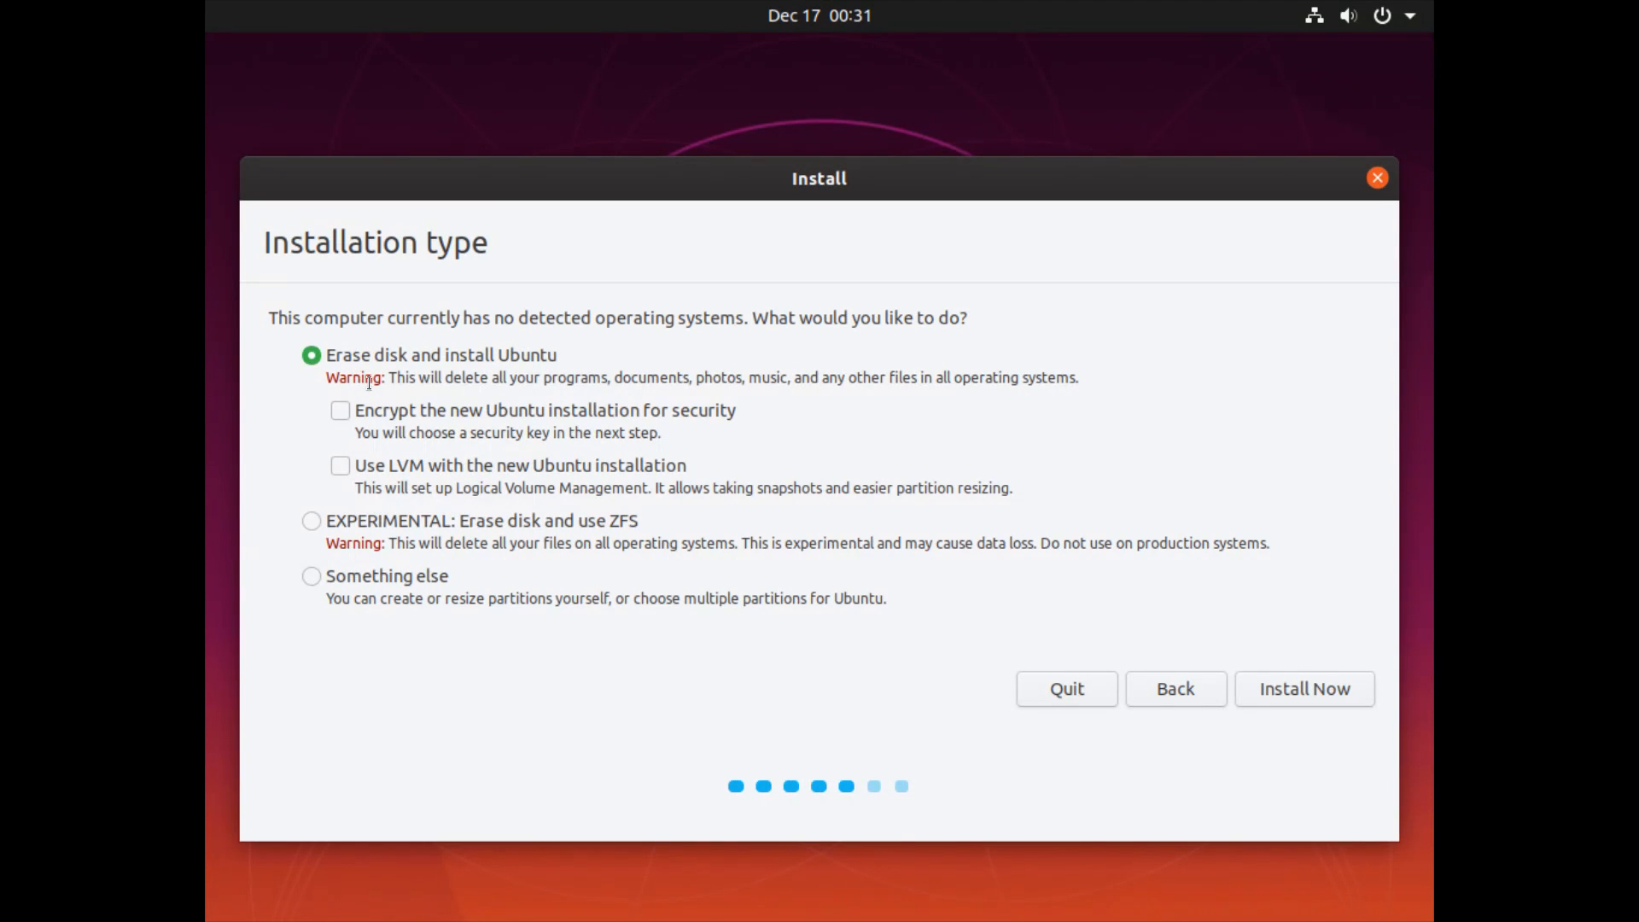
{"action": "mouse_move", "coordinate": [562, 332]}
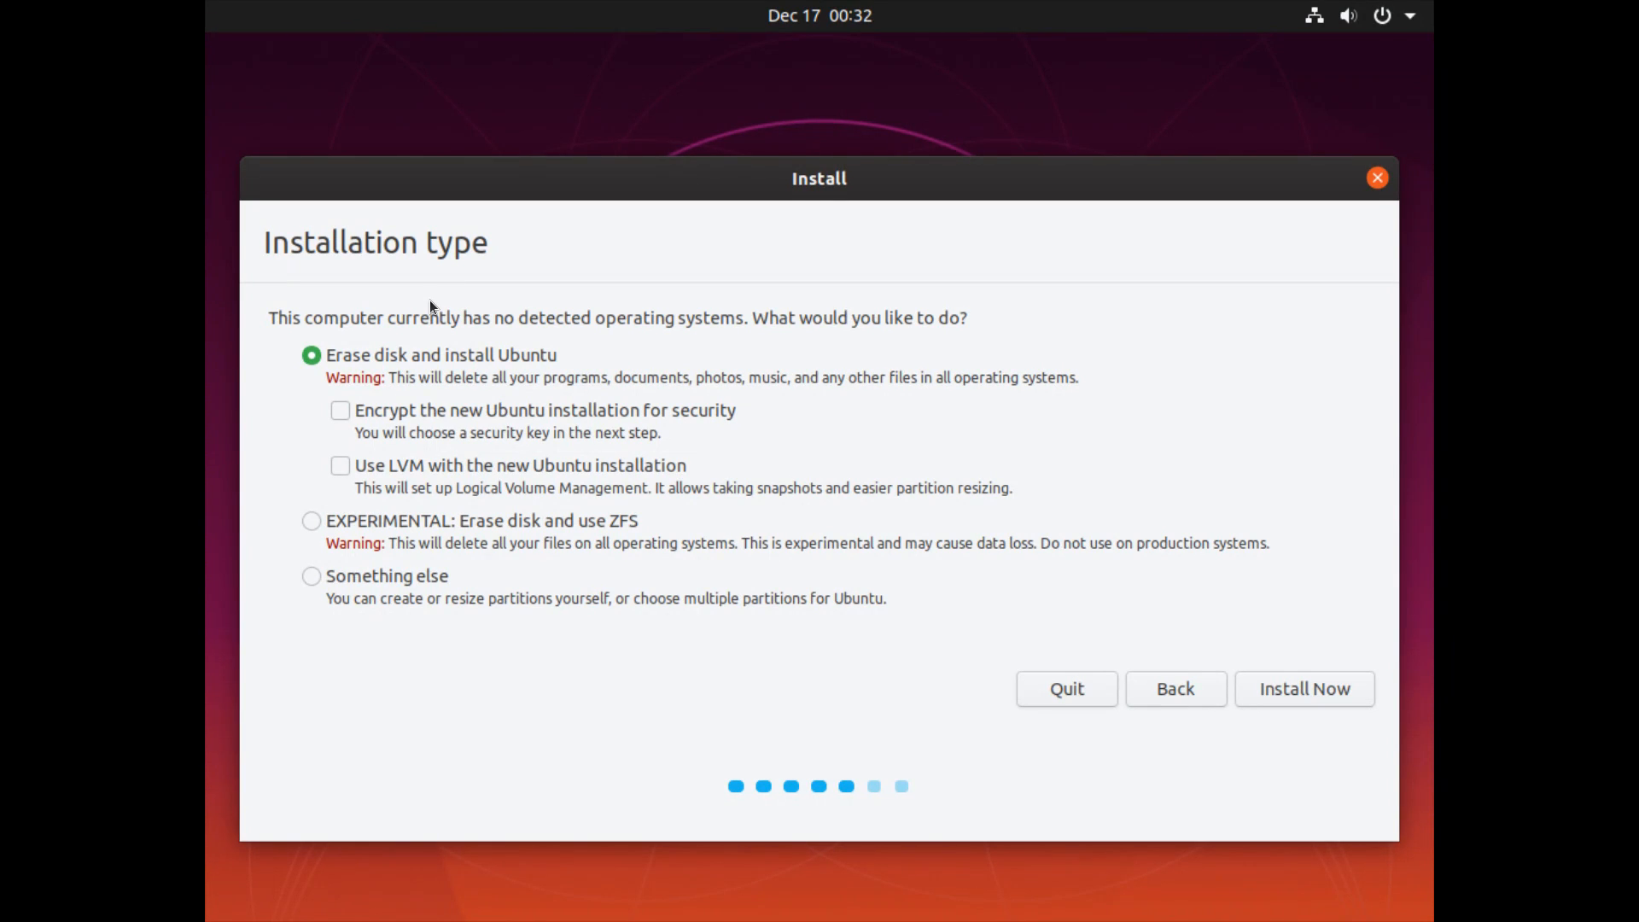
{"action": "mouse_move", "coordinate": [452, 335]}
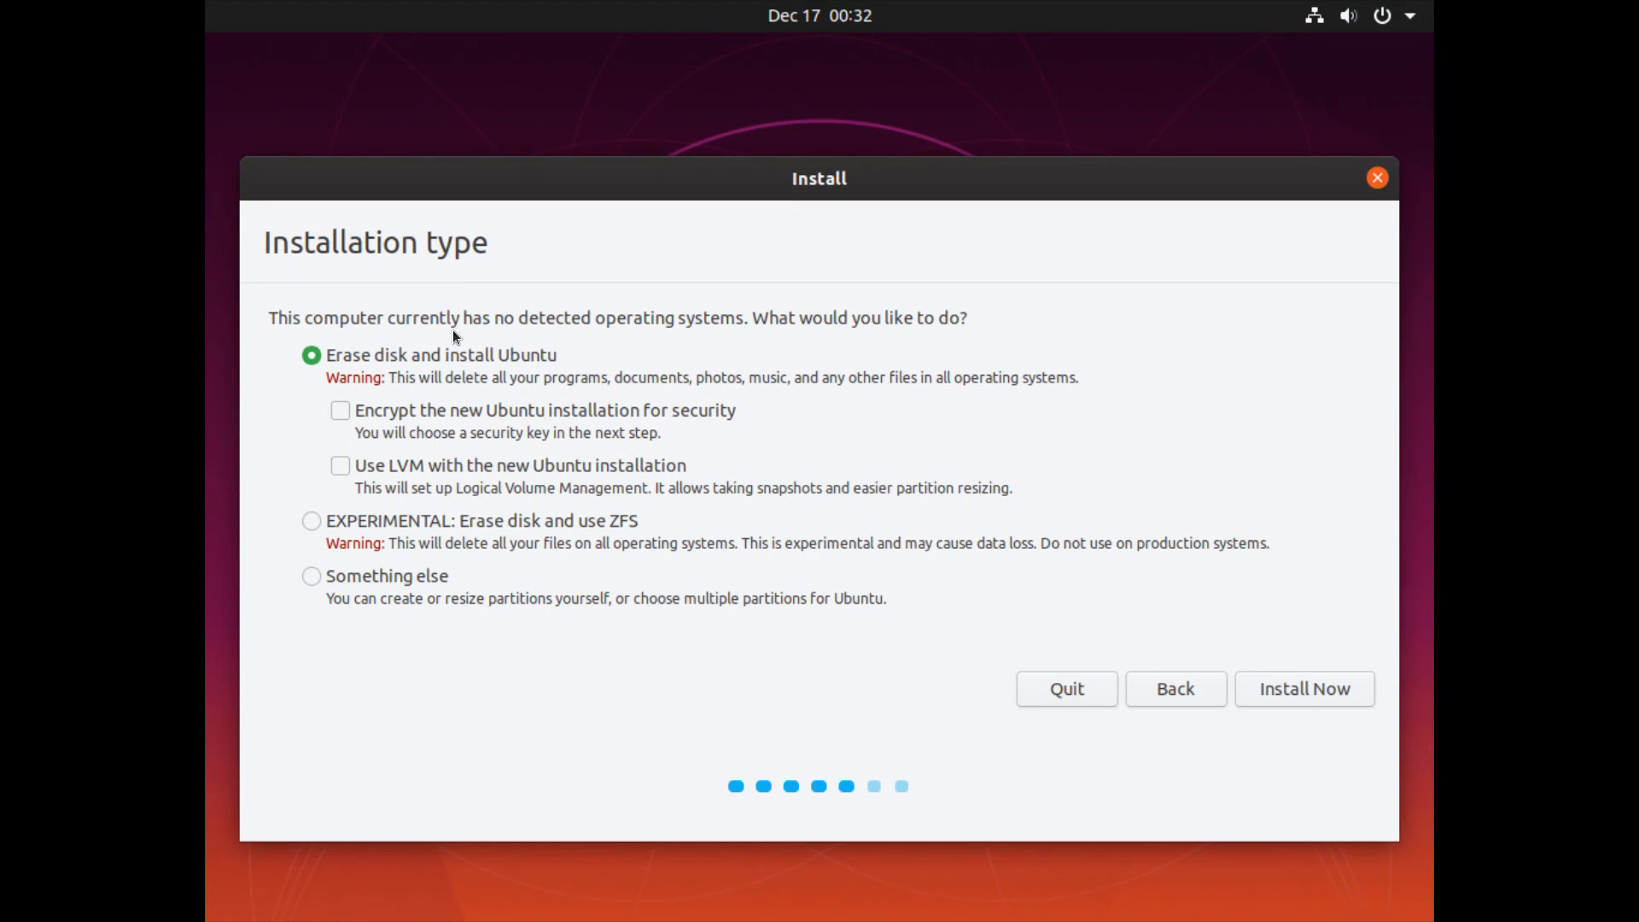
{"action": "mouse_move", "coordinate": [481, 350]}
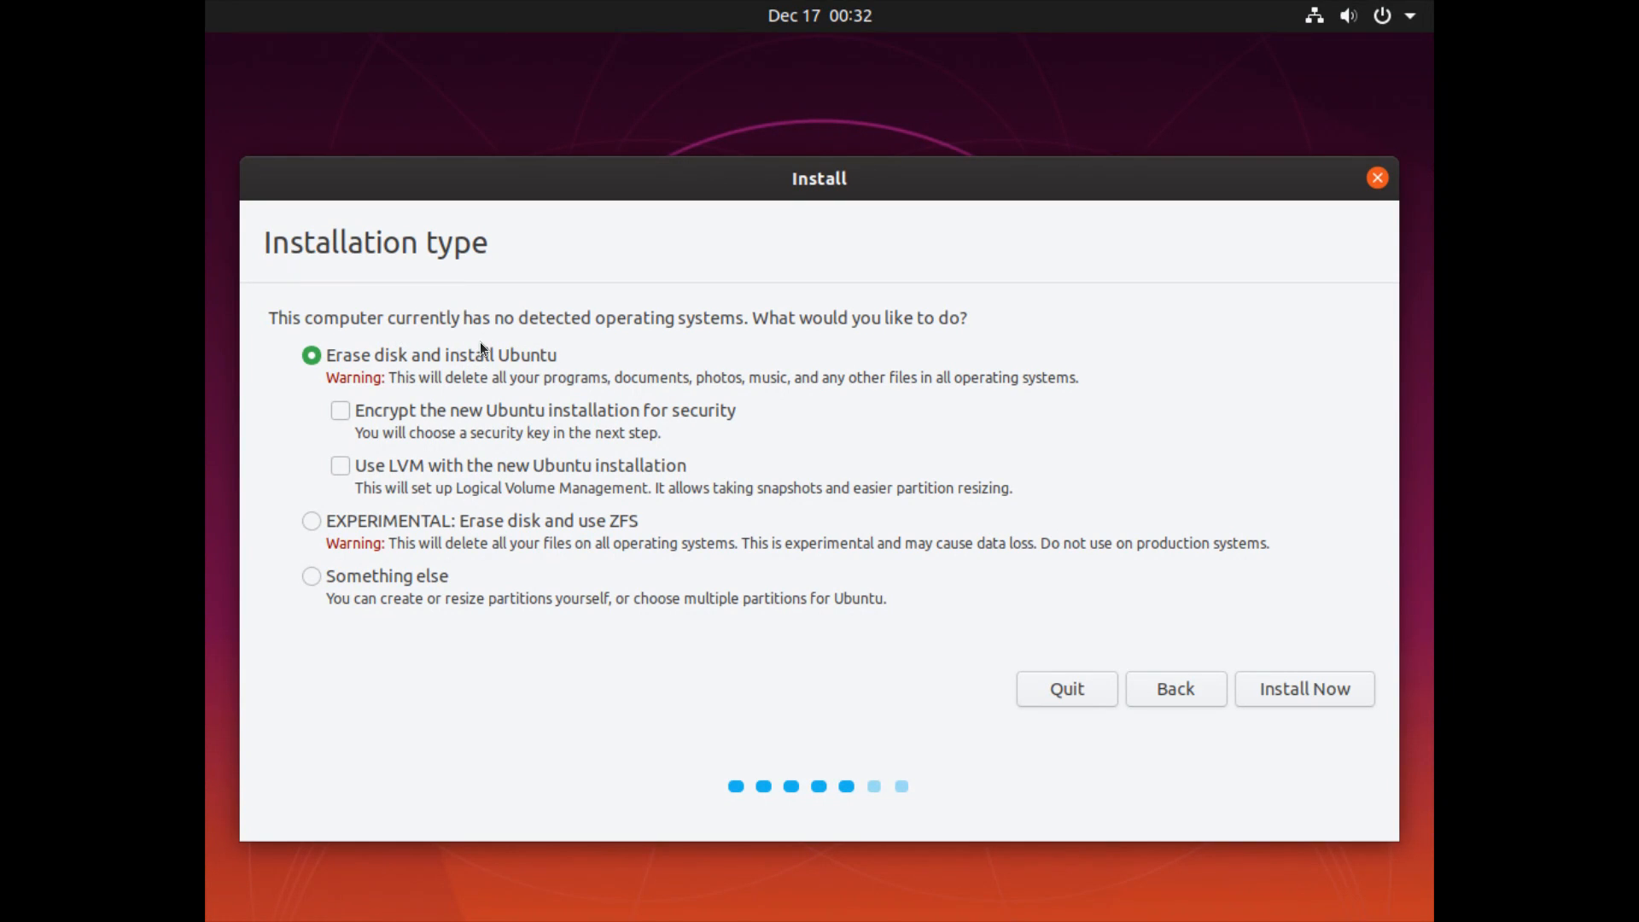
{"action": "mouse_move", "coordinate": [1322, 128]}
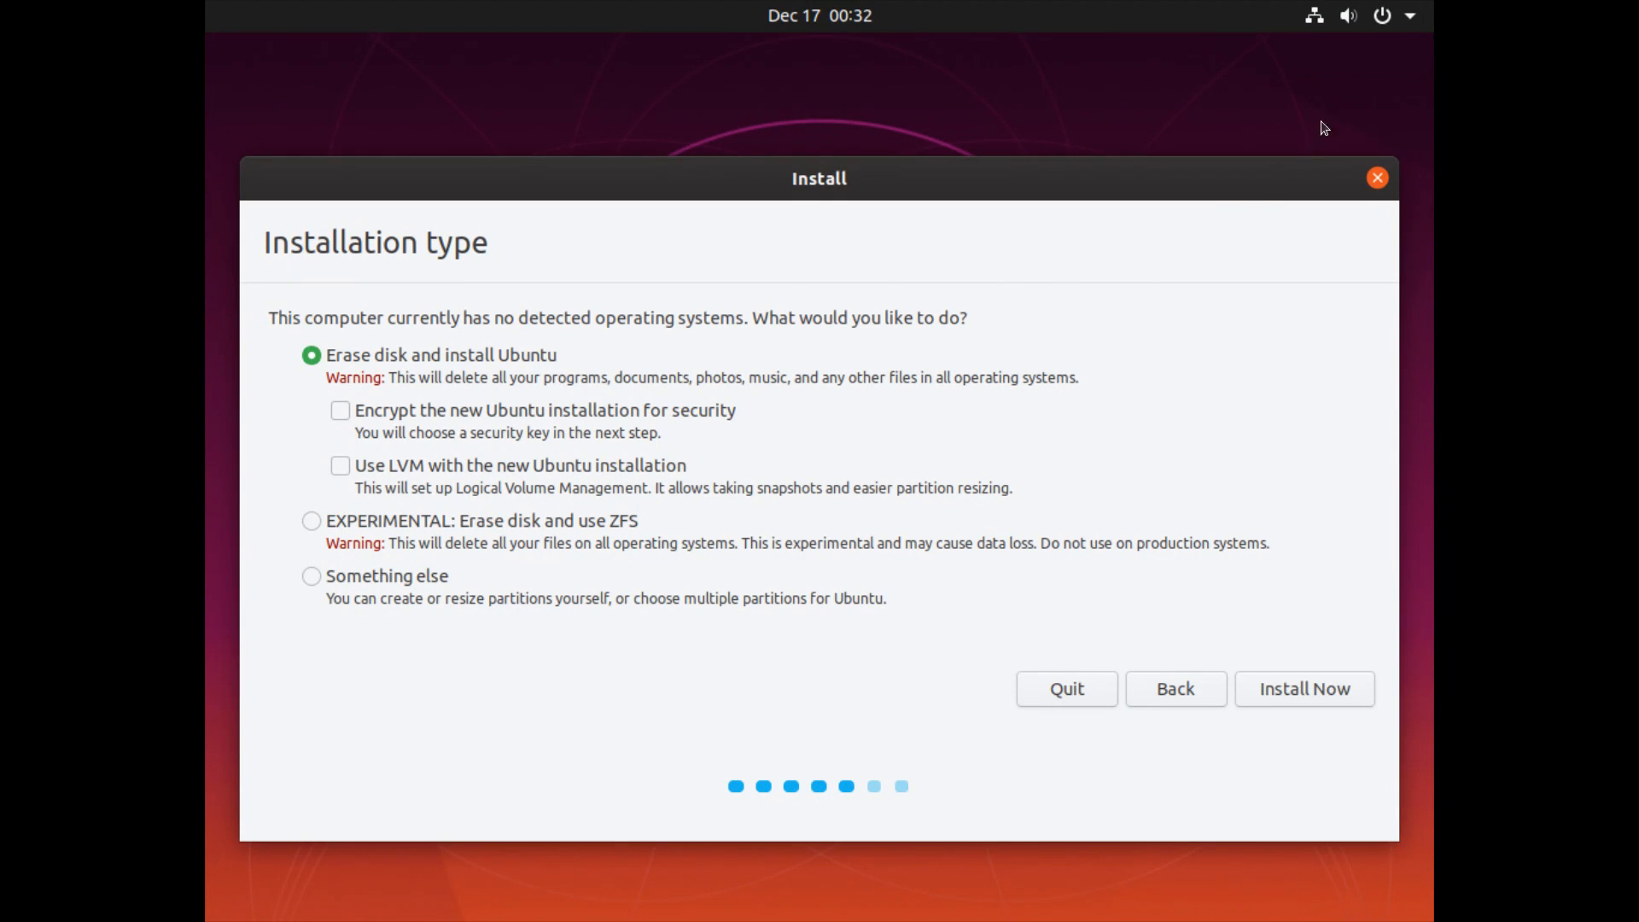
{"action": "mouse_move", "coordinate": [1455, 89]}
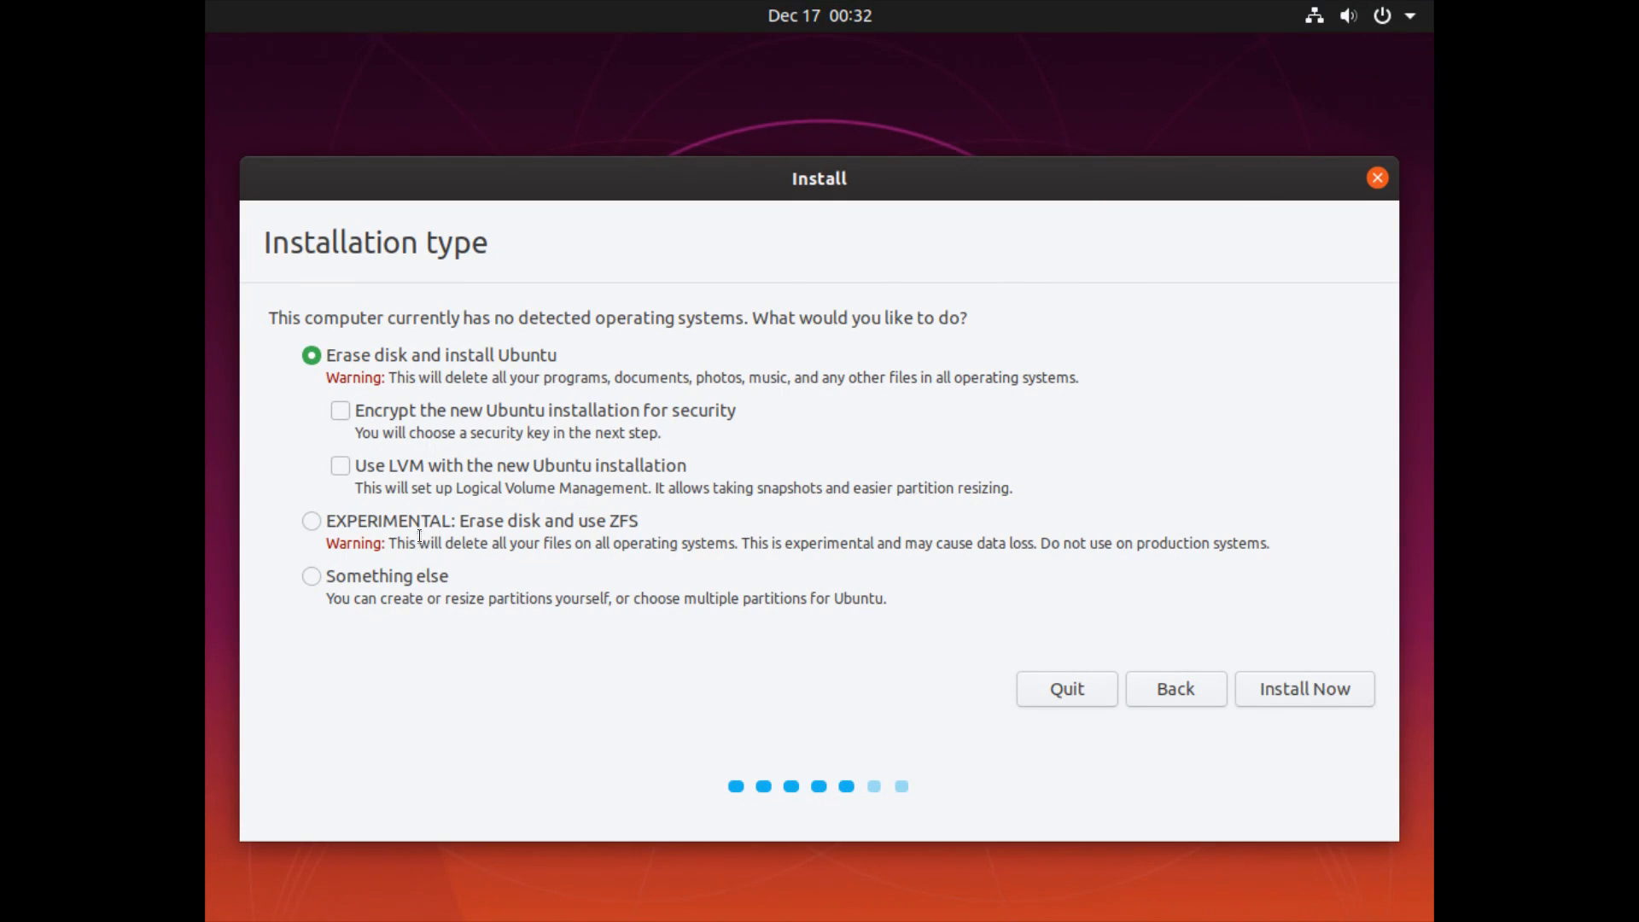
{"action": "mouse_move", "coordinate": [332, 359]}
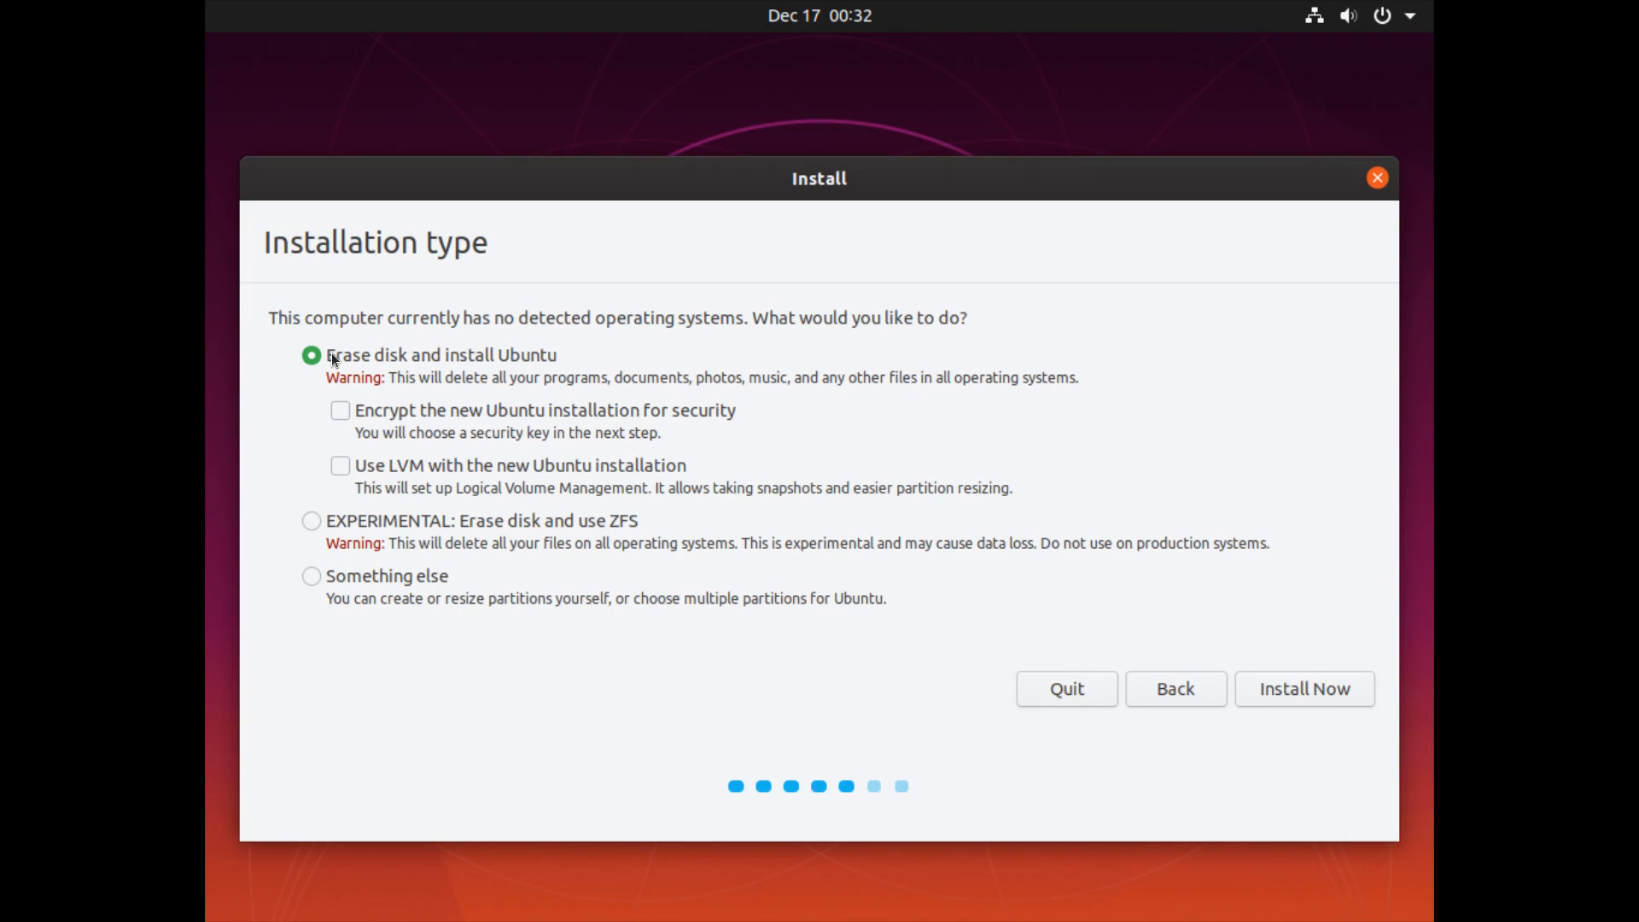
{"action": "mouse_move", "coordinate": [542, 361]}
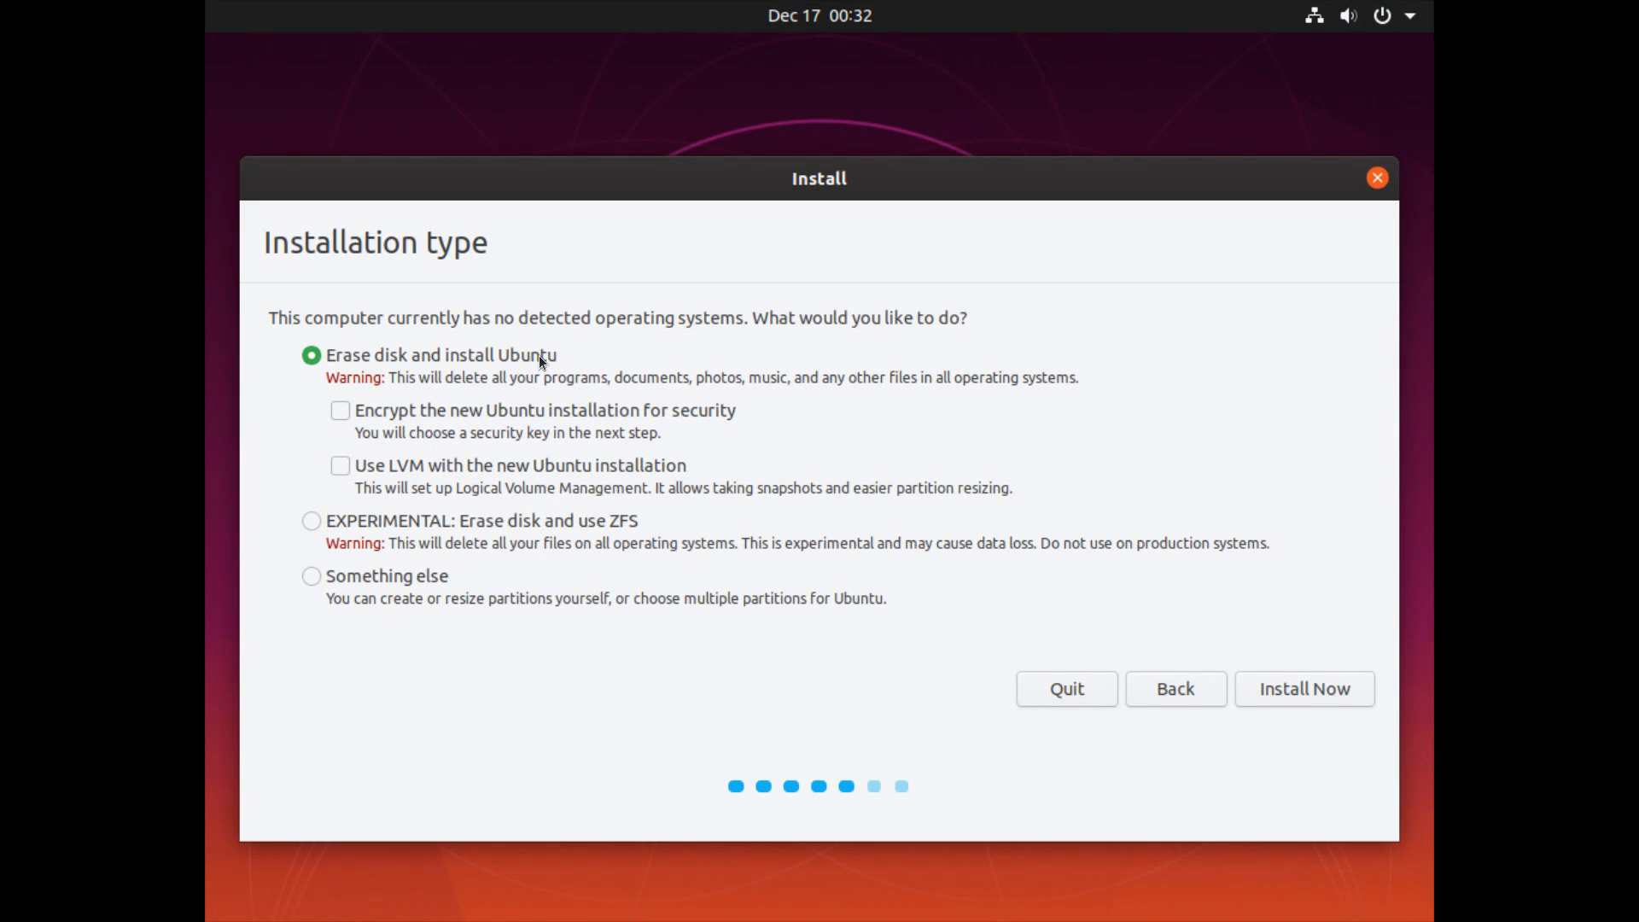
{"action": "mouse_move", "coordinate": [584, 363]}
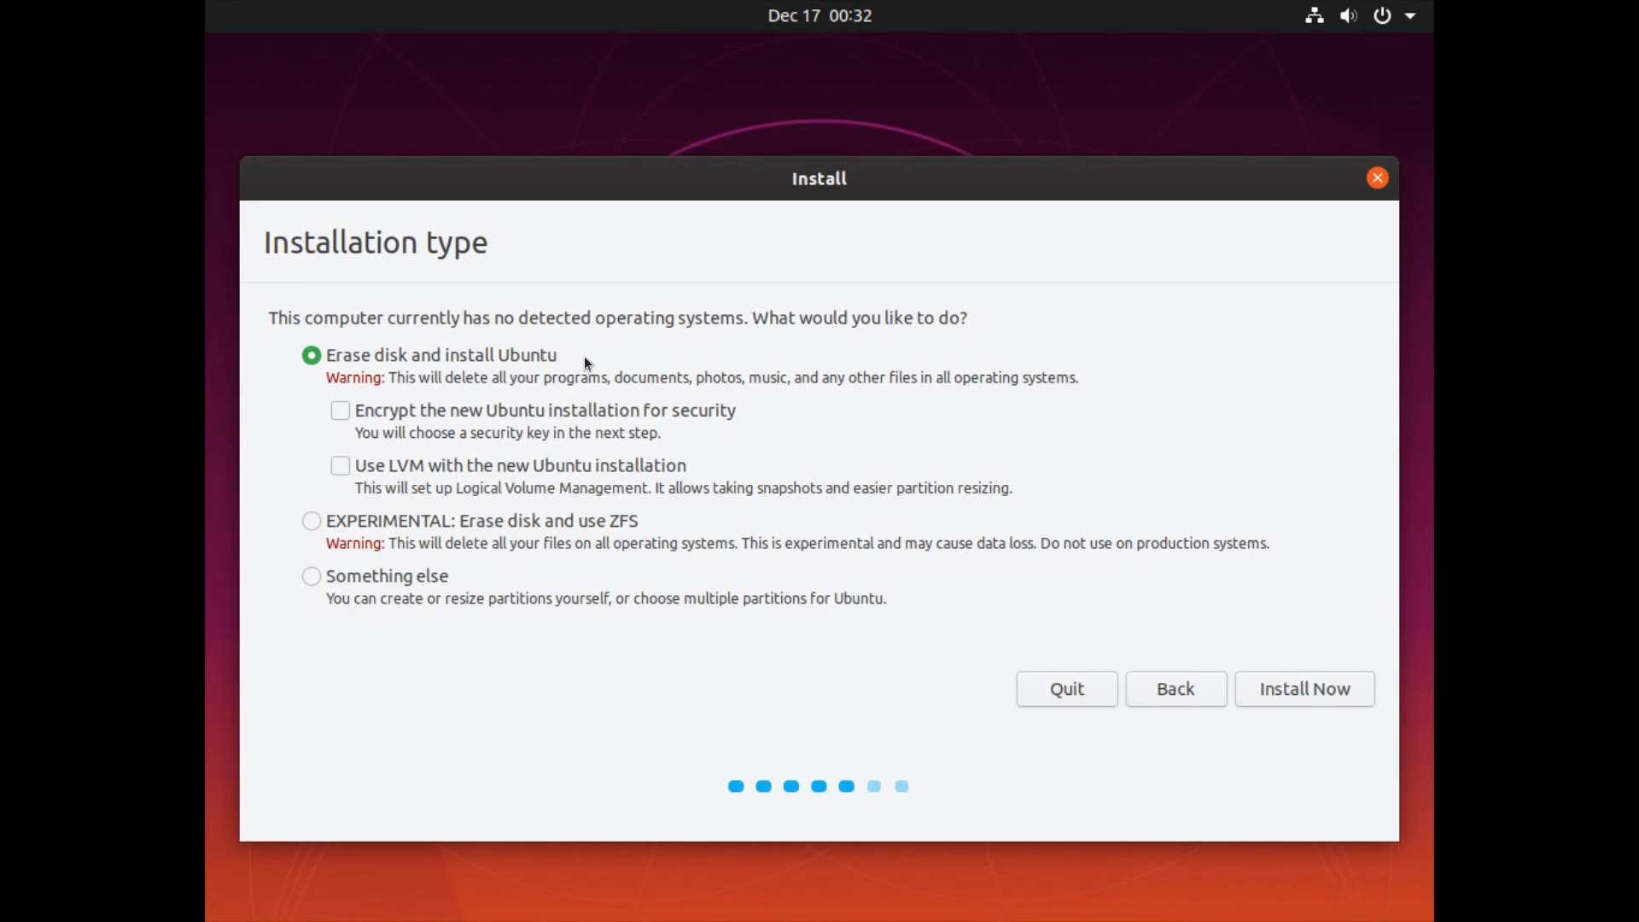
{"action": "mouse_move", "coordinate": [410, 367]}
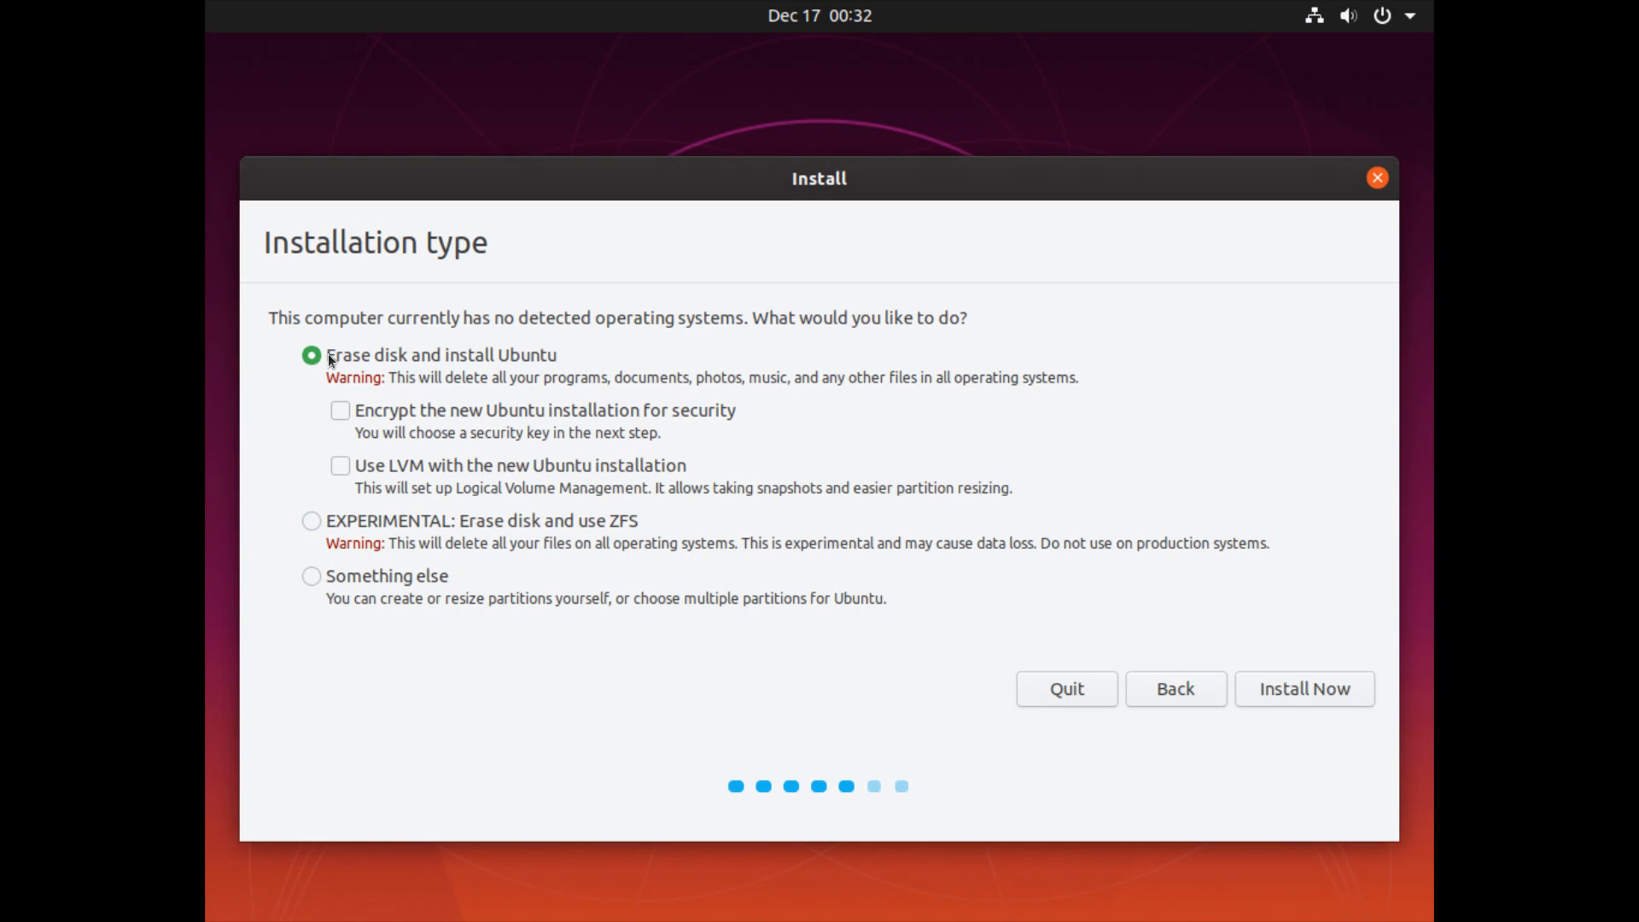
{"action": "mouse_move", "coordinate": [539, 374]}
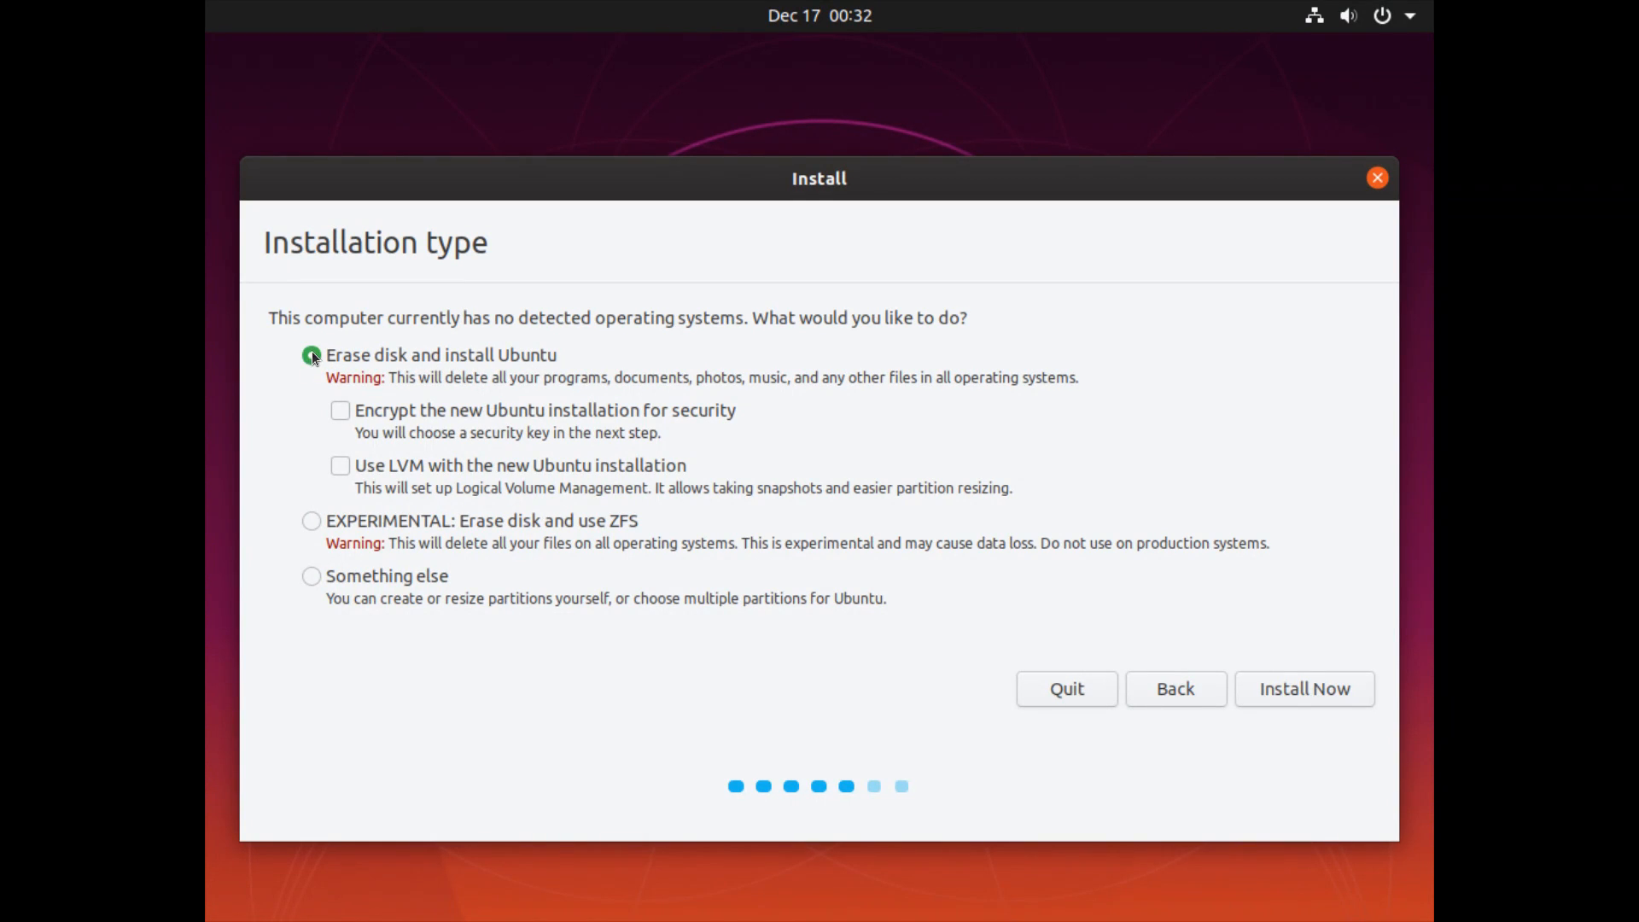
{"action": "mouse_move", "coordinate": [748, 522]}
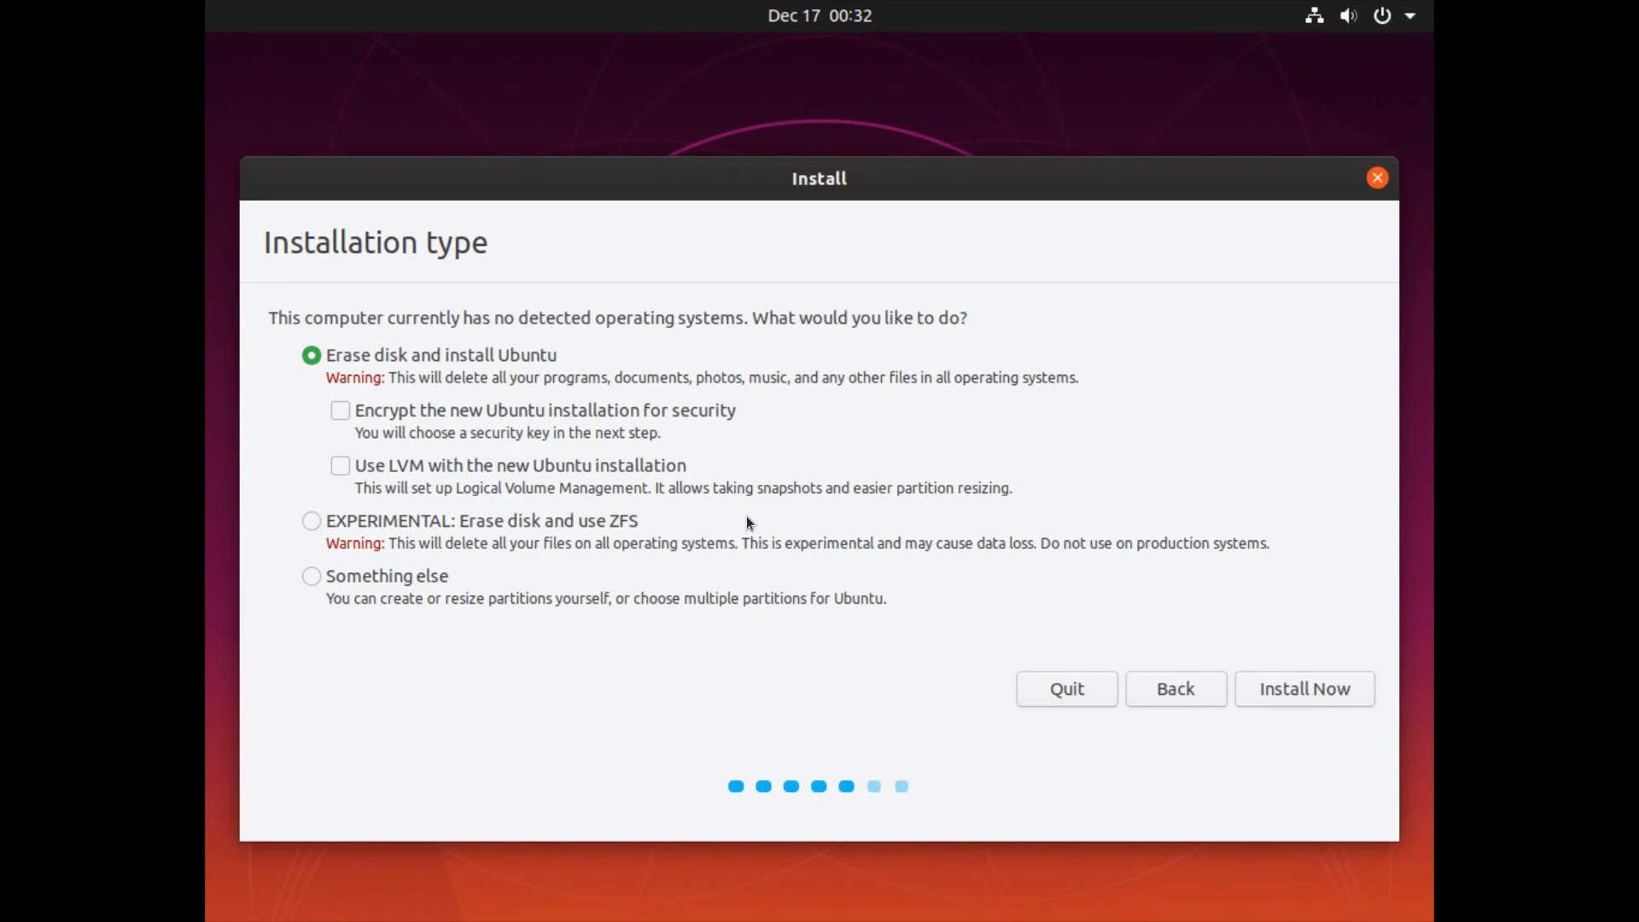
{"action": "mouse_move", "coordinate": [454, 372]}
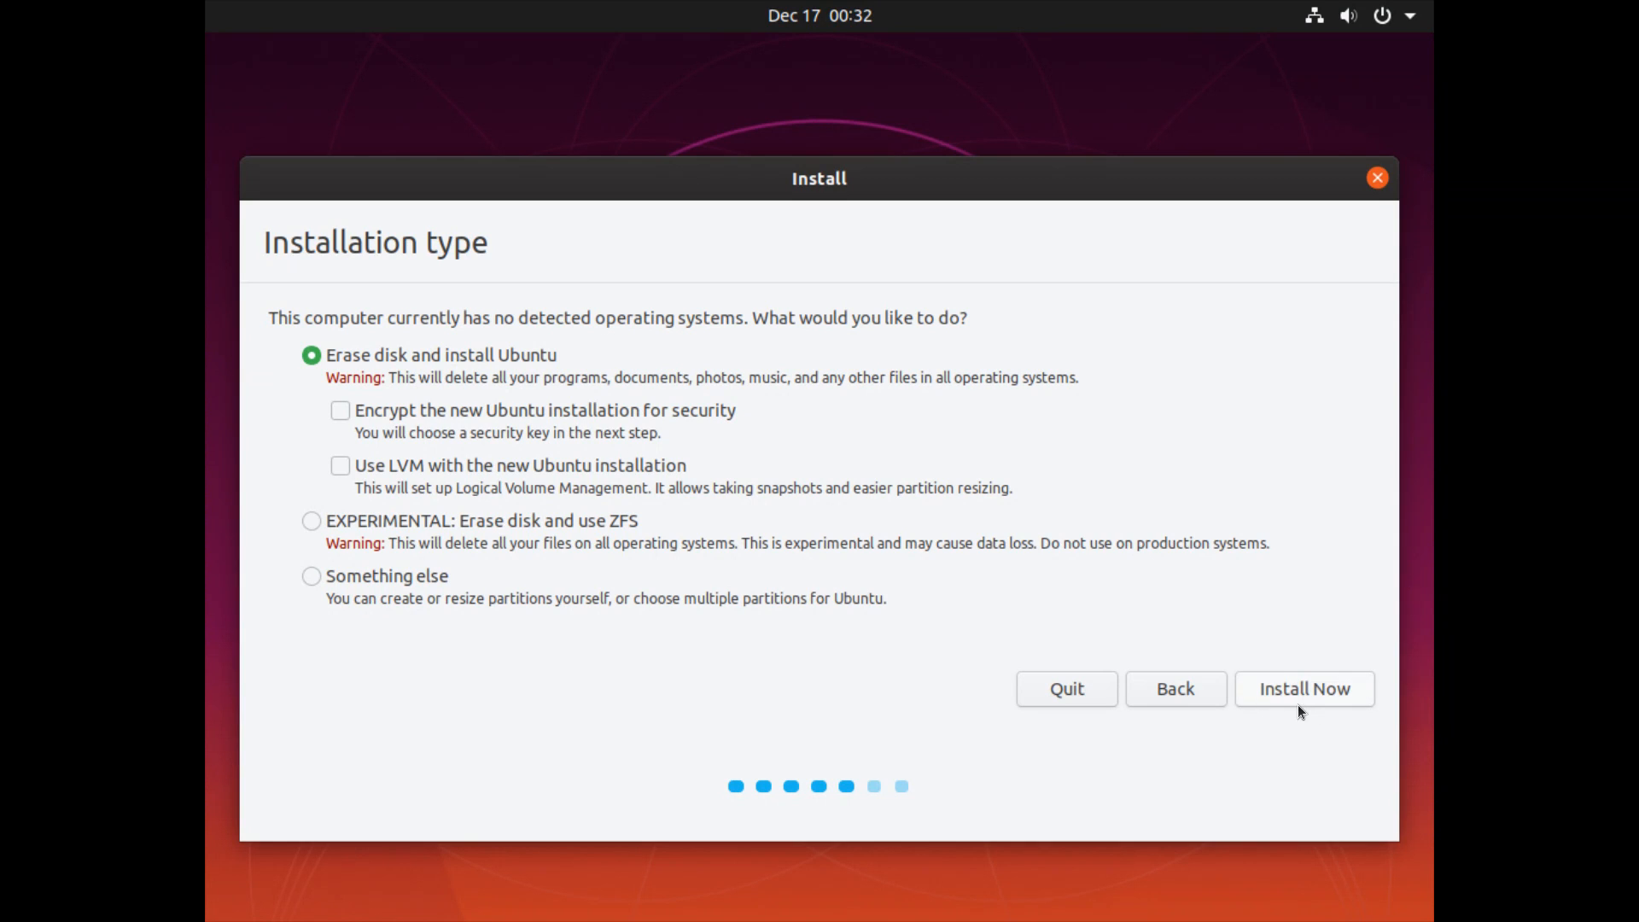
{"action": "mouse_move", "coordinate": [1275, 735]}
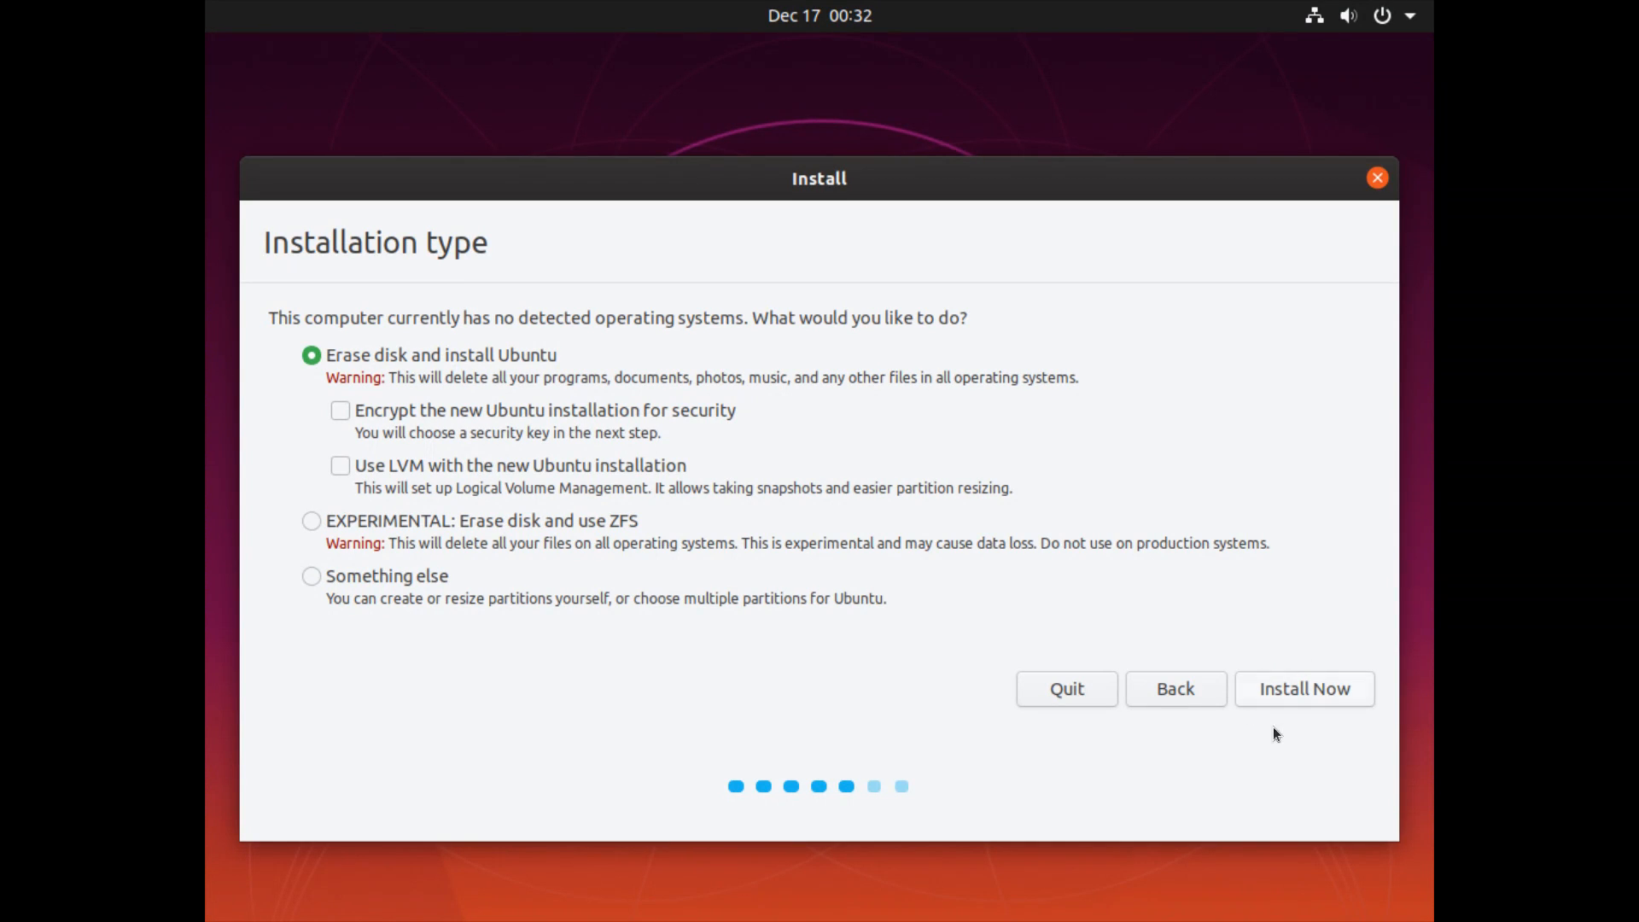
{"action": "left_click", "coordinate": [1303, 688]}
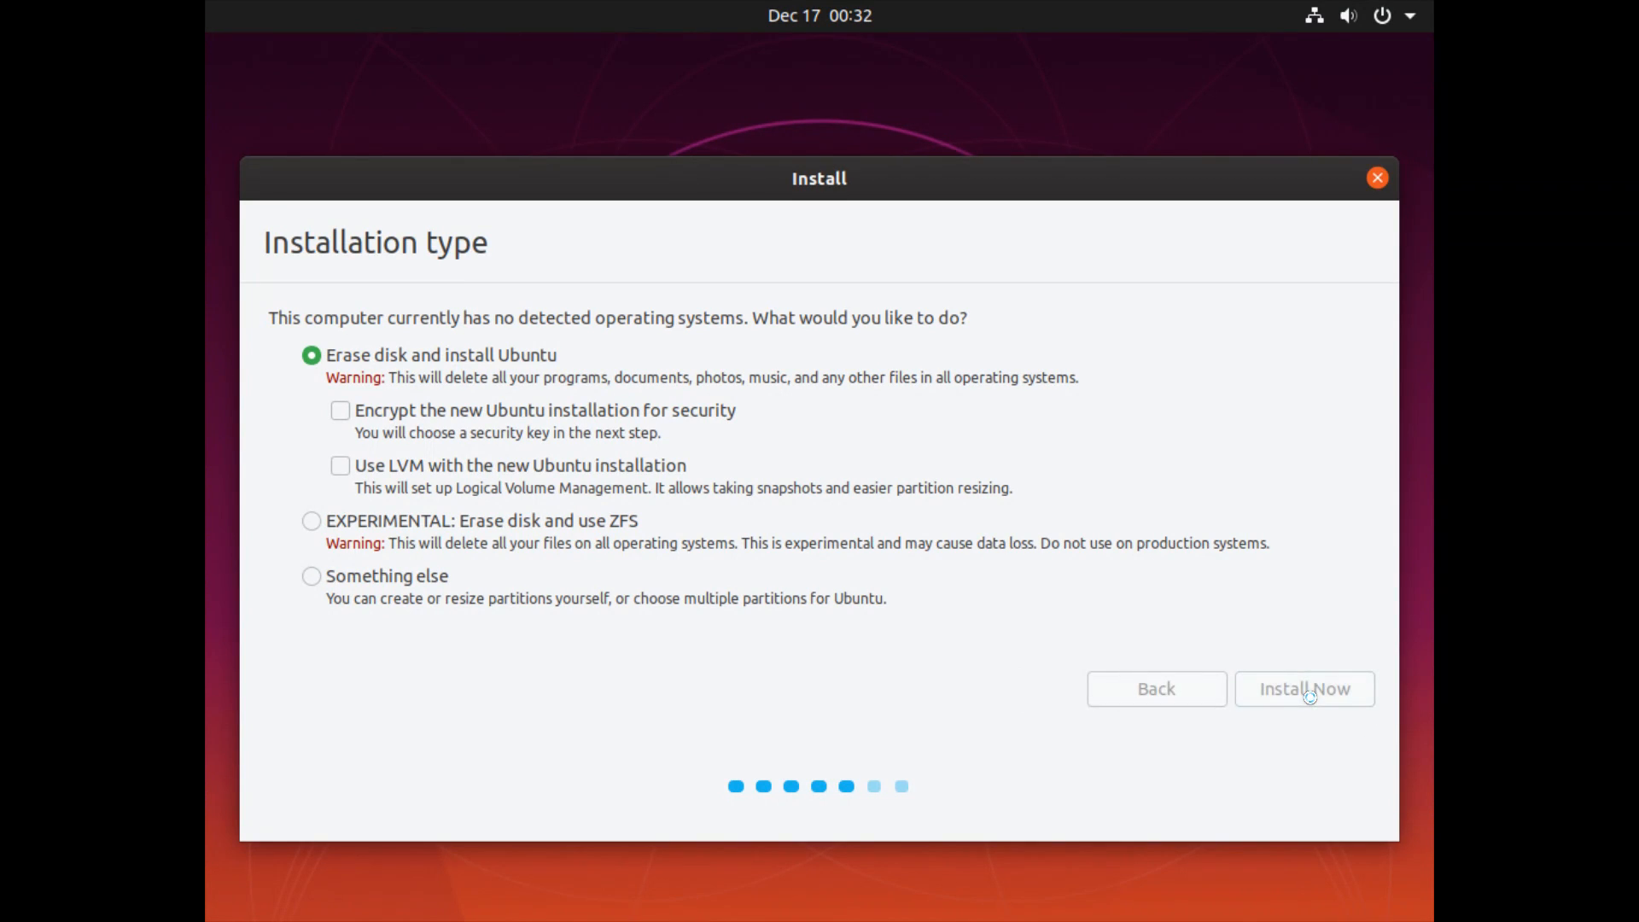
Confirm writing the sda partition table and ext4 partition #1 to disk.
{"action": "left_click", "coordinate": [1304, 688]}
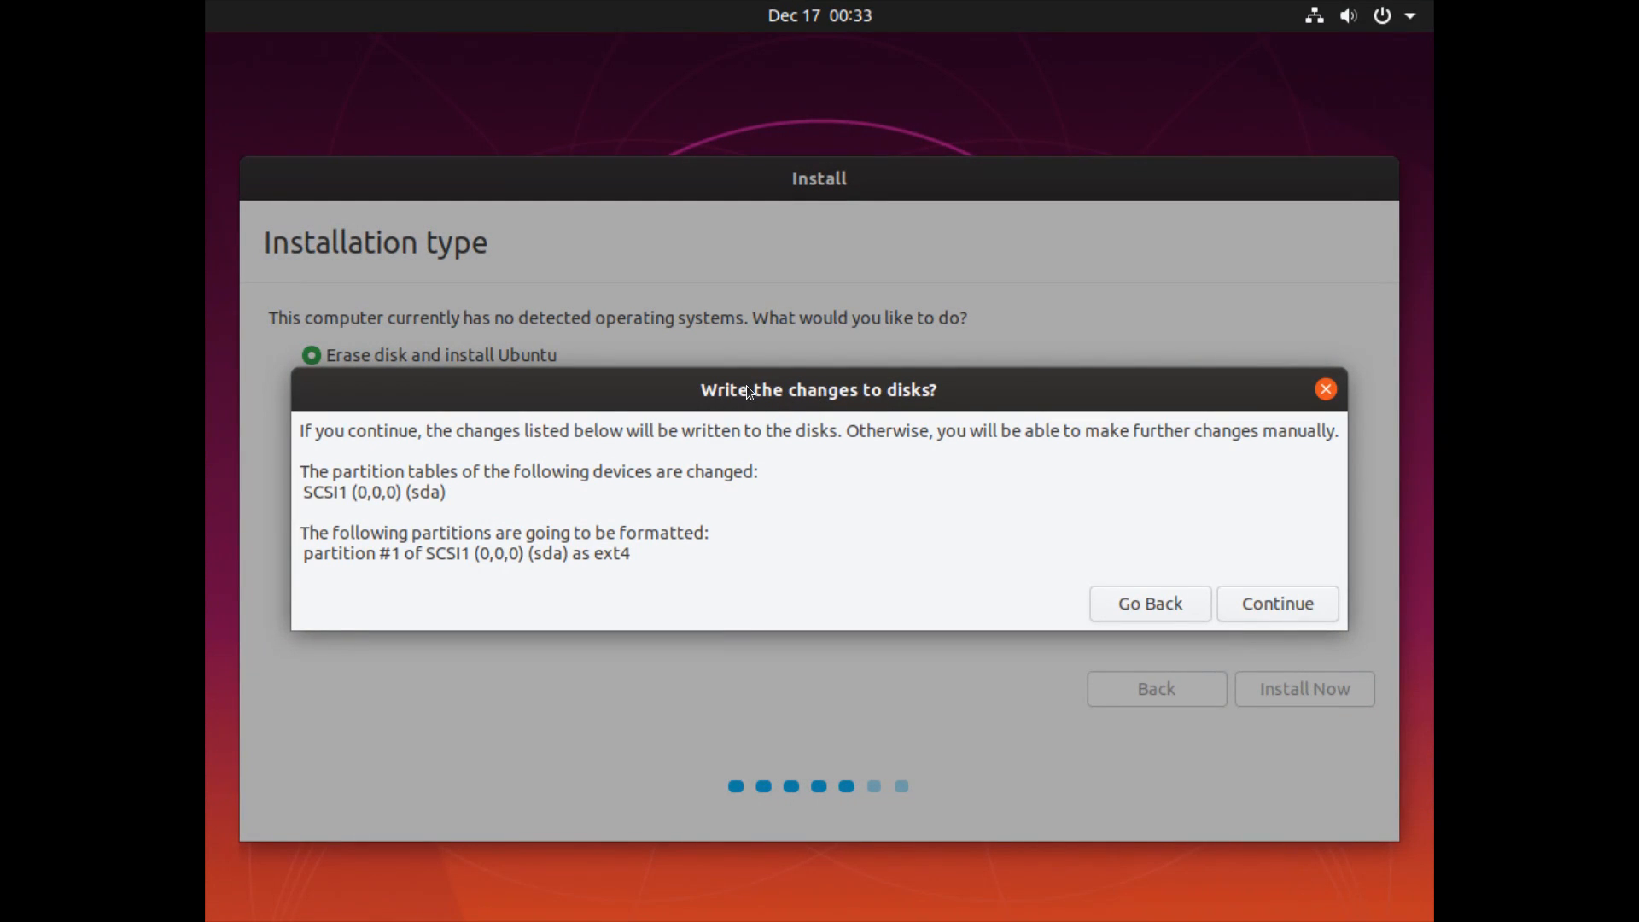
{"action": "mouse_move", "coordinate": [488, 439]}
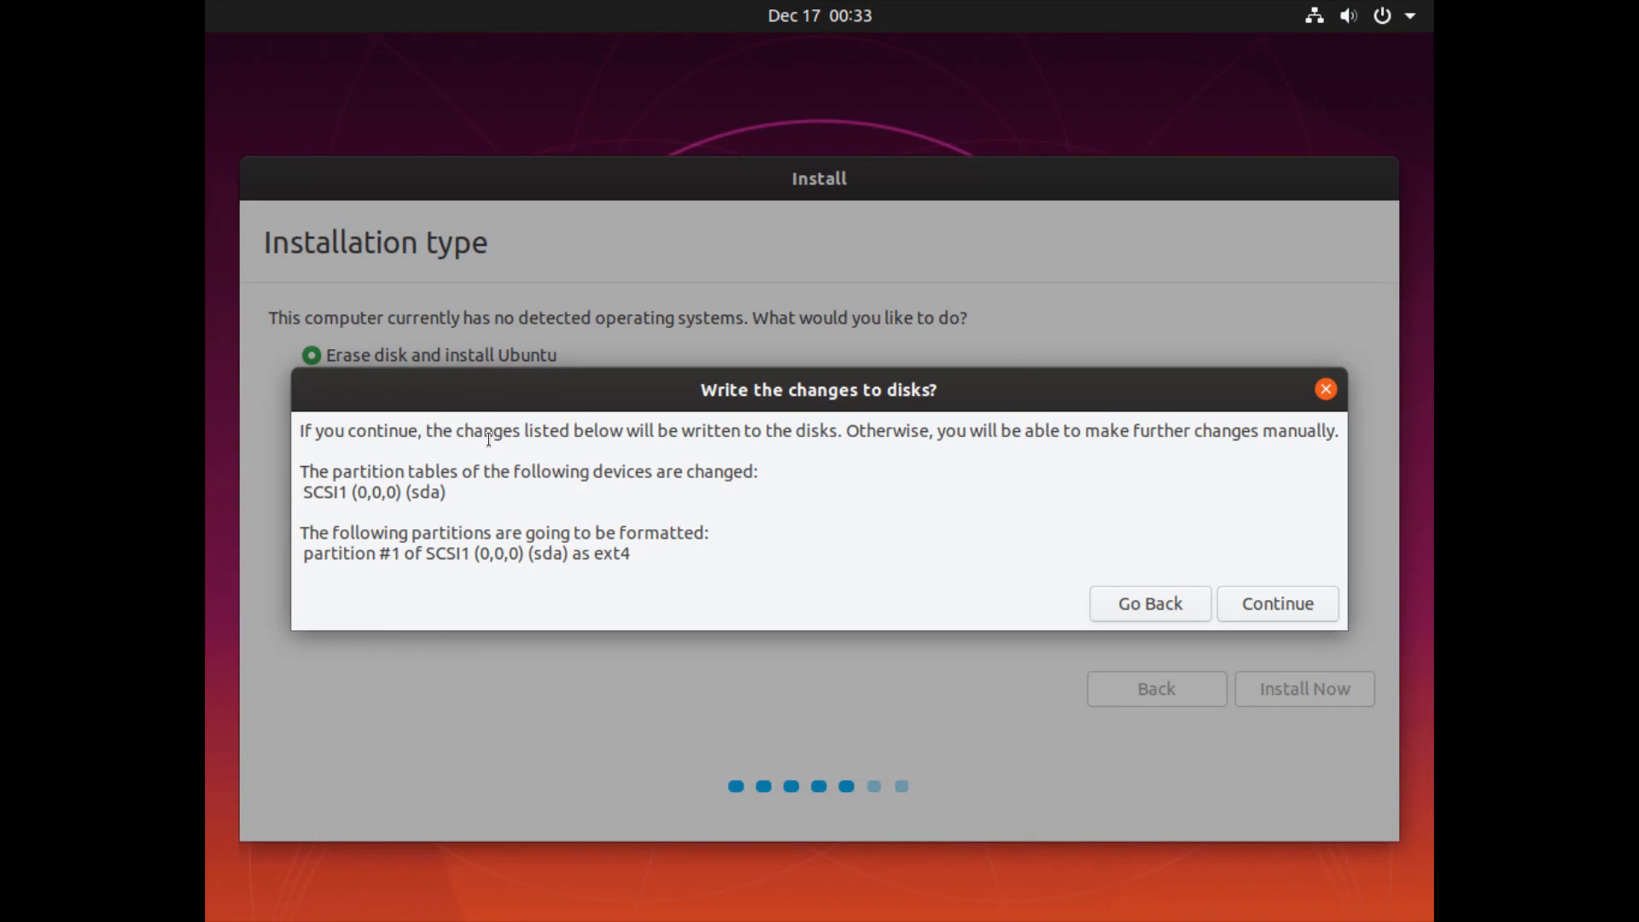
{"action": "mouse_move", "coordinate": [843, 437]}
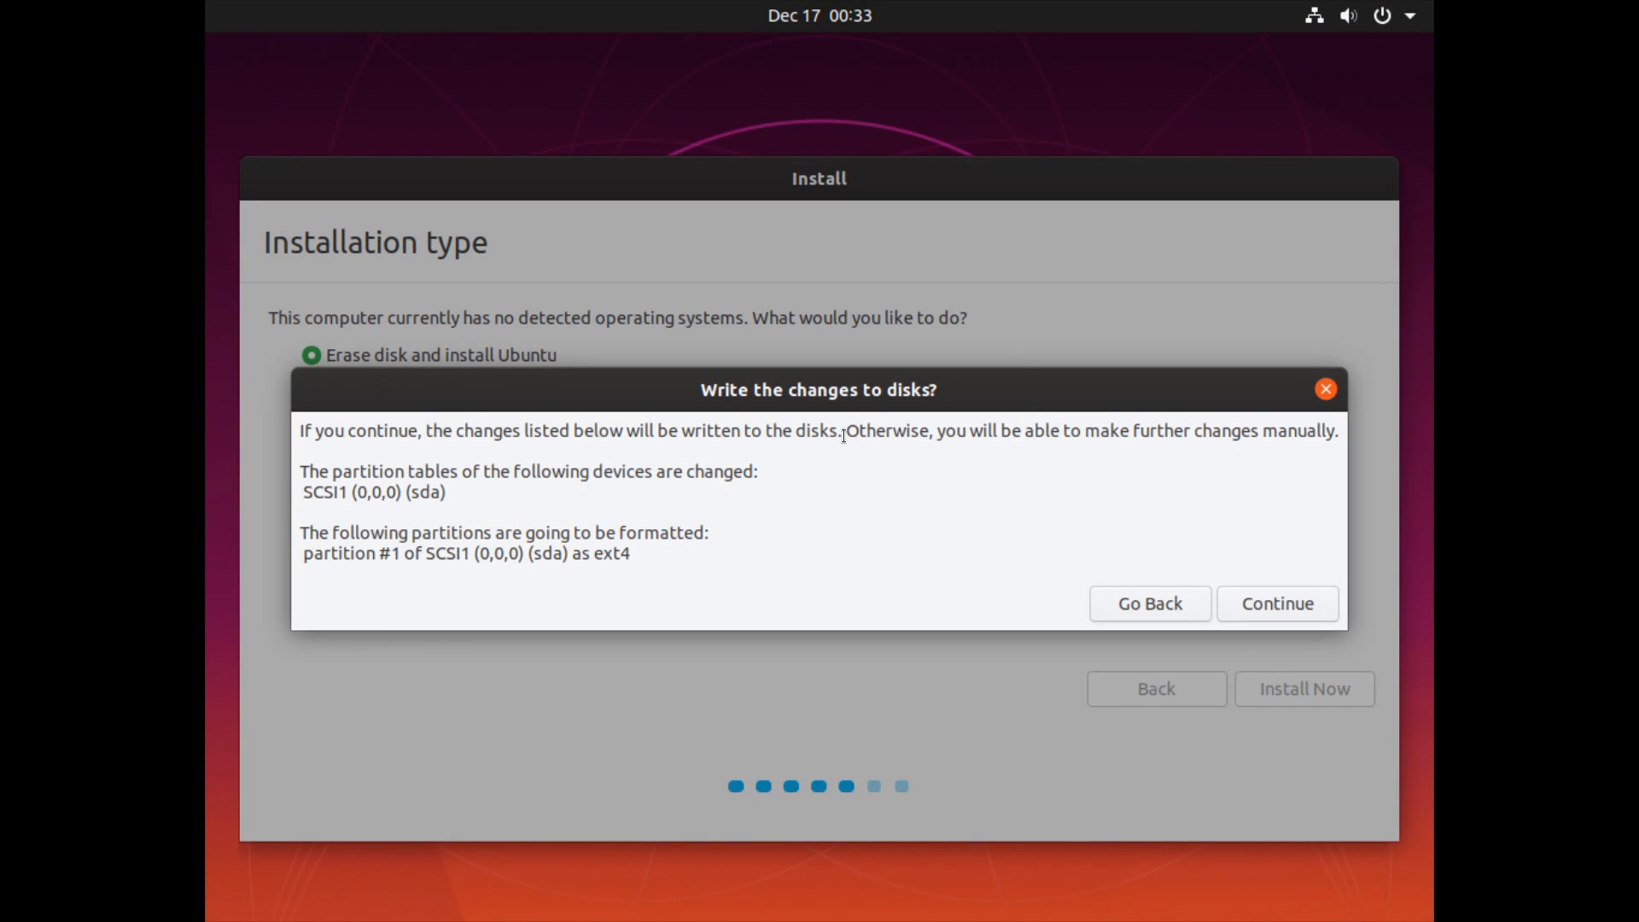
{"action": "mouse_move", "coordinate": [1165, 437]}
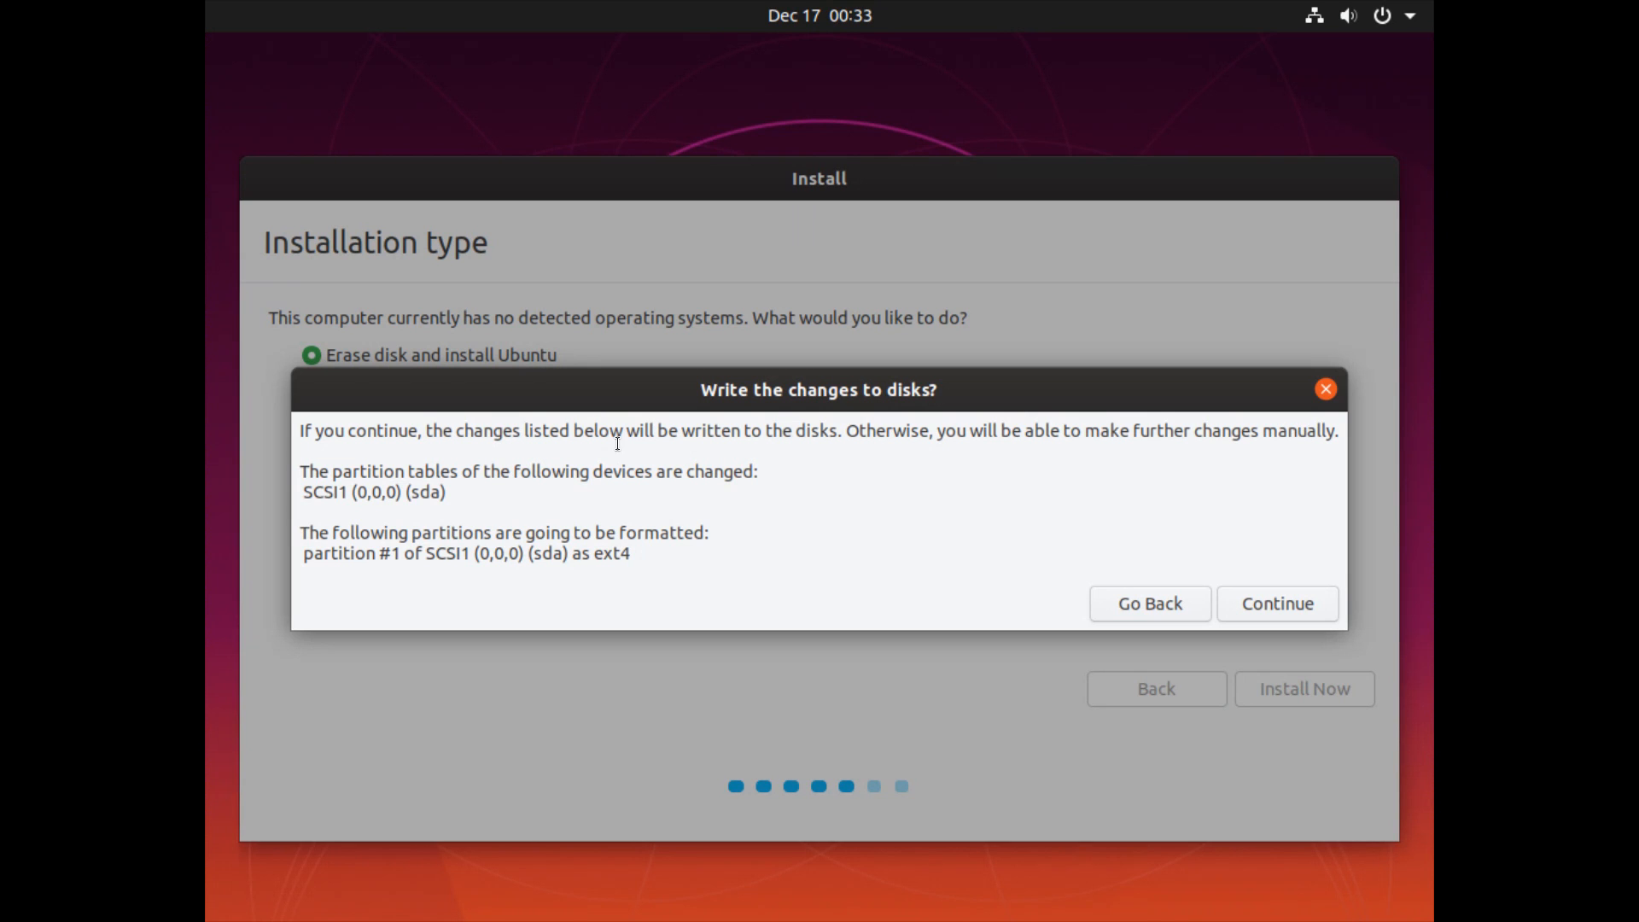
{"action": "mouse_move", "coordinate": [954, 578]}
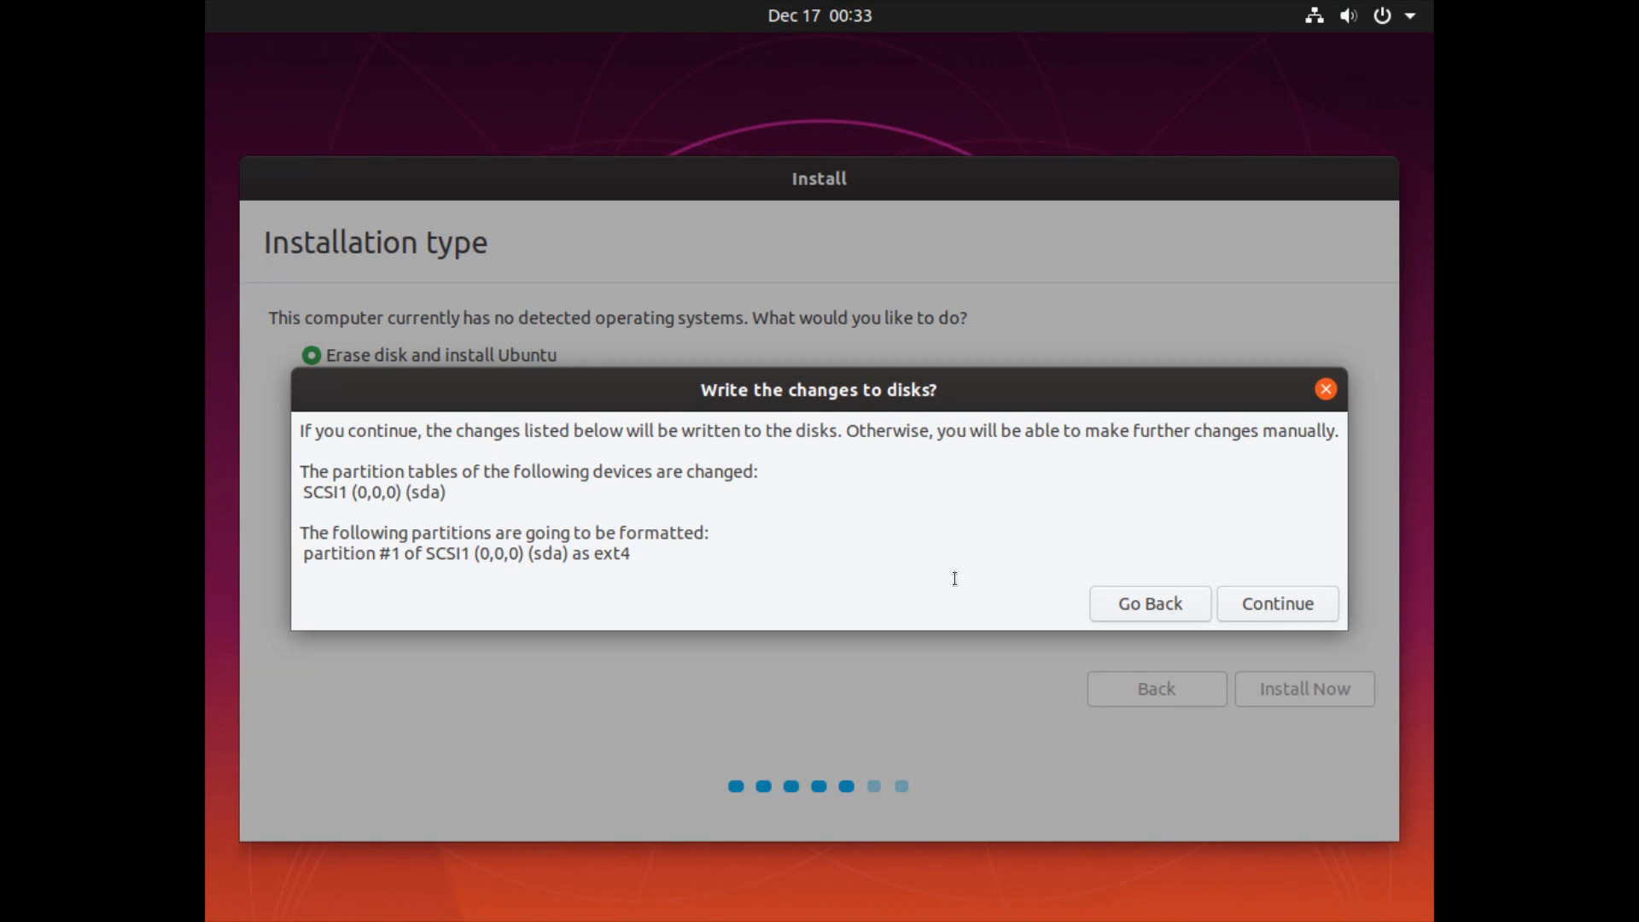
{"action": "mouse_move", "coordinate": [1169, 606]}
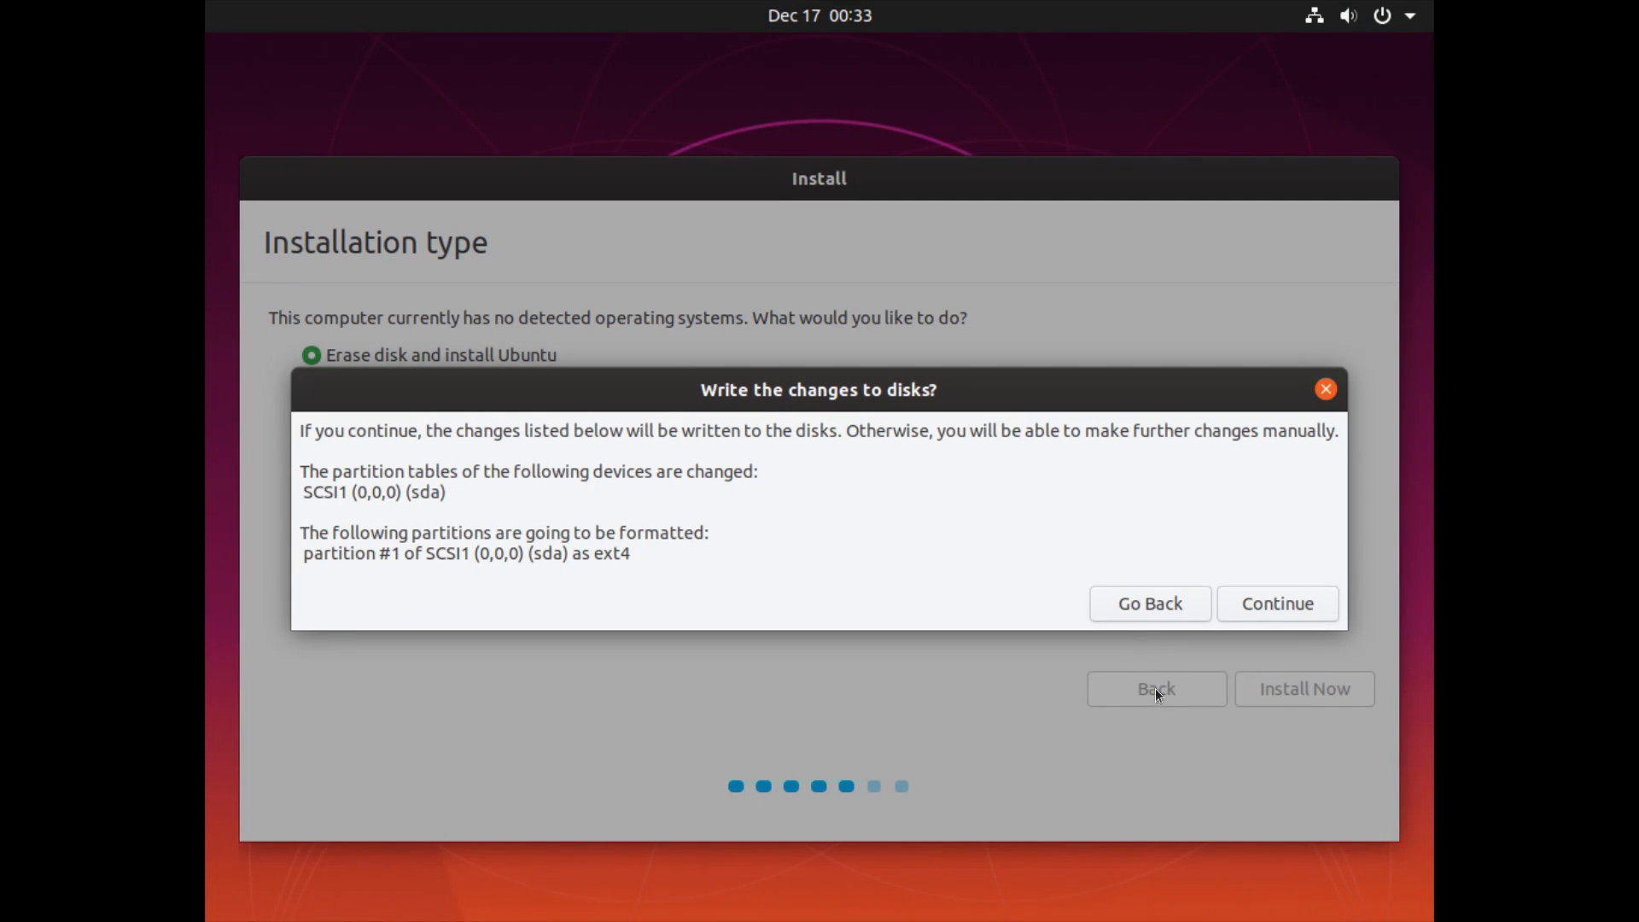
{"action": "mouse_move", "coordinate": [1025, 495]}
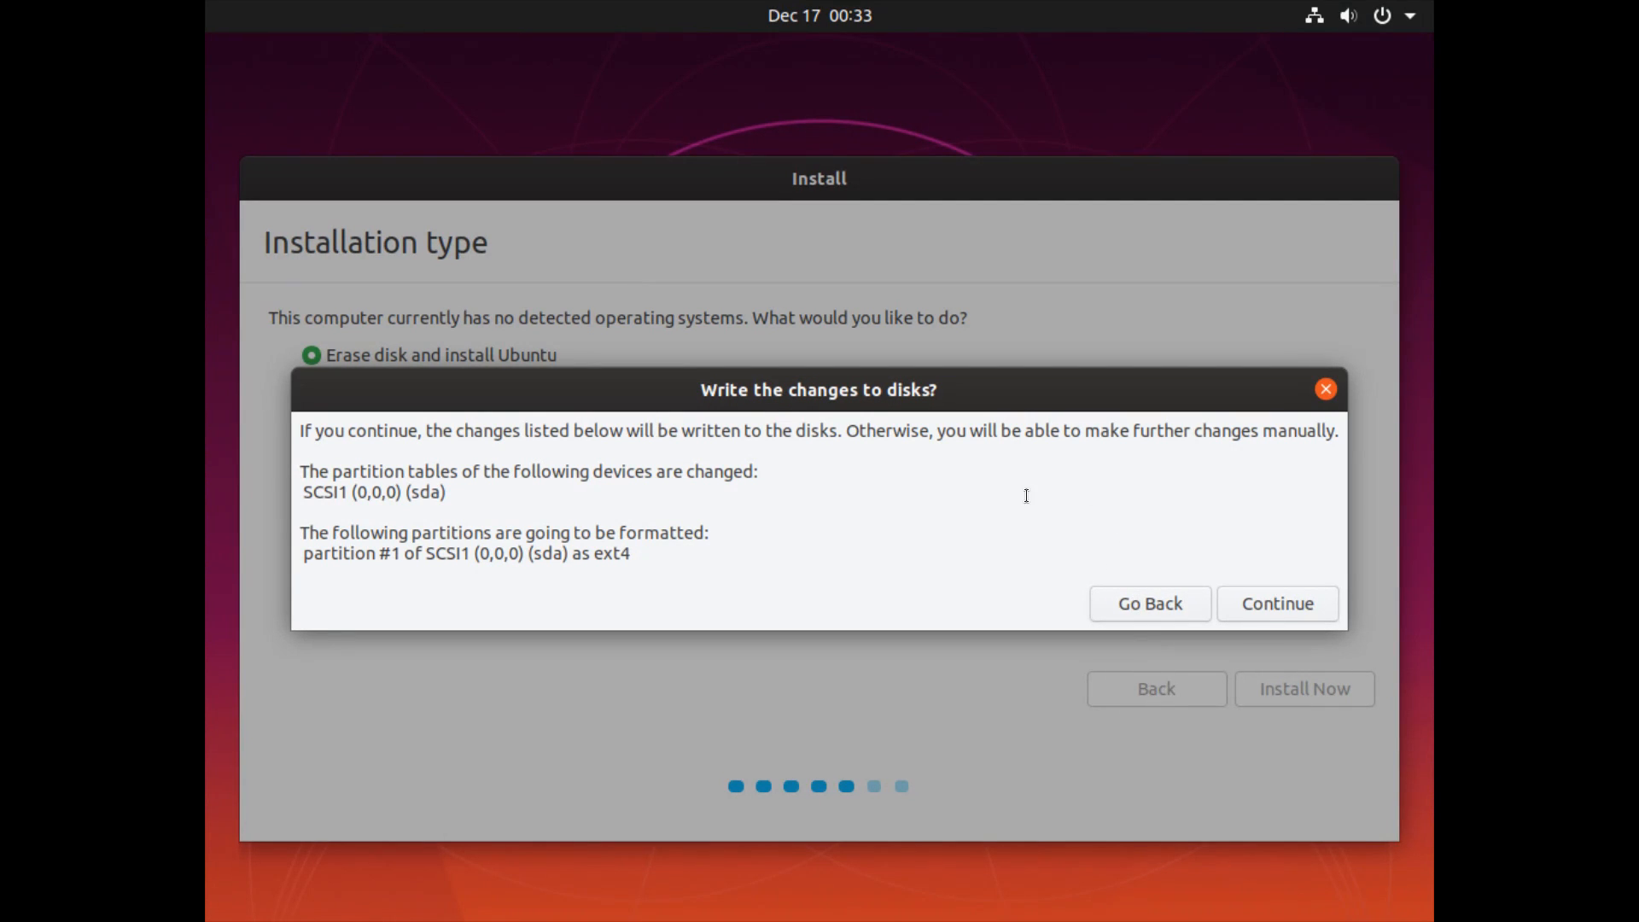
{"action": "mouse_move", "coordinate": [1004, 524]}
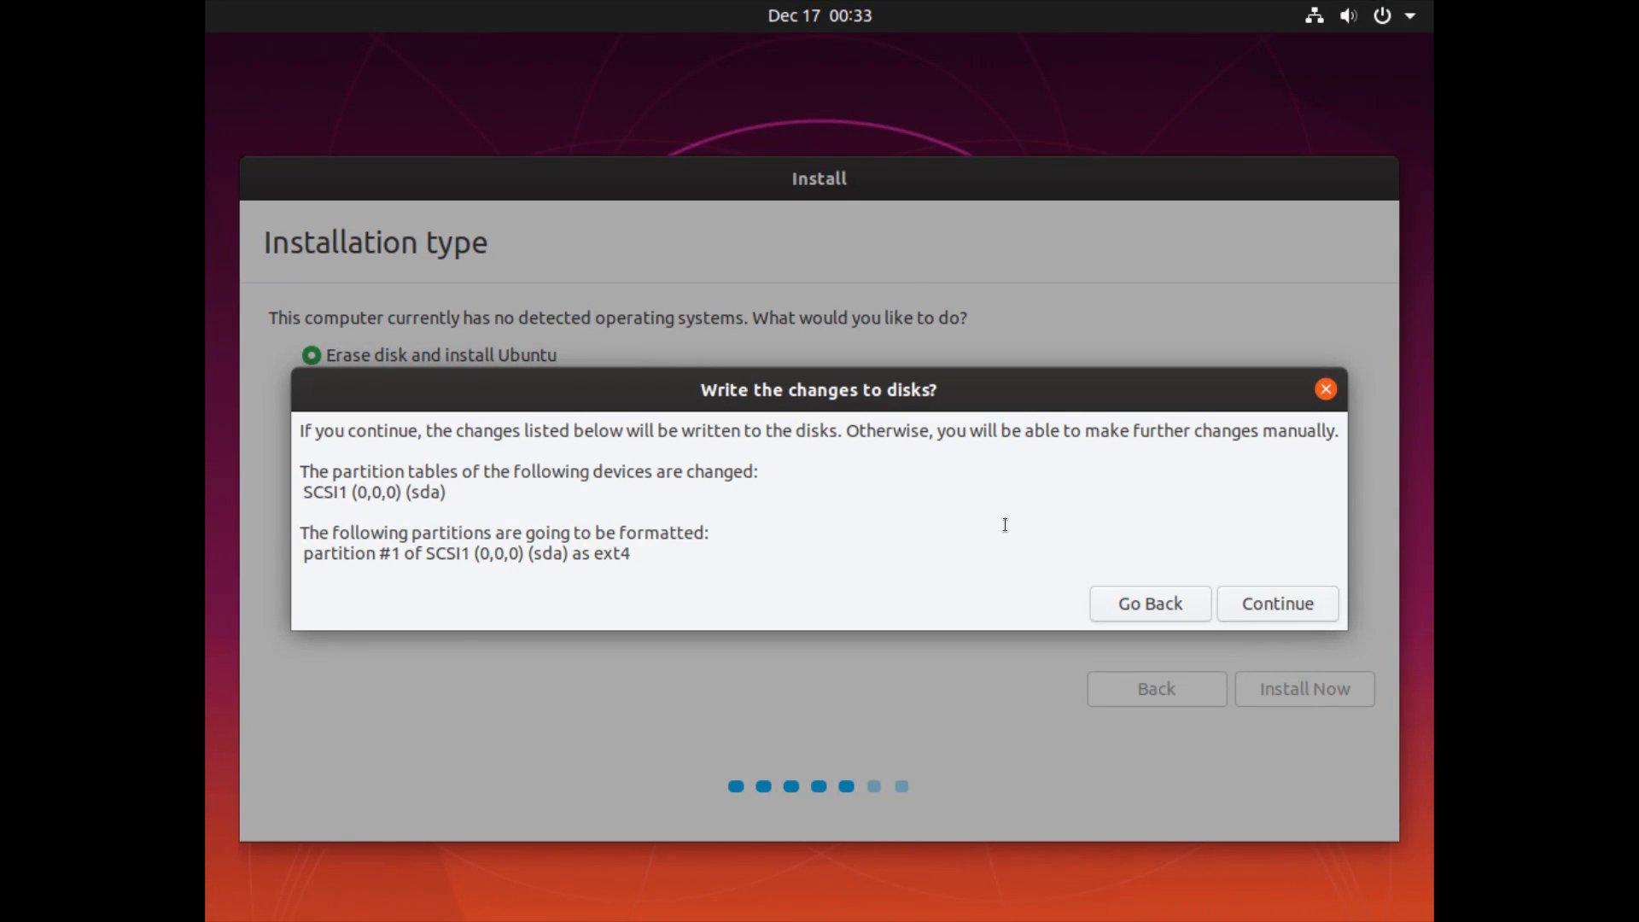
{"action": "mouse_move", "coordinate": [1278, 578]}
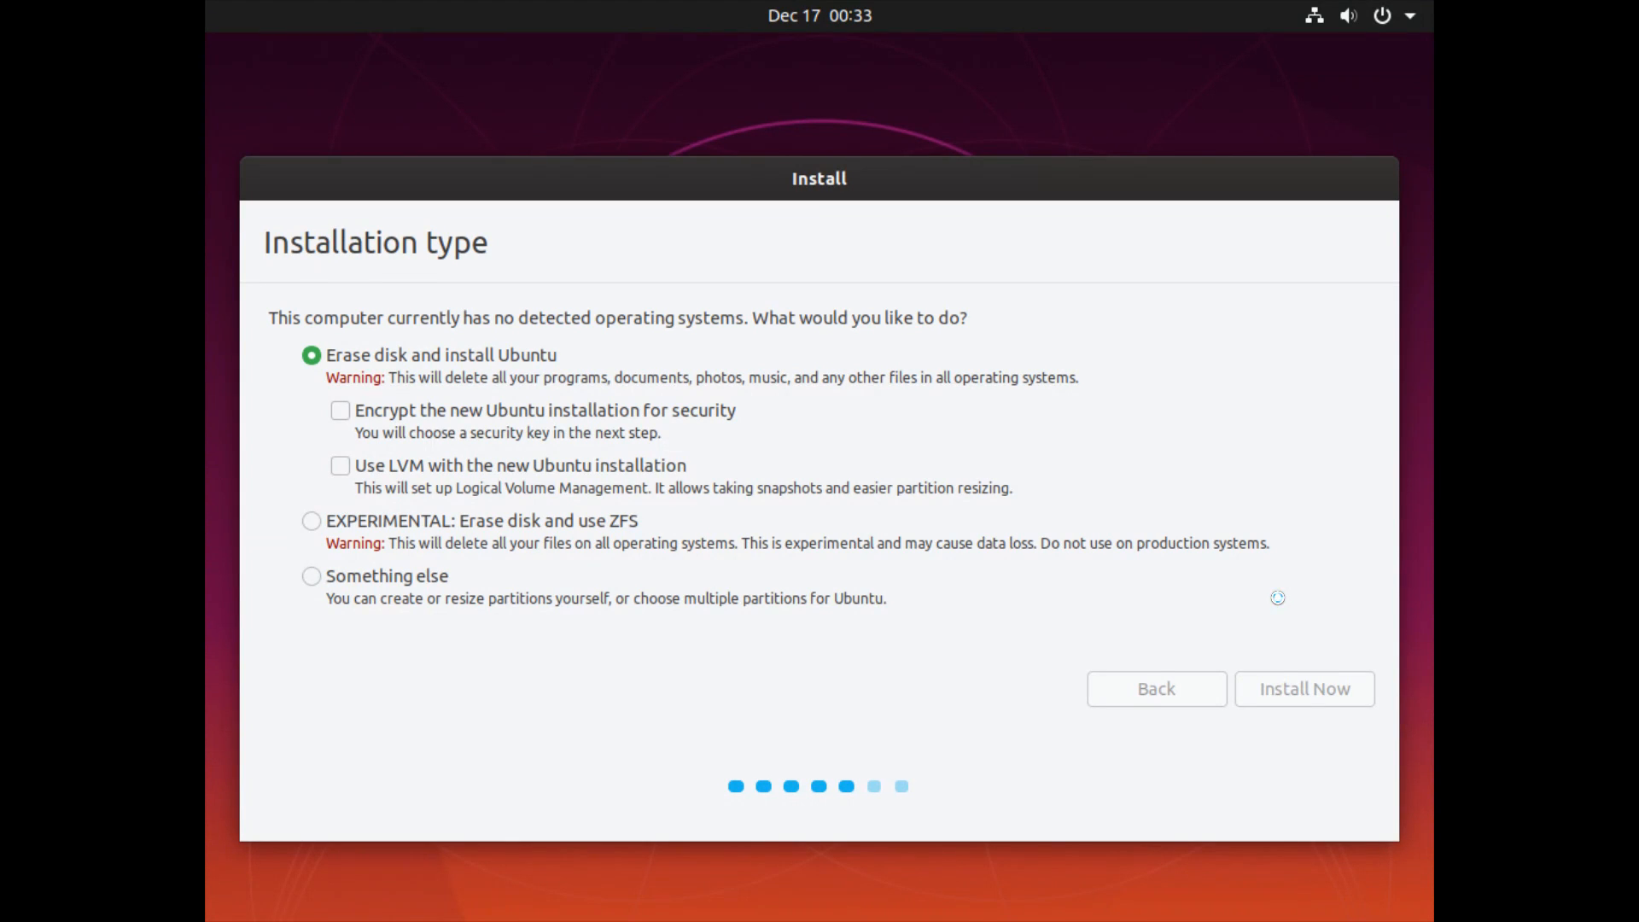
Try several map locations, settle on Los Angeles as the time zone, and continue.
{"action": "left_click", "coordinate": [1304, 688]}
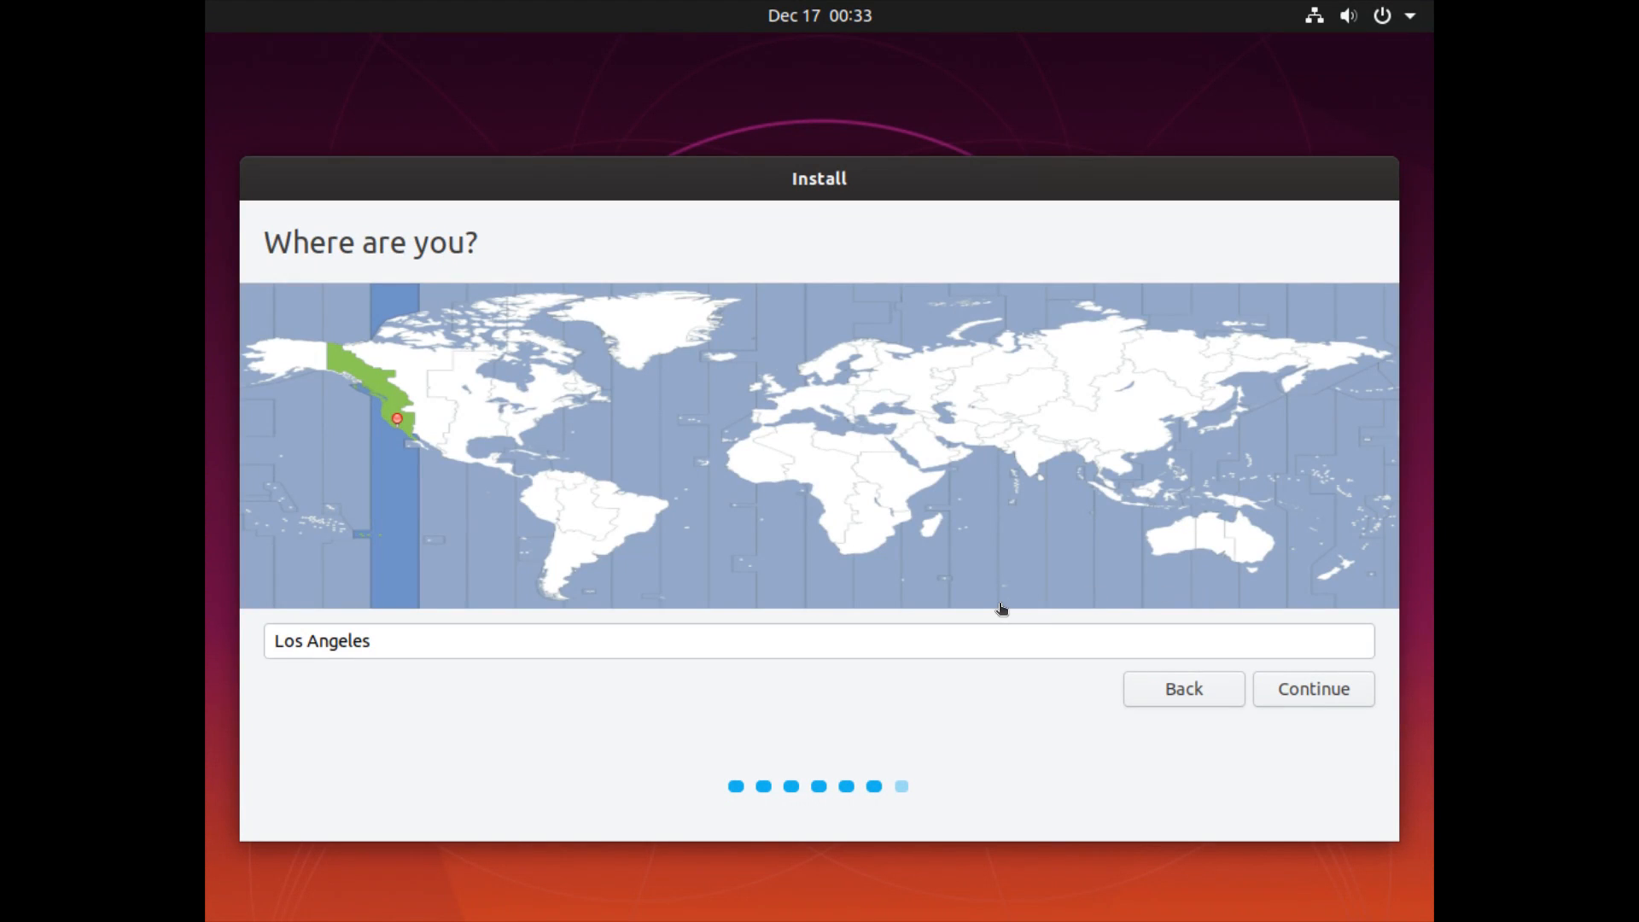
{"action": "mouse_move", "coordinate": [632, 234]}
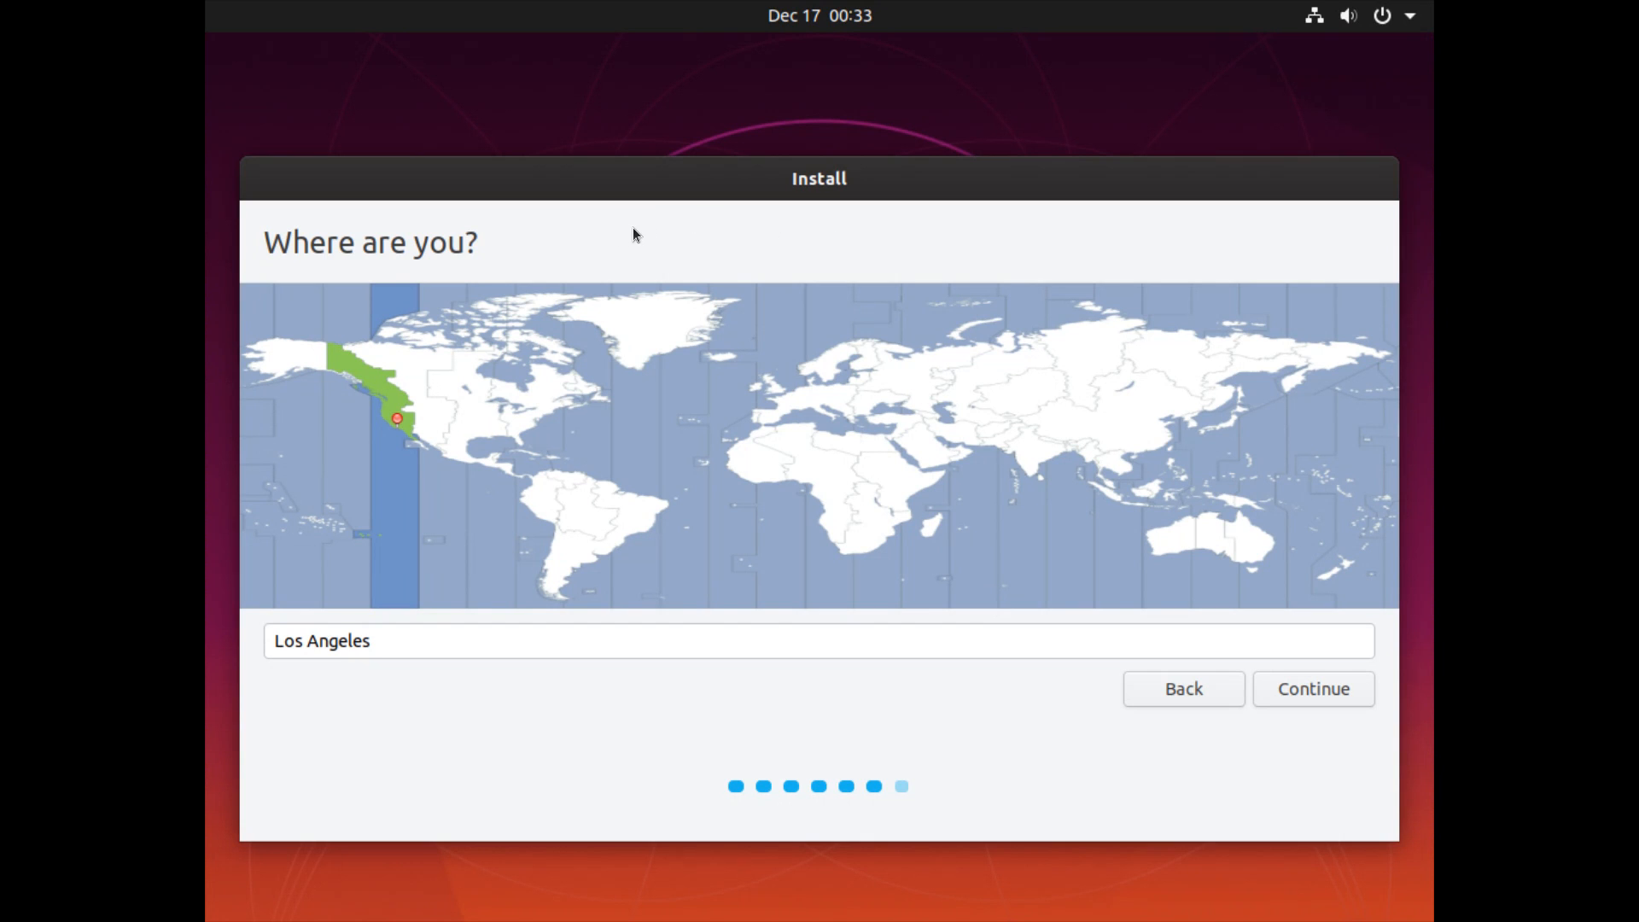
{"action": "mouse_move", "coordinate": [927, 457]}
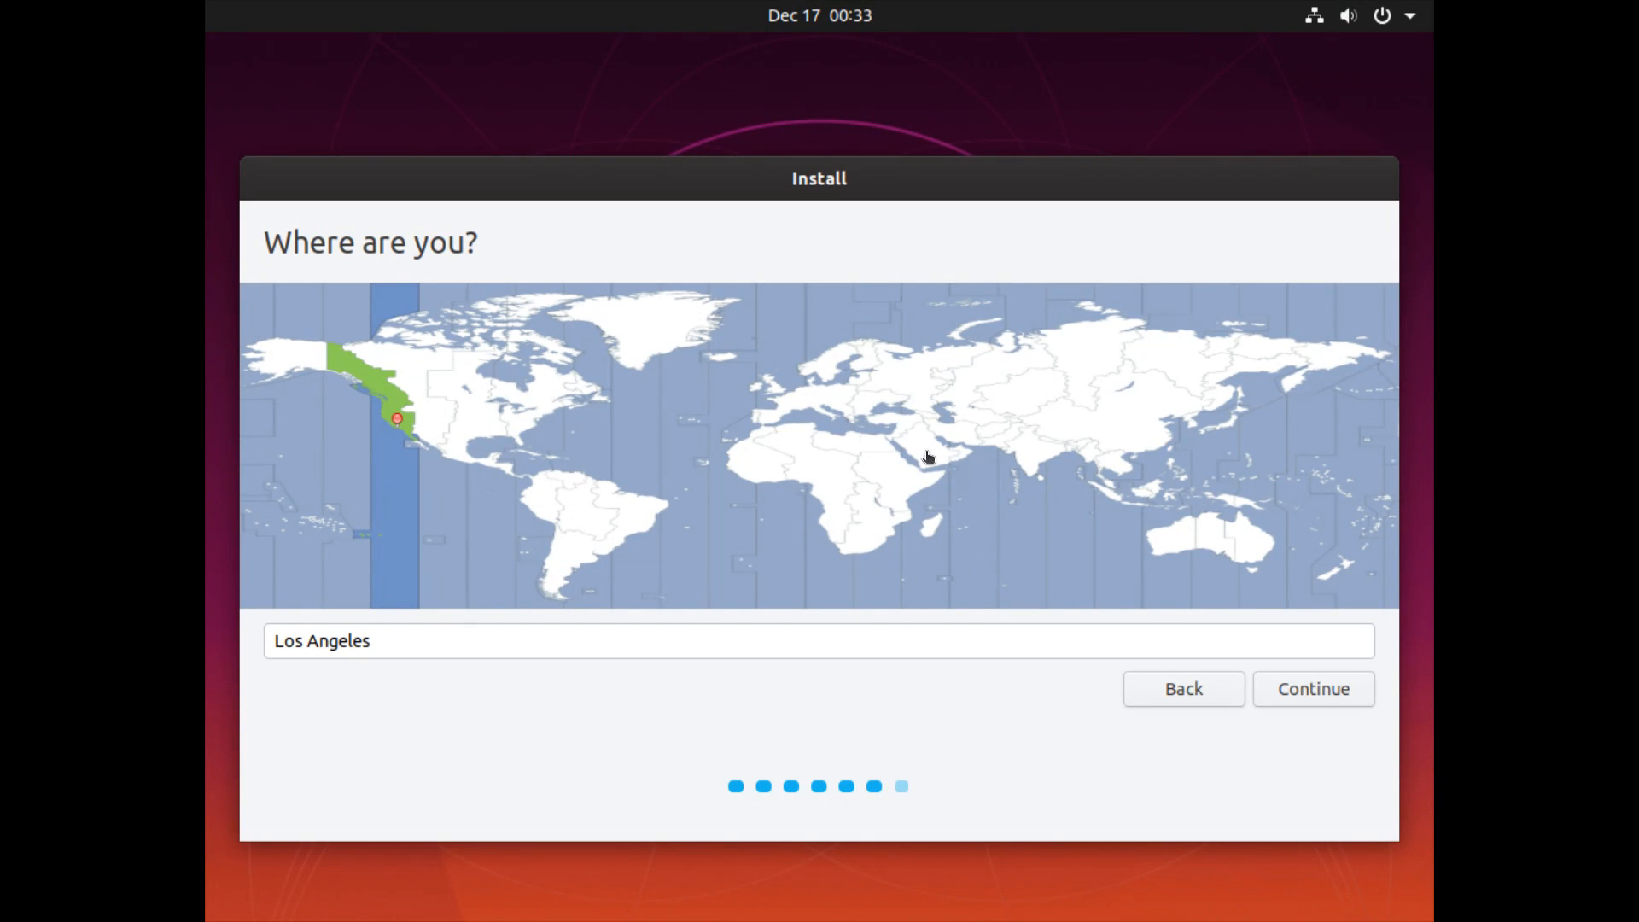
{"action": "mouse_move", "coordinate": [786, 528]}
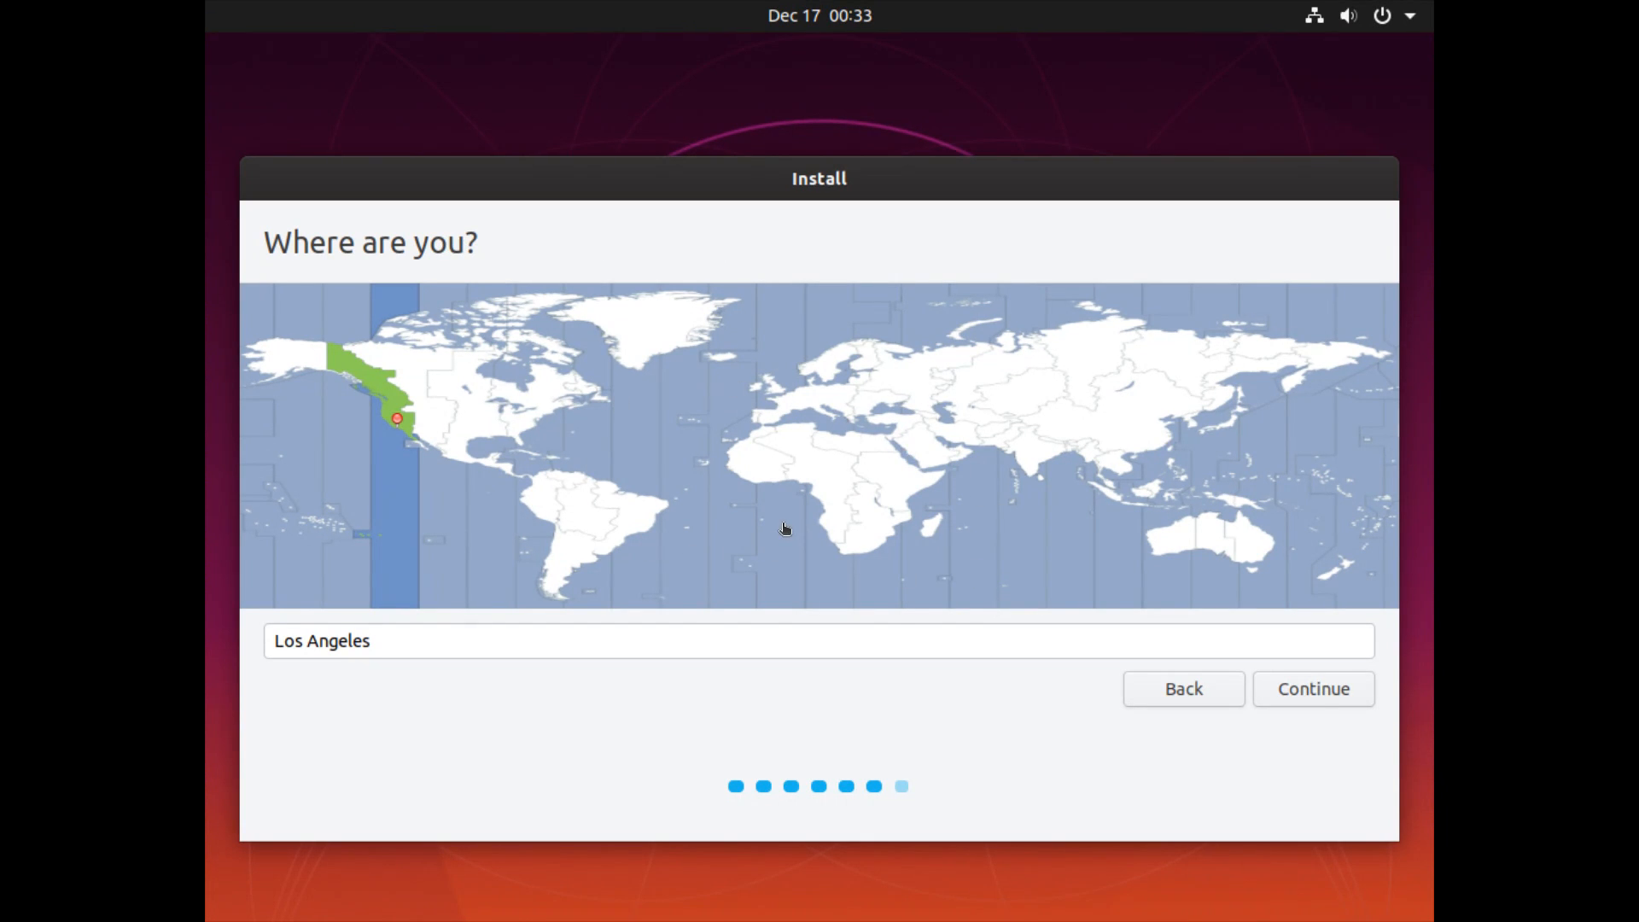
{"action": "mouse_move", "coordinate": [642, 594]}
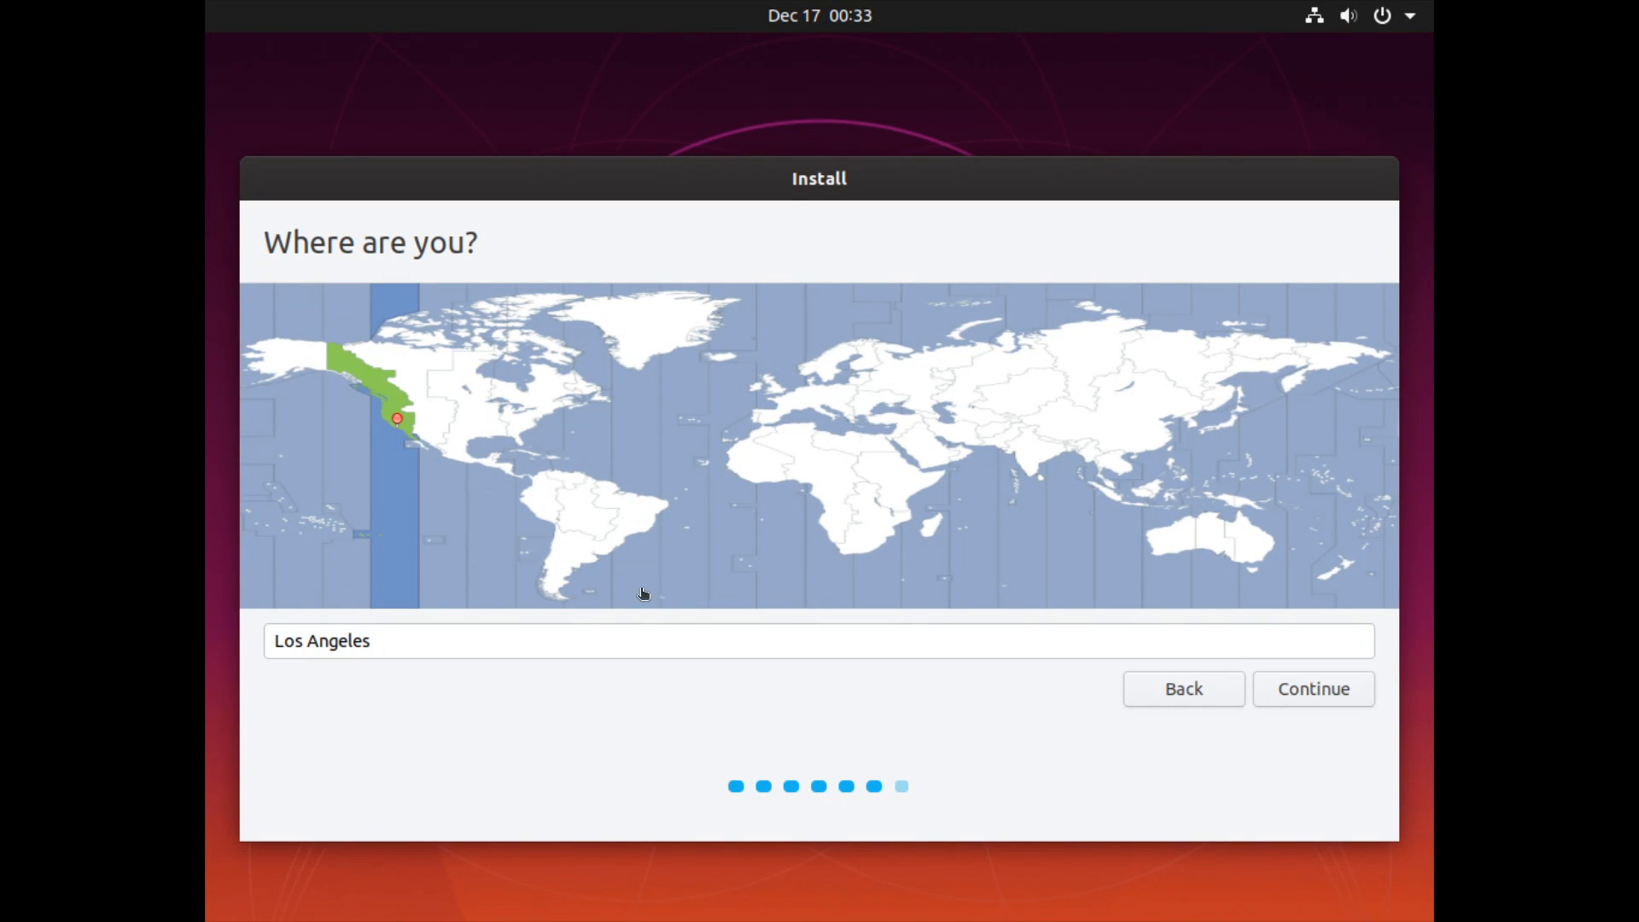
{"action": "mouse_move", "coordinate": [527, 565]}
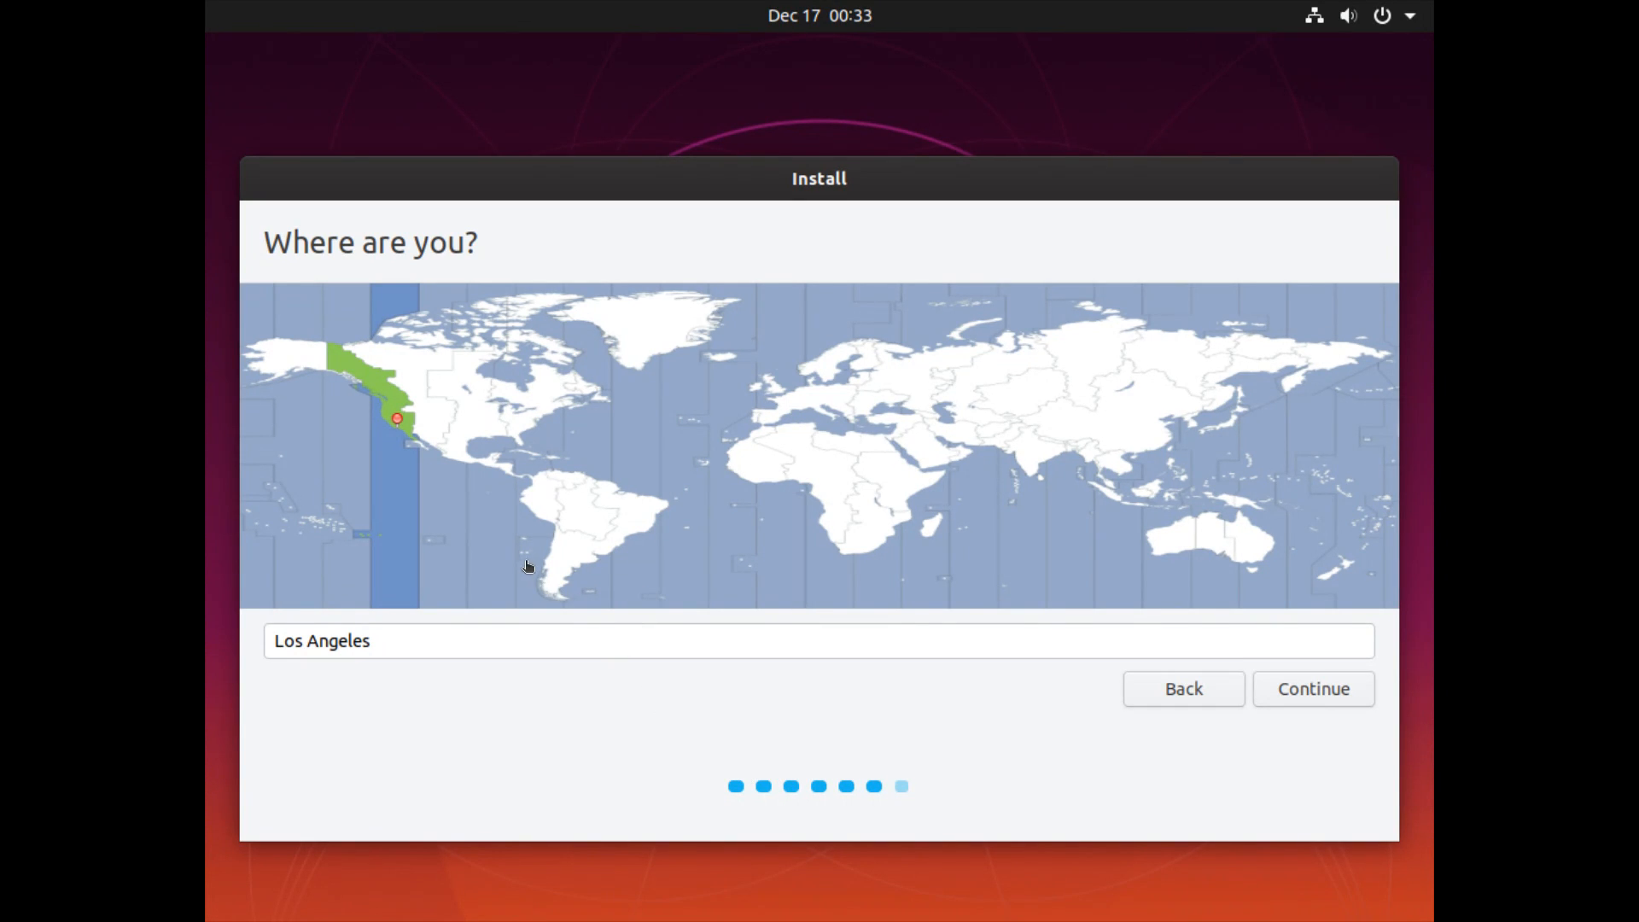
{"action": "mouse_move", "coordinate": [406, 411]}
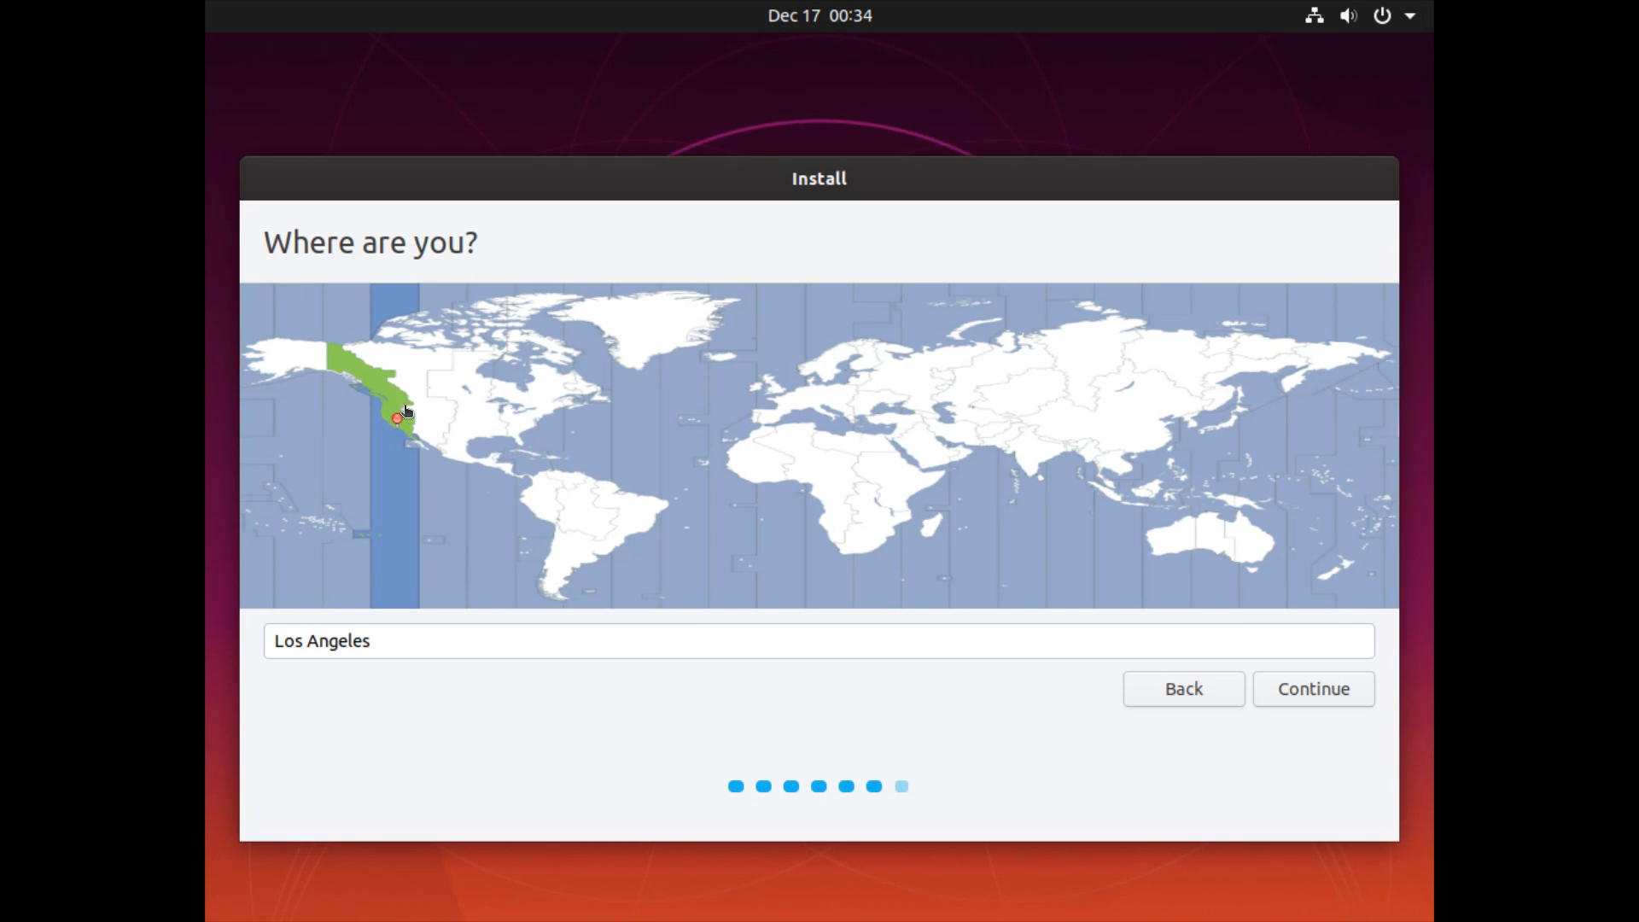
{"action": "mouse_move", "coordinate": [680, 431]}
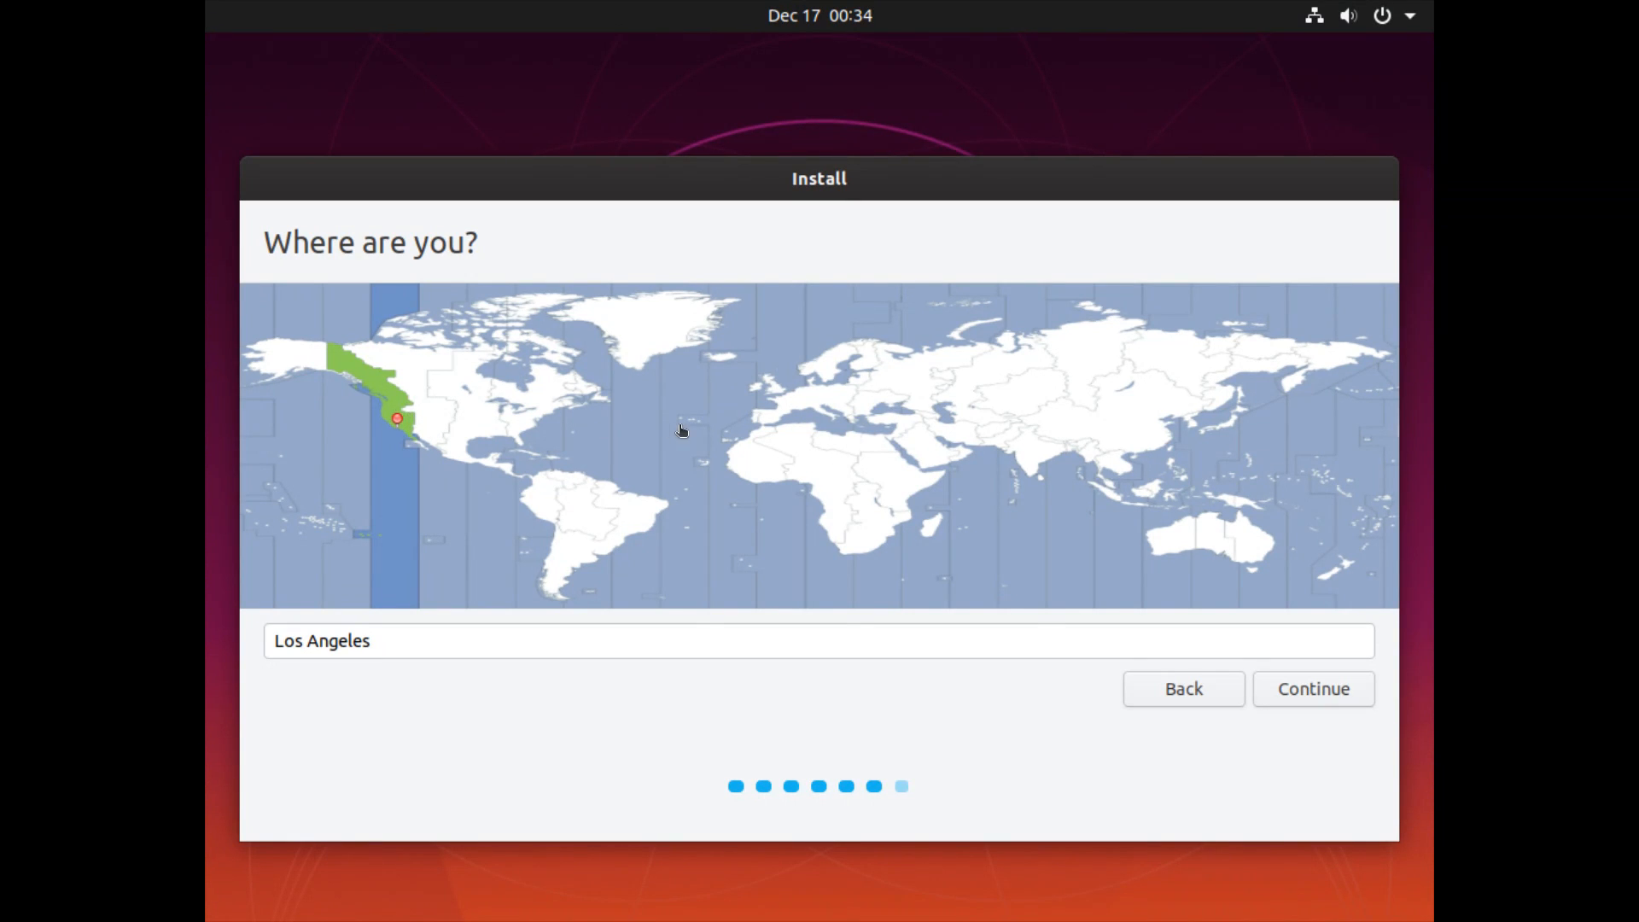
{"action": "mouse_move", "coordinate": [1313, 689]}
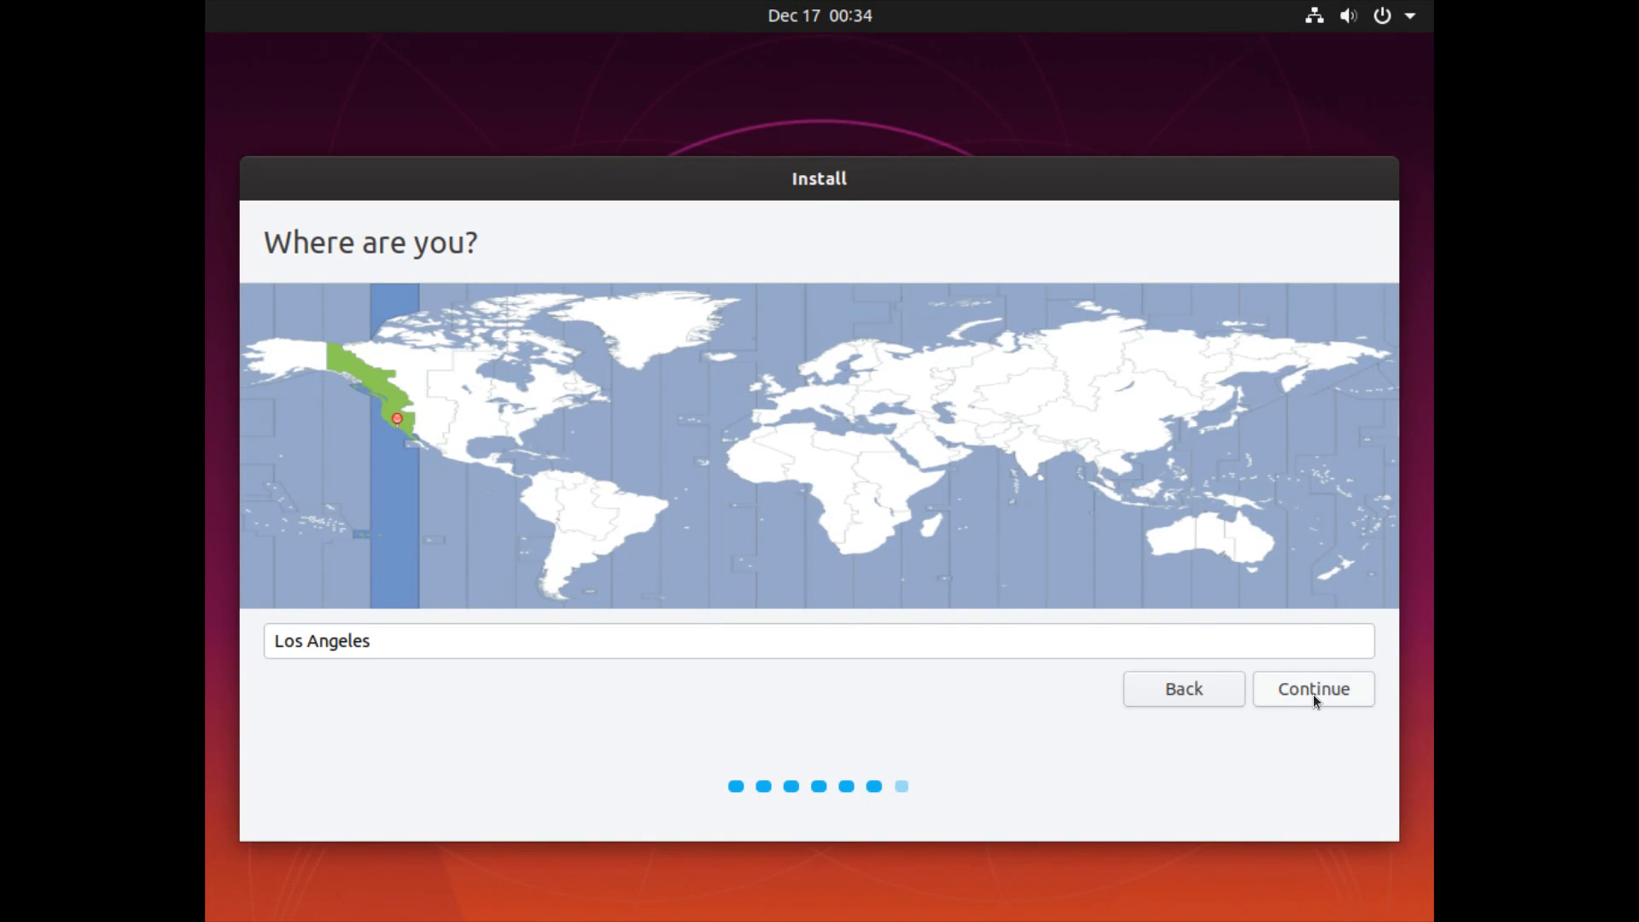
{"action": "left_click", "coordinate": [512, 433]}
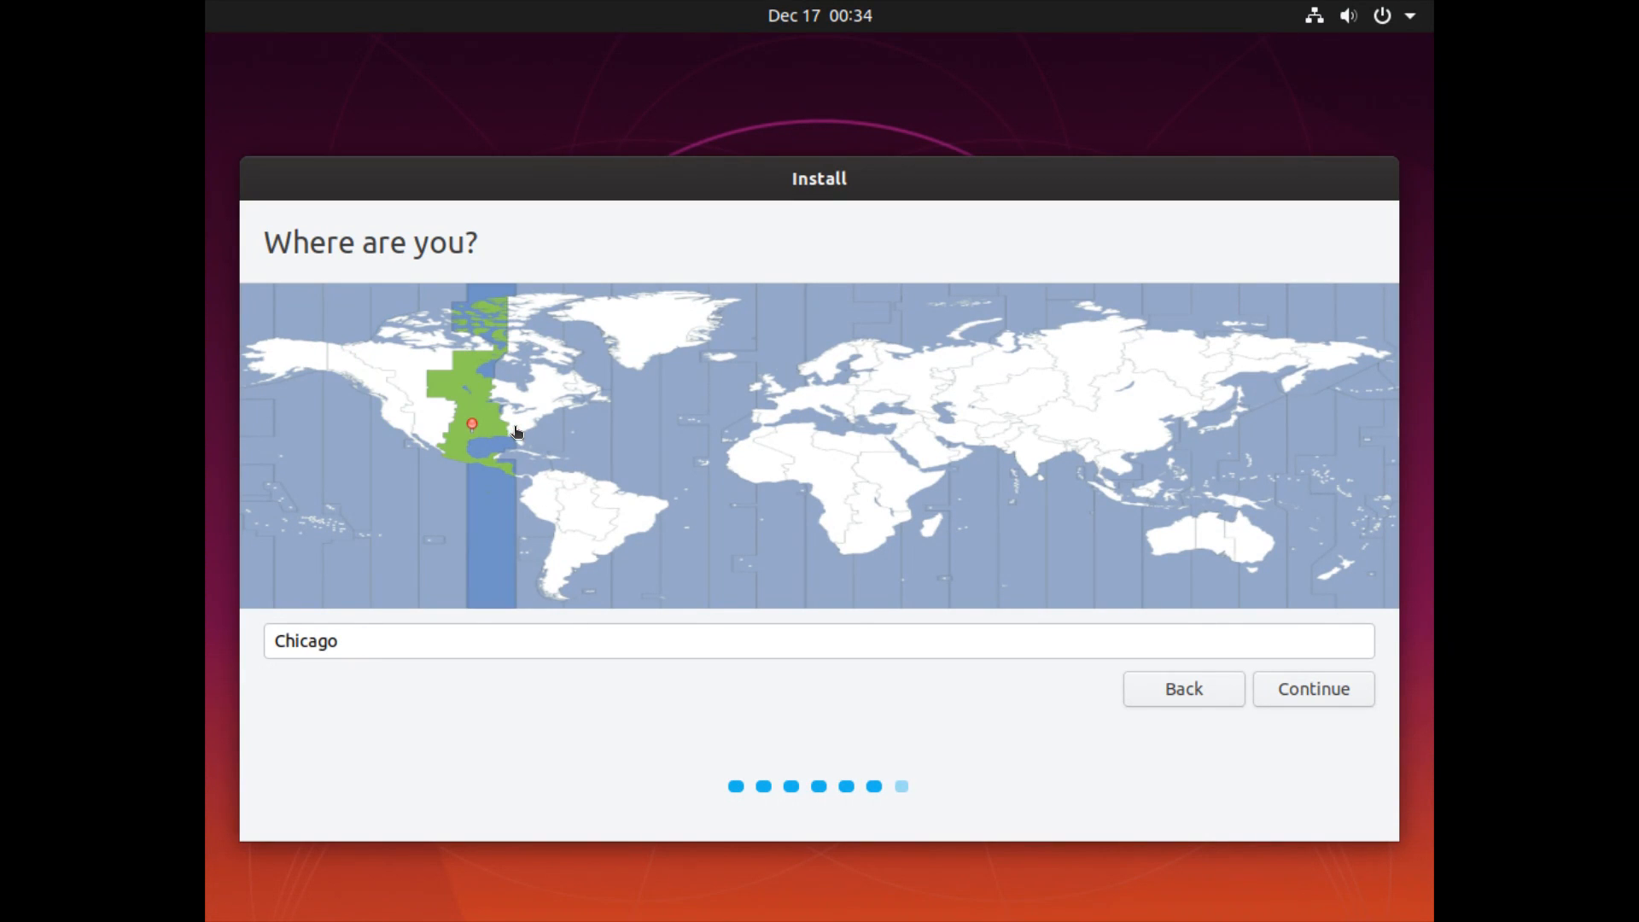
{"action": "left_click", "coordinate": [788, 432]}
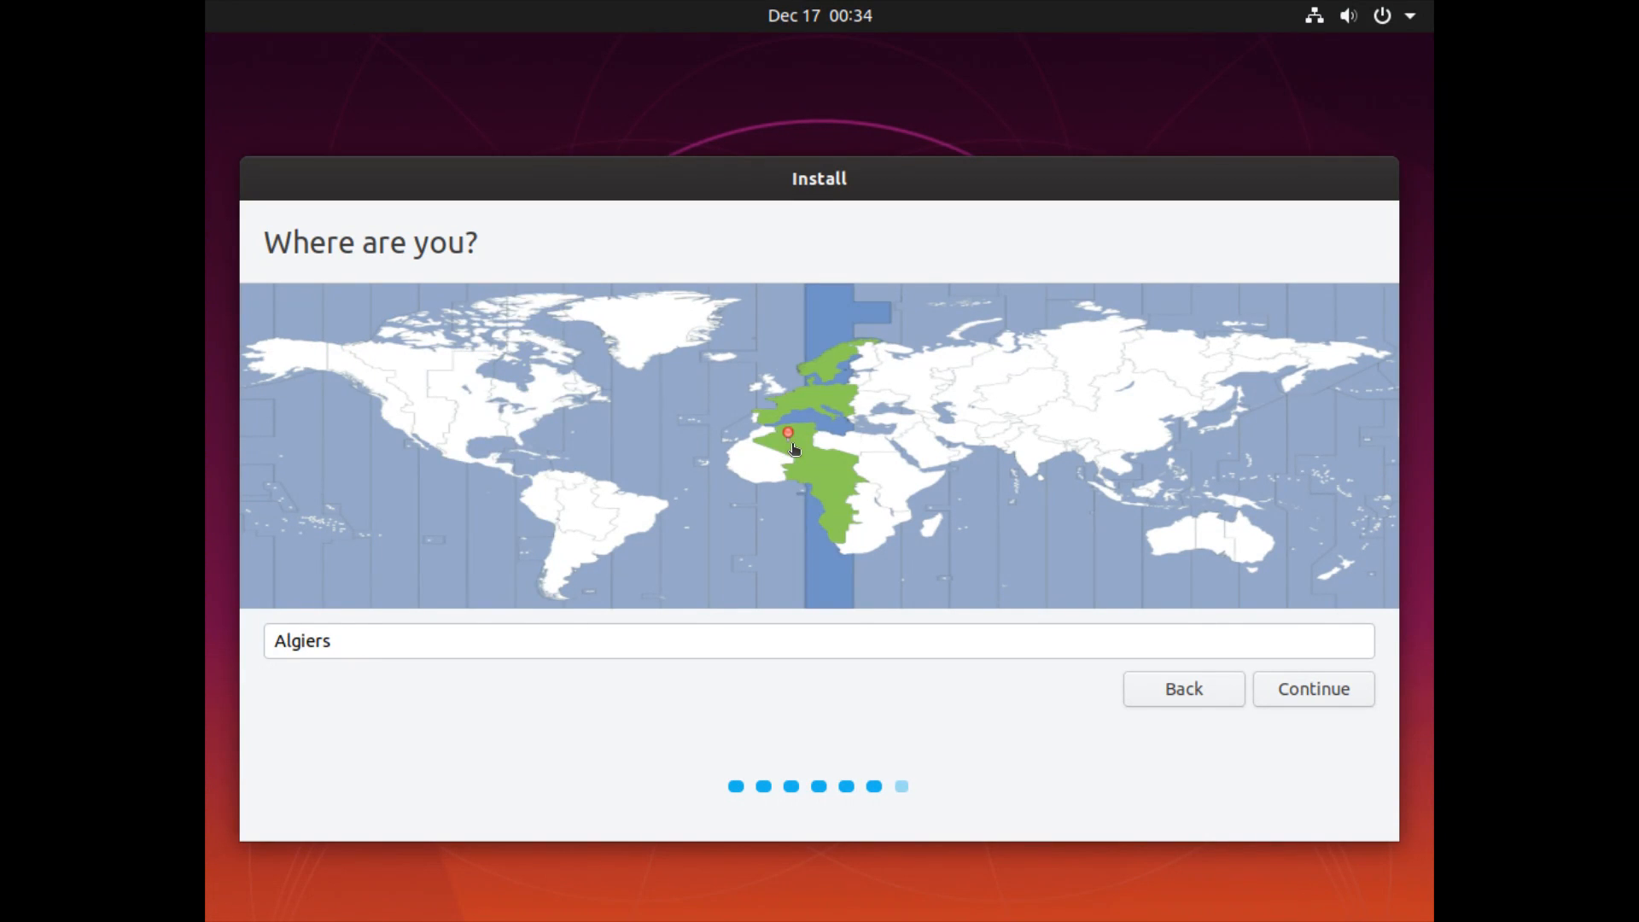
{"action": "left_click", "coordinate": [765, 377]}
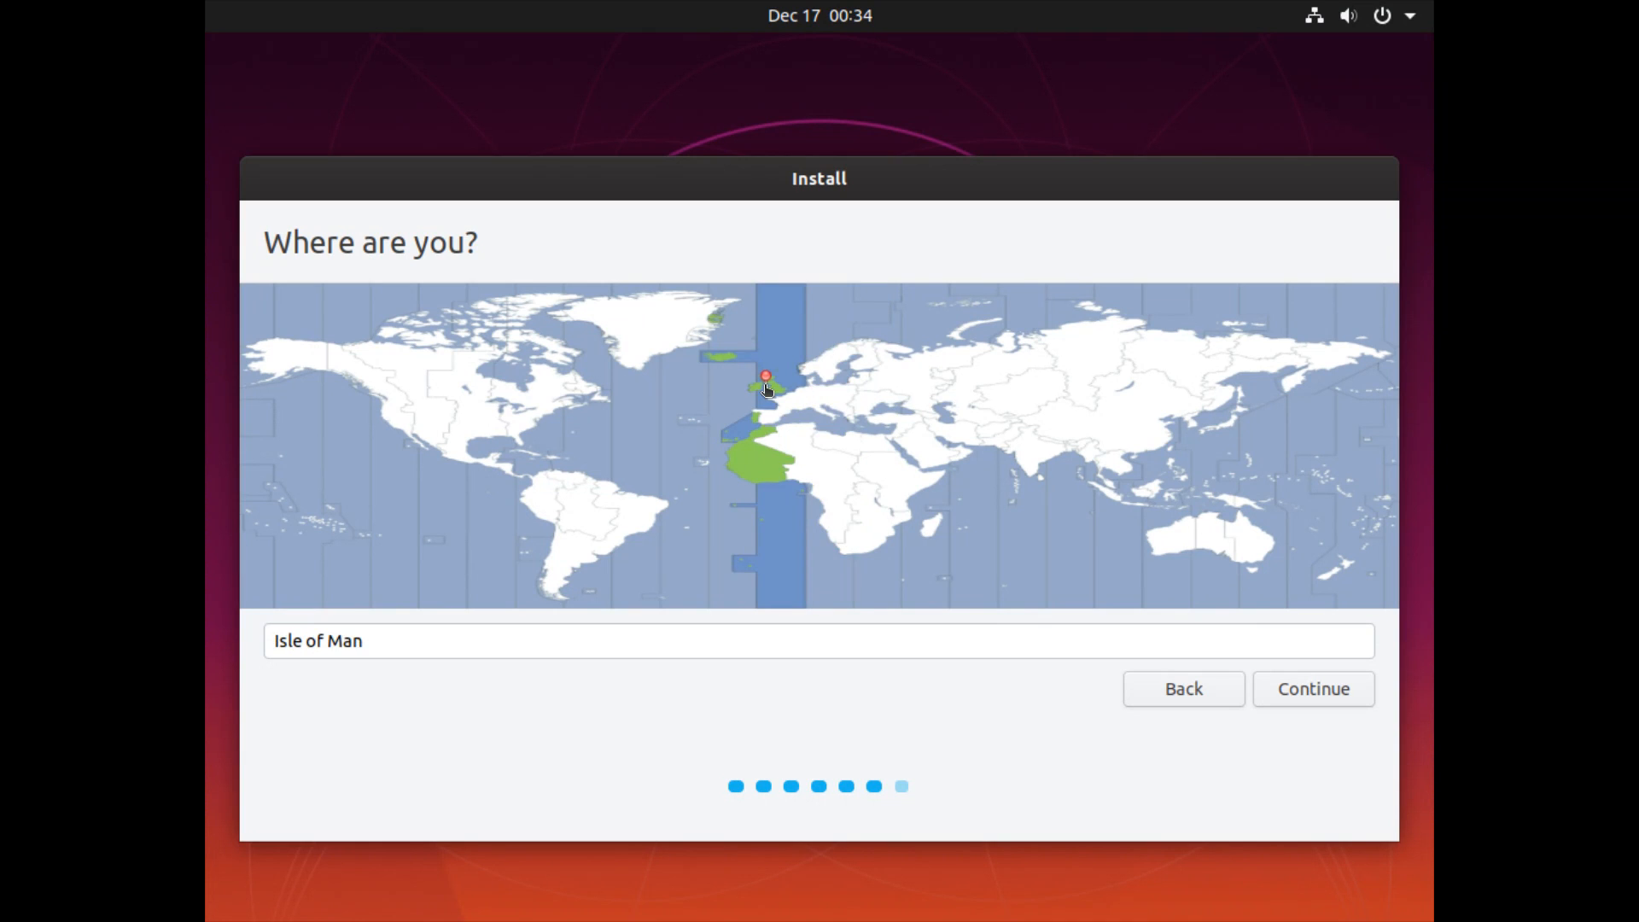
{"action": "left_click", "coordinate": [905, 378]}
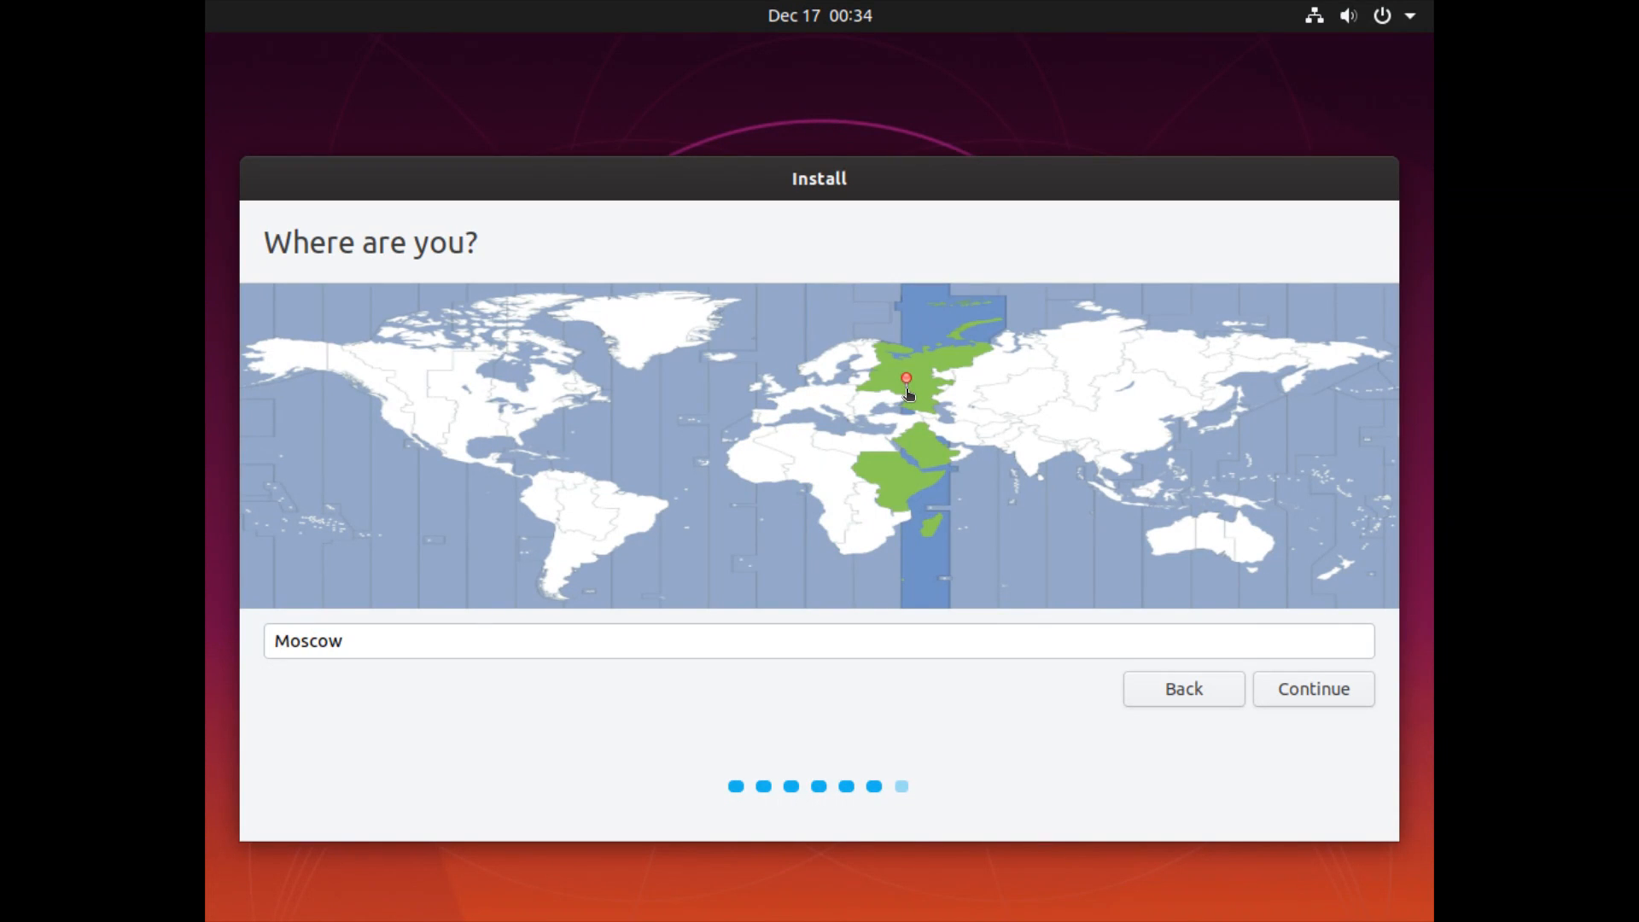
{"action": "left_click", "coordinate": [1160, 517]}
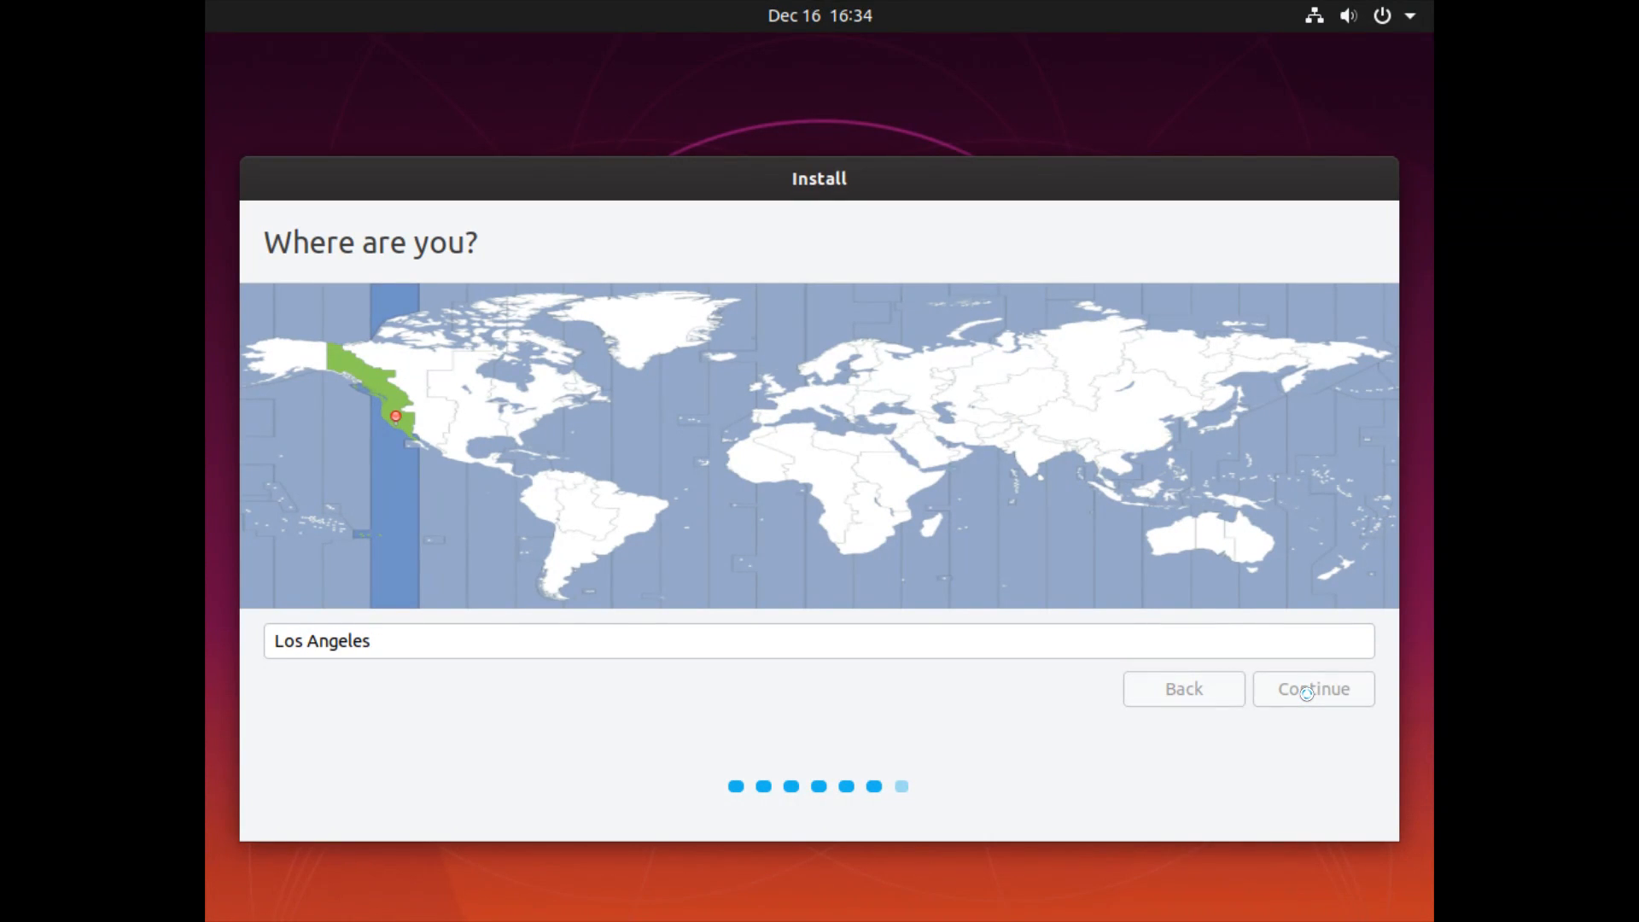
{"action": "left_click", "coordinate": [1312, 689]}
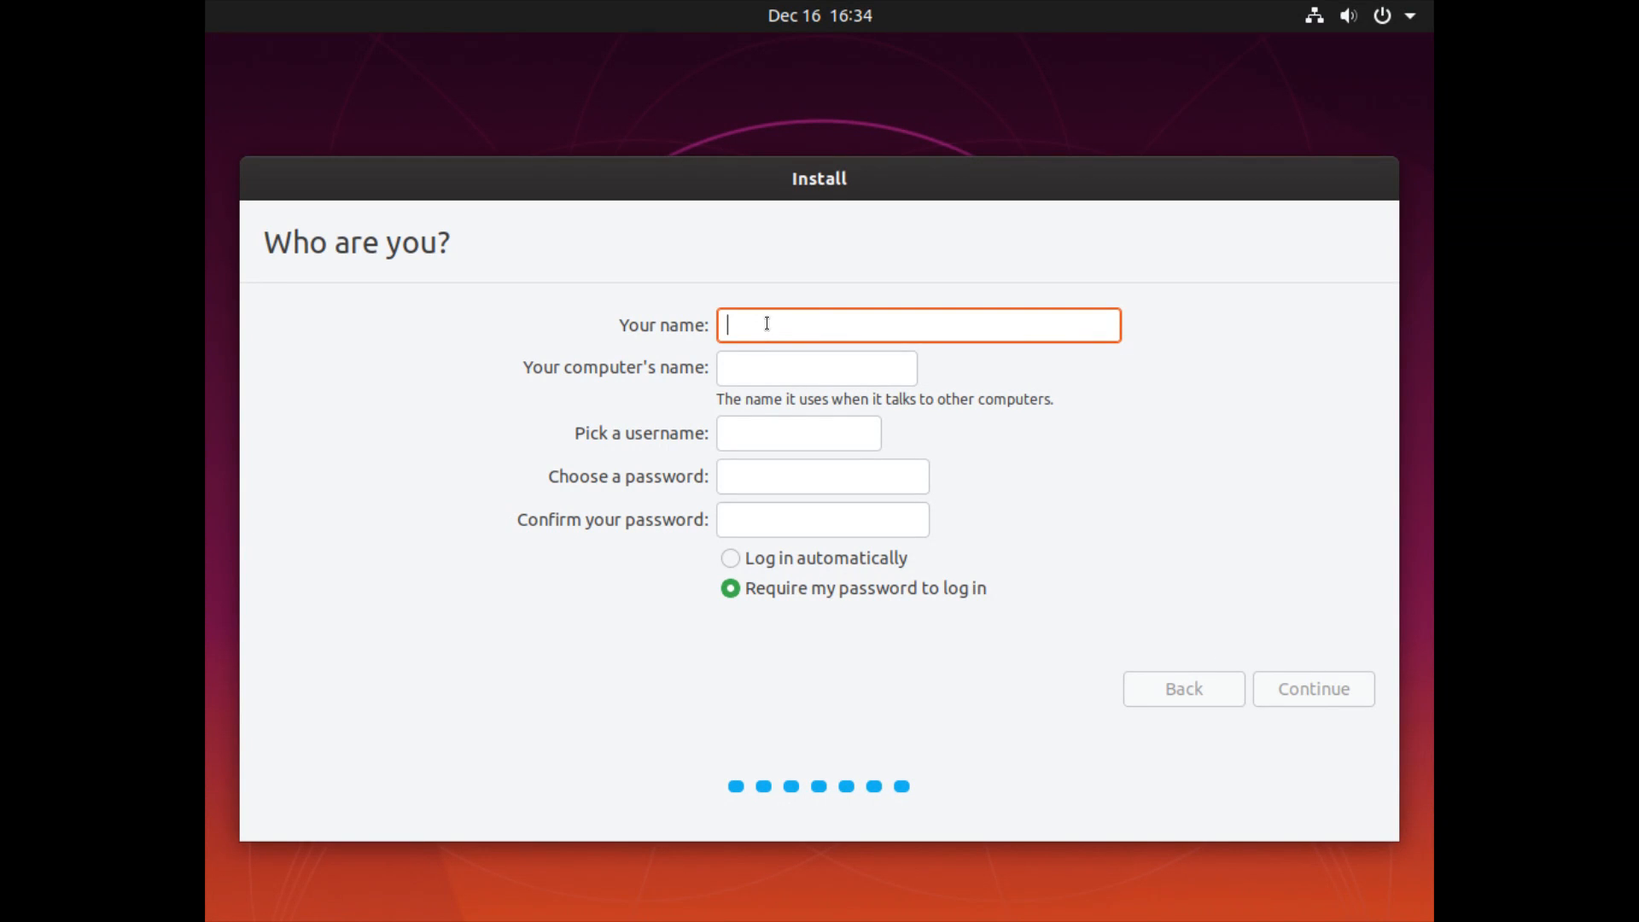
Enter name Linux and replace the computer name with Freedom-PC.
{"action": "type", "text": "Linux TV"}
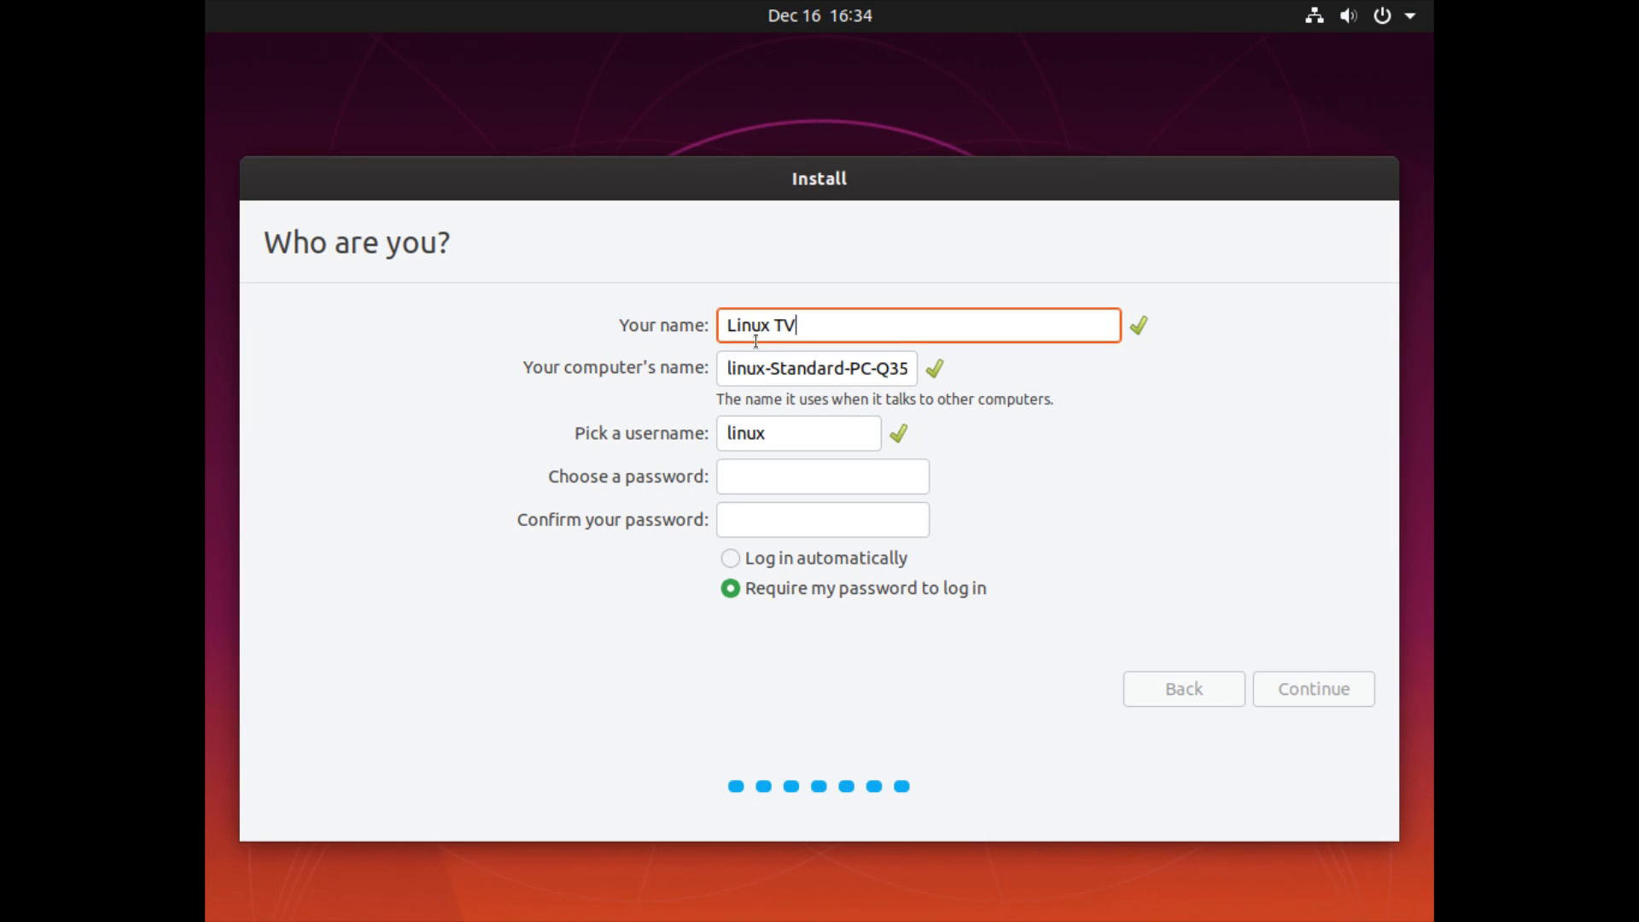
{"action": "double_click", "coordinate": [861, 368]}
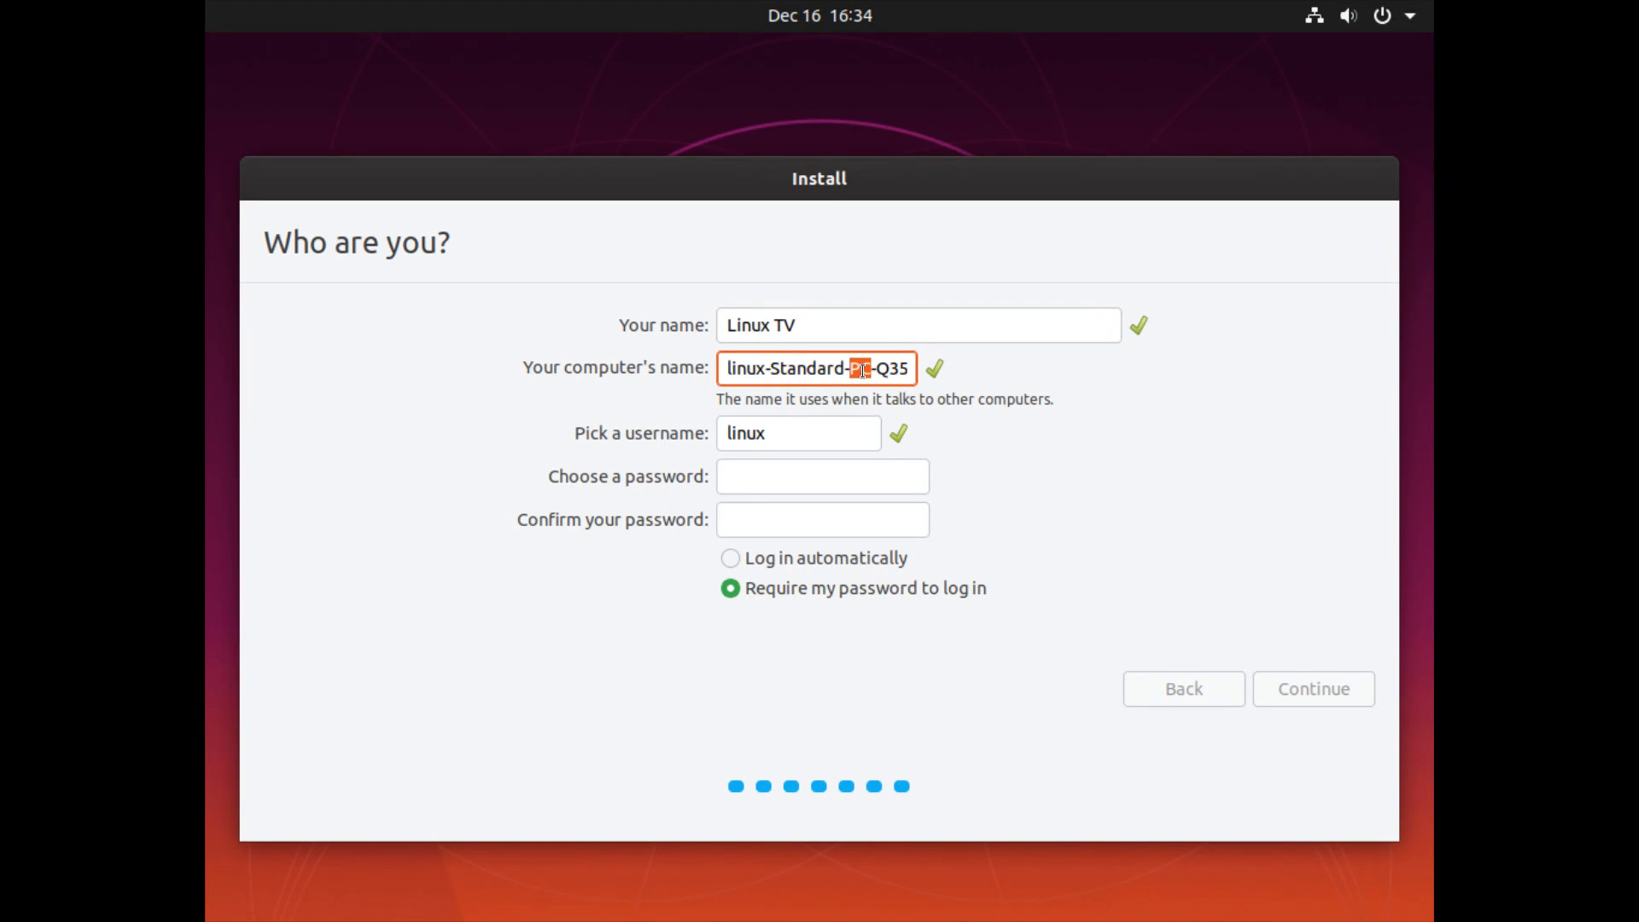
{"action": "triple_click", "coordinate": [816, 368]}
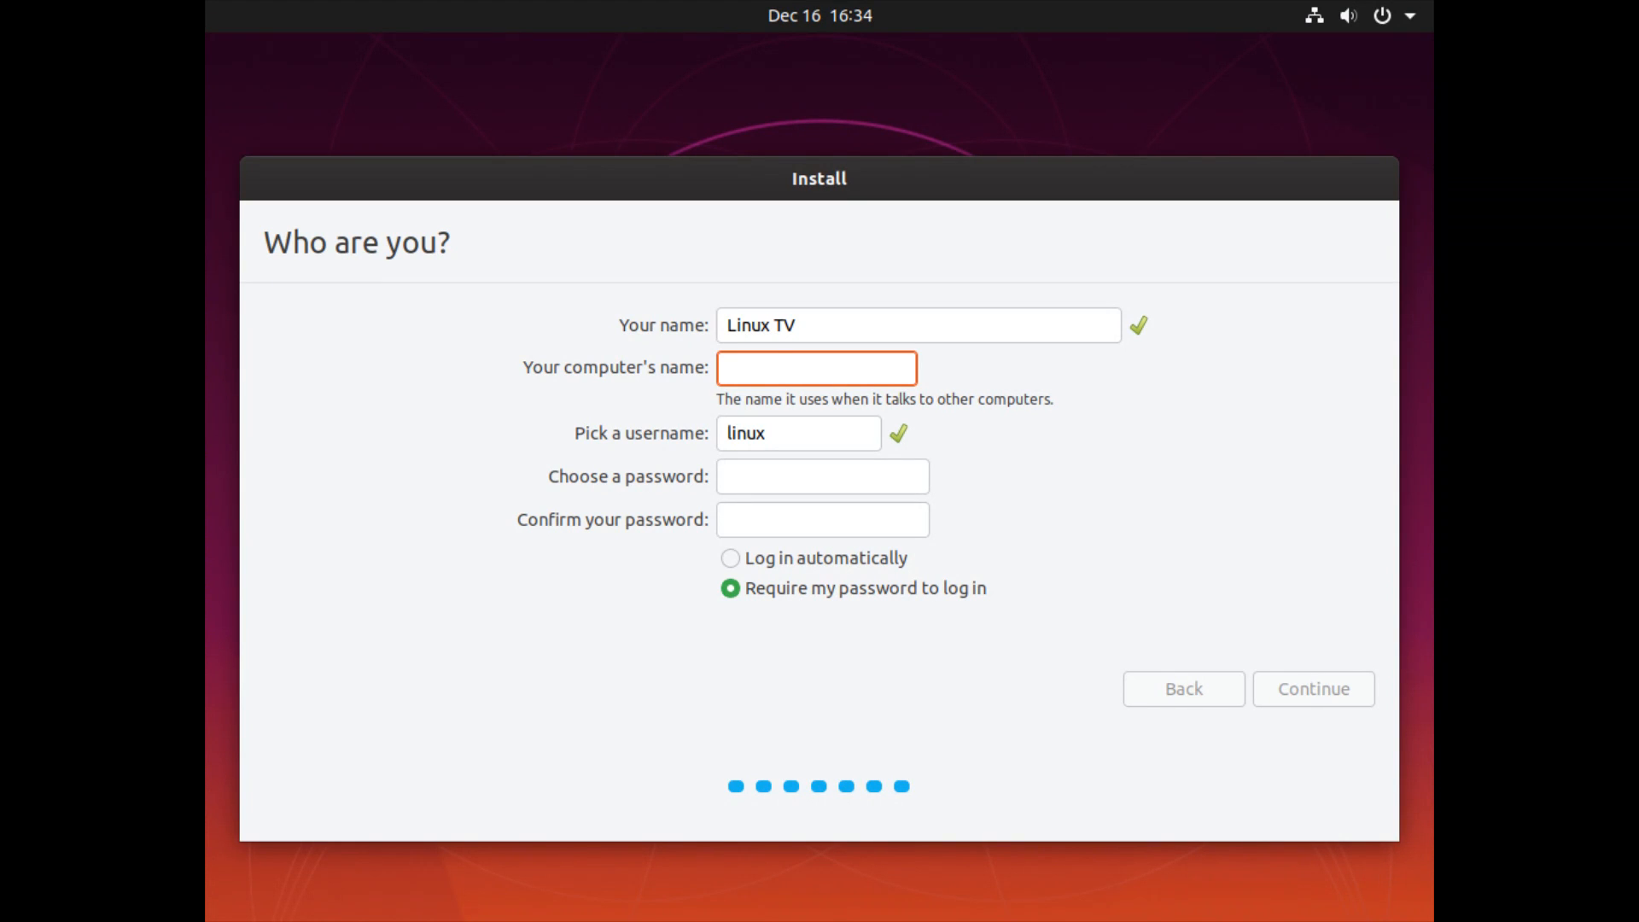
{"action": "left_click", "coordinate": [816, 367]}
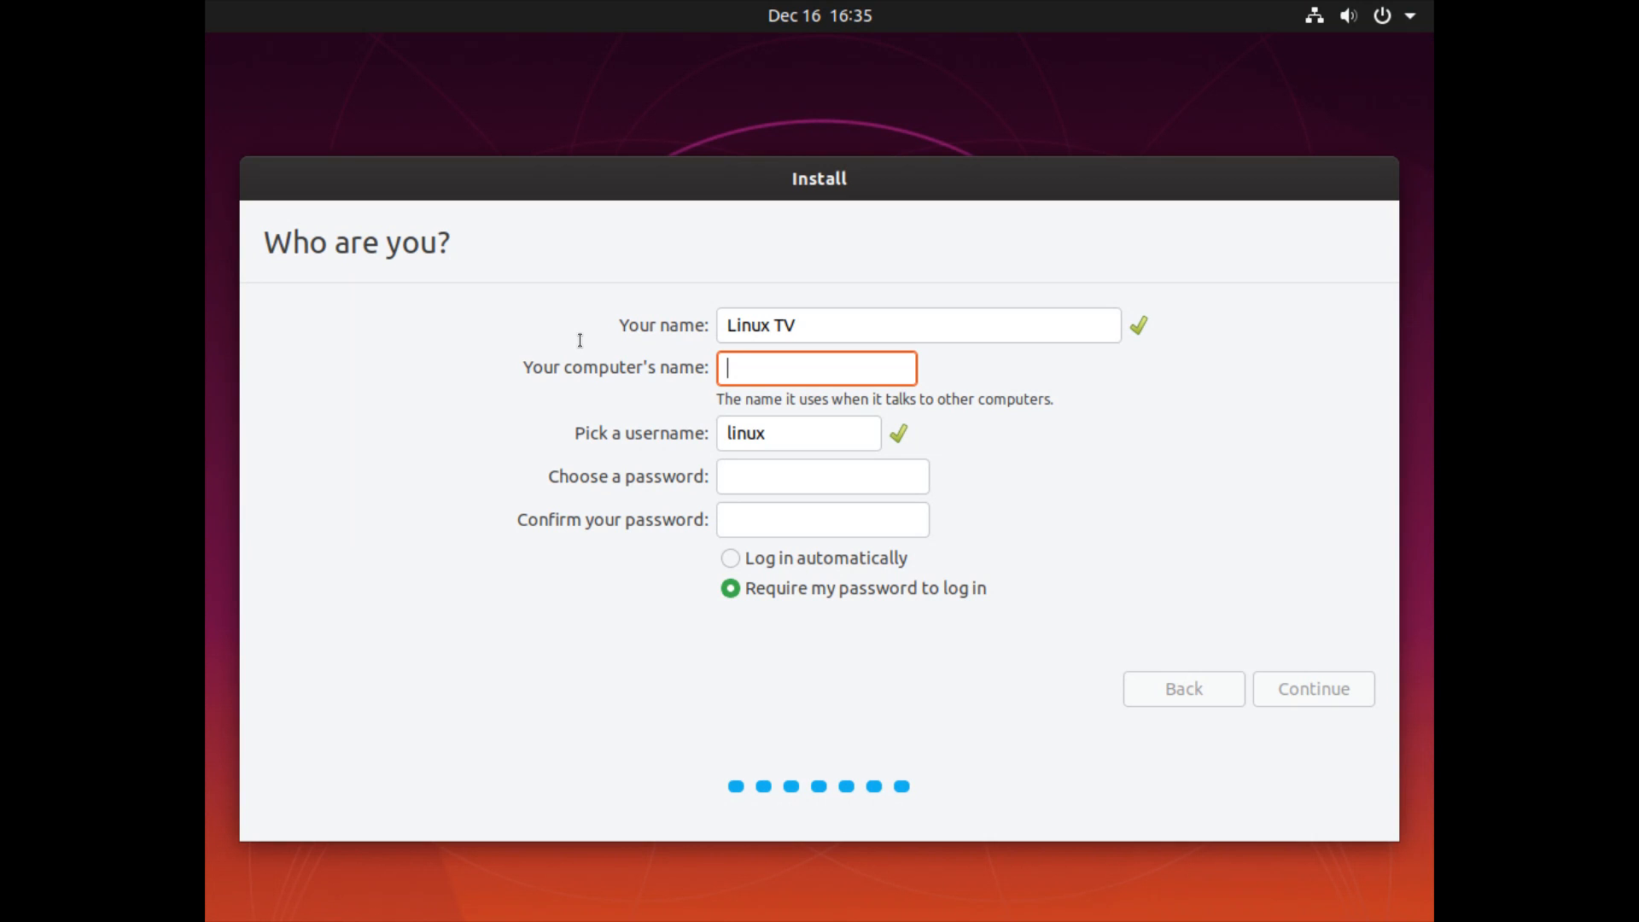
{"action": "type", "text": "Freedom"}
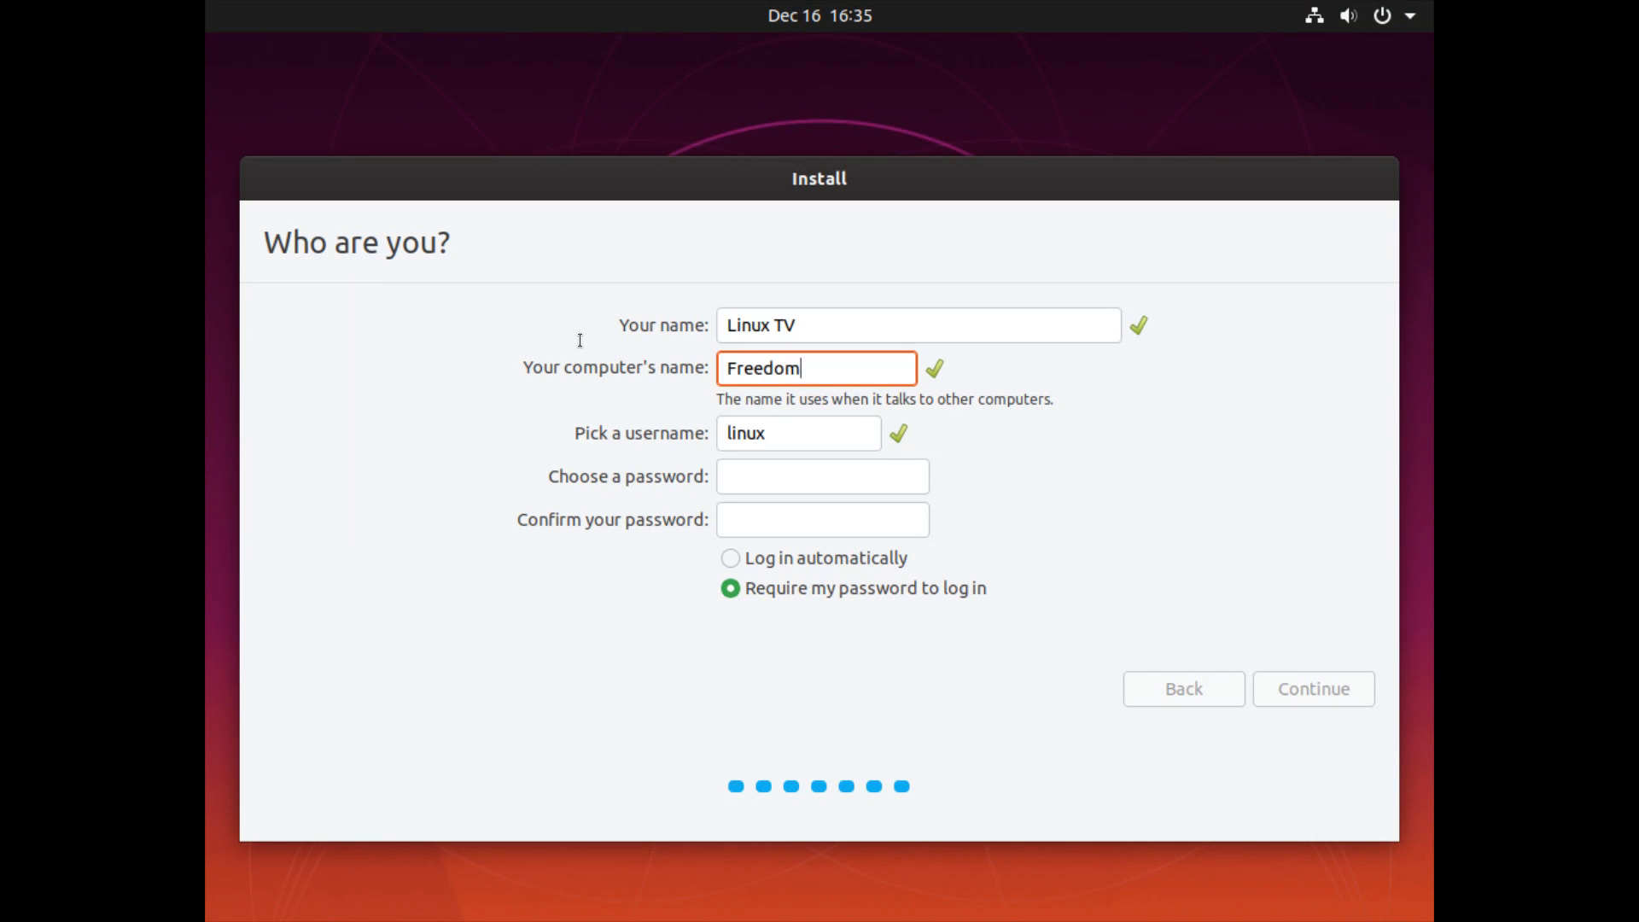
{"action": "type", "text": "-PC"}
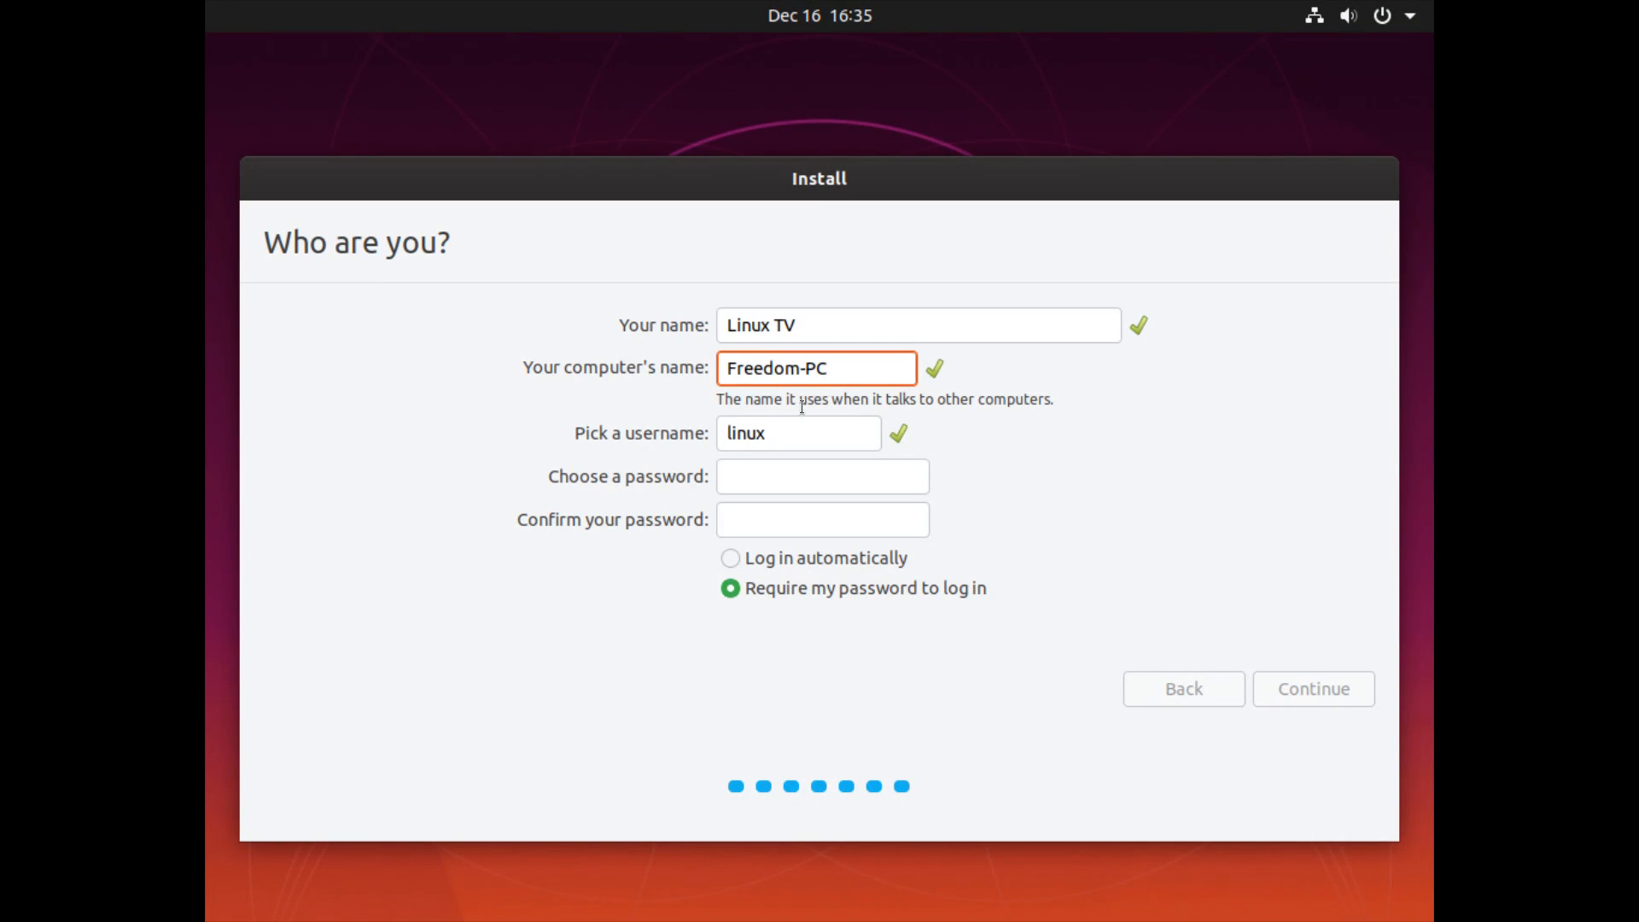
Keep username linux, enter the account password, and begin installing.
{"action": "left_click", "coordinate": [798, 433]}
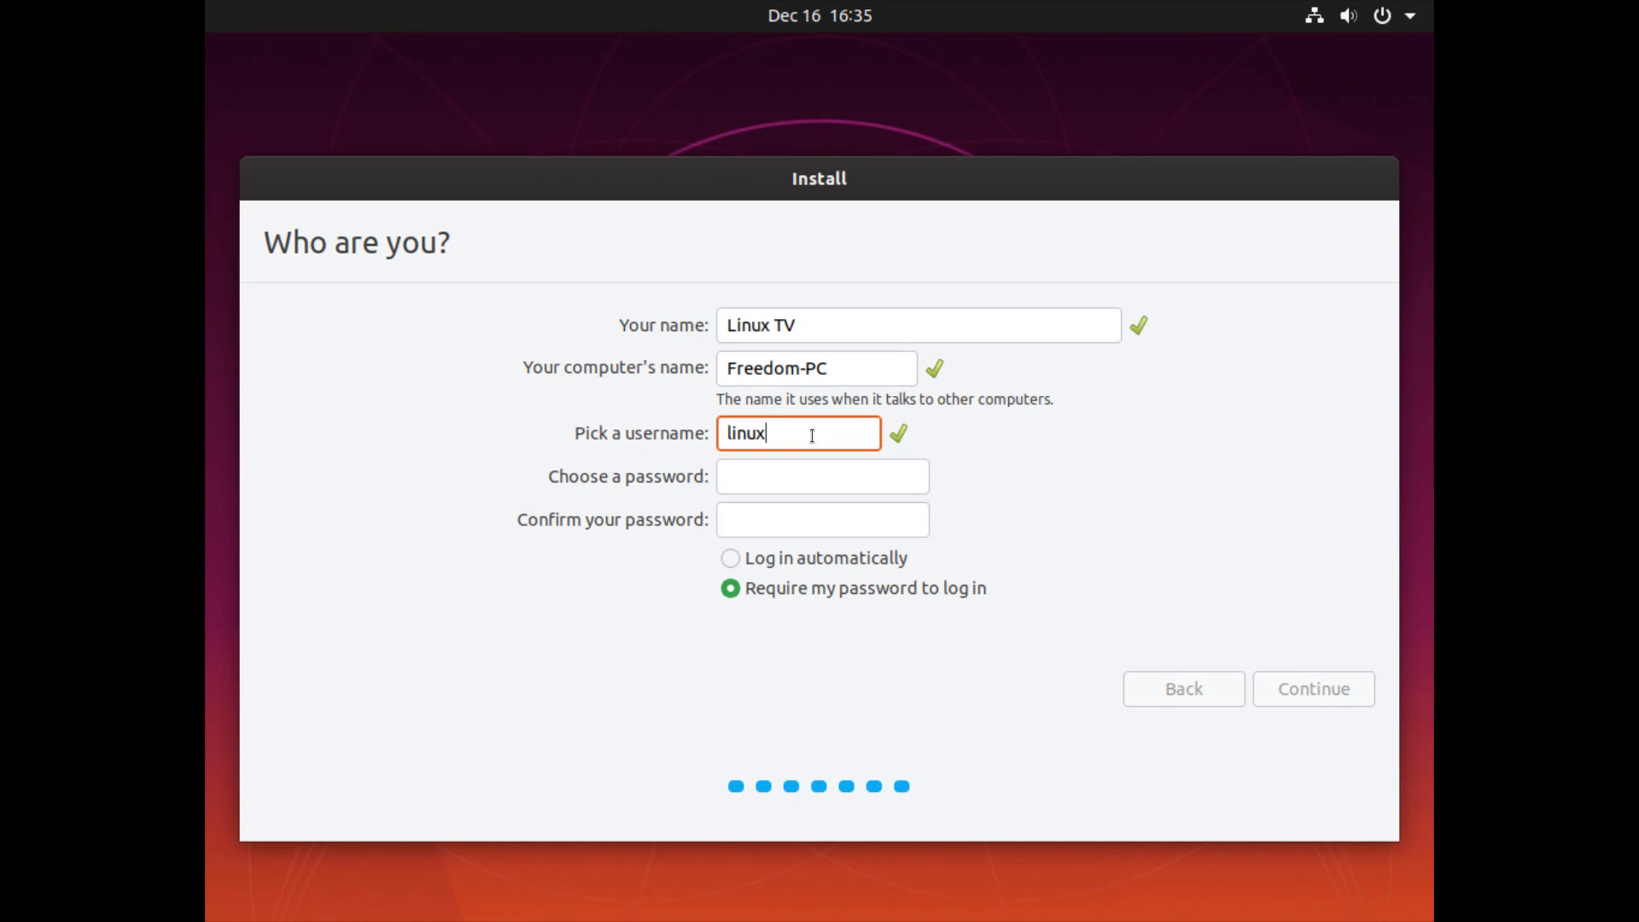
{"action": "mouse_move", "coordinate": [653, 429]}
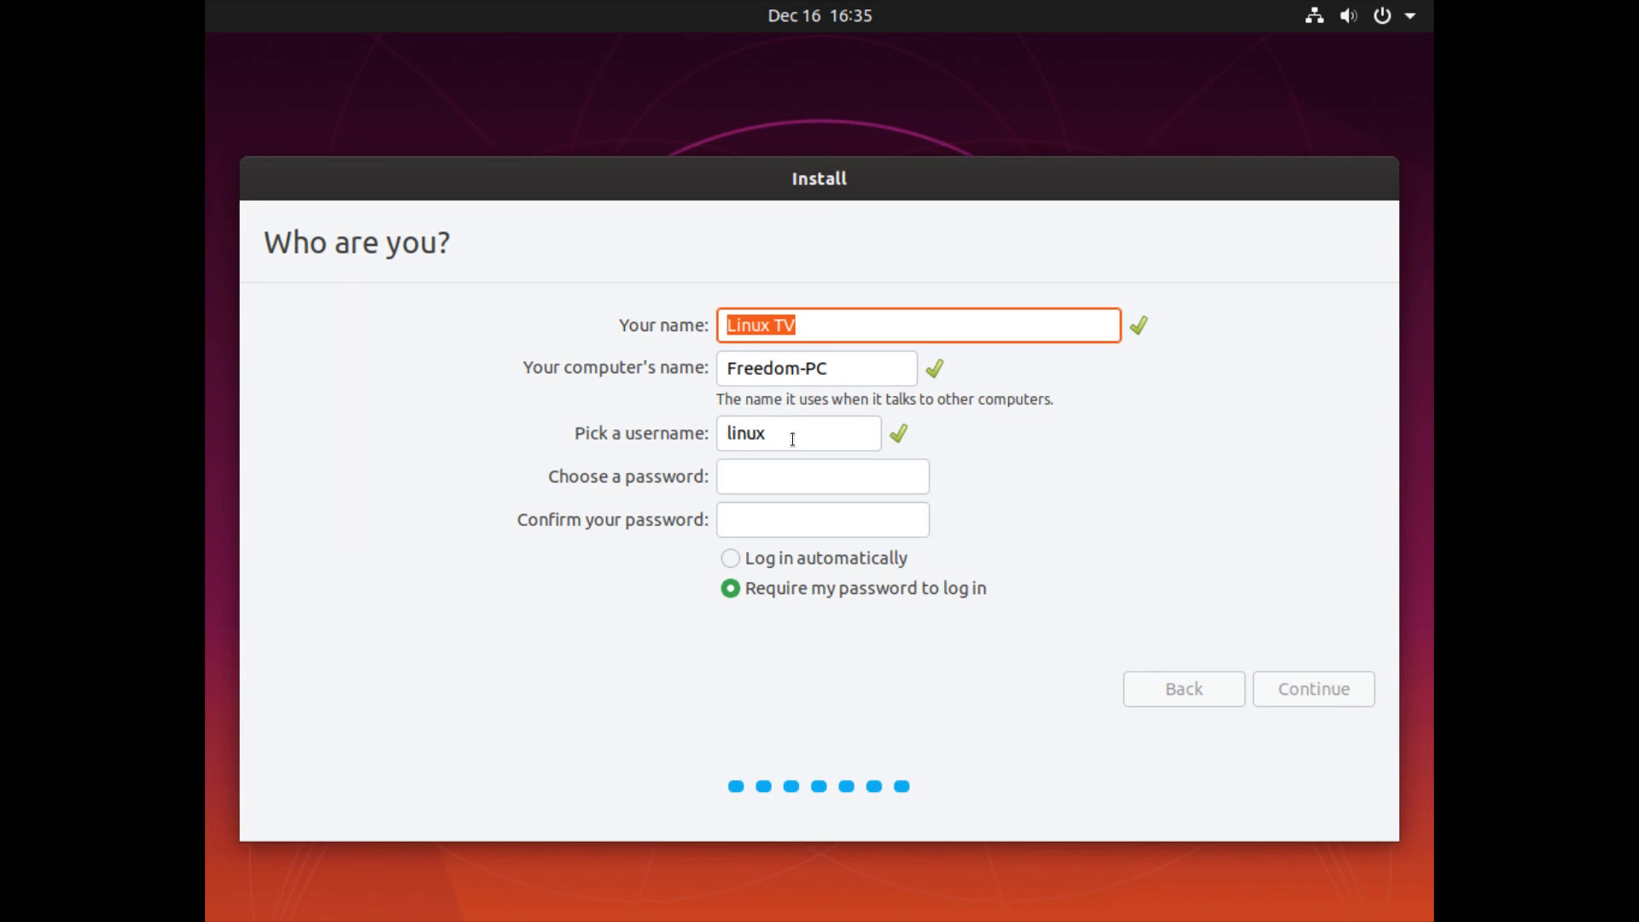
{"action": "left_click", "coordinate": [797, 433]}
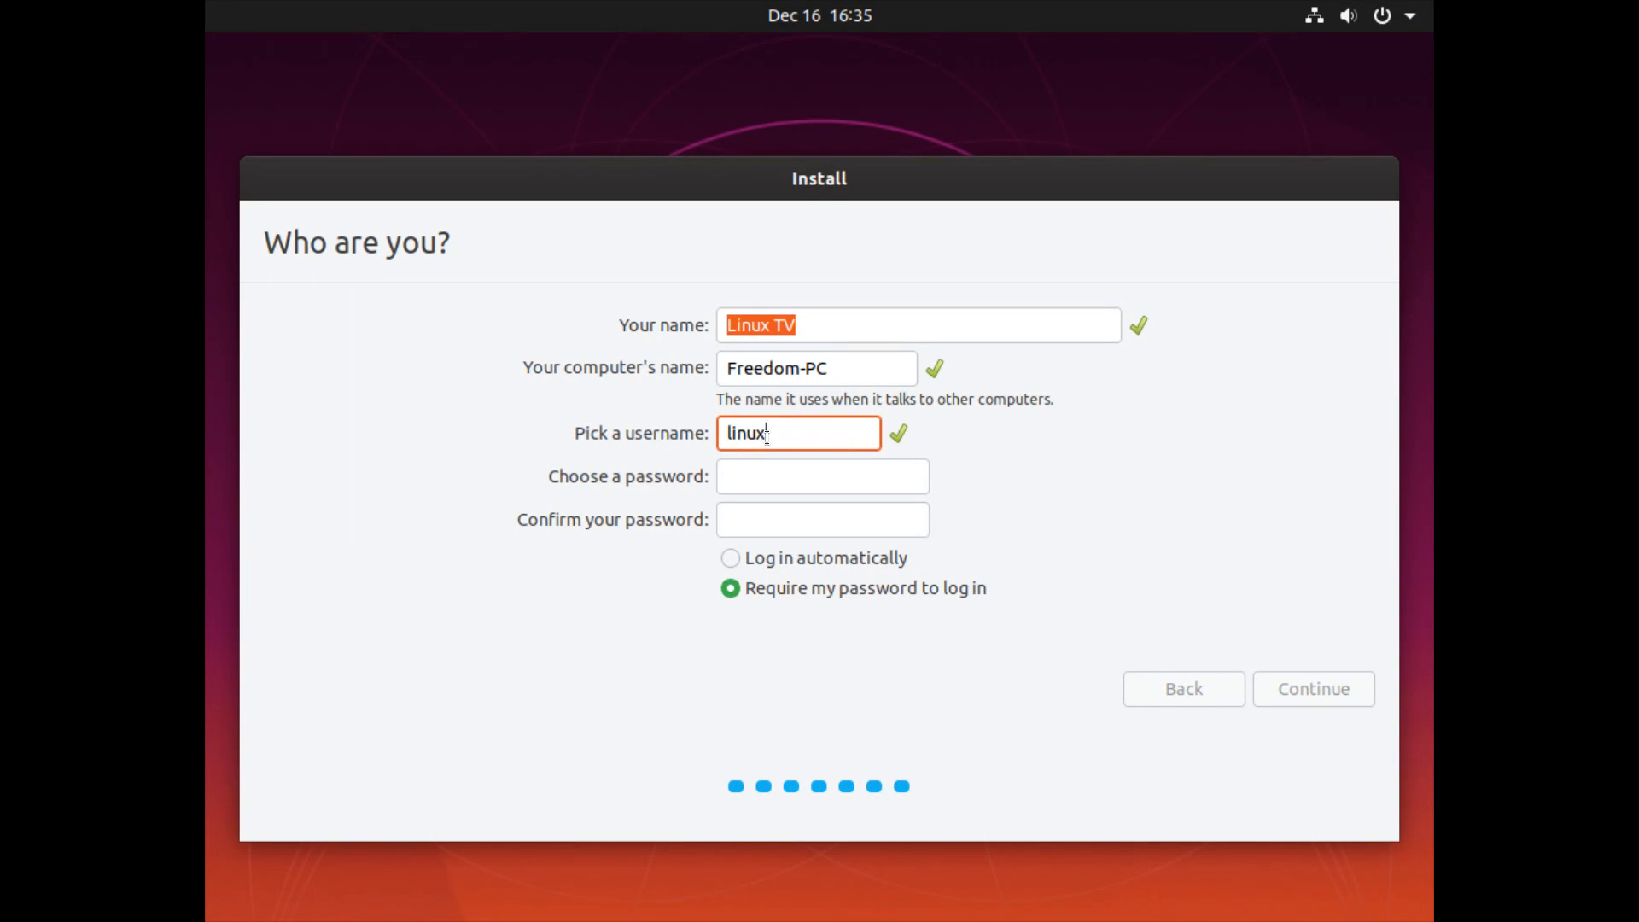
{"action": "left_click", "coordinate": [821, 476]}
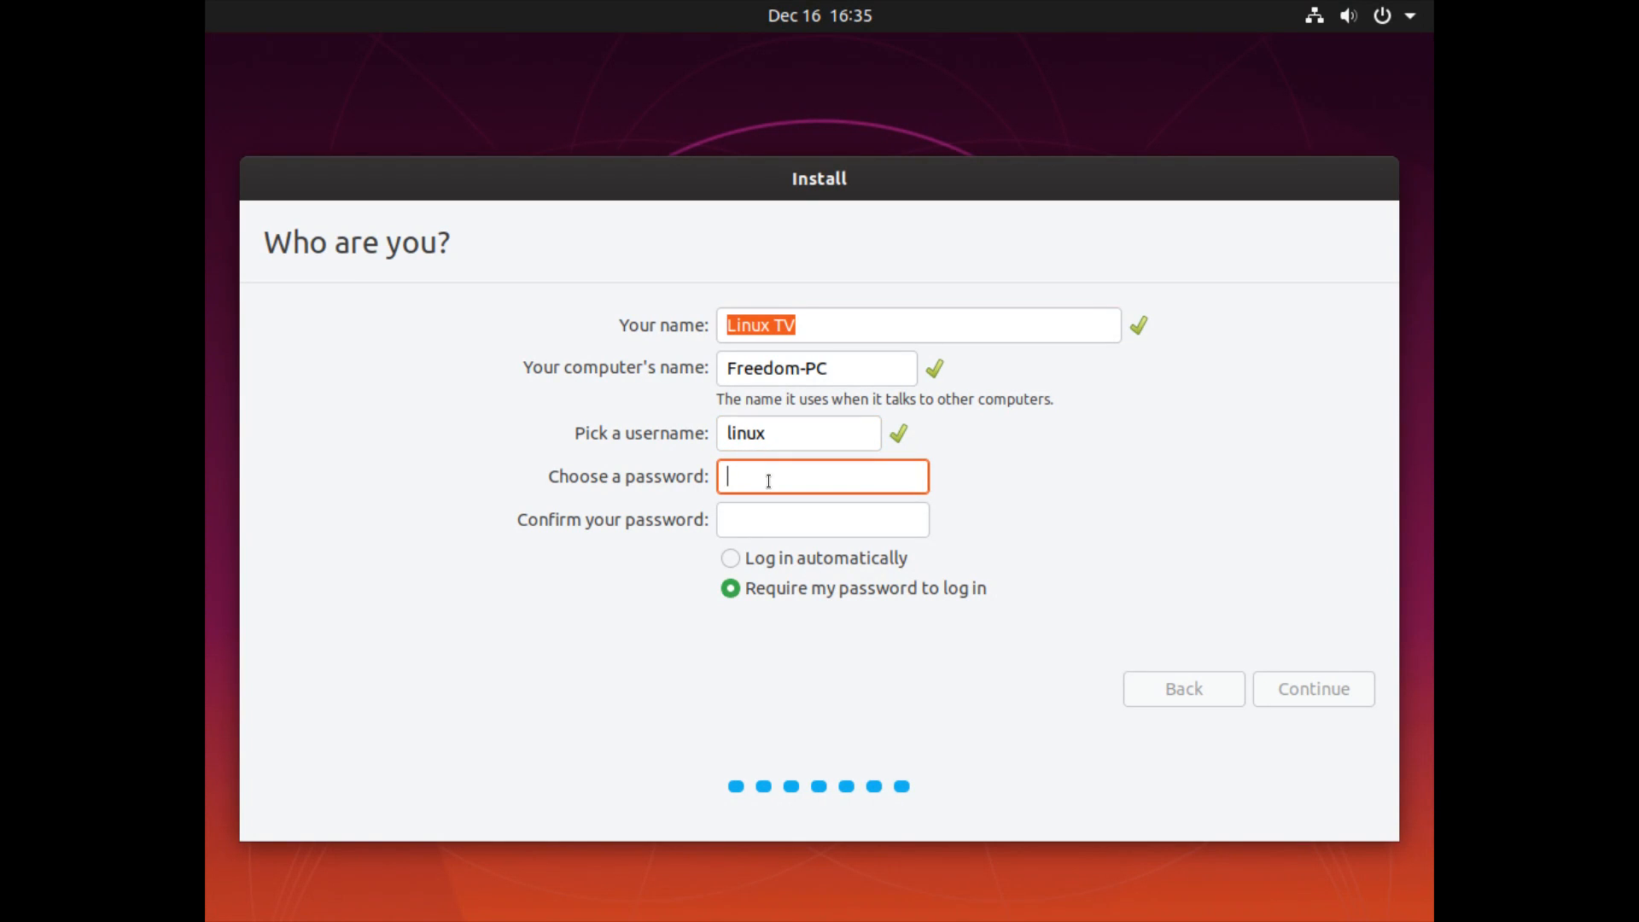
{"action": "mouse_move", "coordinate": [760, 481]}
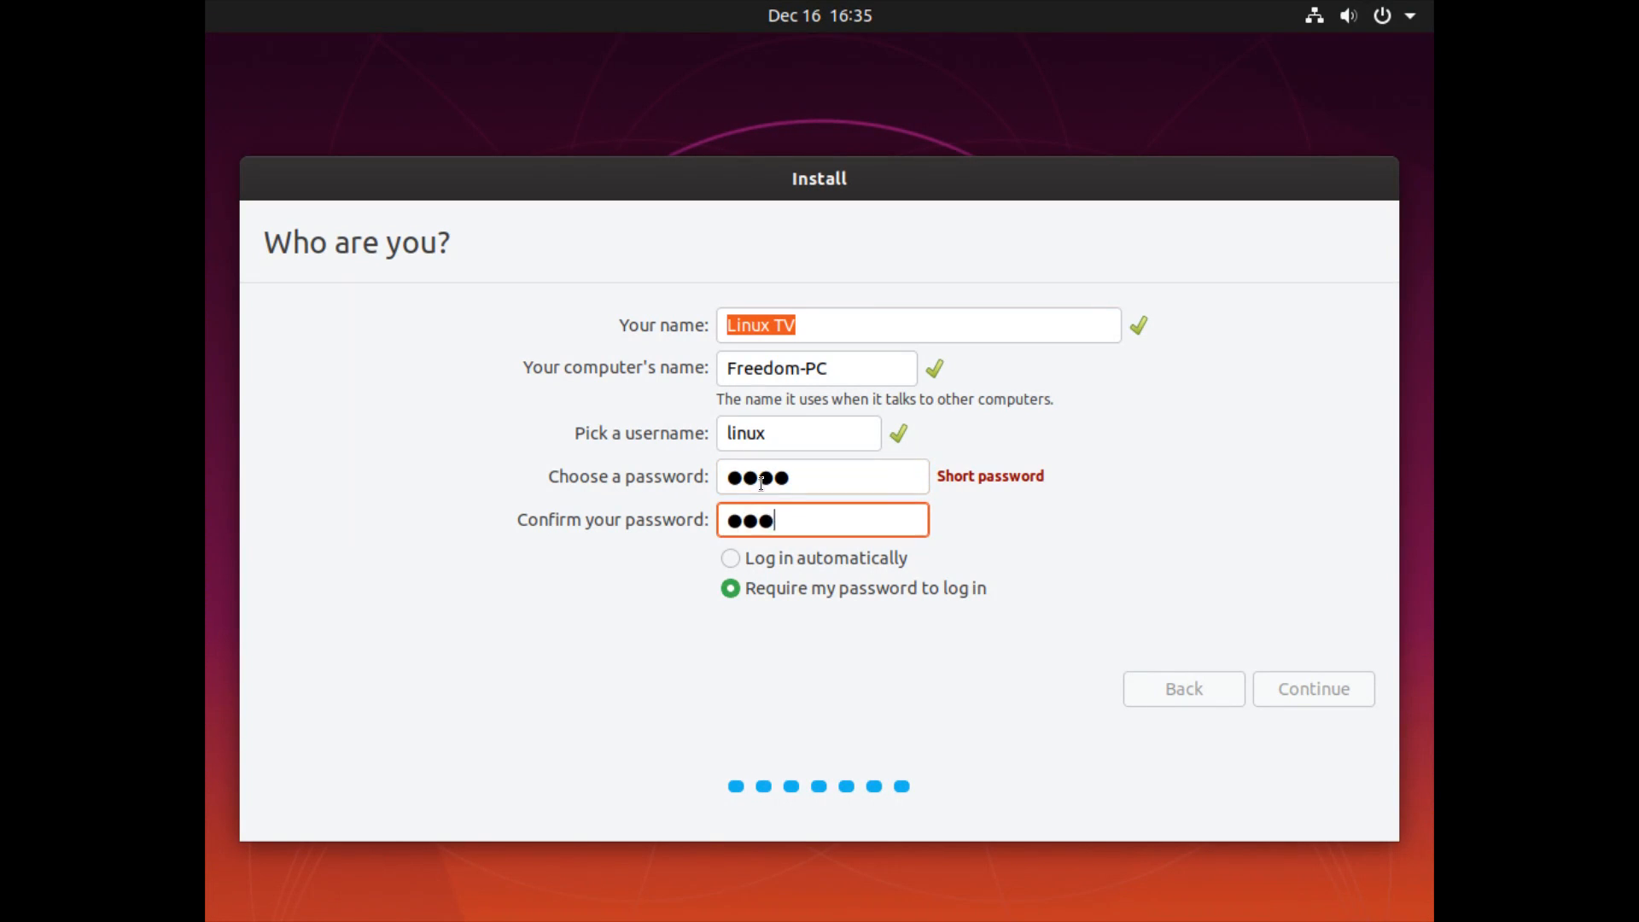
{"action": "type", "text": "•"}
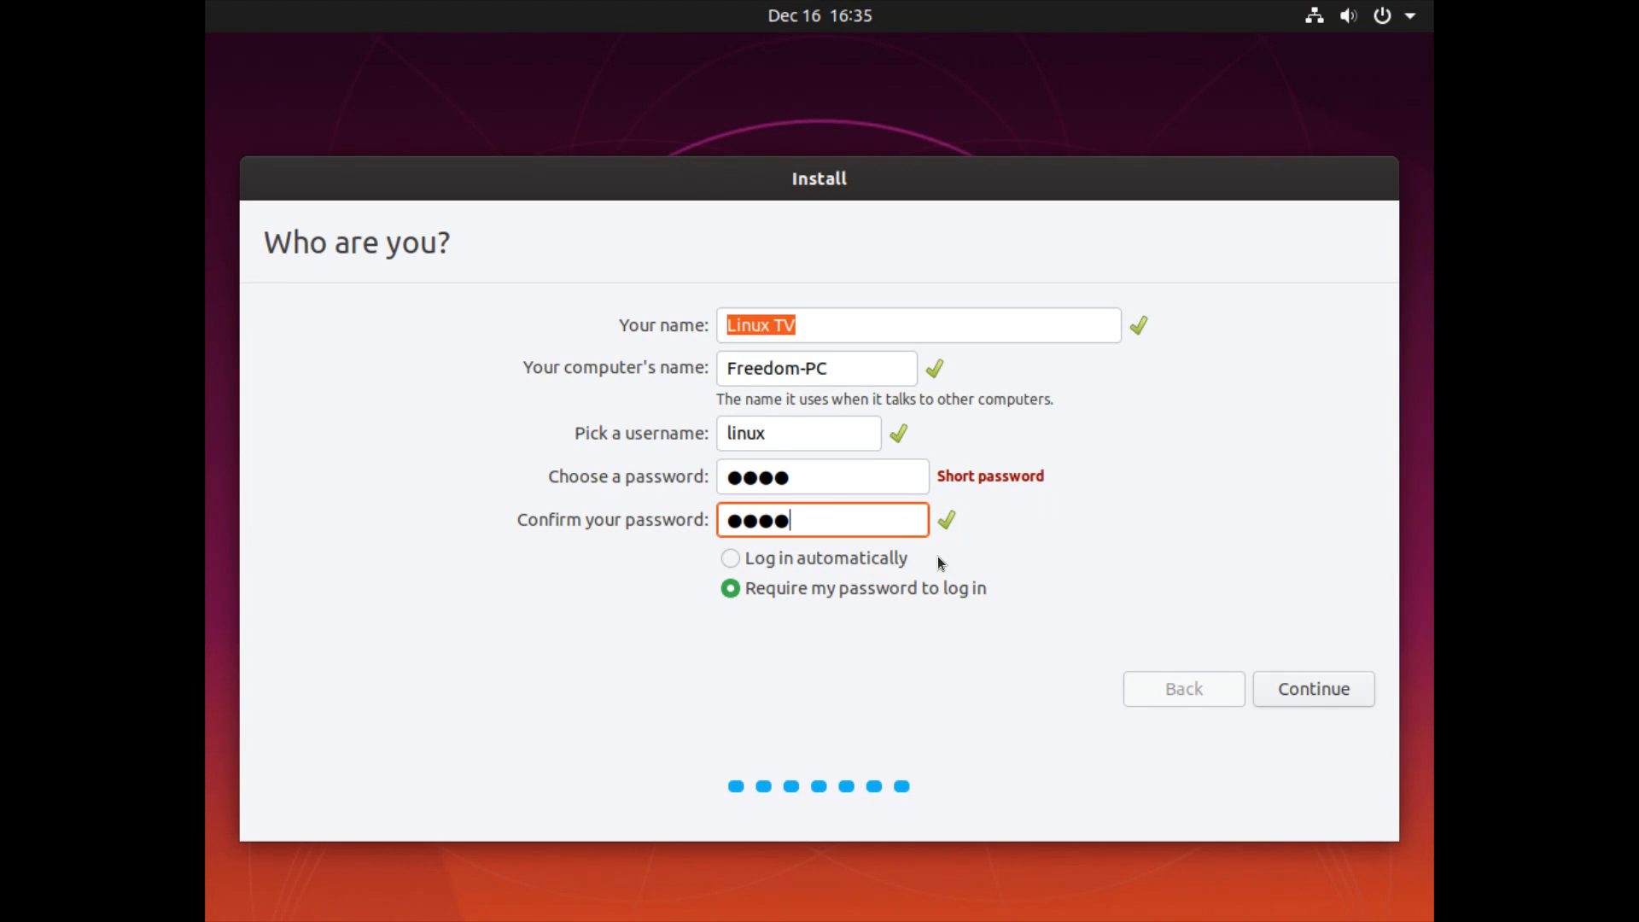
{"action": "mouse_move", "coordinate": [1308, 728]}
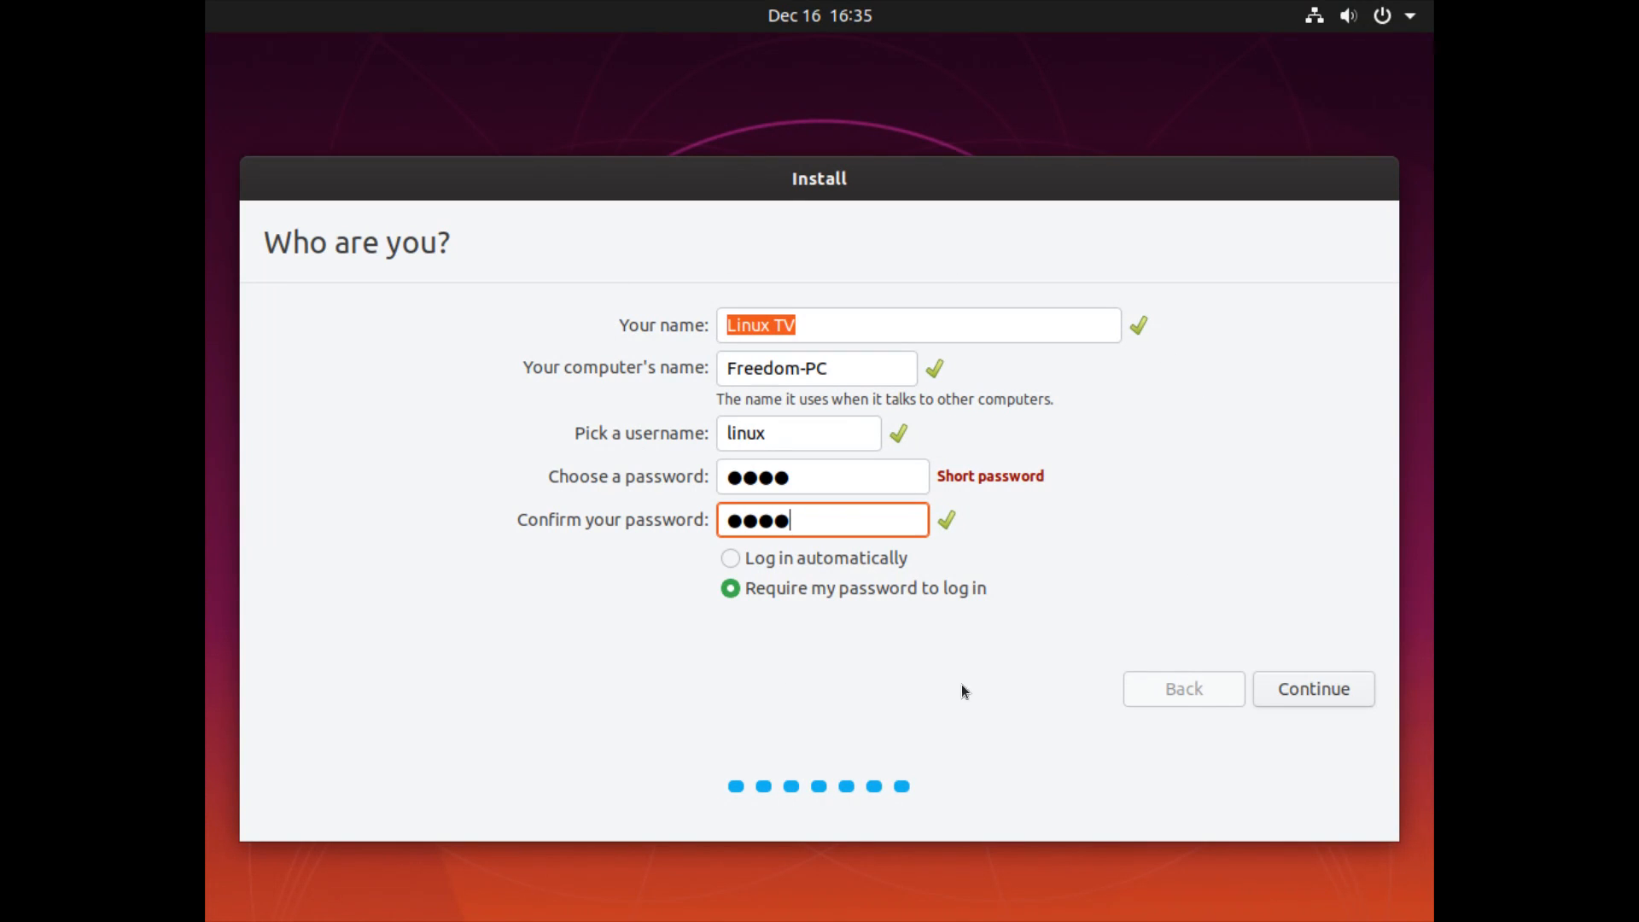
{"action": "left_click", "coordinate": [1312, 689]}
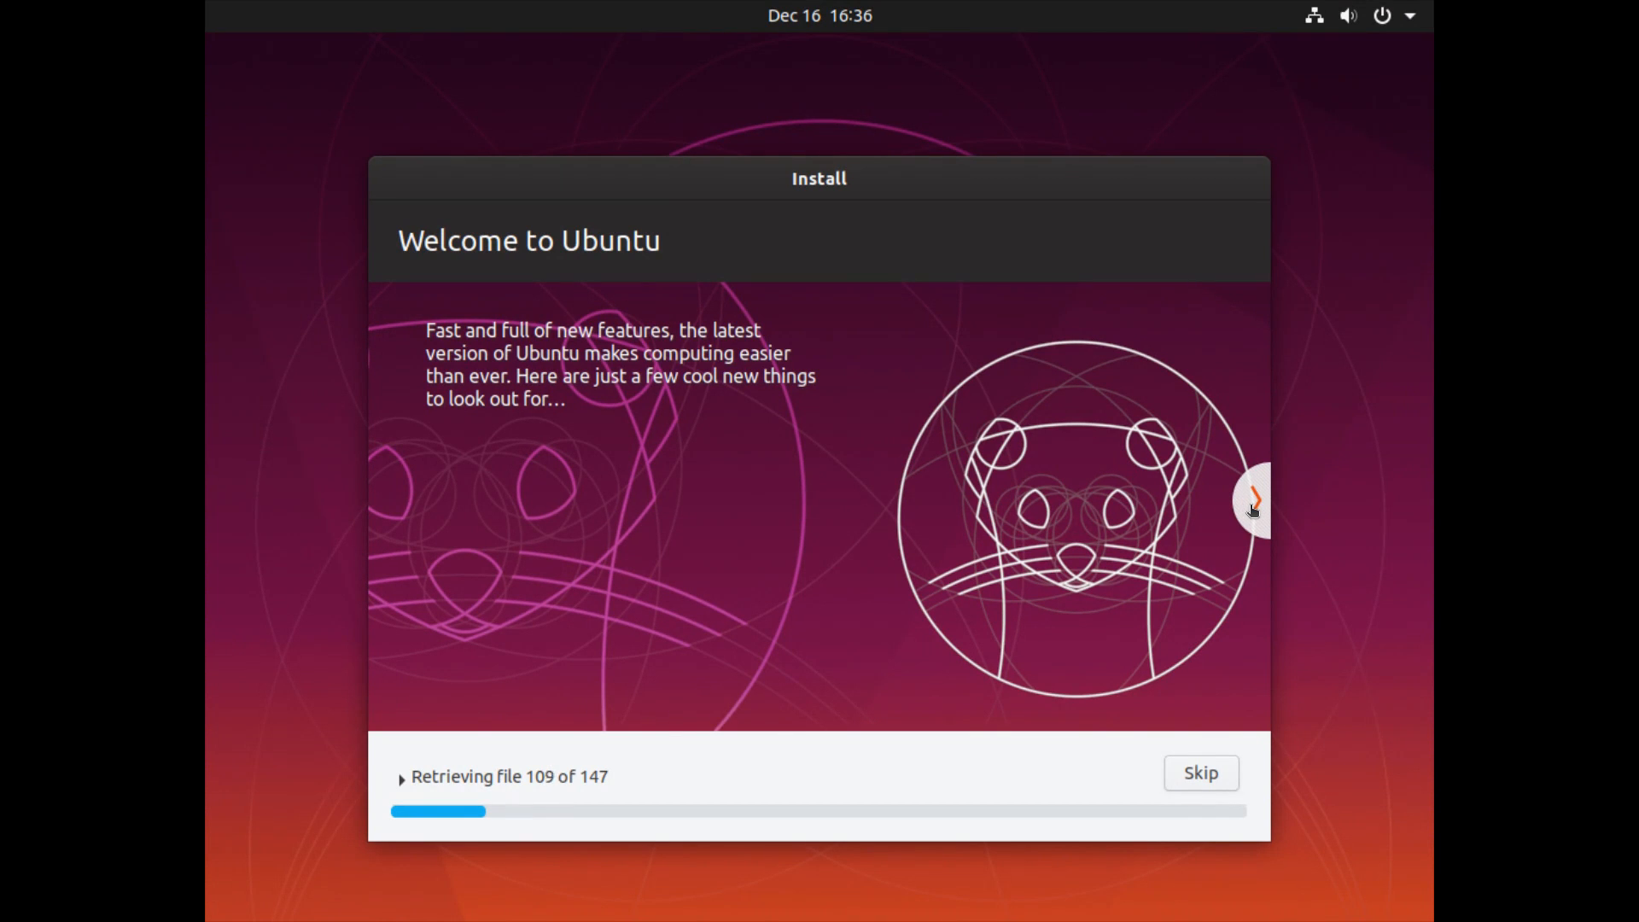
Advance through six feature slides, including photos and web browsing, during installation.
{"action": "left_click", "coordinate": [1252, 499]}
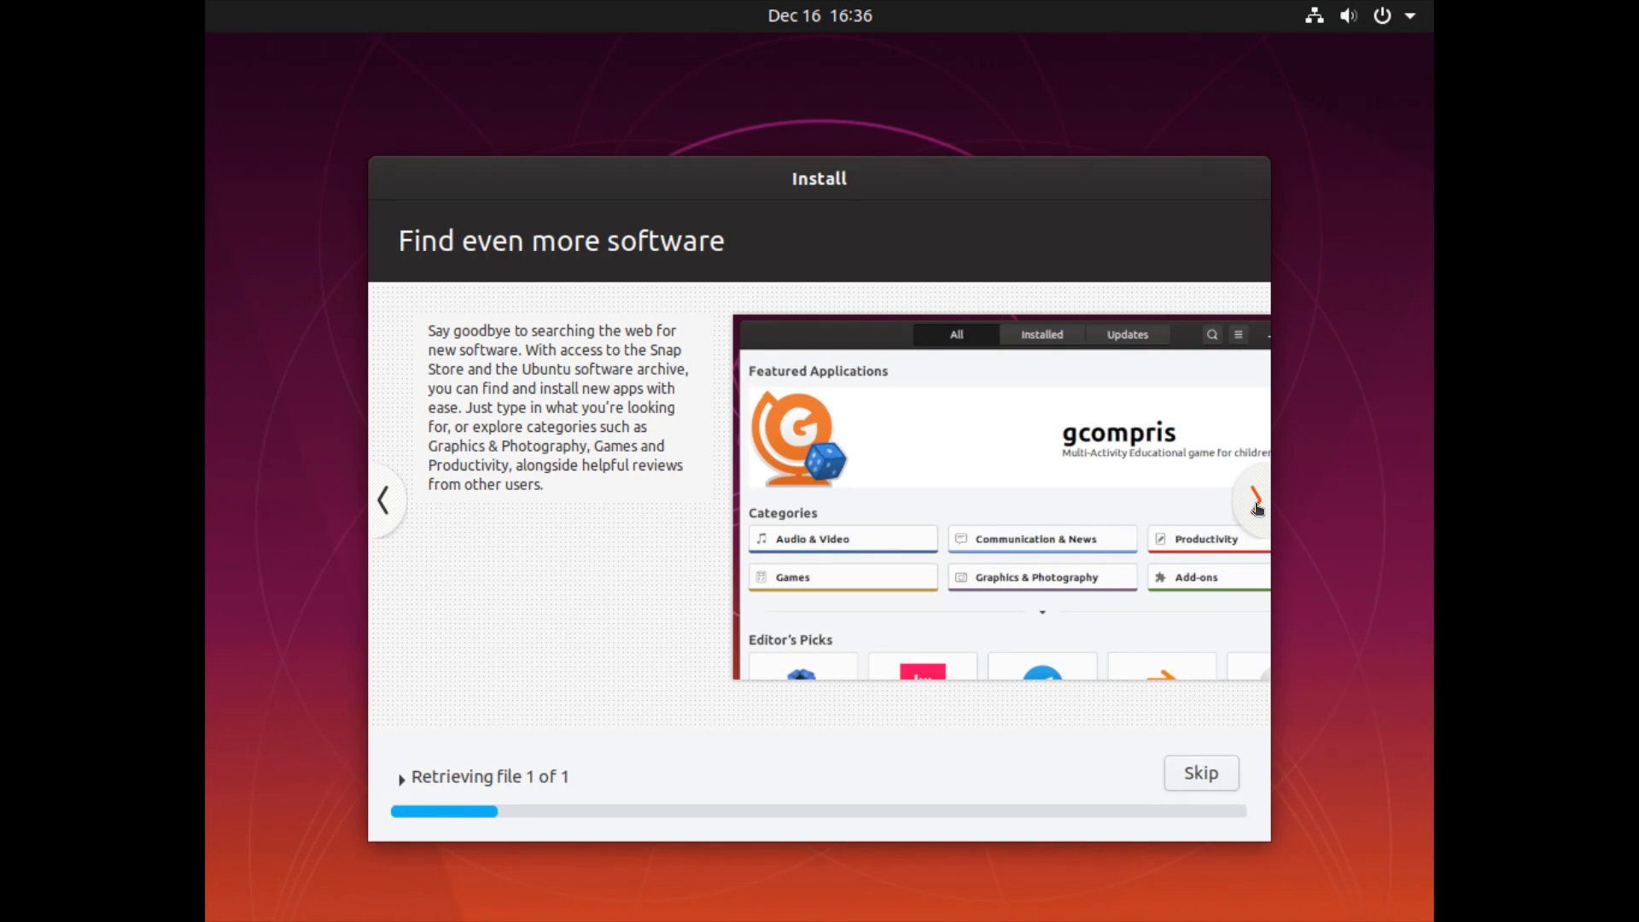
{"action": "left_click", "coordinate": [1253, 499]}
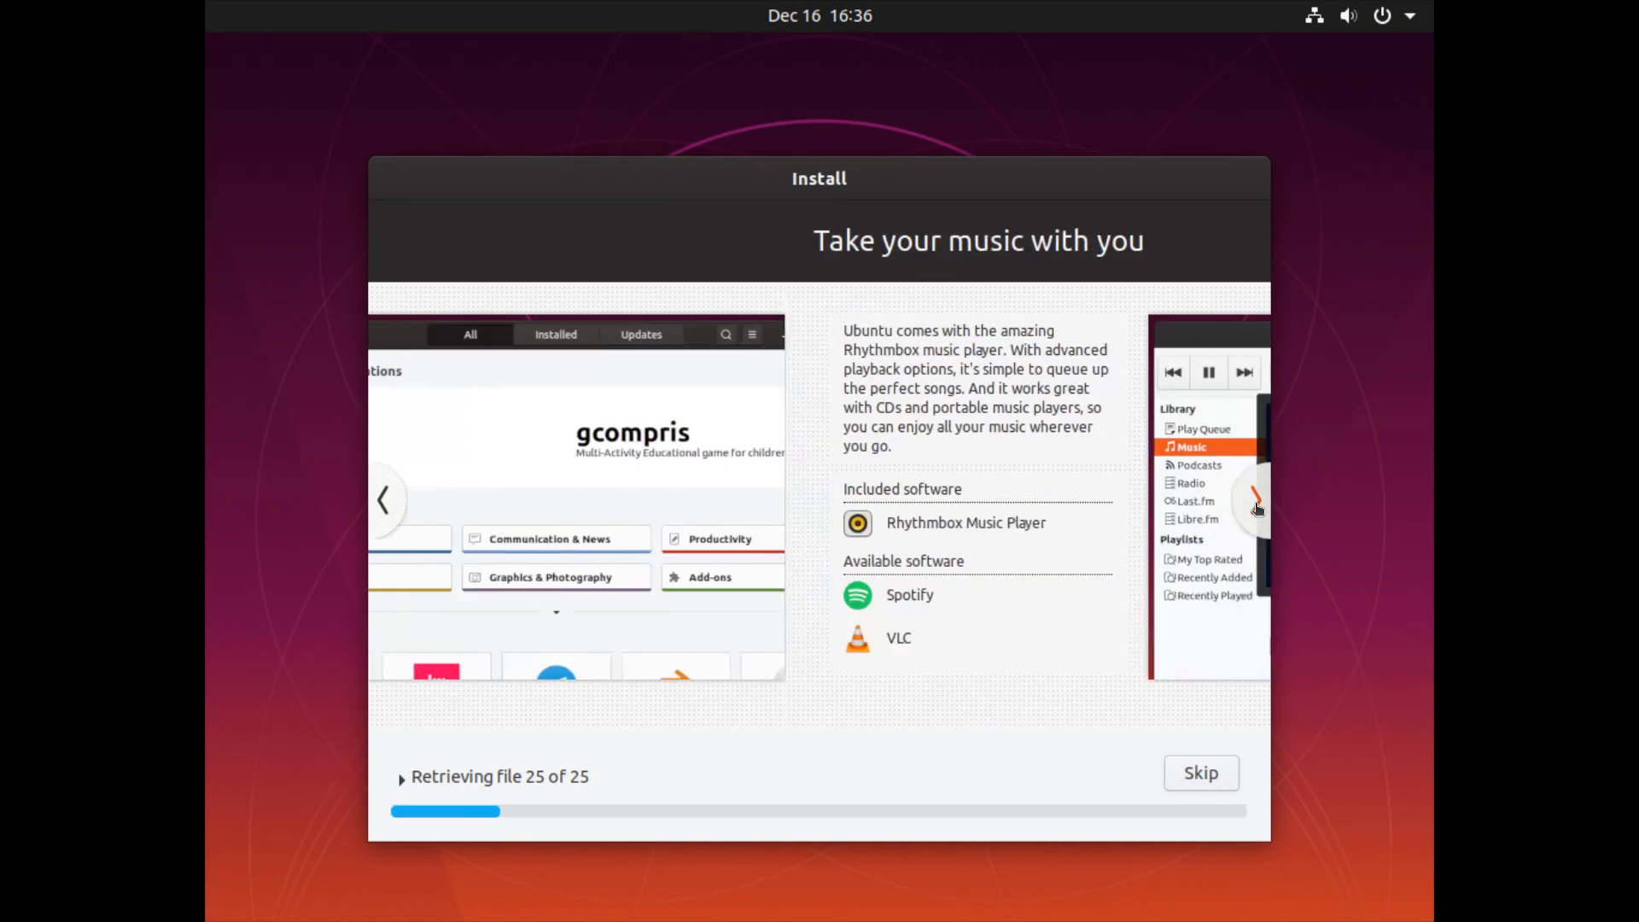
{"action": "left_click", "coordinate": [1253, 500]}
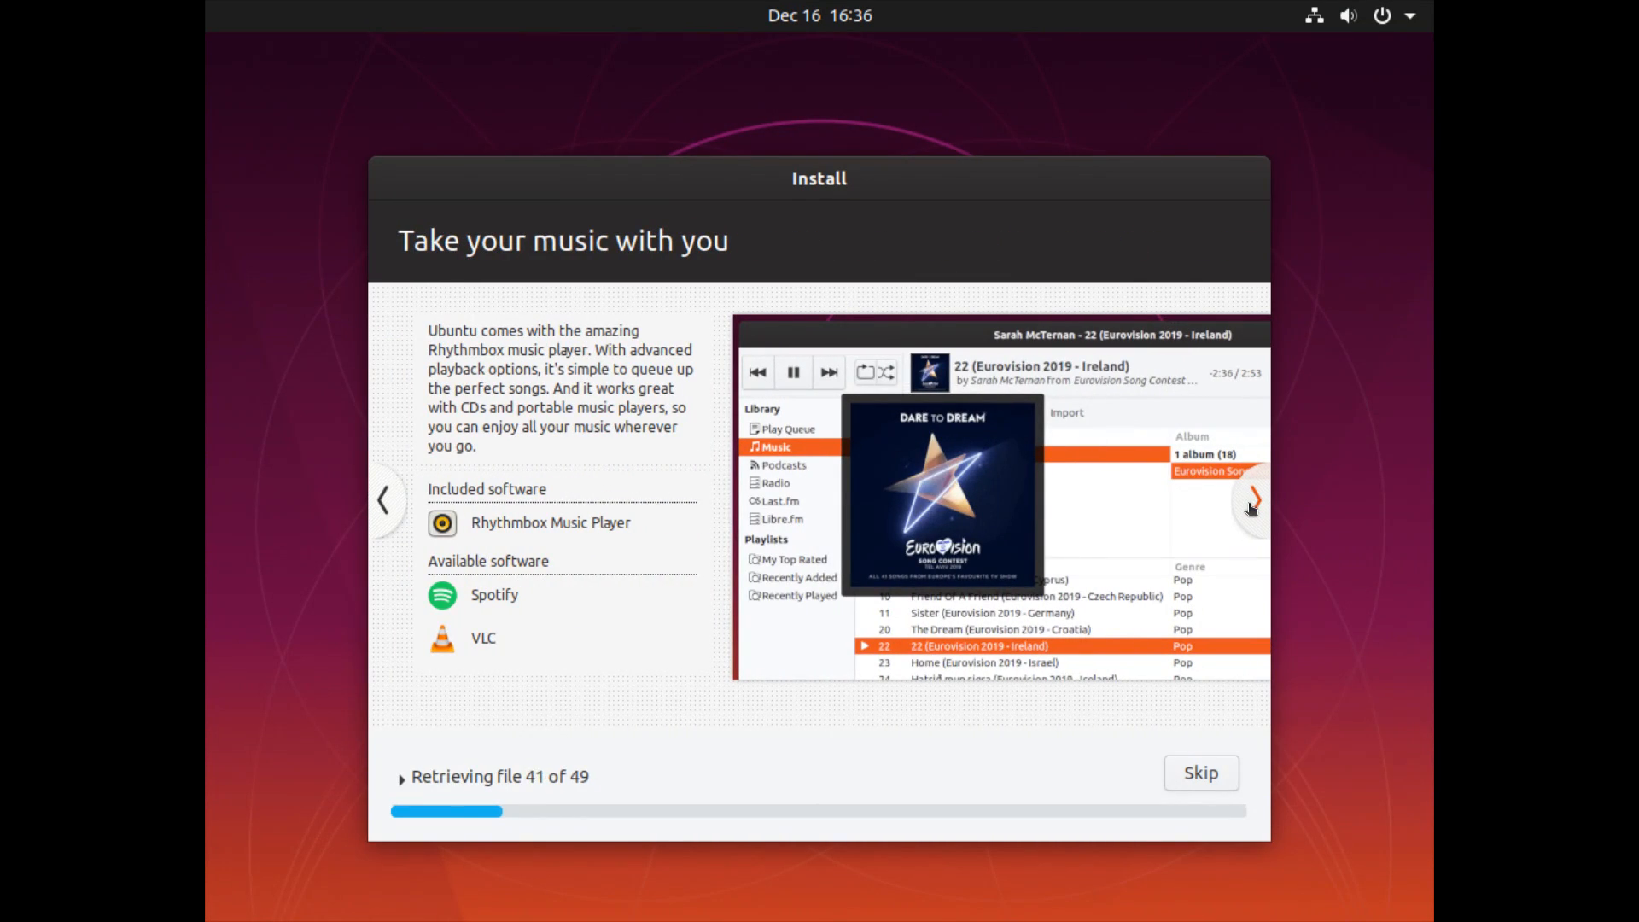
{"action": "left_click", "coordinate": [1252, 499]}
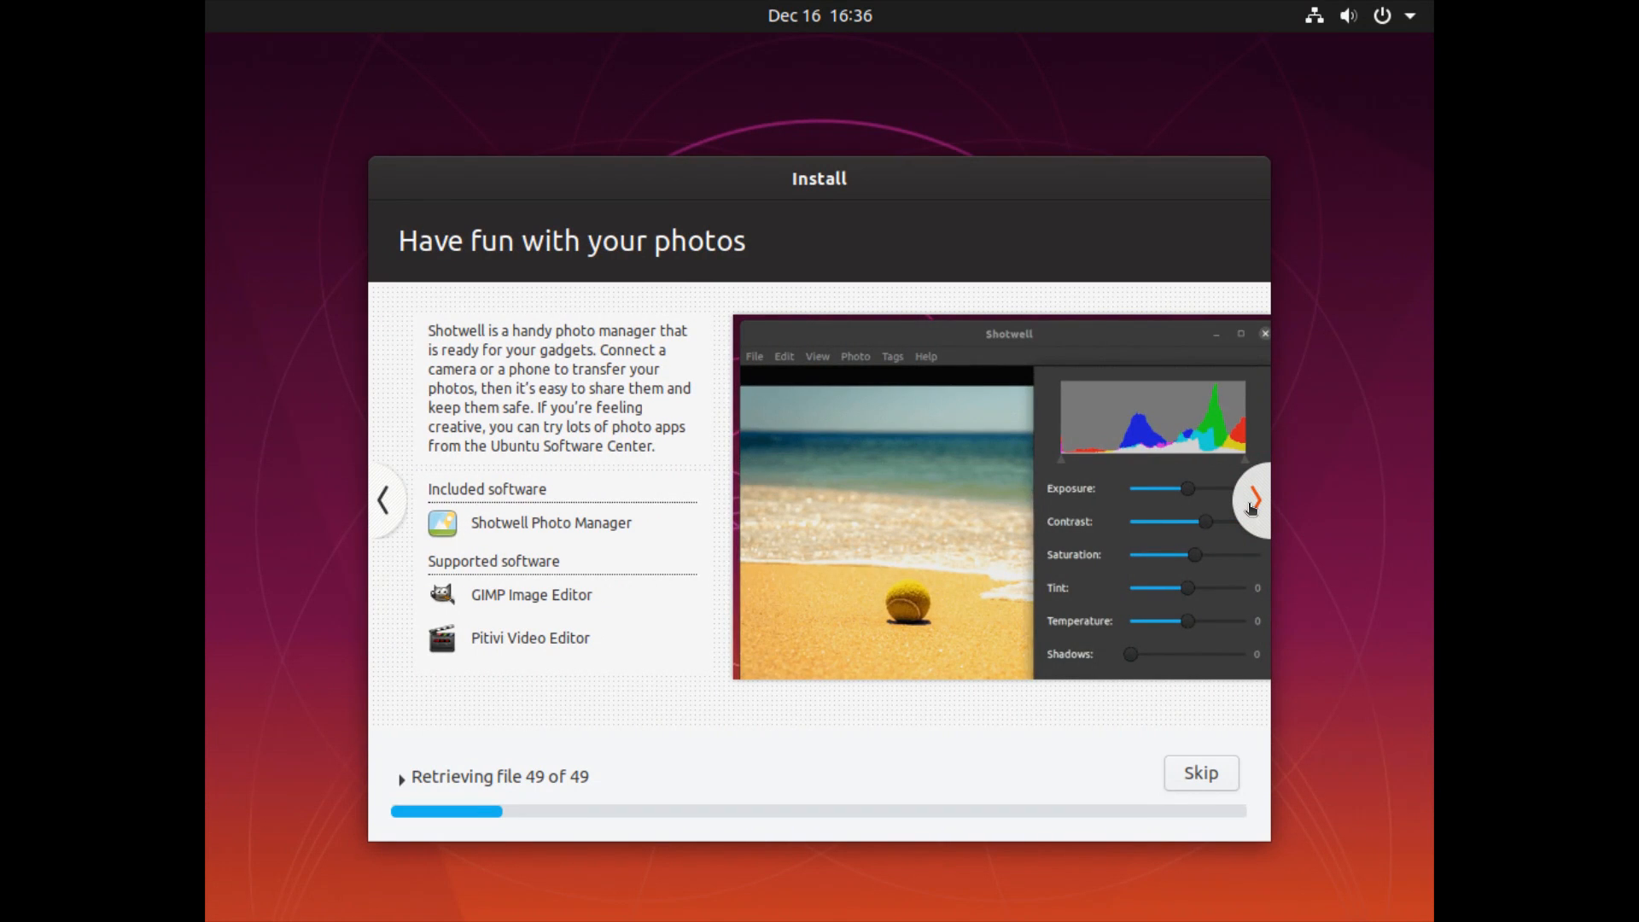
{"action": "left_click", "coordinate": [1252, 499]}
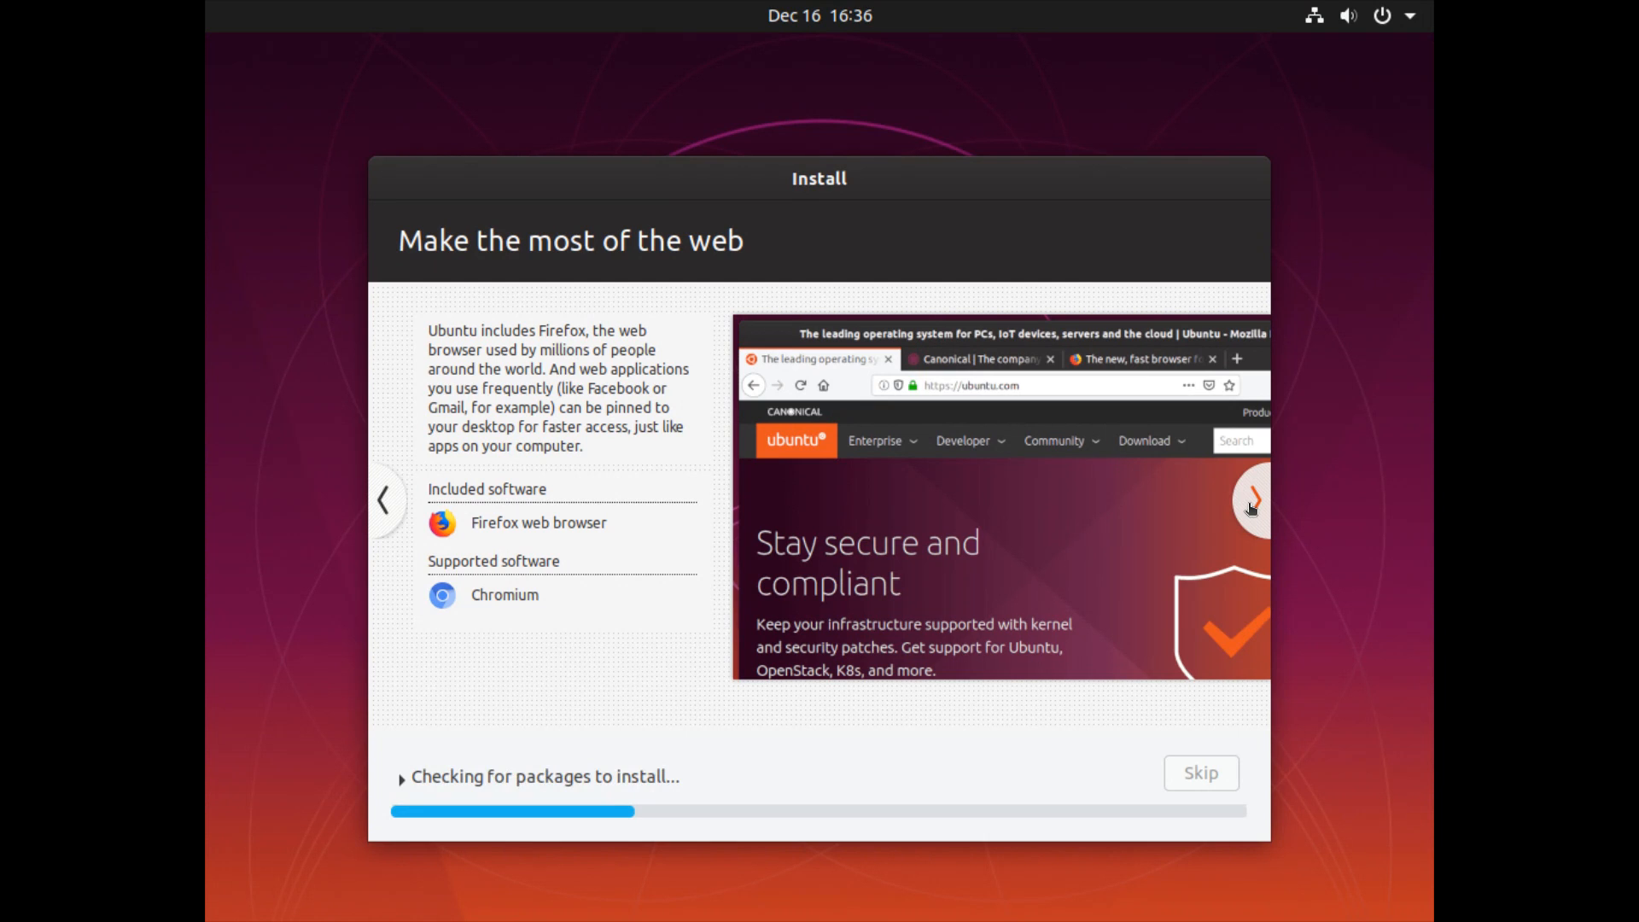
{"action": "left_click", "coordinate": [1252, 500]}
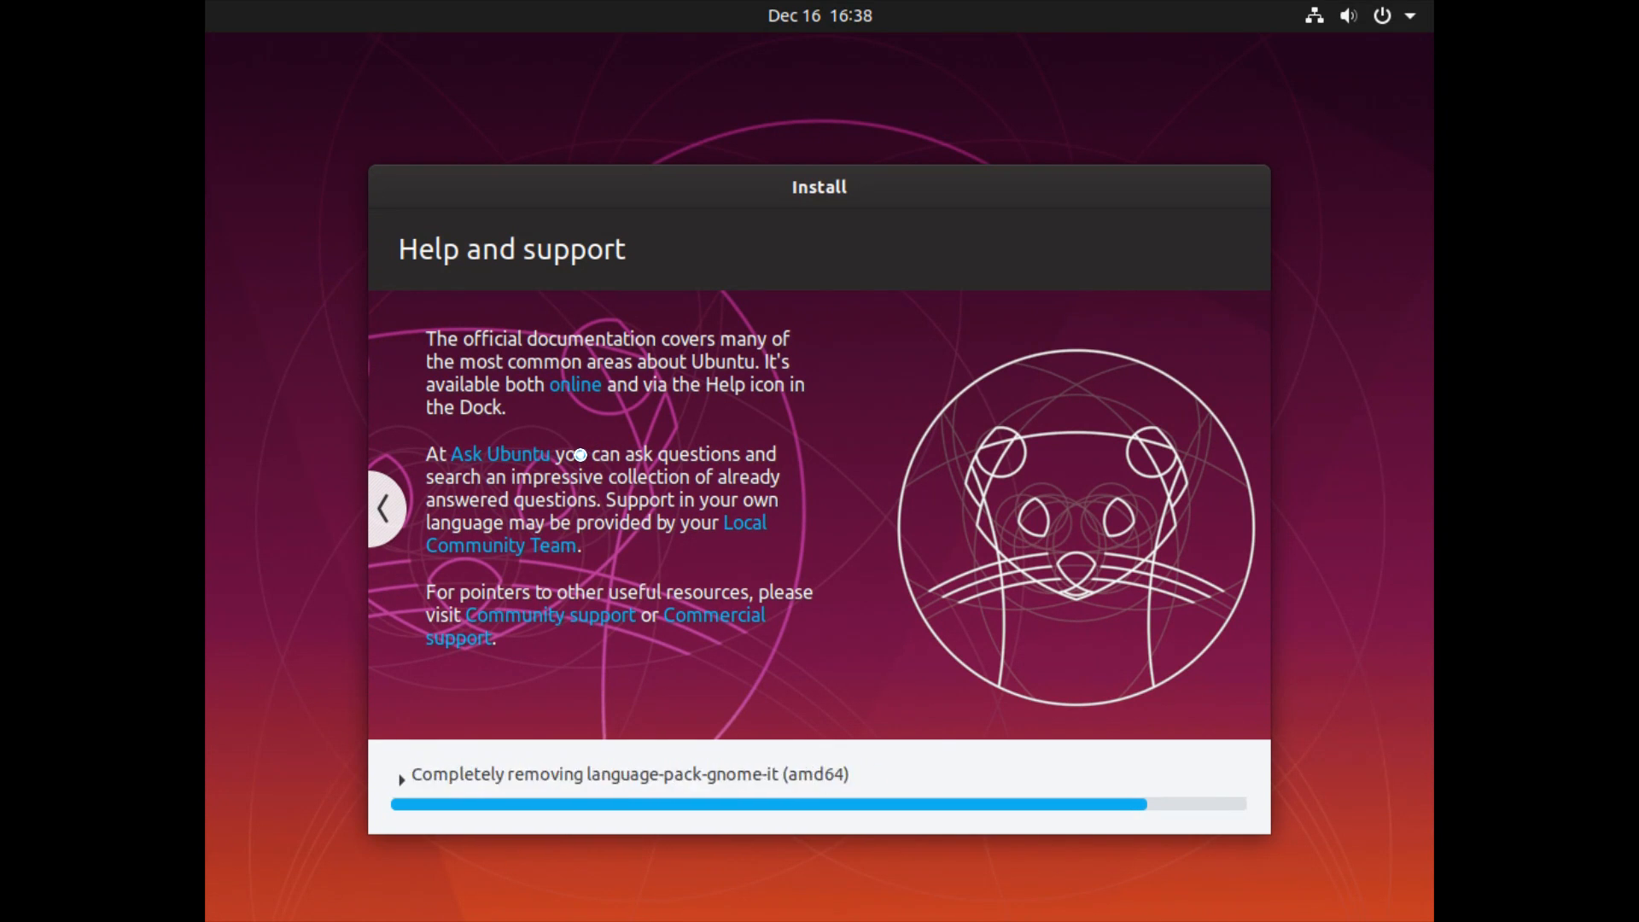
{"action": "mouse_move", "coordinate": [574, 428]}
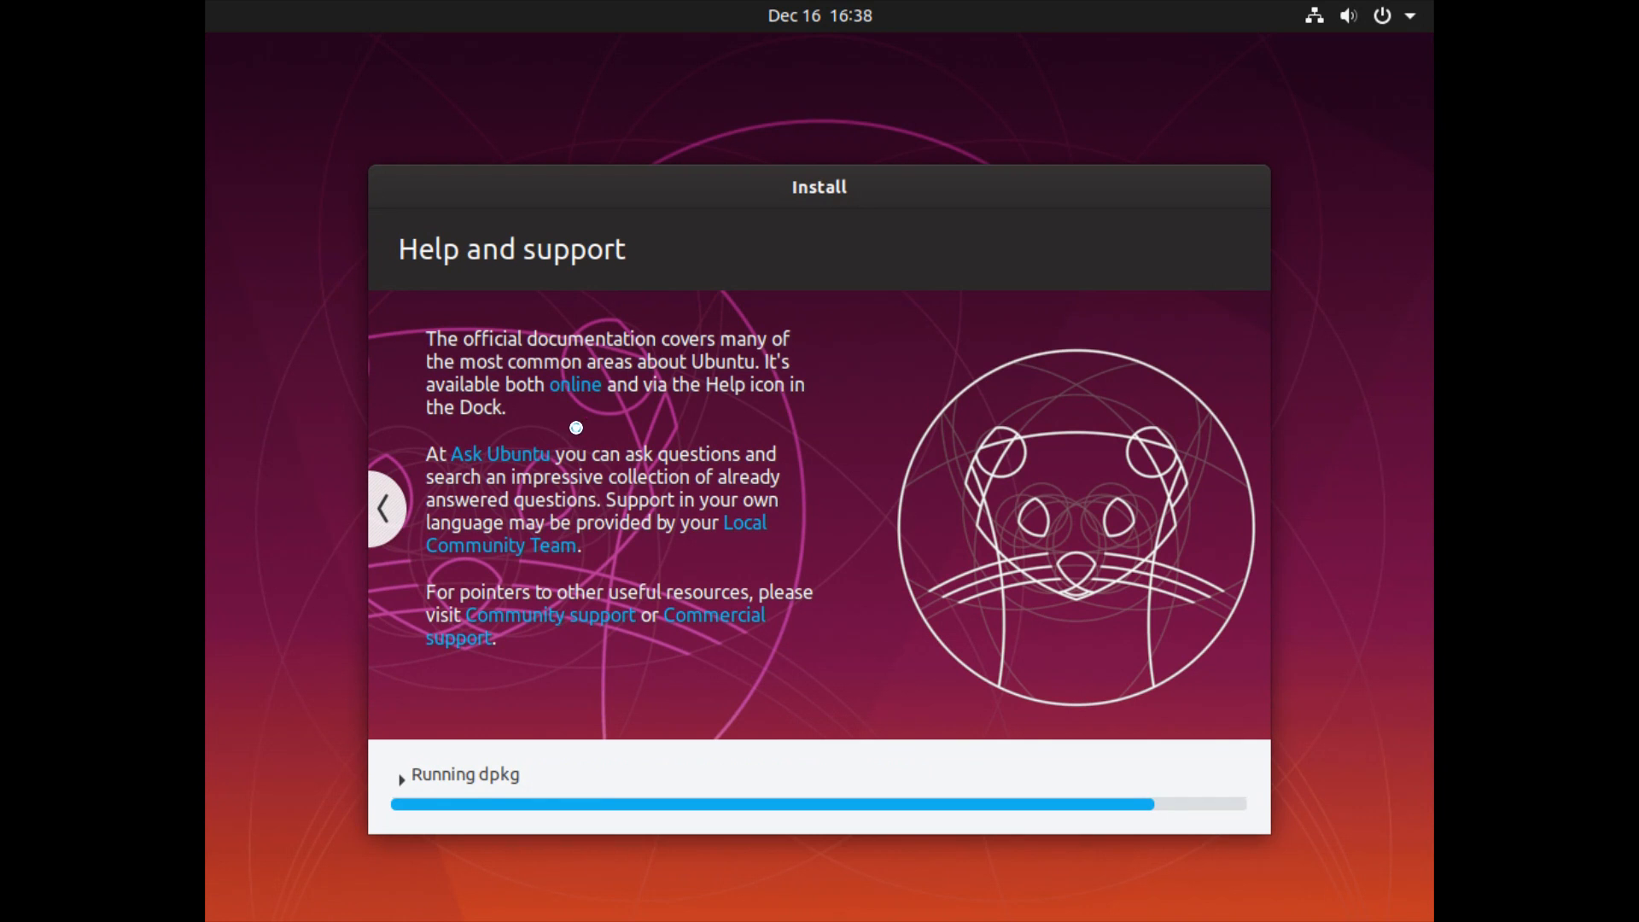
{"action": "mouse_move", "coordinate": [609, 388]}
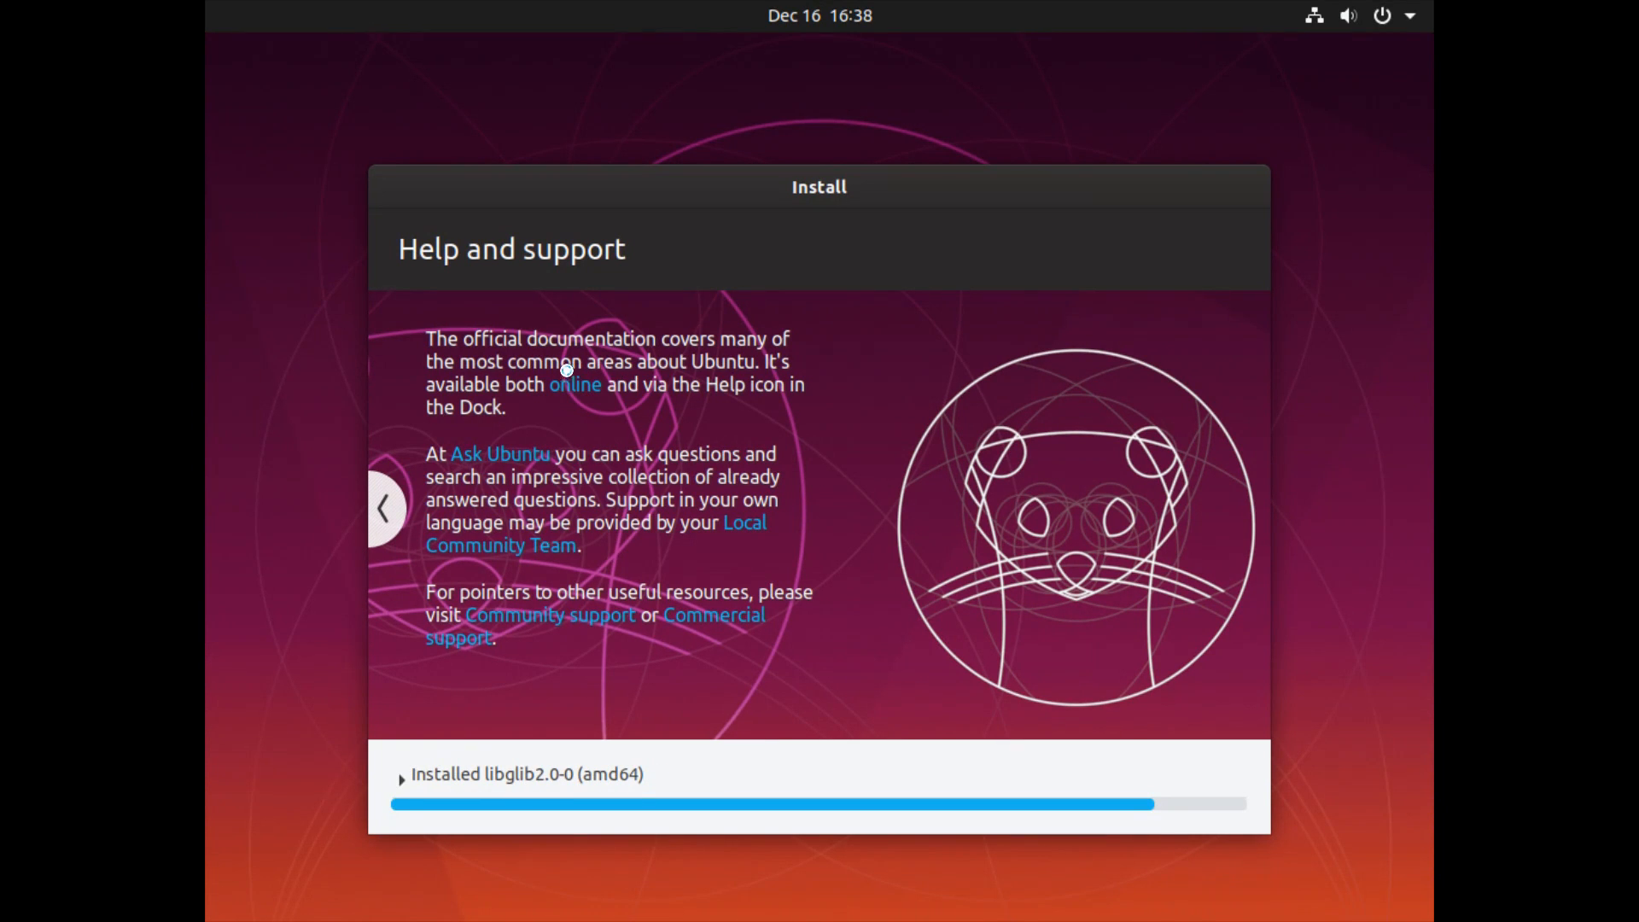
{"action": "mouse_move", "coordinate": [601, 423]}
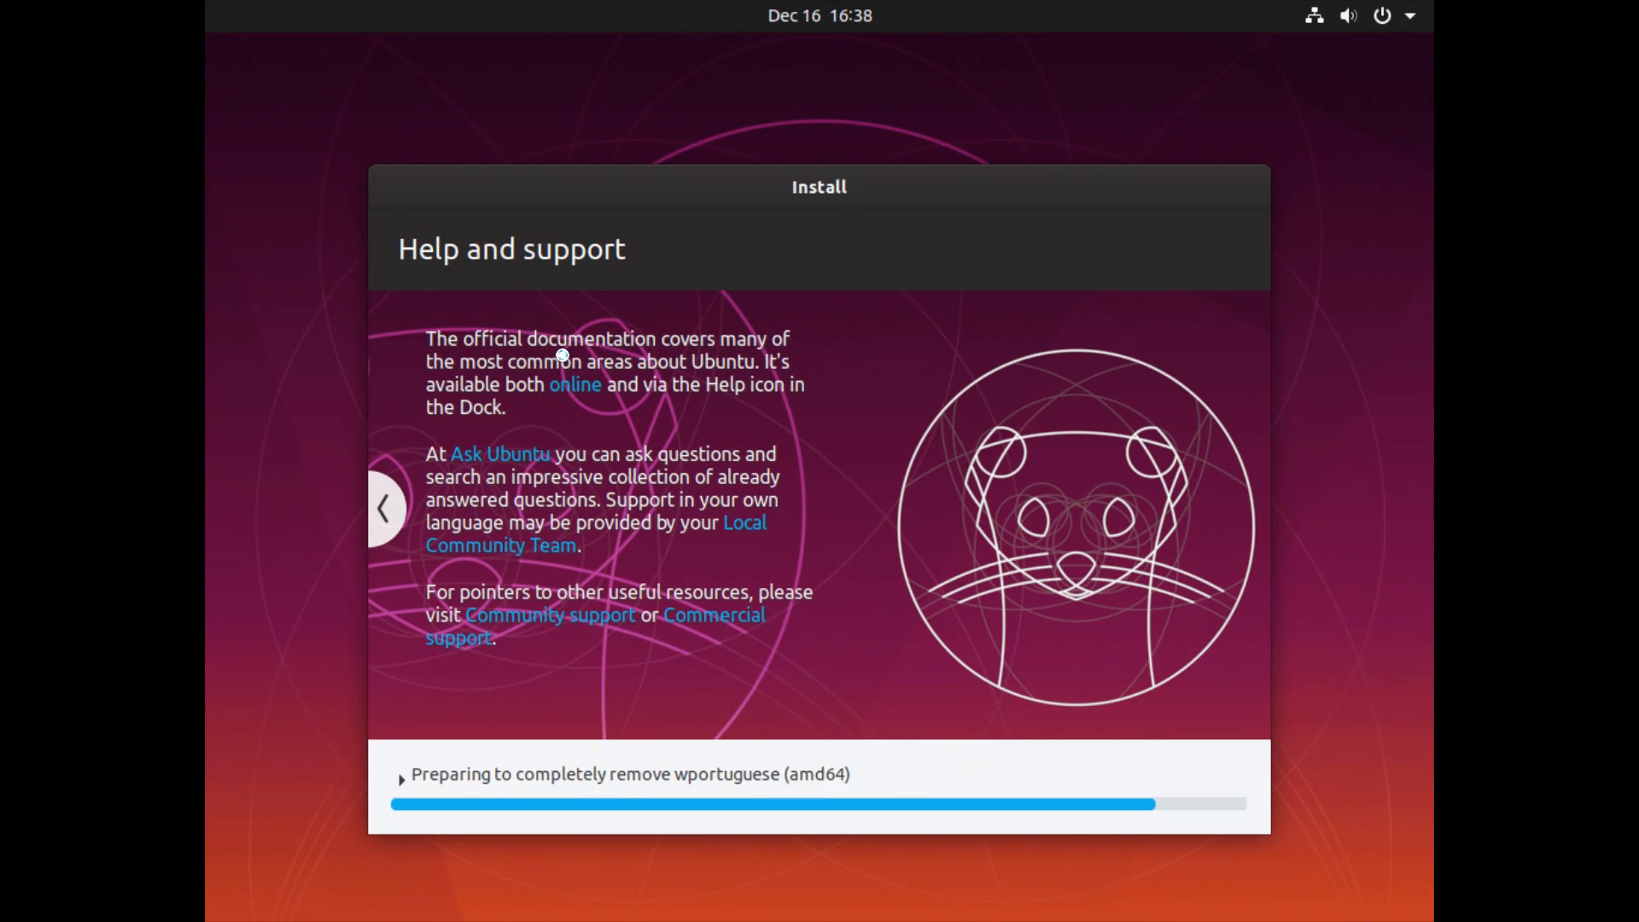
{"action": "mouse_move", "coordinate": [484, 489]}
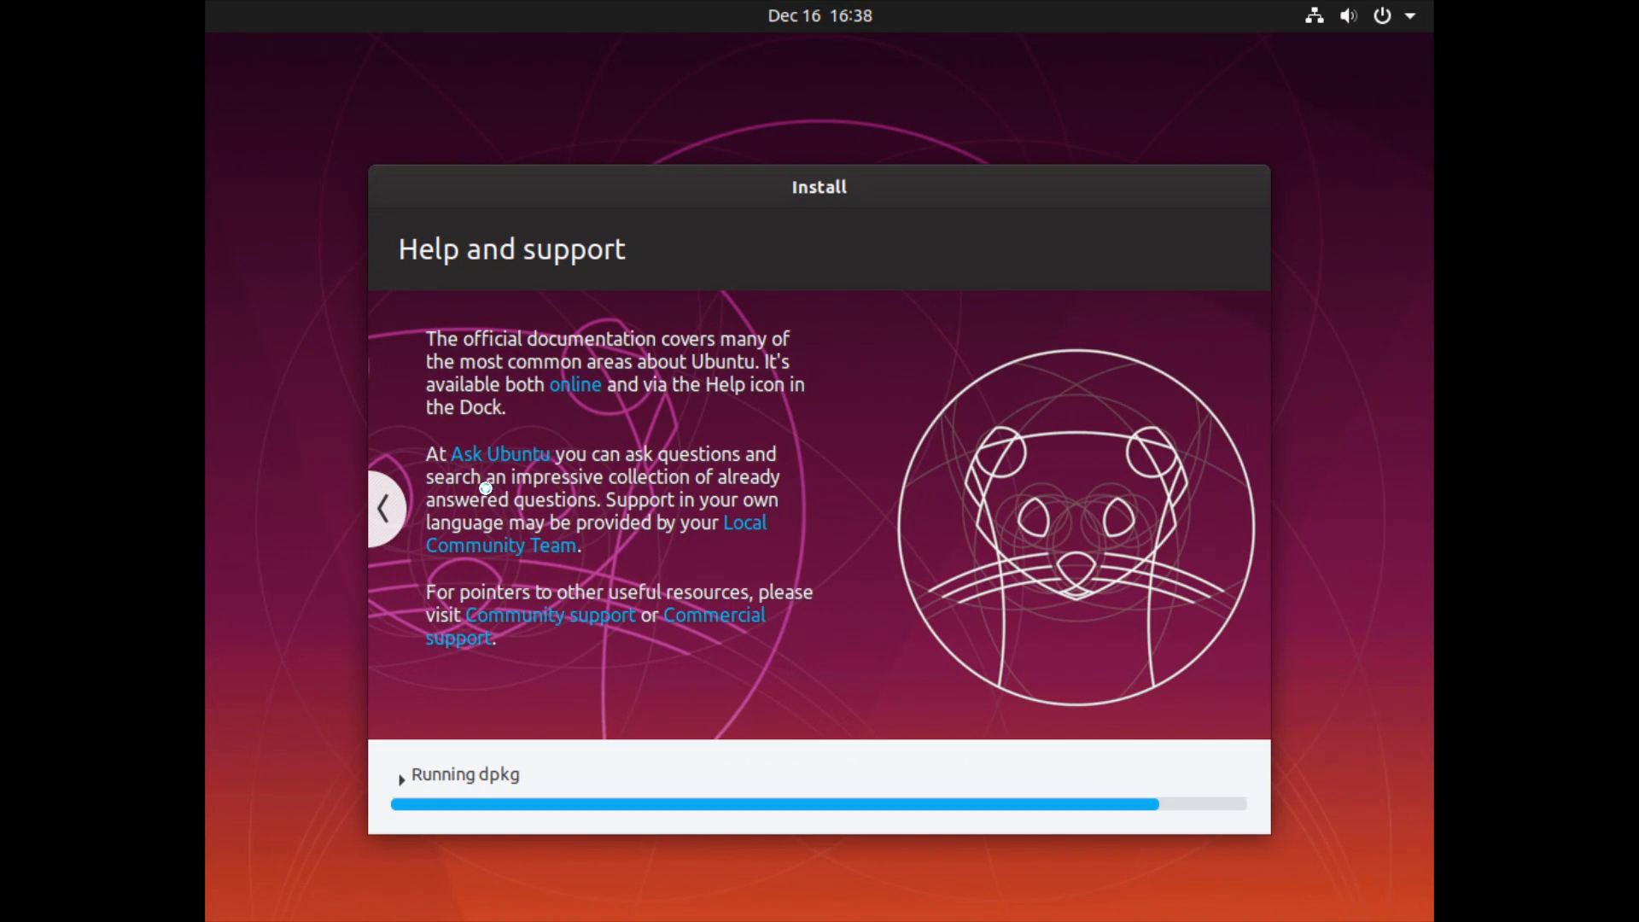
{"action": "mouse_move", "coordinate": [564, 467]}
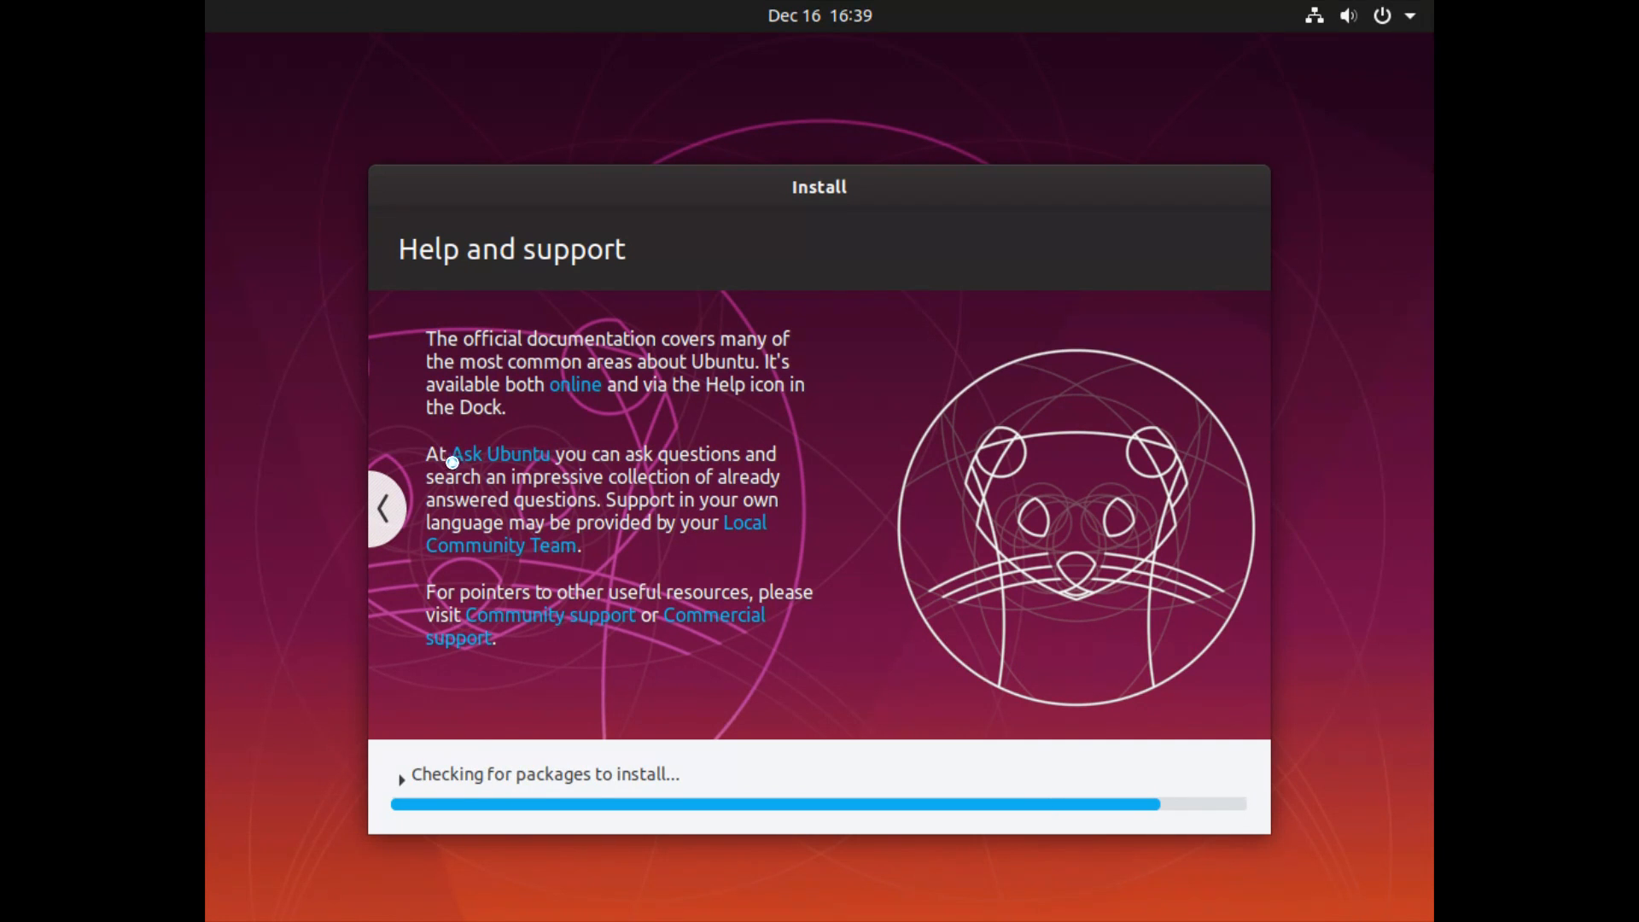
{"action": "mouse_move", "coordinate": [566, 577]}
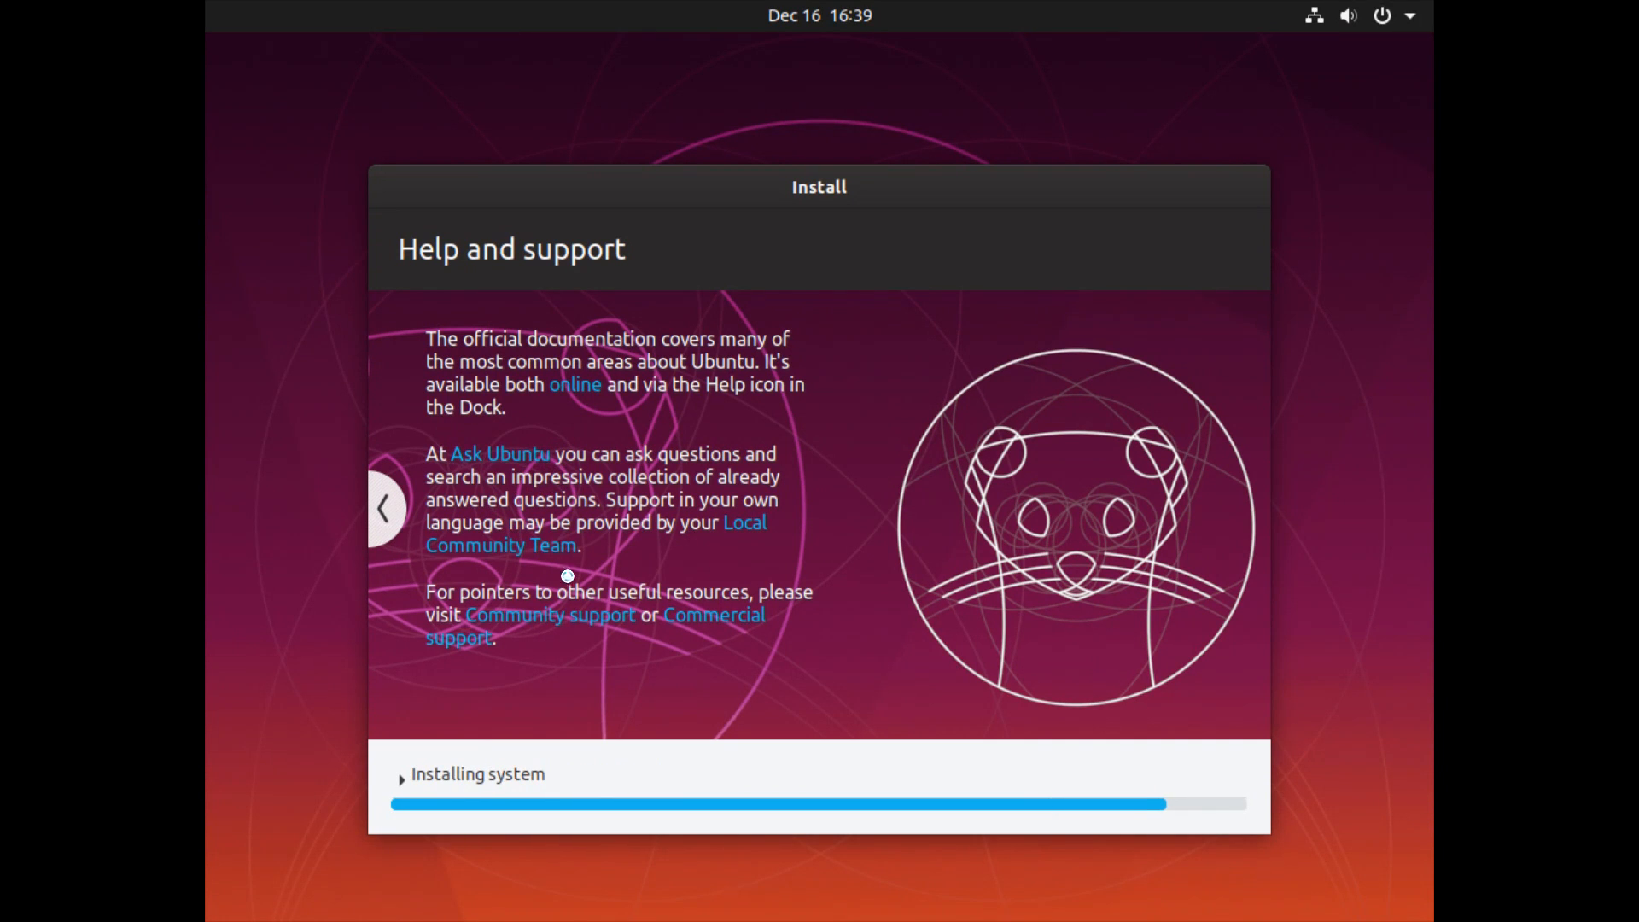
{"action": "mouse_move", "coordinate": [572, 424]}
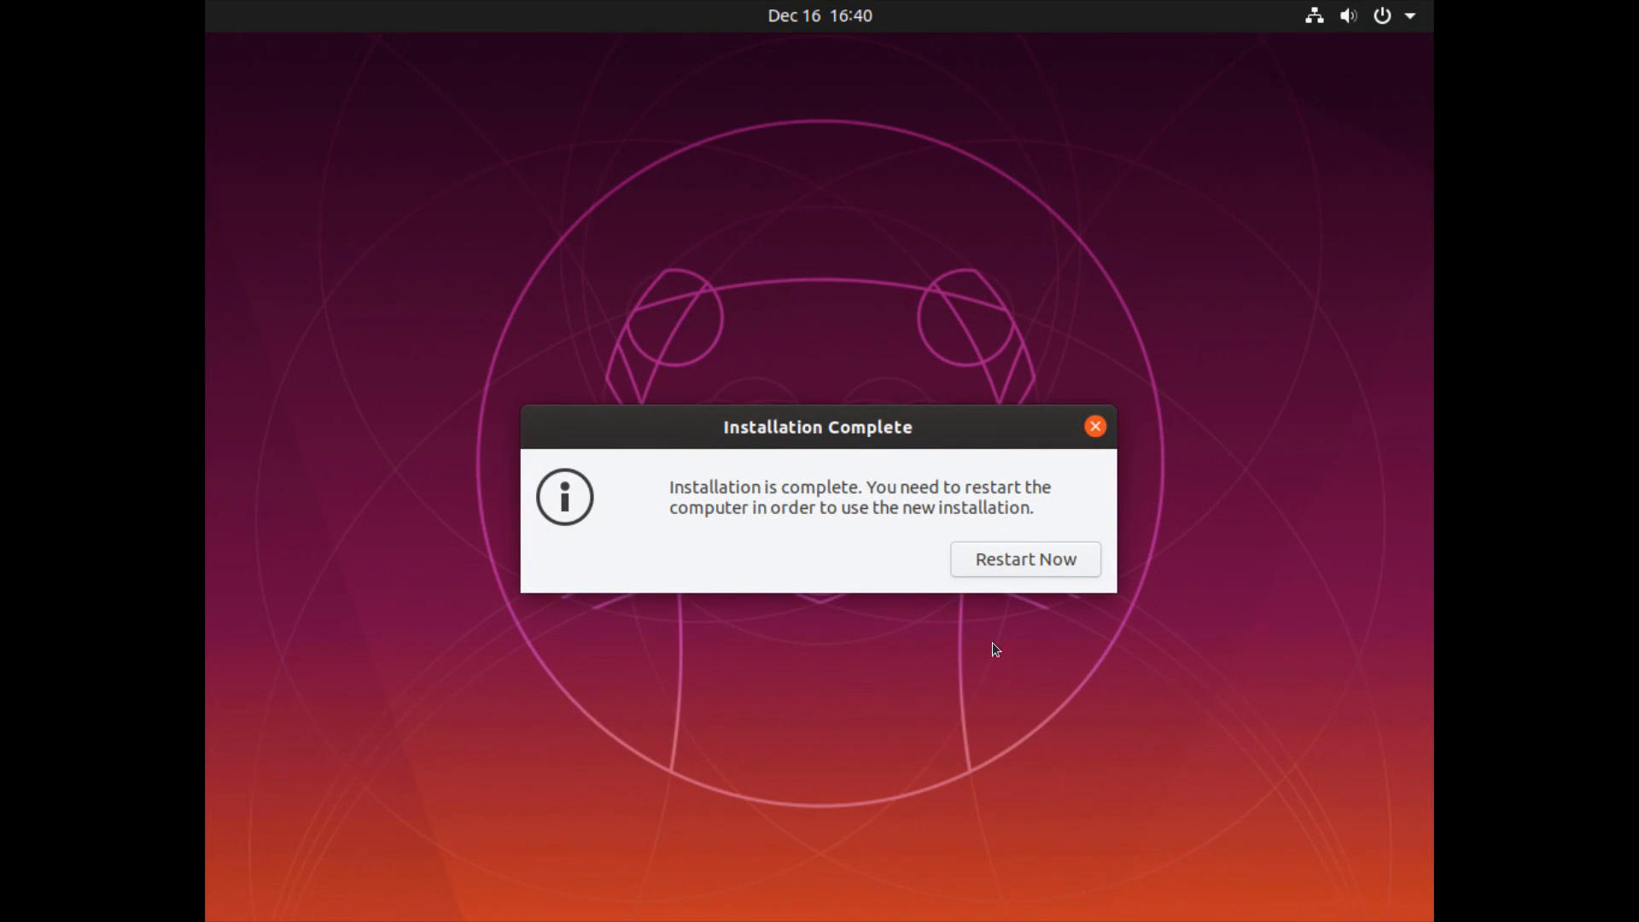
{"action": "mouse_move", "coordinate": [983, 640]}
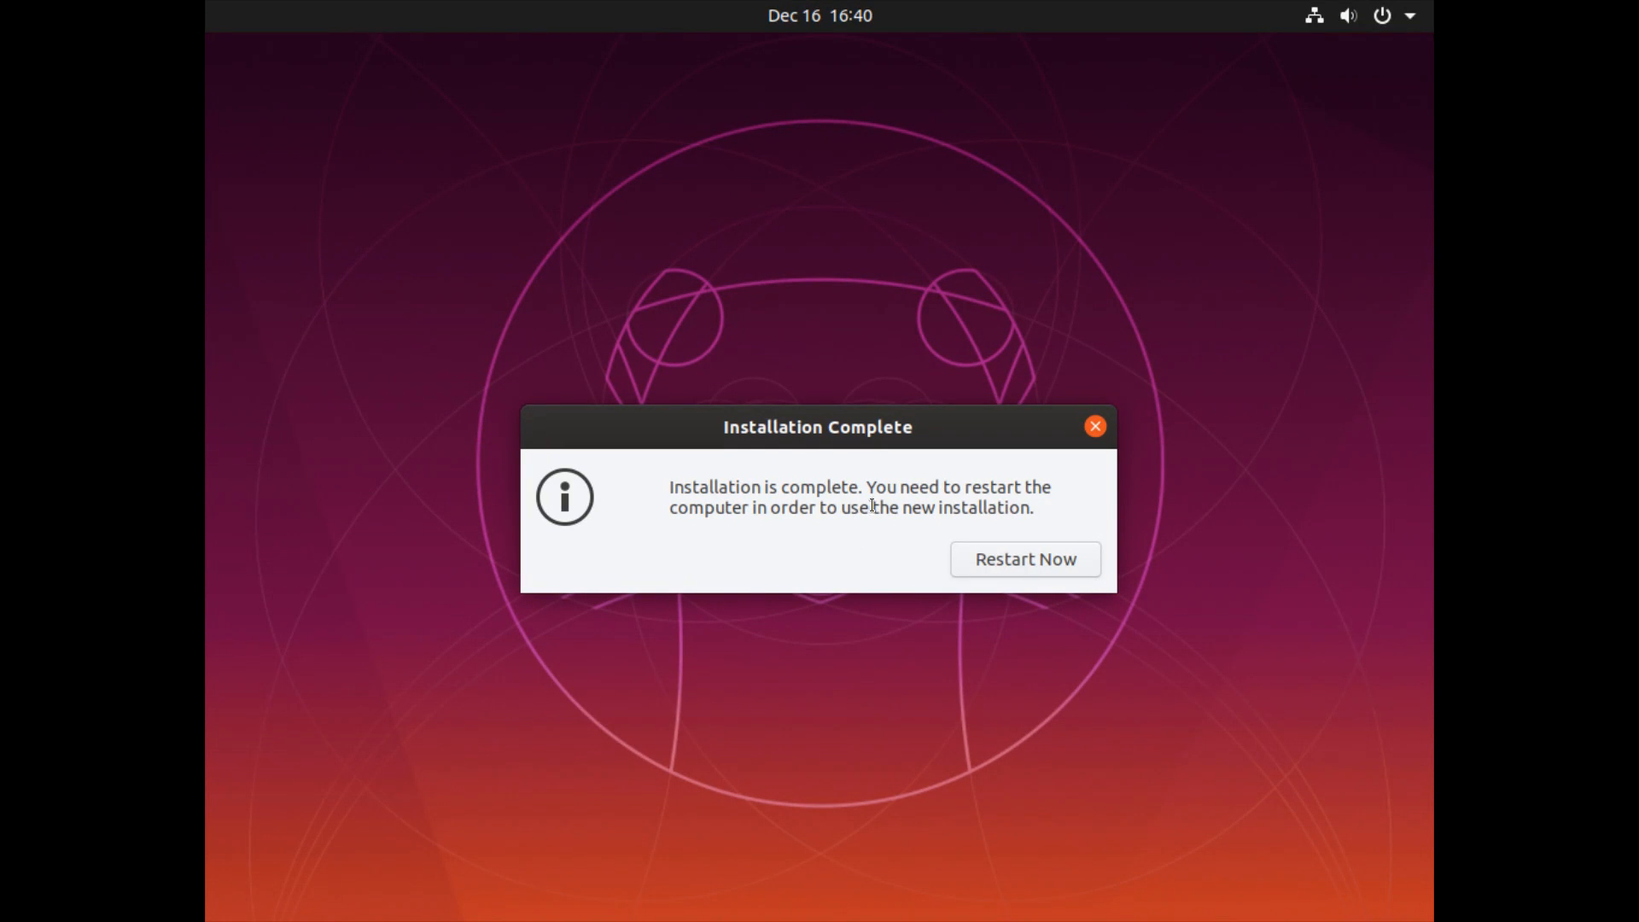
{"action": "mouse_move", "coordinate": [964, 517]}
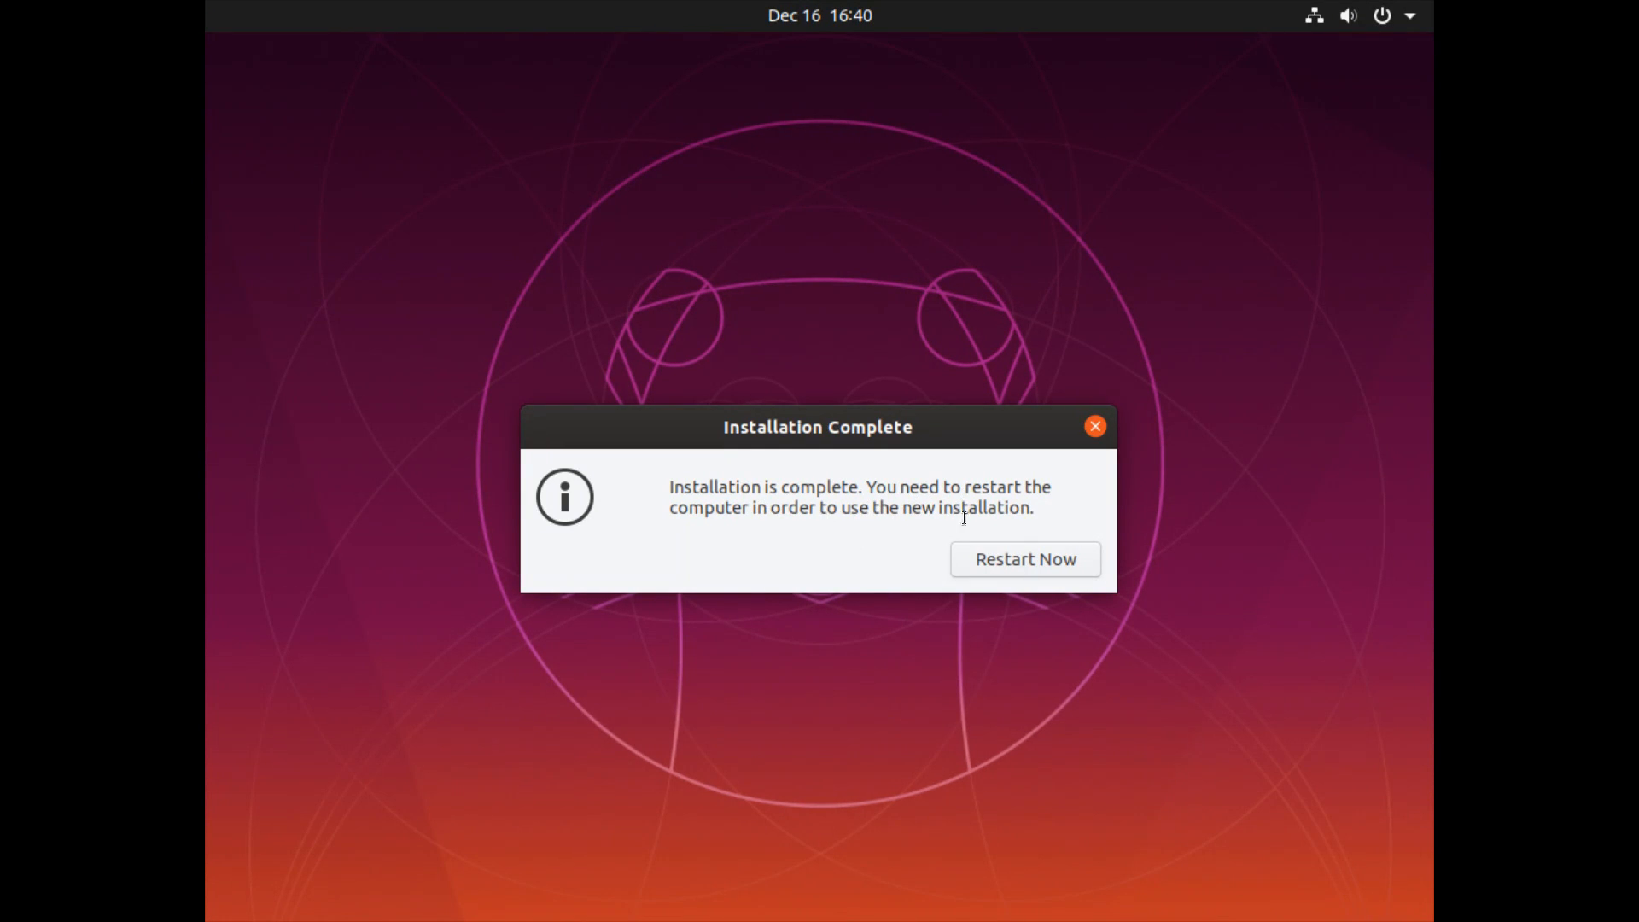
{"action": "mouse_move", "coordinate": [1082, 501]}
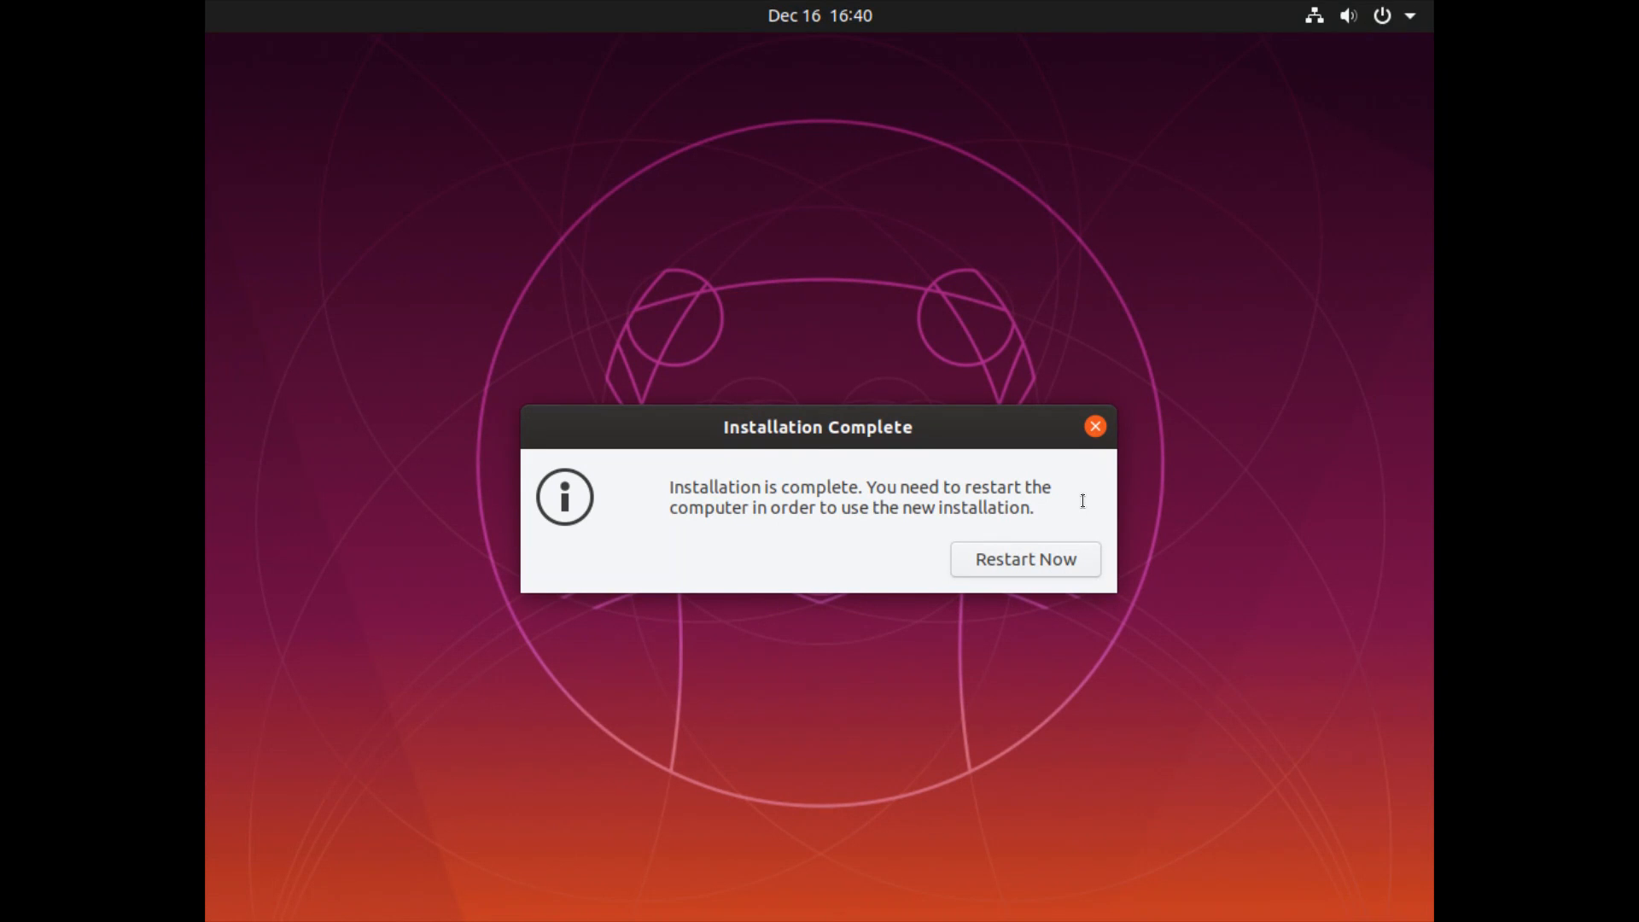
{"action": "mouse_move", "coordinate": [844, 447]}
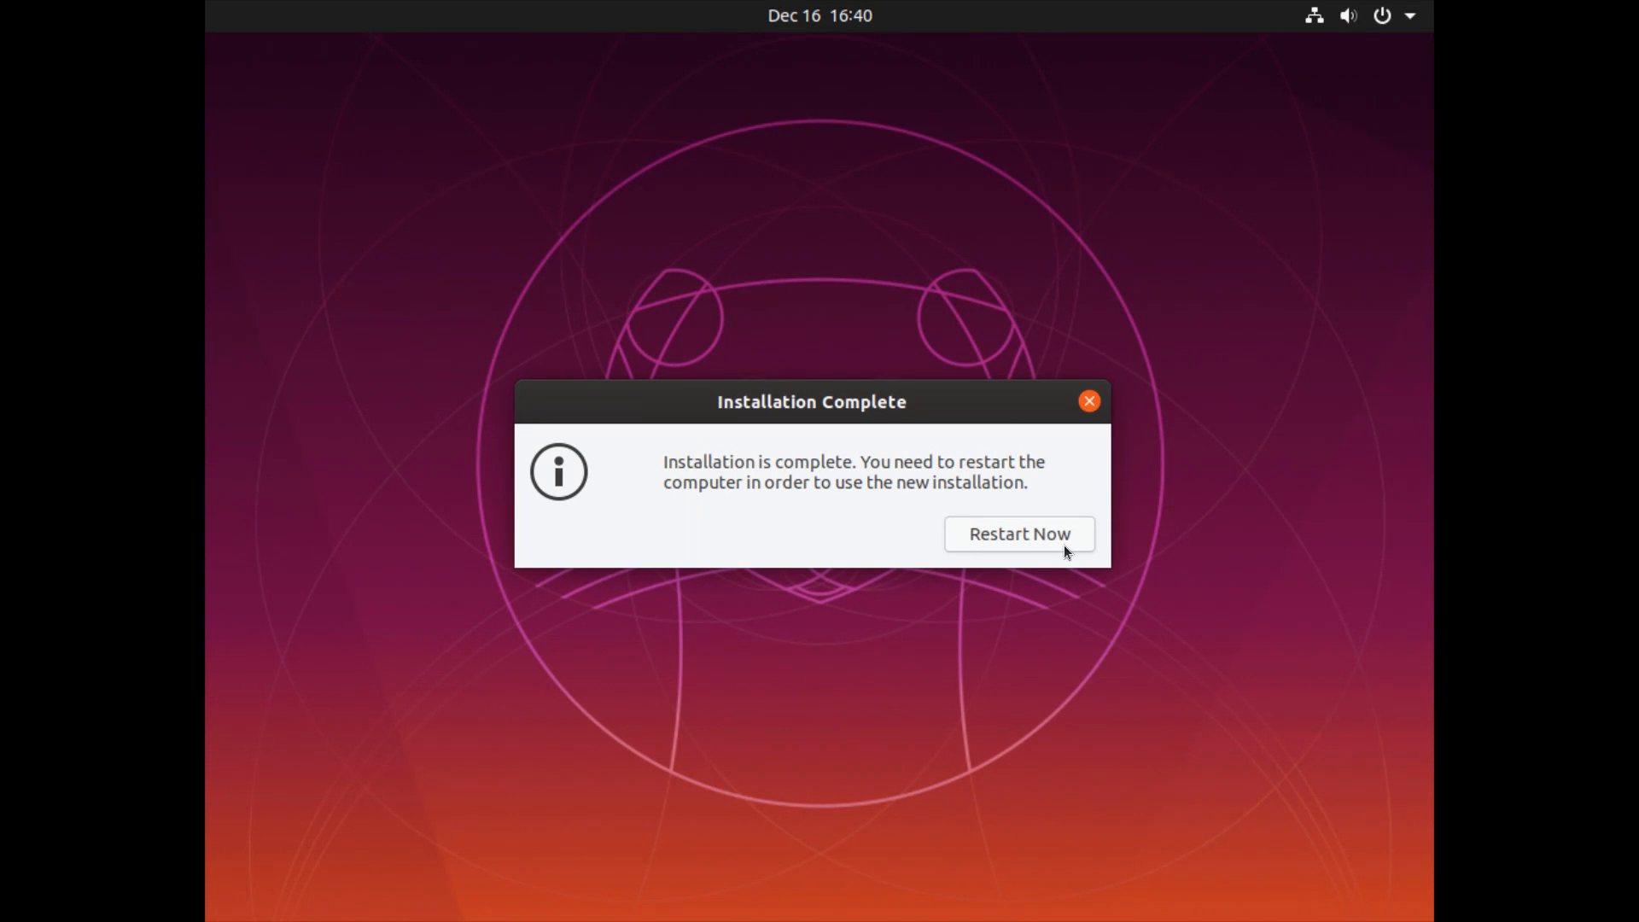
Choose Restart Now in the Installation Complete dialog to reboot into Ubuntu.
{"action": "left_click", "coordinate": [1019, 533]}
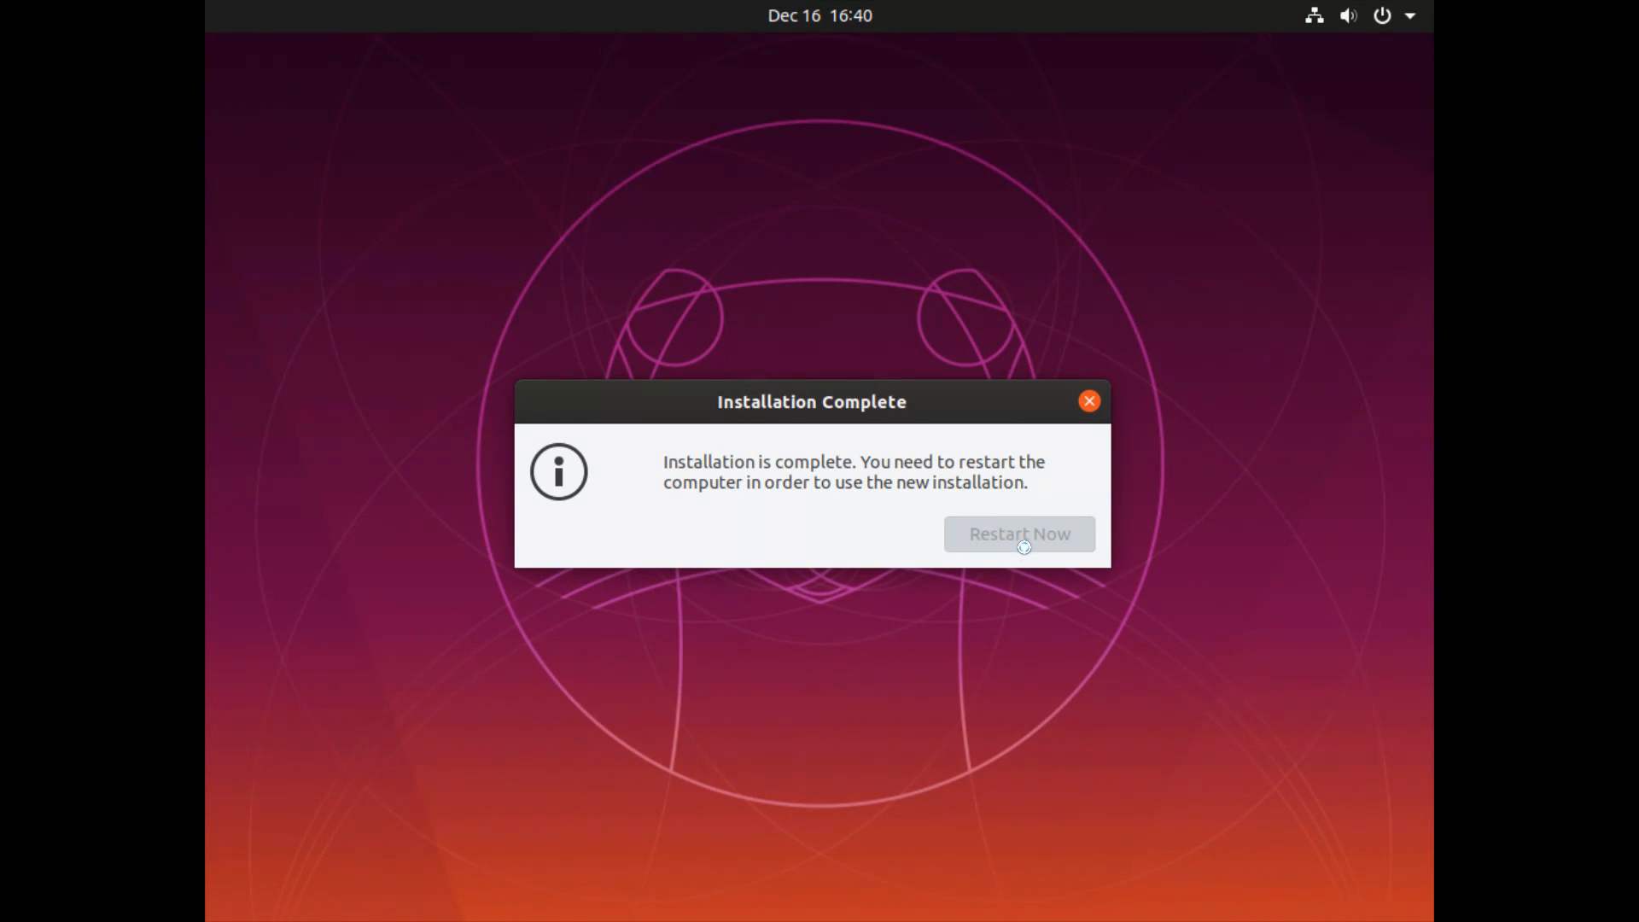
{"action": "left_click", "coordinate": [1019, 533]}
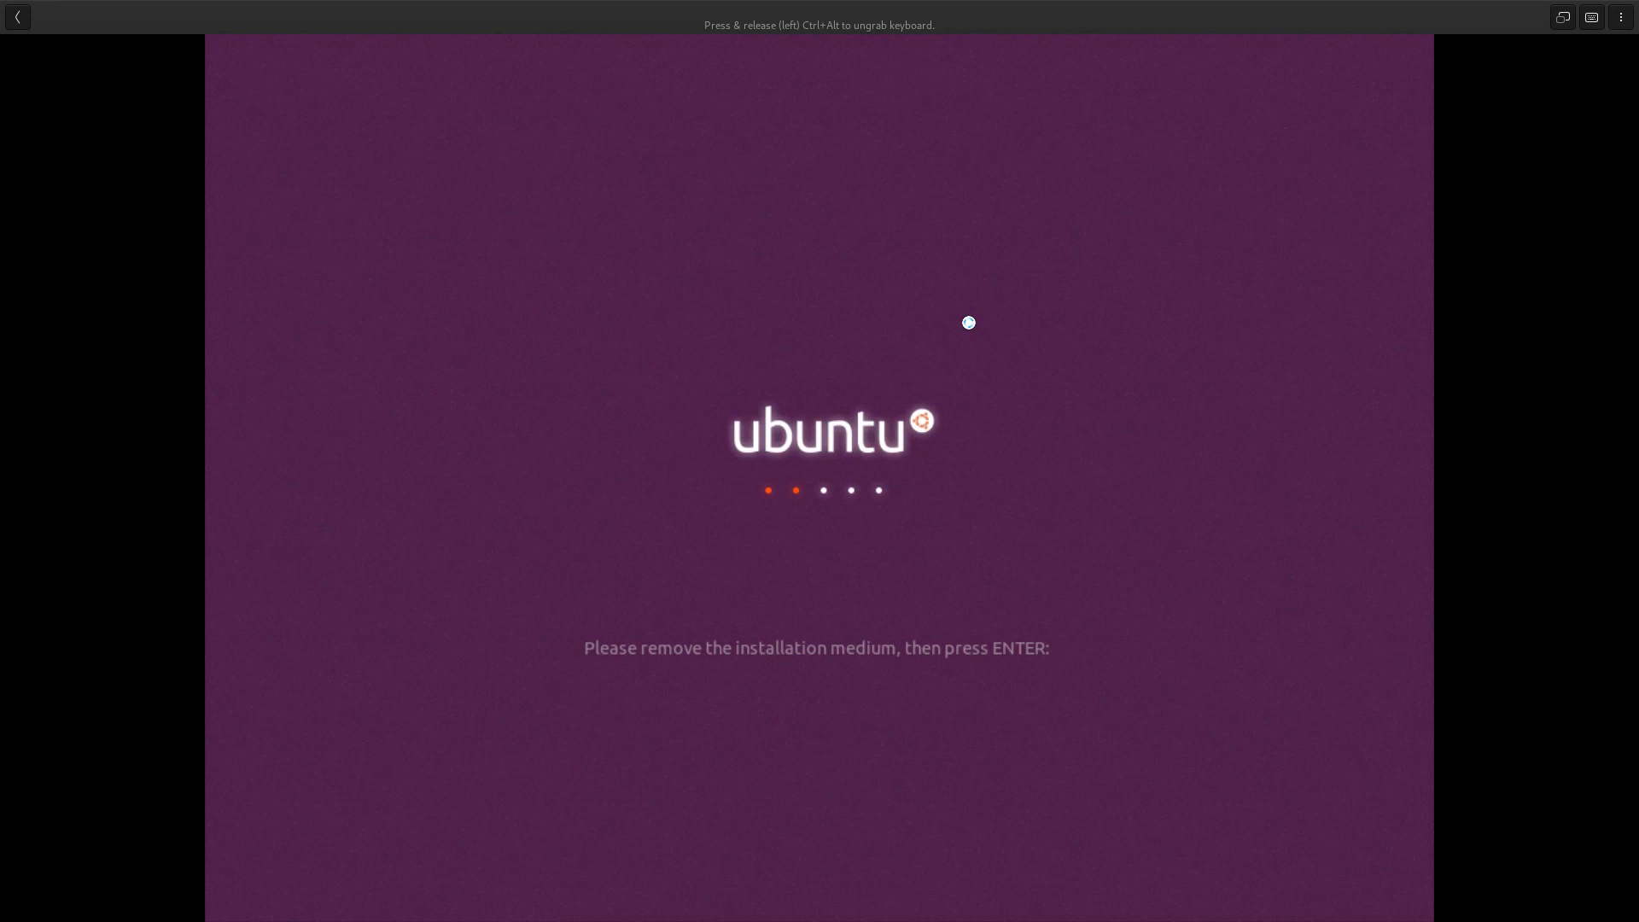